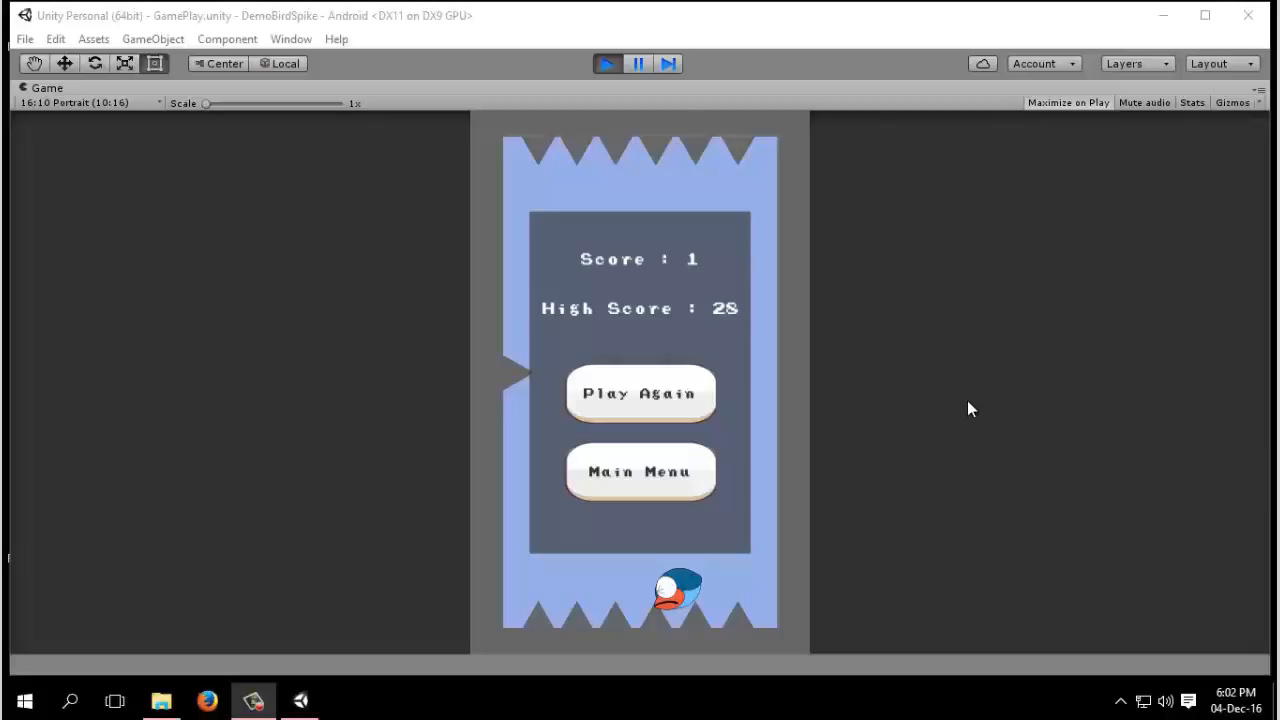
mouse_move(815, 477)
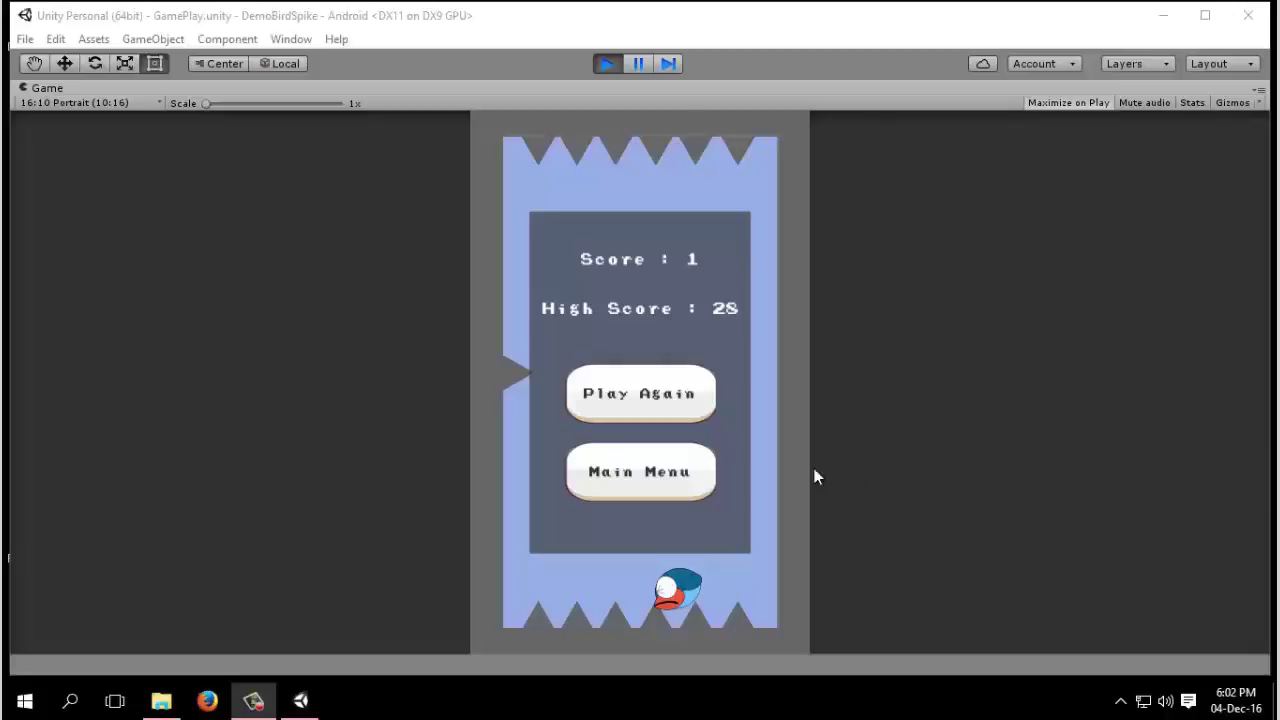
mouse_move(650, 420)
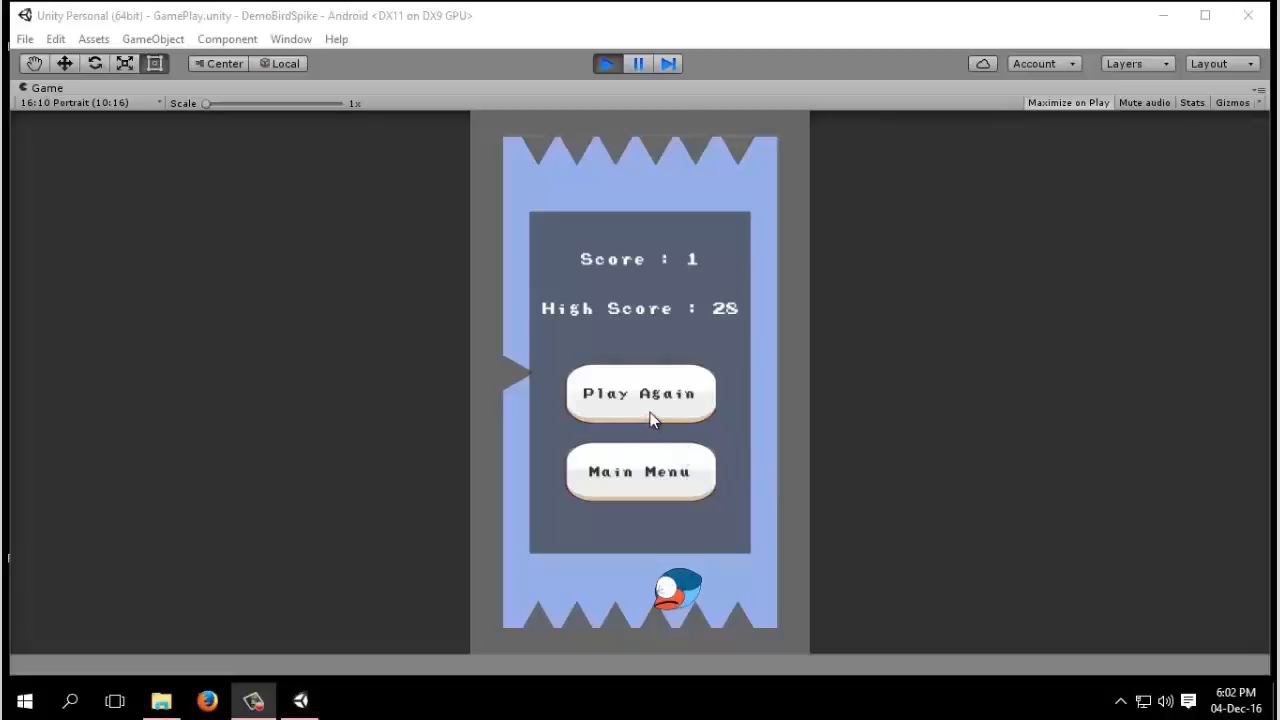
mouse_move(650, 405)
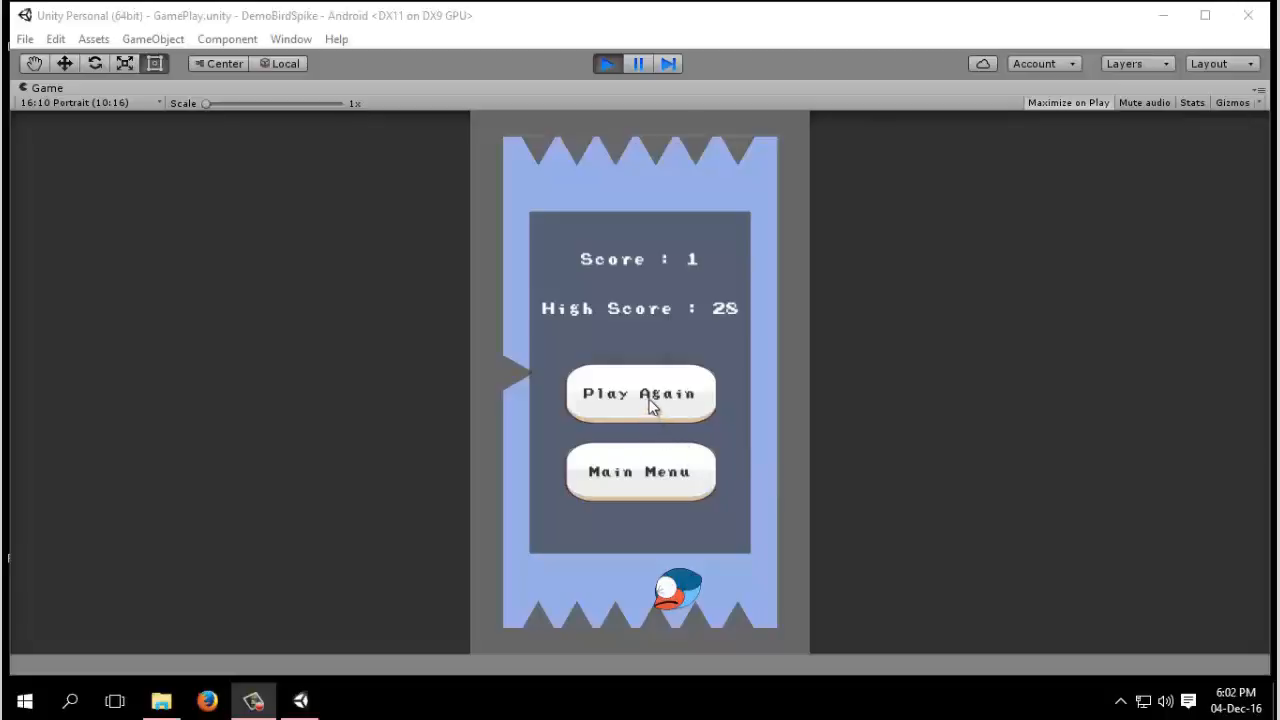
Replay the game for several more rounds after losing
click(640, 392)
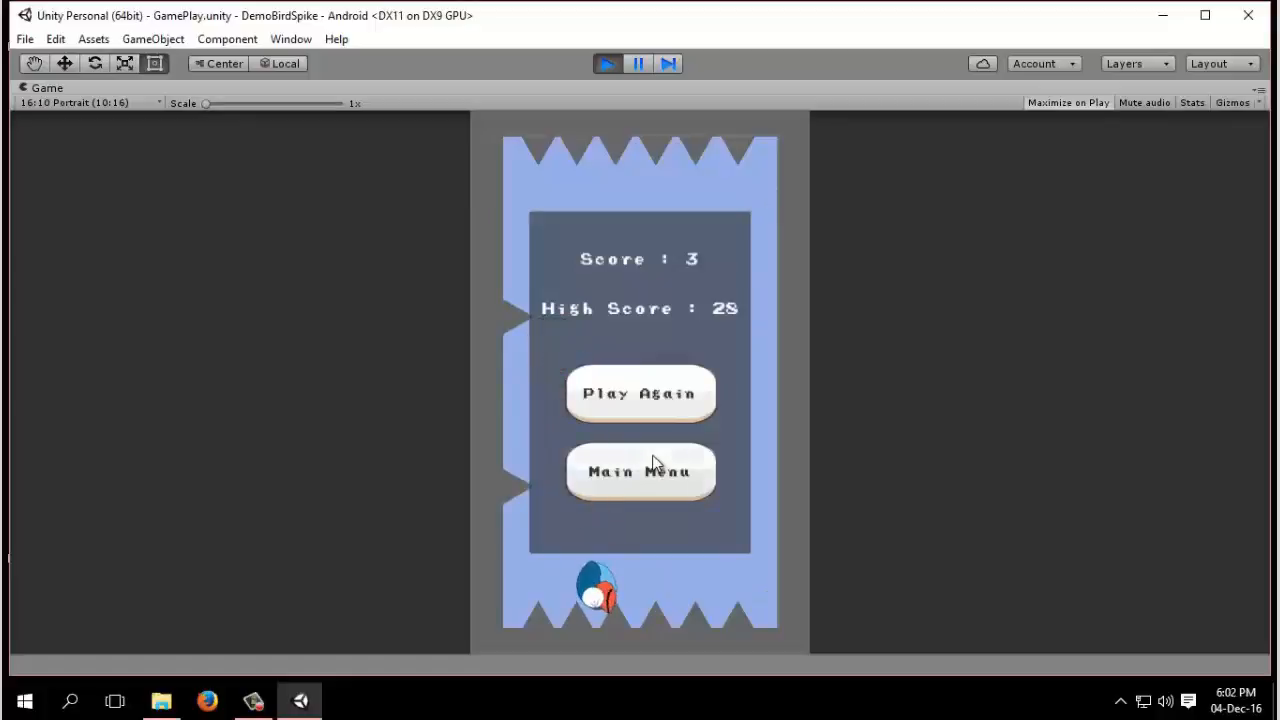
click(640, 393)
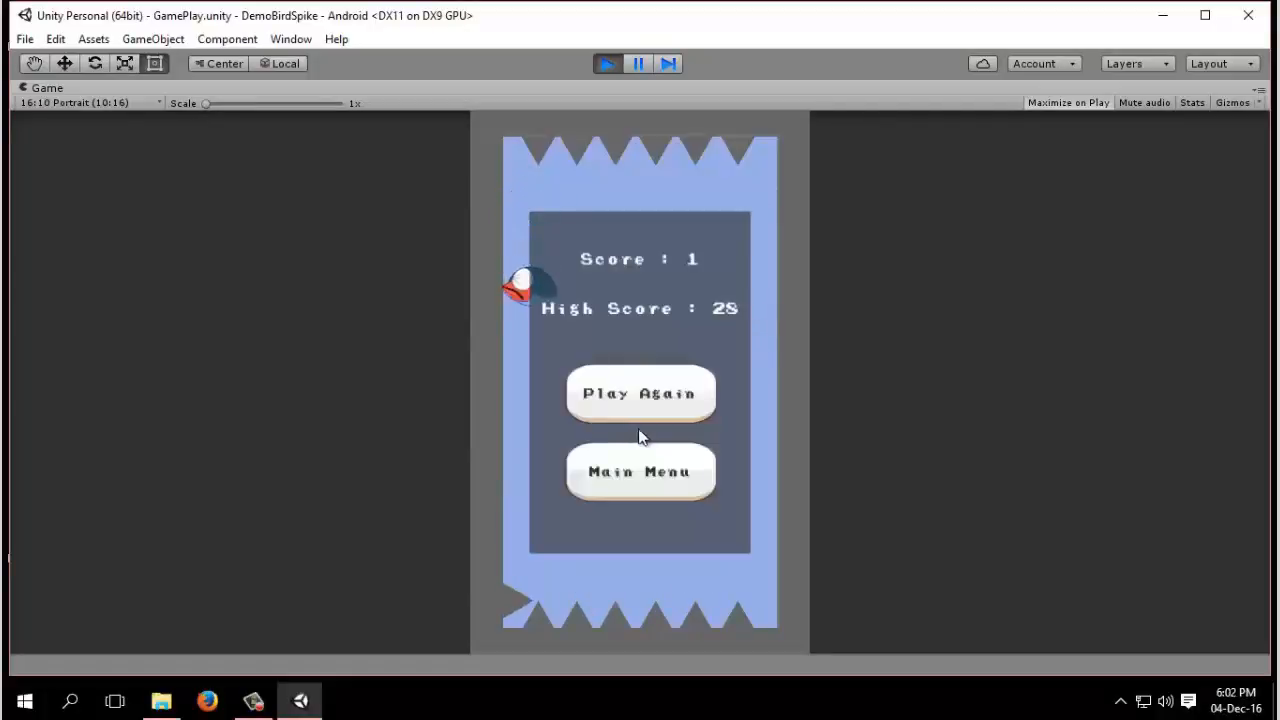
click(639, 393)
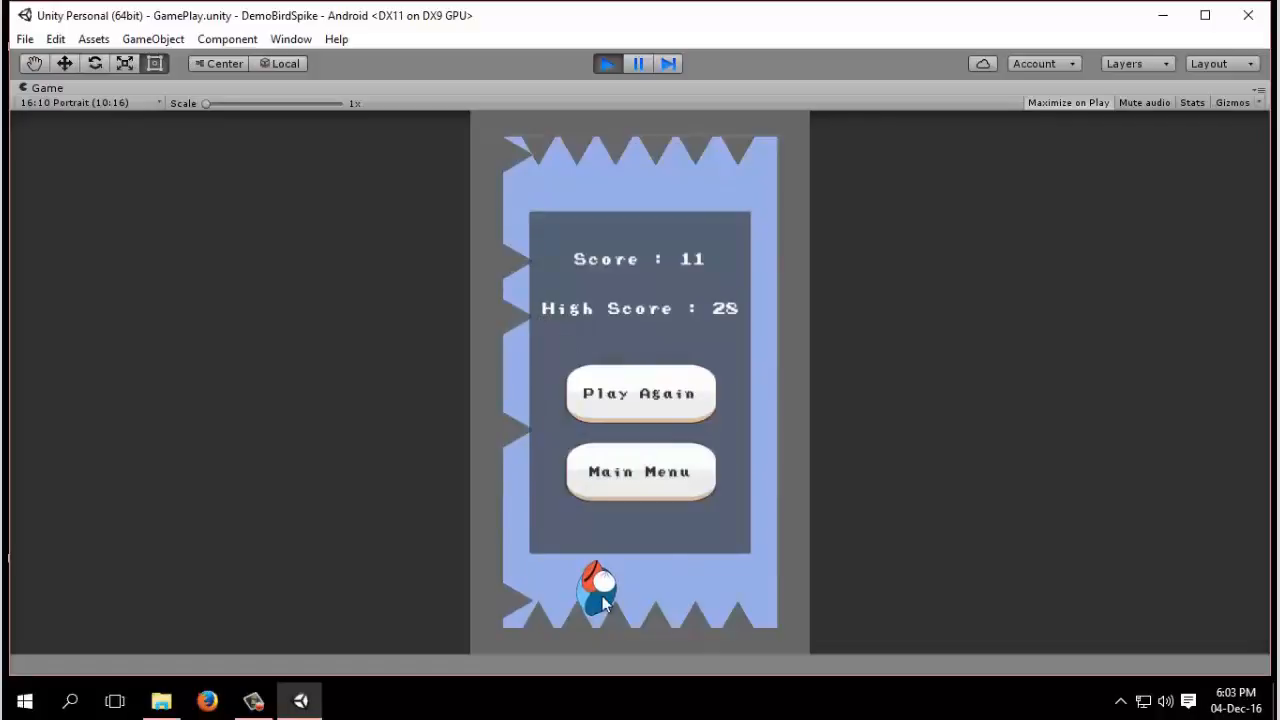
mouse_move(505, 304)
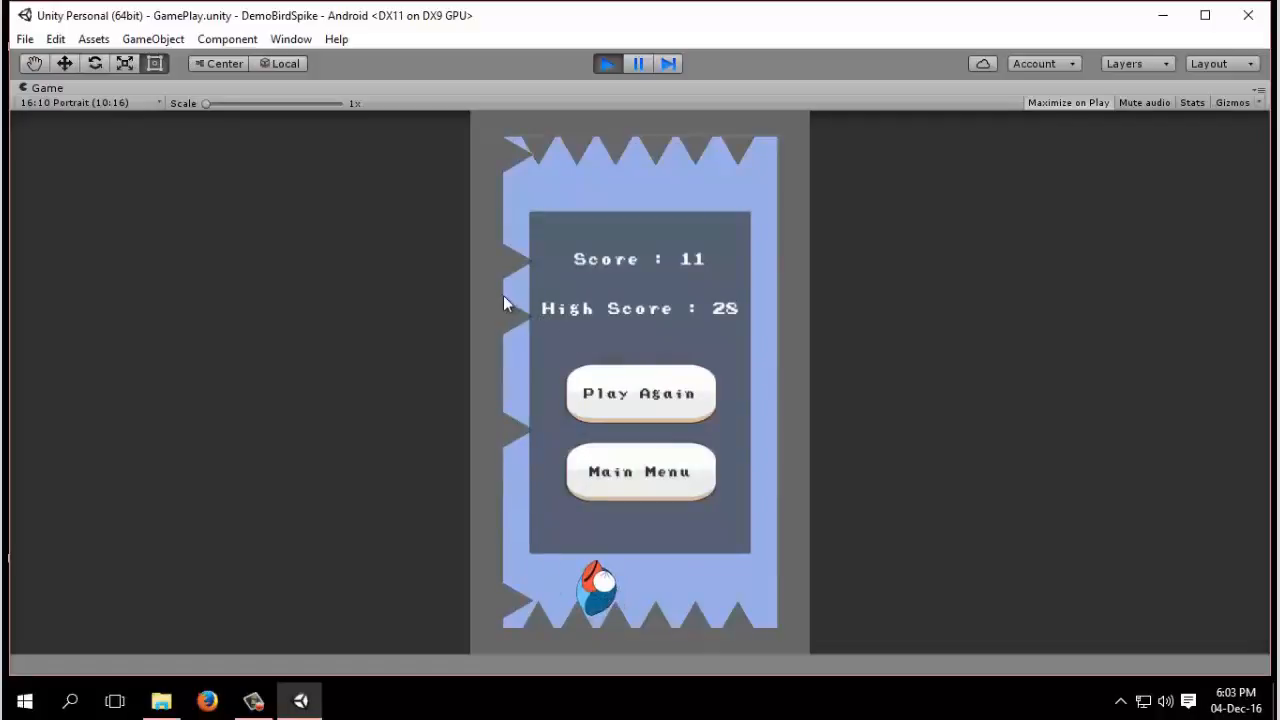
mouse_move(640, 393)
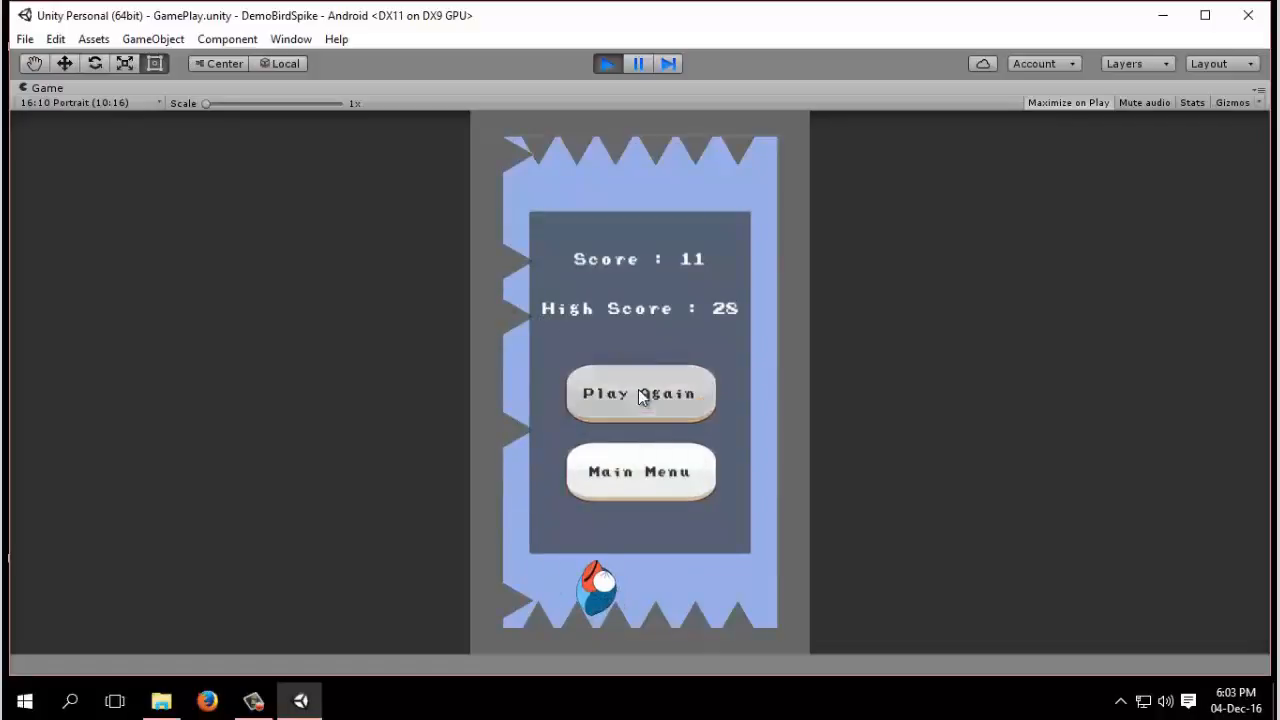
click(640, 393)
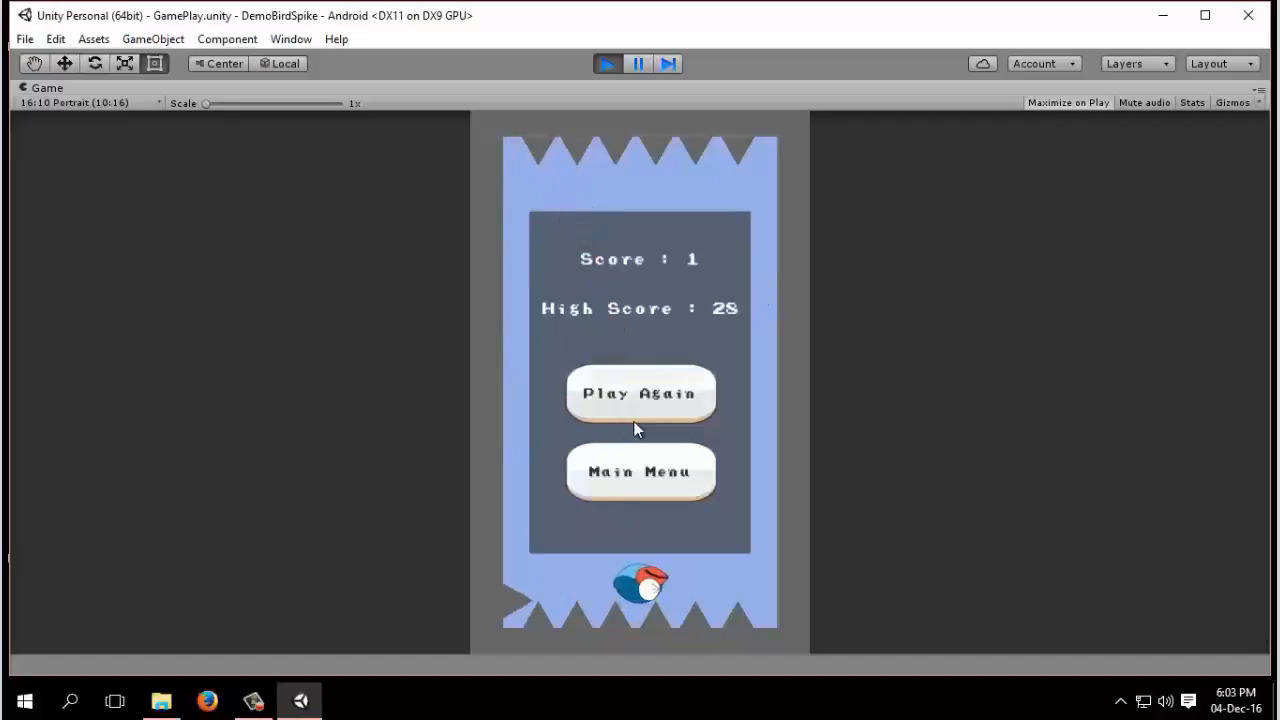
mouse_move(660, 492)
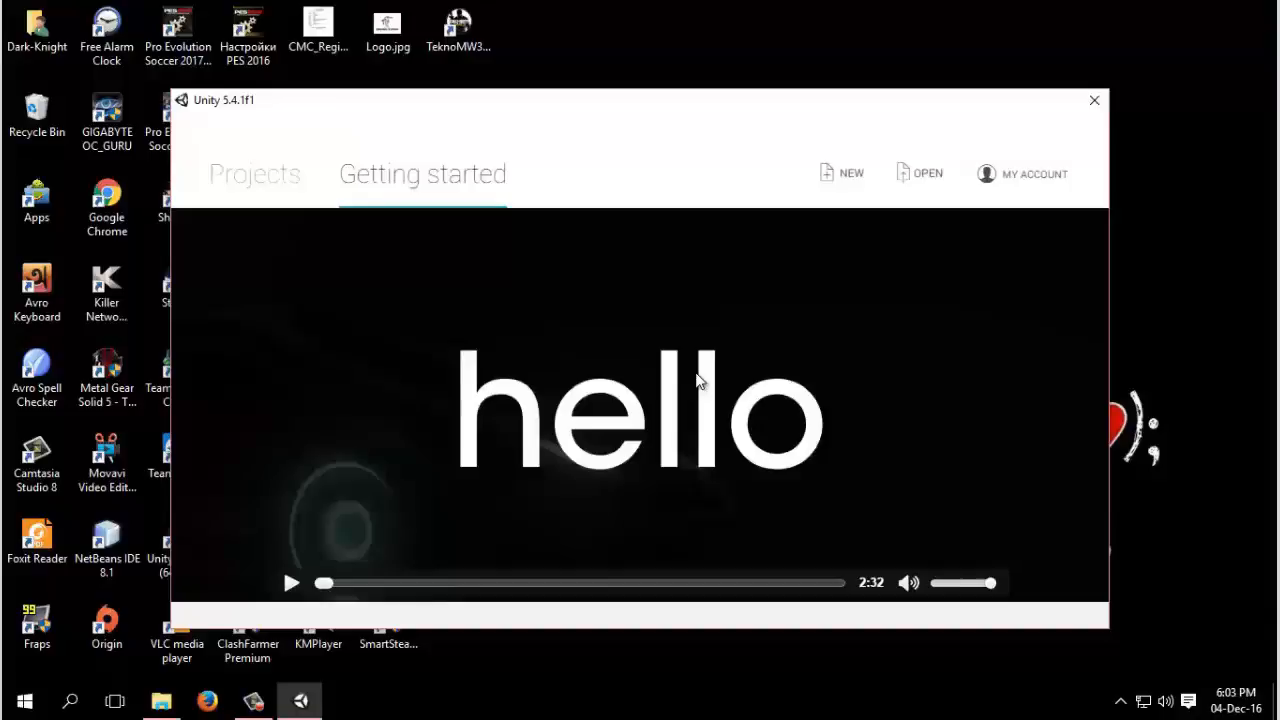
mouse_move(753, 410)
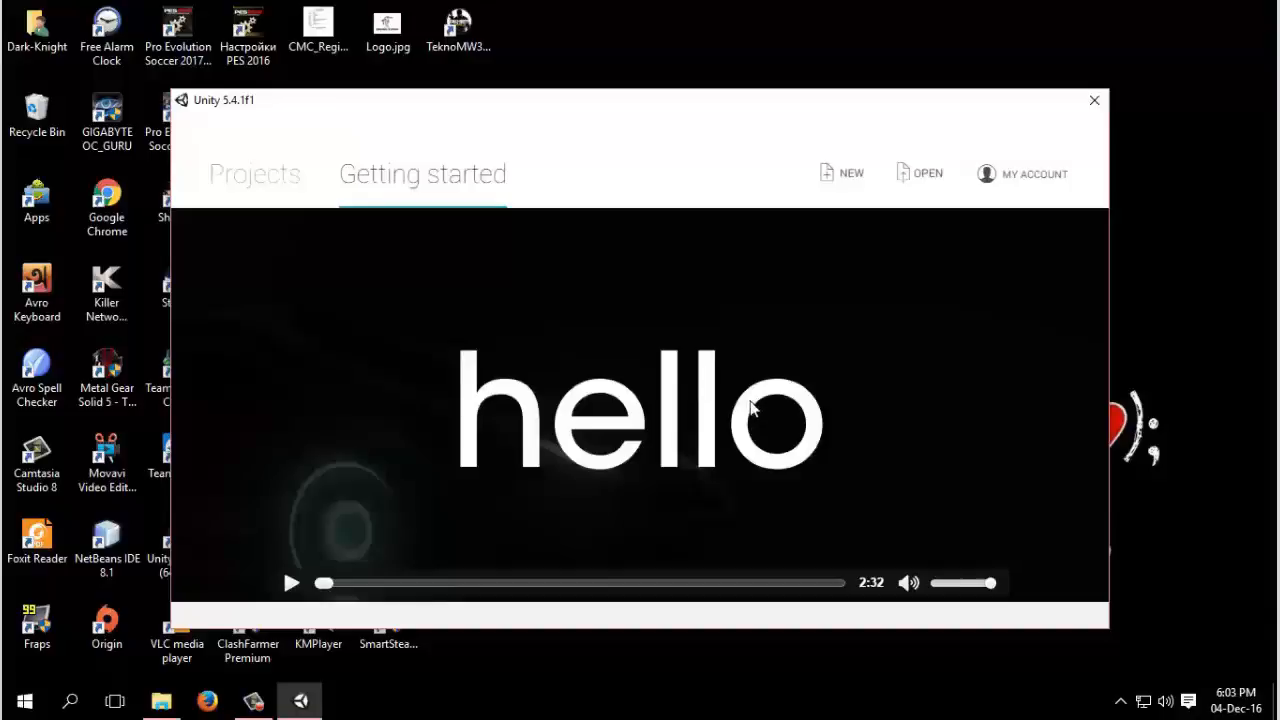
mouse_move(560, 319)
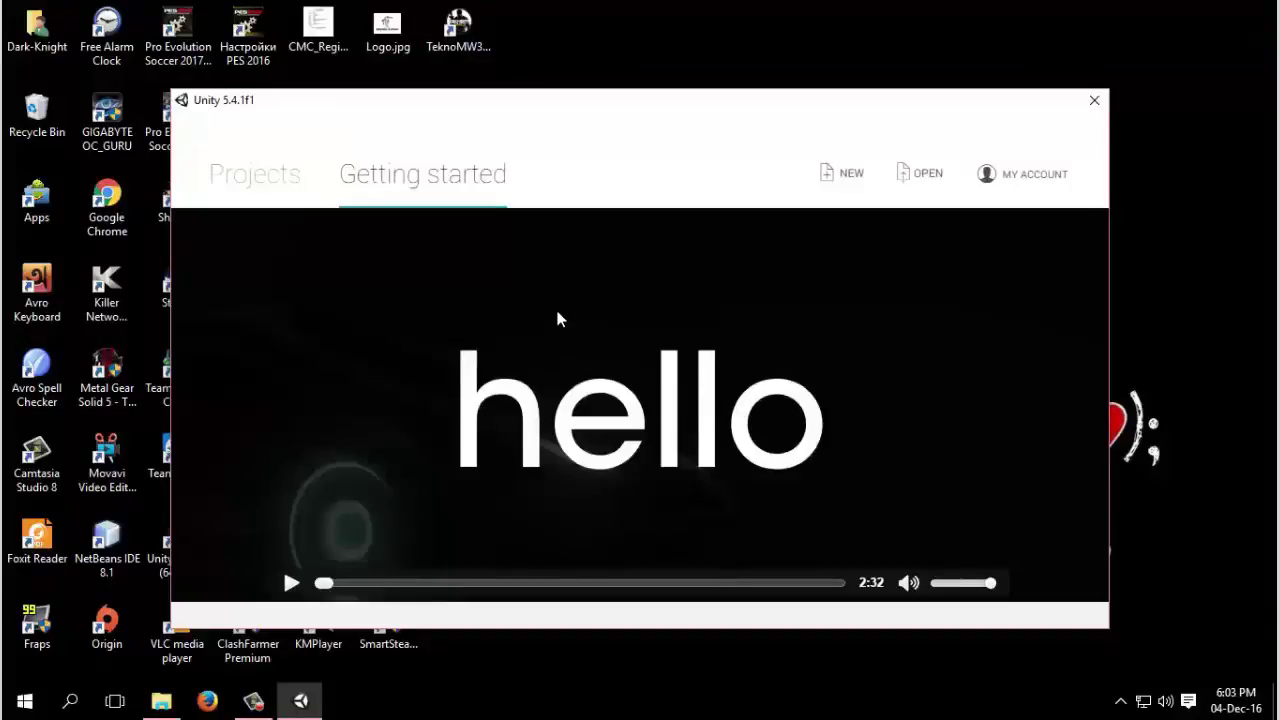
mouse_move(845, 180)
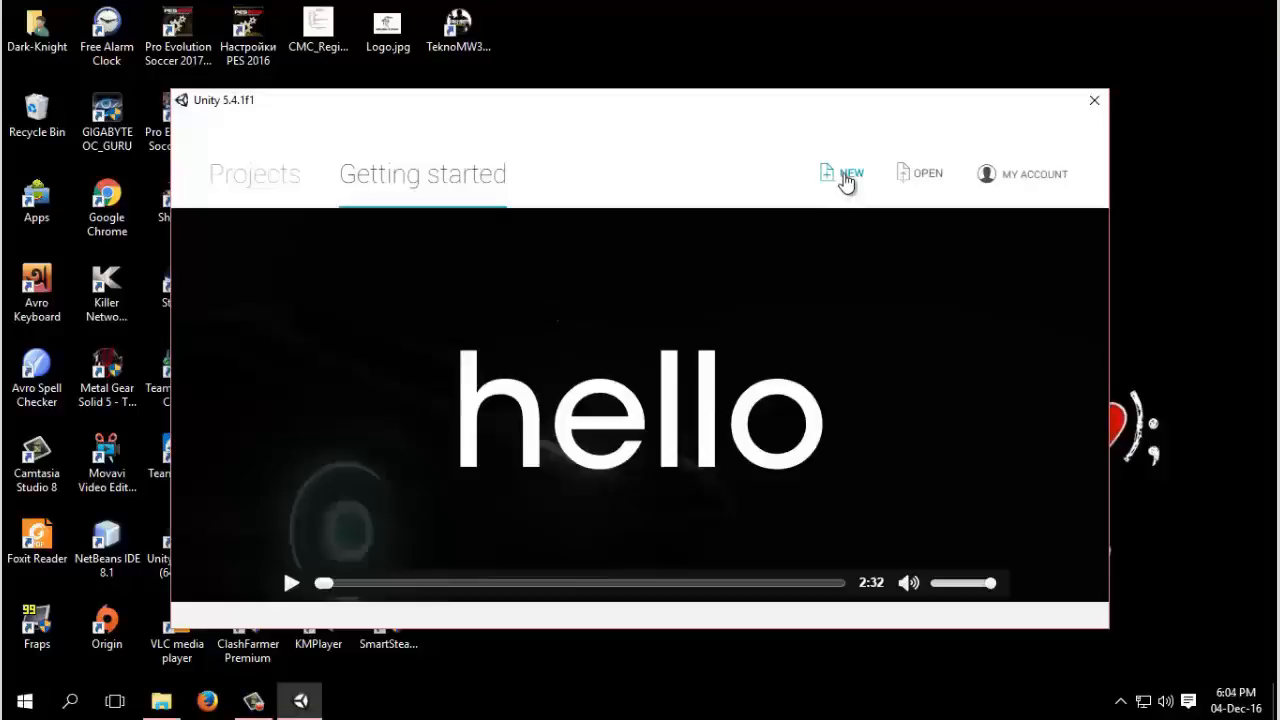
Set up a 2D project called BoxFlappy and create it
click(851, 173)
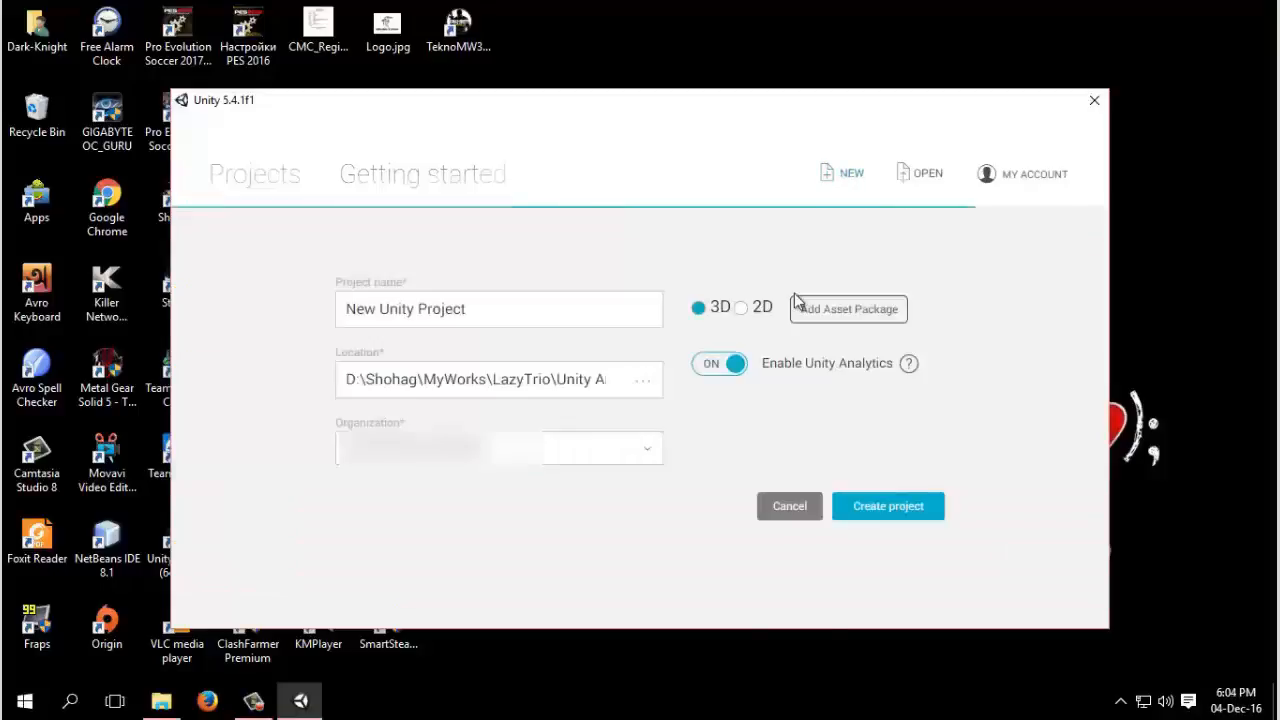
mouse_move(788, 400)
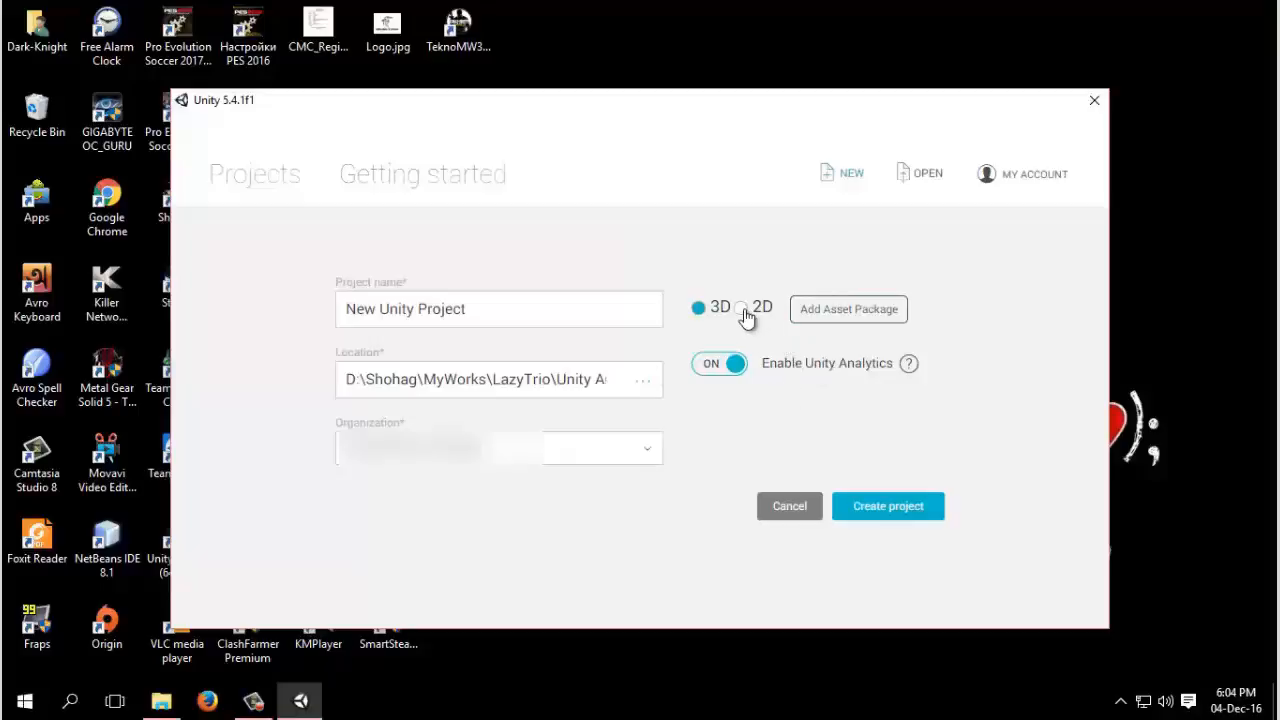
click(741, 307)
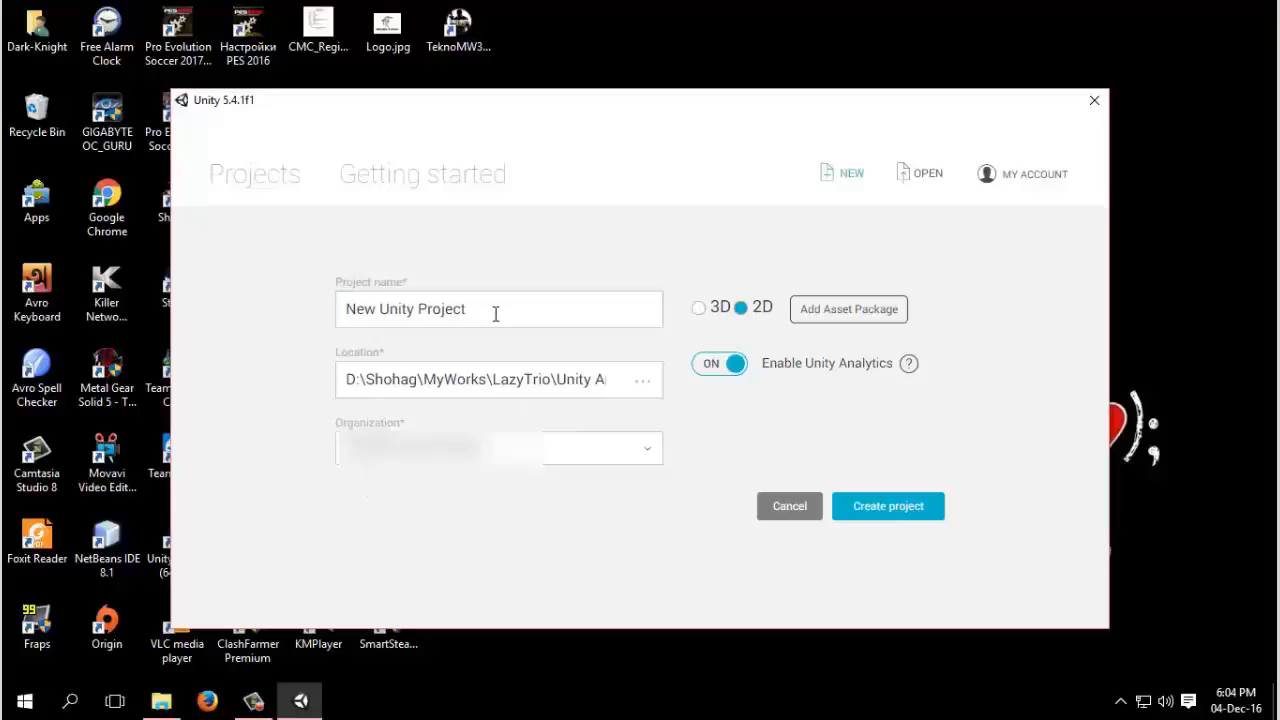
triple_click(497, 309)
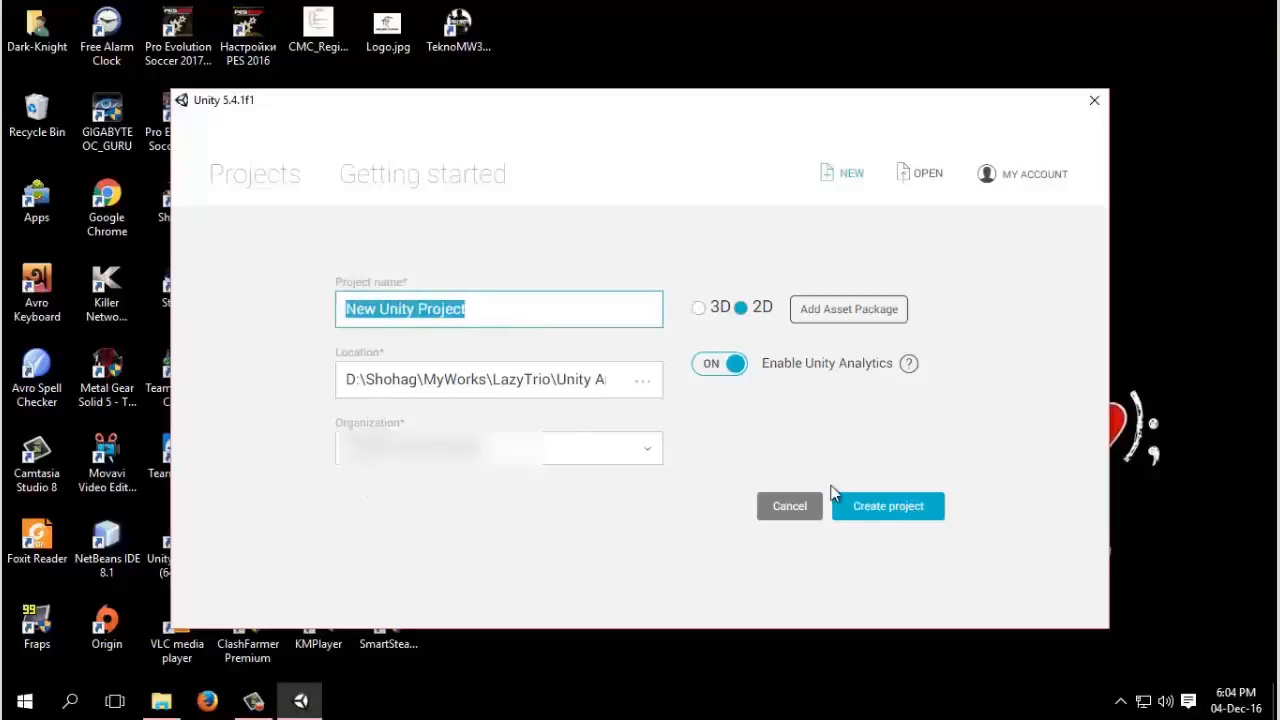
text(BoxF)
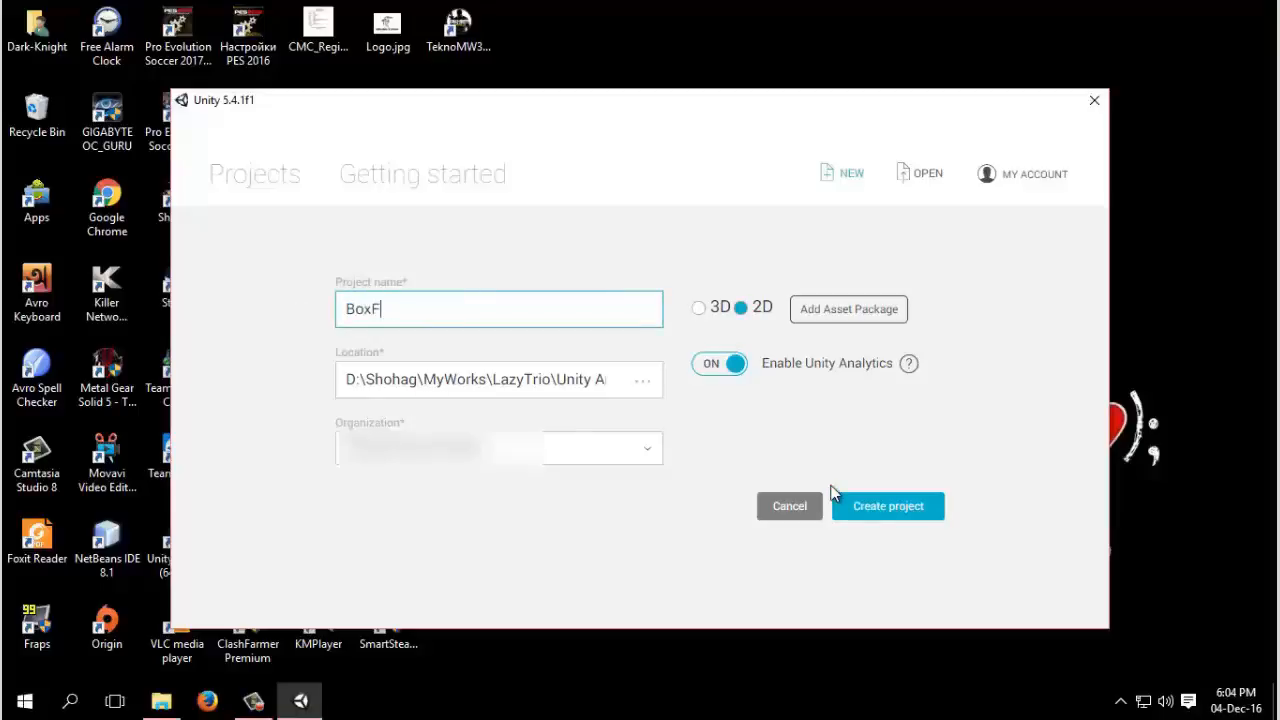
text(lappy)
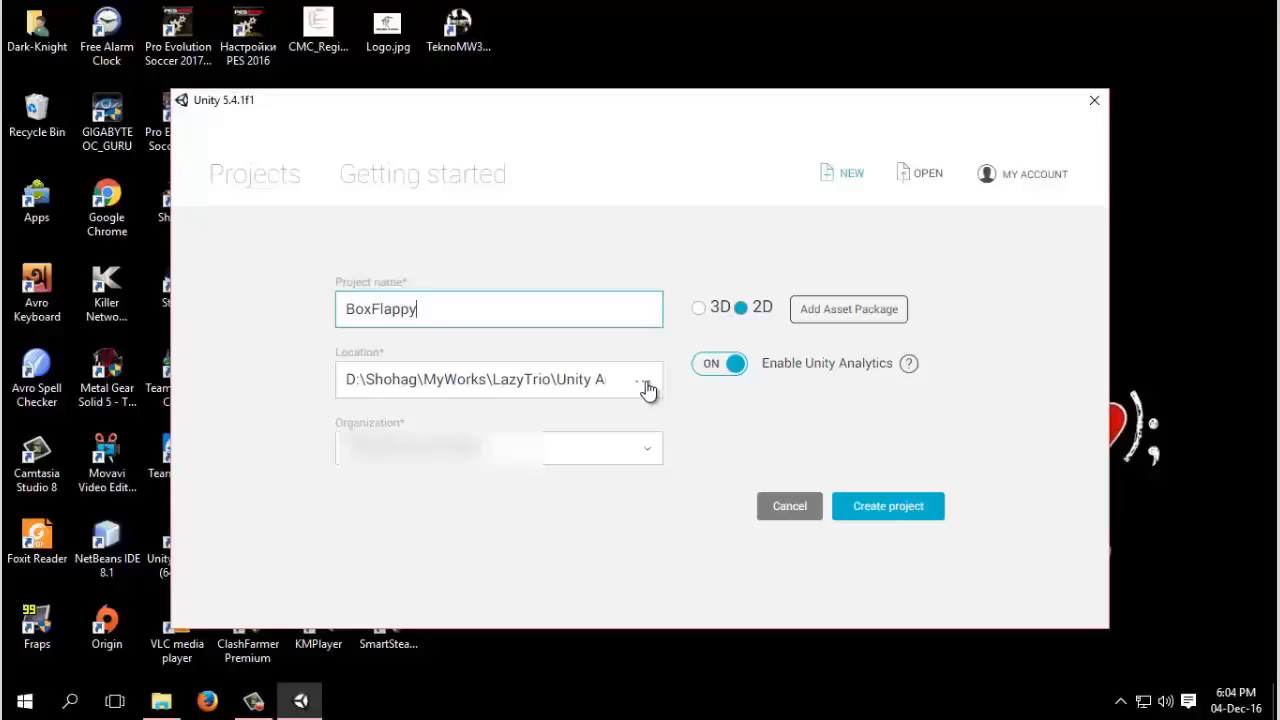
mouse_move(888, 506)
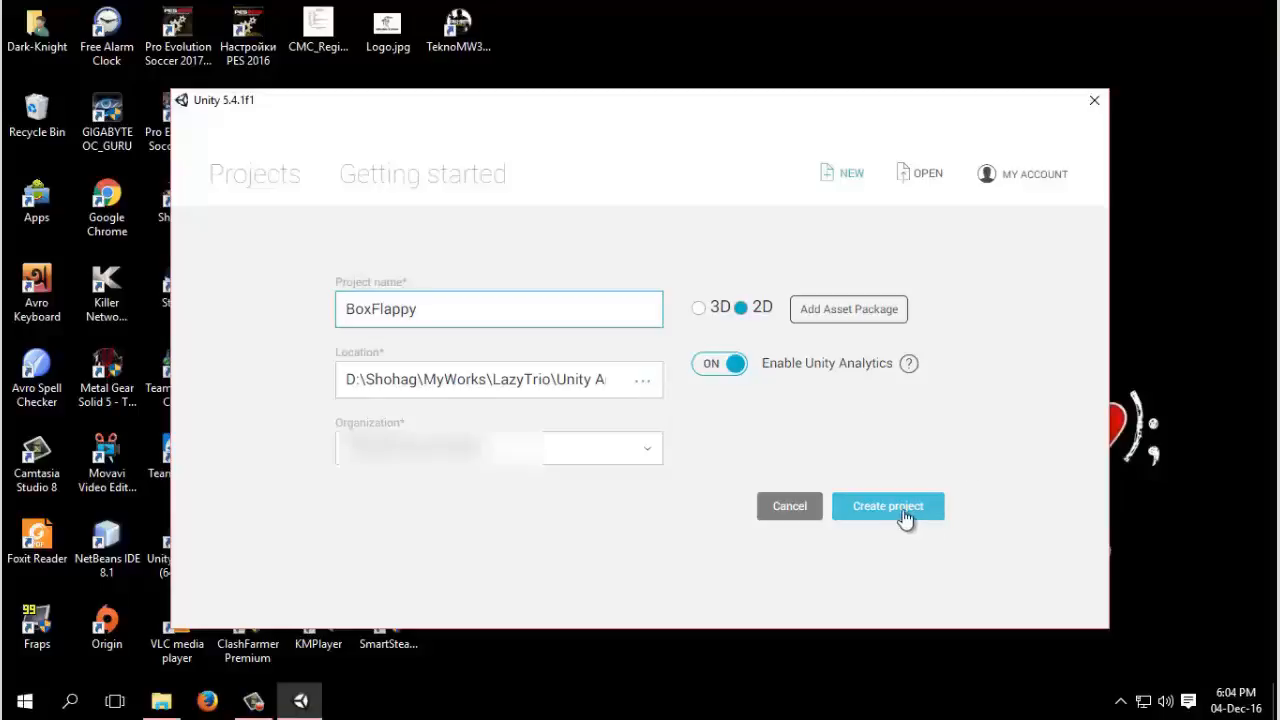
click(887, 505)
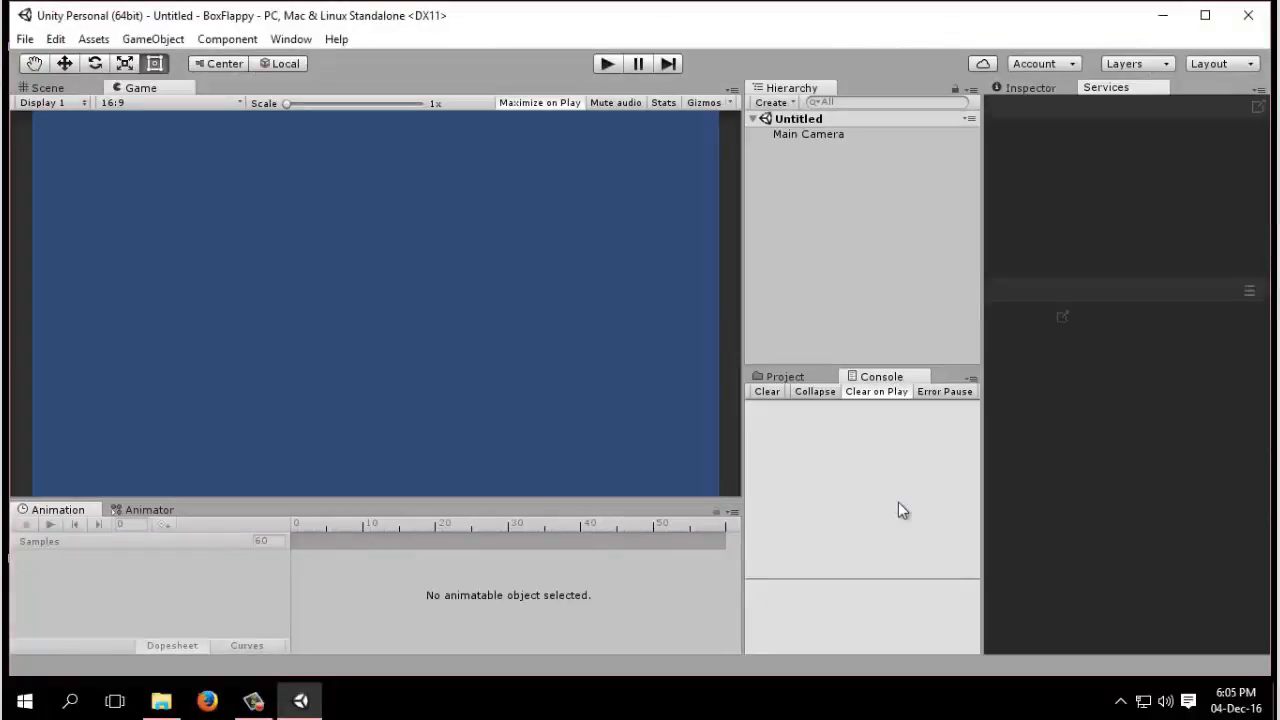
mouse_move(968, 287)
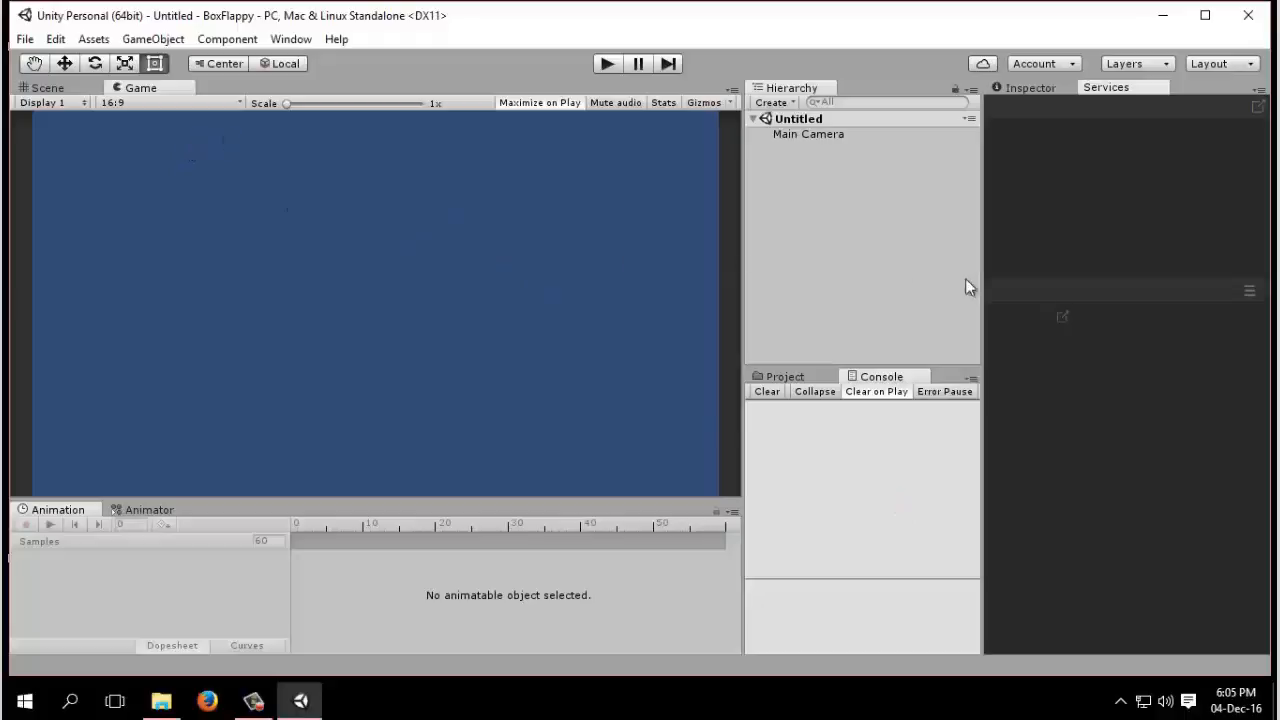
Close the Services and Animation tabs, leaving Scene view stacked above Game view
click(1105, 87)
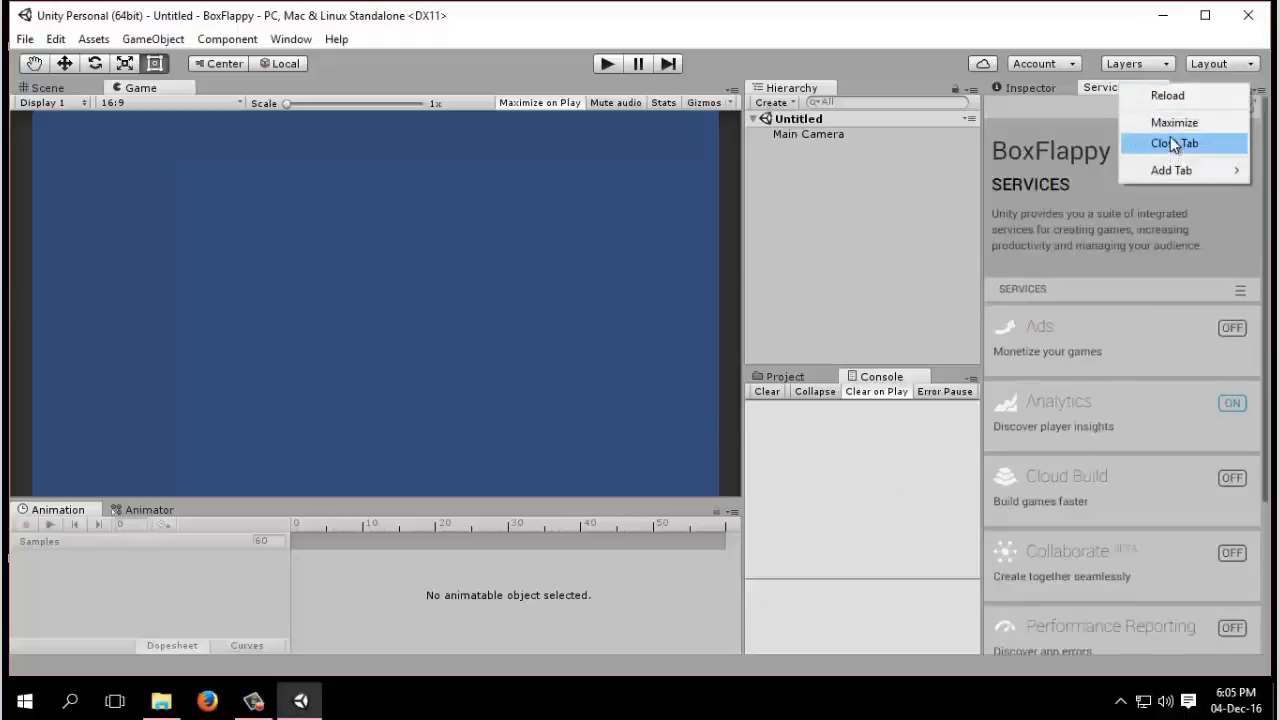
click(1175, 143)
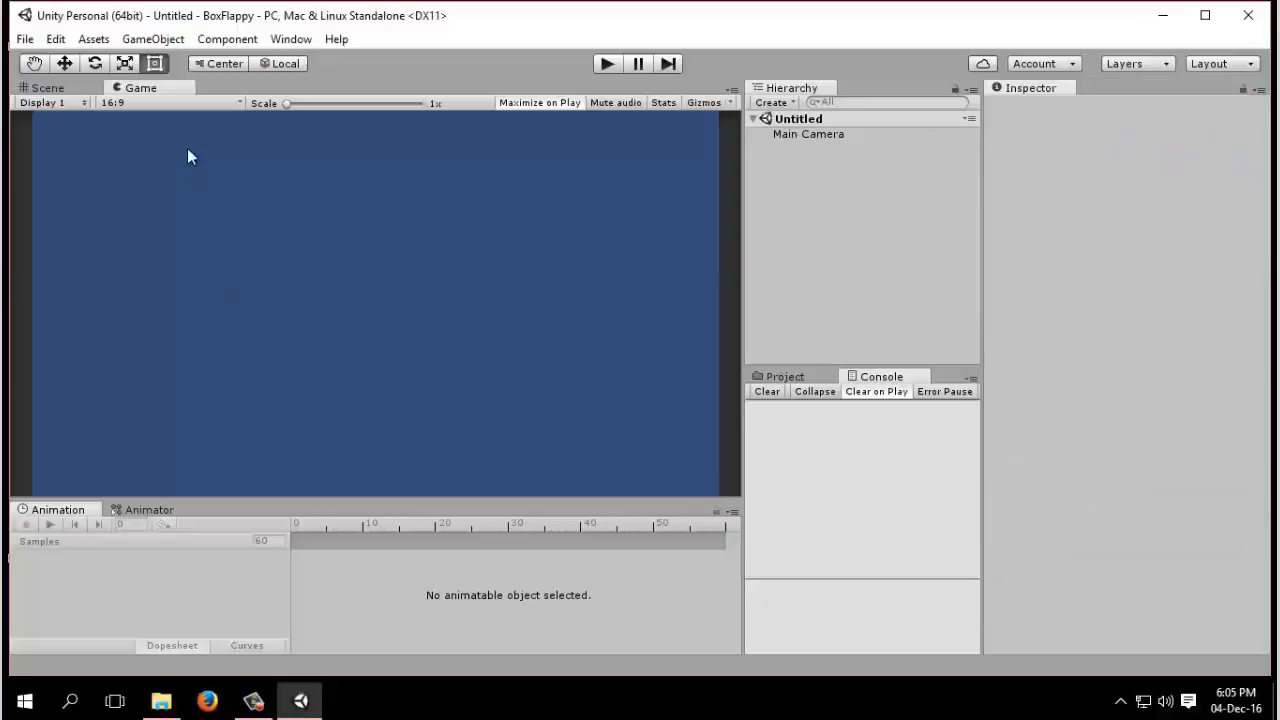
right_click(57, 510)
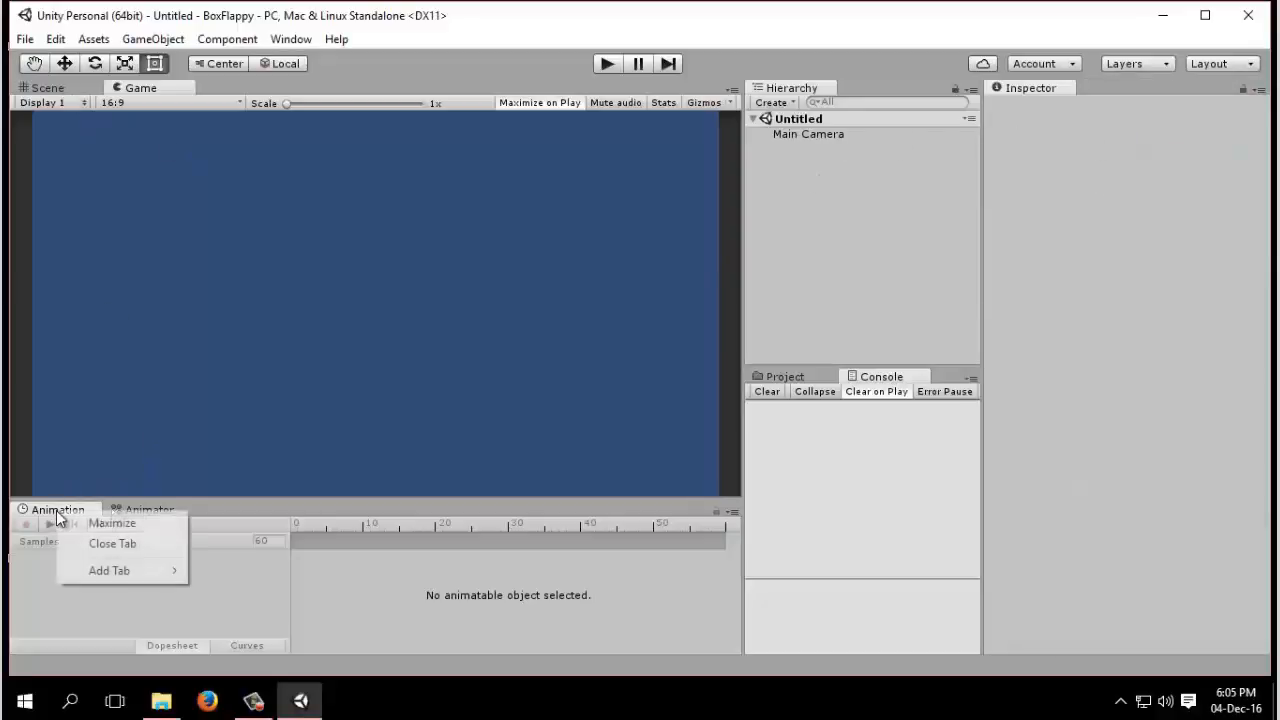
click(112, 543)
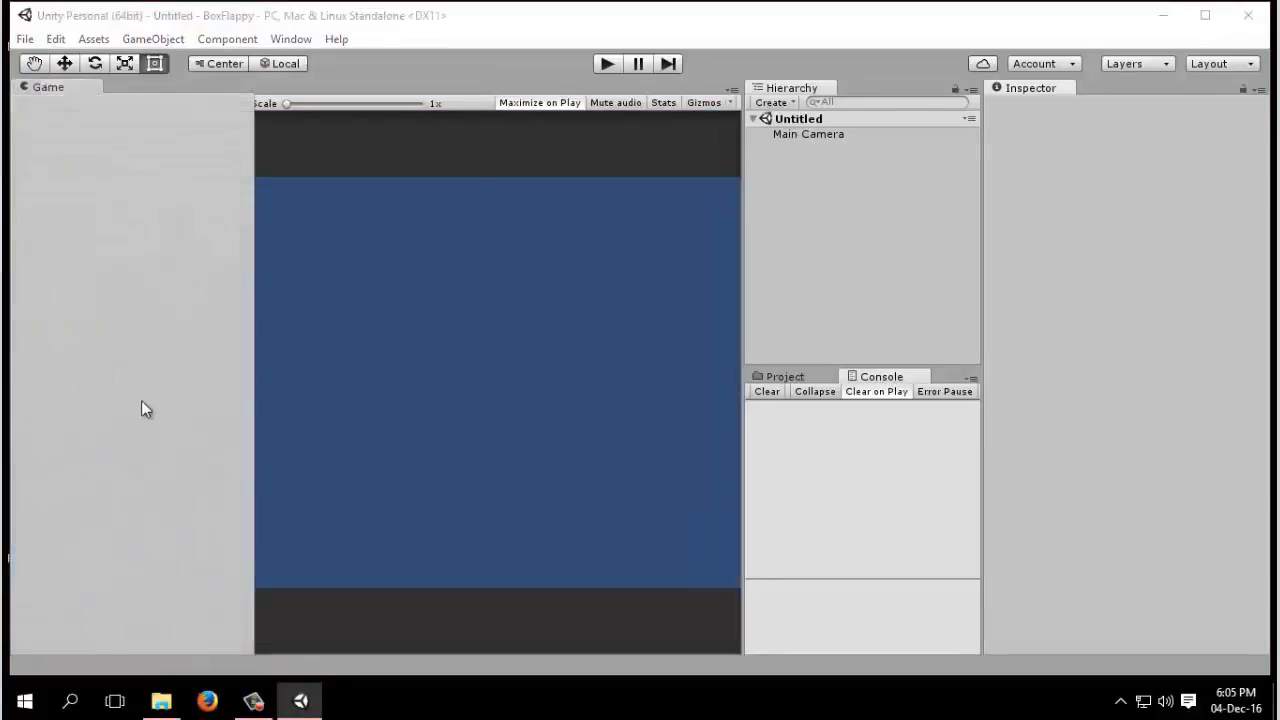
click(47, 87)
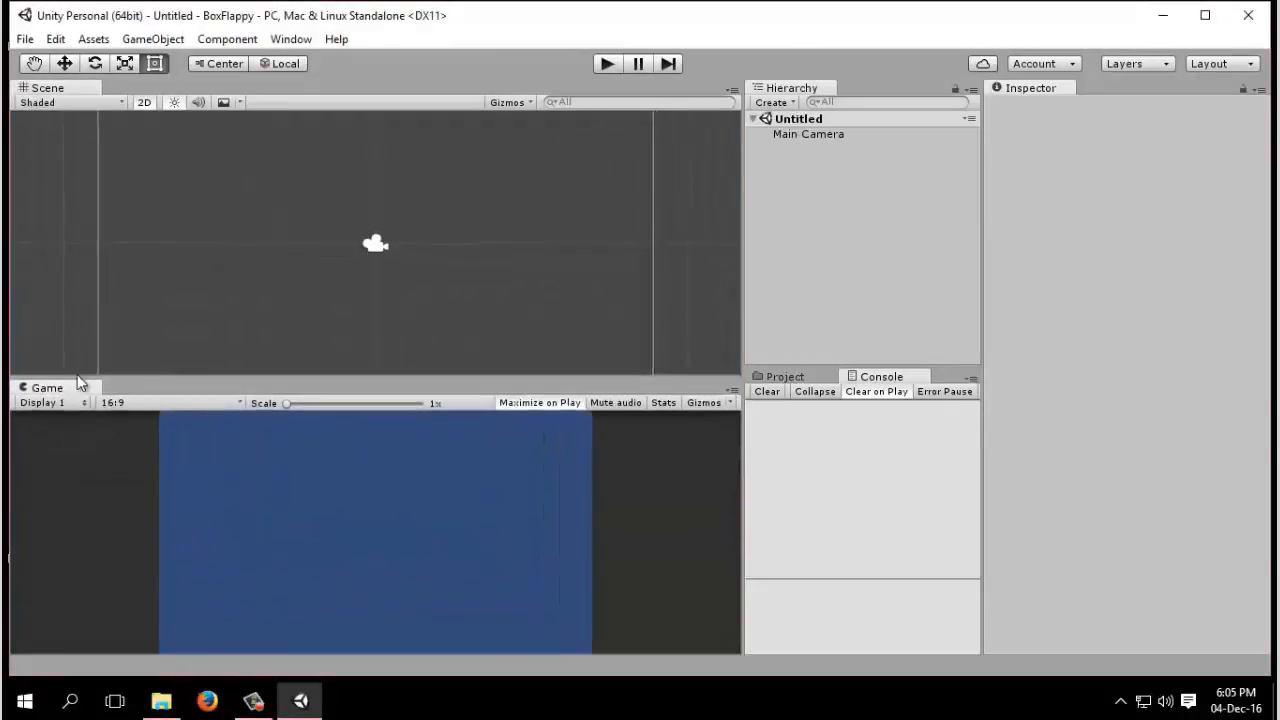
mouse_move(370, 350)
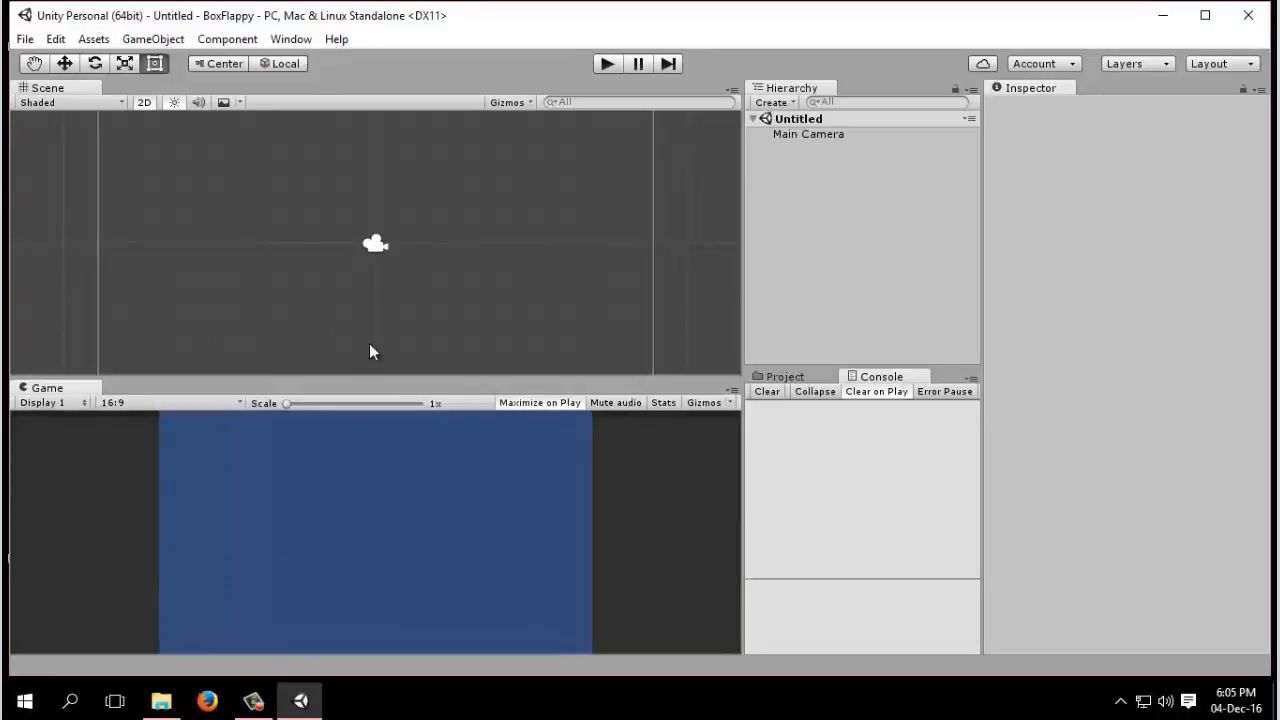
mouse_move(826, 474)
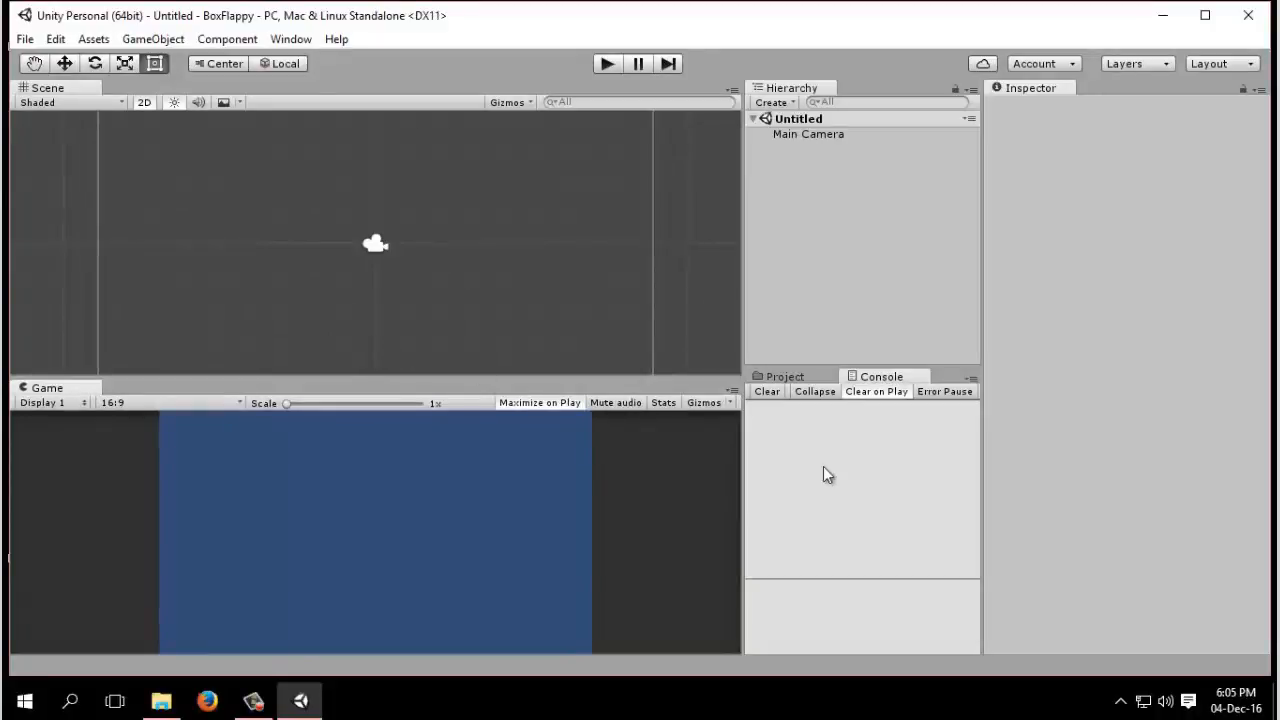
mouse_move(884, 514)
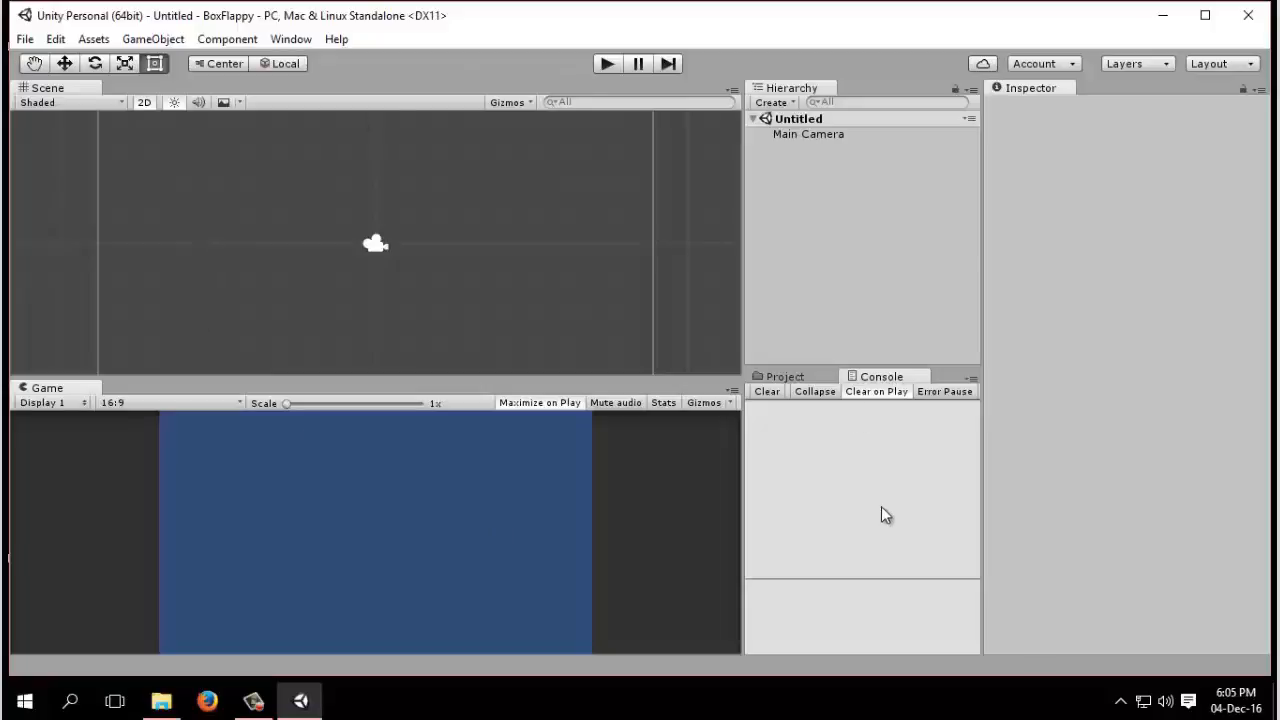
mouse_move(880, 514)
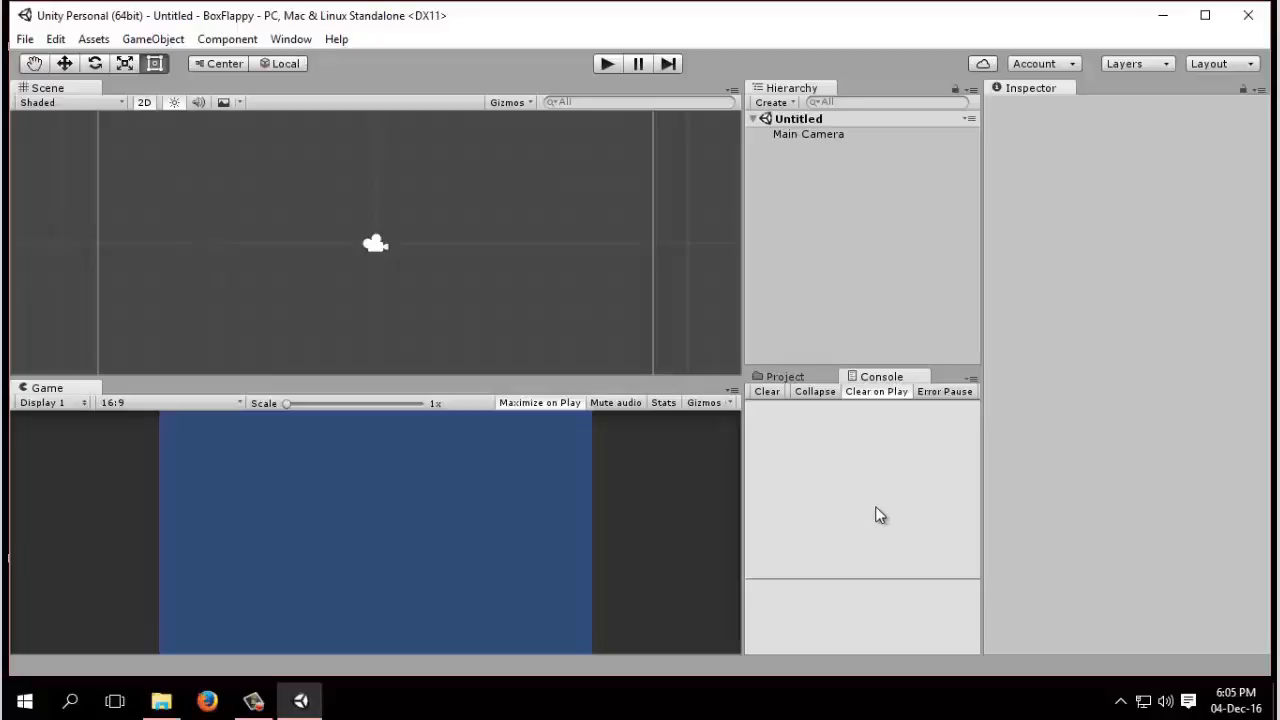
mouse_move(618, 324)
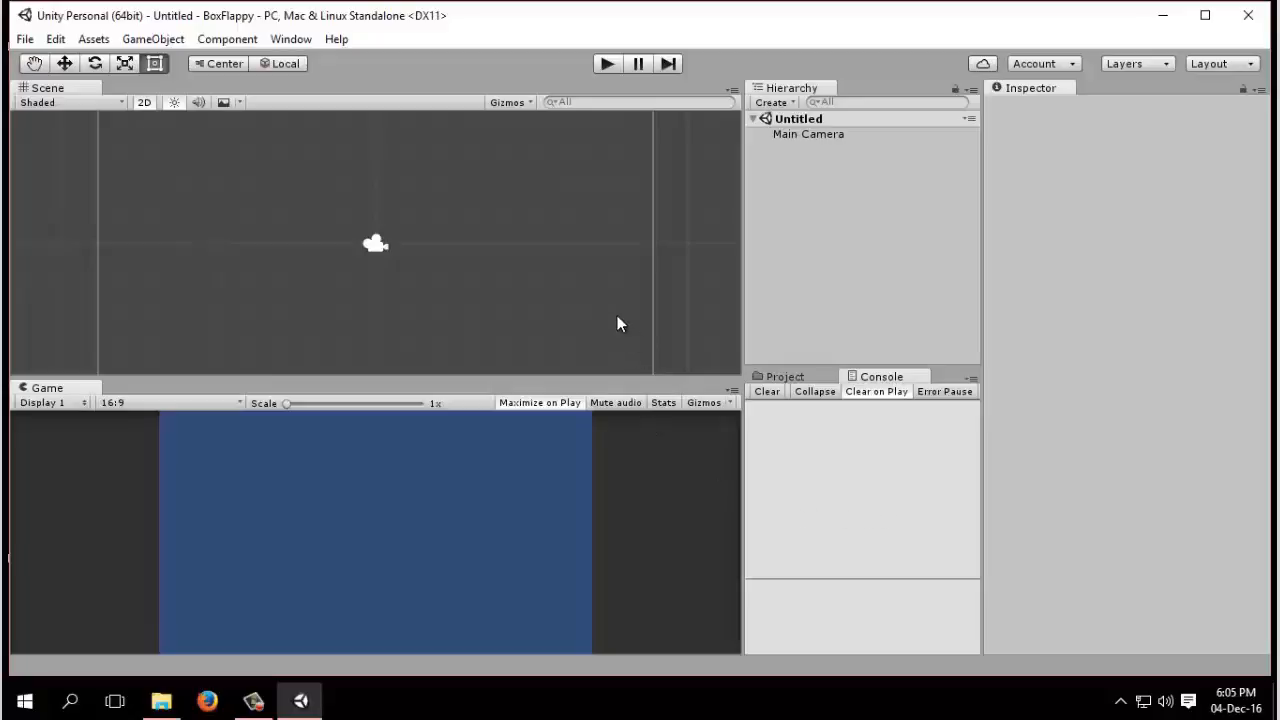
mouse_move(854, 628)
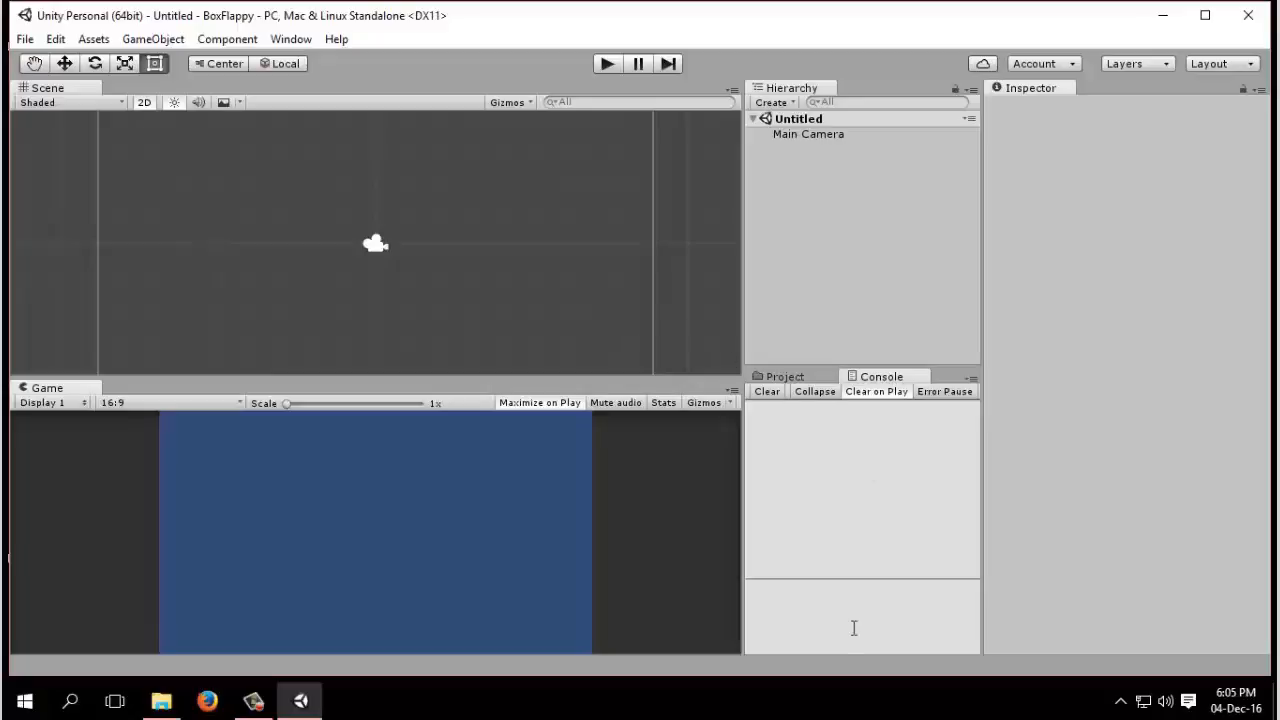
mouse_move(414, 283)
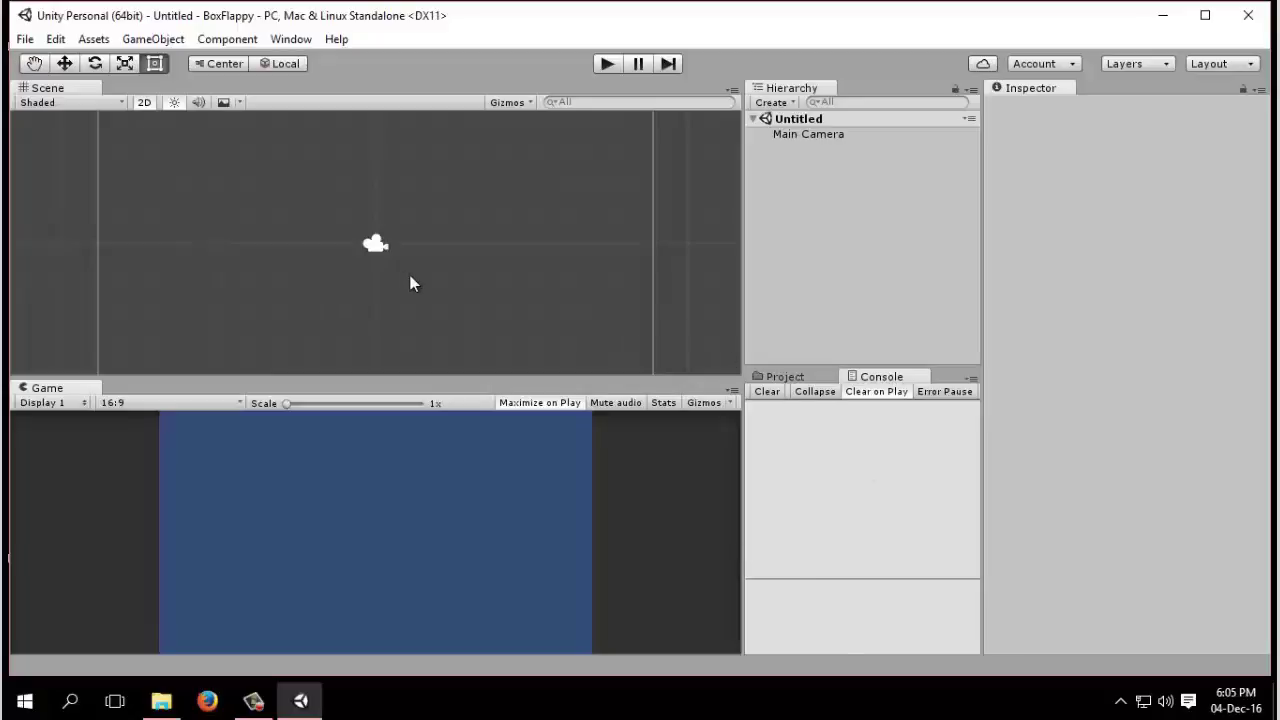
mouse_move(520, 258)
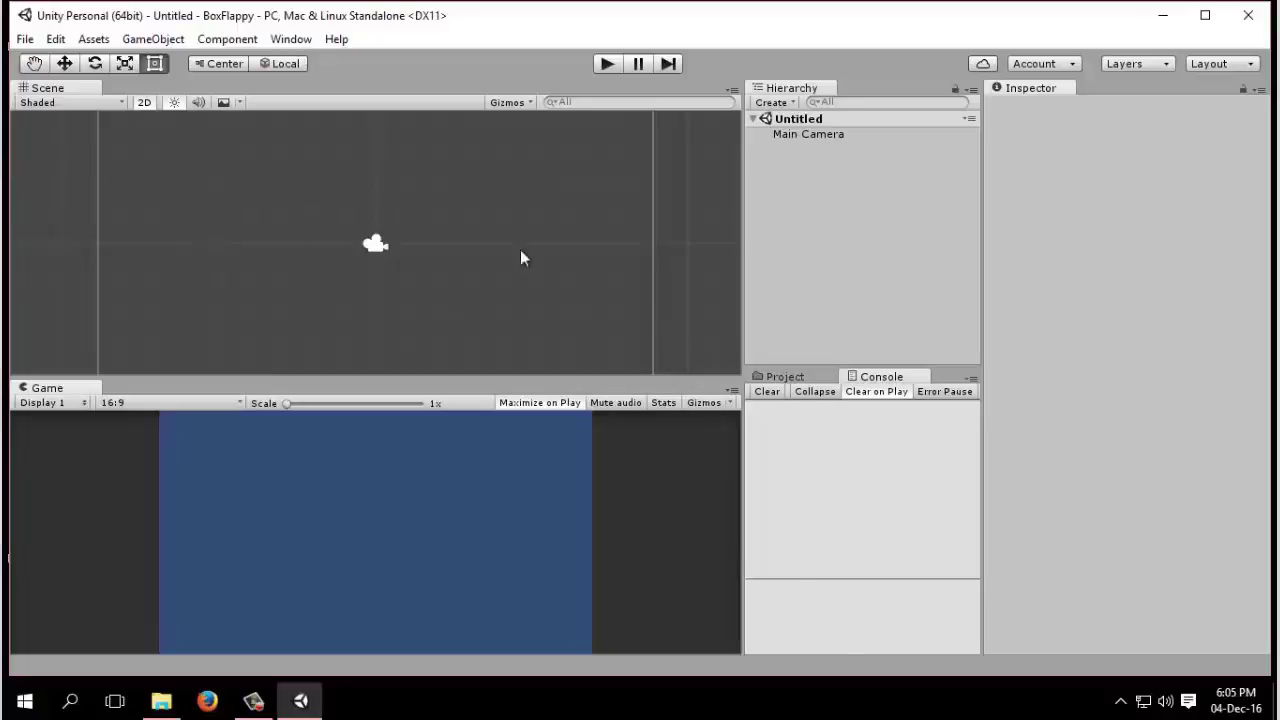
mouse_move(705, 325)
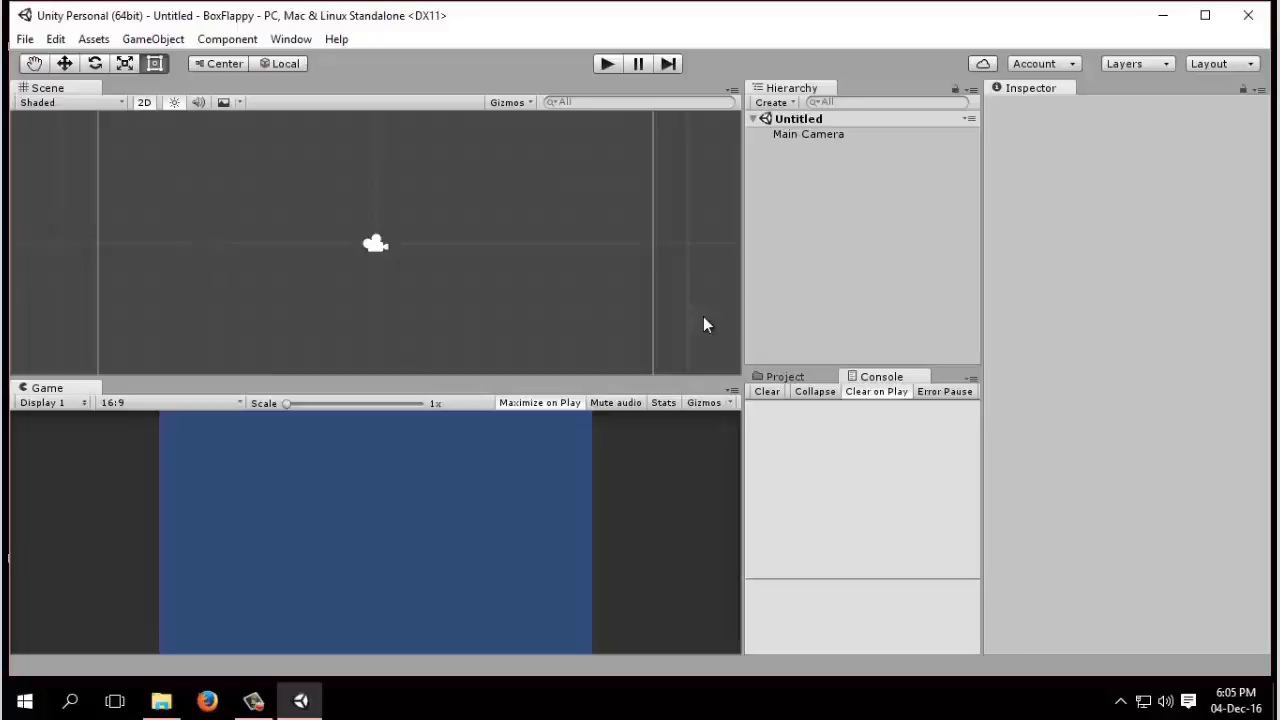
In the Project window, create a _Scenes folder and an Images folder under Assets
click(784, 376)
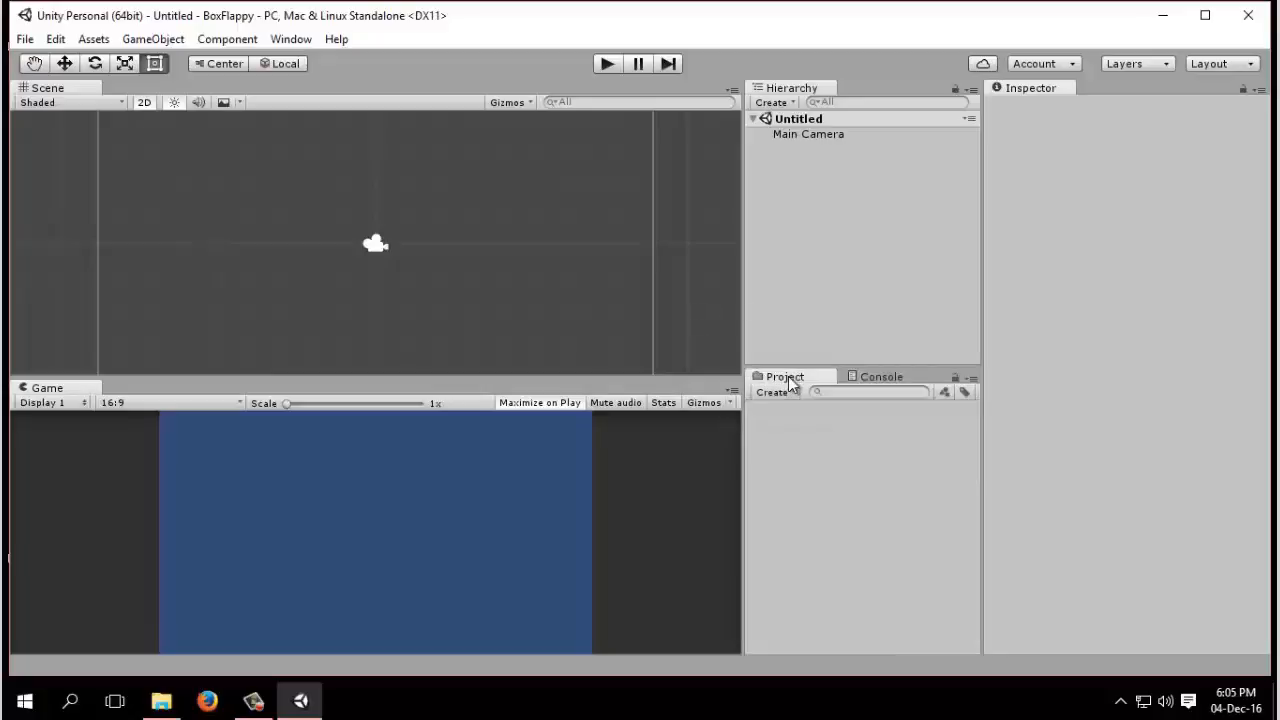
mouse_move(825, 463)
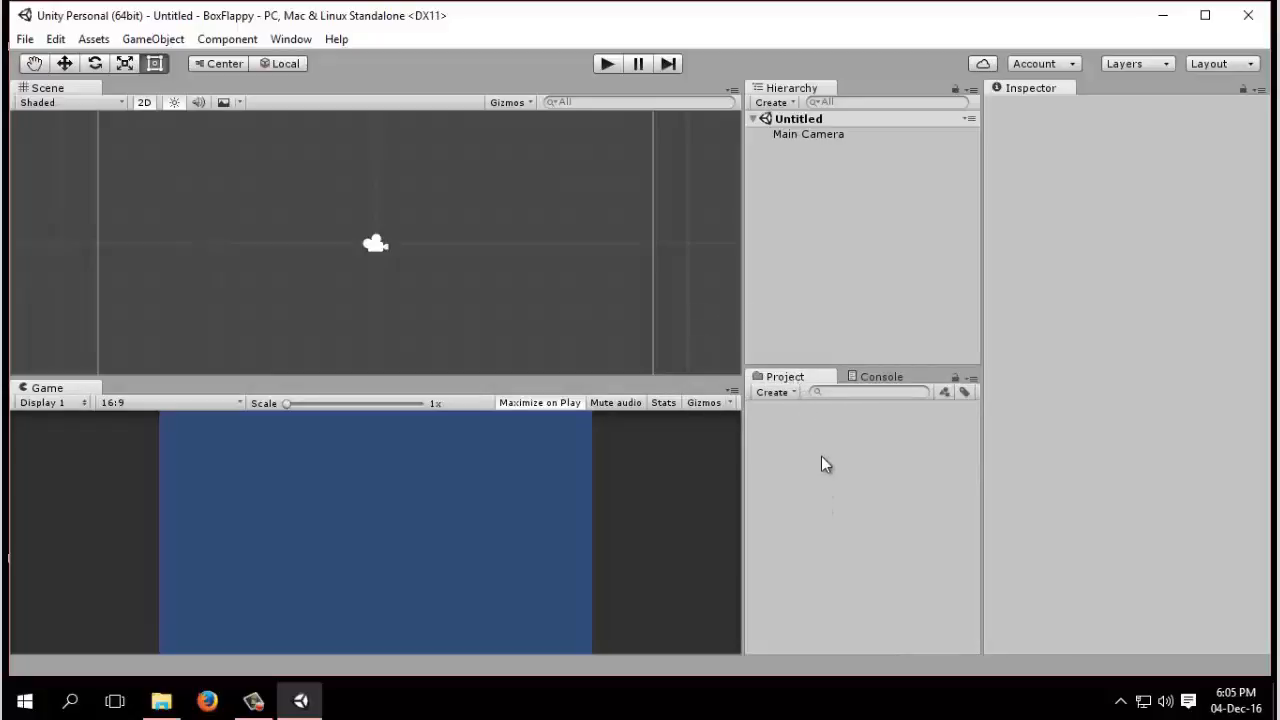
mouse_move(819, 511)
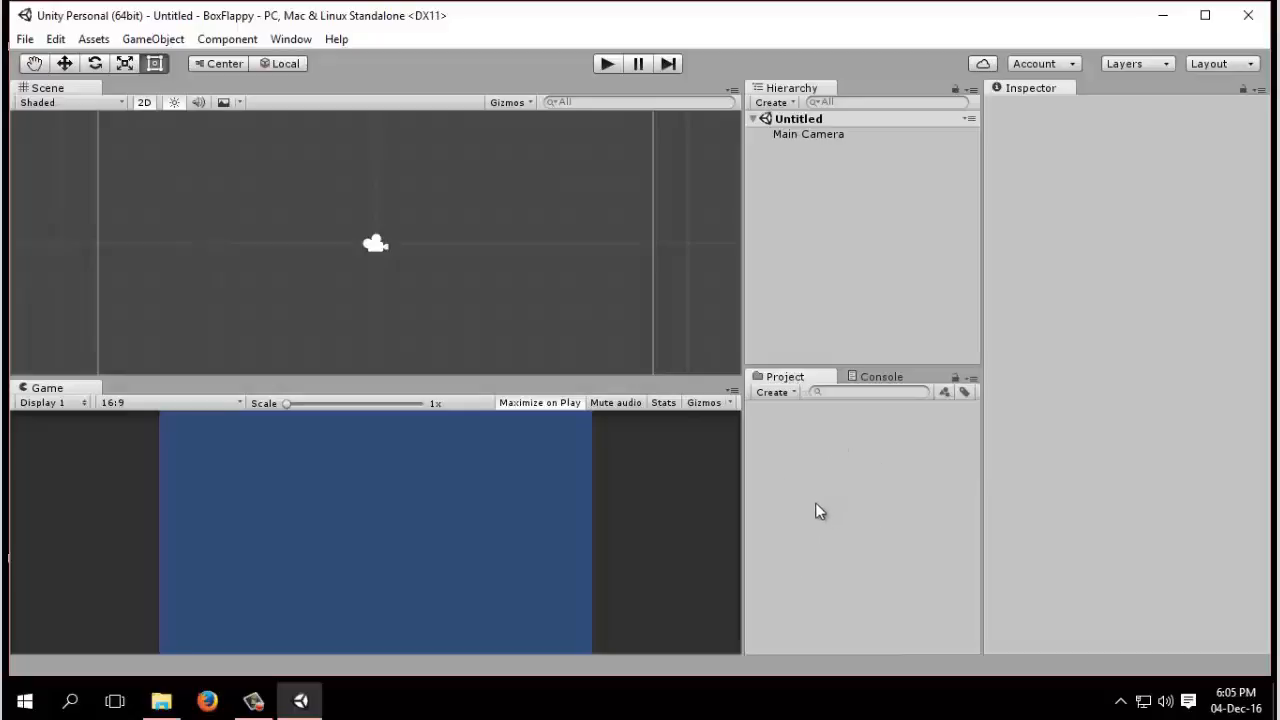
mouse_move(808, 500)
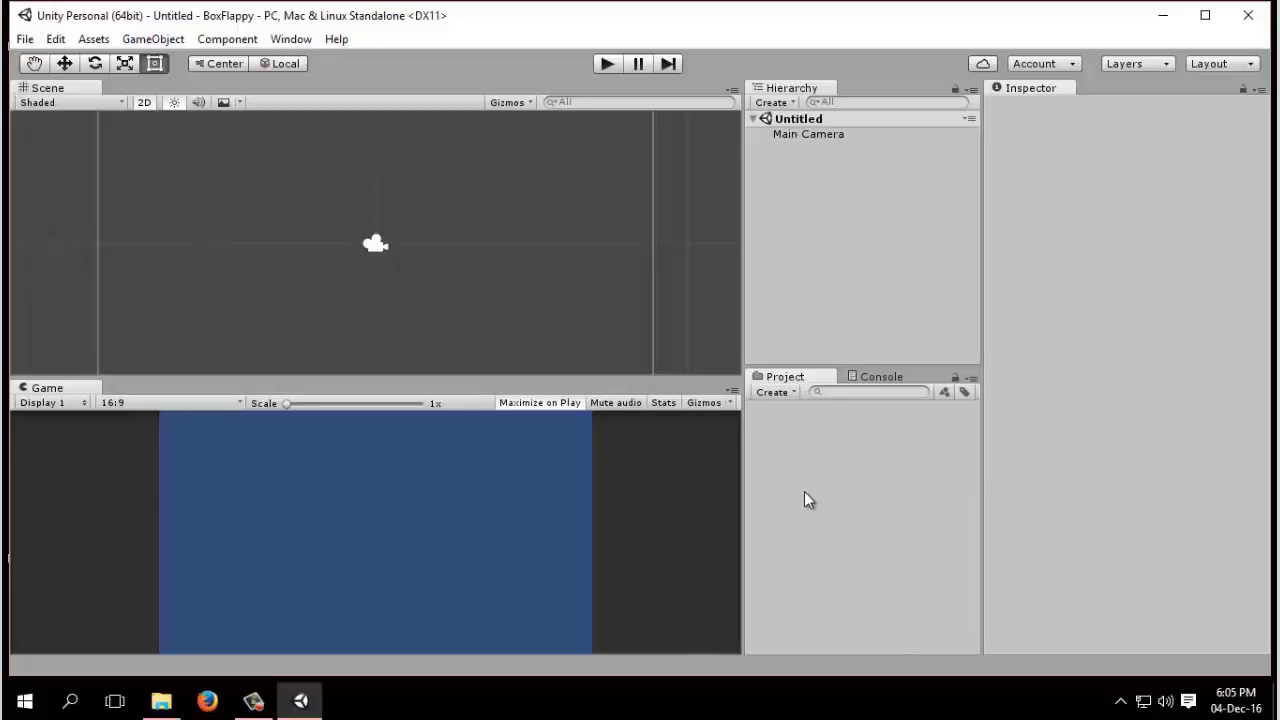
mouse_move(866, 249)
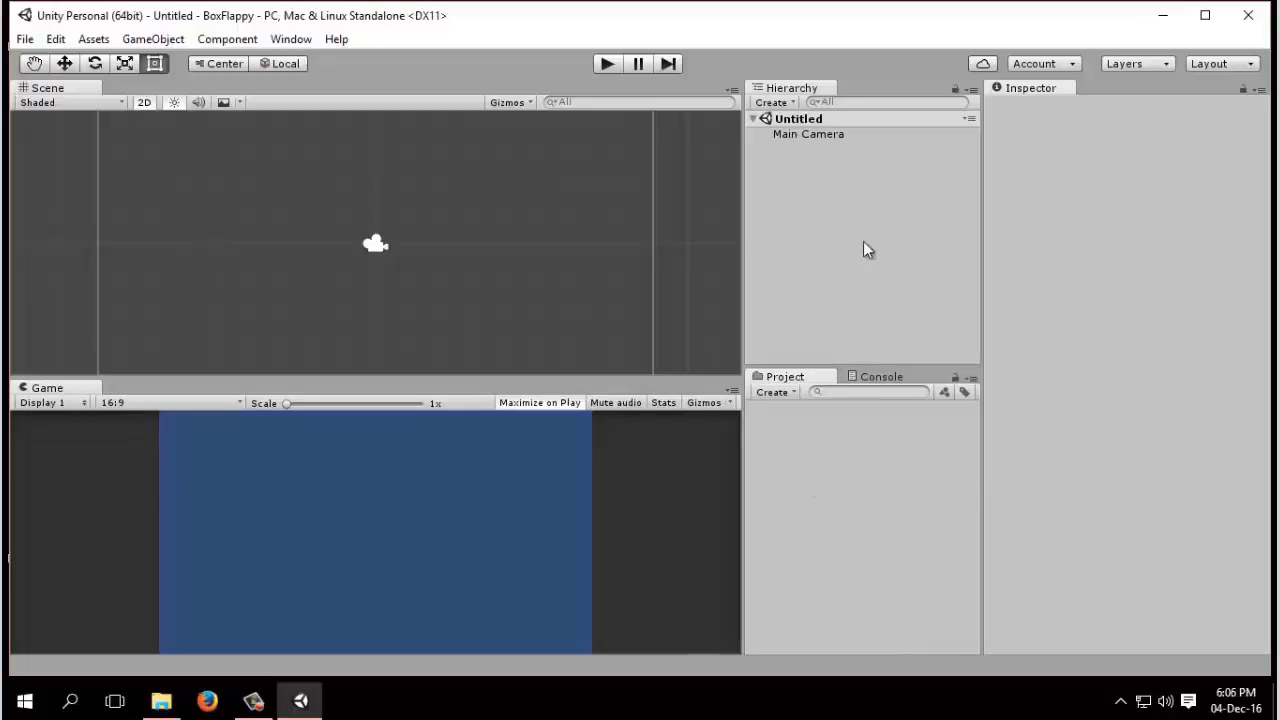
mouse_move(790, 103)
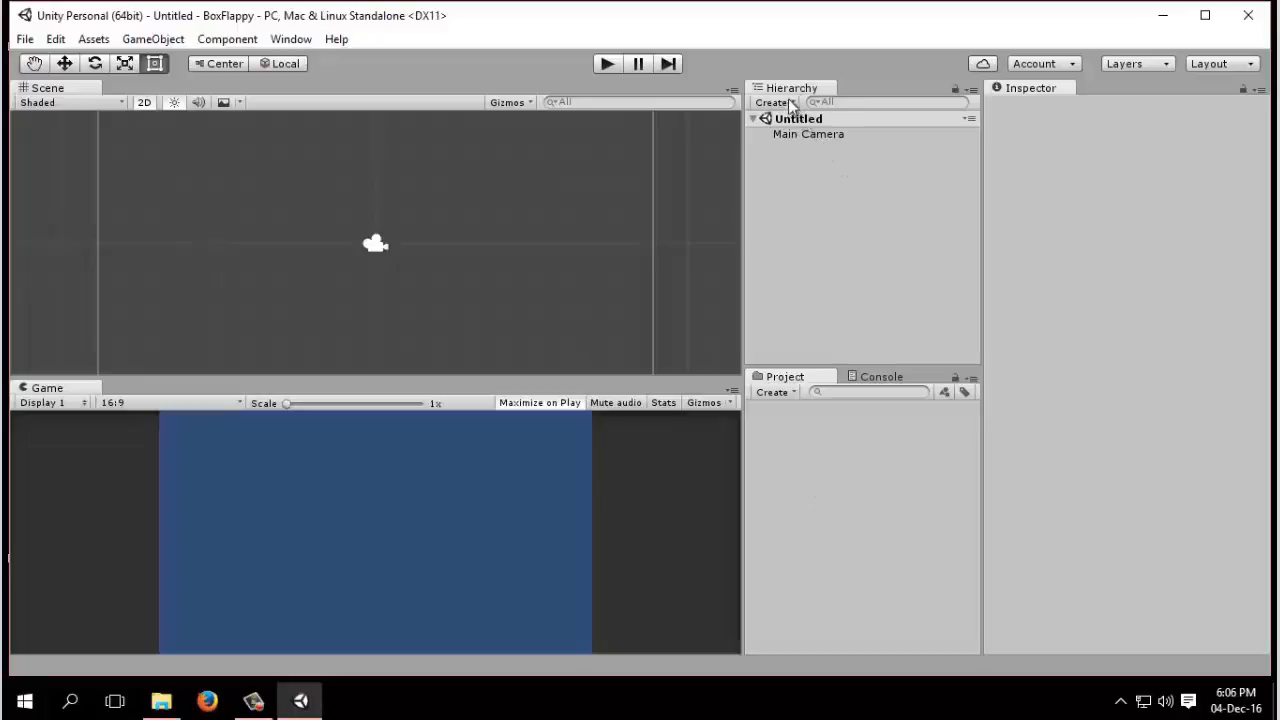
mouse_move(504, 238)
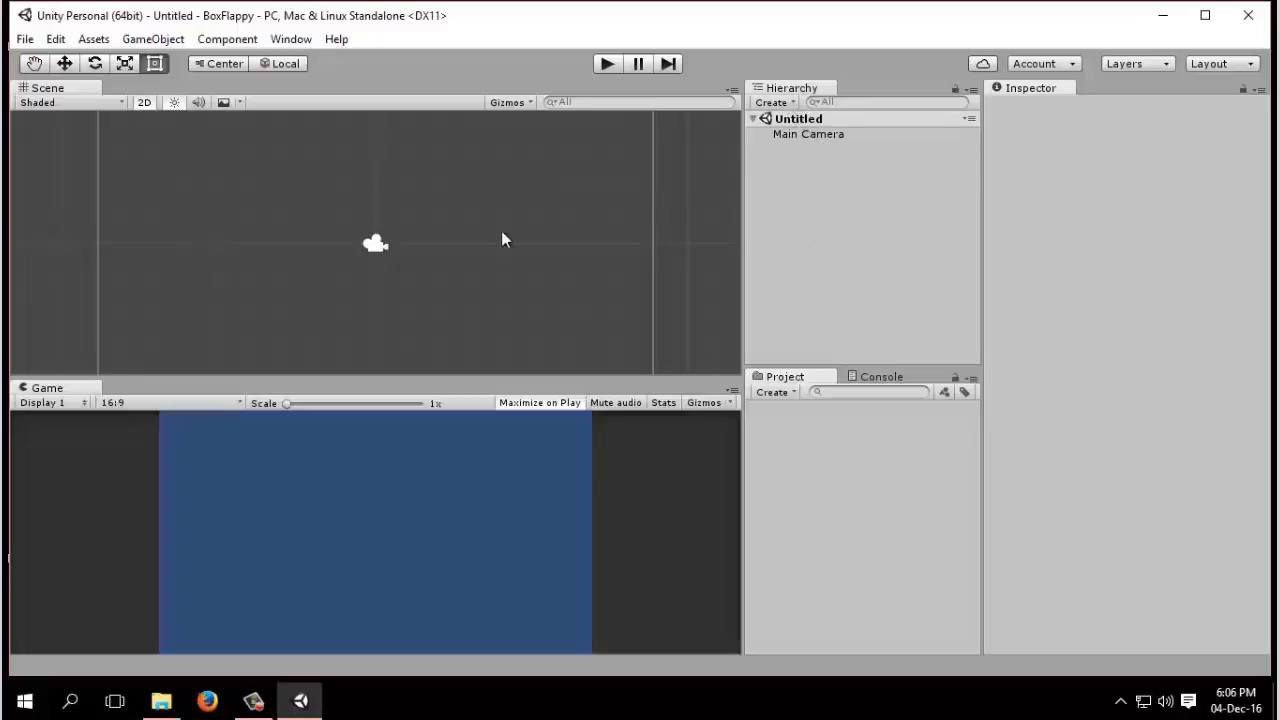
mouse_move(828, 153)
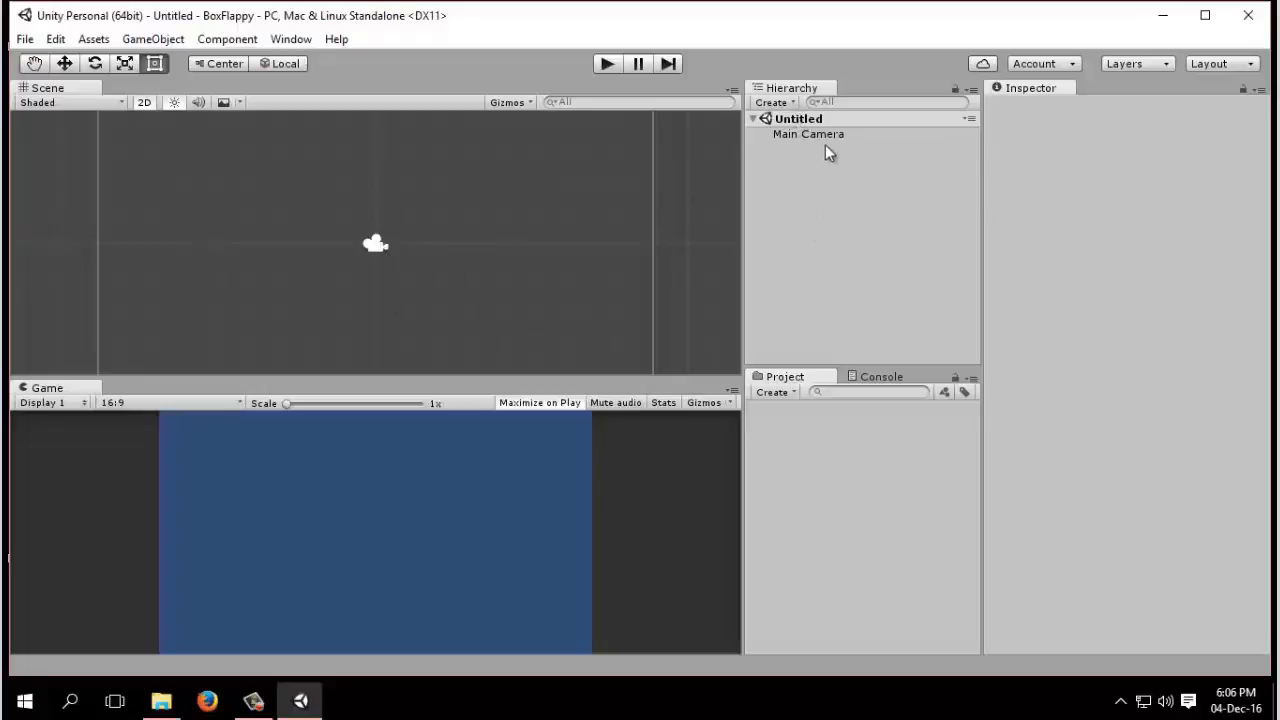
mouse_move(825, 120)
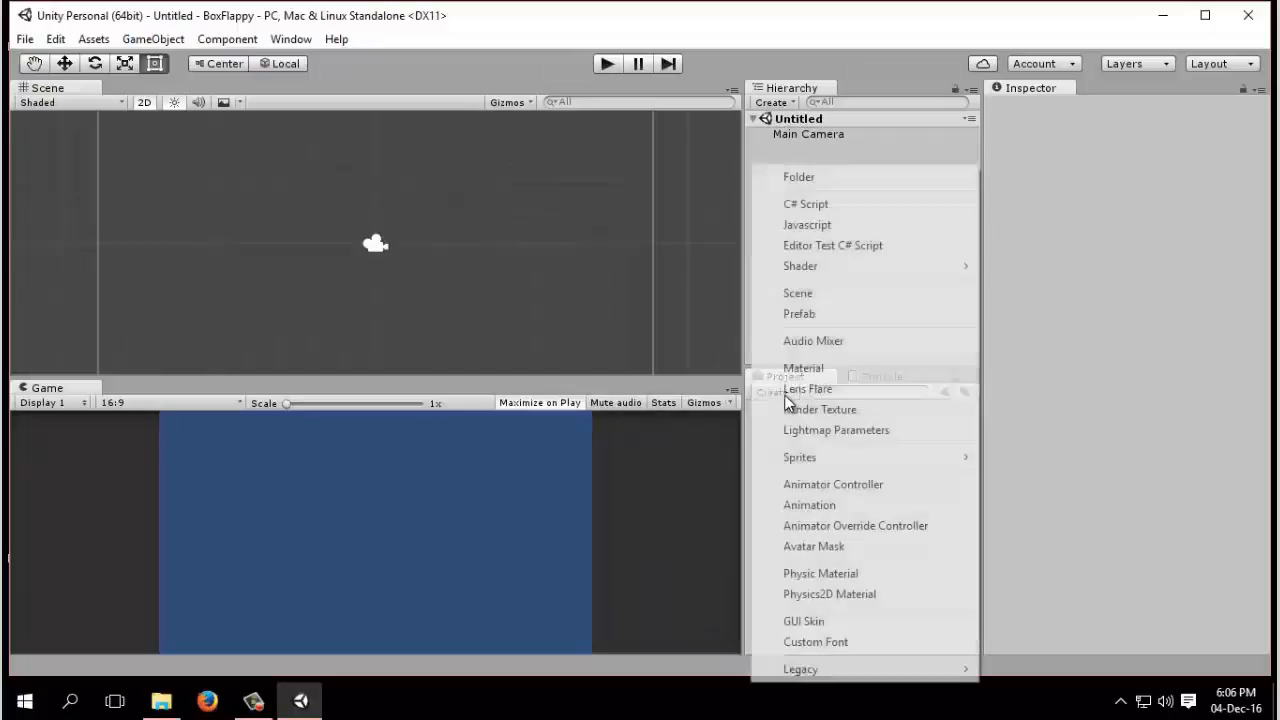
mouse_move(837, 177)
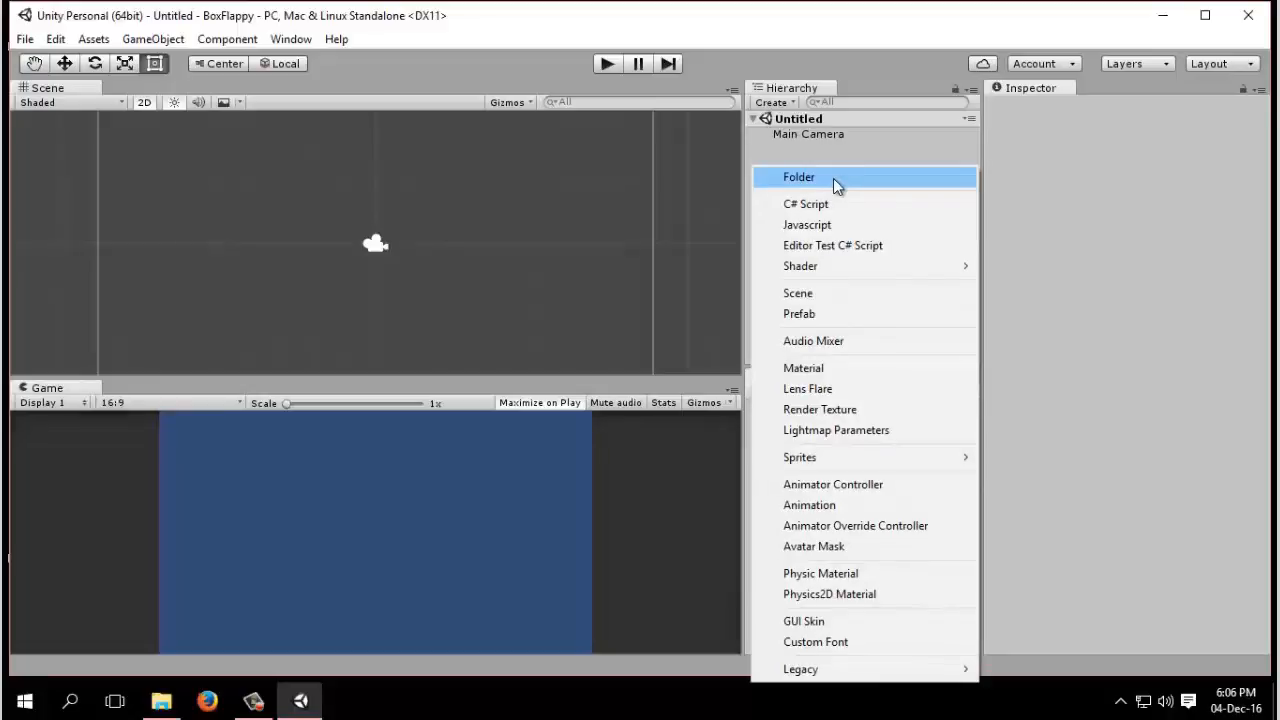
click(798, 177)
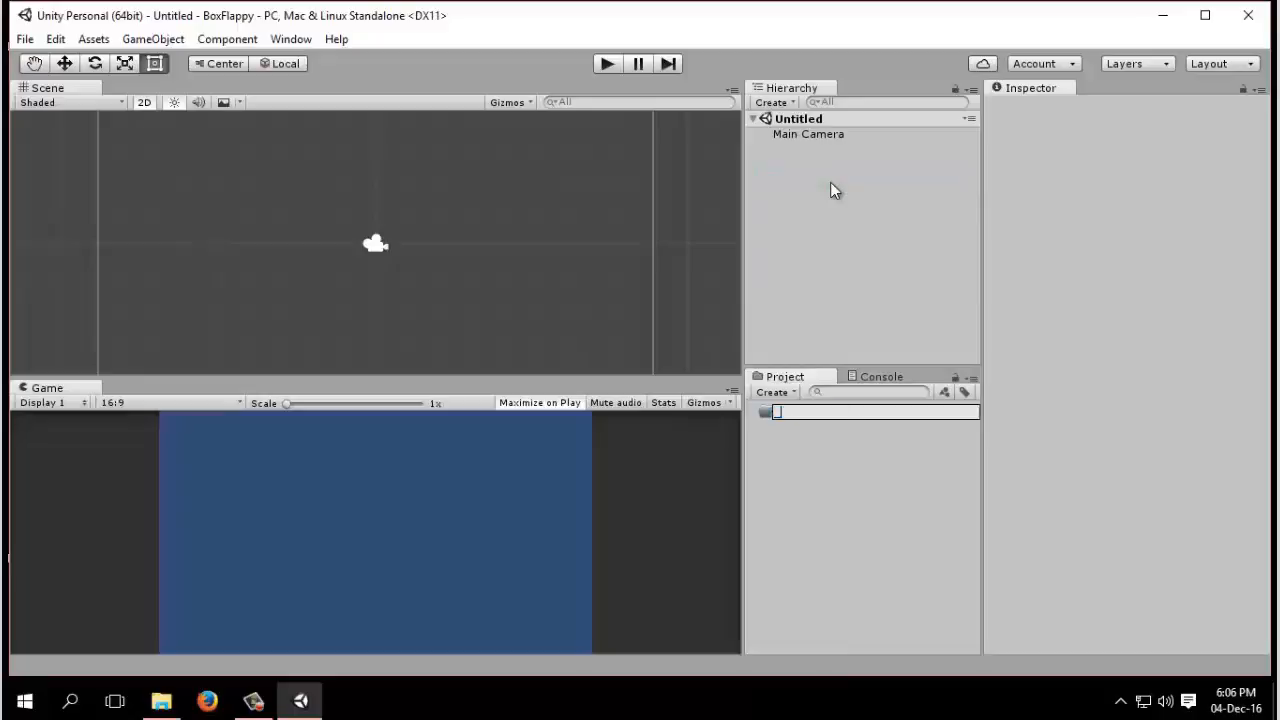
text(Scenes)
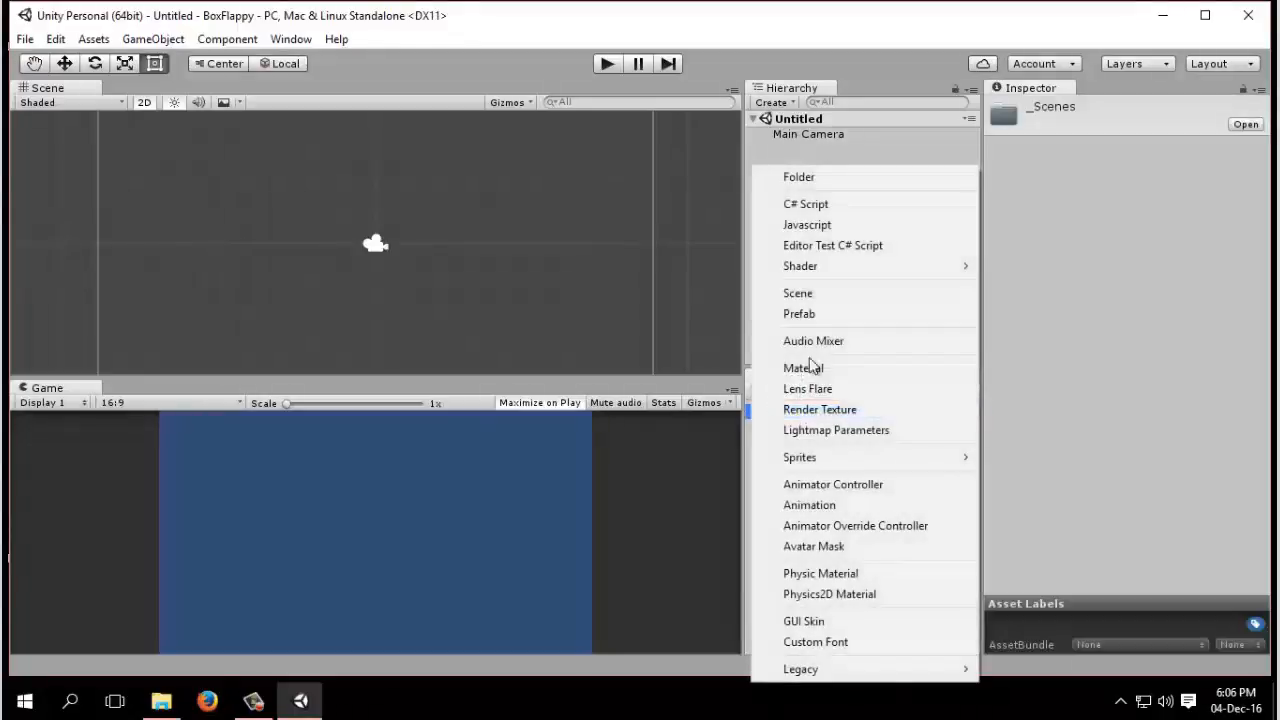
click(799, 177)
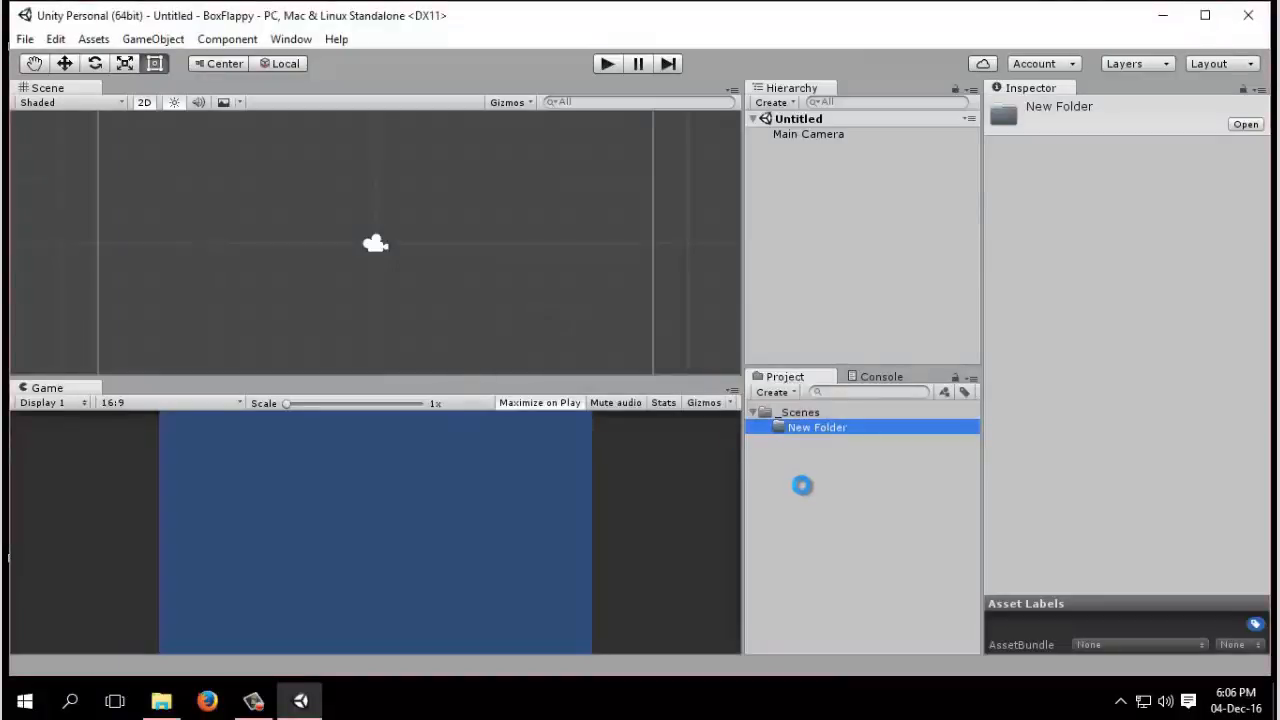
click(795, 474)
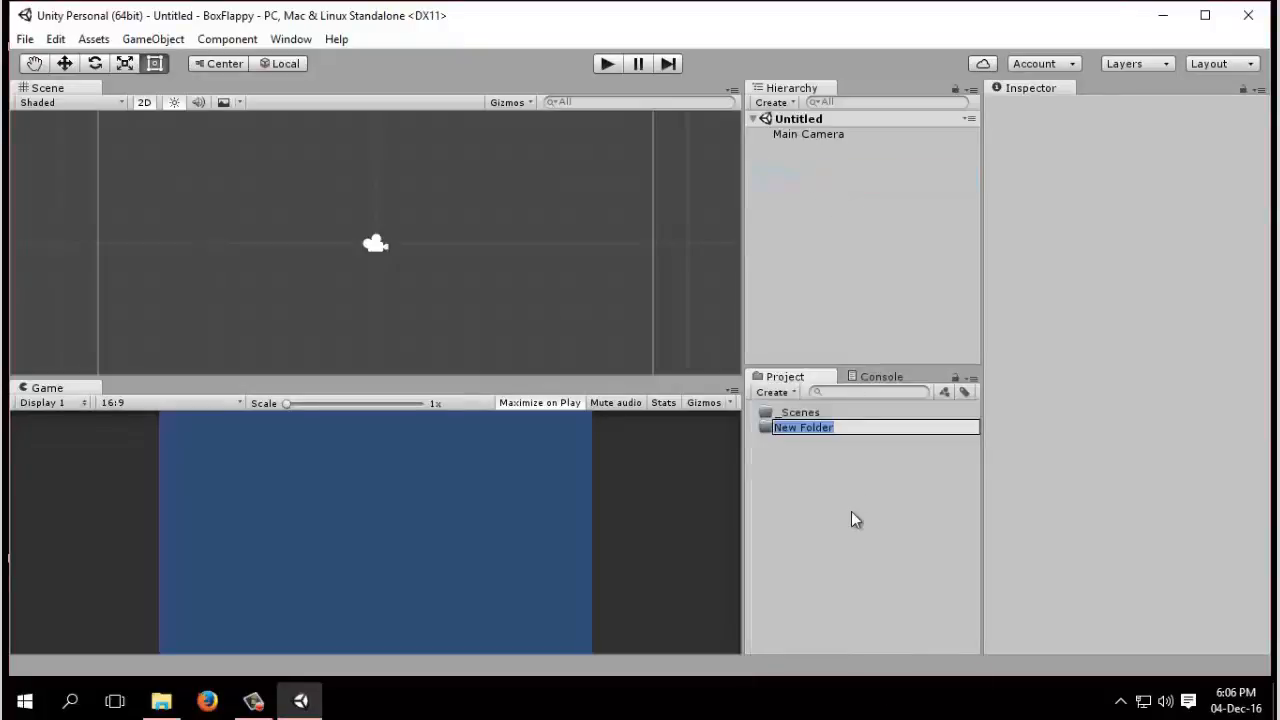
text(Image)
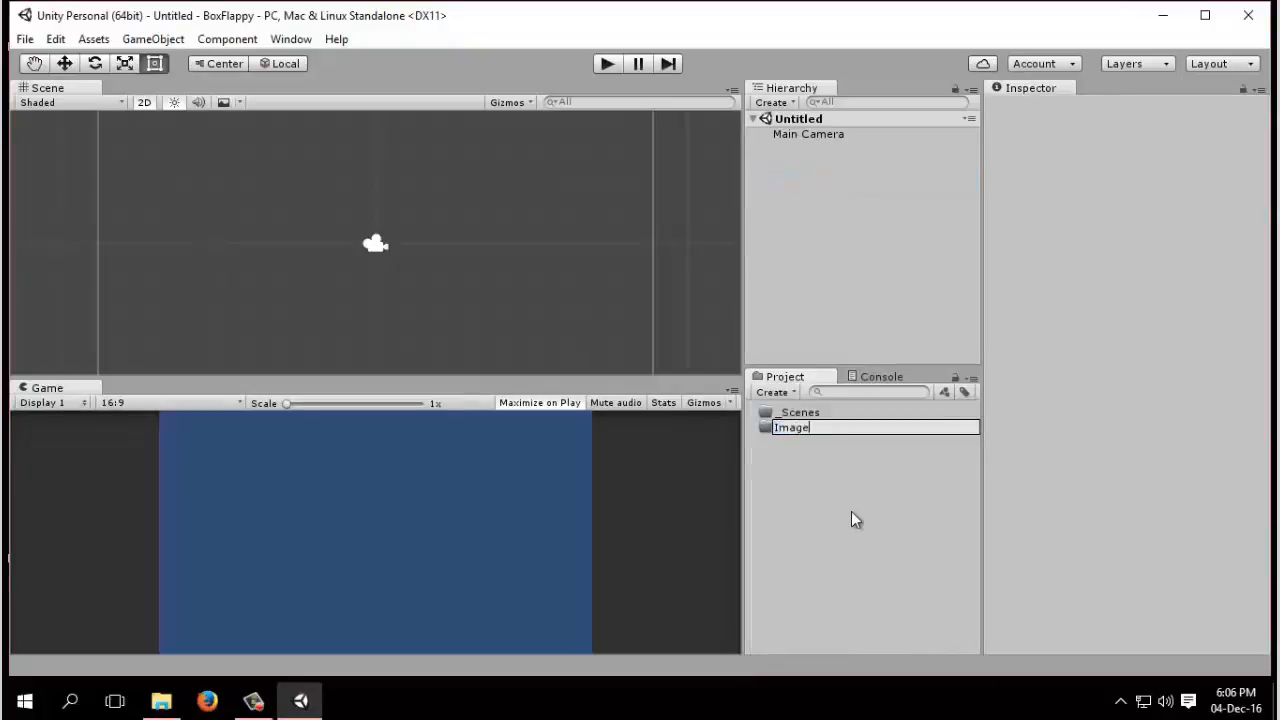
key(Return)
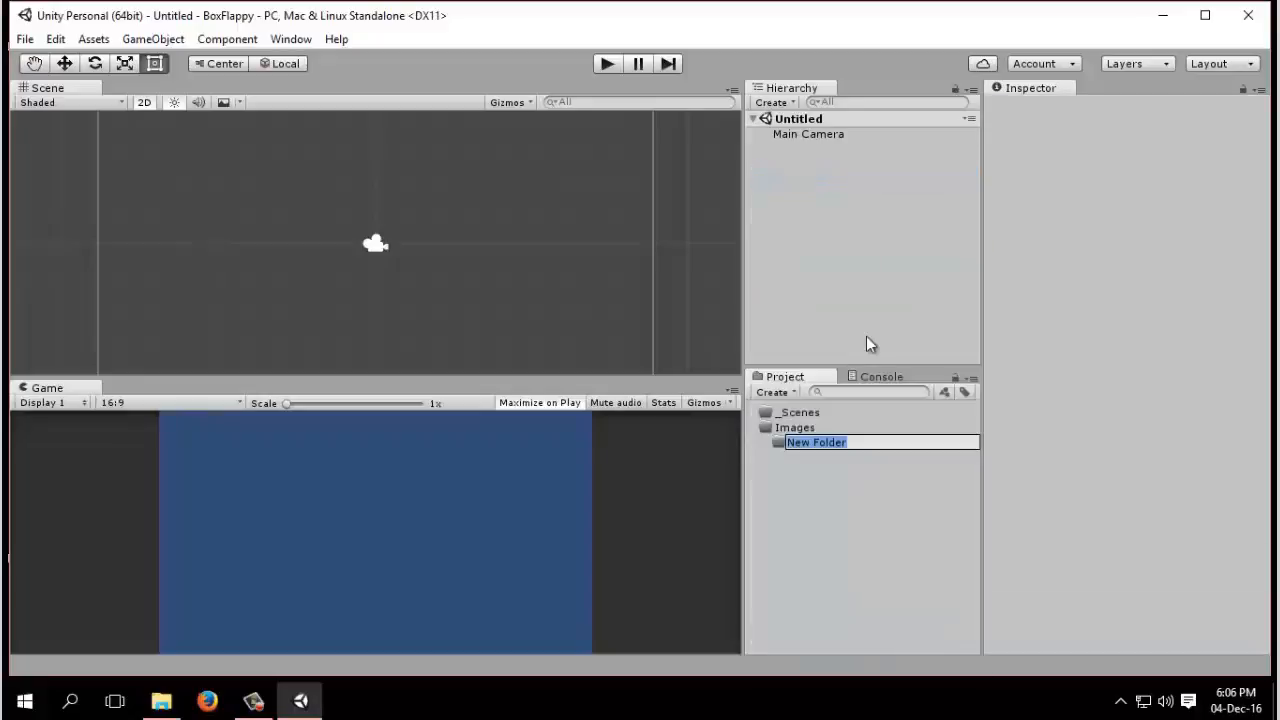
mouse_move(800, 490)
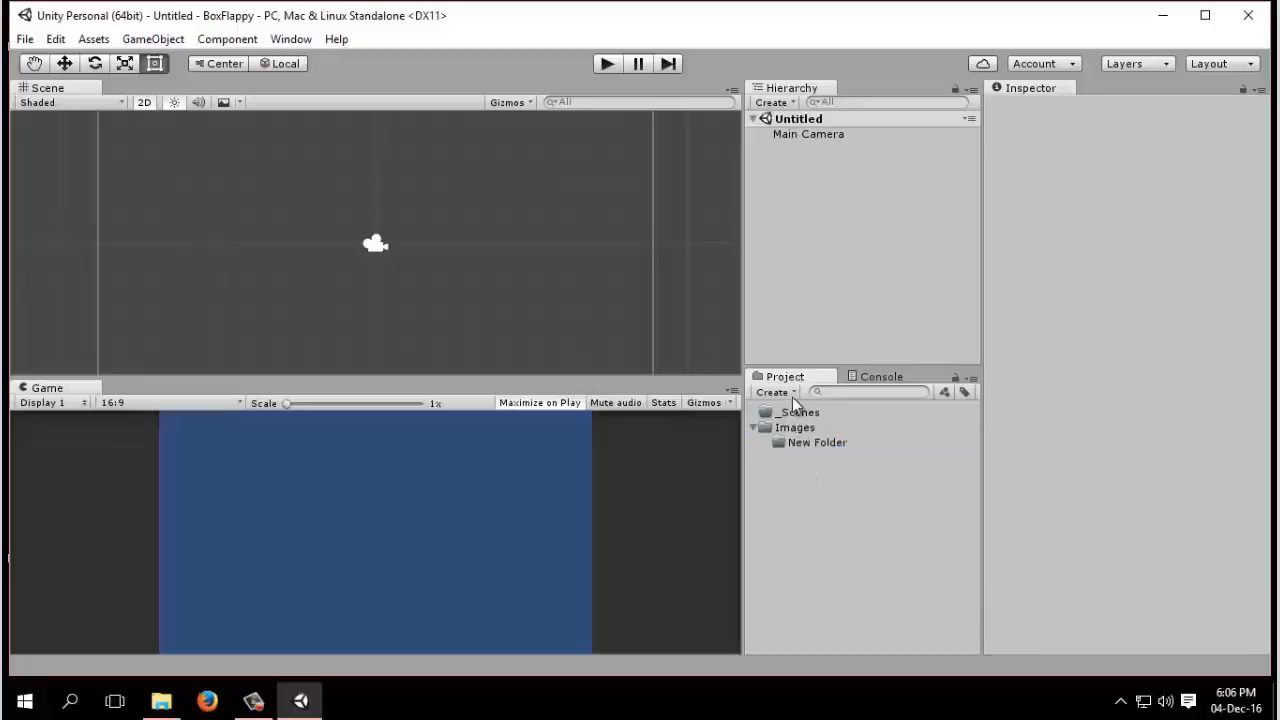
mouse_move(807, 447)
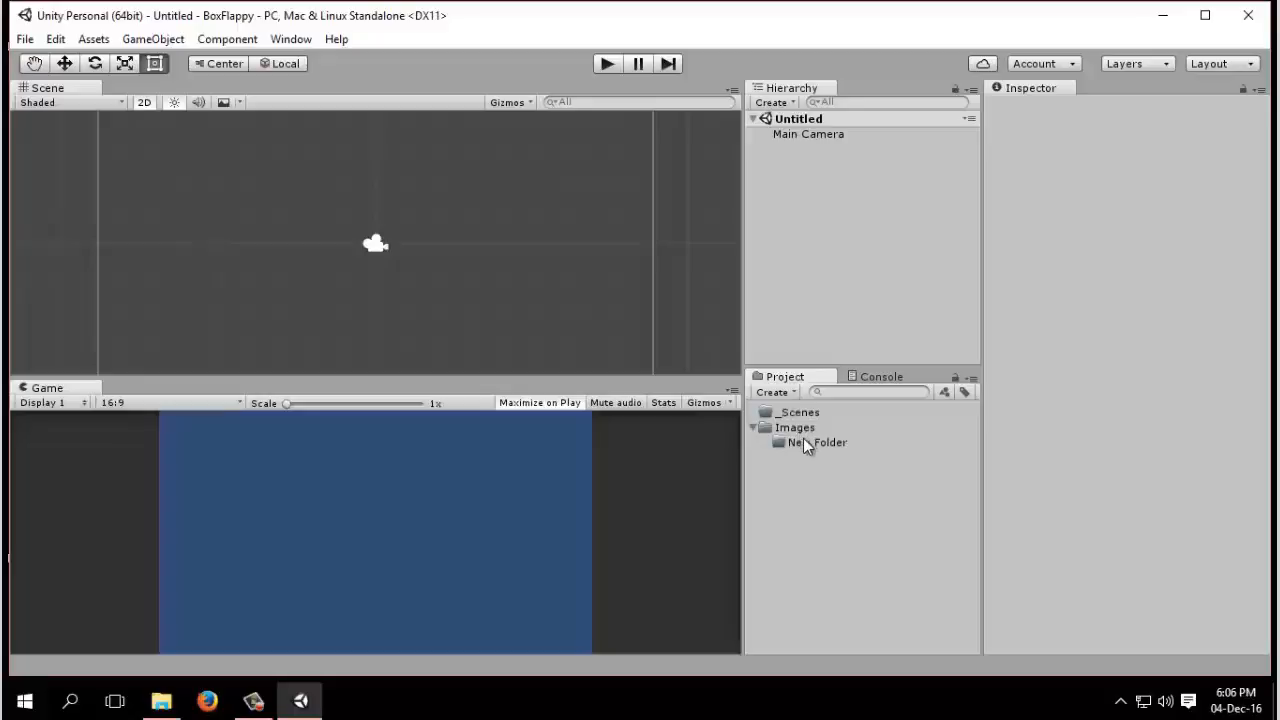
Delete the stray New Folder under Images and add a Scripts folder to Assets
click(816, 442)
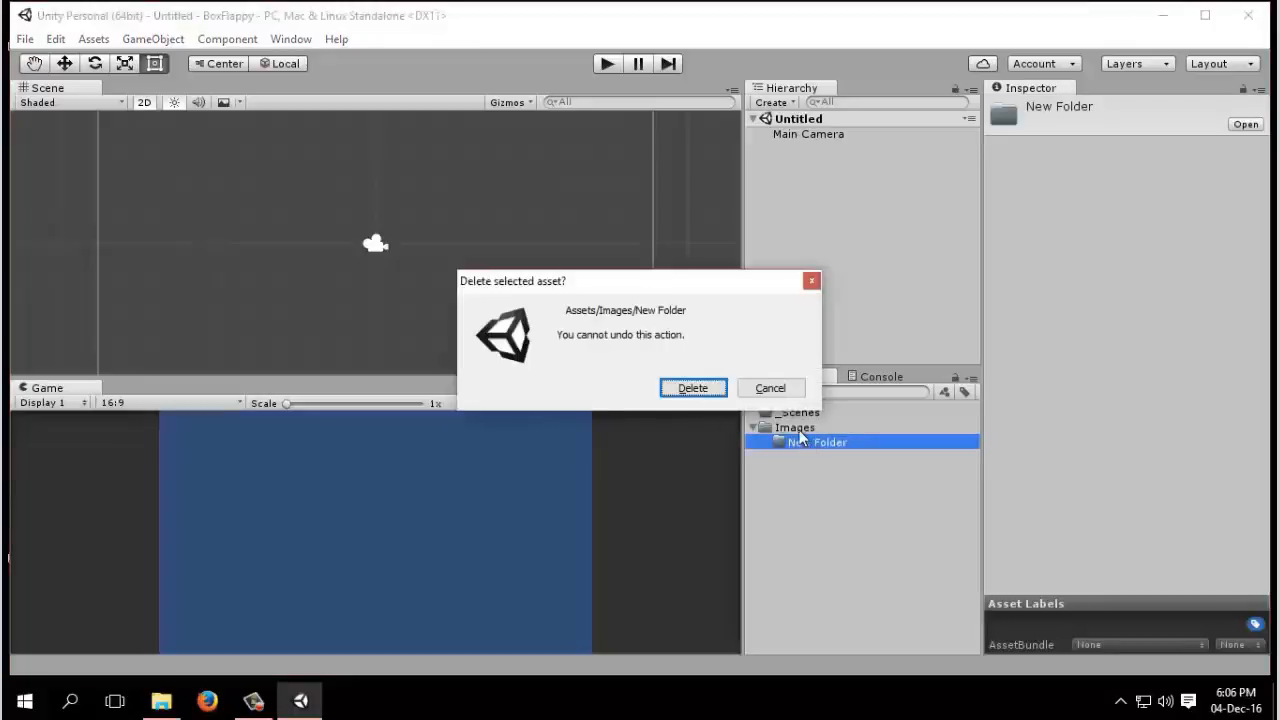
click(692, 387)
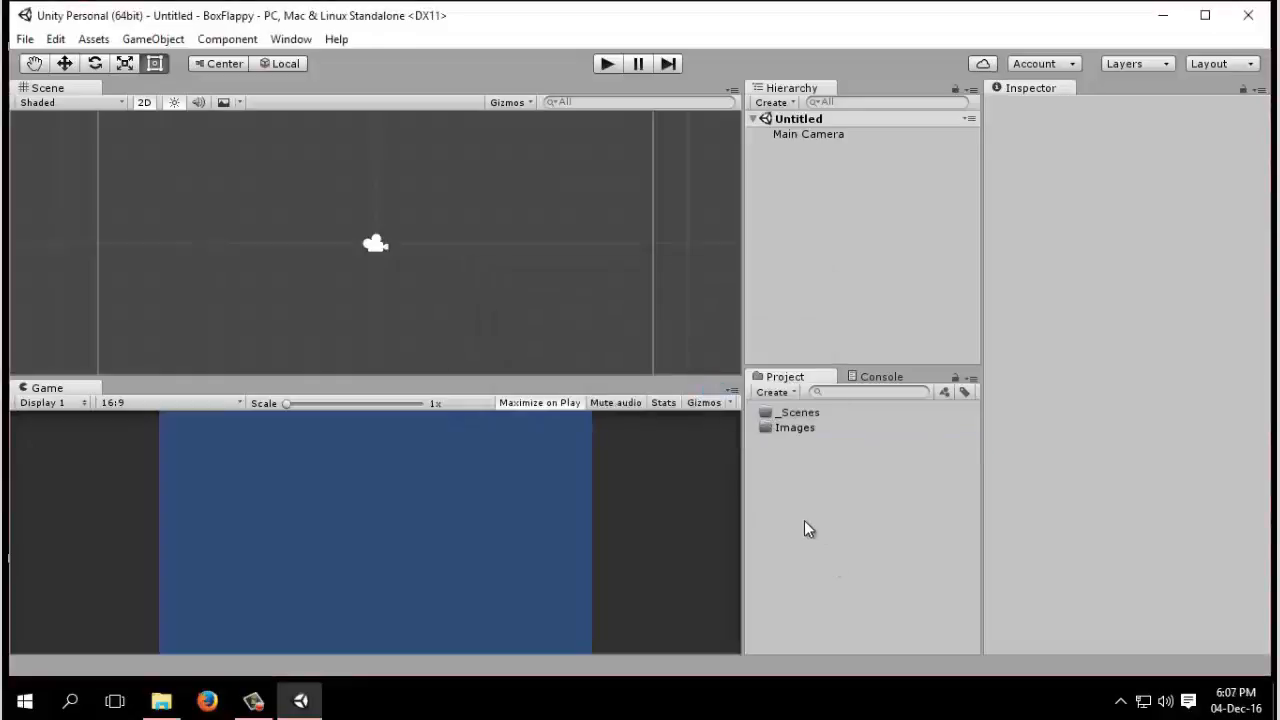
mouse_move(845, 504)
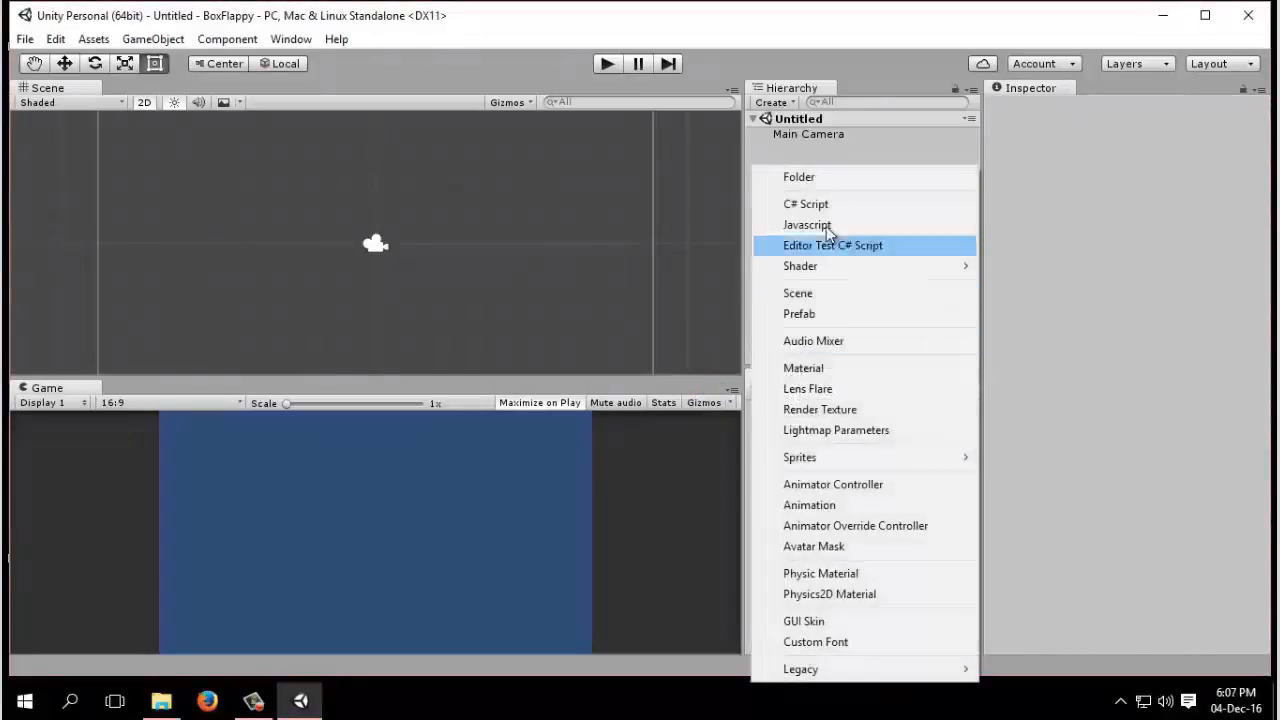
click(799, 177)
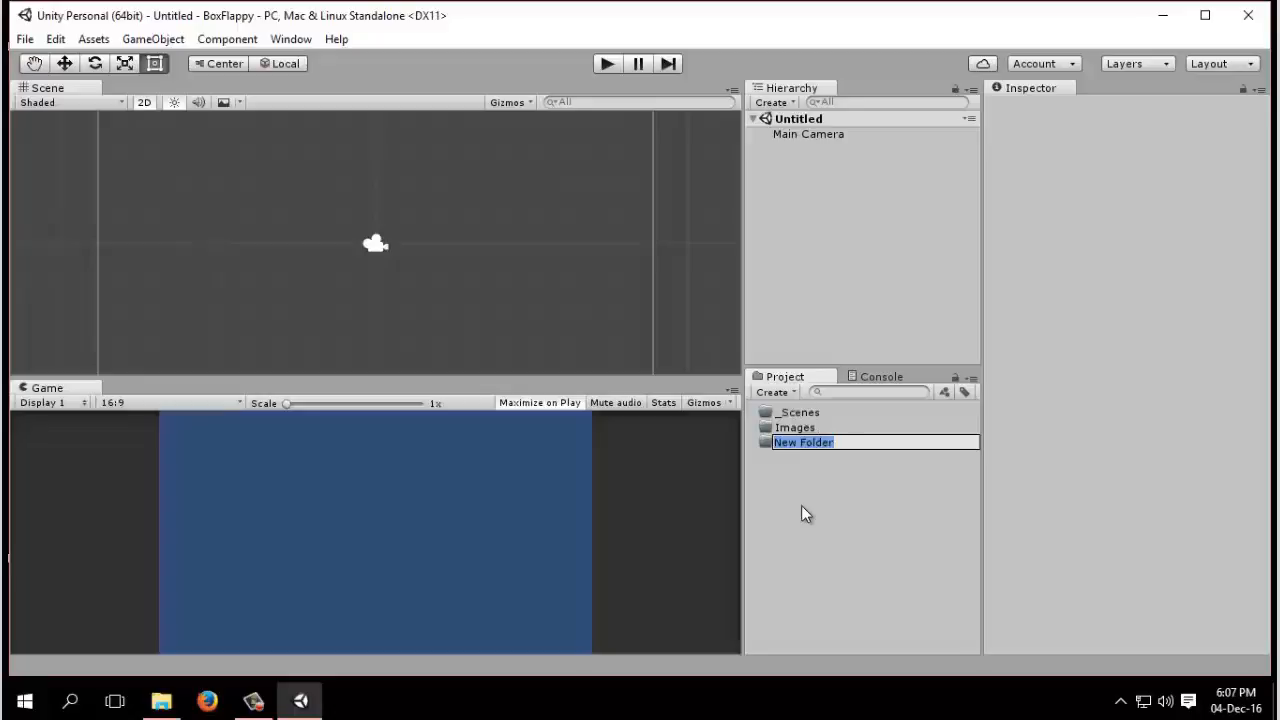
text(Scripts)
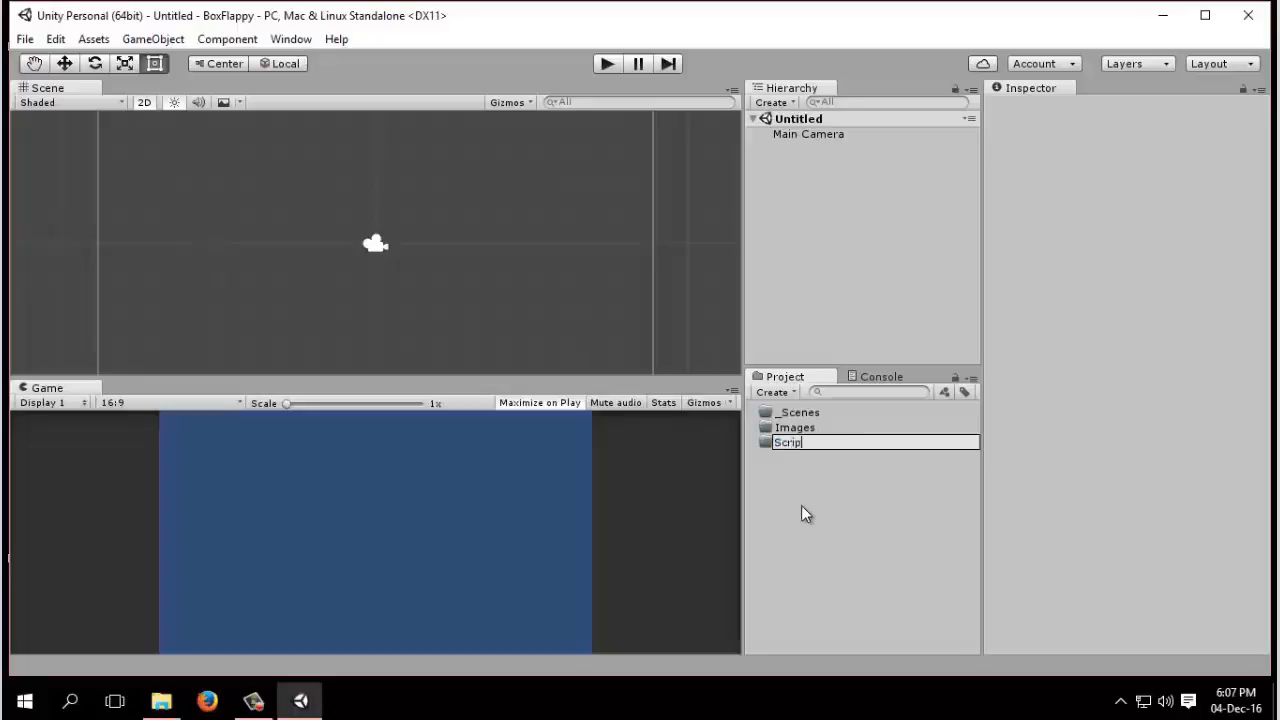
text(ts)
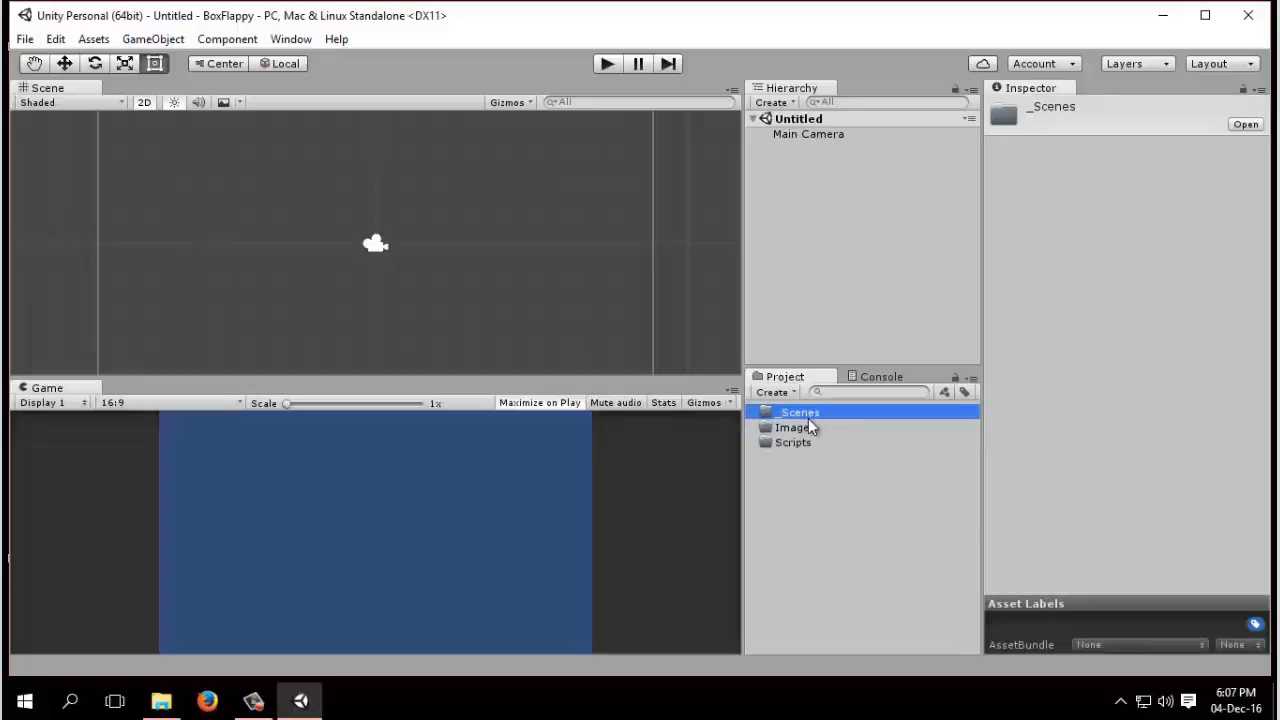
Save the untitled scene into the _Scenes folder under the name GamePlay
click(815, 485)
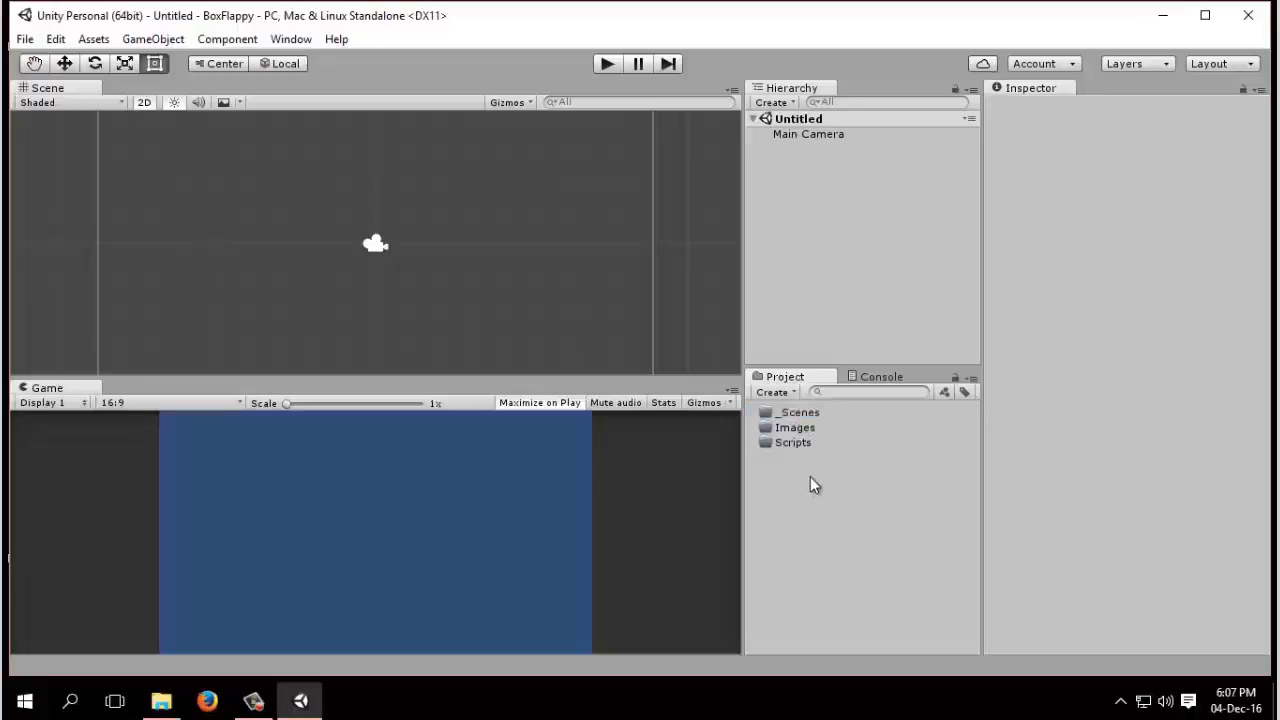
mouse_move(790, 428)
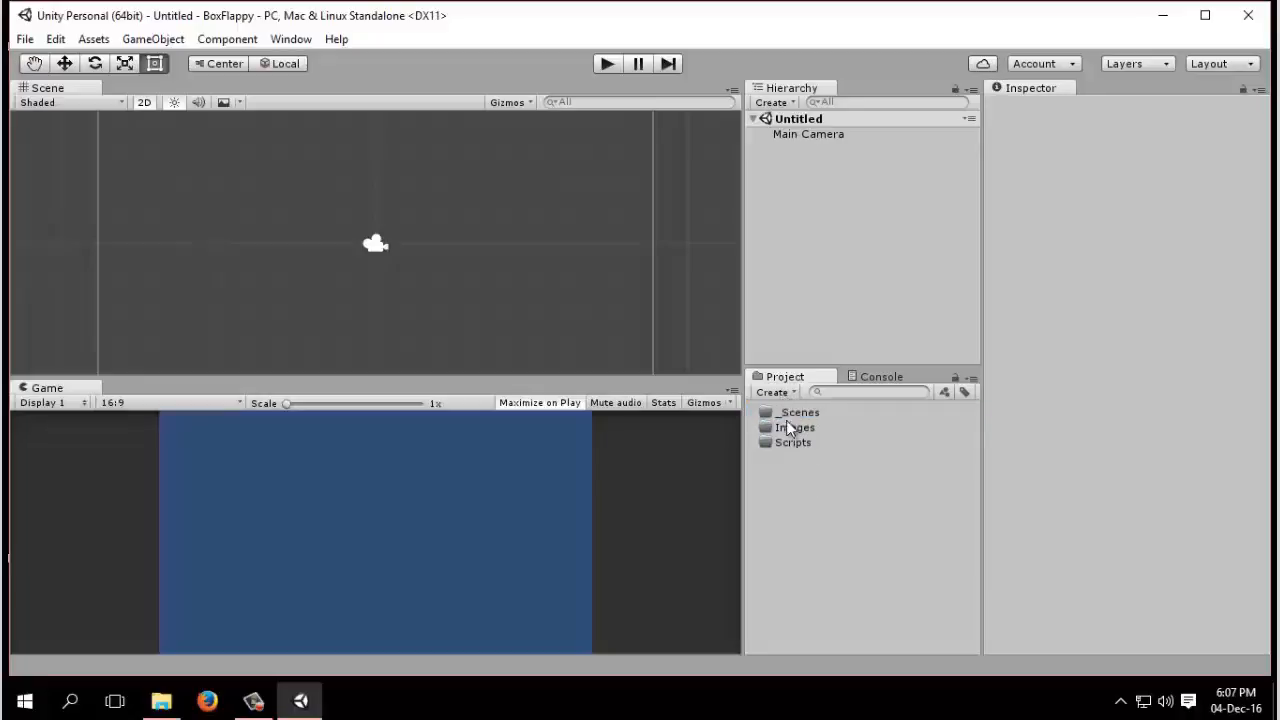
mouse_move(338, 389)
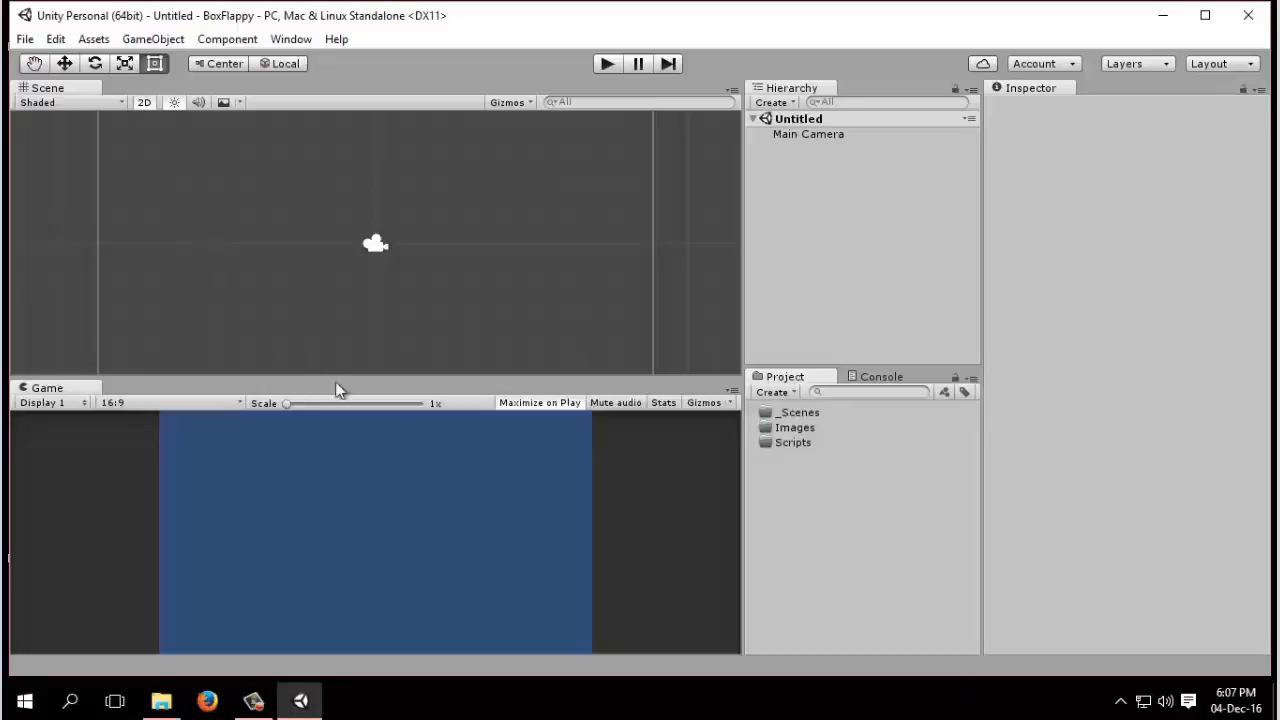
click(24, 38)
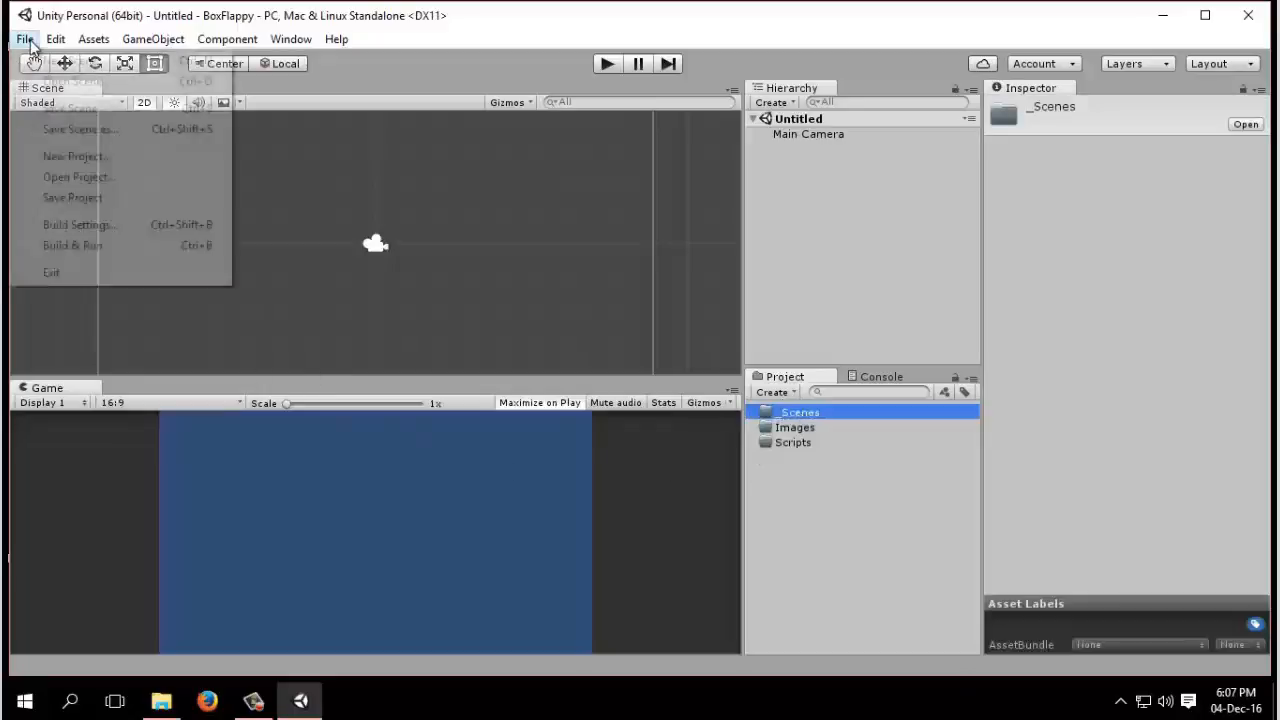
click(70, 109)
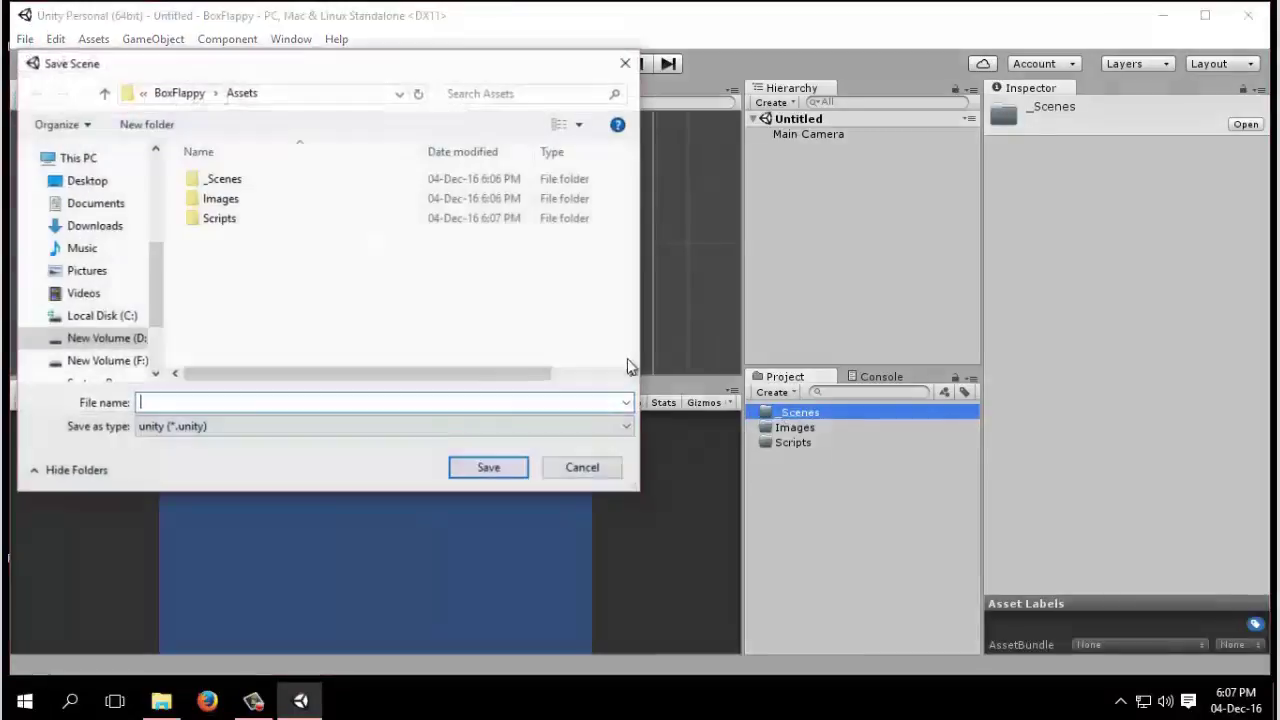
double_click(223, 178)
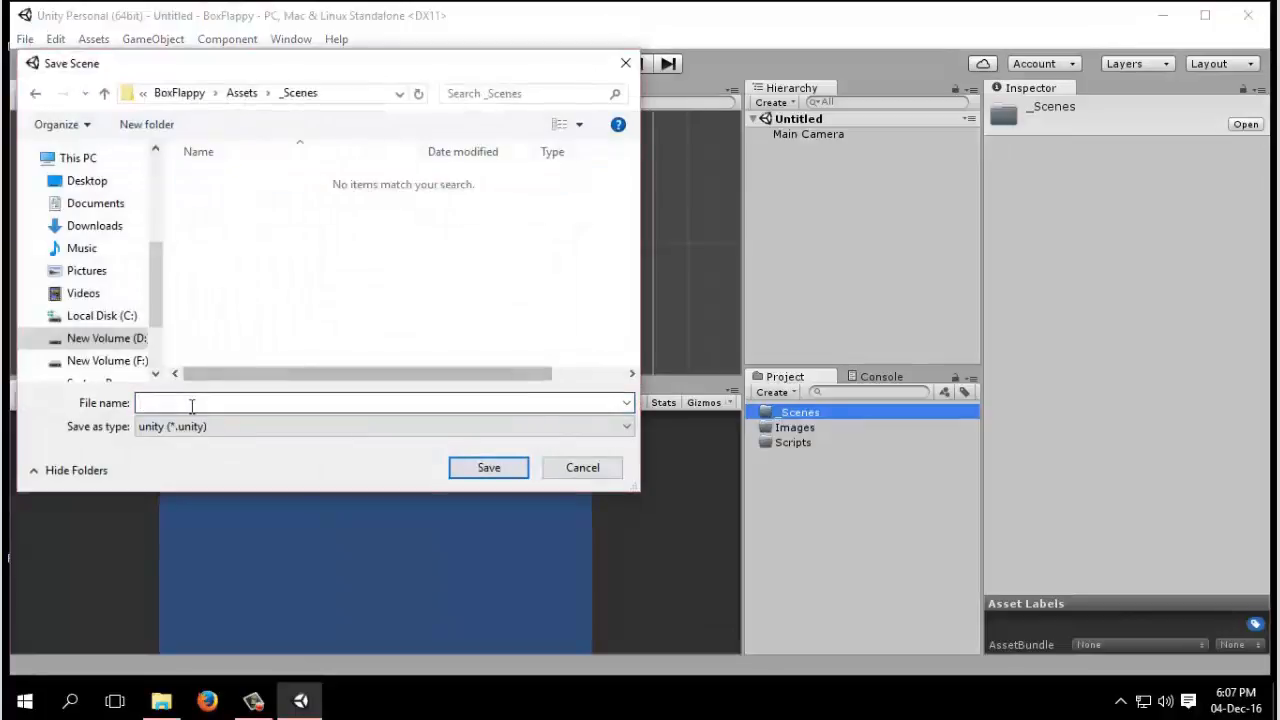
text(Ga)
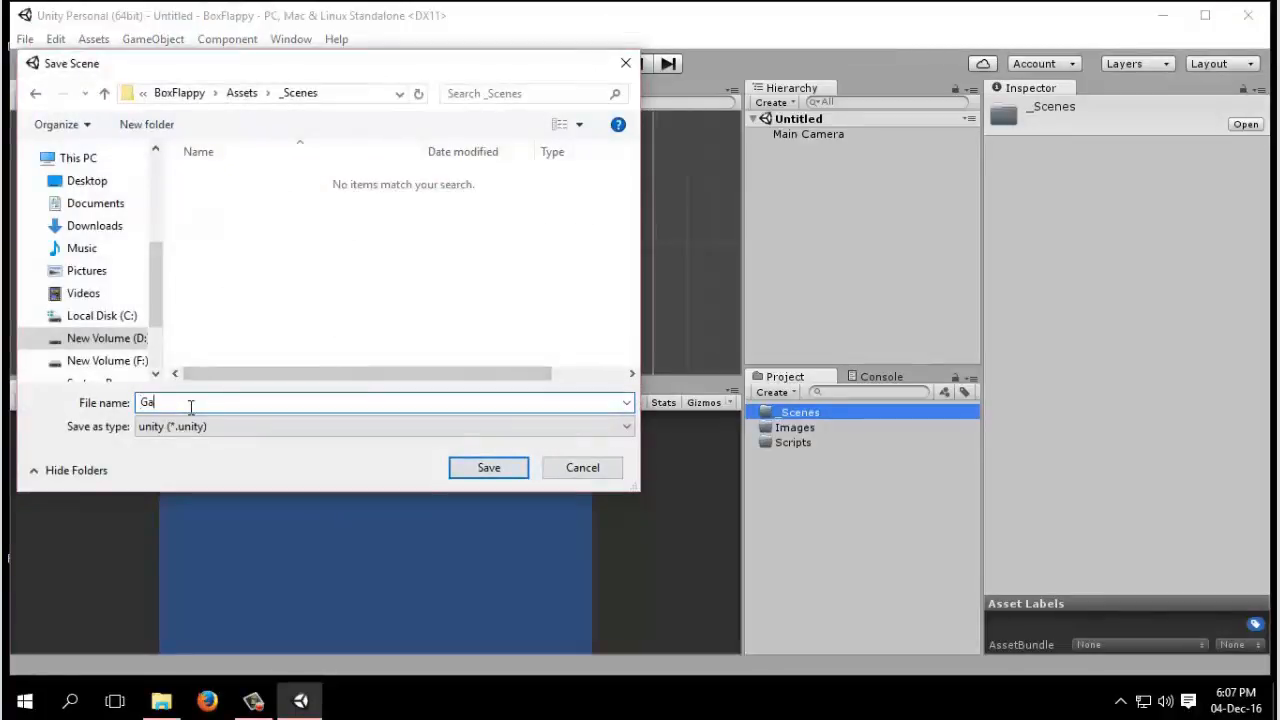
text(mePlay)
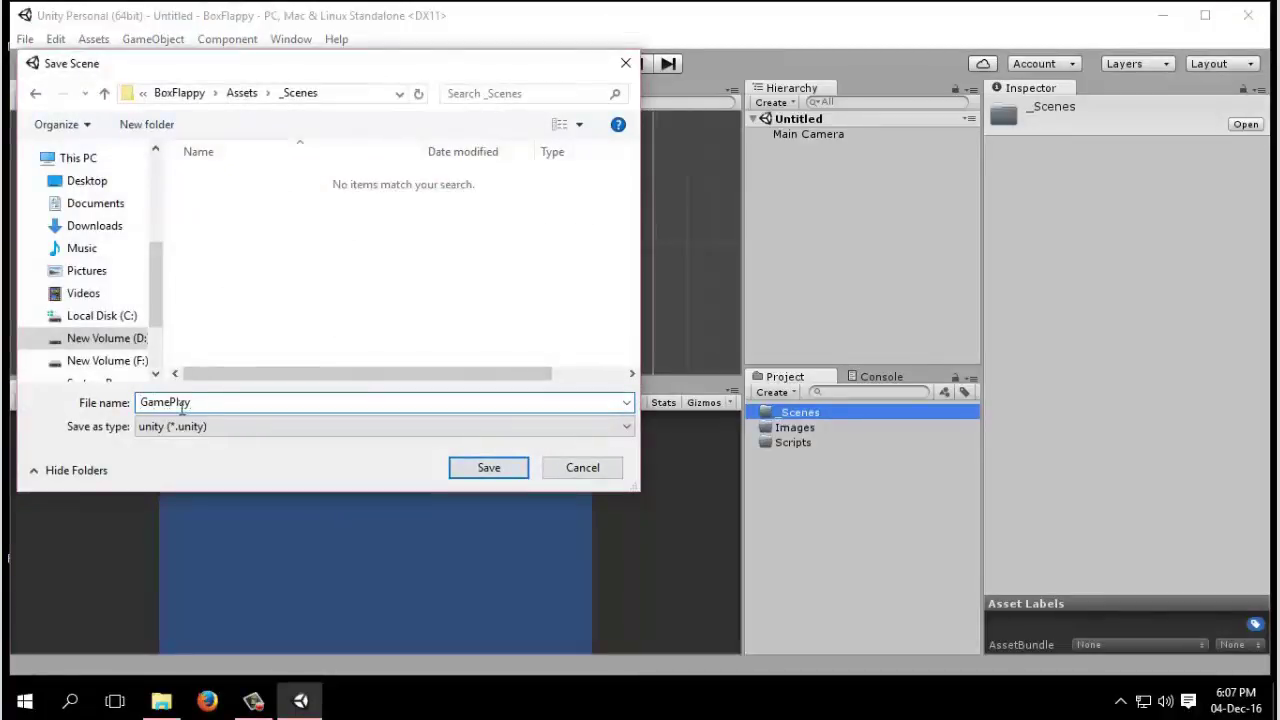
click(488, 467)
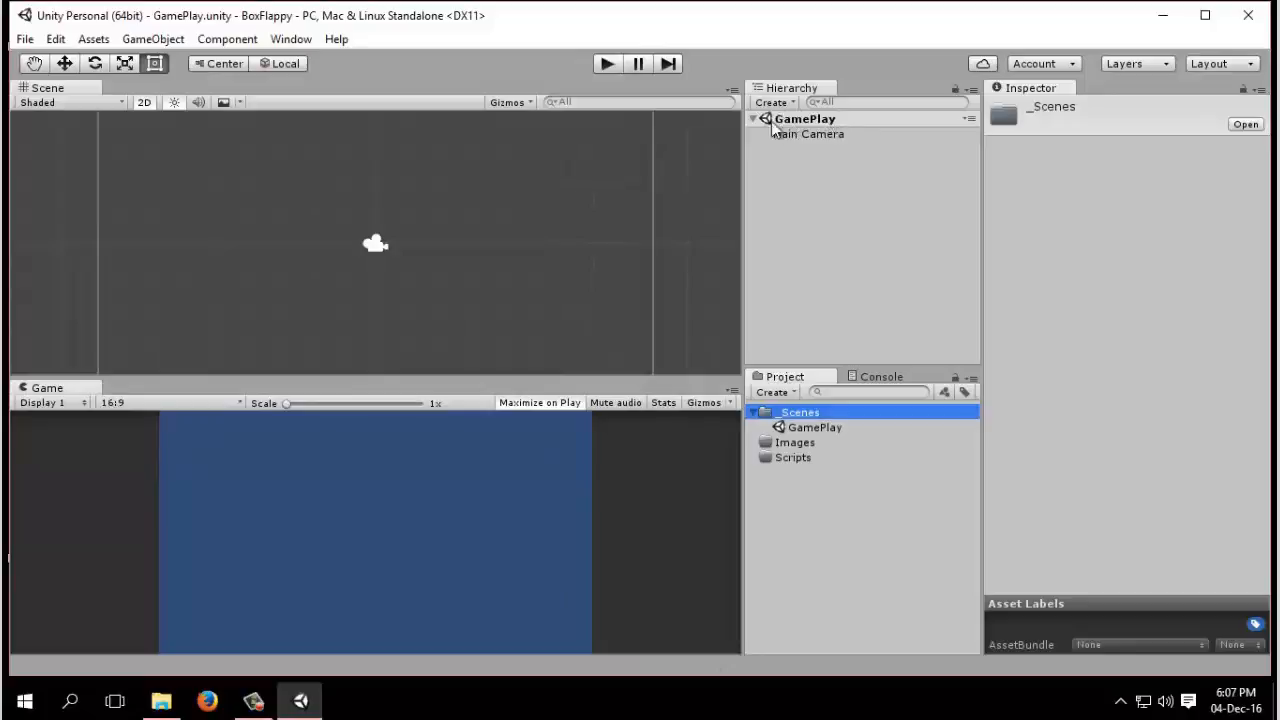
mouse_move(947, 485)
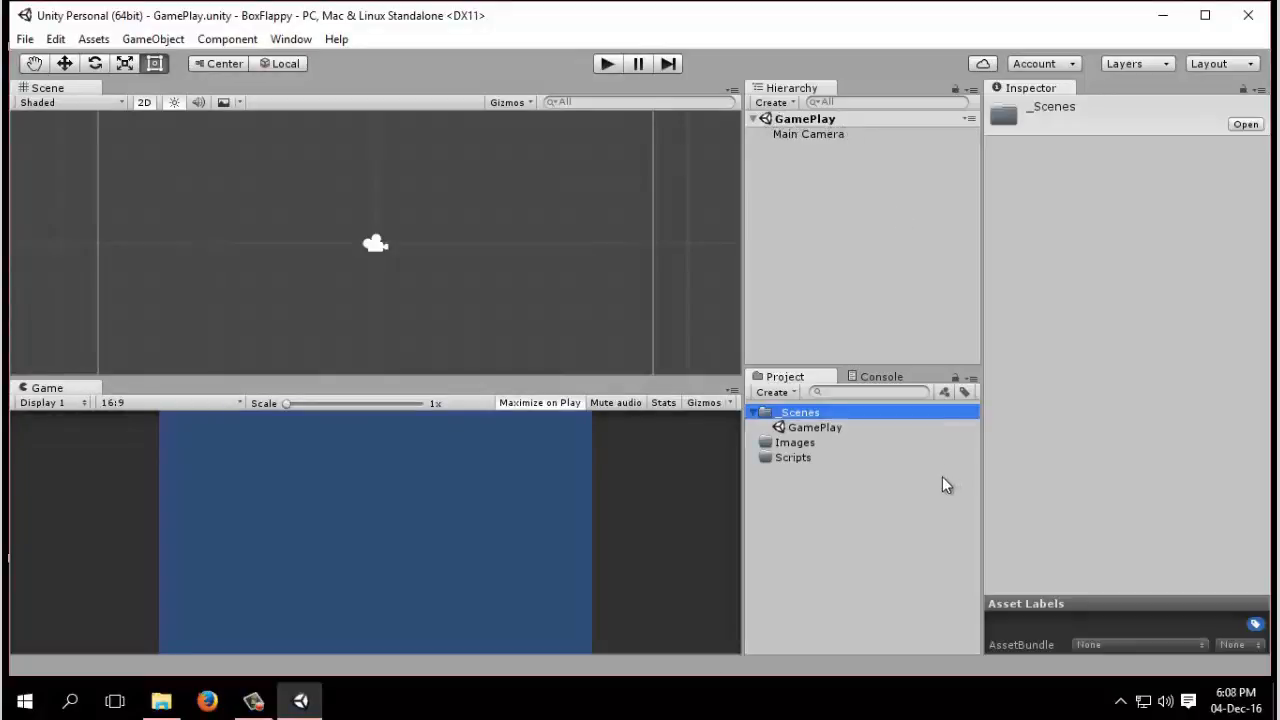
mouse_move(895, 477)
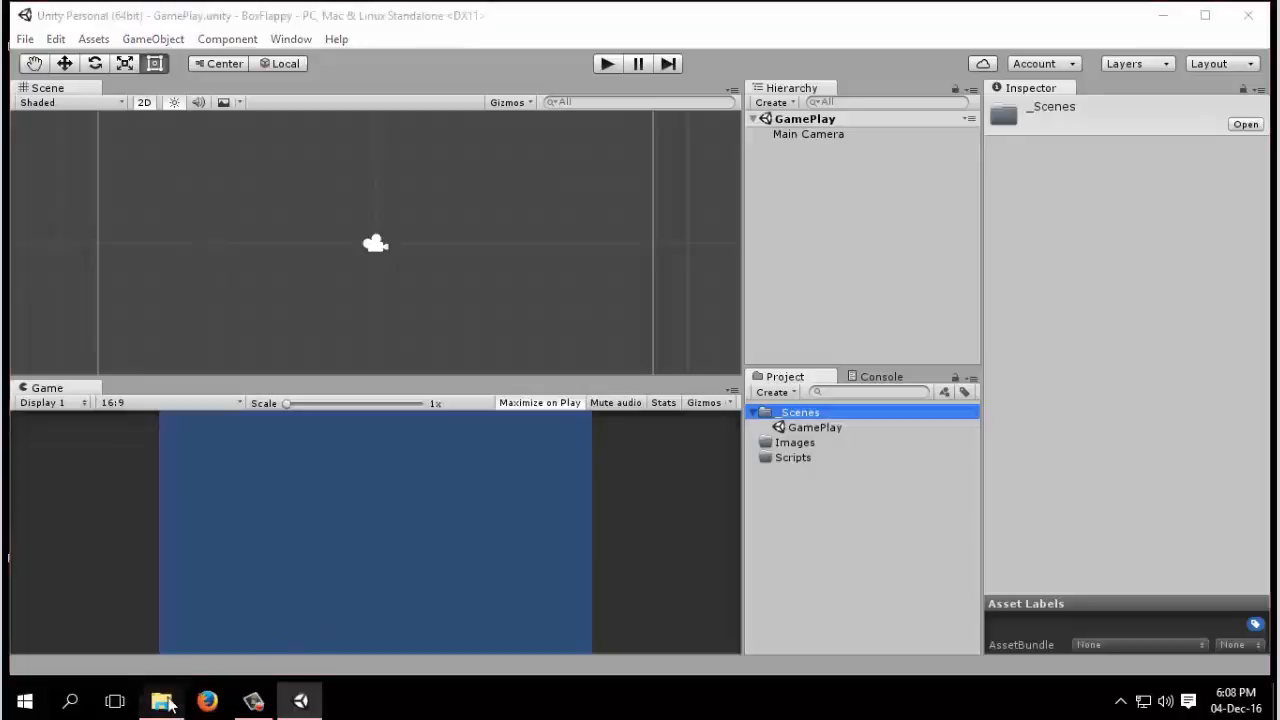
Target Unity's Images folder and open the BoxFlappy Assets Images folder in File Explorer
click(160, 700)
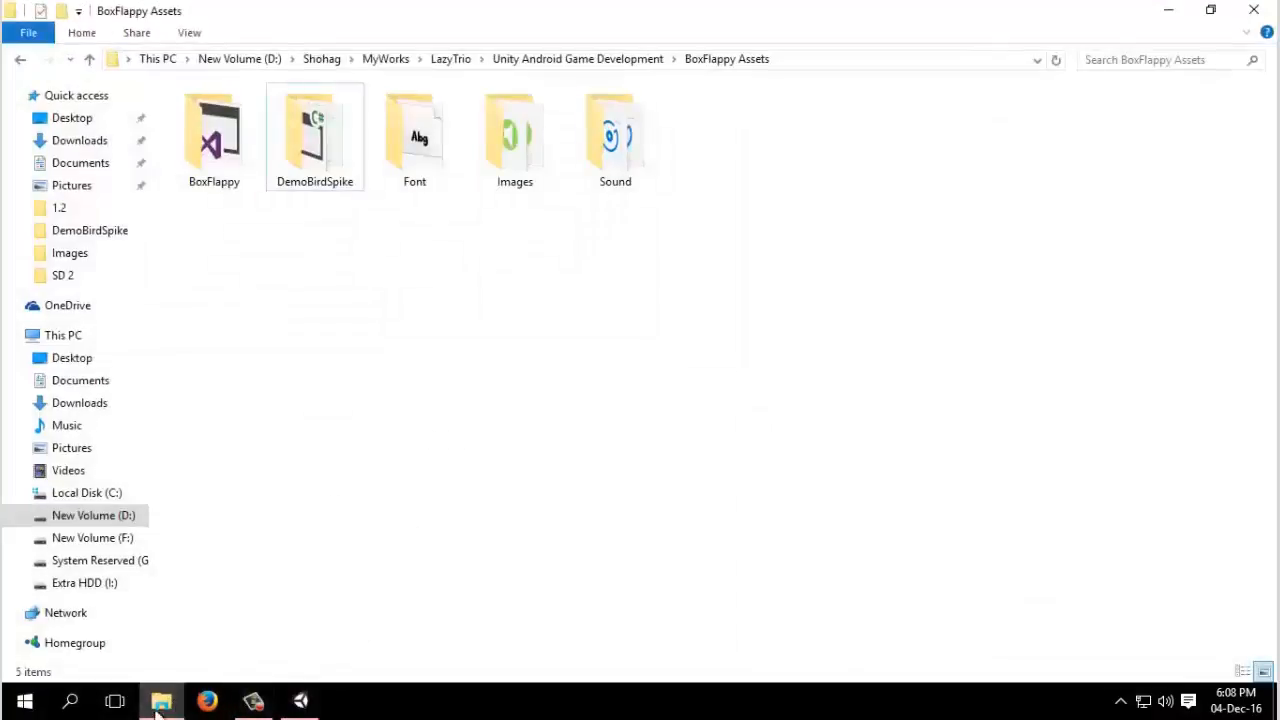
click(299, 700)
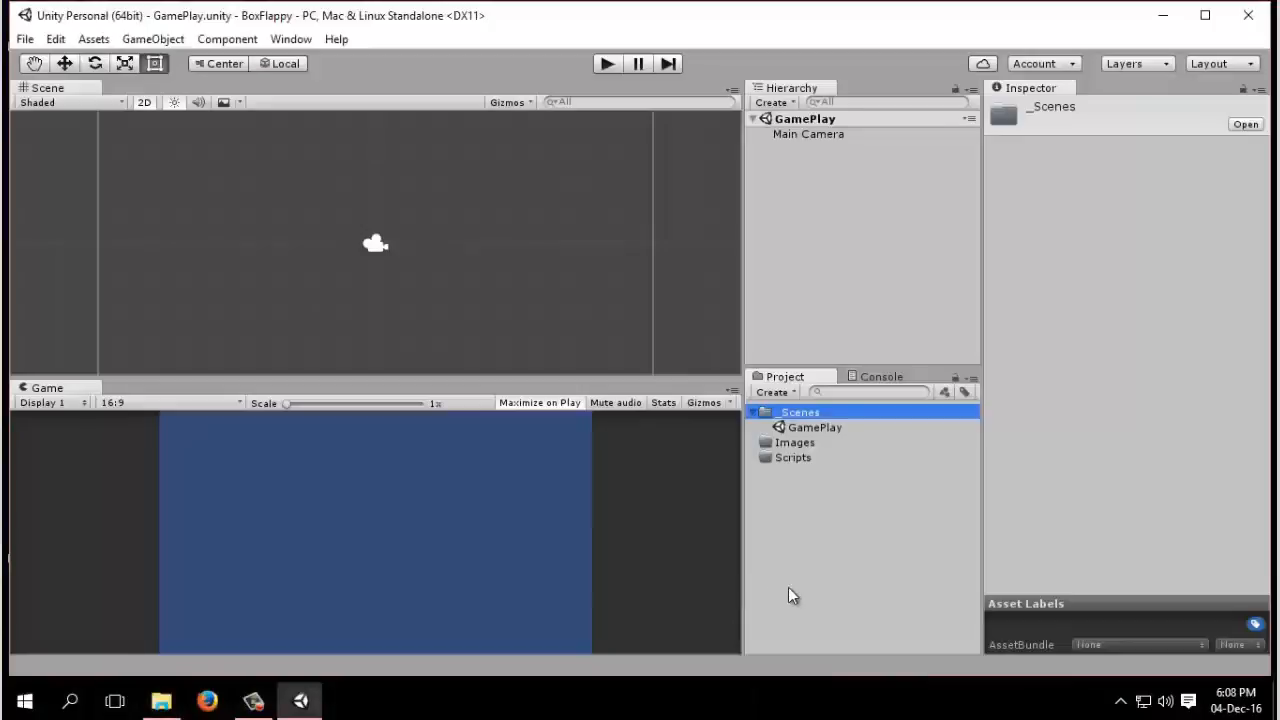
click(795, 442)
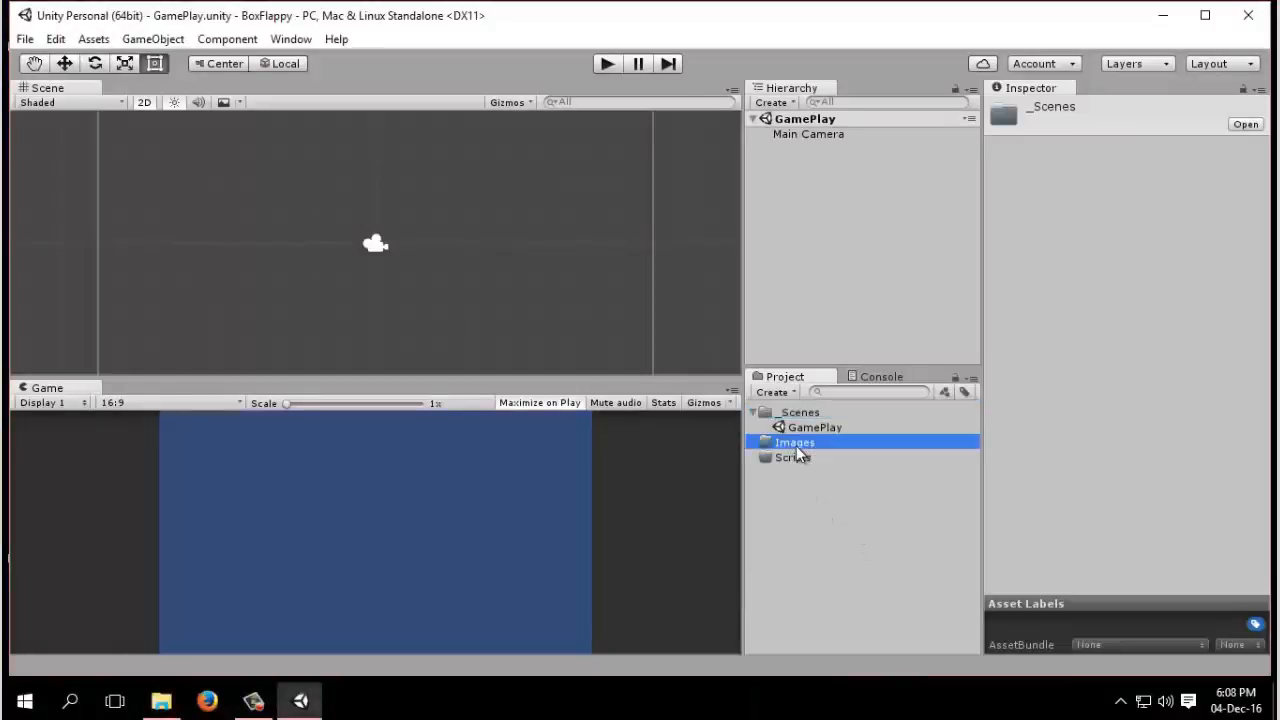
click(795, 442)
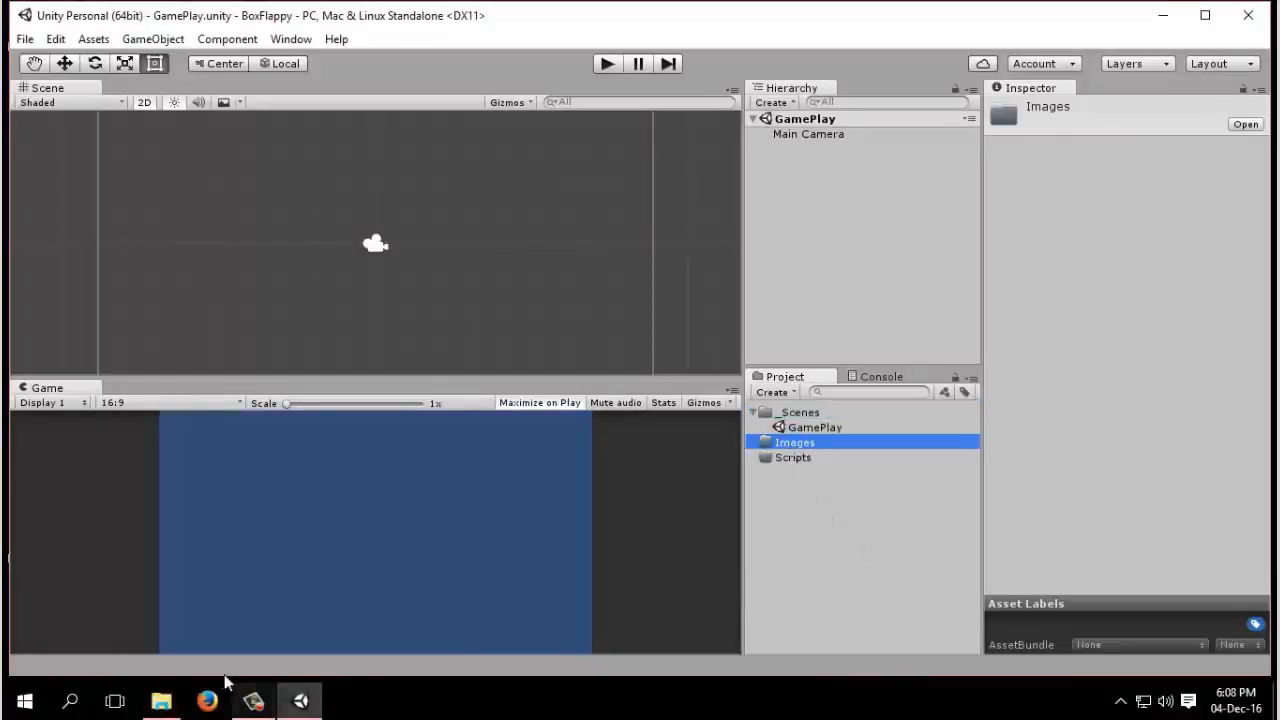
click(160, 700)
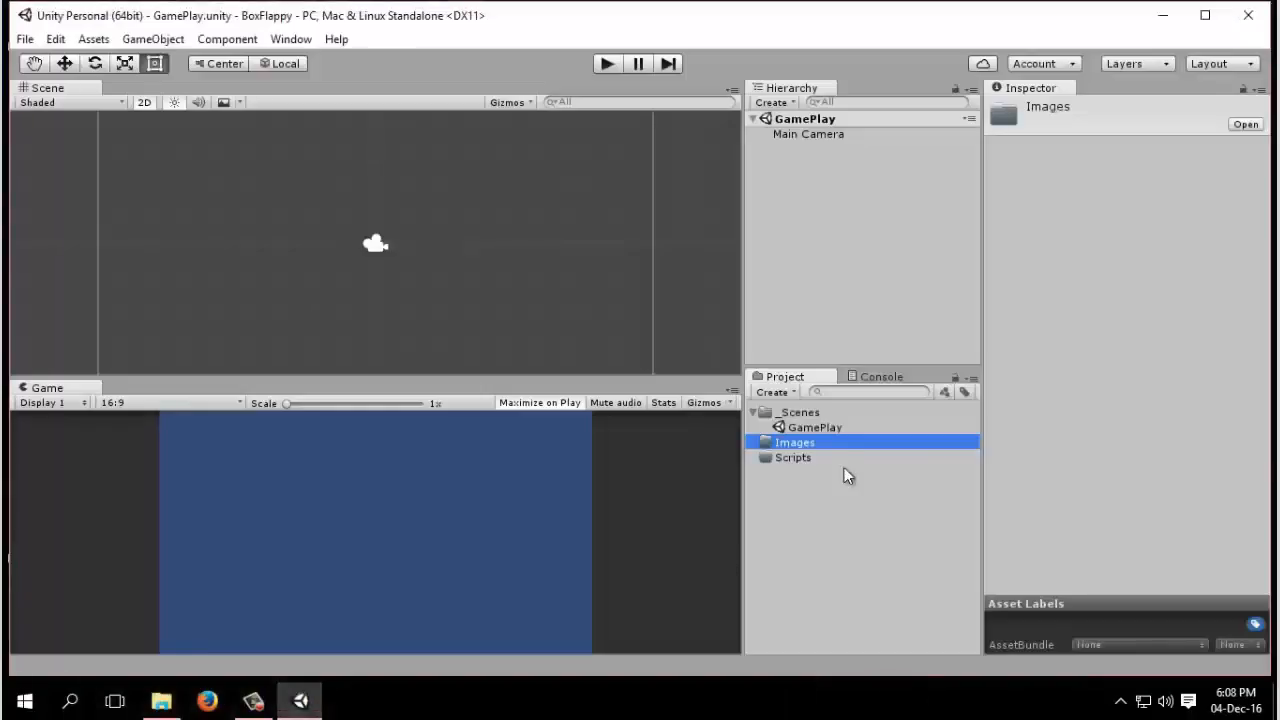
right_click(794, 442)
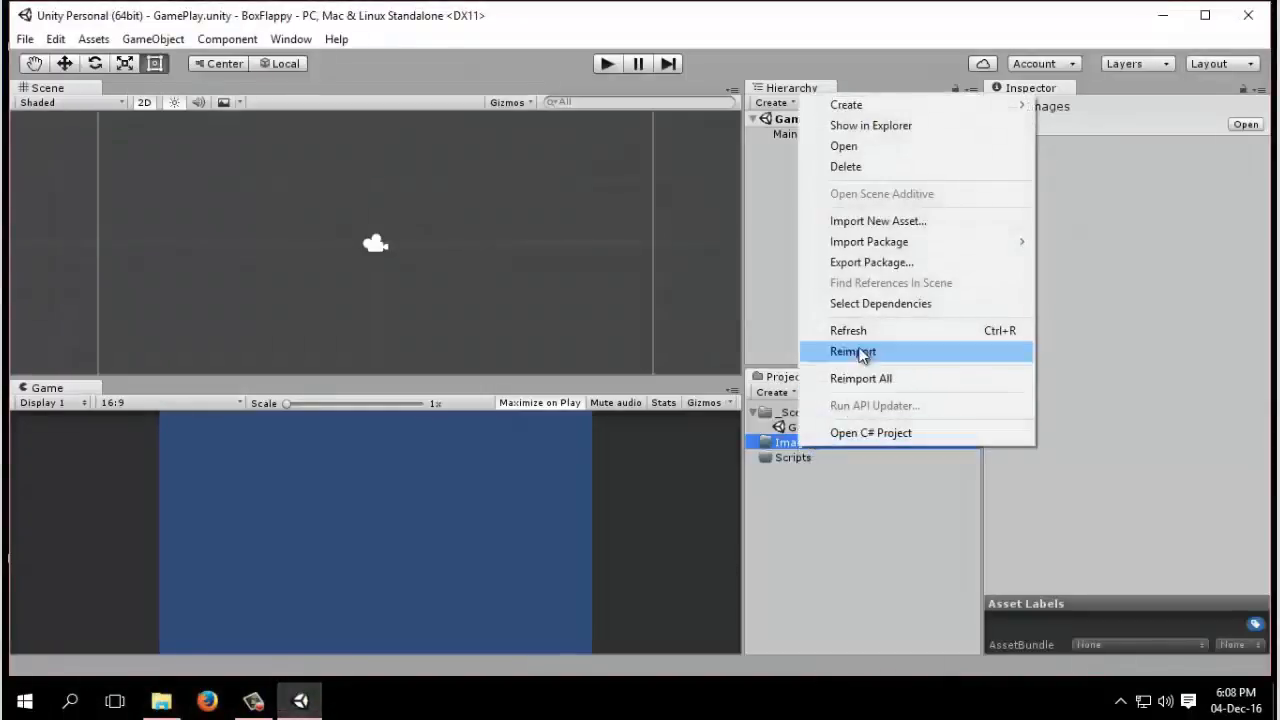
mouse_move(878, 221)
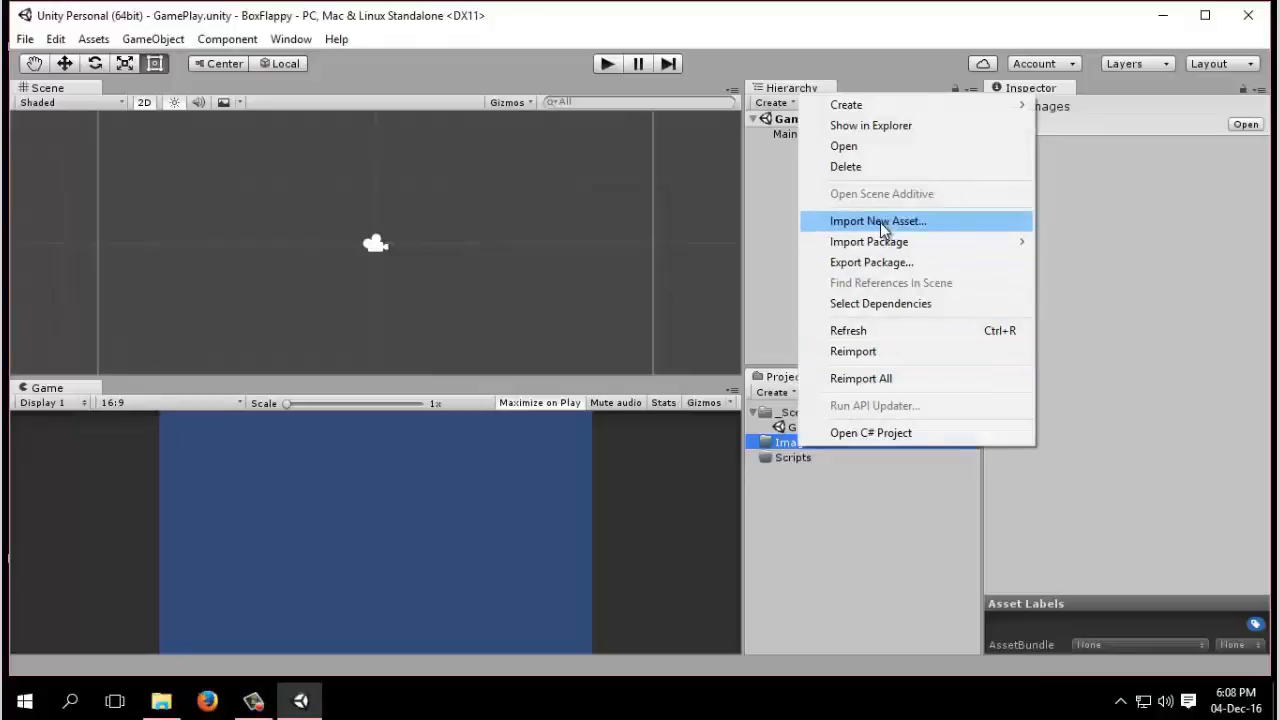
click(877, 221)
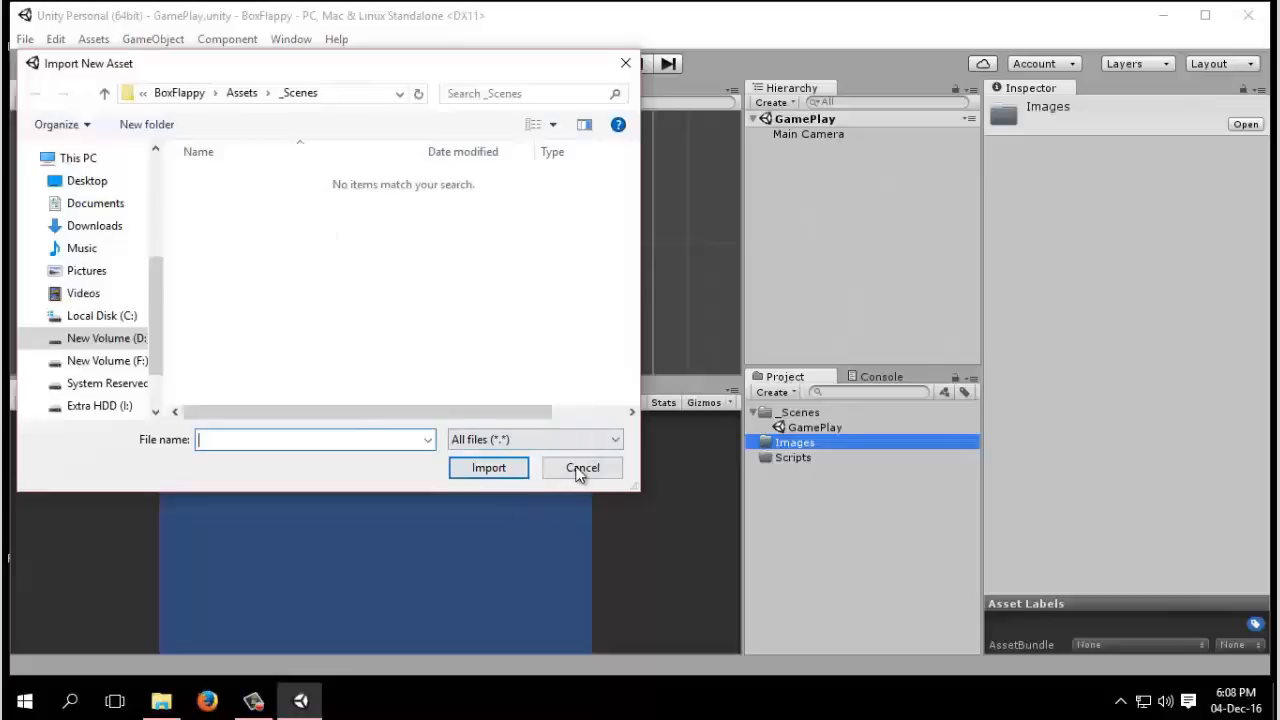
click(582, 467)
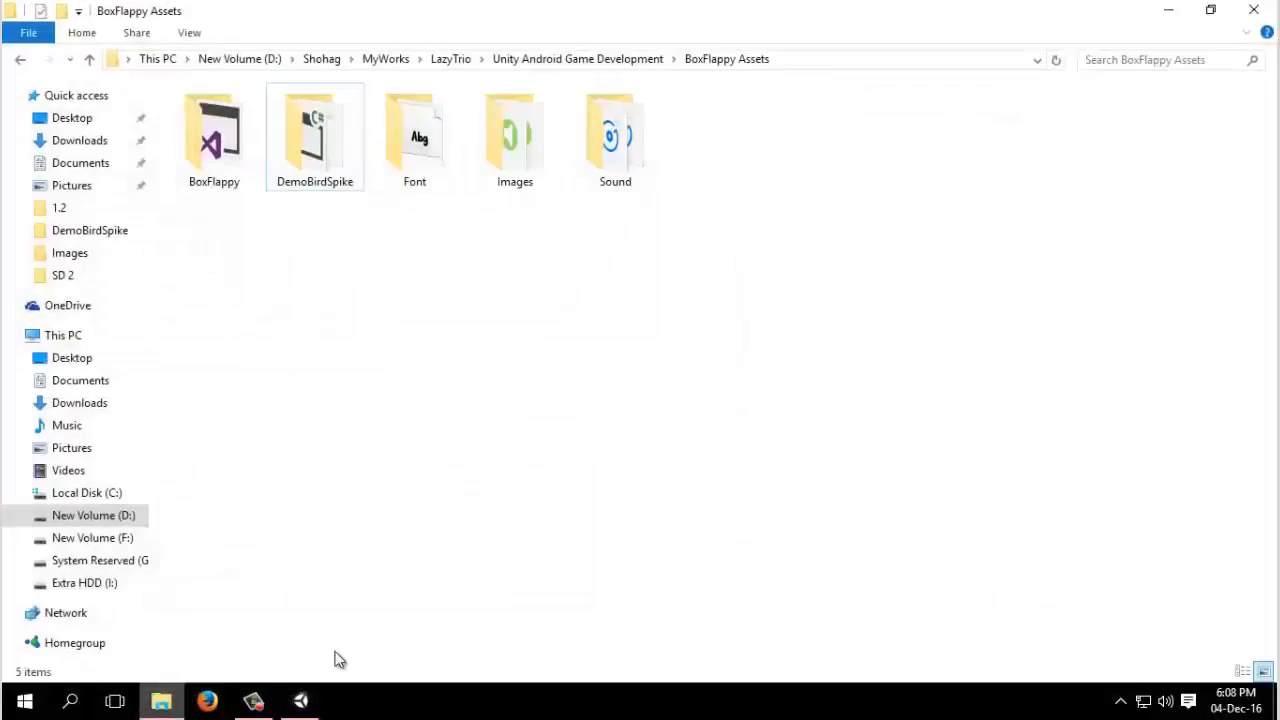
mouse_move(630, 84)
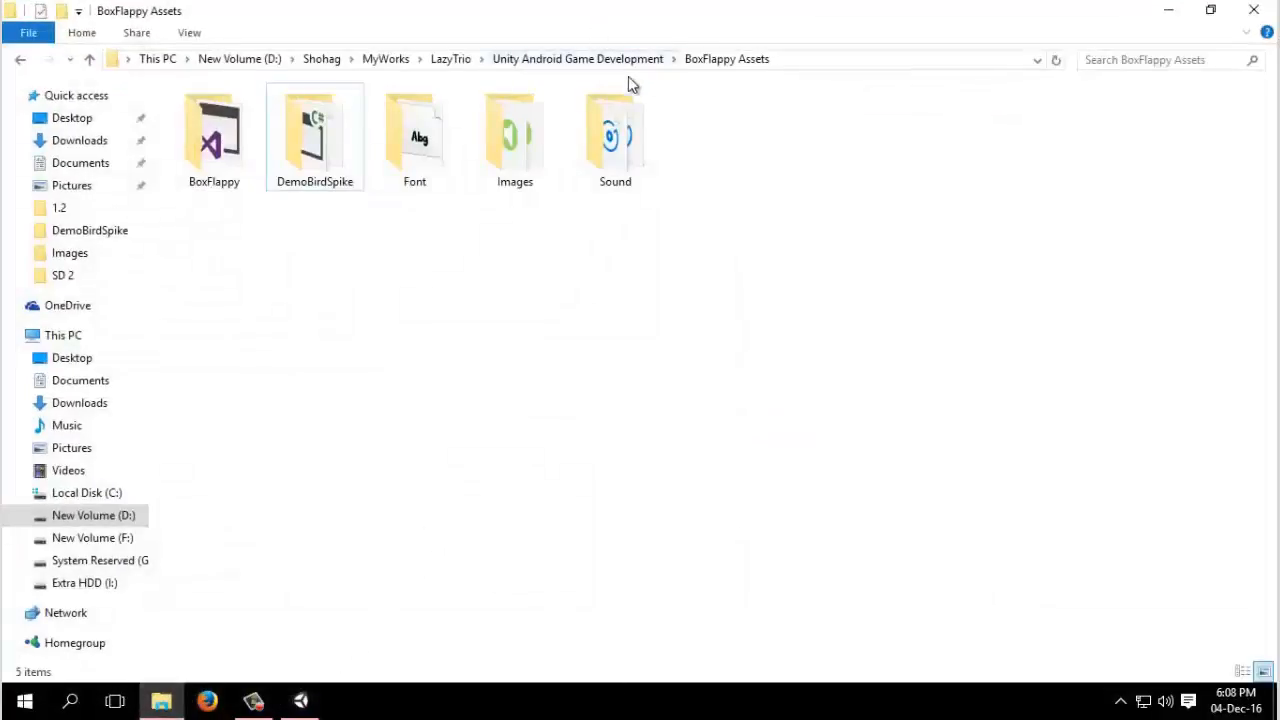
double_click(515, 135)
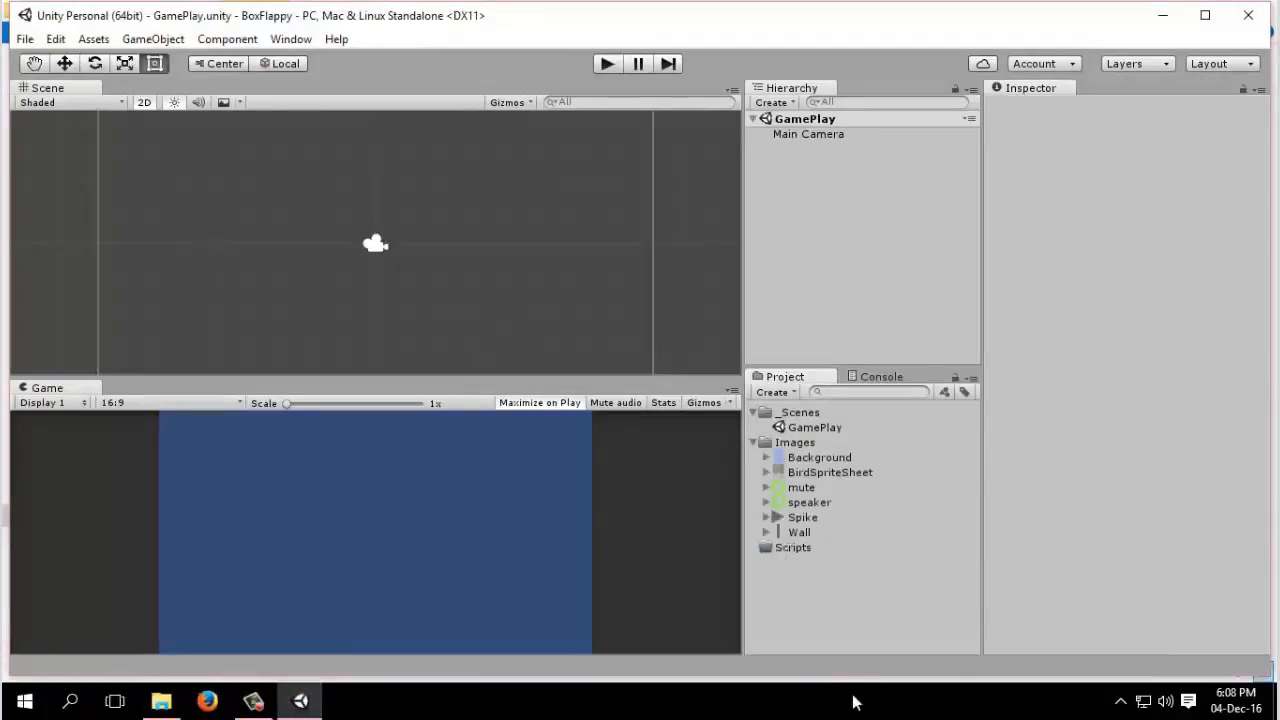
Switch the build platform to Android in Build Settings, then close the window
click(795, 442)
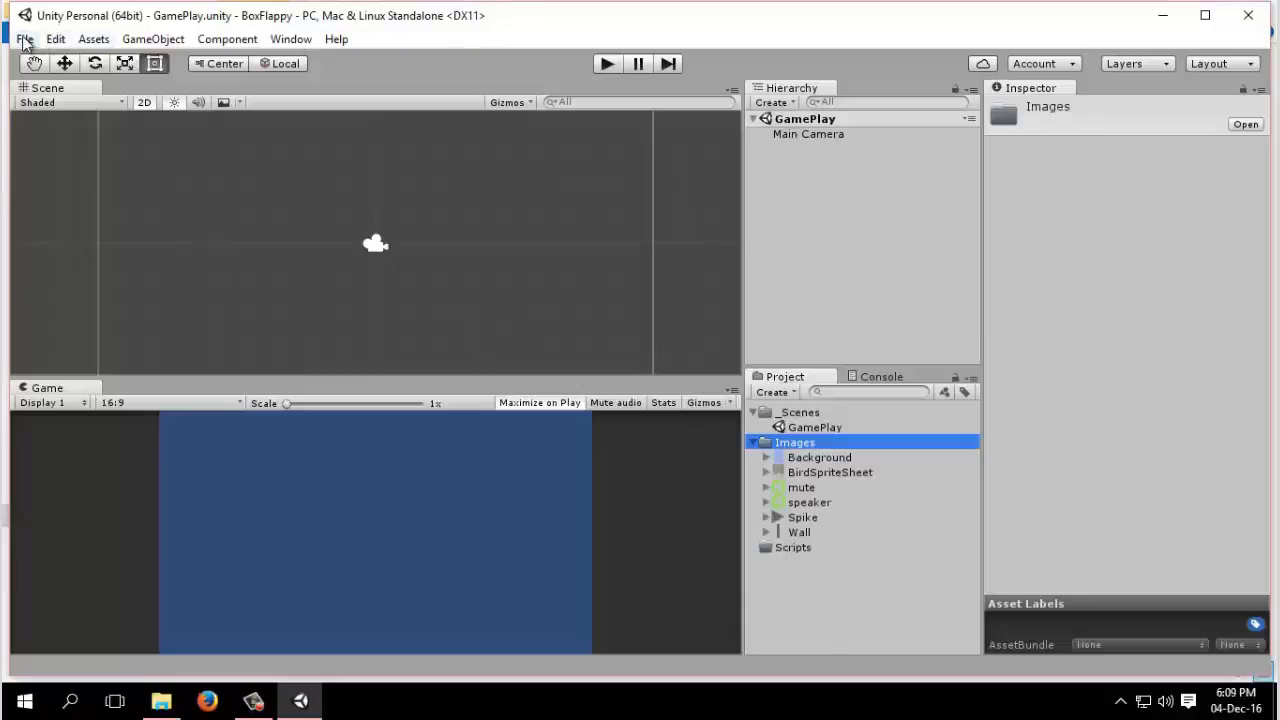
click(24, 39)
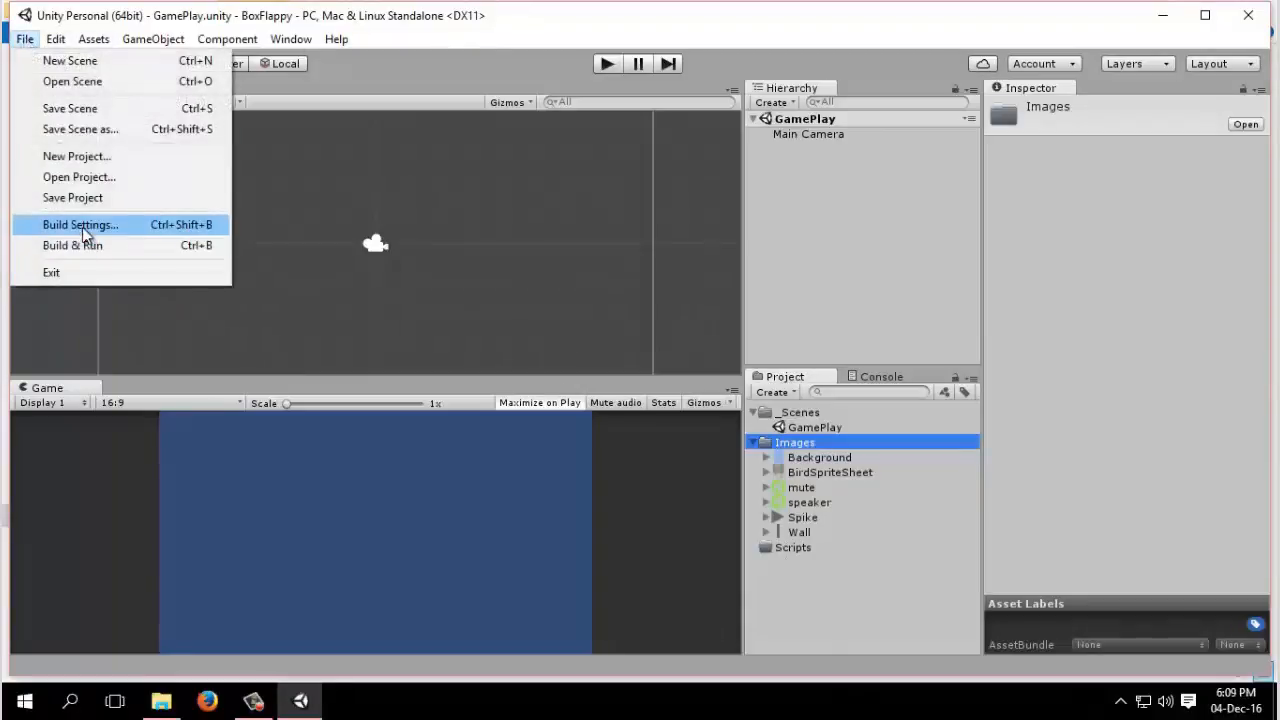
mouse_move(88, 156)
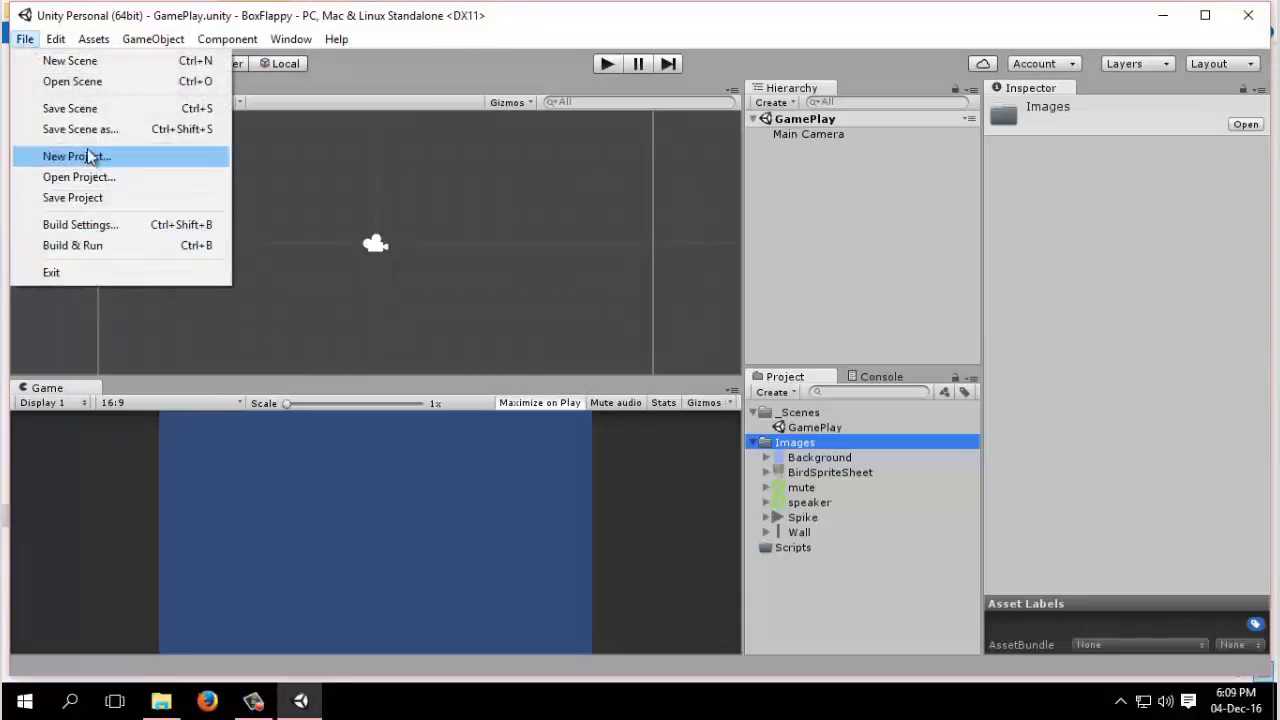
mouse_move(85, 245)
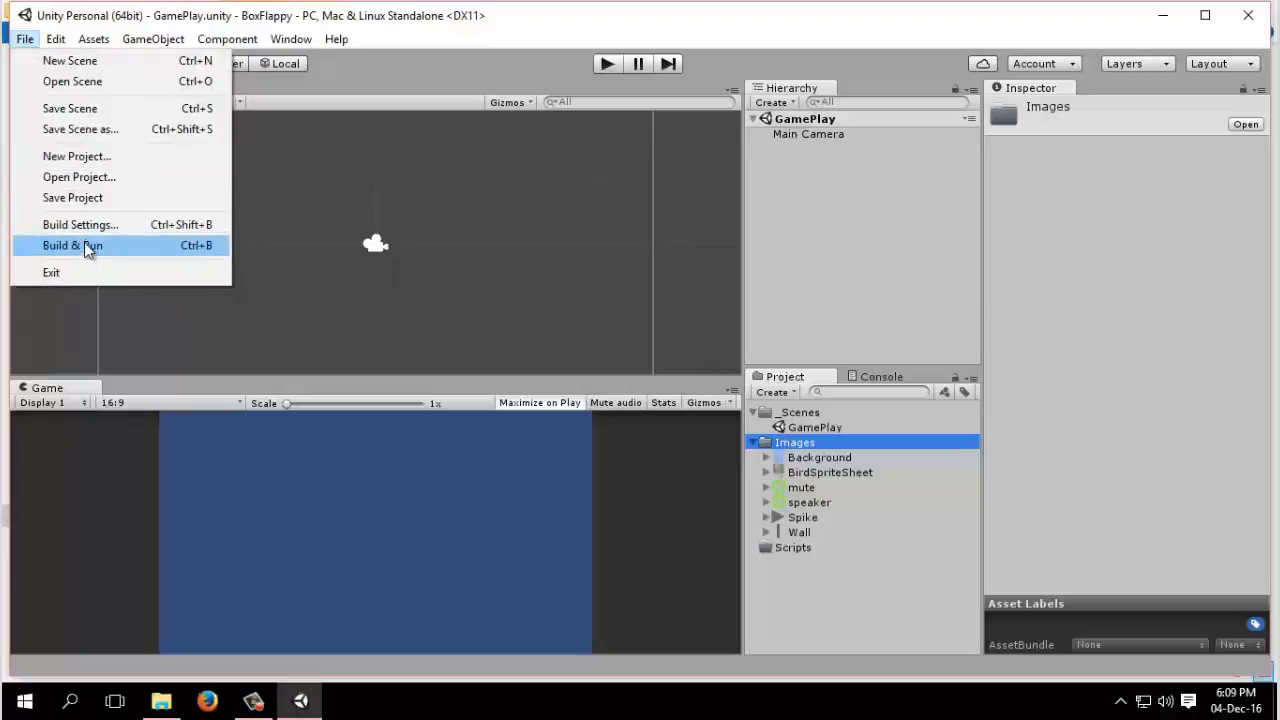
click(80, 224)
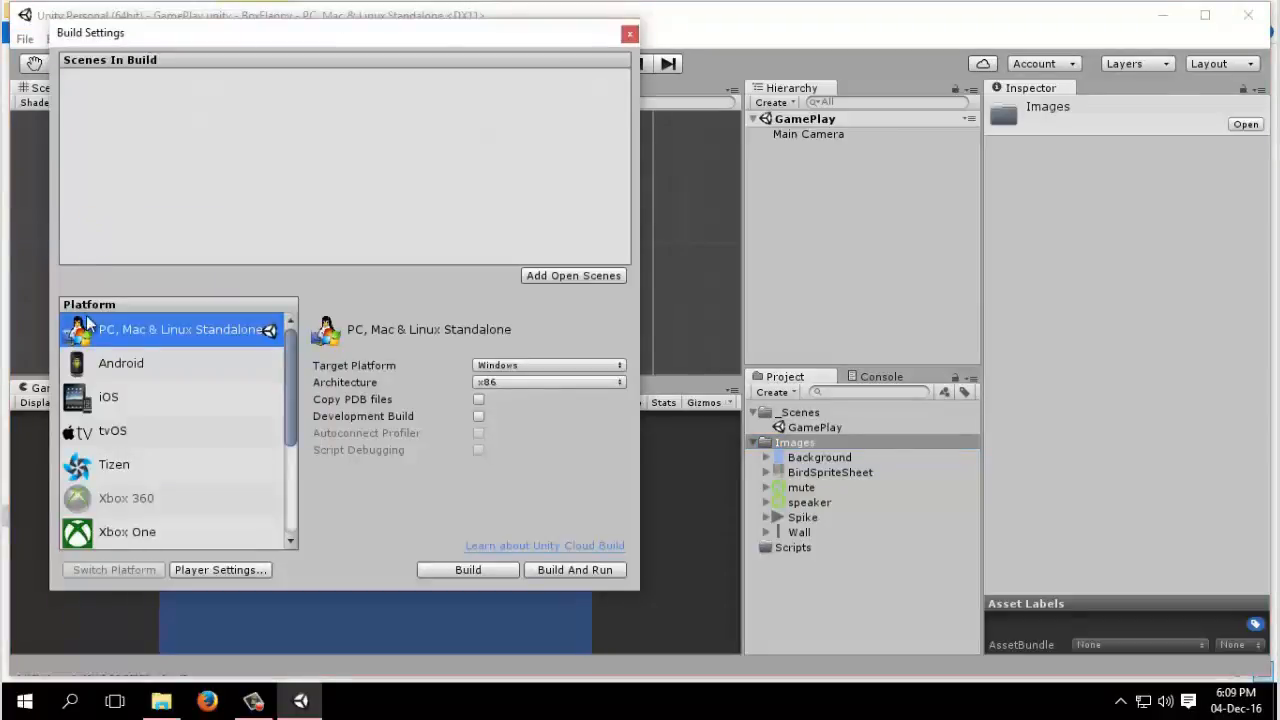
scroll(down, 3)
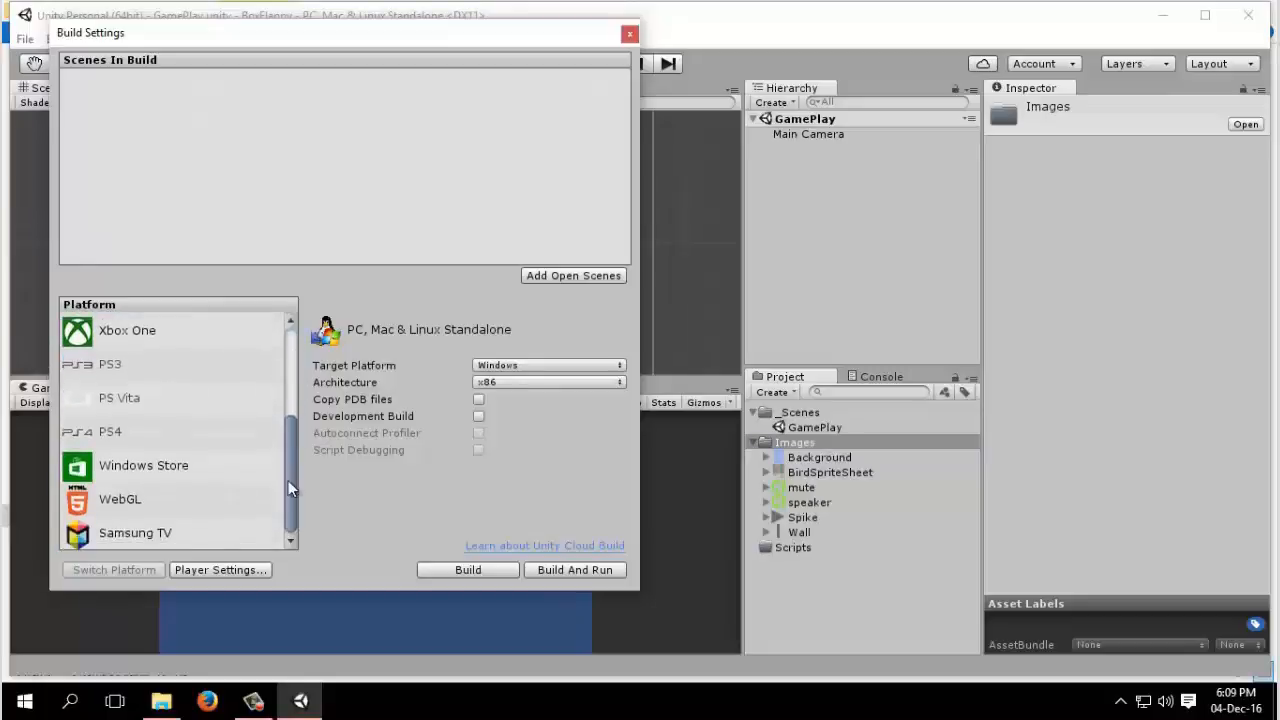
scroll(up, 3)
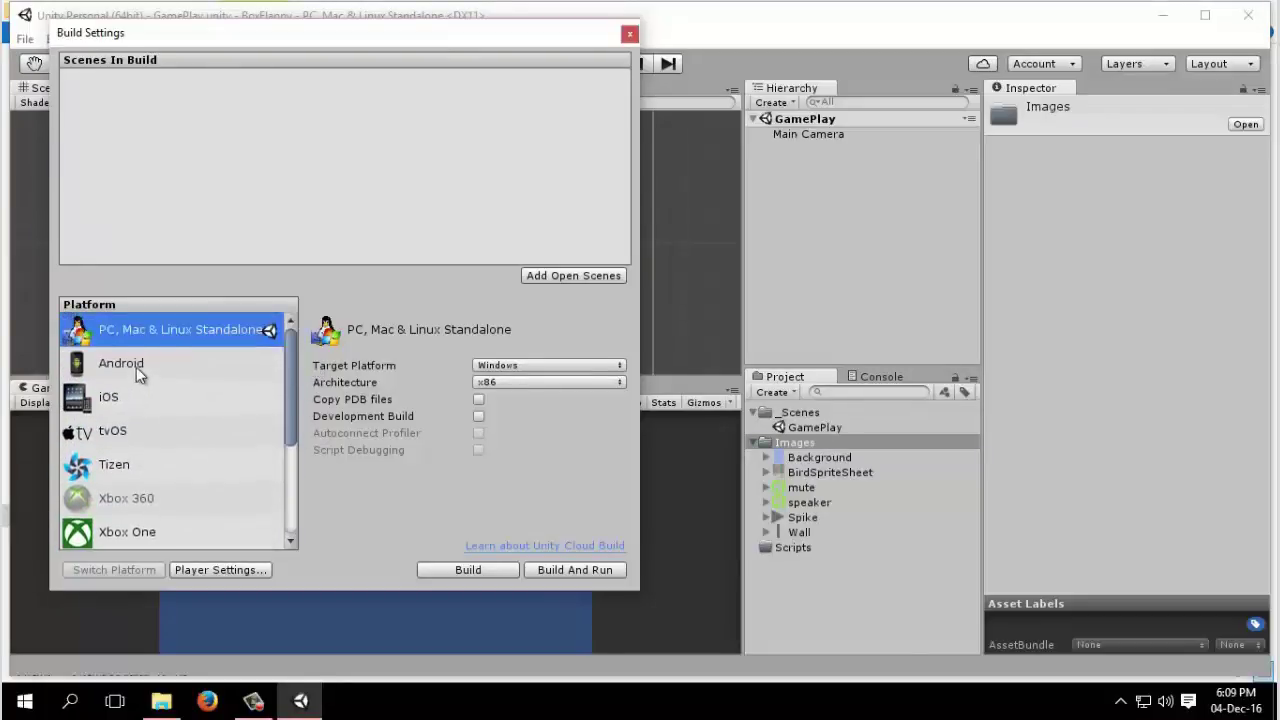
click(121, 363)
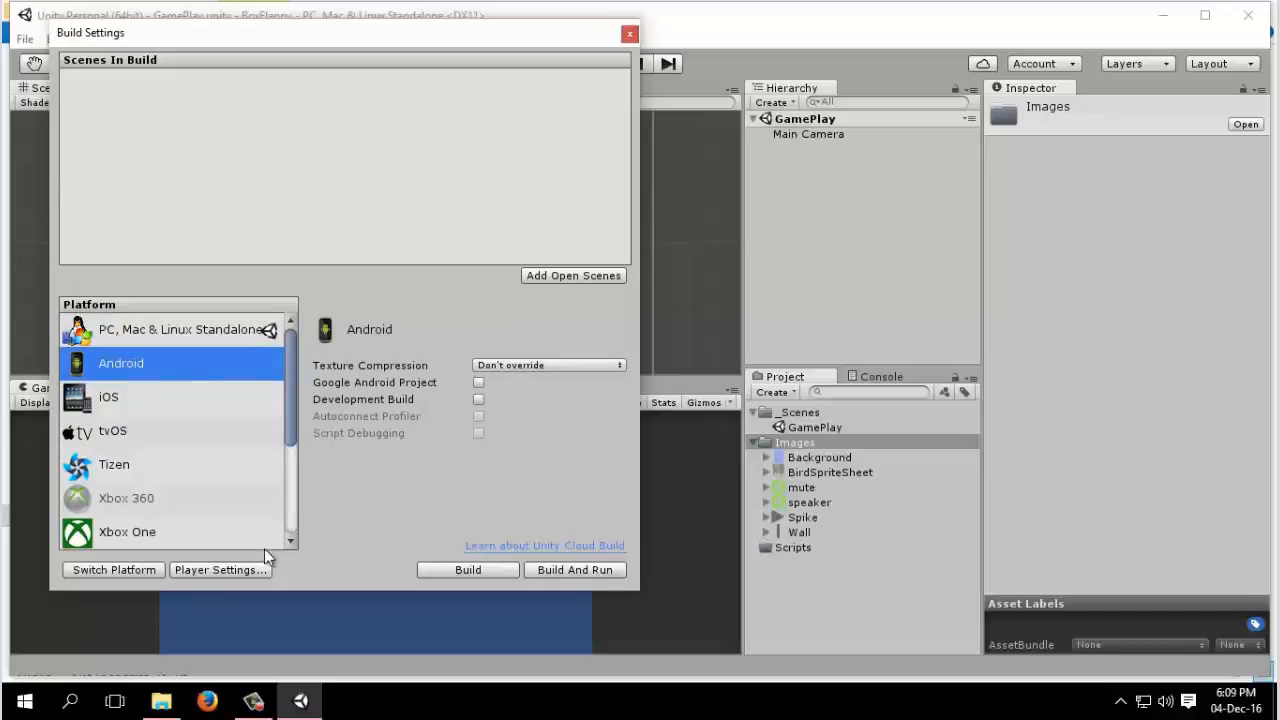
click(113, 569)
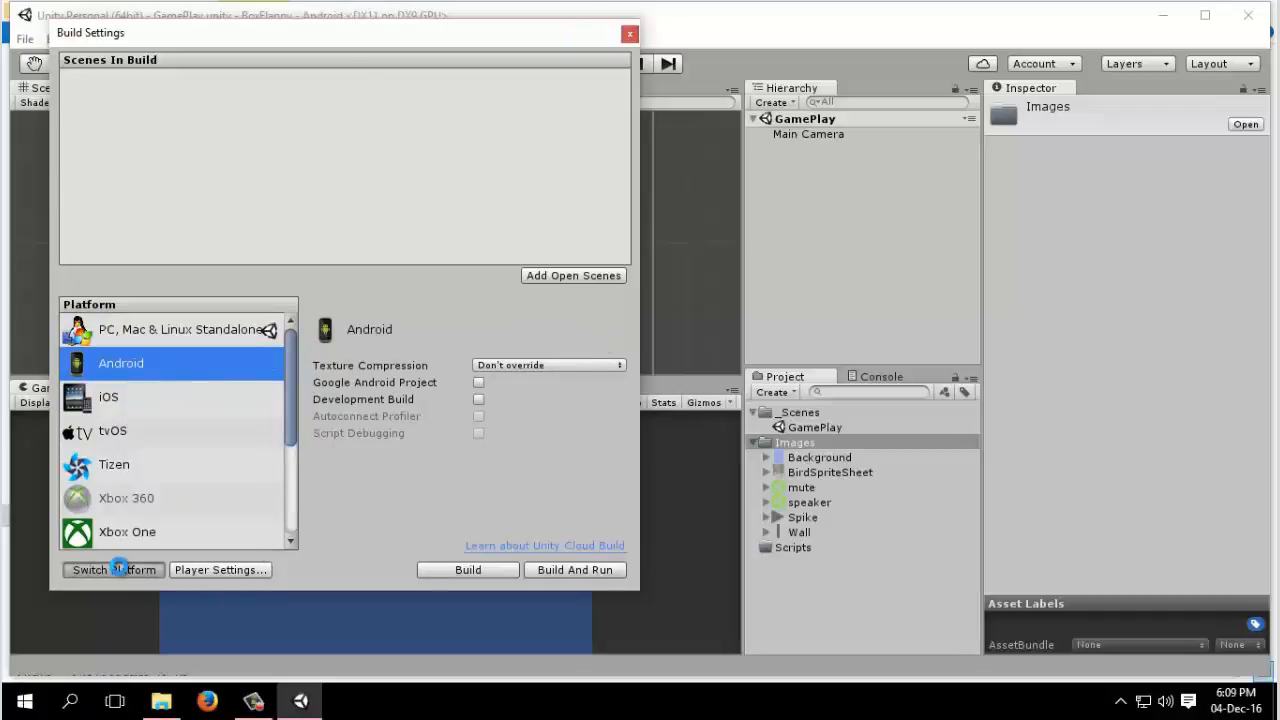
click(113, 569)
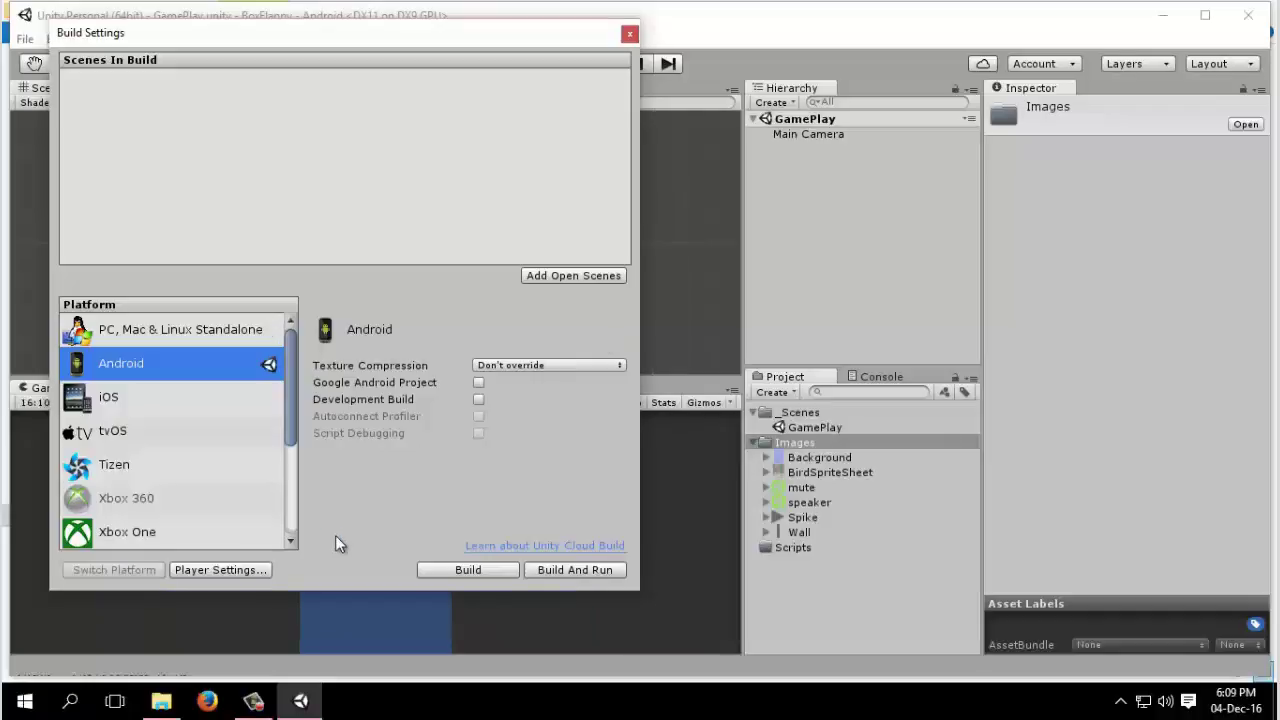
mouse_move(630, 33)
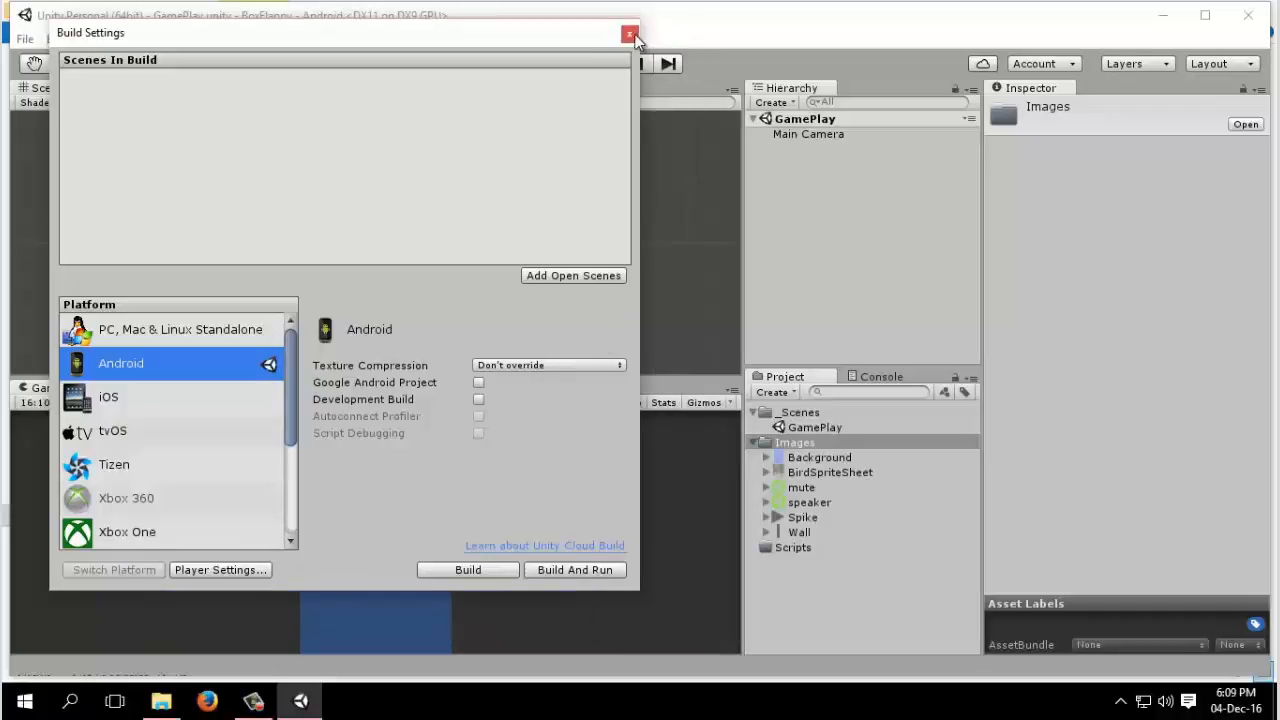
click(630, 33)
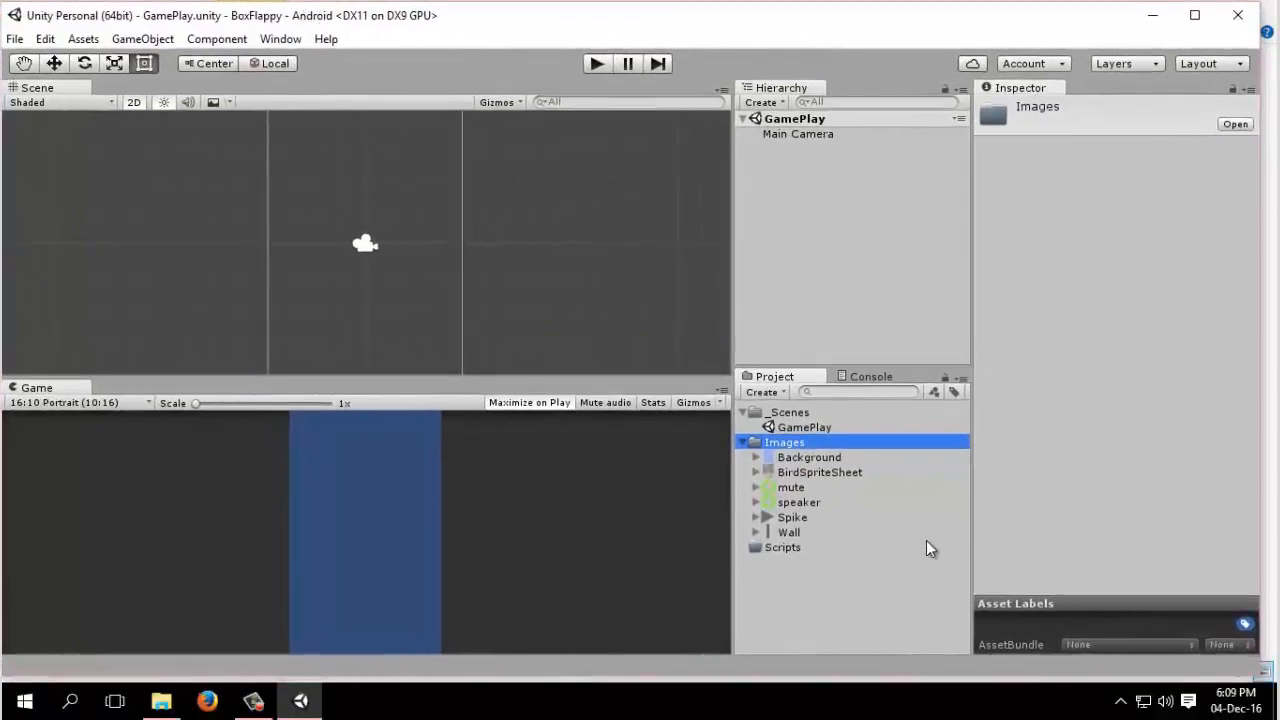
mouse_move(675, 490)
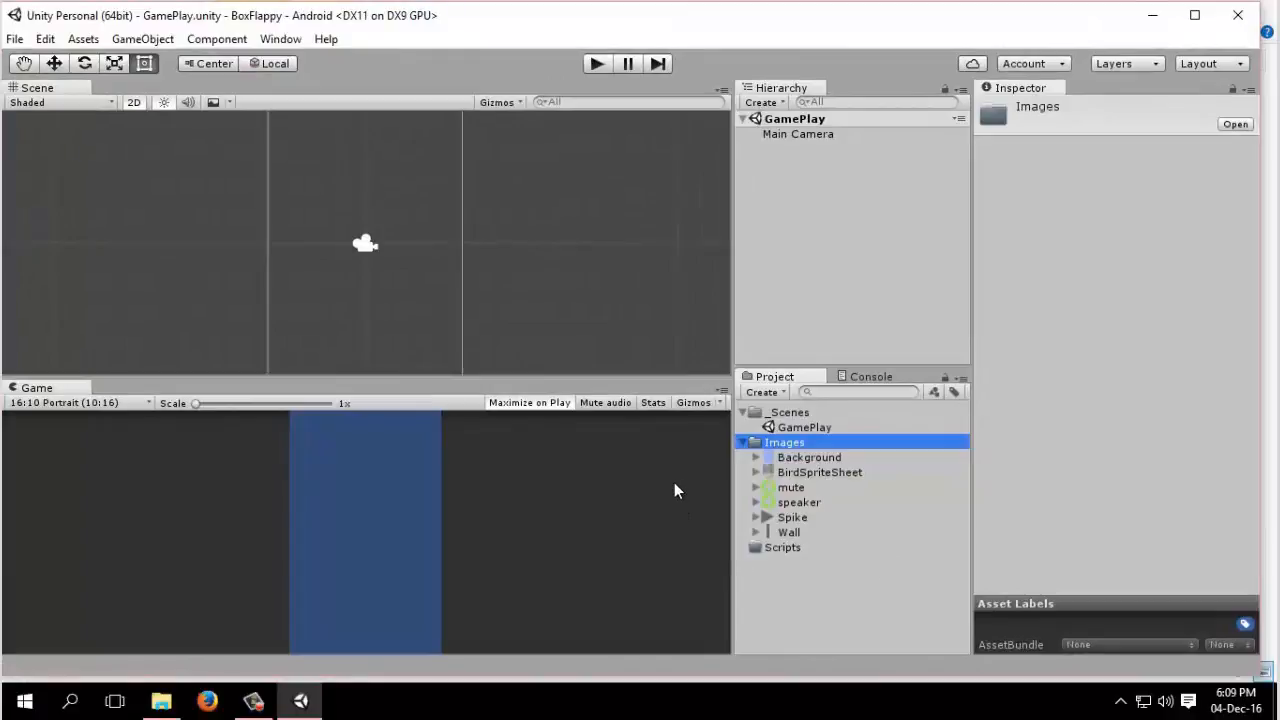
mouse_move(815, 524)
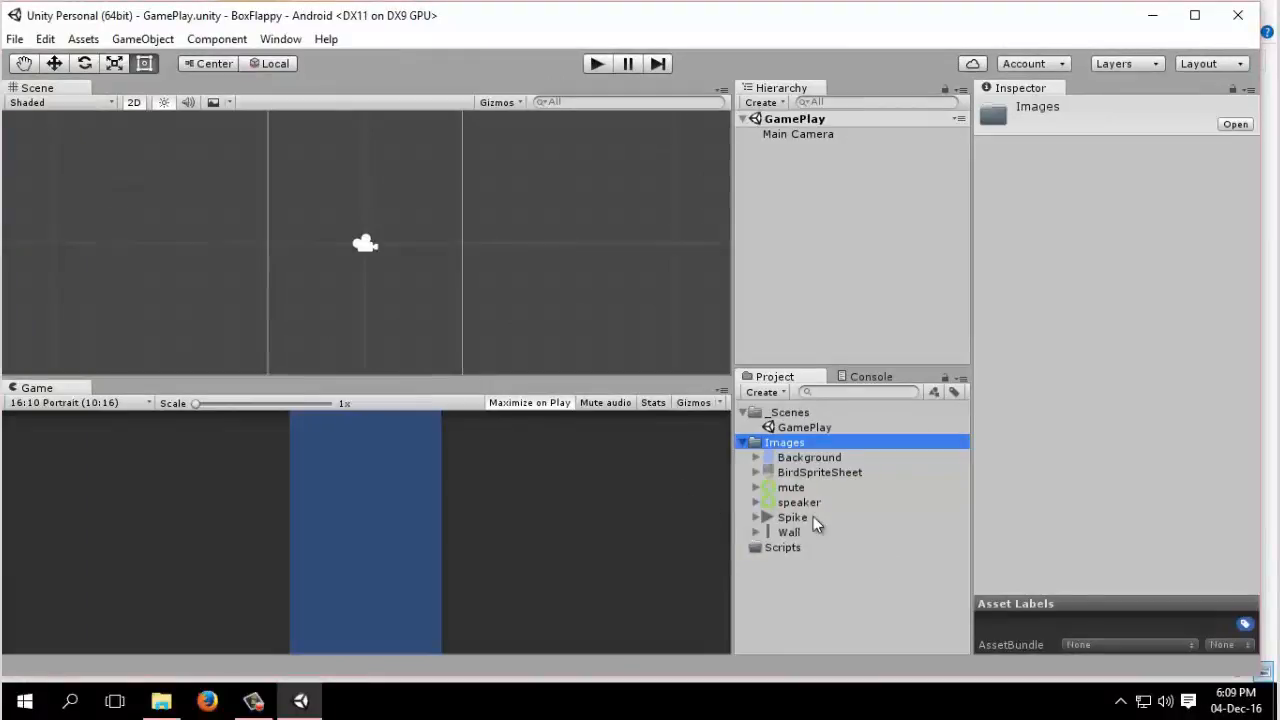
mouse_move(805, 487)
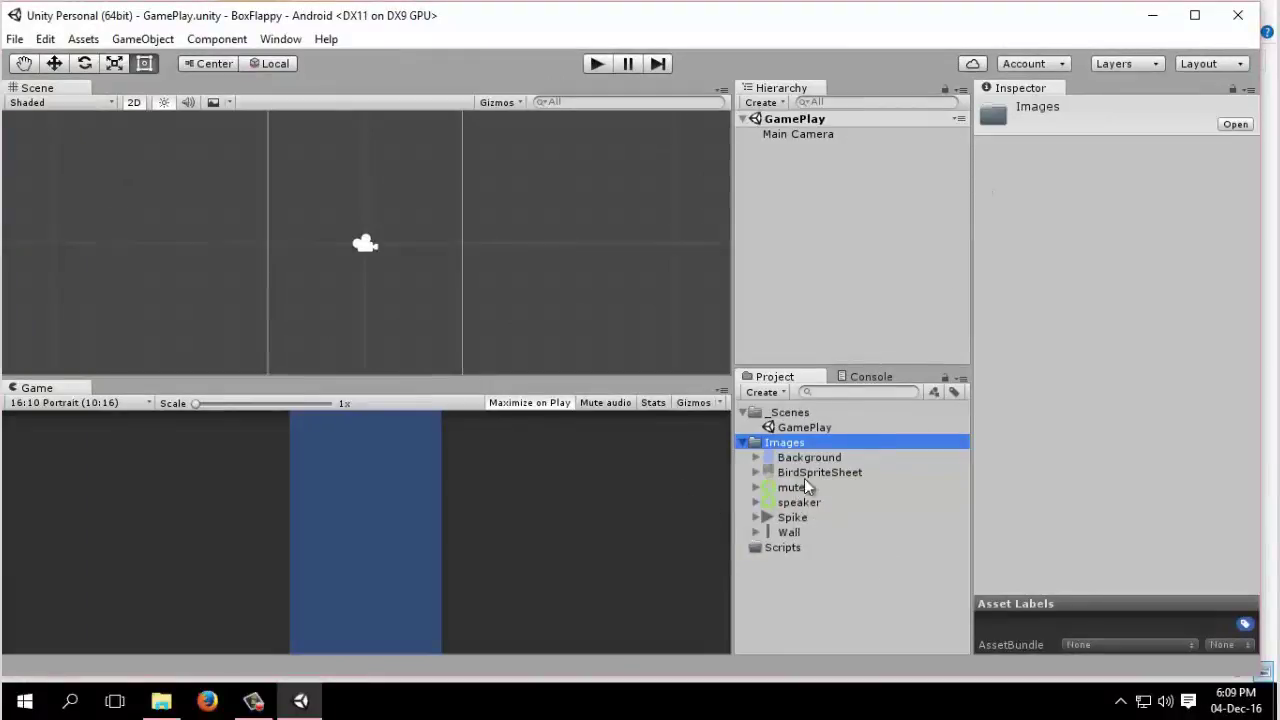
Inspect import settings of Background, mute, speaker and BirdSpriteSheet, ending back on Background
click(809, 457)
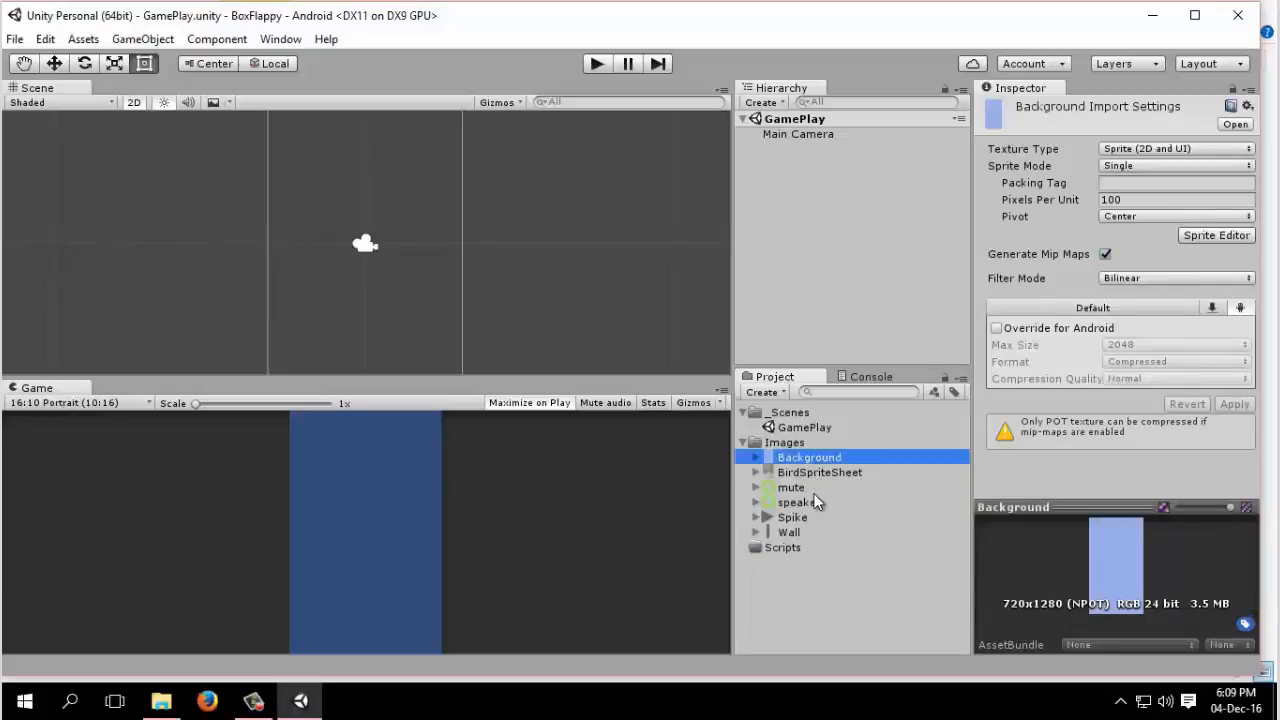
mouse_move(930, 540)
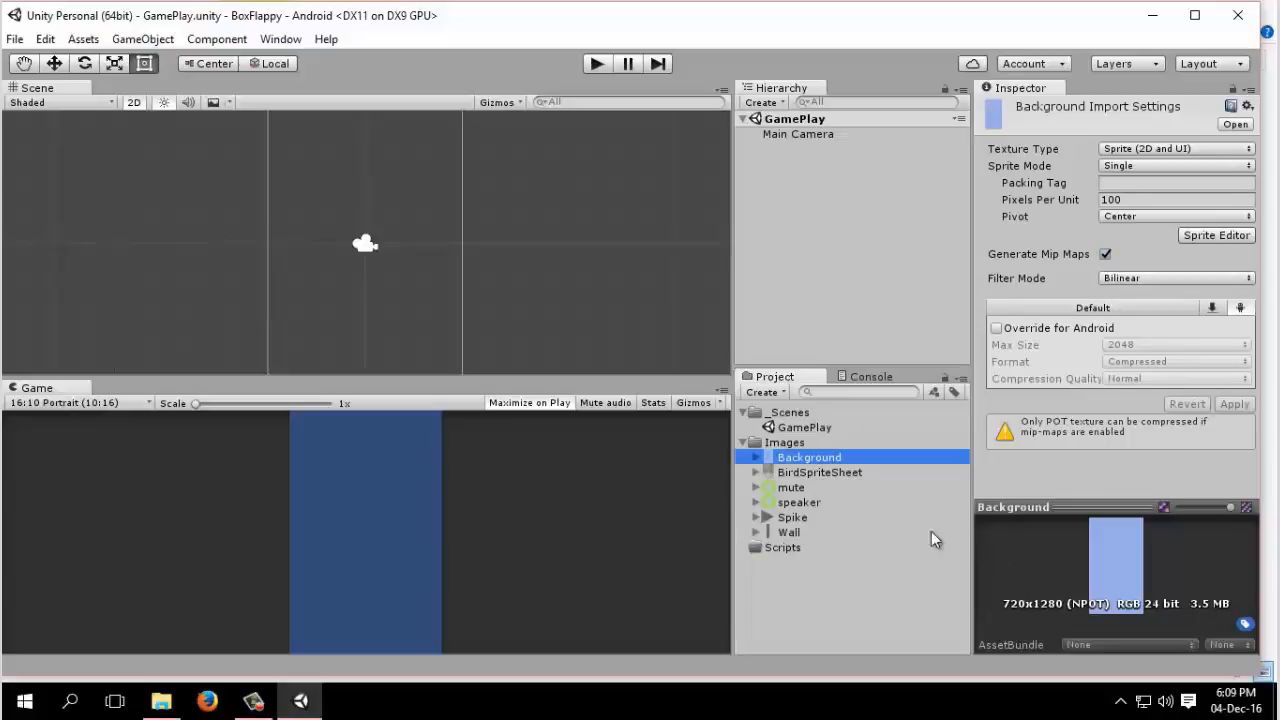
click(791, 502)
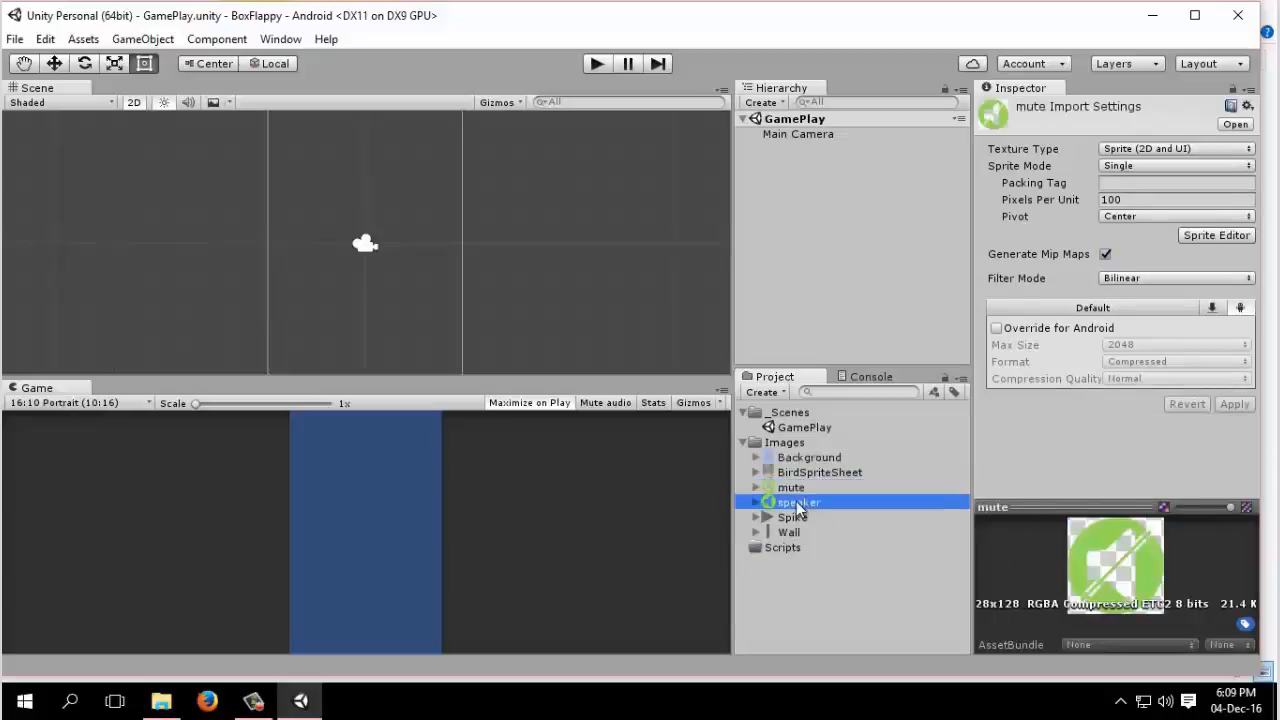
click(797, 502)
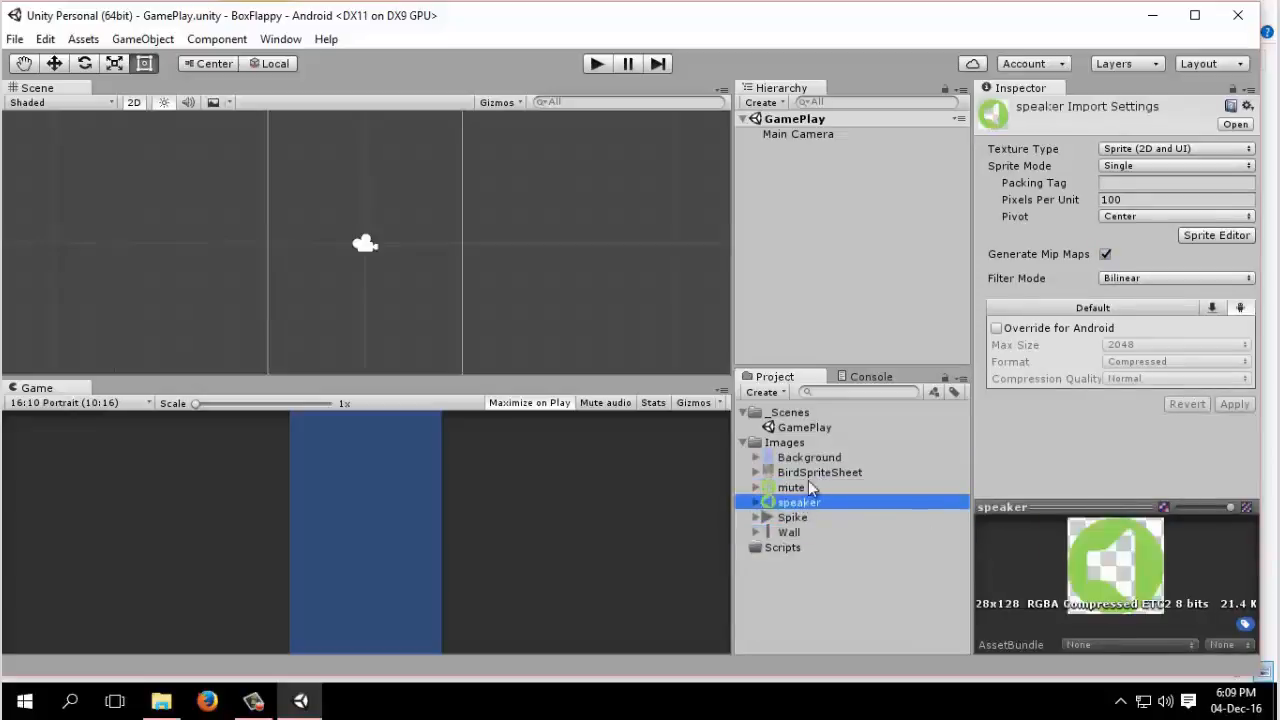
click(808, 457)
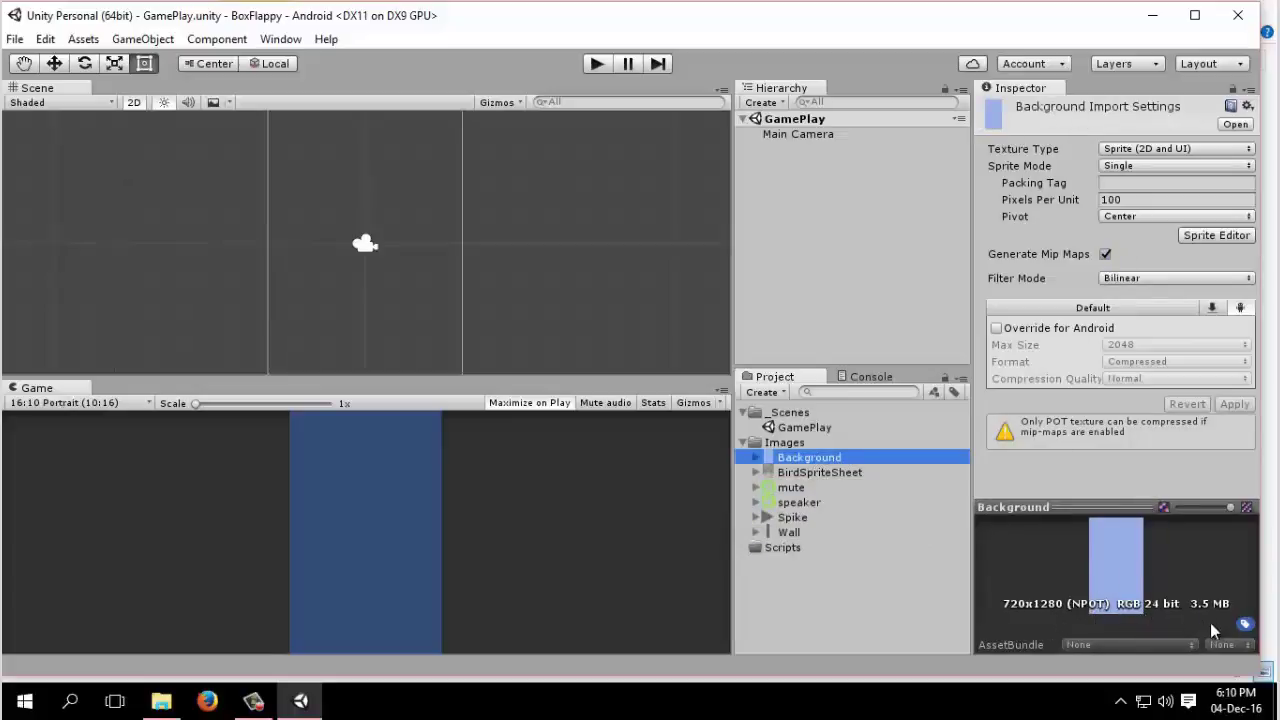
click(785, 442)
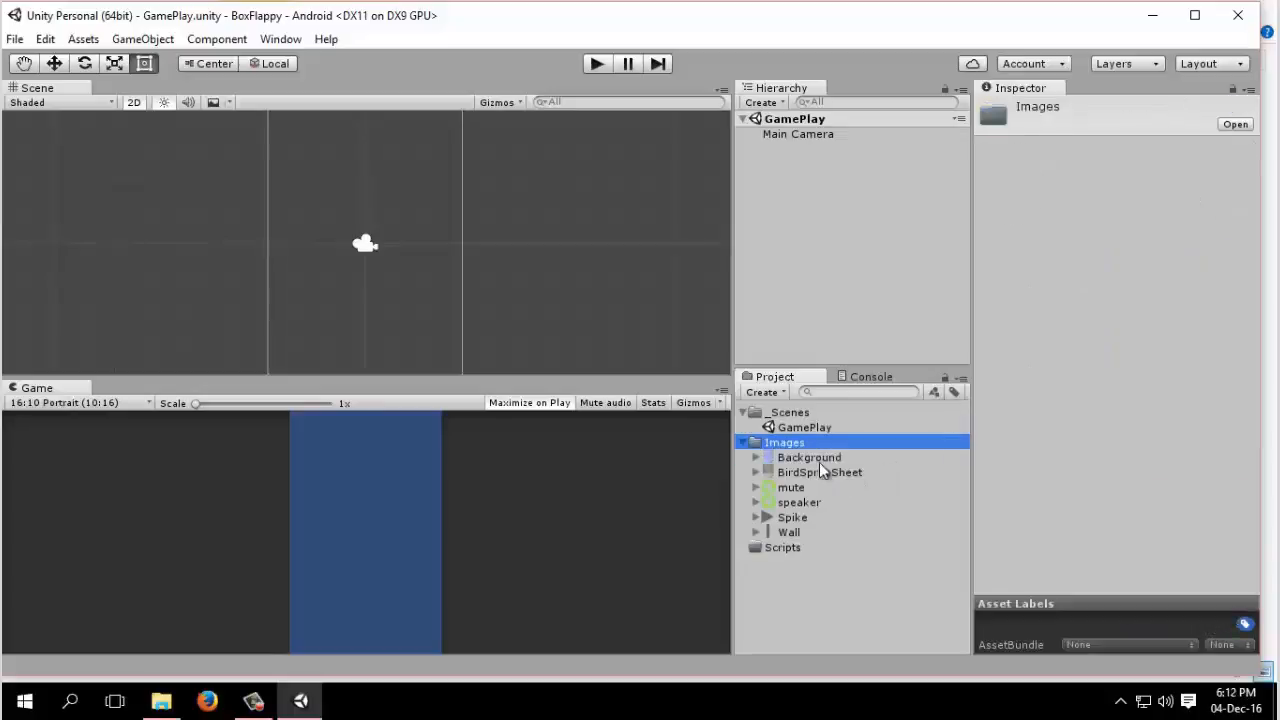
click(809, 457)
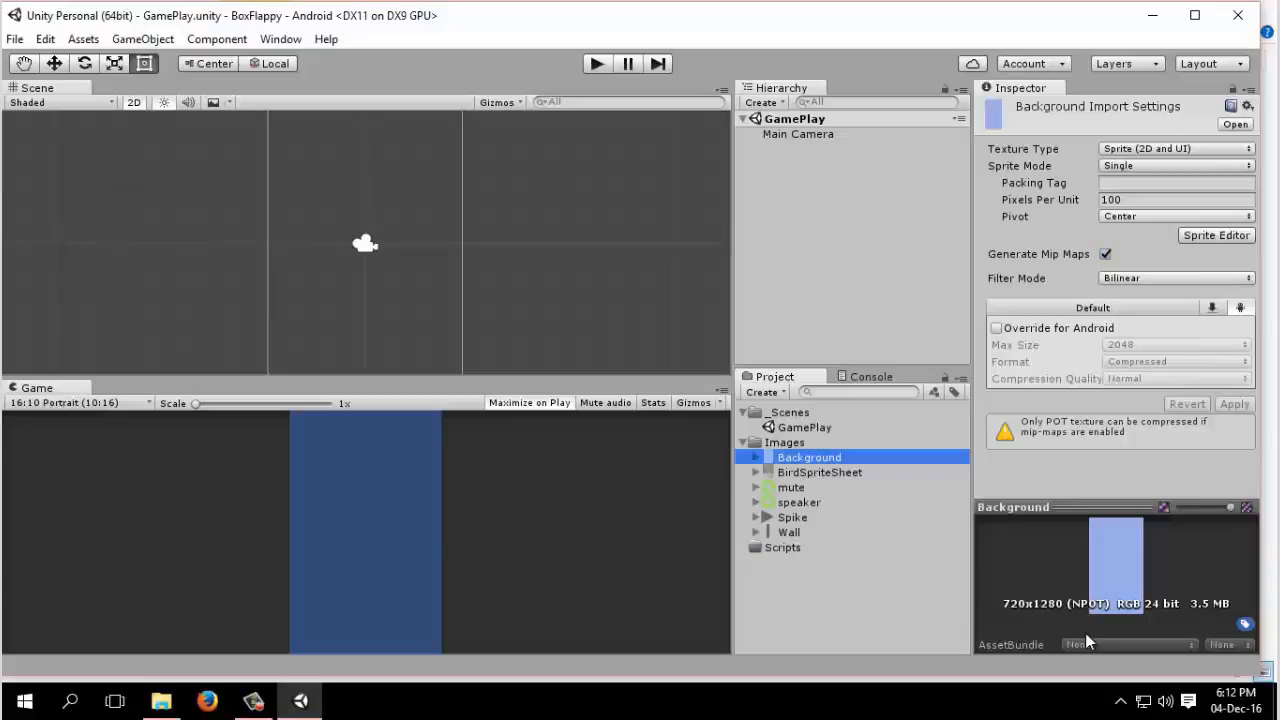
mouse_move(1062, 125)
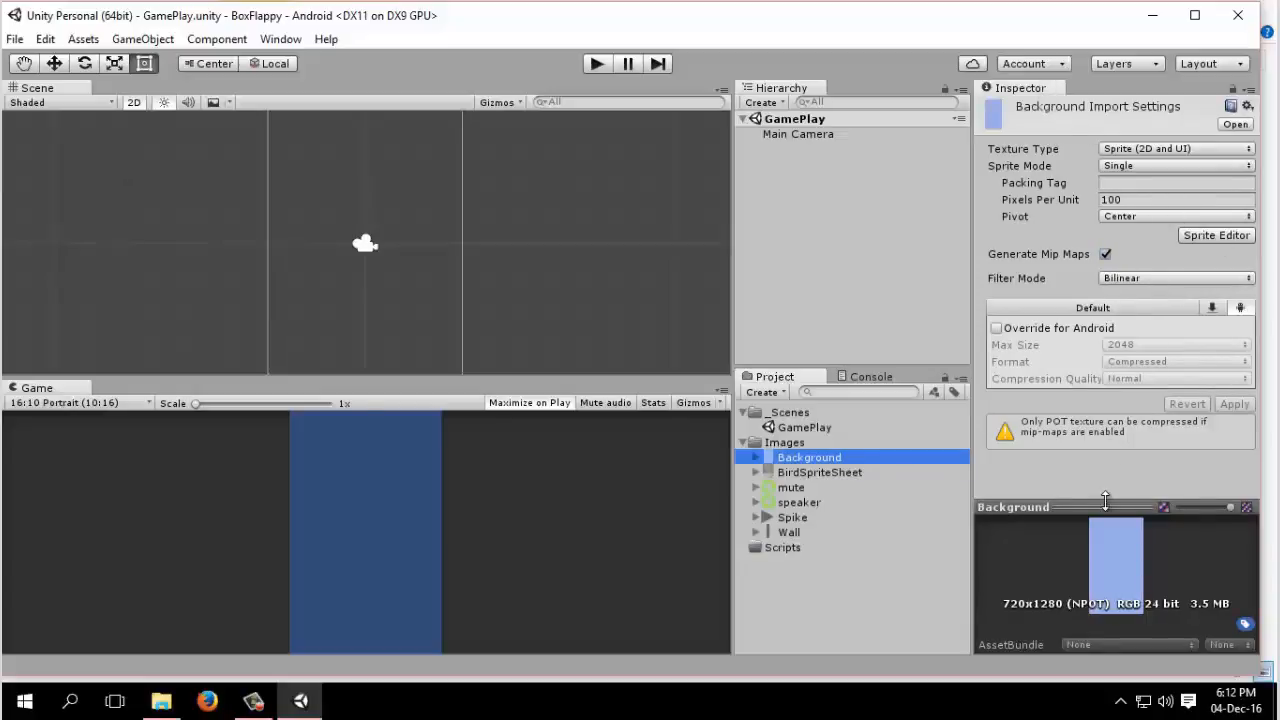
mouse_move(866, 476)
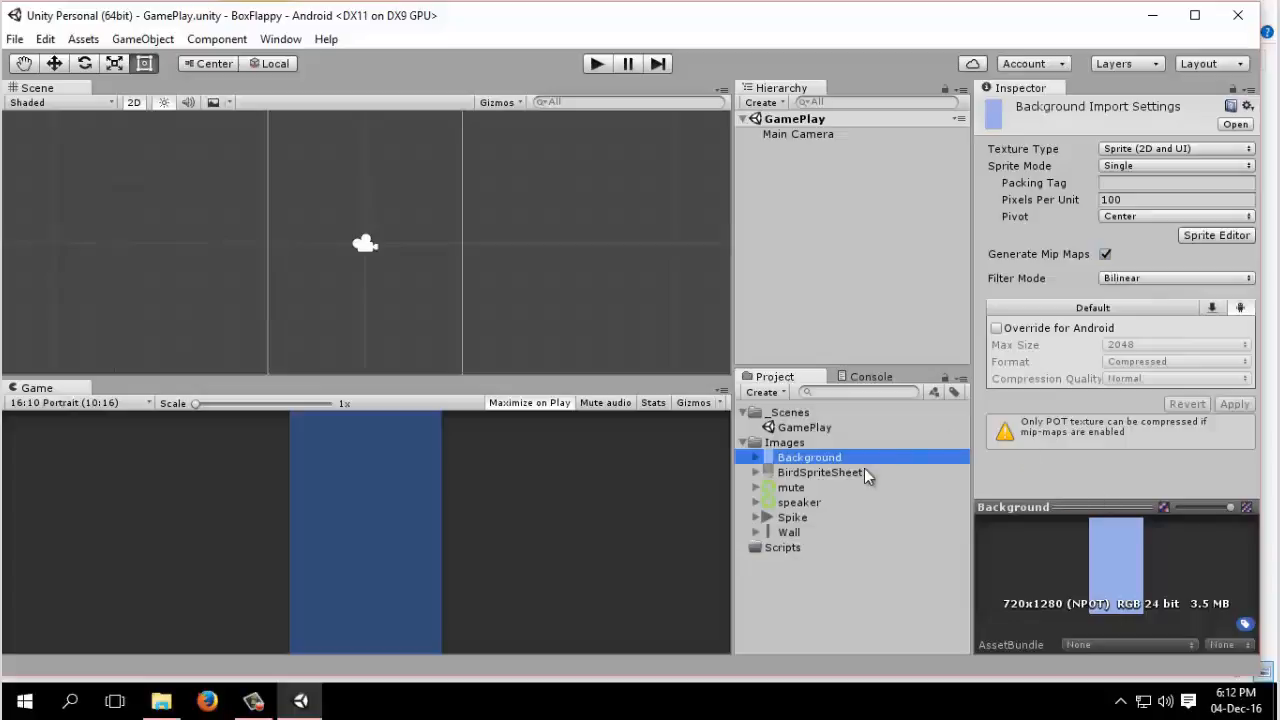
mouse_move(958, 88)
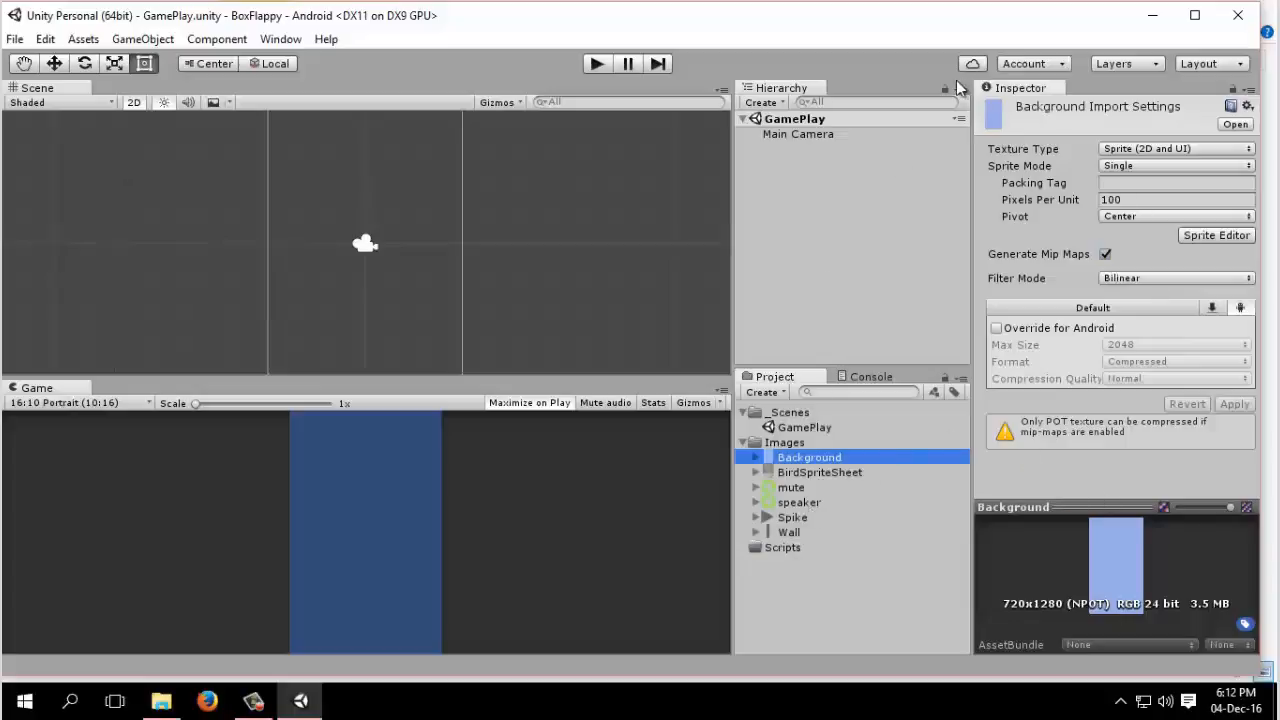
mouse_move(855, 84)
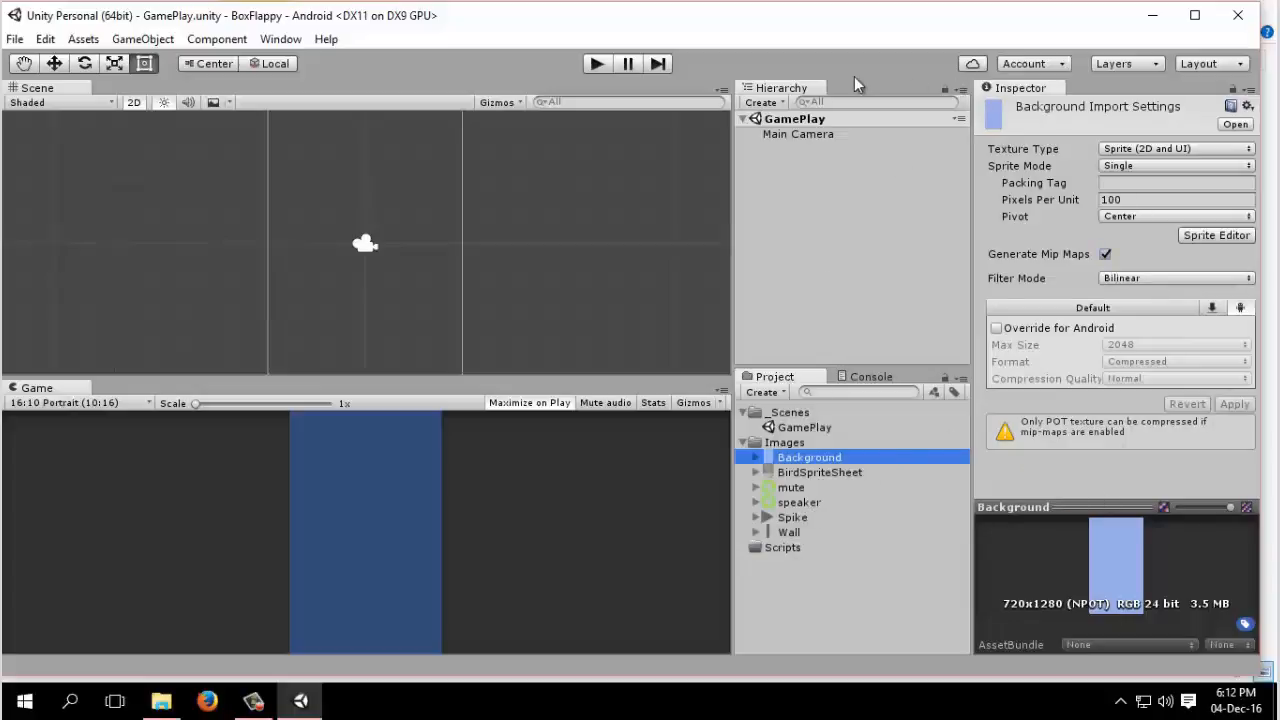
mouse_move(442, 136)
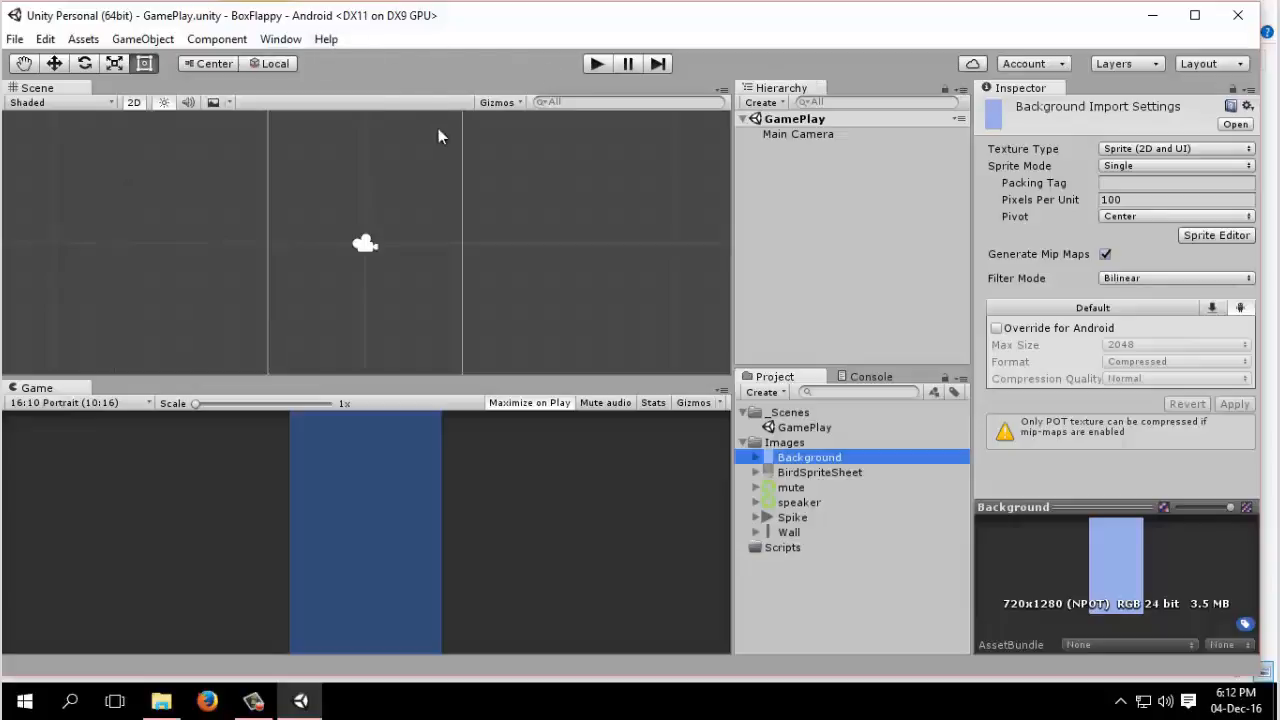
mouse_move(843, 513)
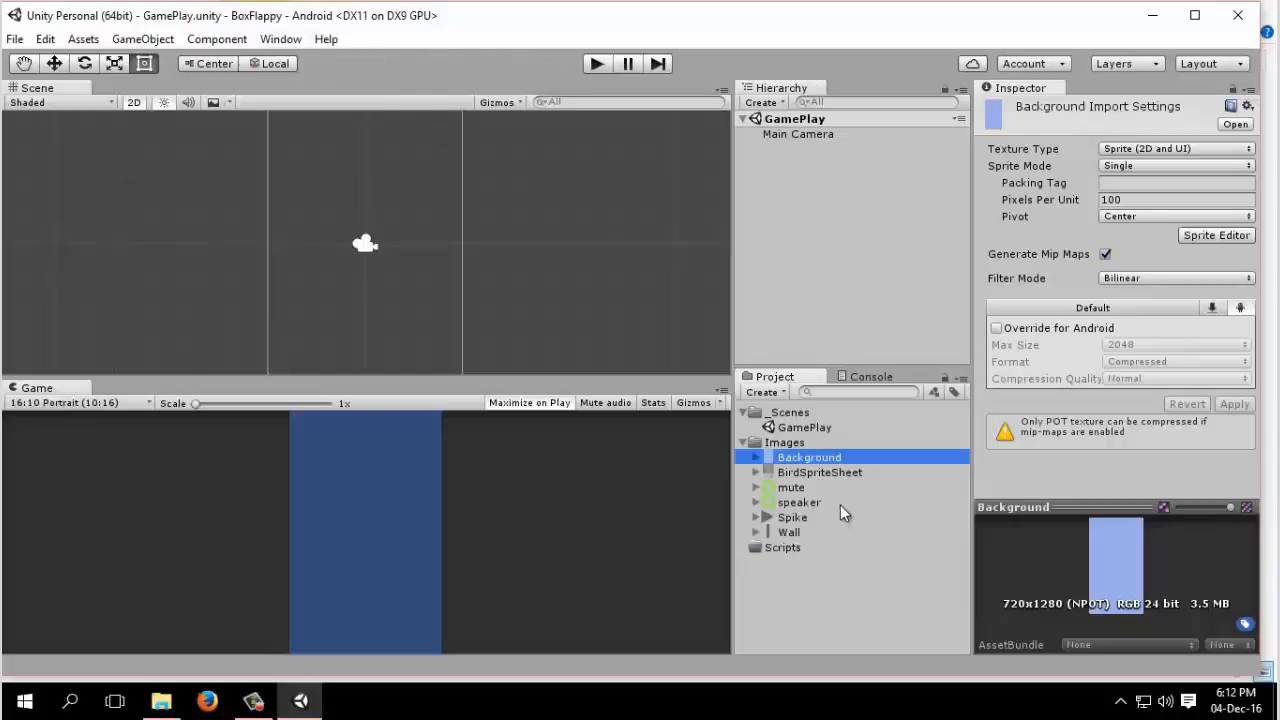
mouse_move(1092, 565)
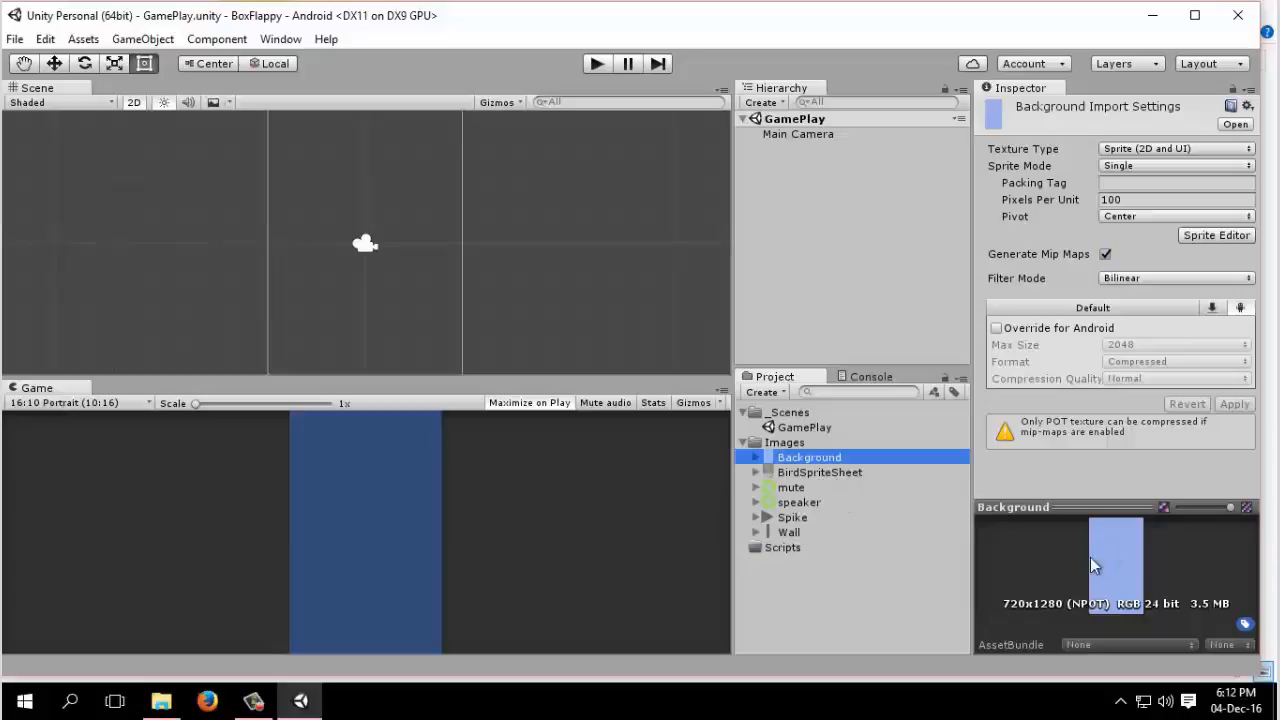
mouse_move(836, 479)
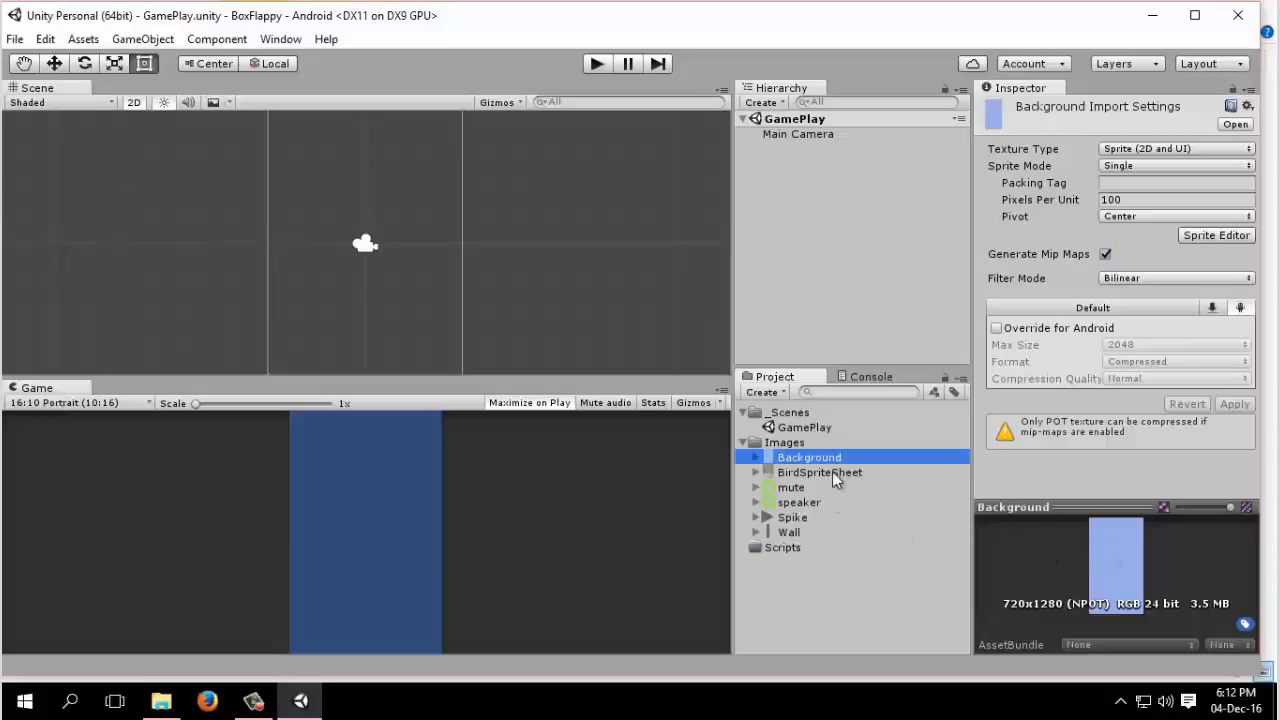
click(791, 487)
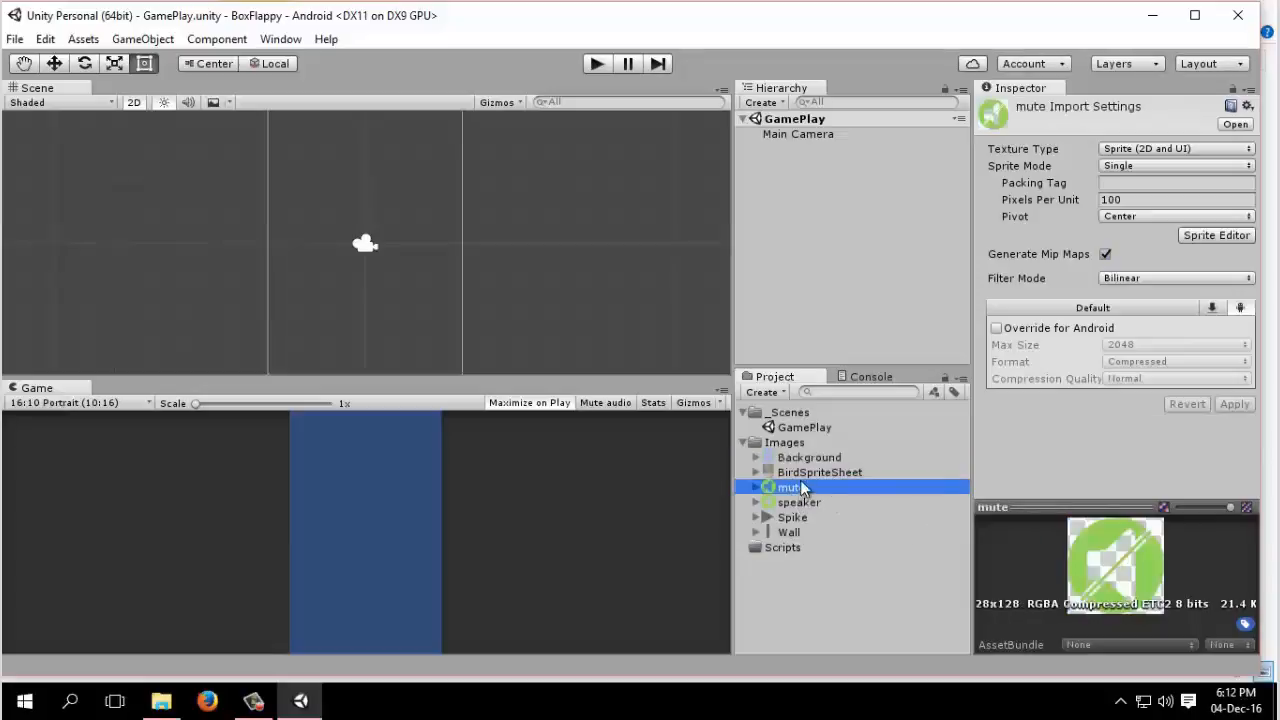
click(819, 471)
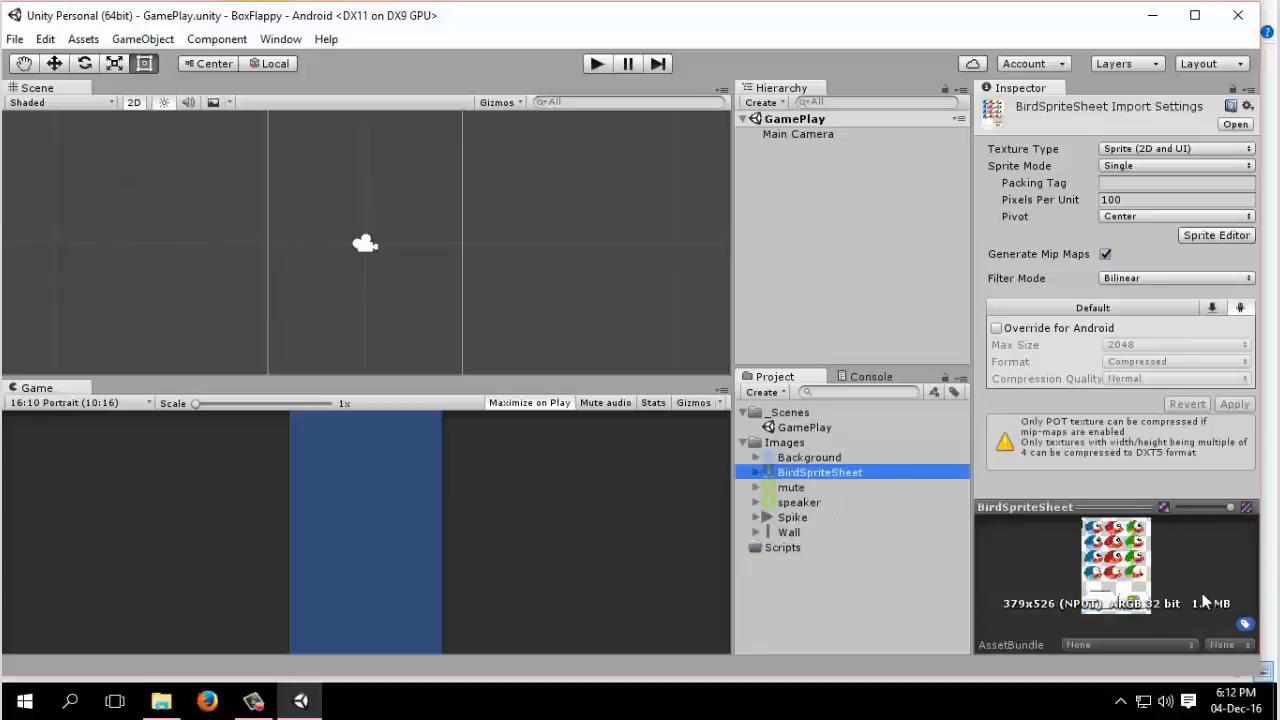
click(799, 502)
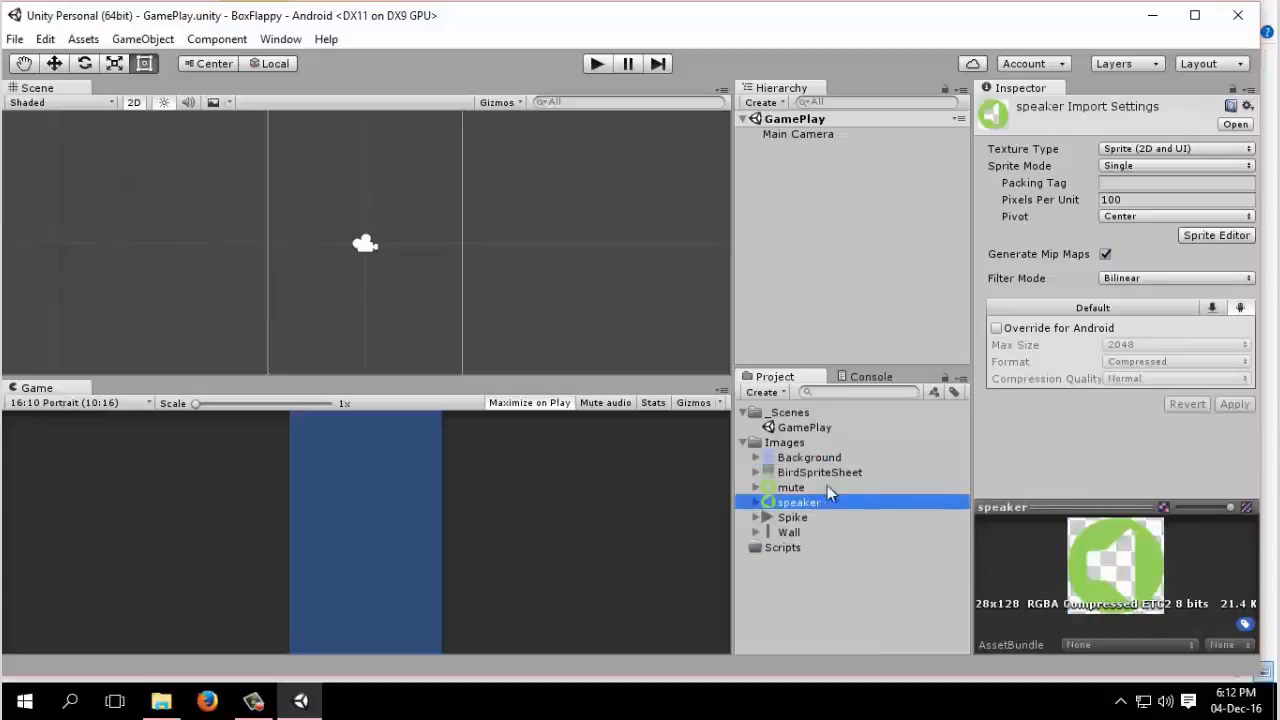
click(809, 457)
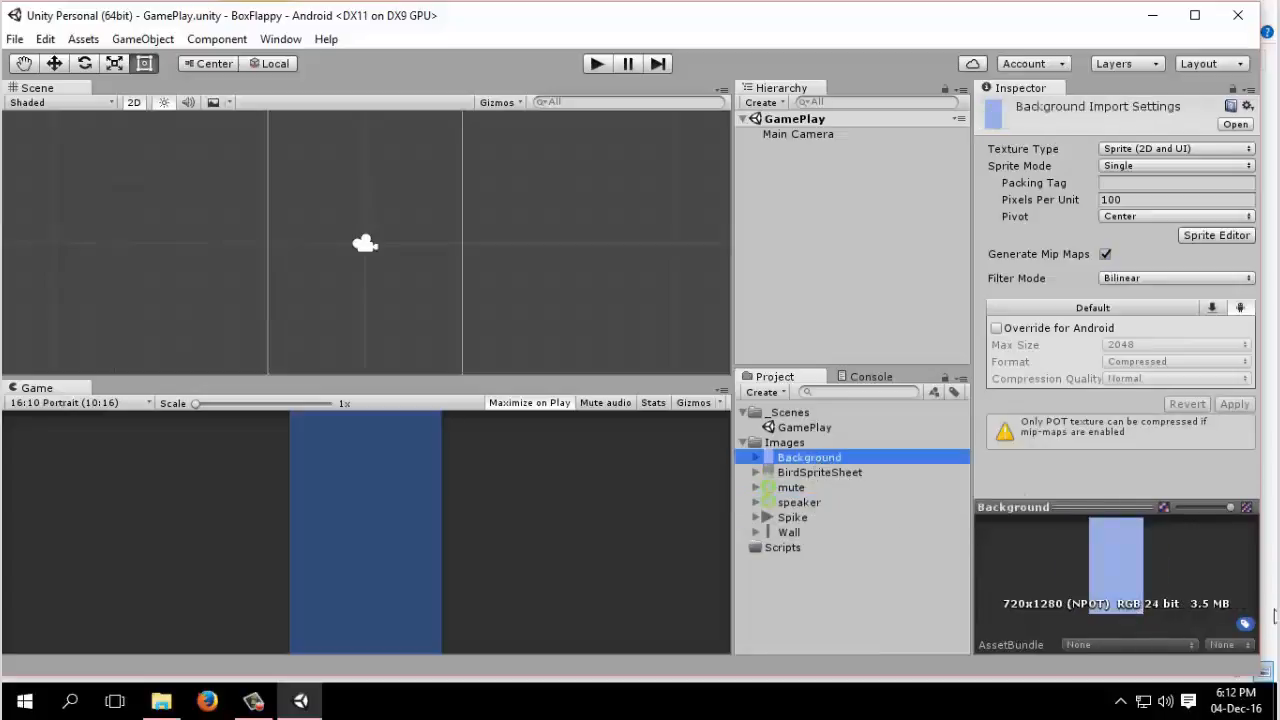
mouse_move(1187, 603)
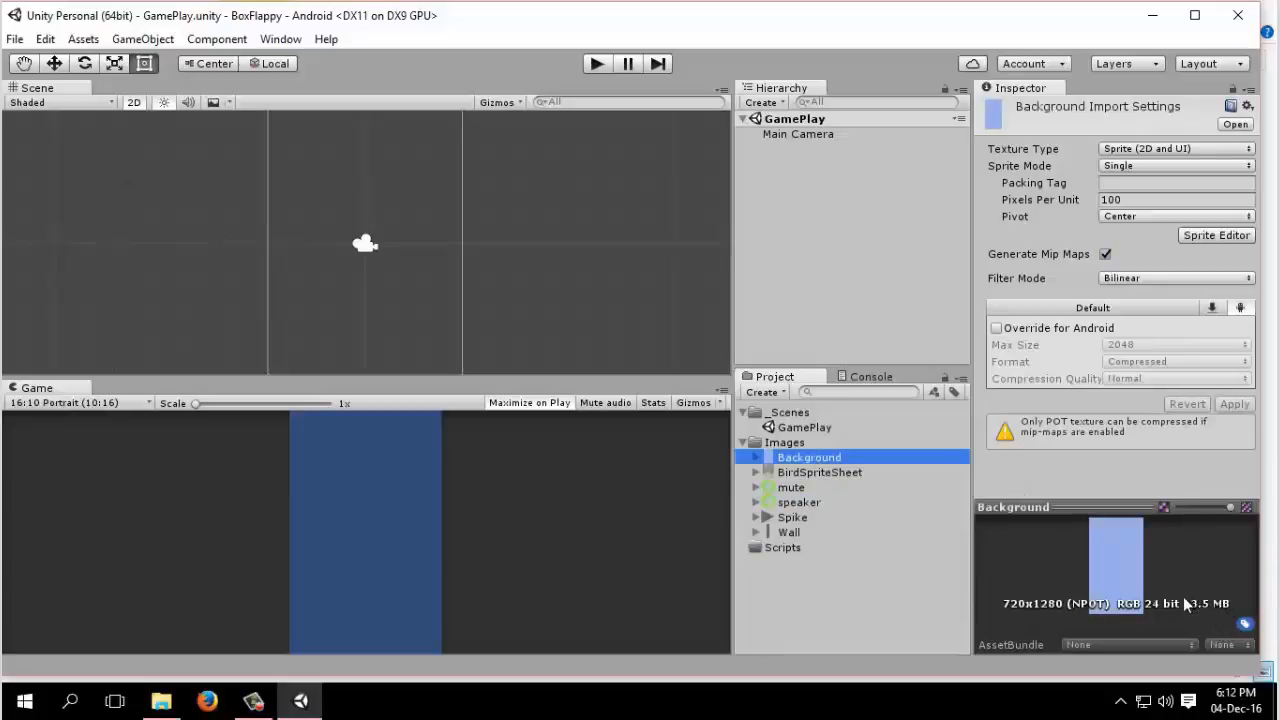
mouse_move(1197, 627)
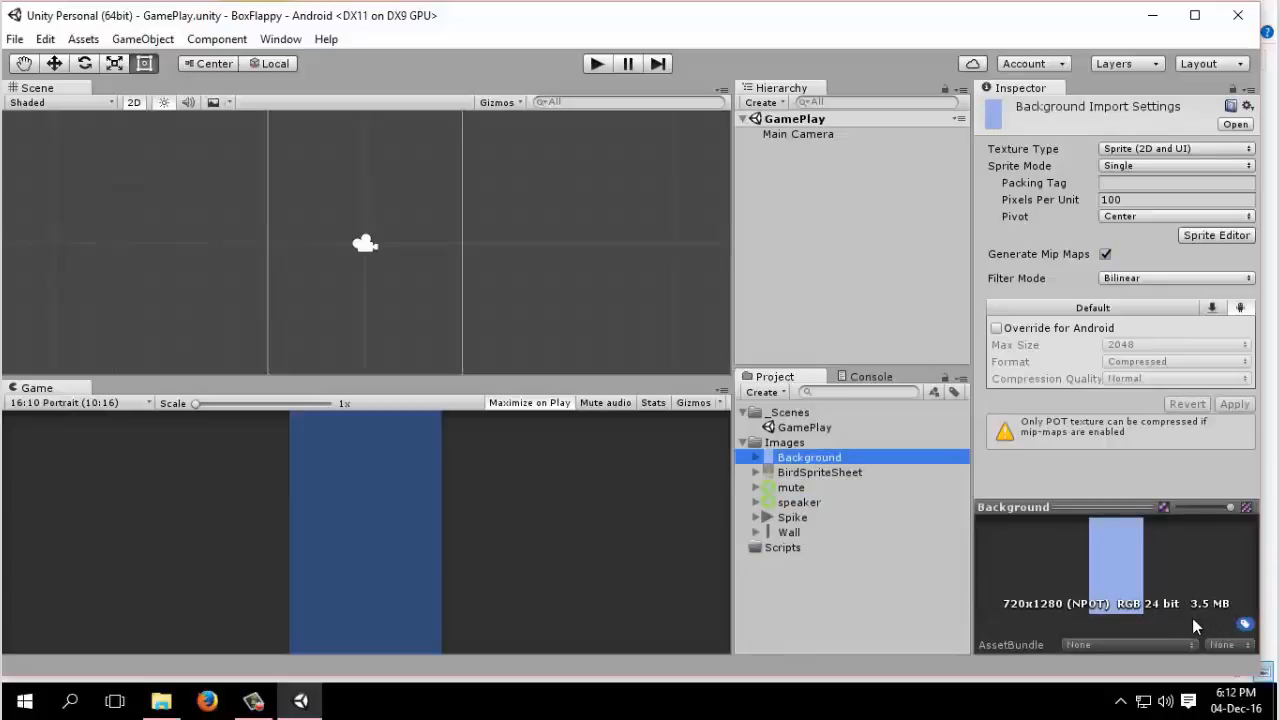
mouse_move(1229, 591)
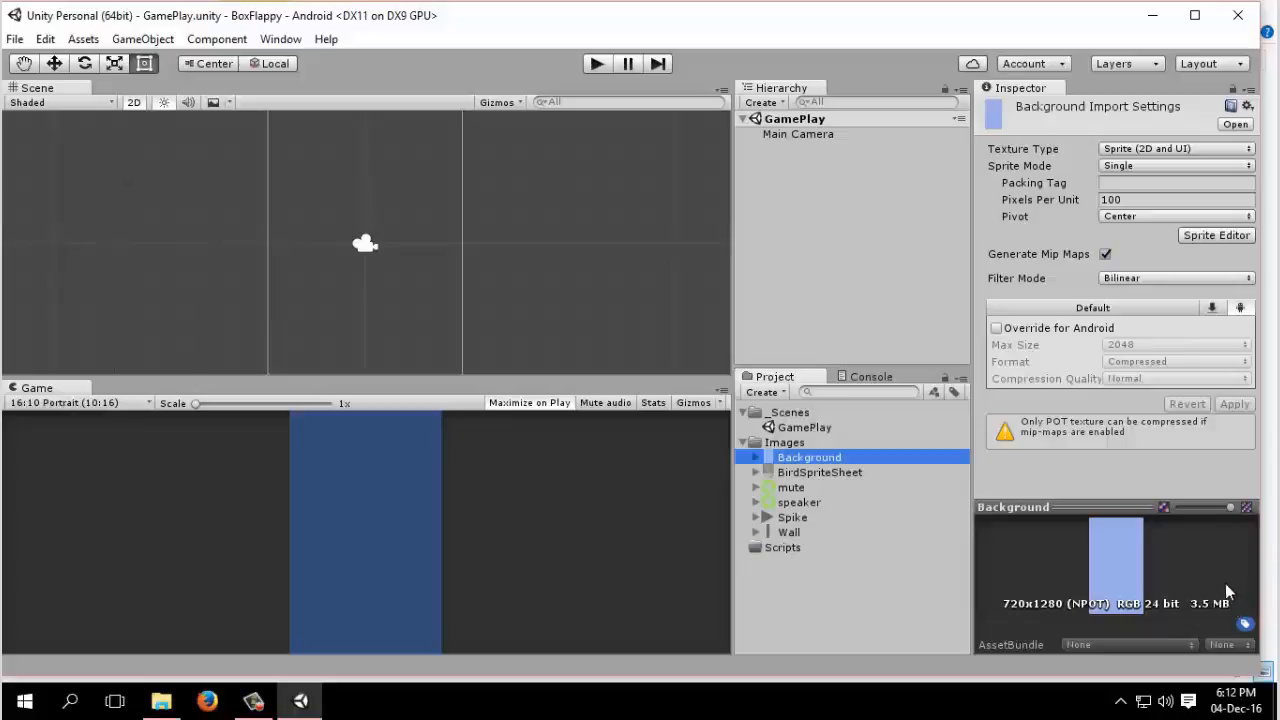
mouse_move(1183, 600)
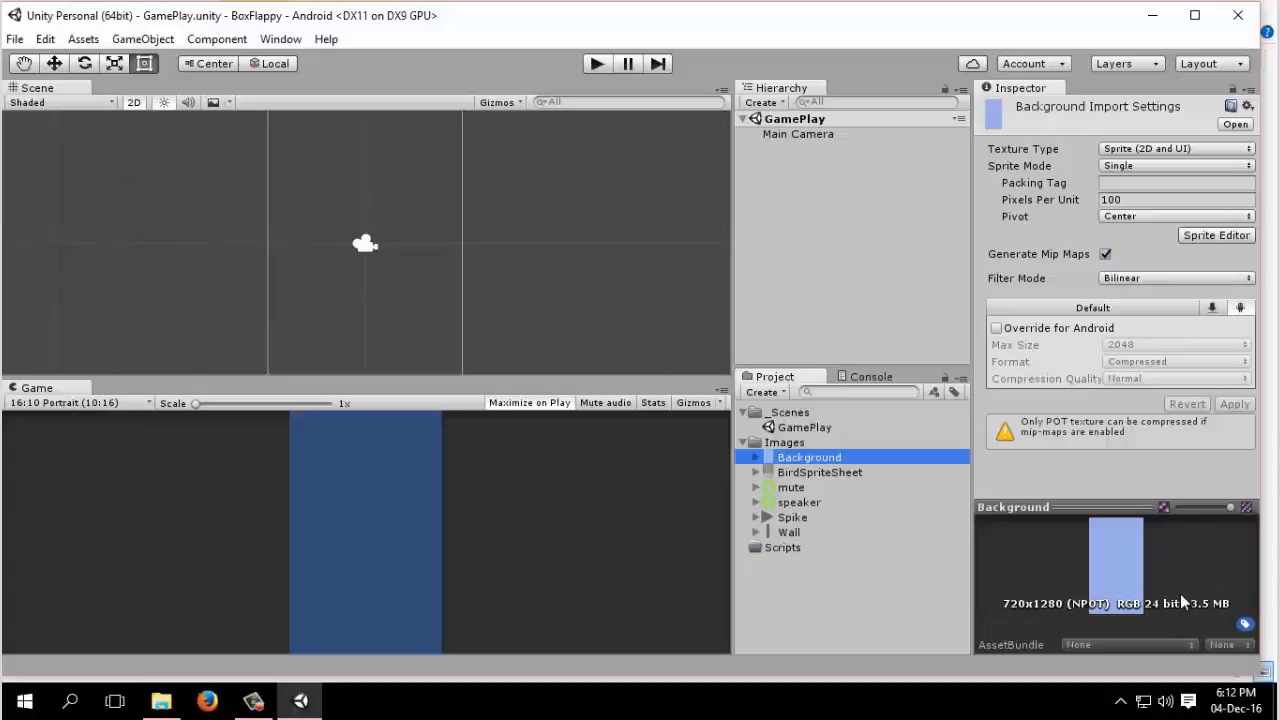
mouse_move(1228, 622)
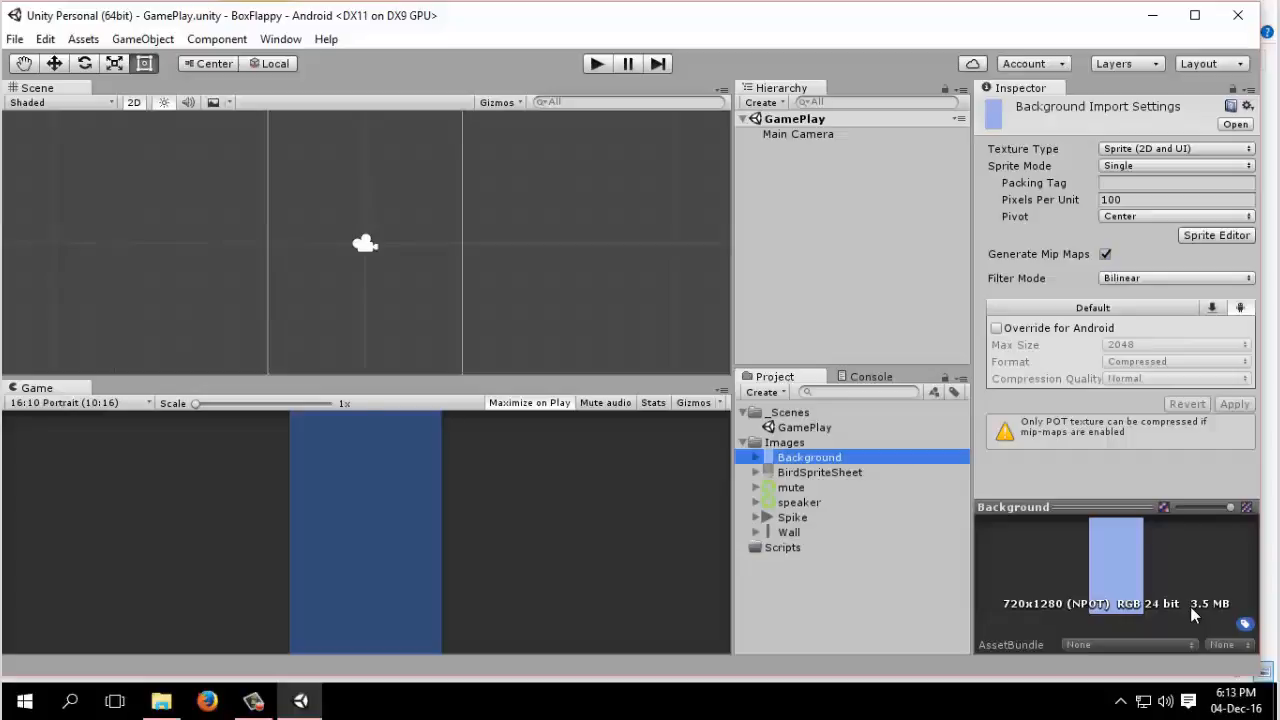
mouse_move(1243, 624)
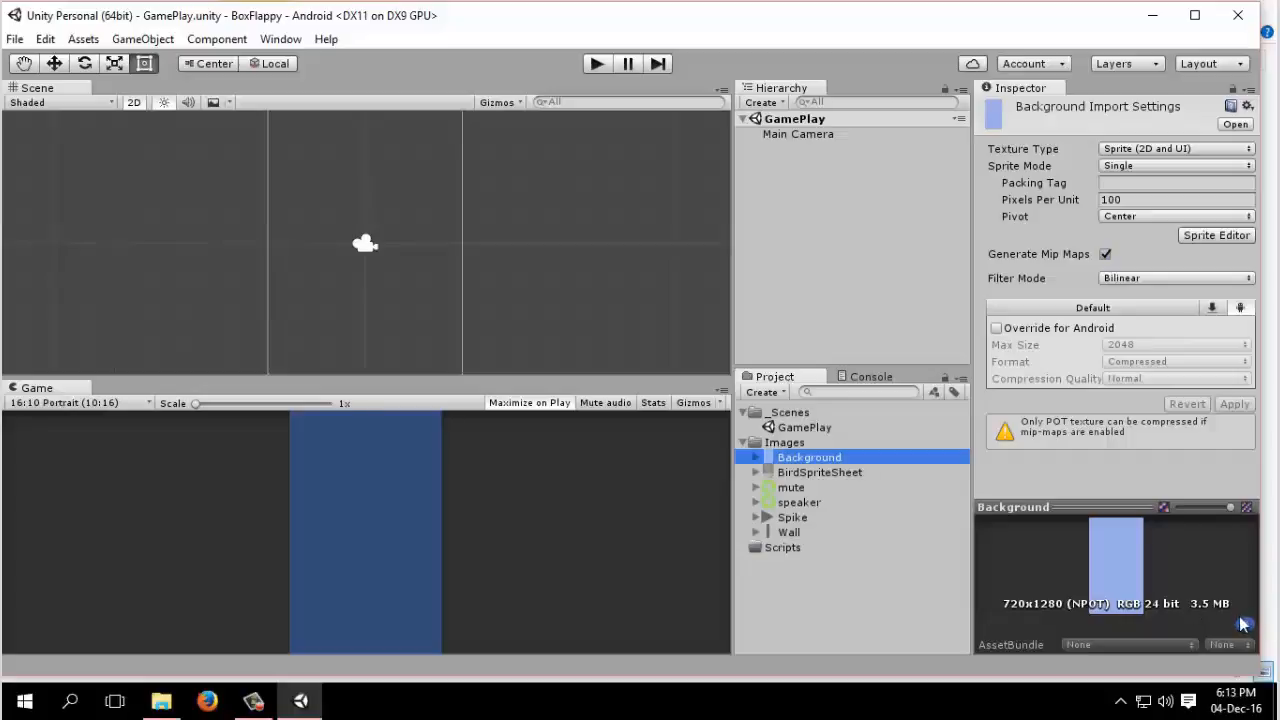
mouse_move(1170, 605)
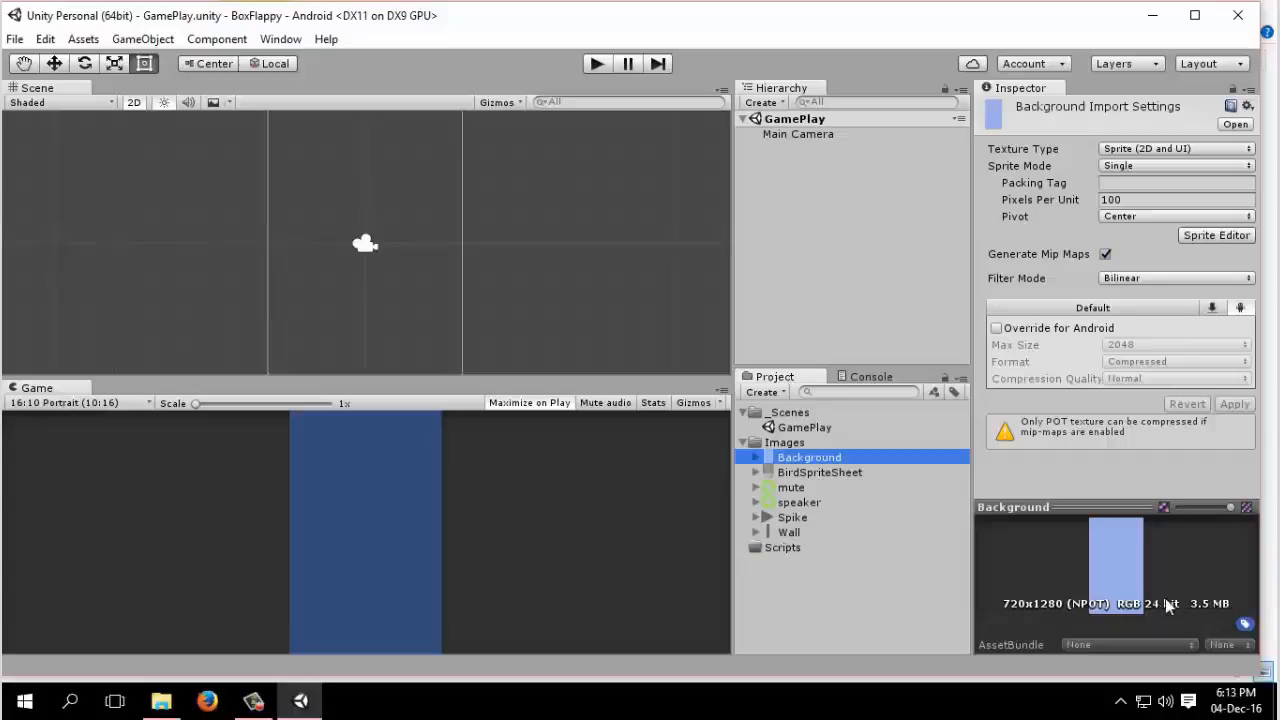
mouse_move(846, 497)
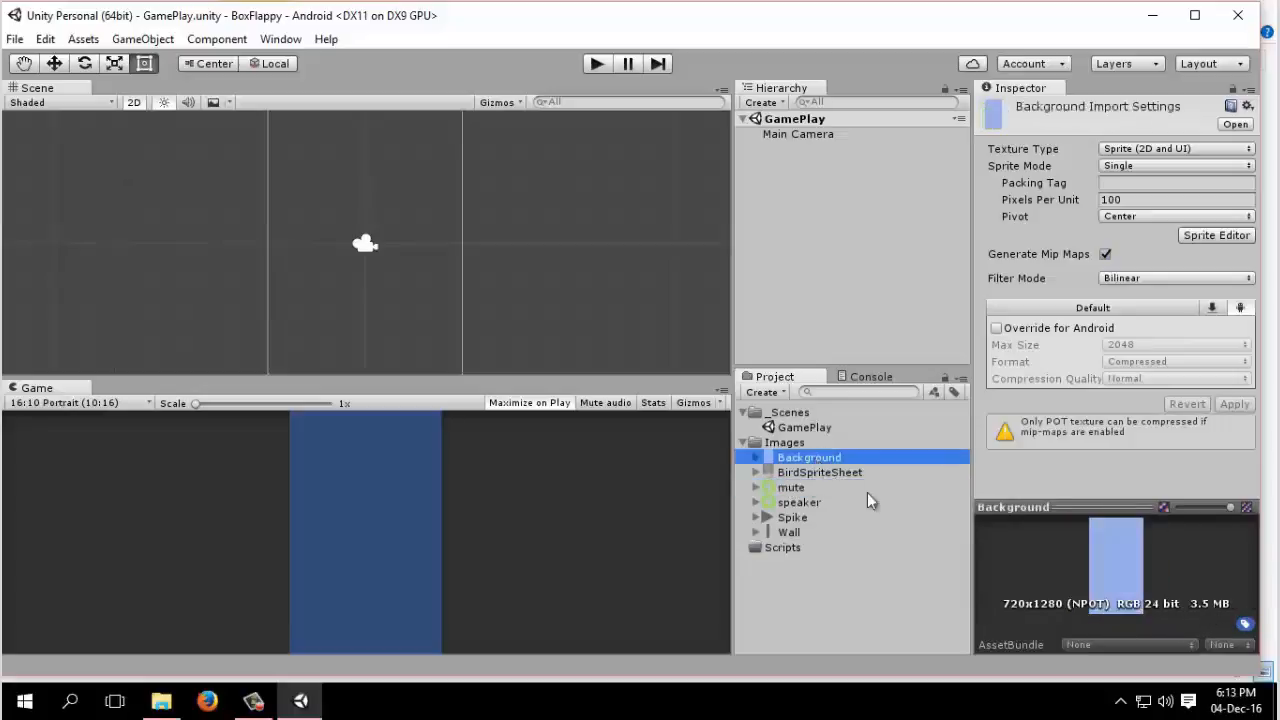
mouse_move(1205, 597)
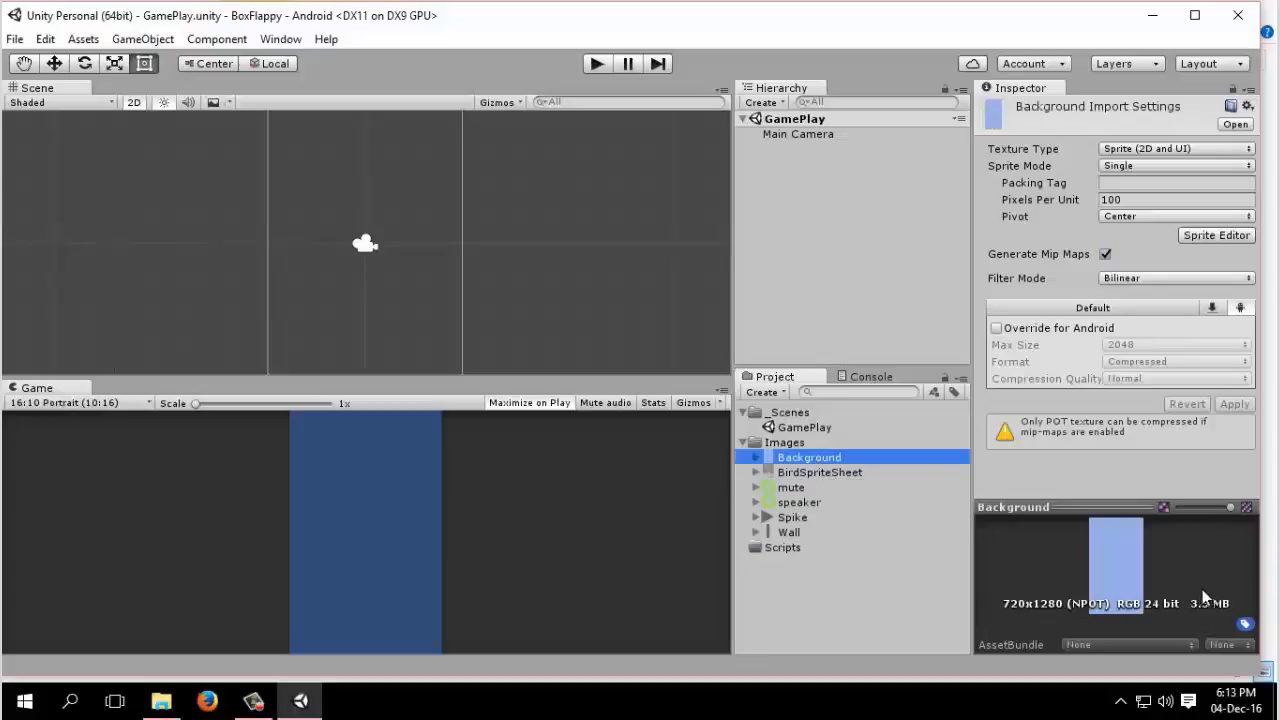
mouse_move(1200, 598)
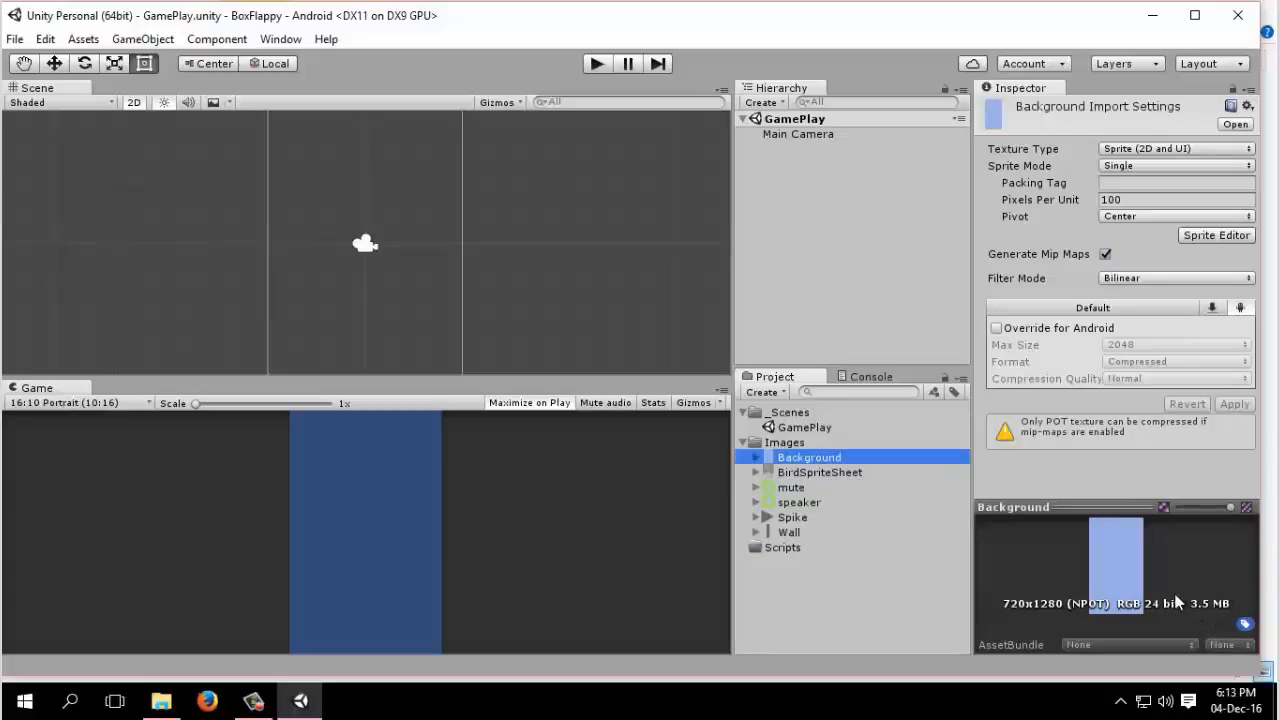
mouse_move(830, 478)
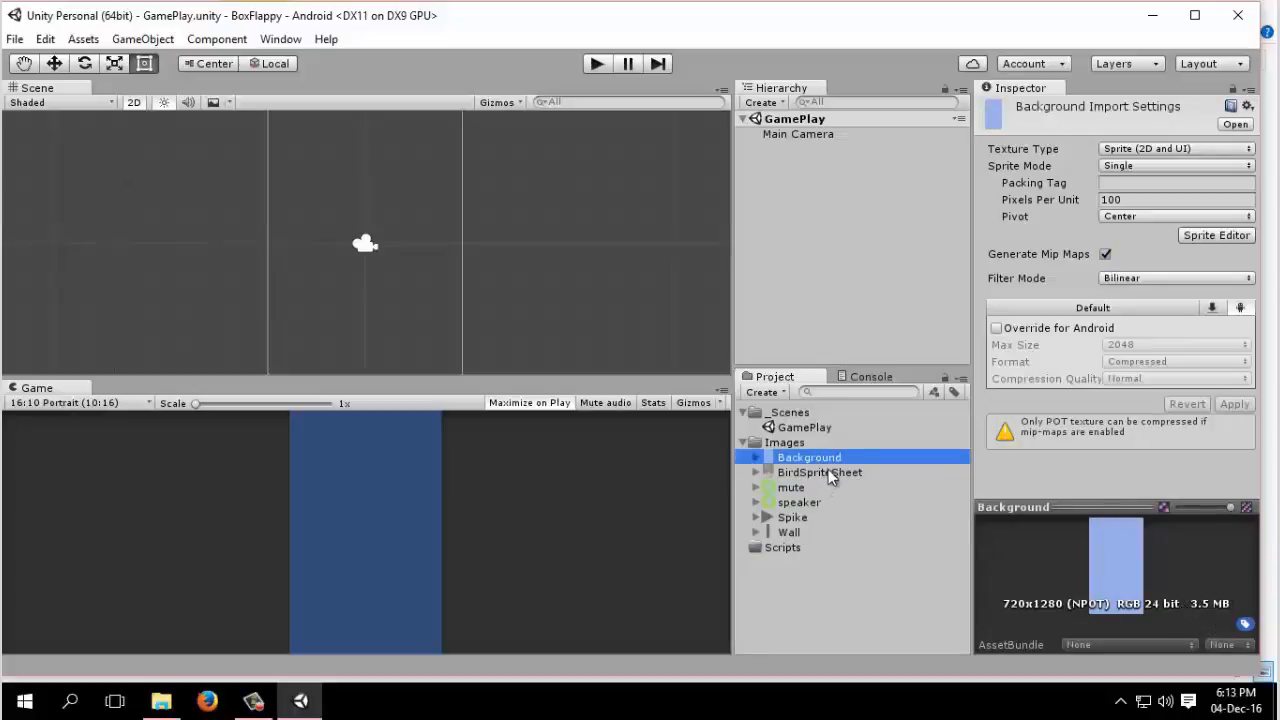
mouse_move(1240, 615)
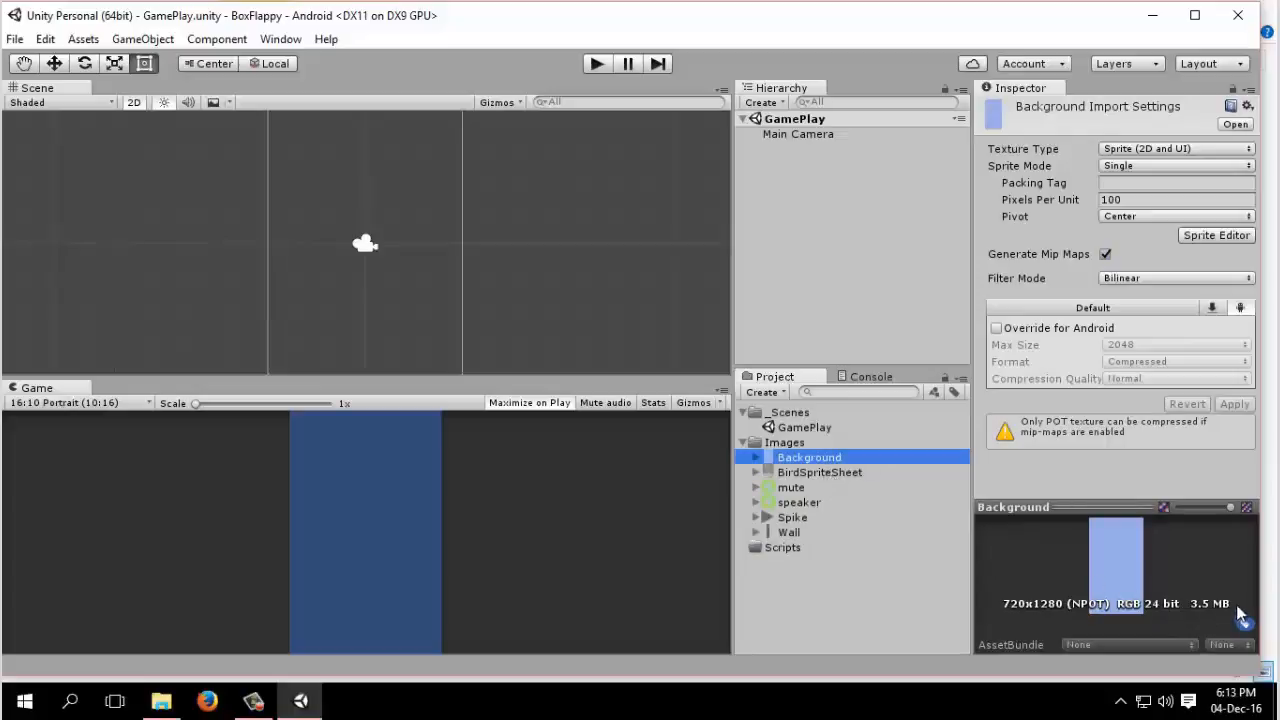
mouse_move(1232, 616)
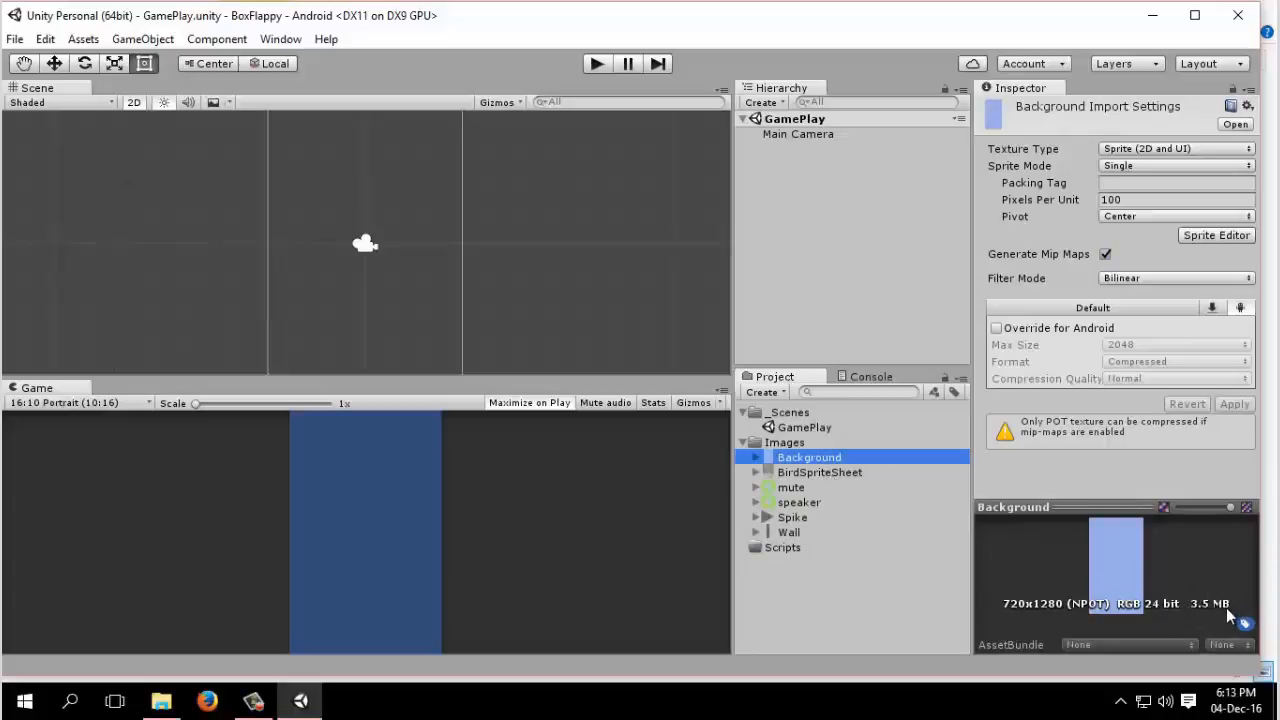
mouse_move(1190, 603)
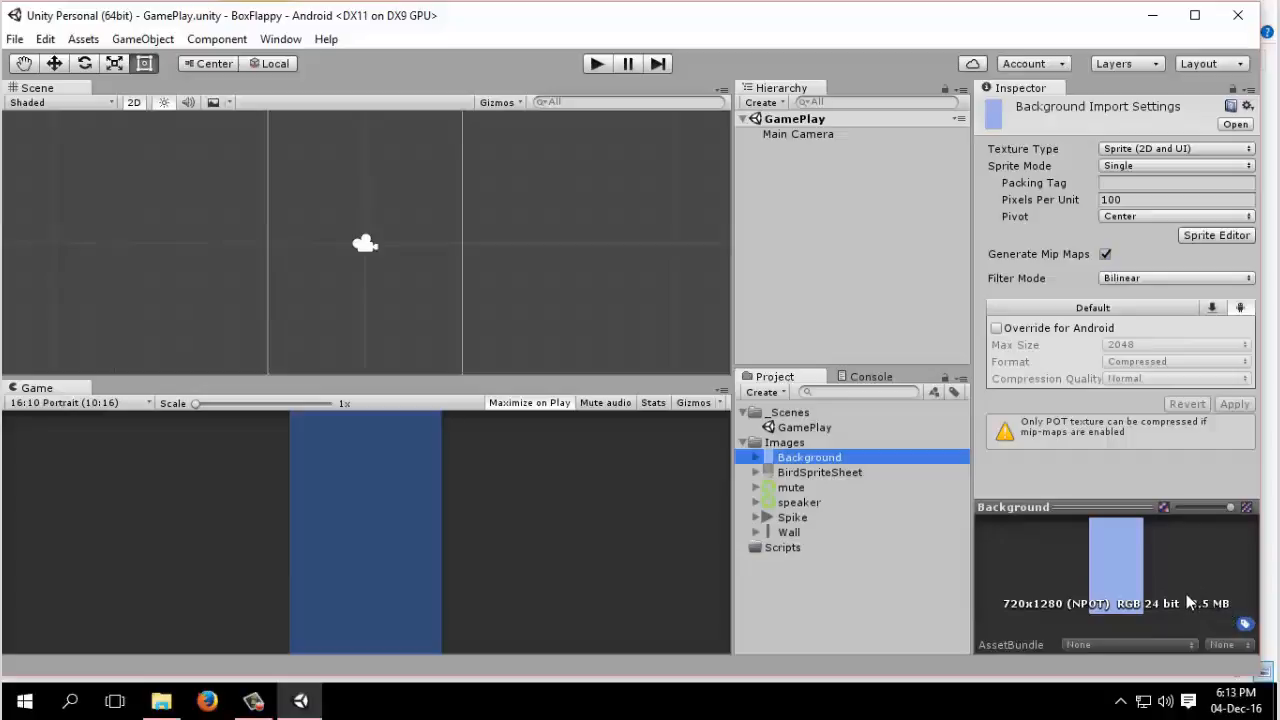
mouse_move(1235, 620)
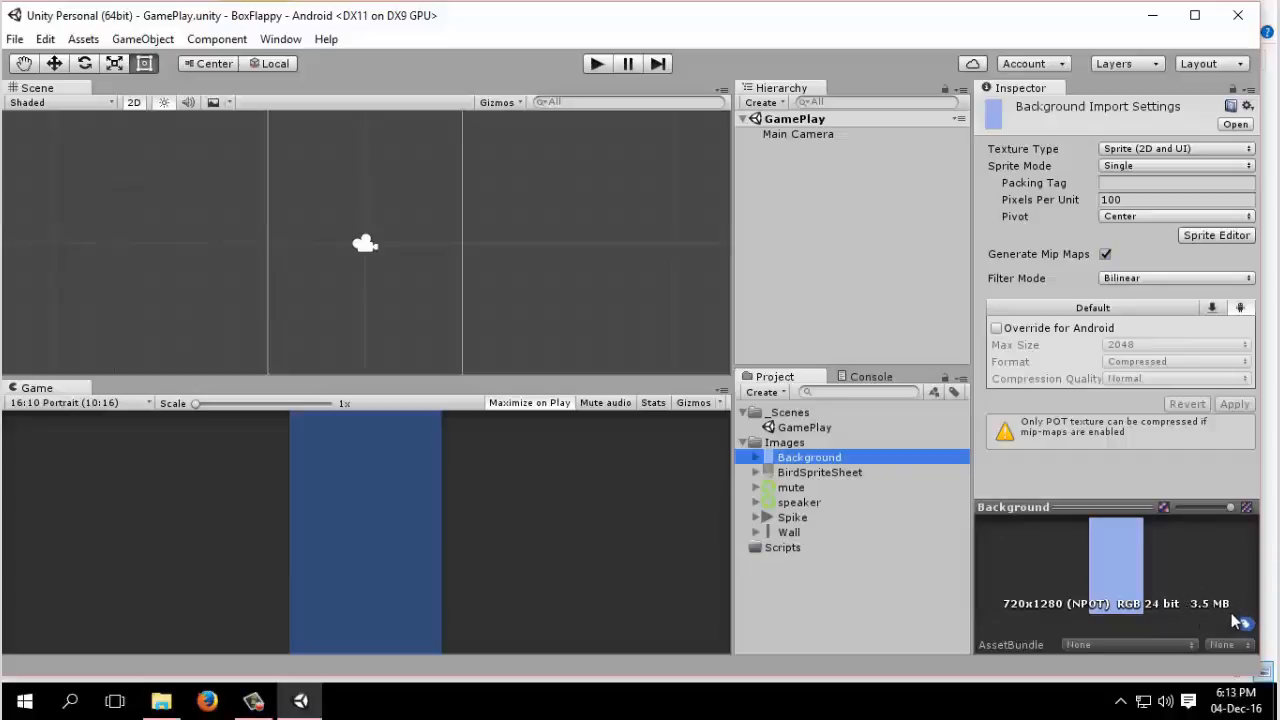
mouse_move(1238, 615)
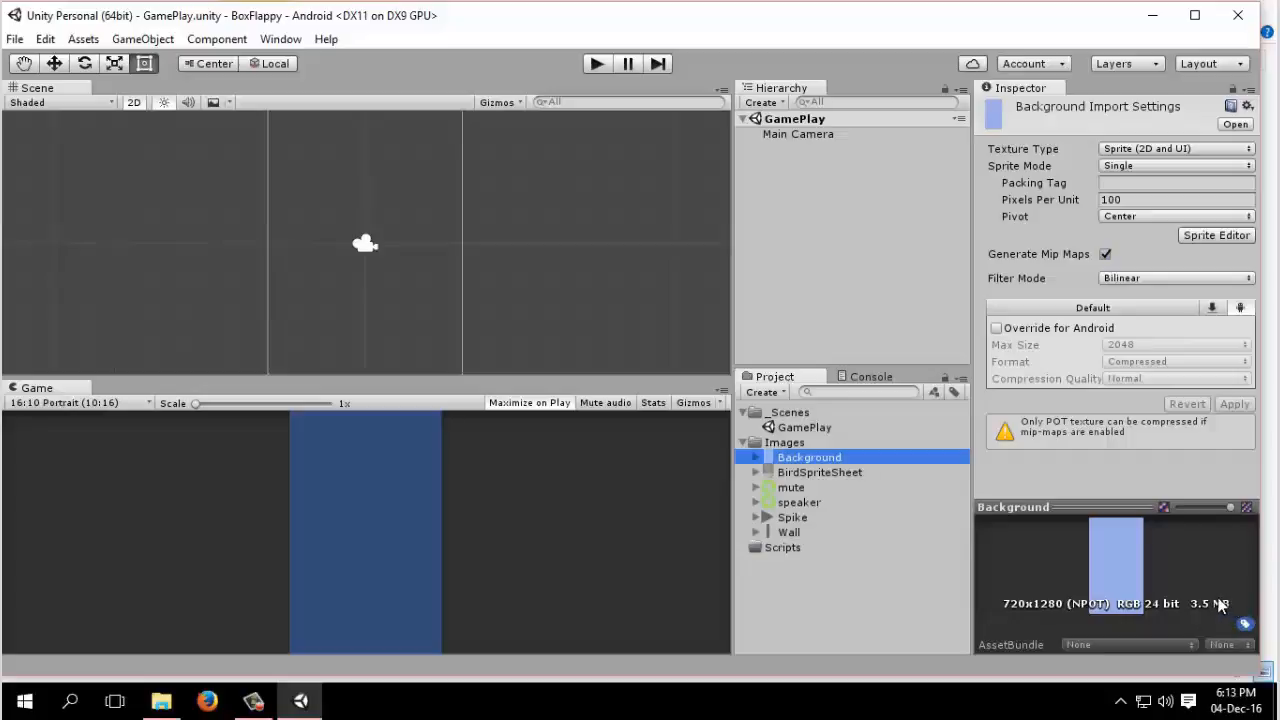
mouse_move(1110, 362)
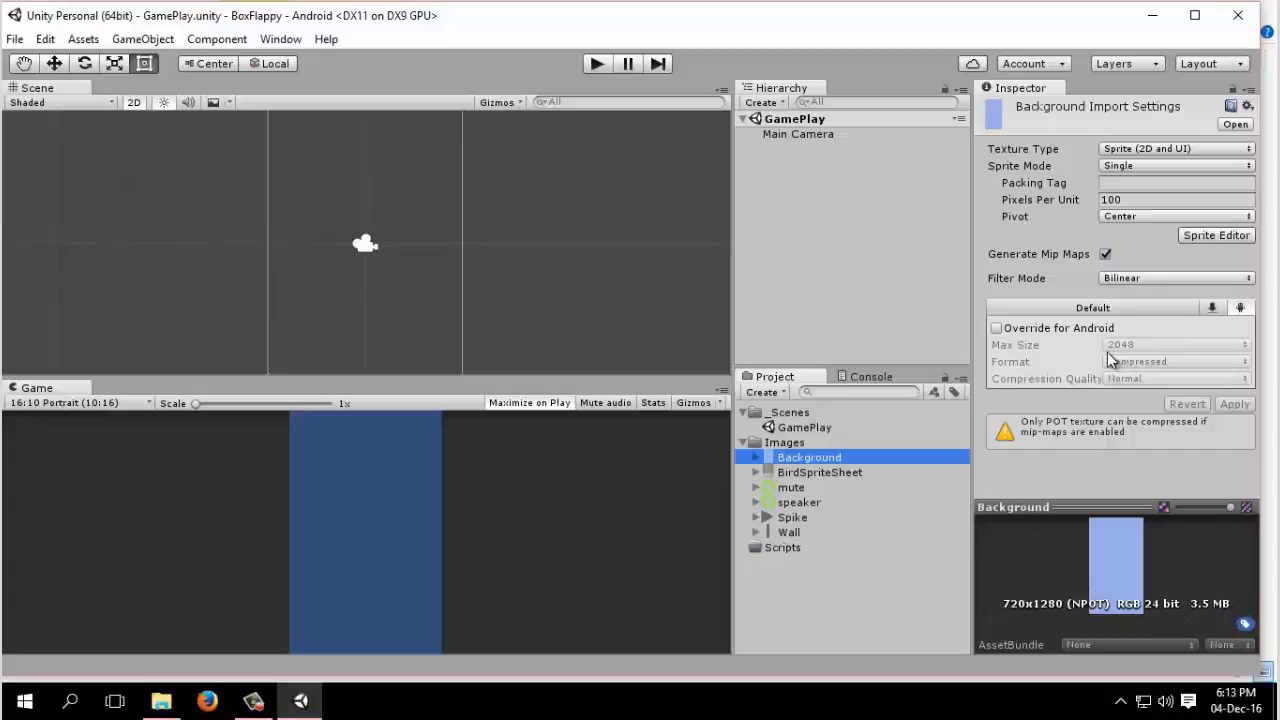
mouse_move(886, 448)
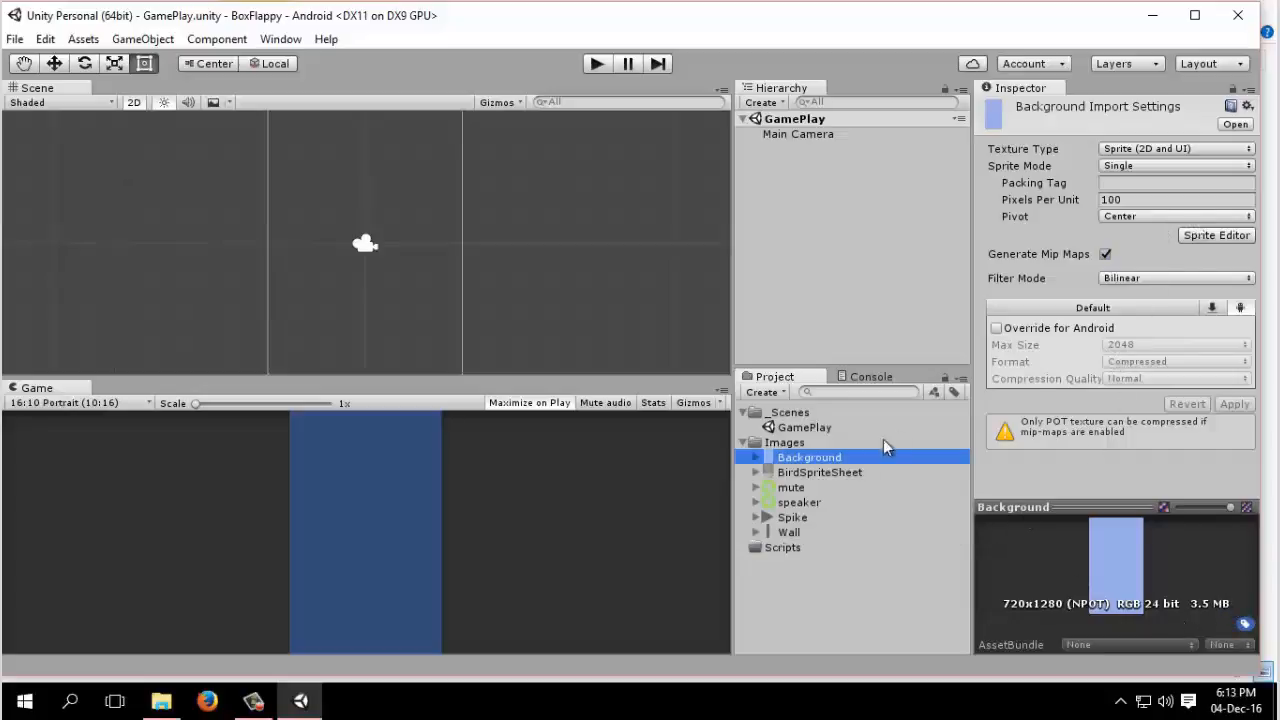
mouse_move(835, 485)
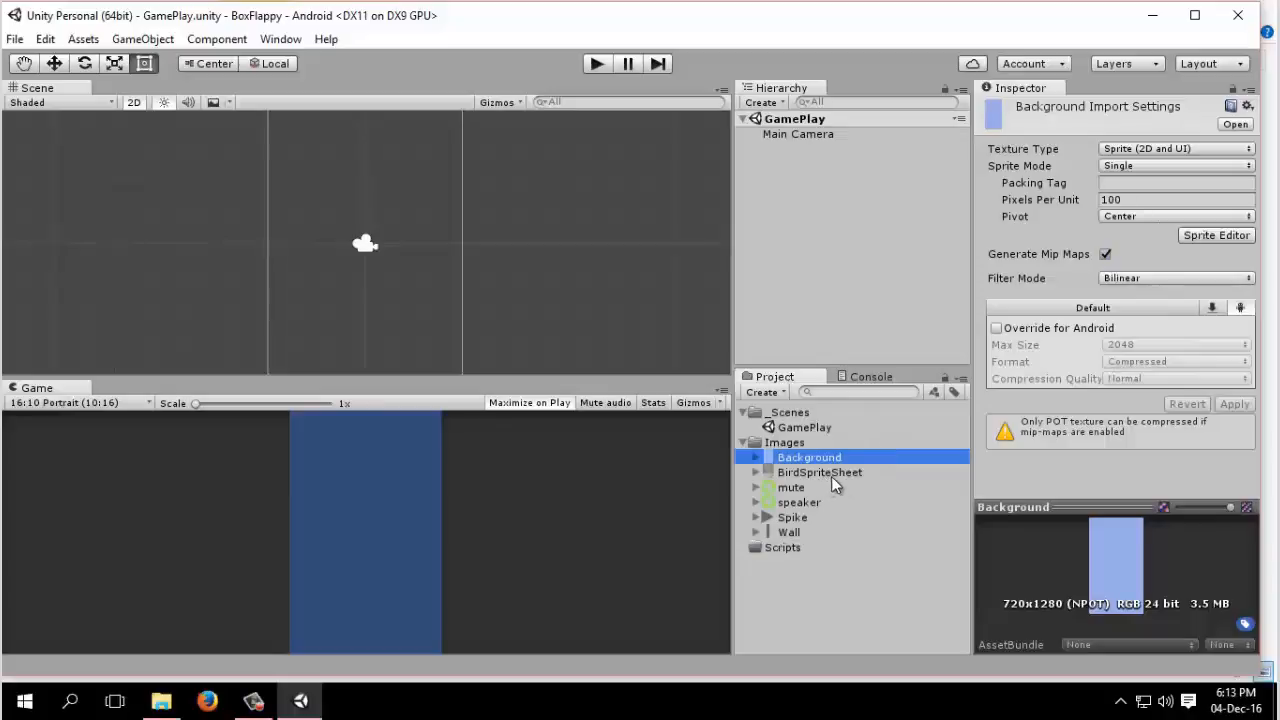
mouse_move(1165, 220)
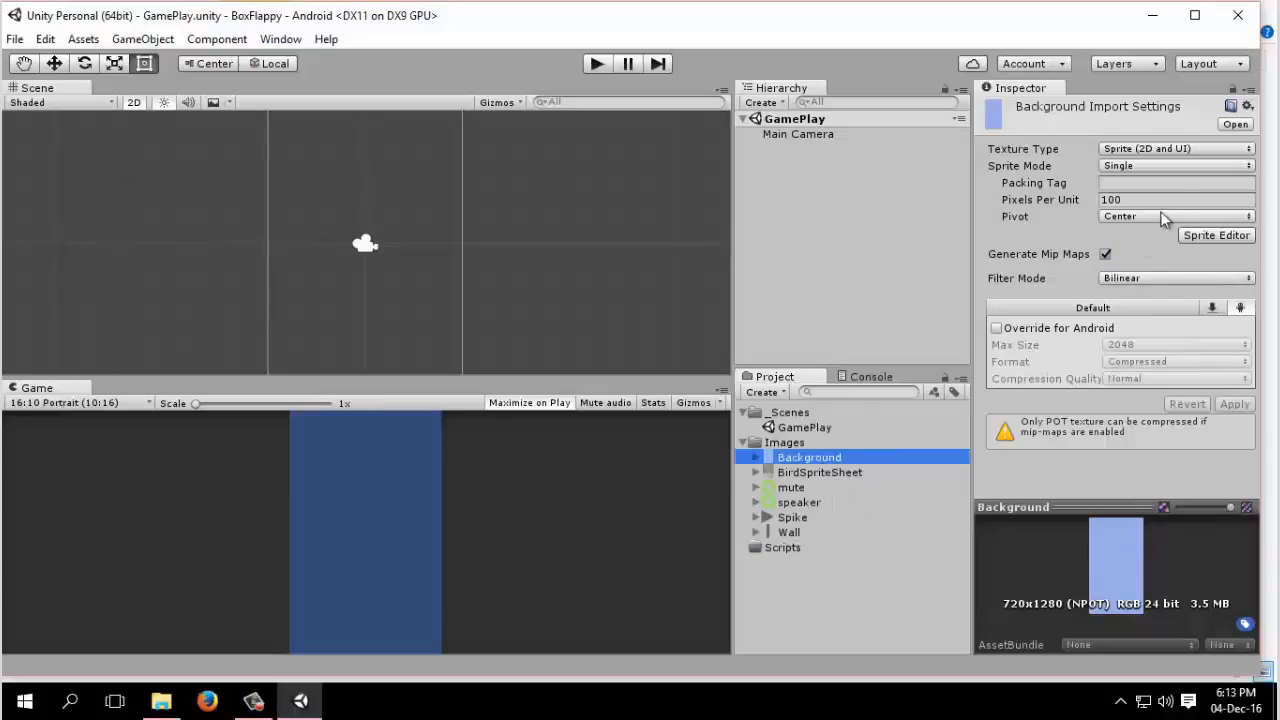
mouse_move(1142, 153)
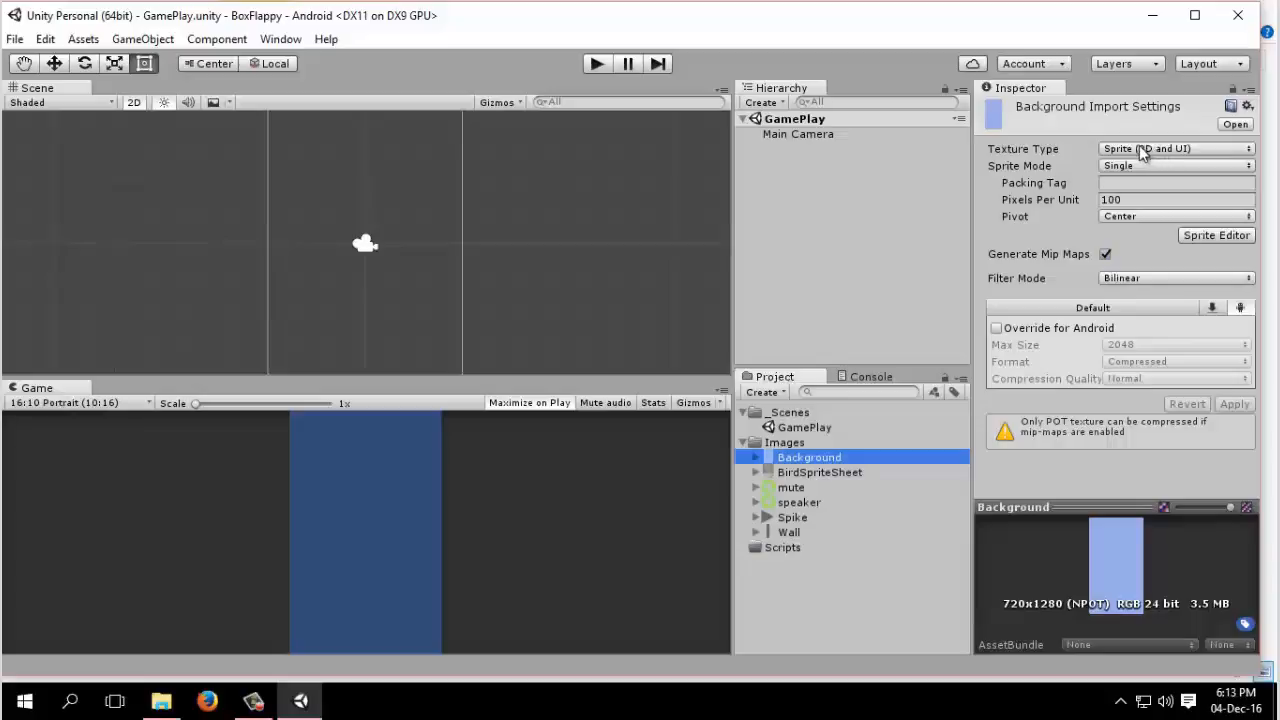
mouse_move(1172, 177)
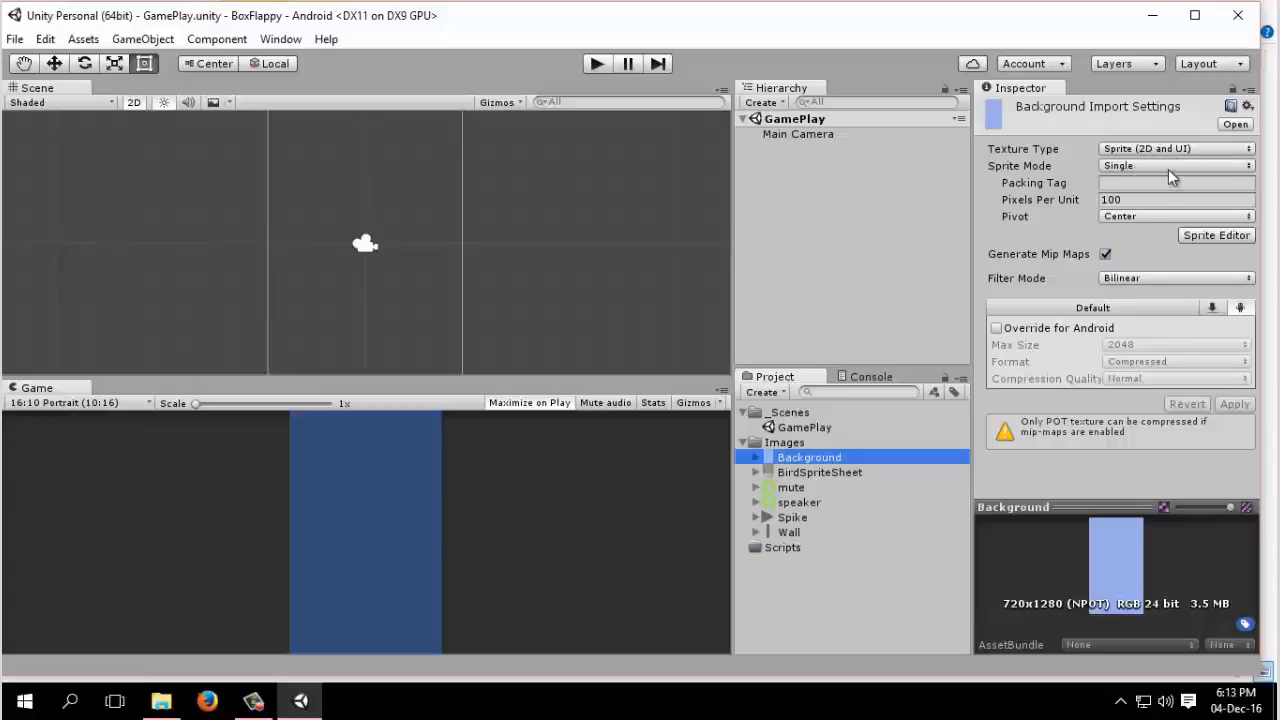
mouse_move(1210, 172)
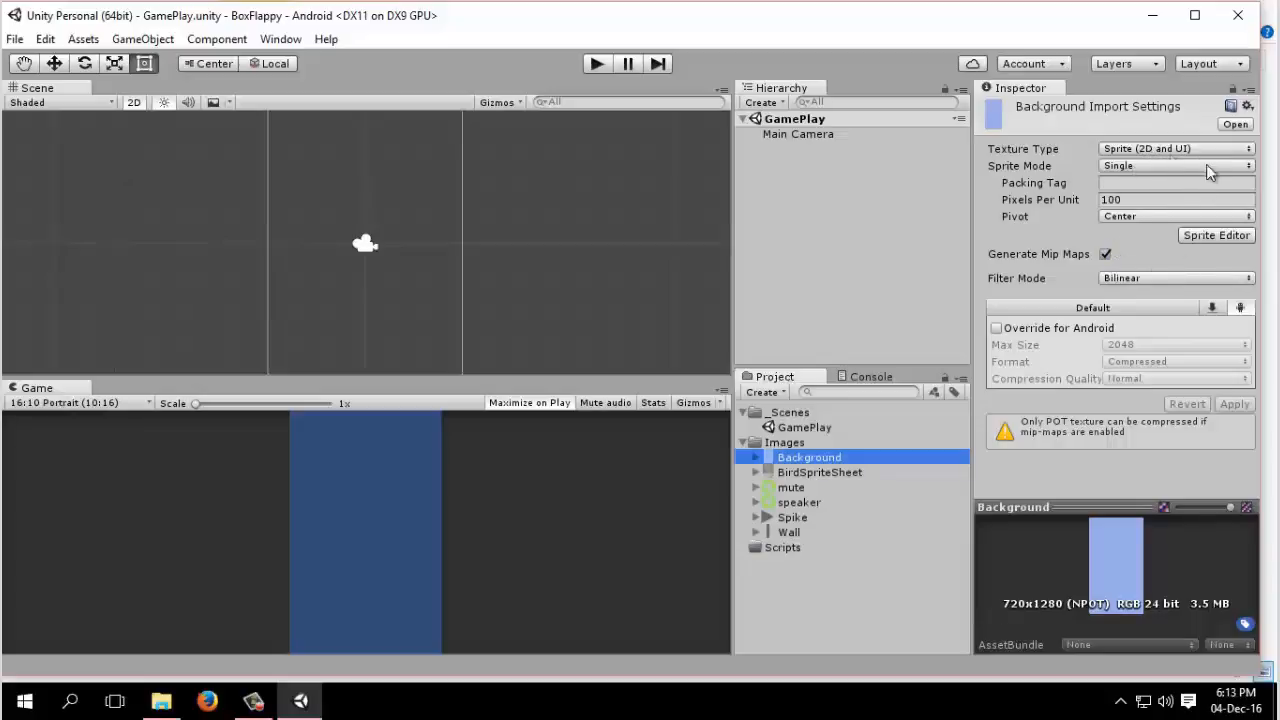
Disable mip maps and apply an Android override with 1024 max size and Truecolor format
click(1105, 253)
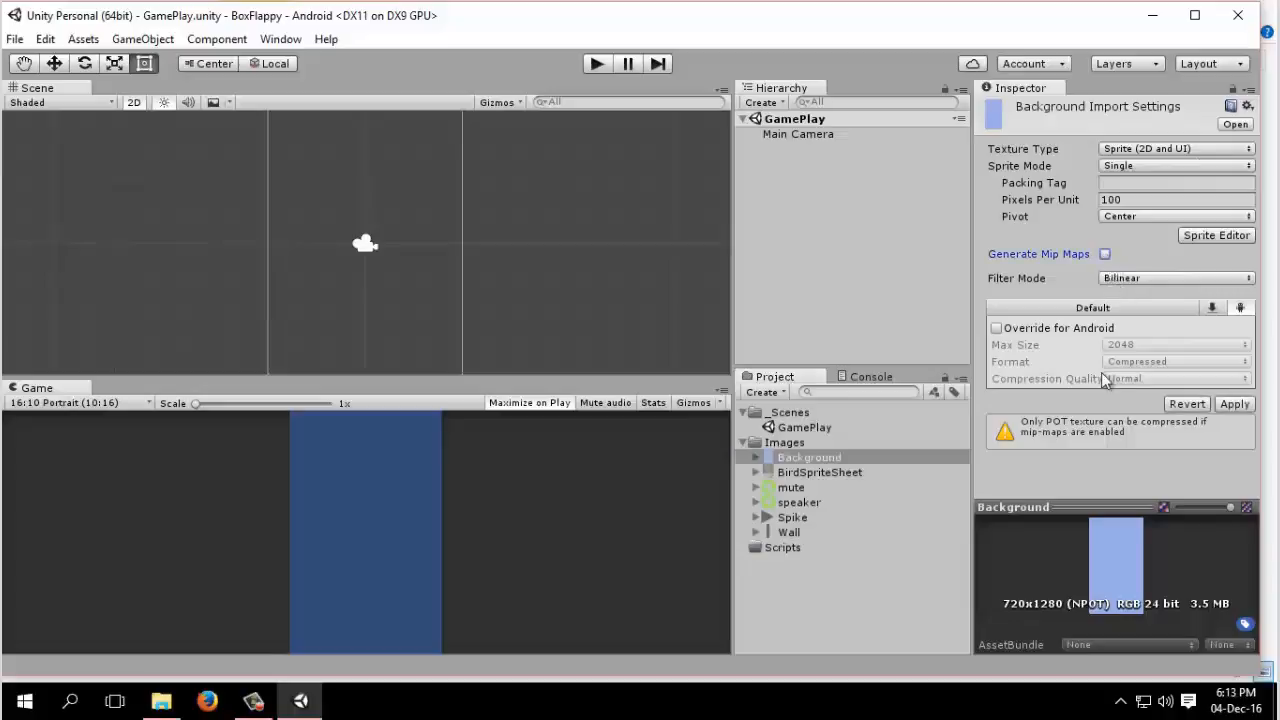
mouse_move(1090, 272)
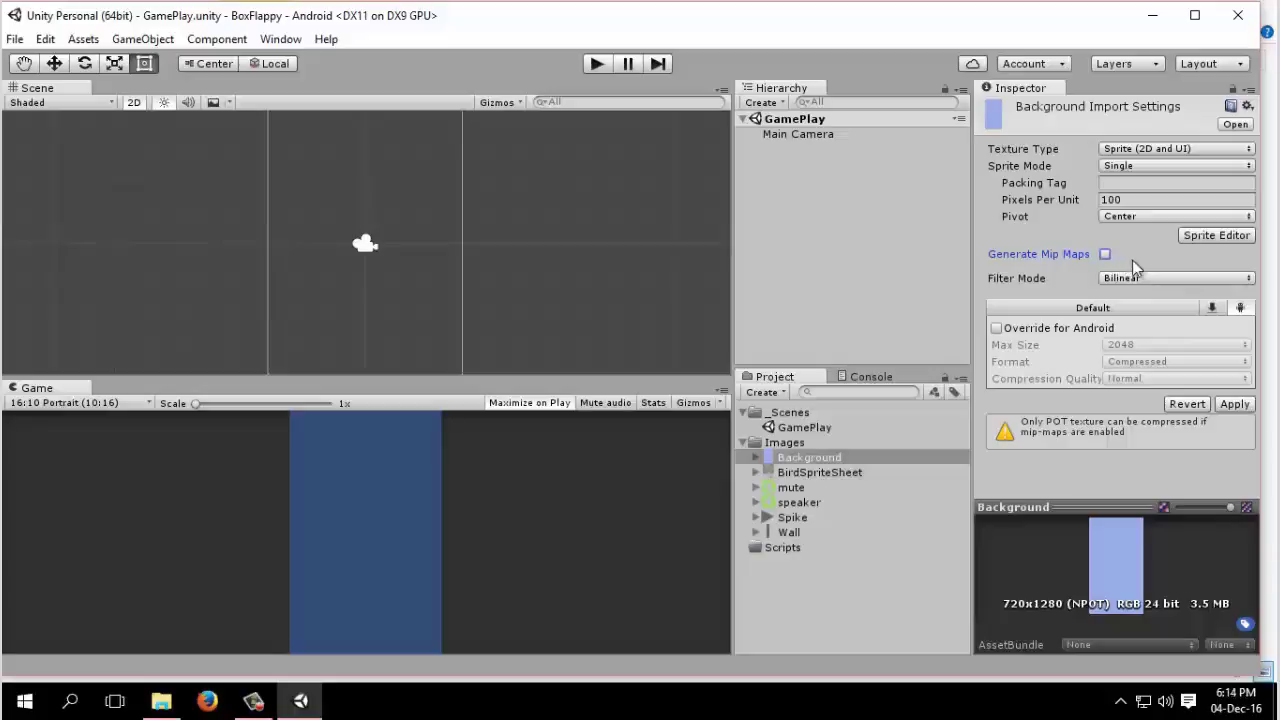
click(996, 328)
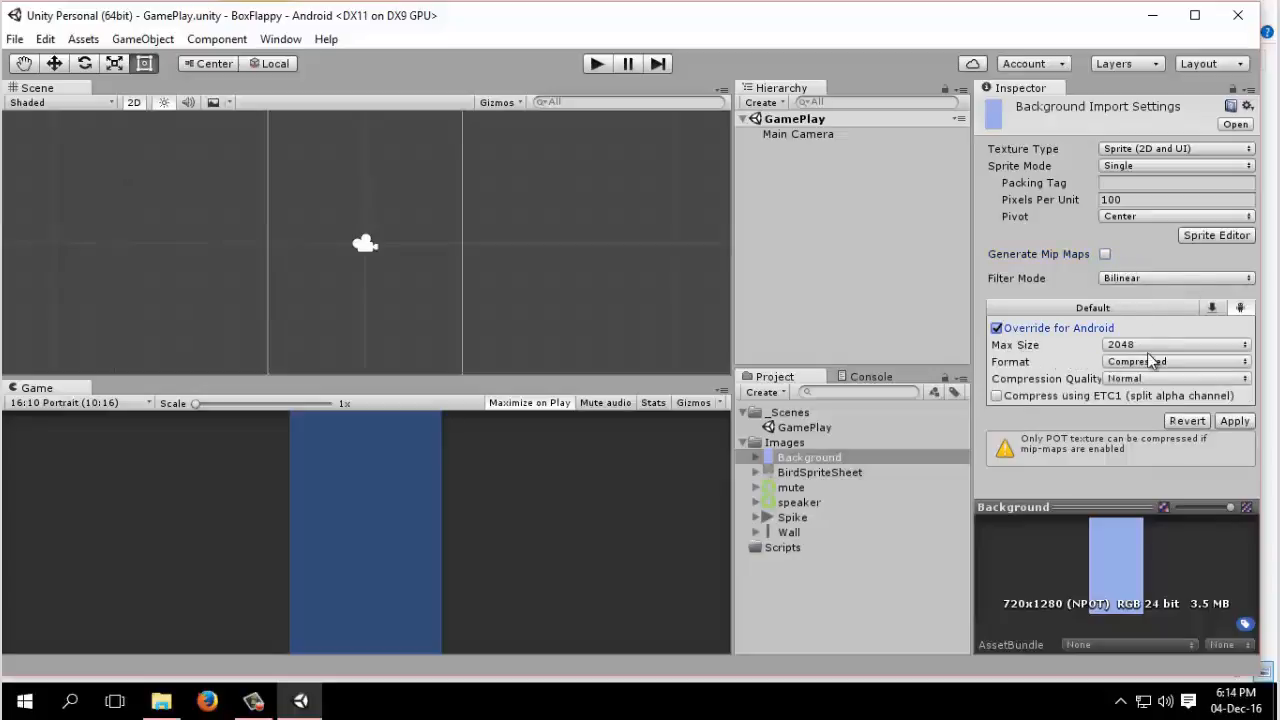
click(1175, 344)
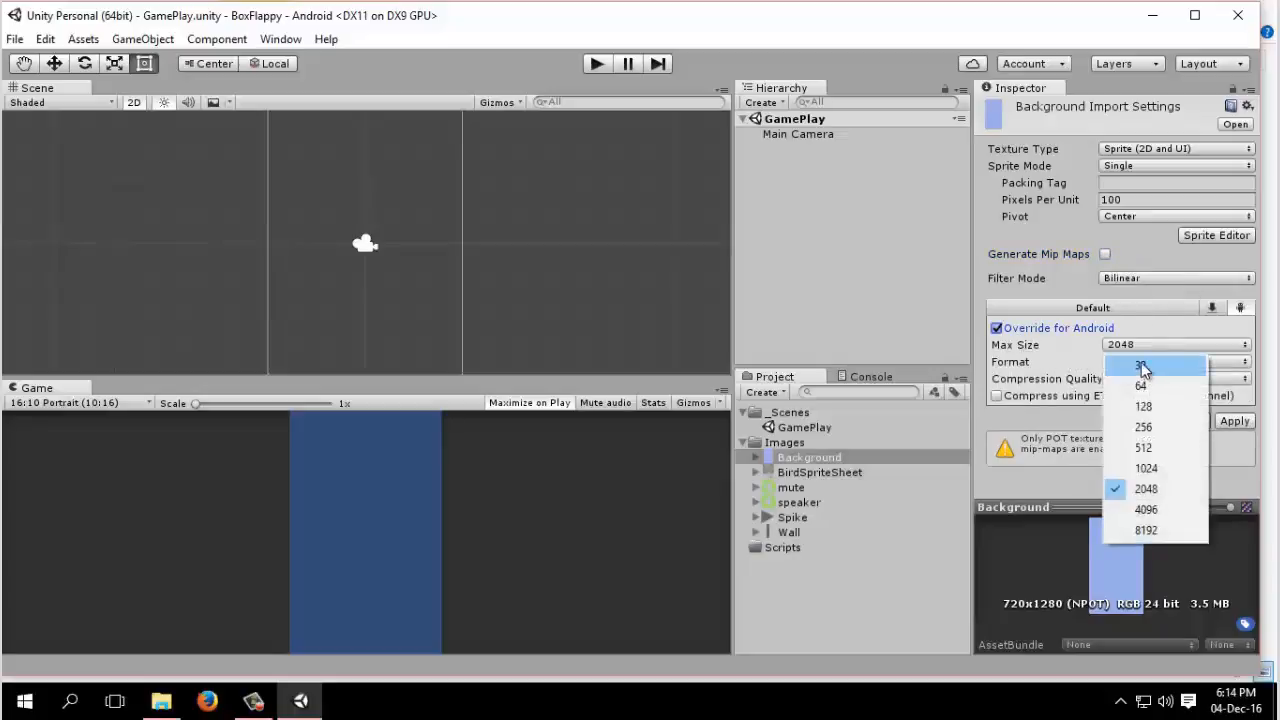
mouse_move(1150, 355)
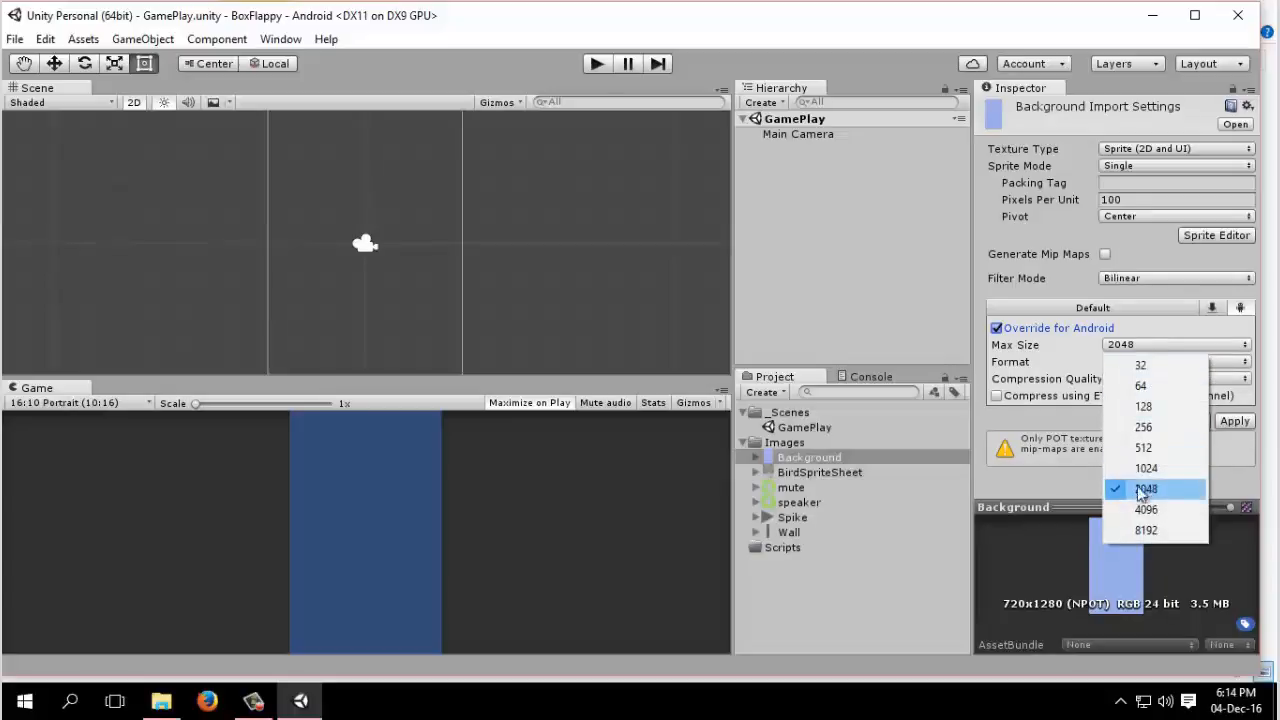
click(1146, 468)
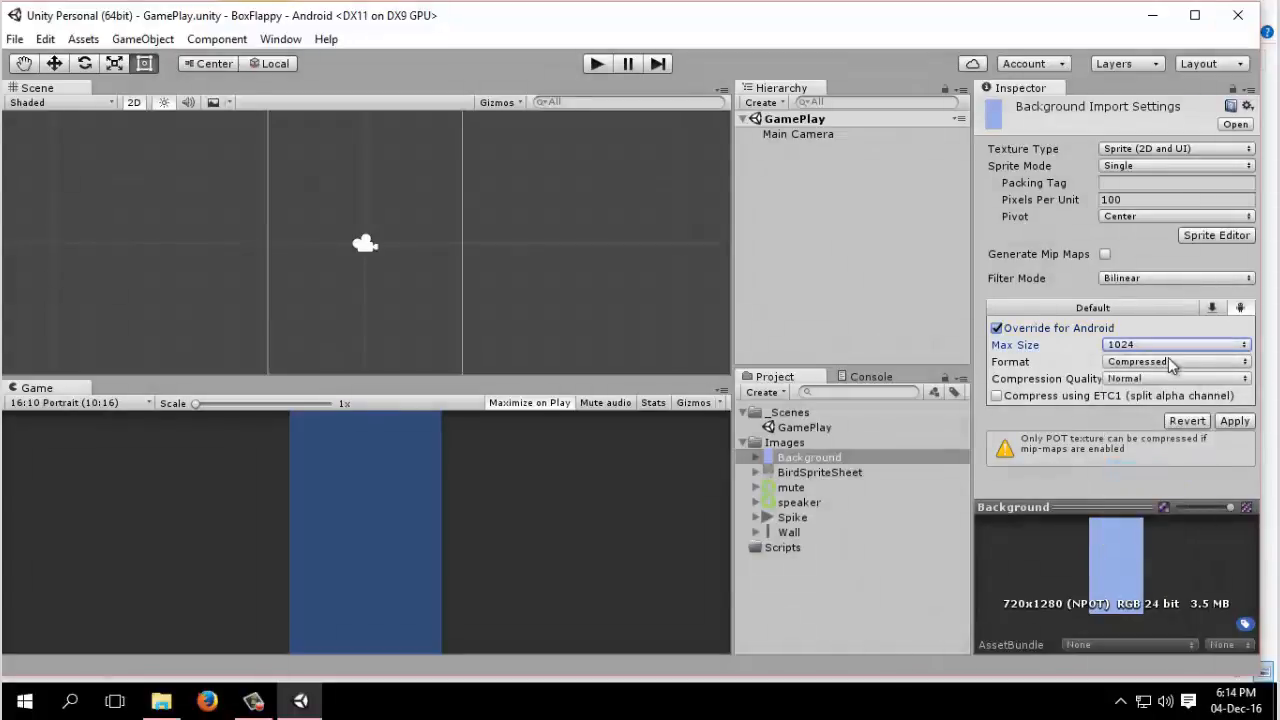
click(1175, 361)
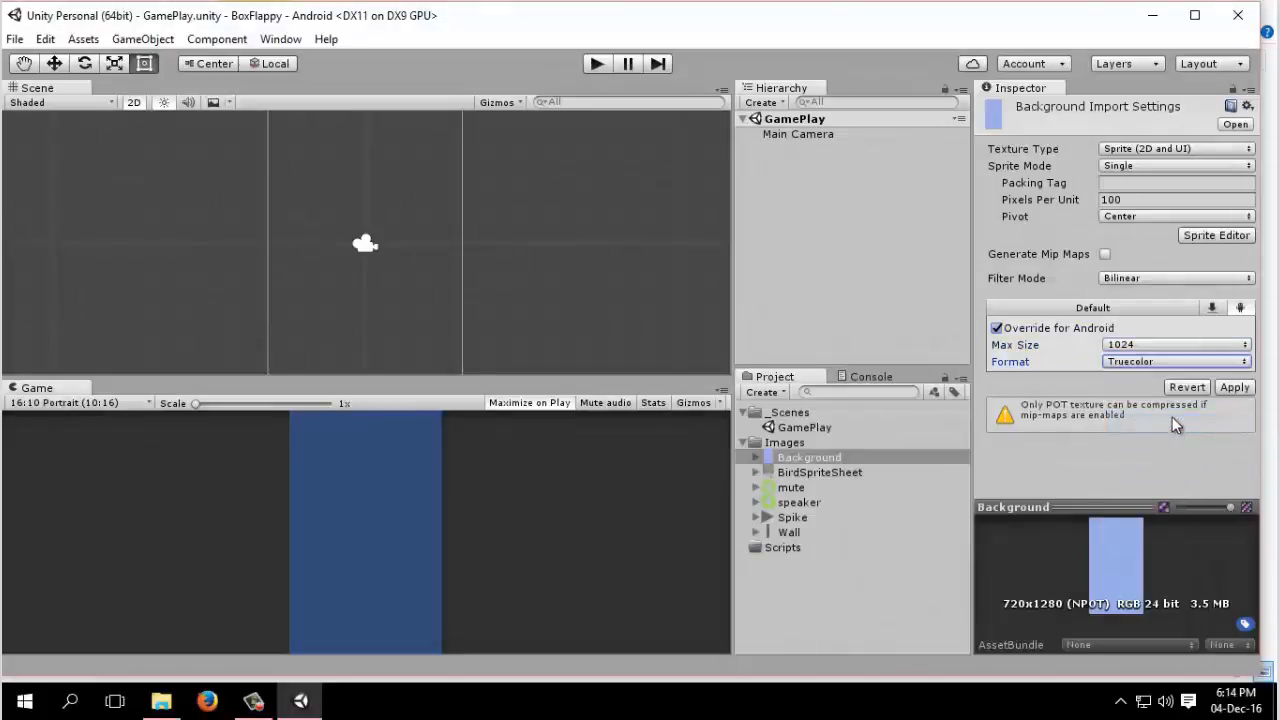
click(1234, 387)
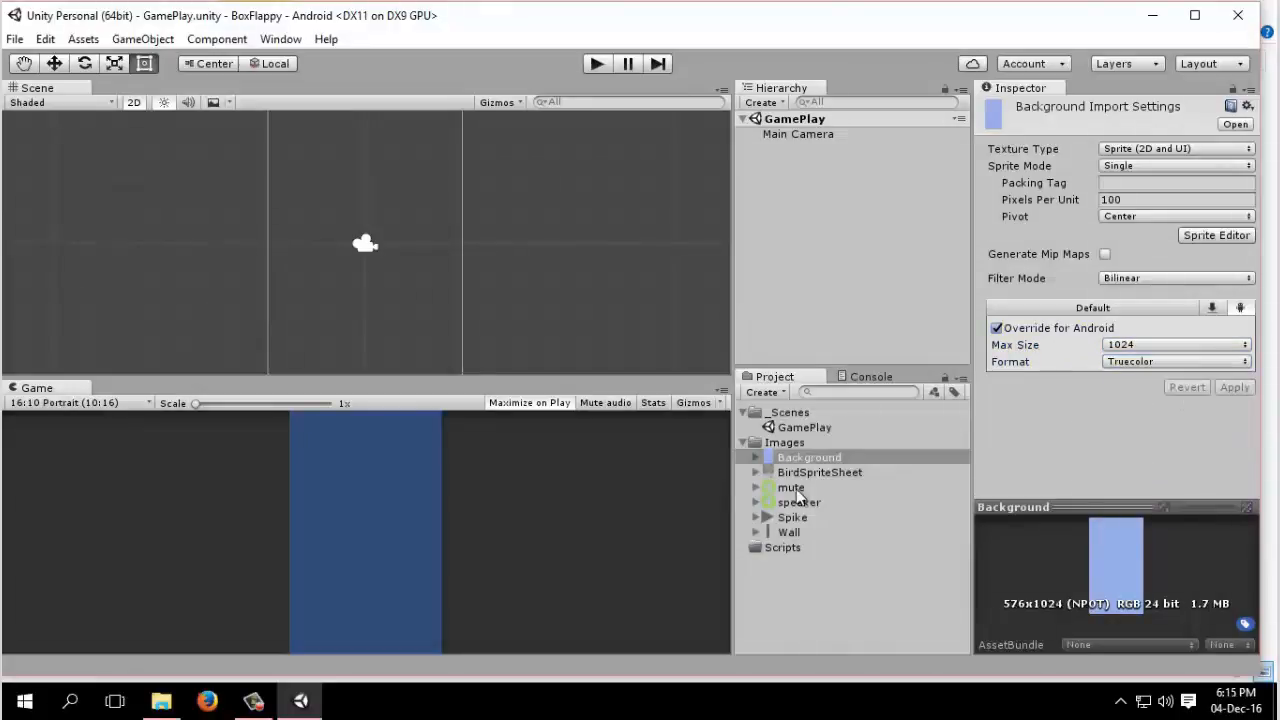
View Spike and mute, then select BirdSpriteSheet to show its 379x526 sprite settings
click(792, 517)
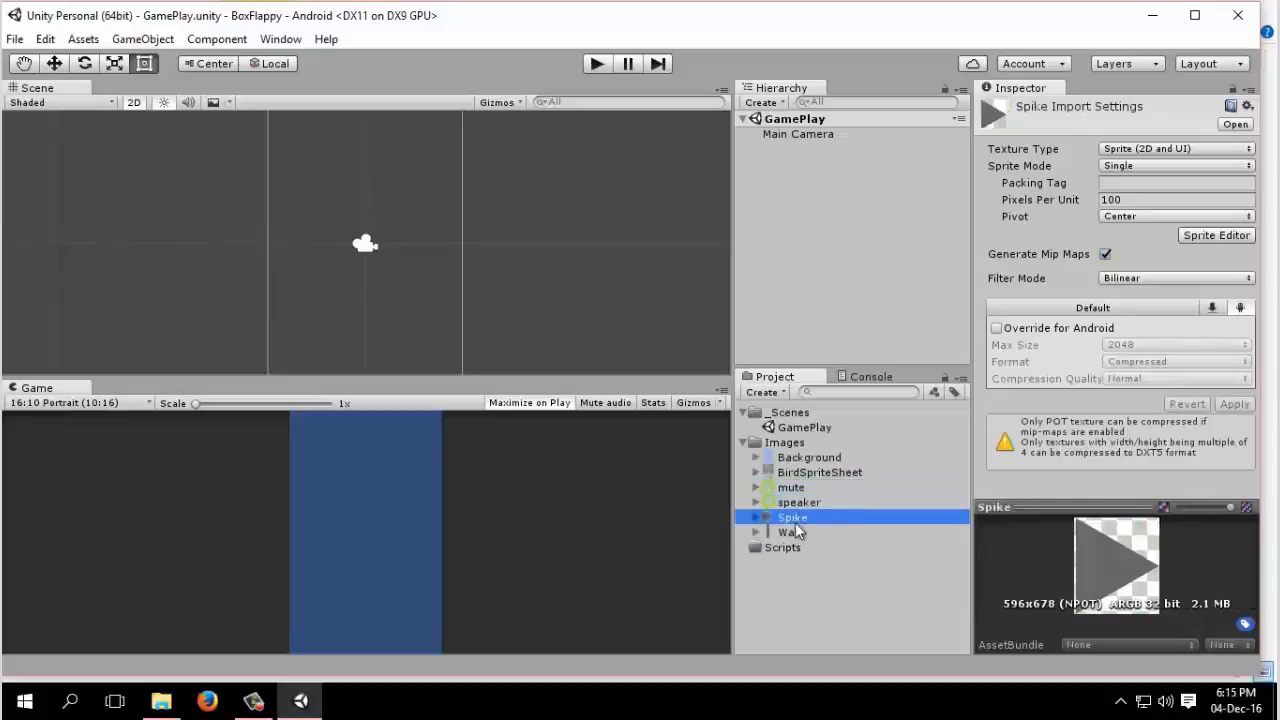
click(791, 487)
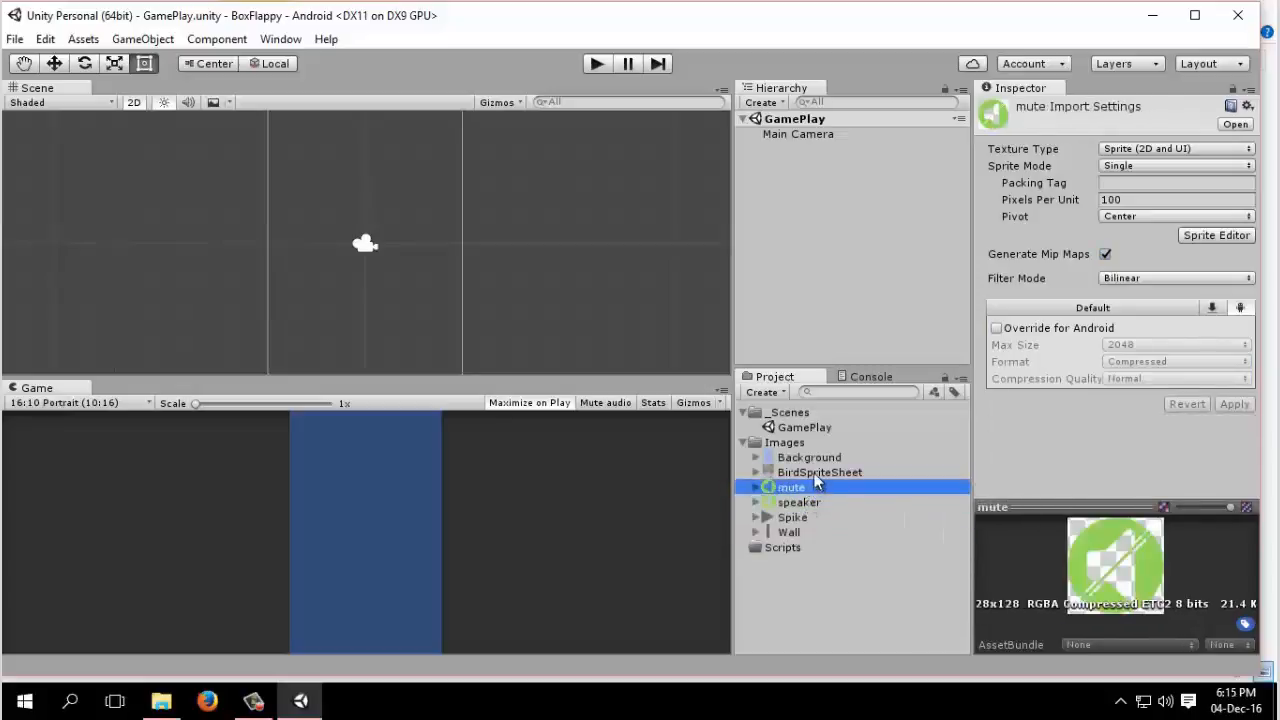
click(819, 472)
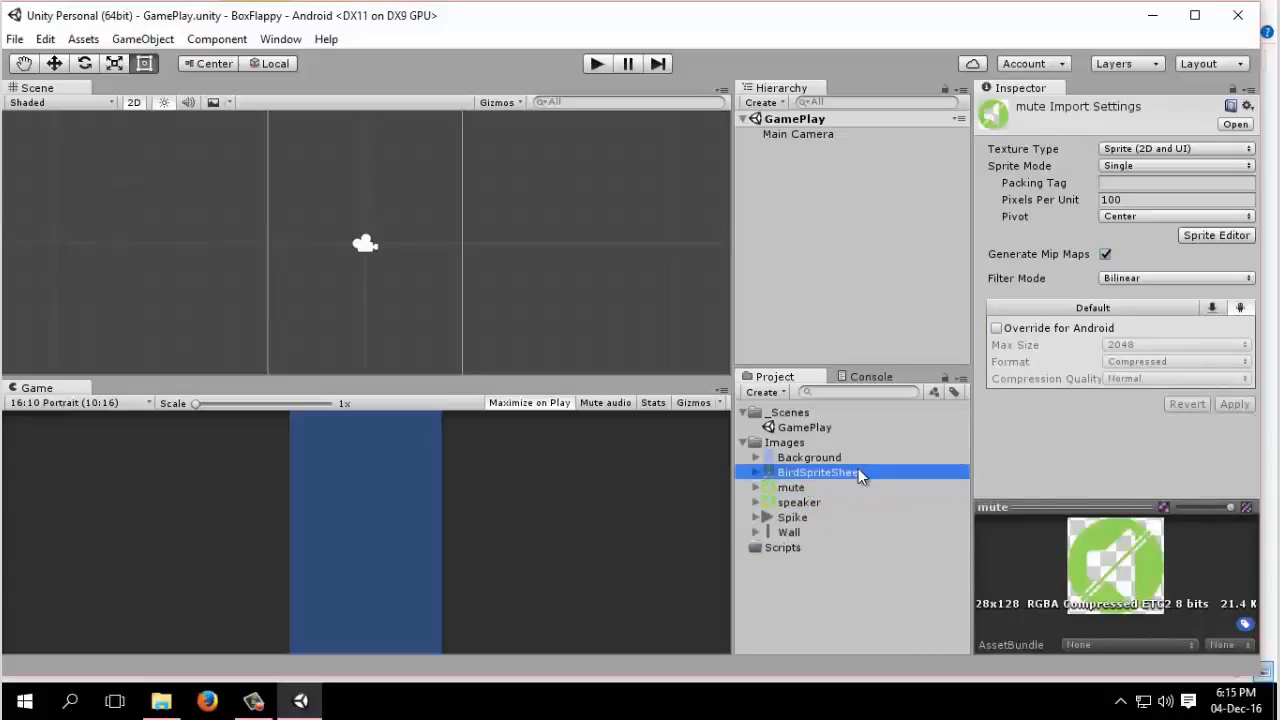
click(818, 471)
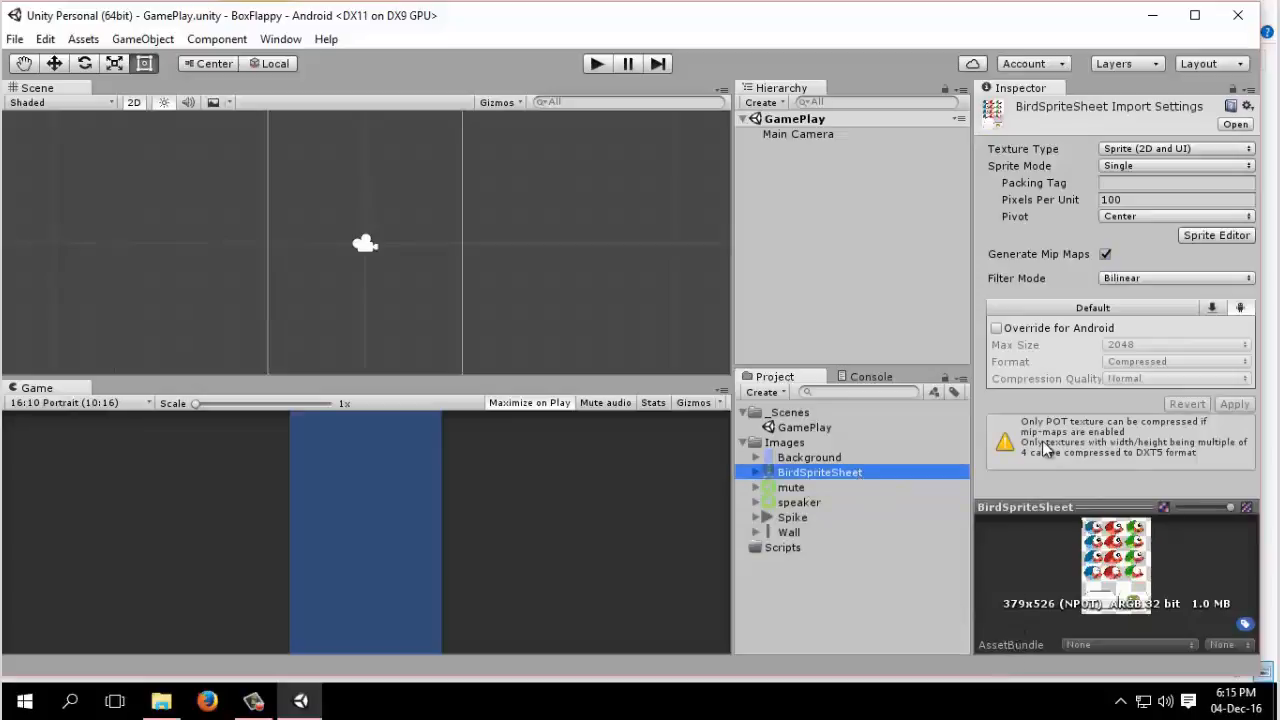
mouse_move(925, 498)
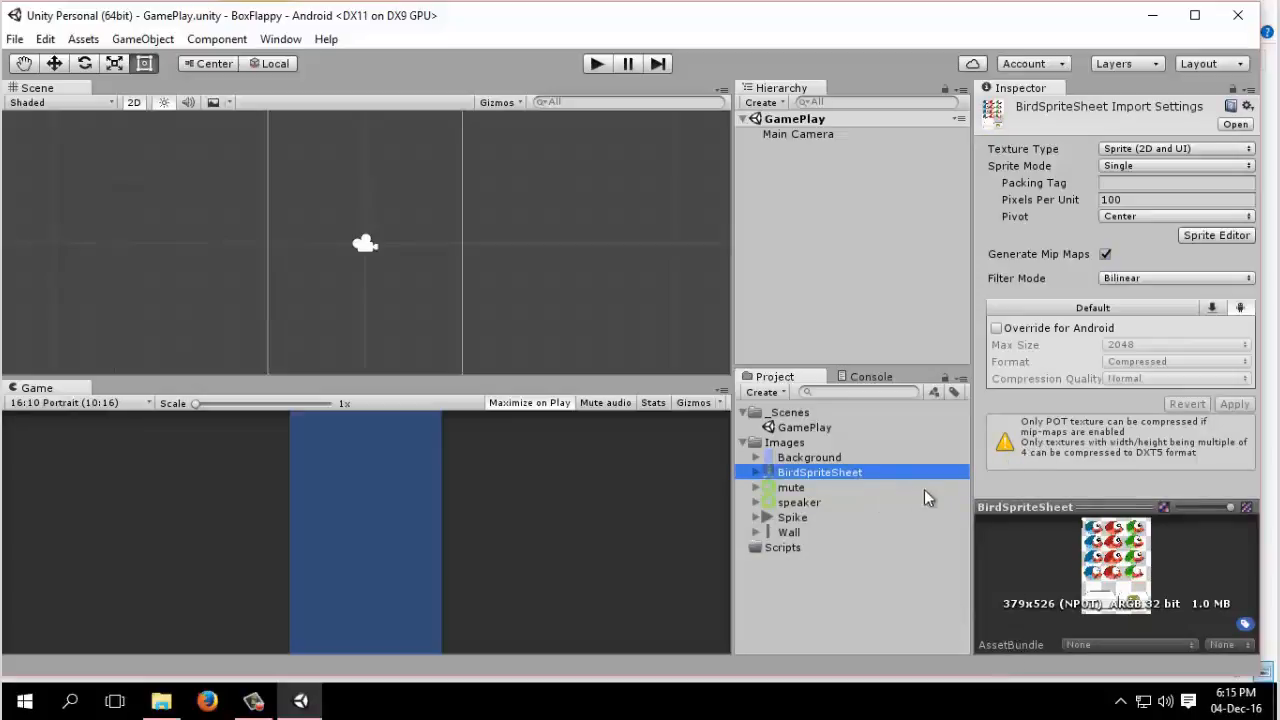
Turn off mip maps, set Sprite Mode to Multiple, add a Truecolor Android override, and apply
click(1105, 254)
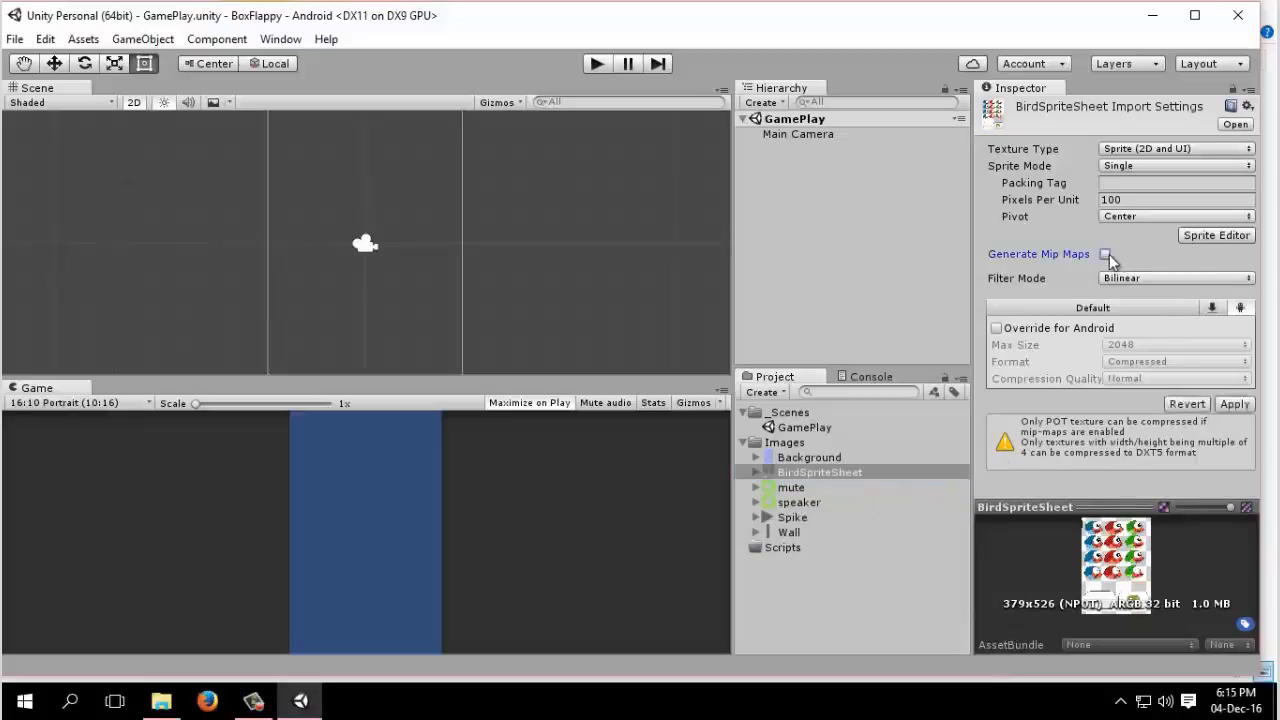
click(1175, 165)
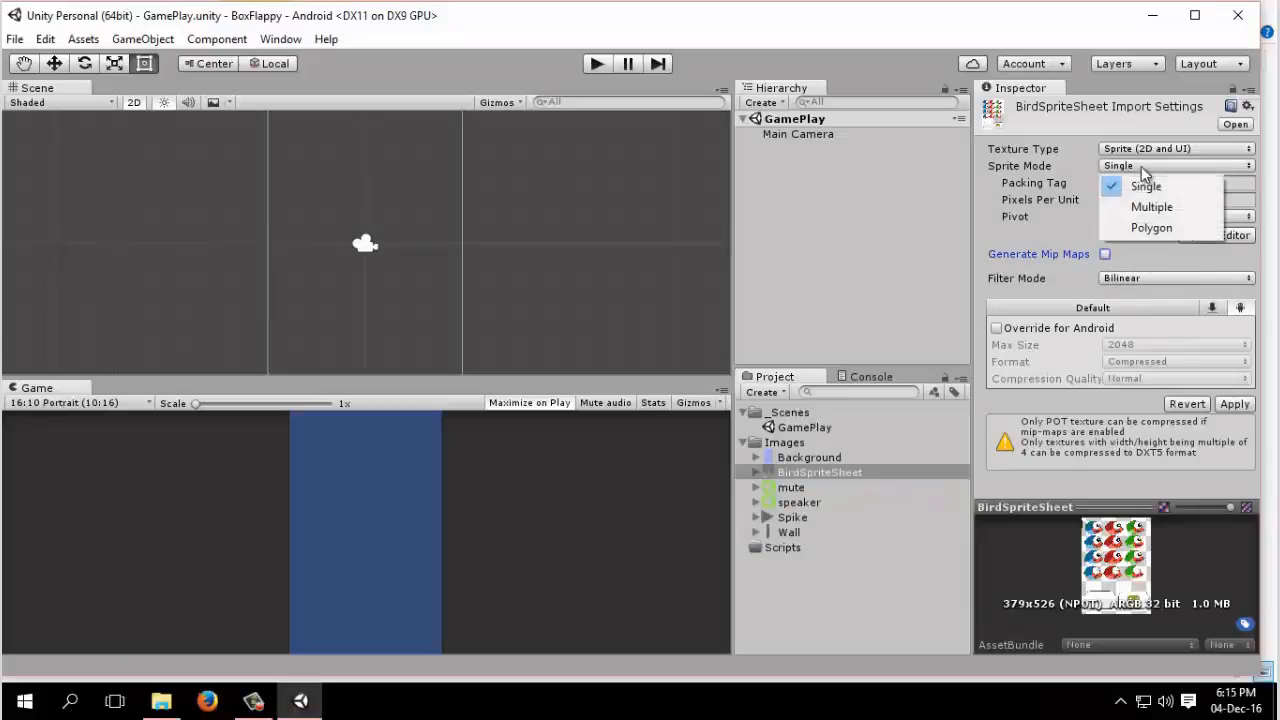
click(1152, 207)
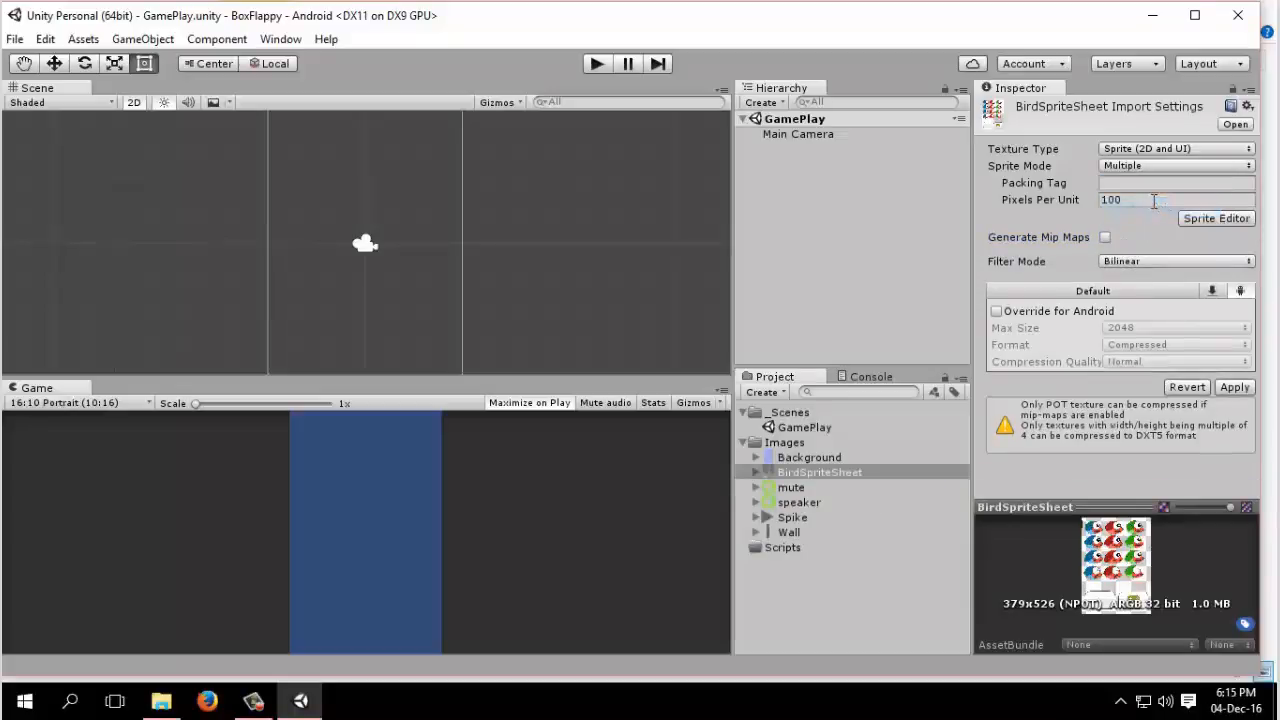
click(996, 311)
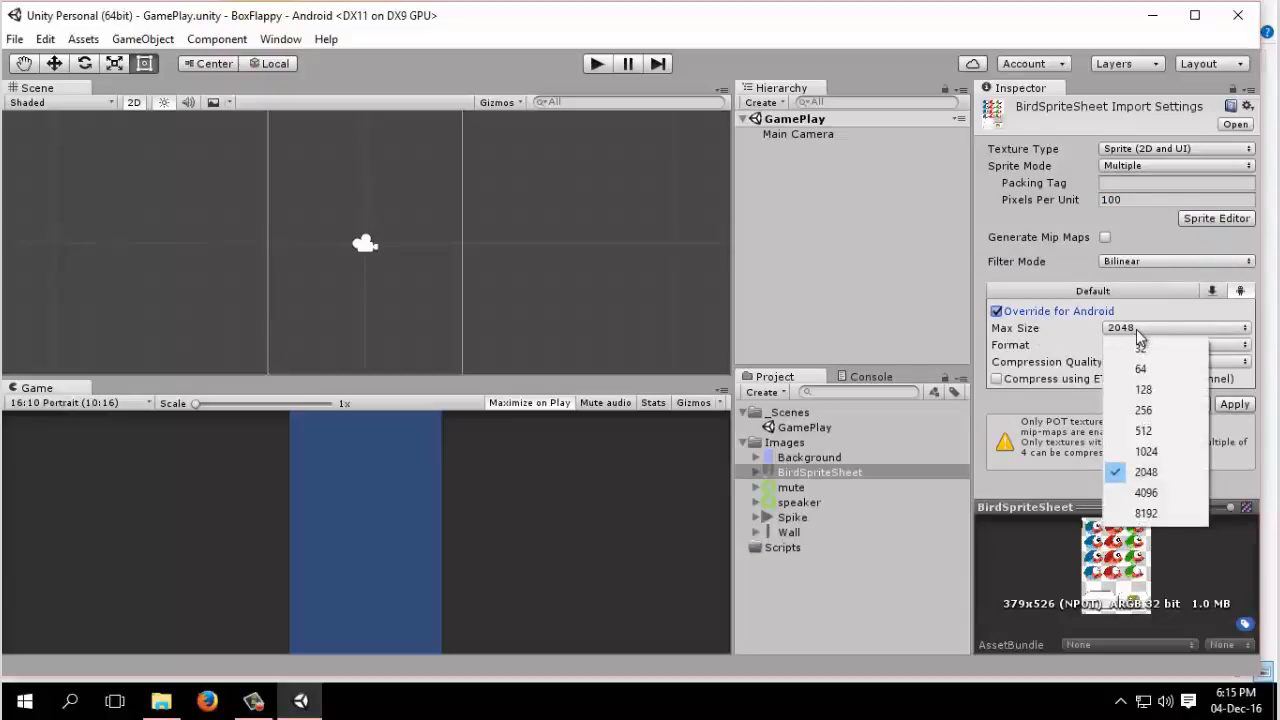
mouse_move(1146, 451)
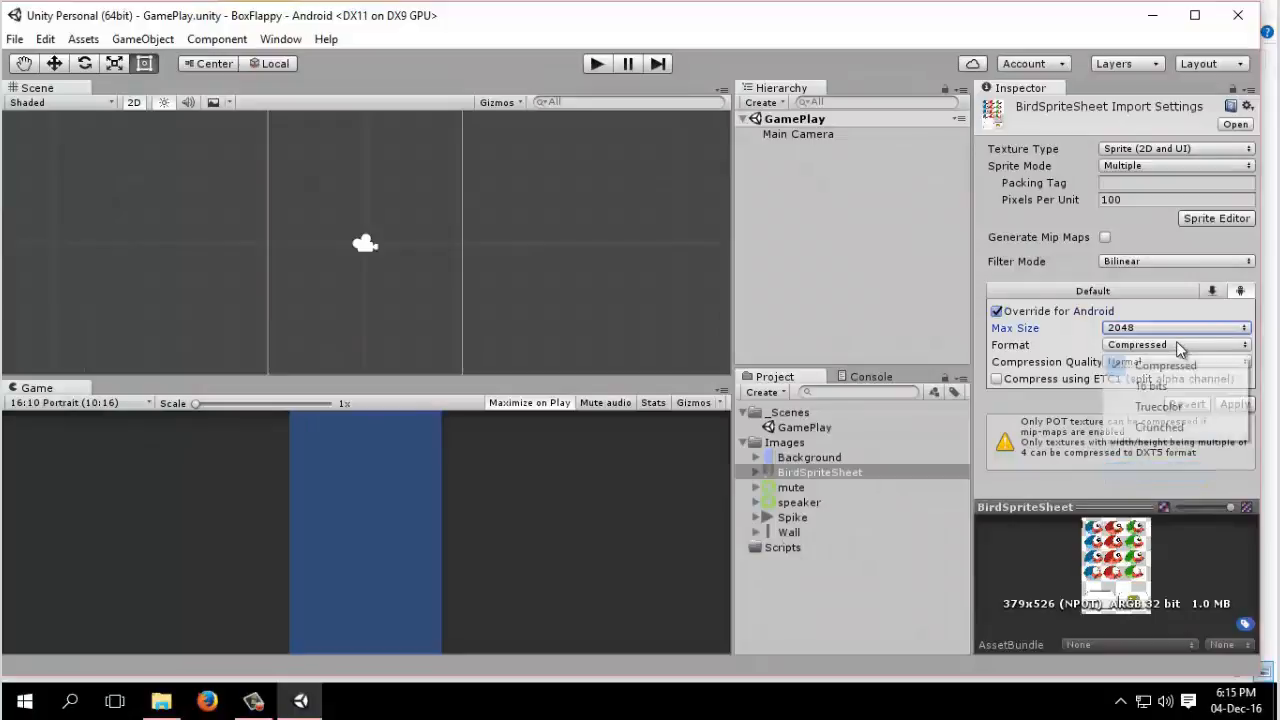
click(1158, 406)
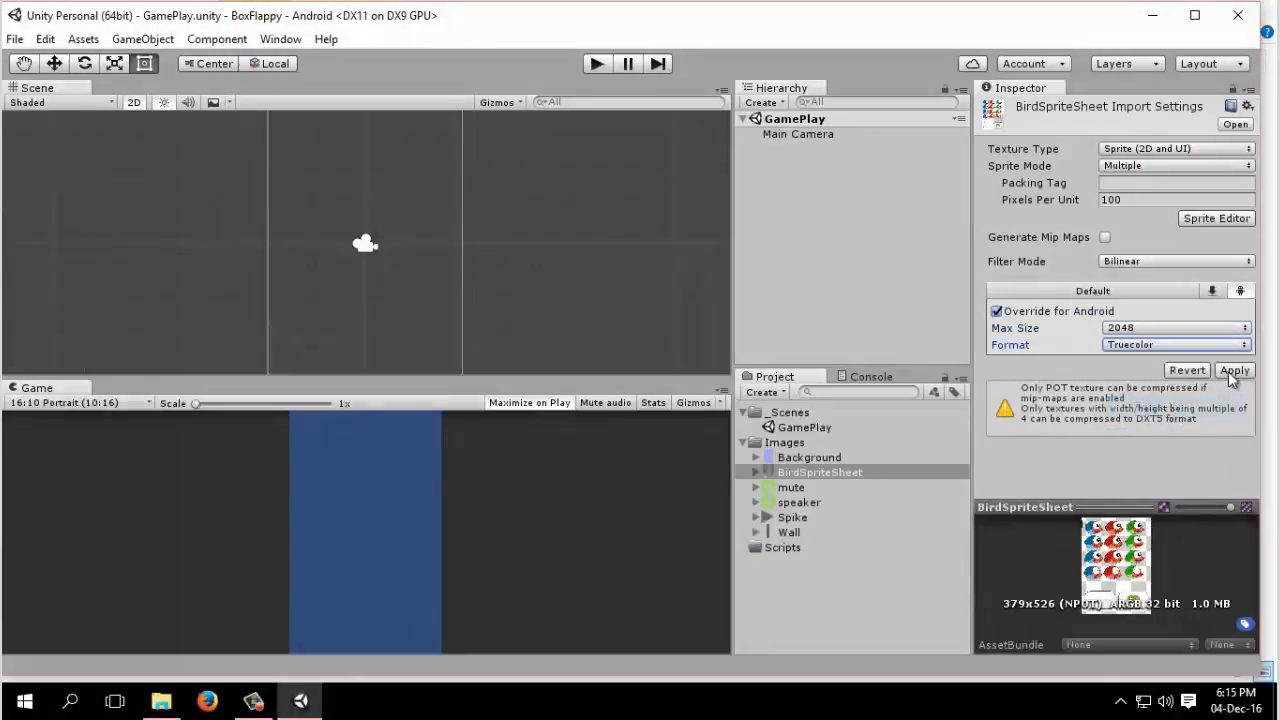
click(1234, 370)
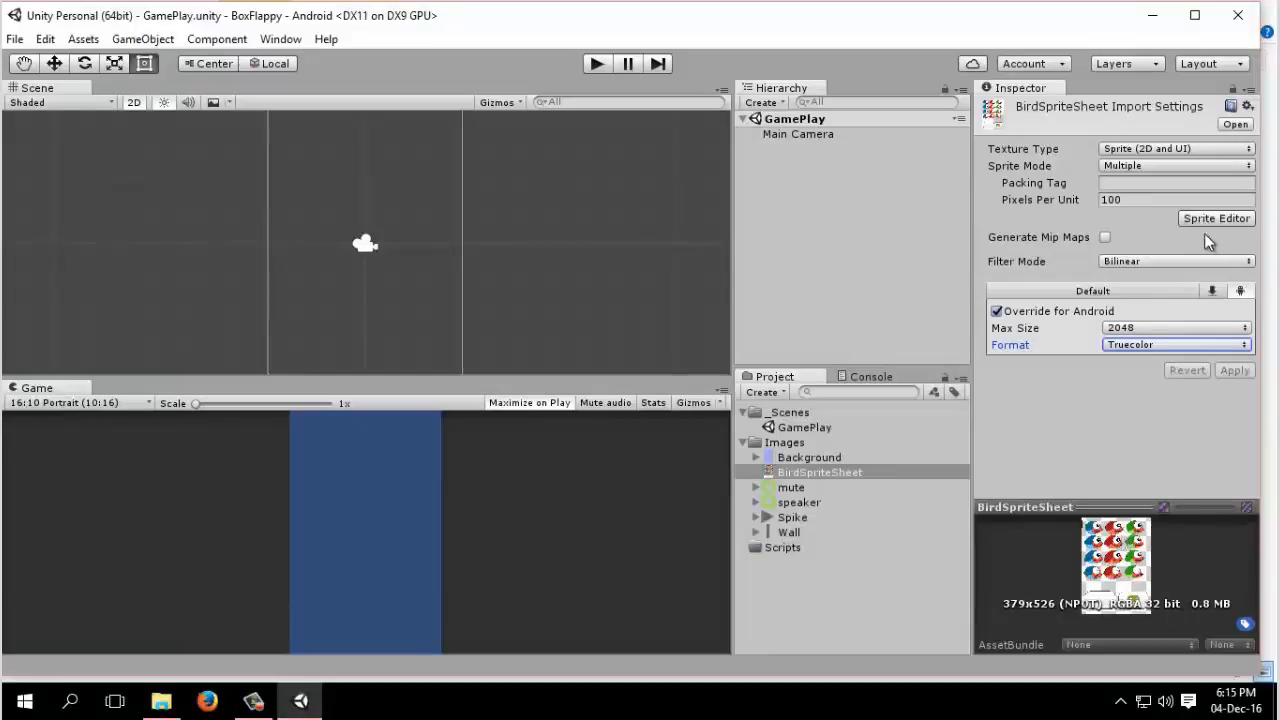
In the Sprite Editor, auto-slice the sheet with Automatic type and Center pivot
click(1216, 218)
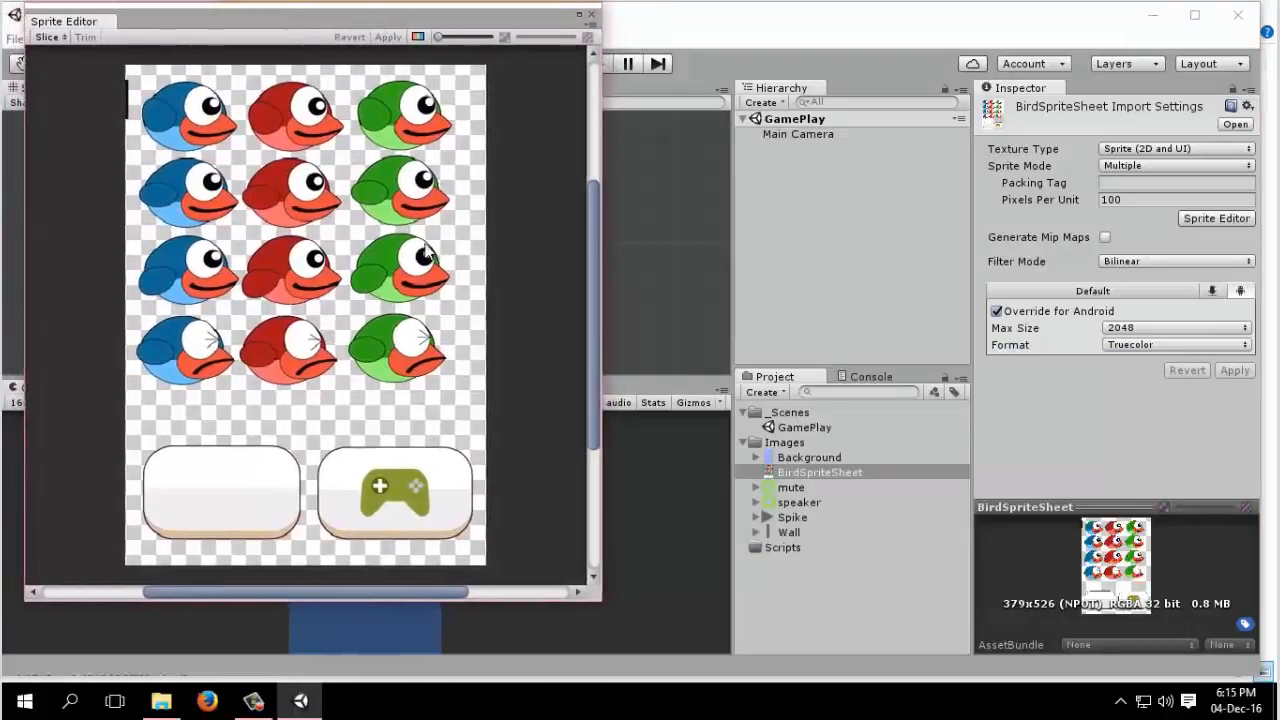
mouse_move(440, 115)
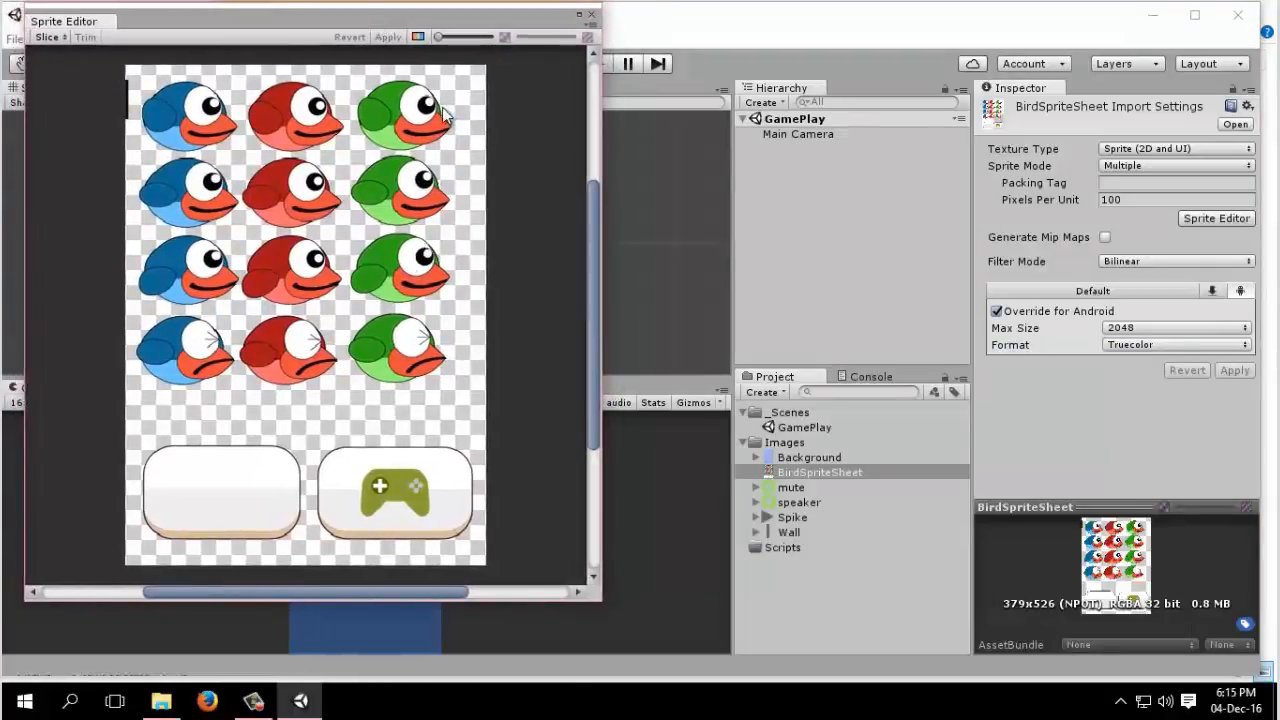
click(48, 37)
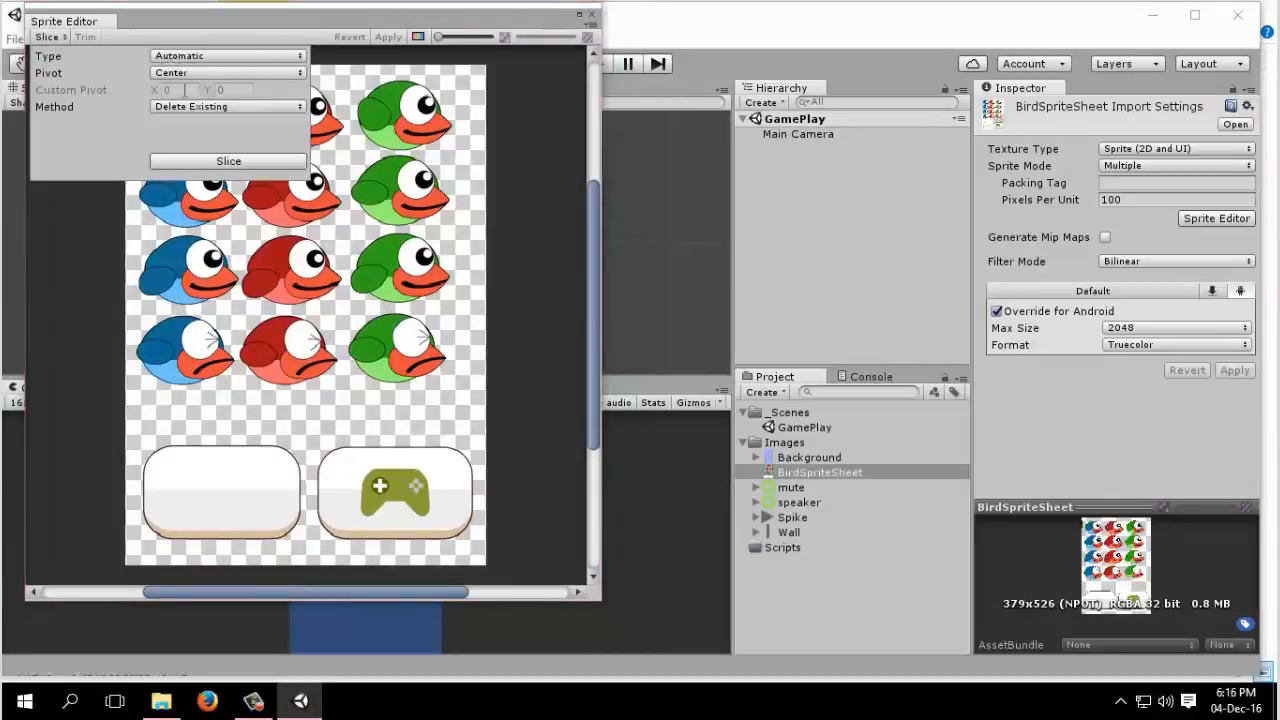
click(228, 161)
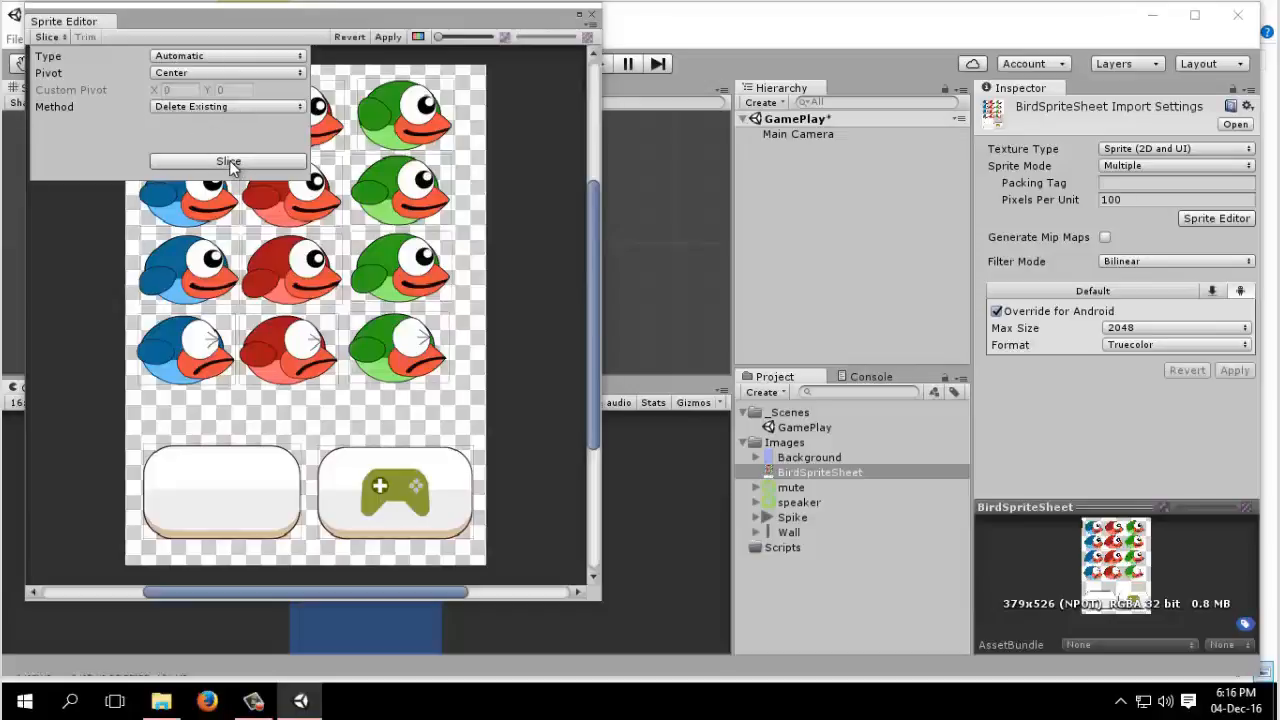
click(228, 161)
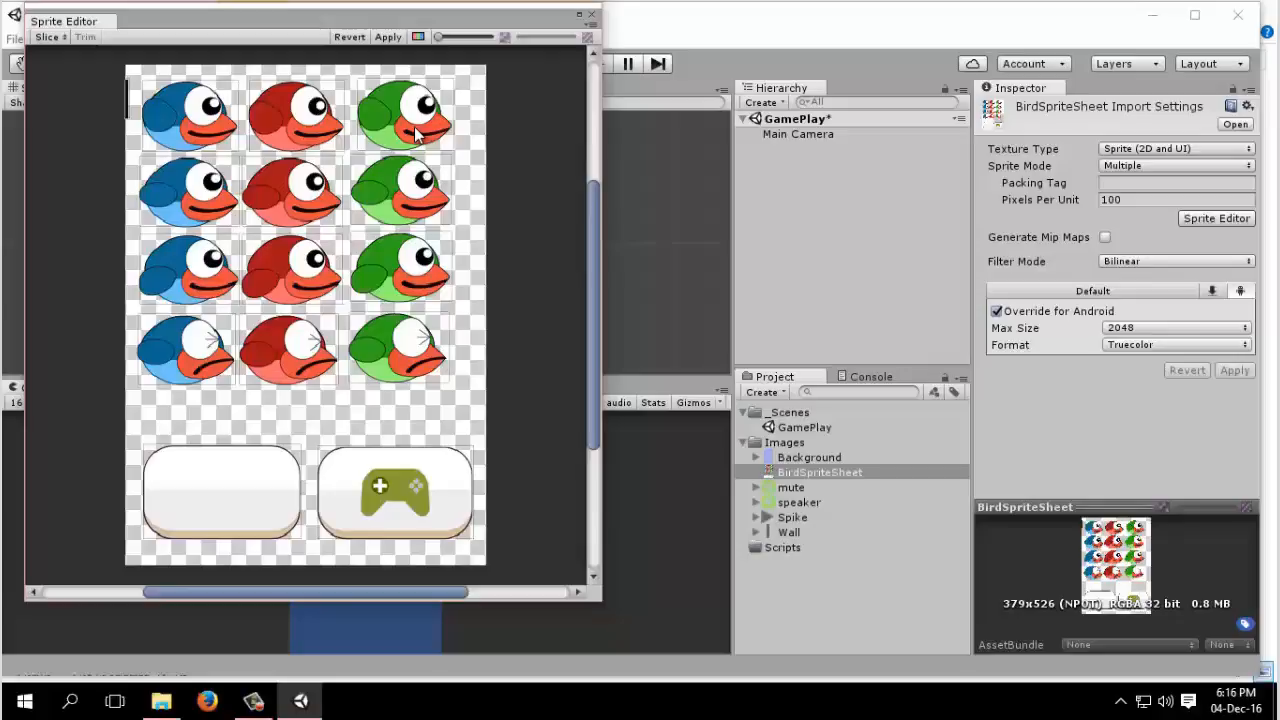
Inspect blue bird, green bird, blank button and thin 4x41 sliver slices
click(185, 110)
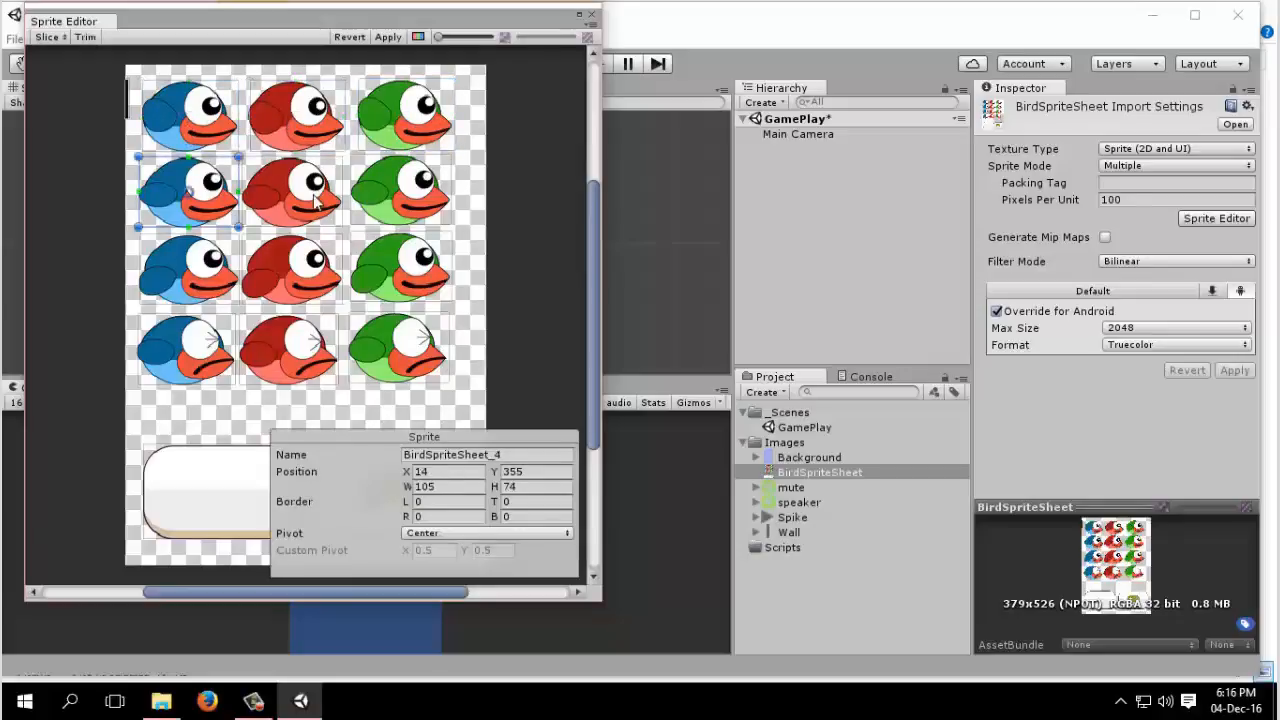
click(398, 270)
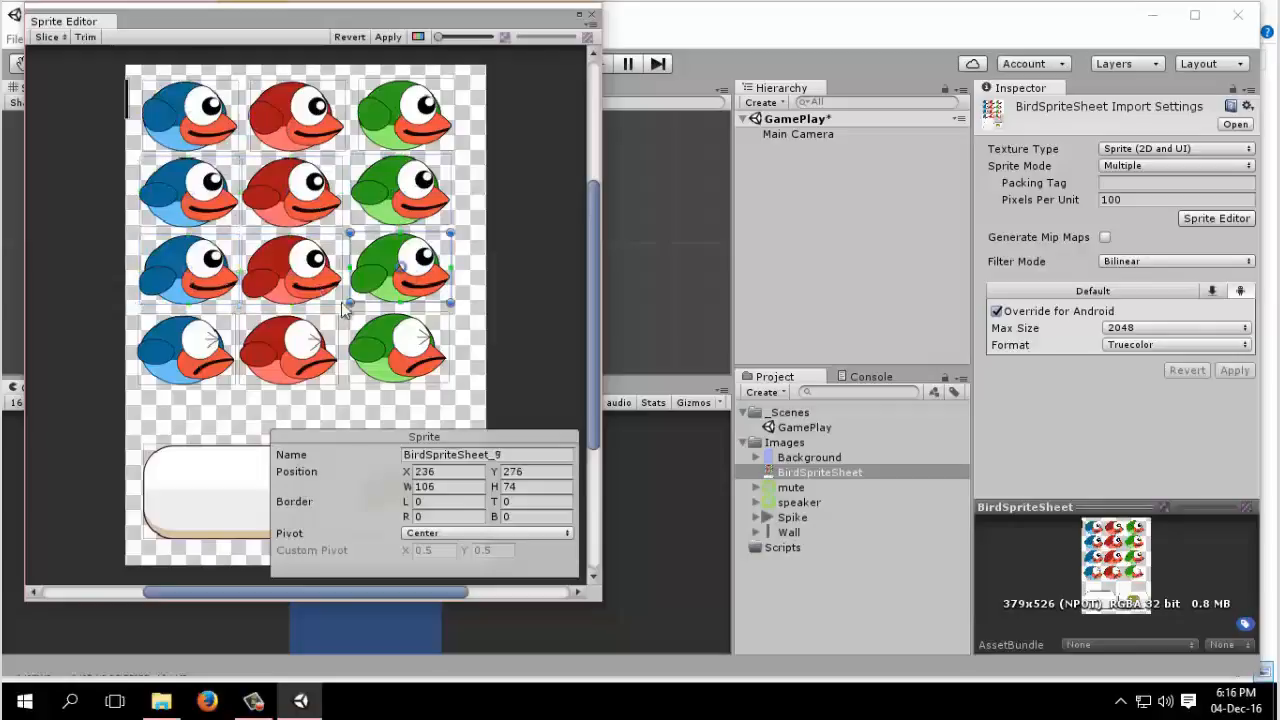
click(397, 350)
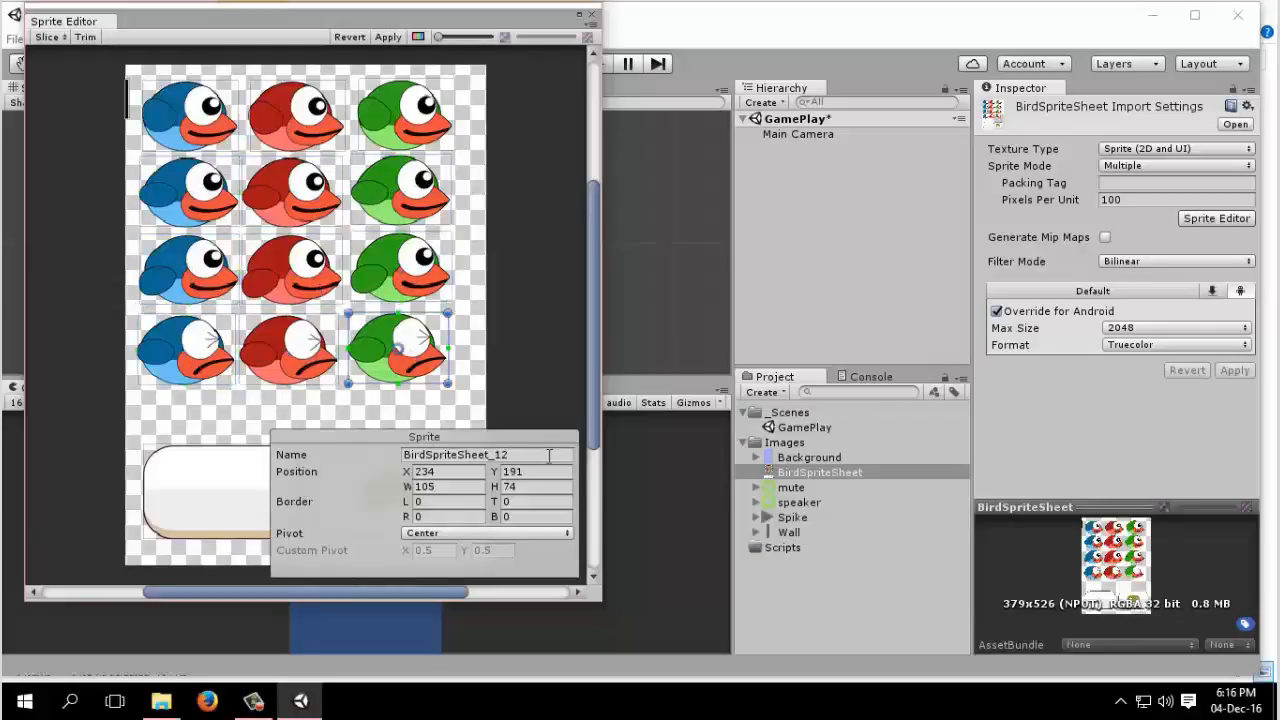
click(185, 110)
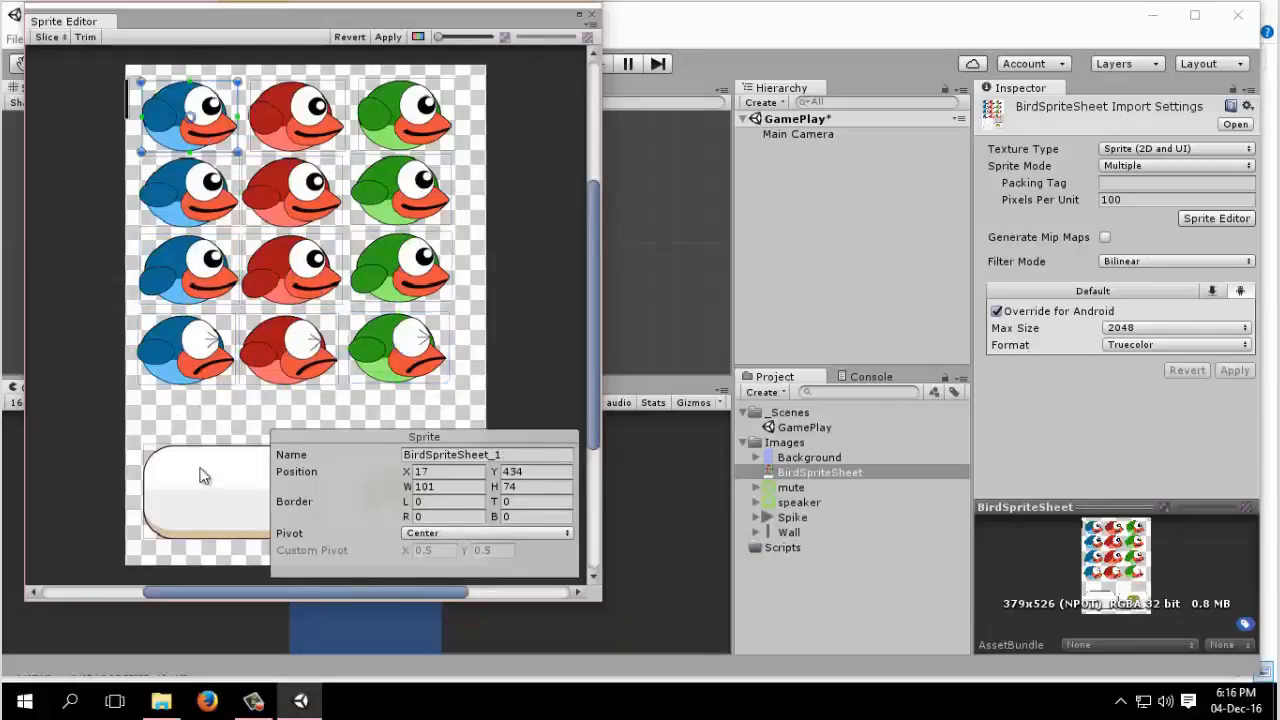
click(398, 355)
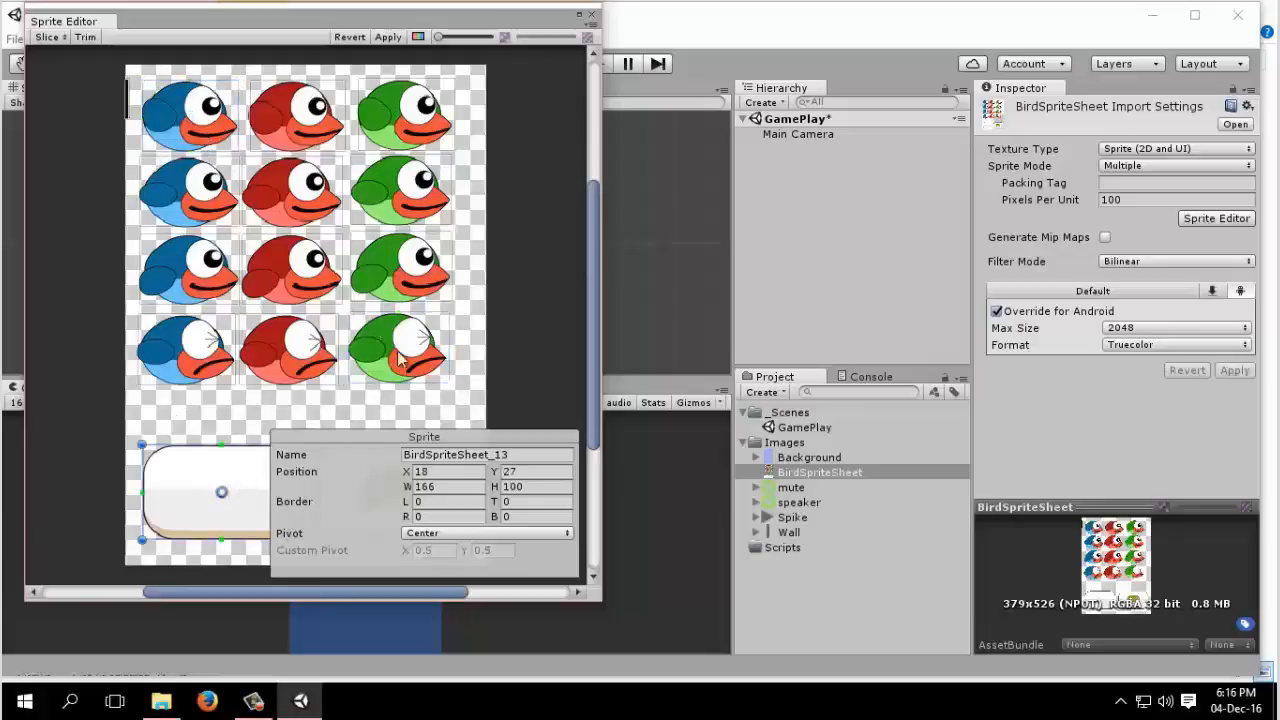
click(185, 115)
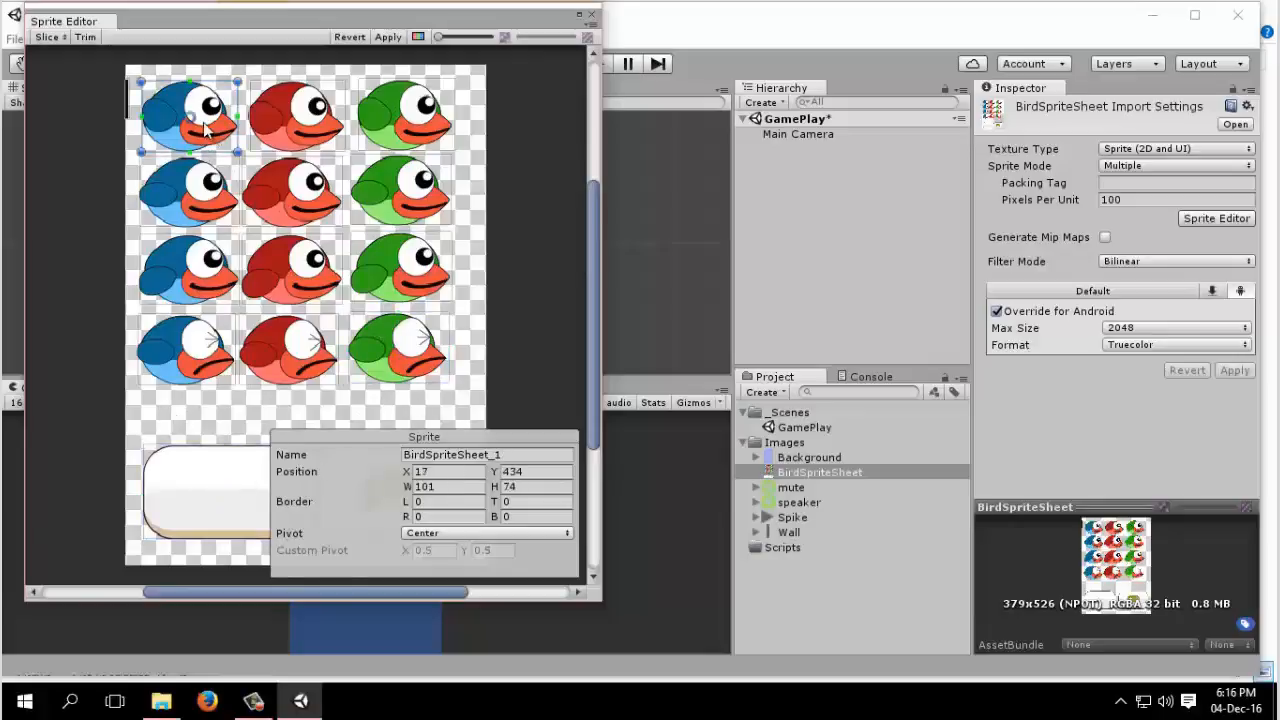
mouse_move(349, 335)
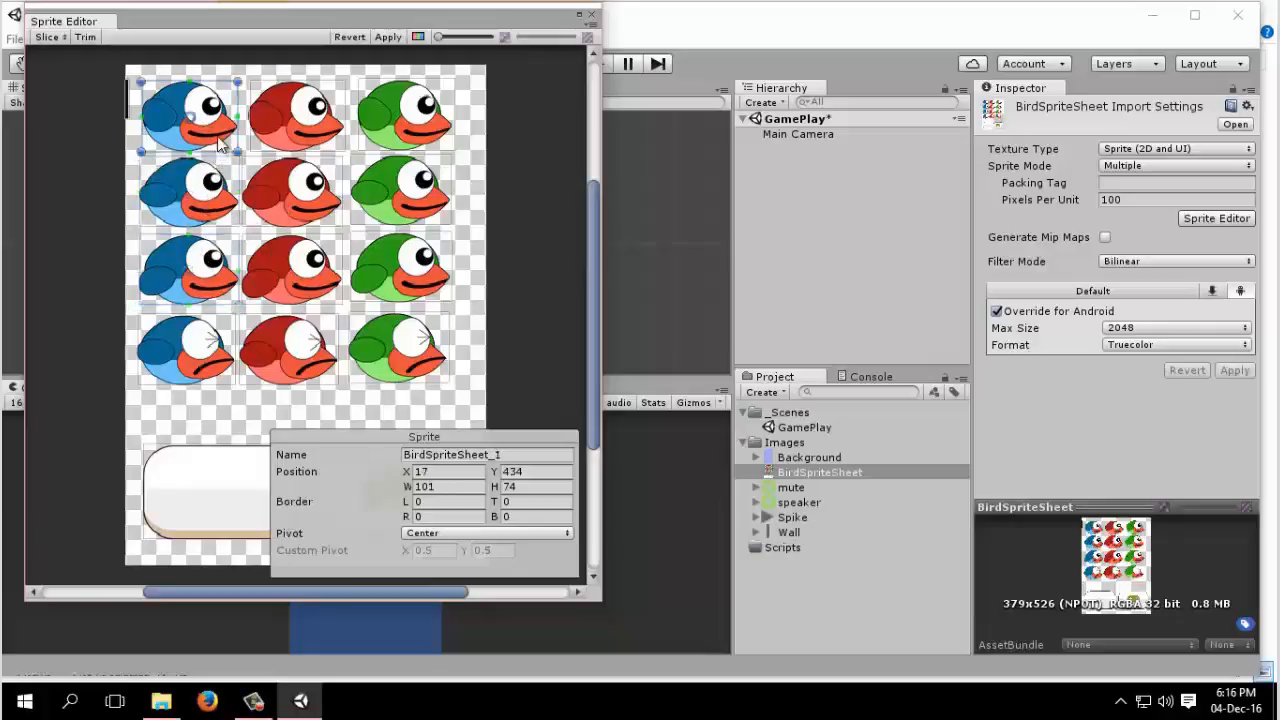
click(135, 110)
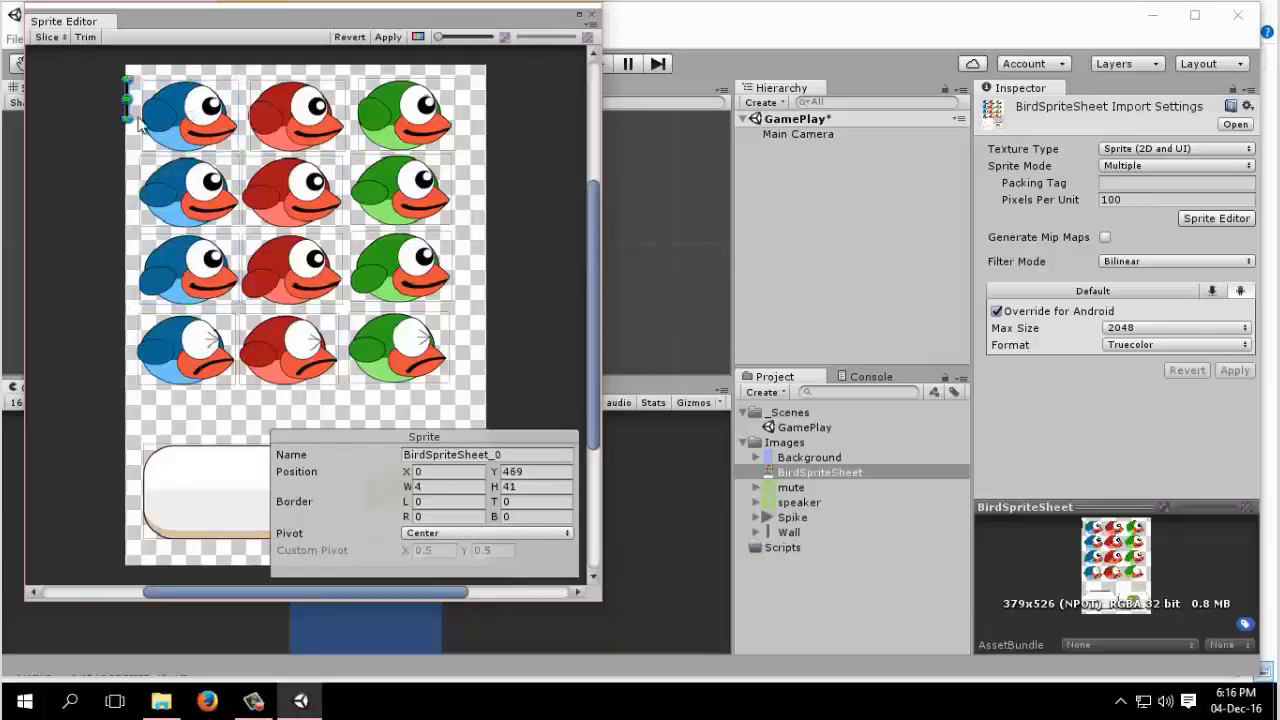
mouse_move(363, 258)
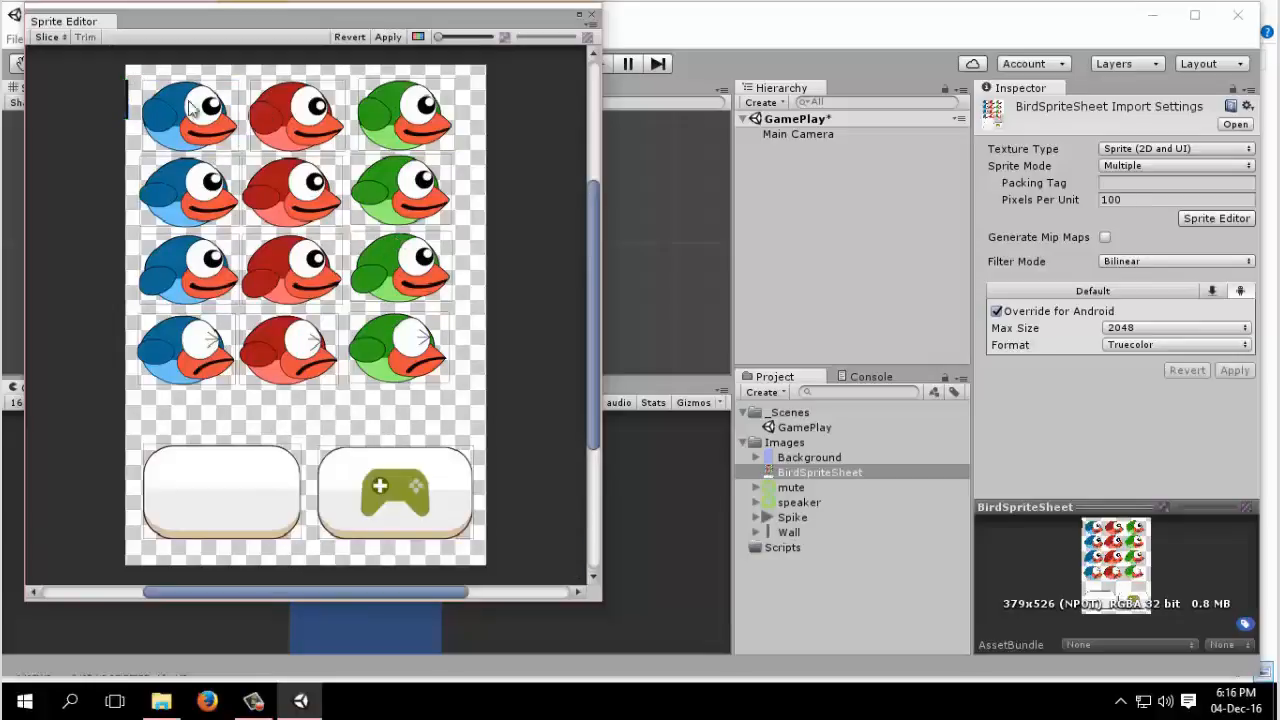
click(400, 115)
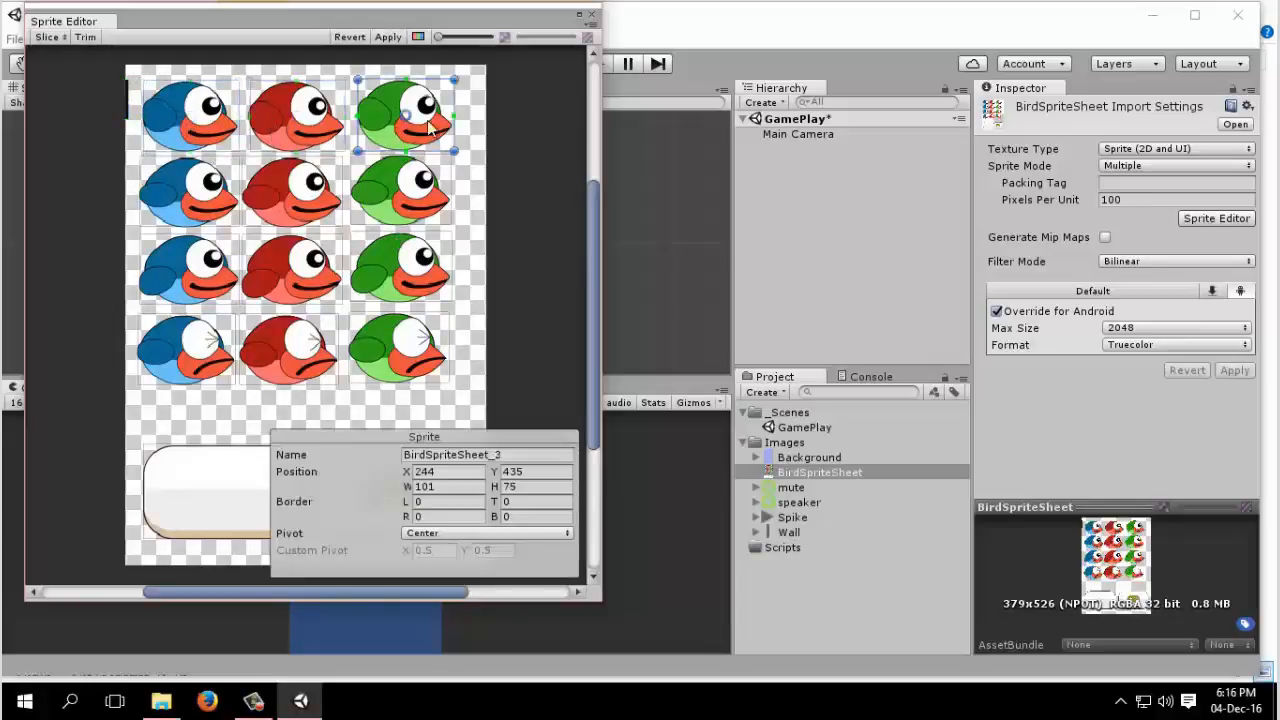
Name the top three blue bird slices BlueBird1 through BlueBird3
click(185, 113)
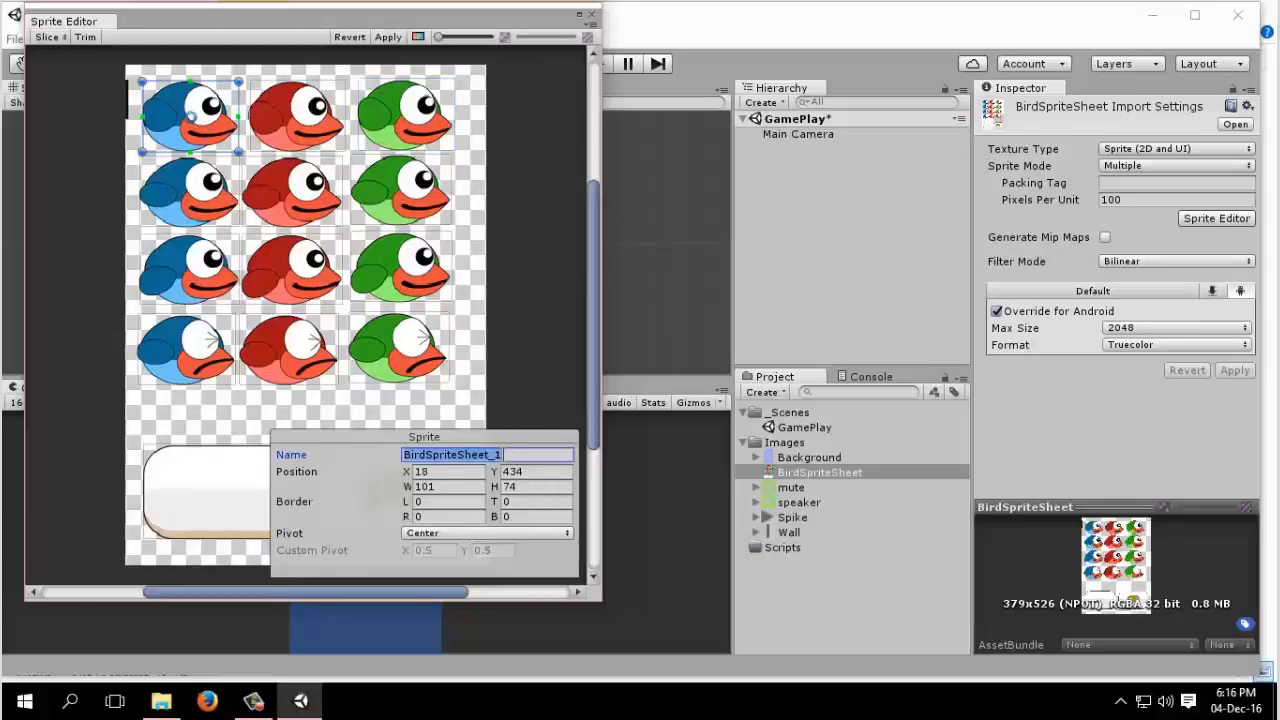
text(BlueBird1)
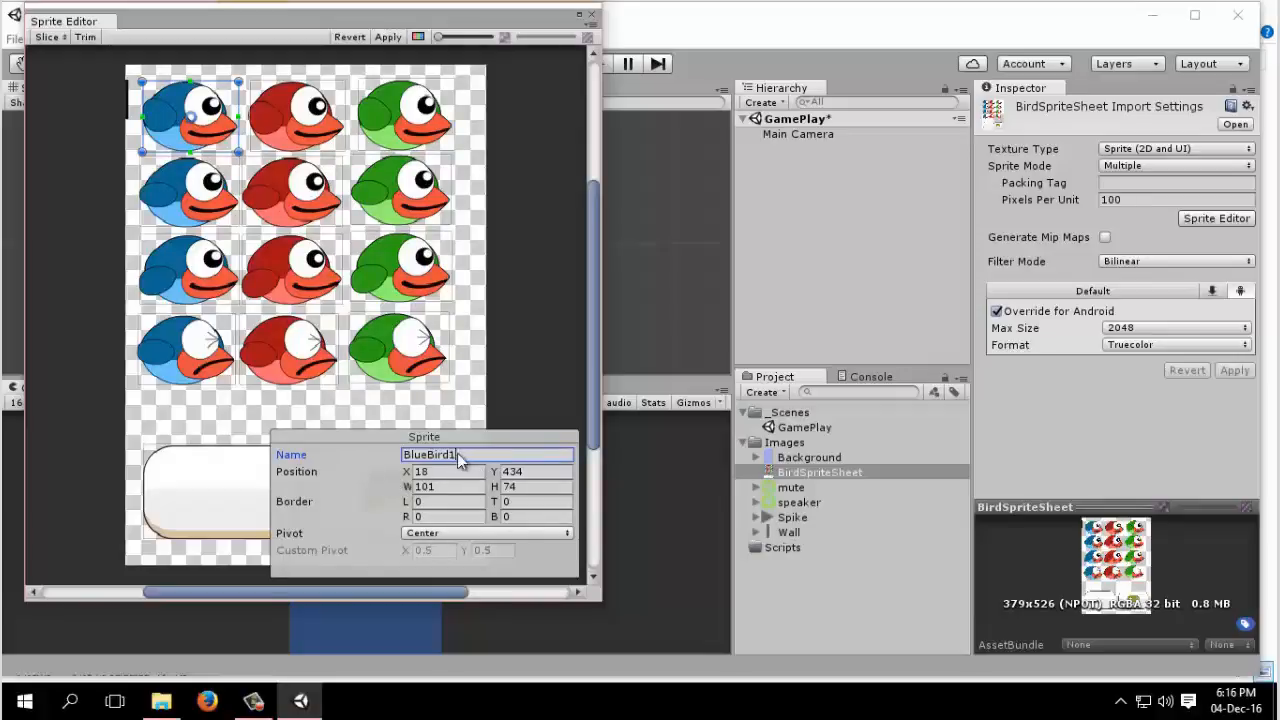
click(185, 190)
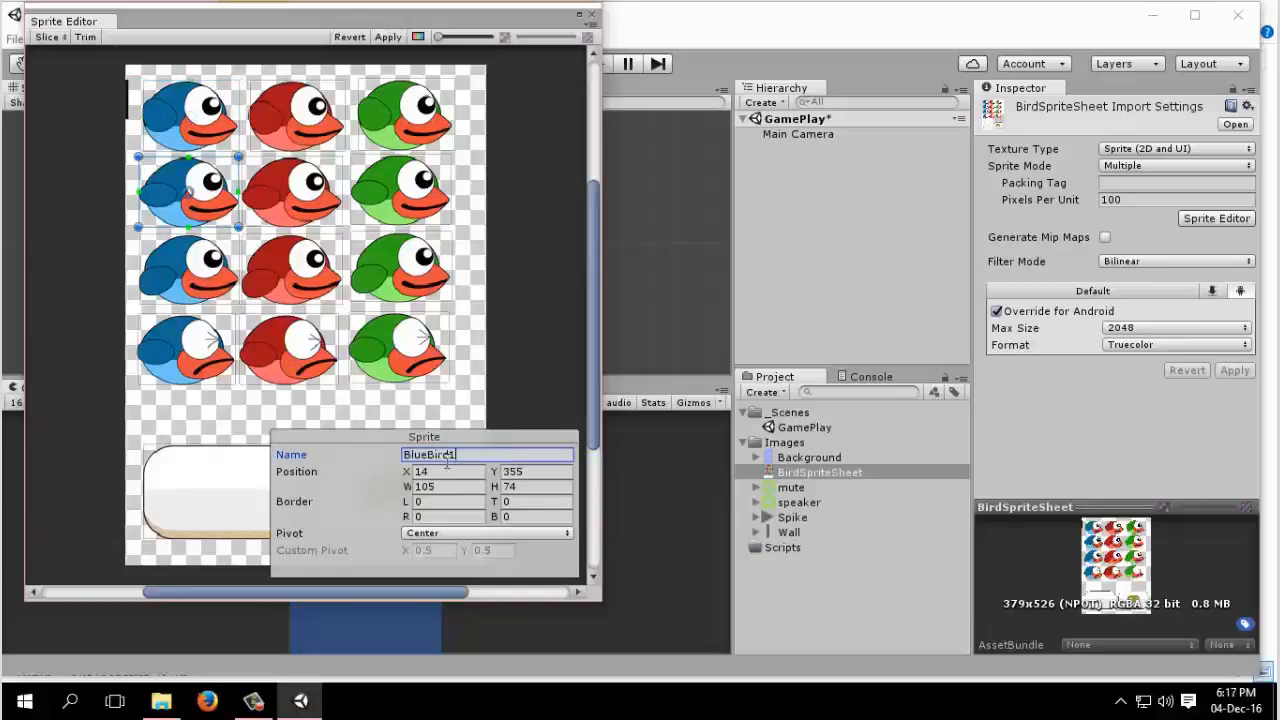
text(2)
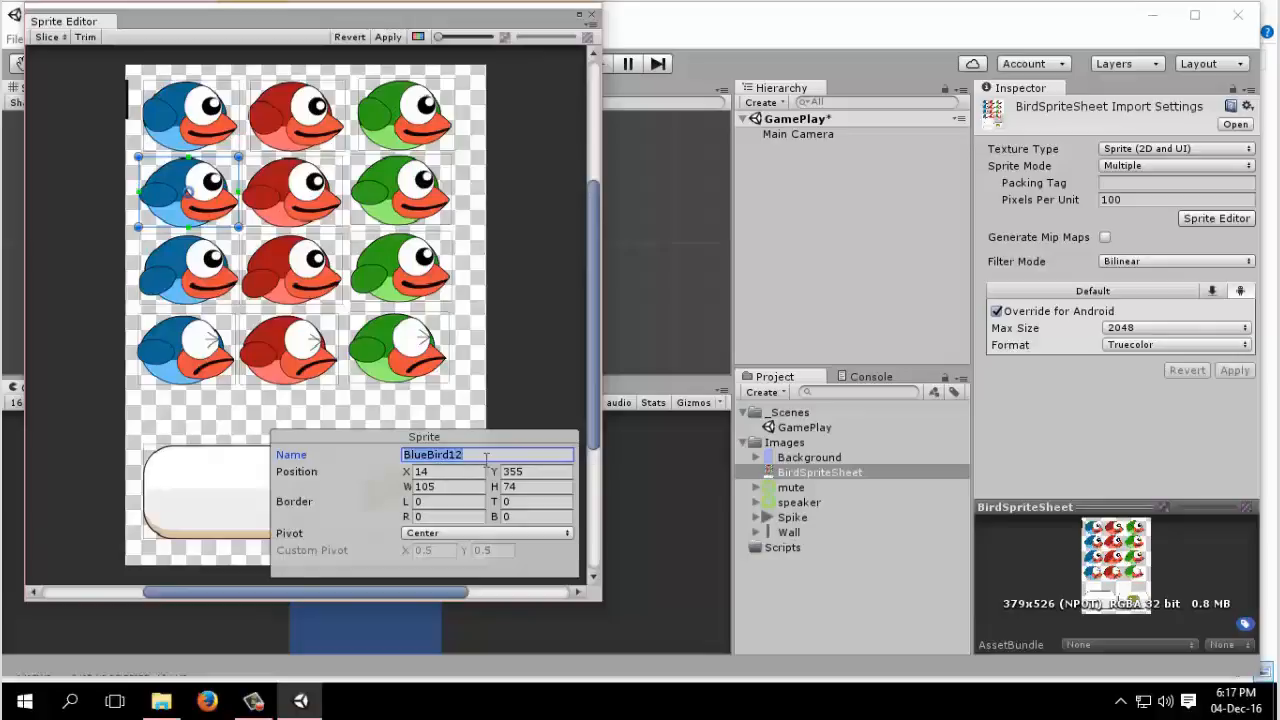
key(Backspace)
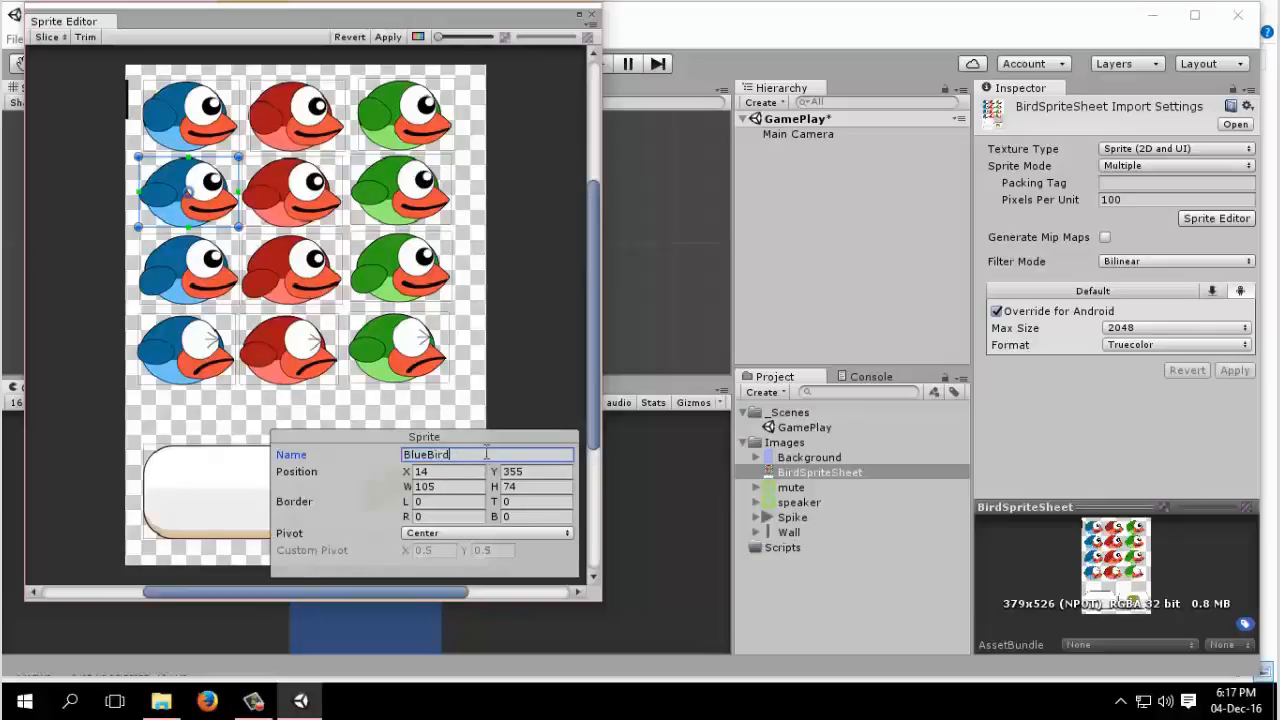
click(187, 270)
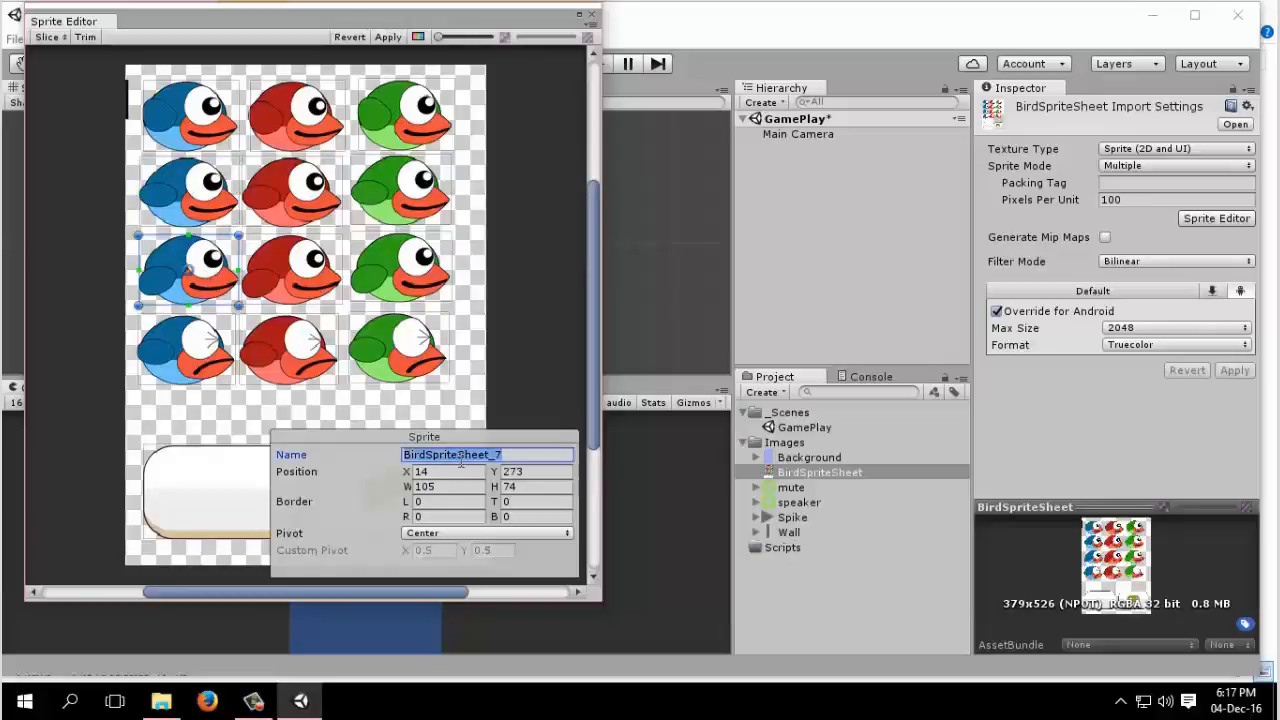
text(BlueBird1)
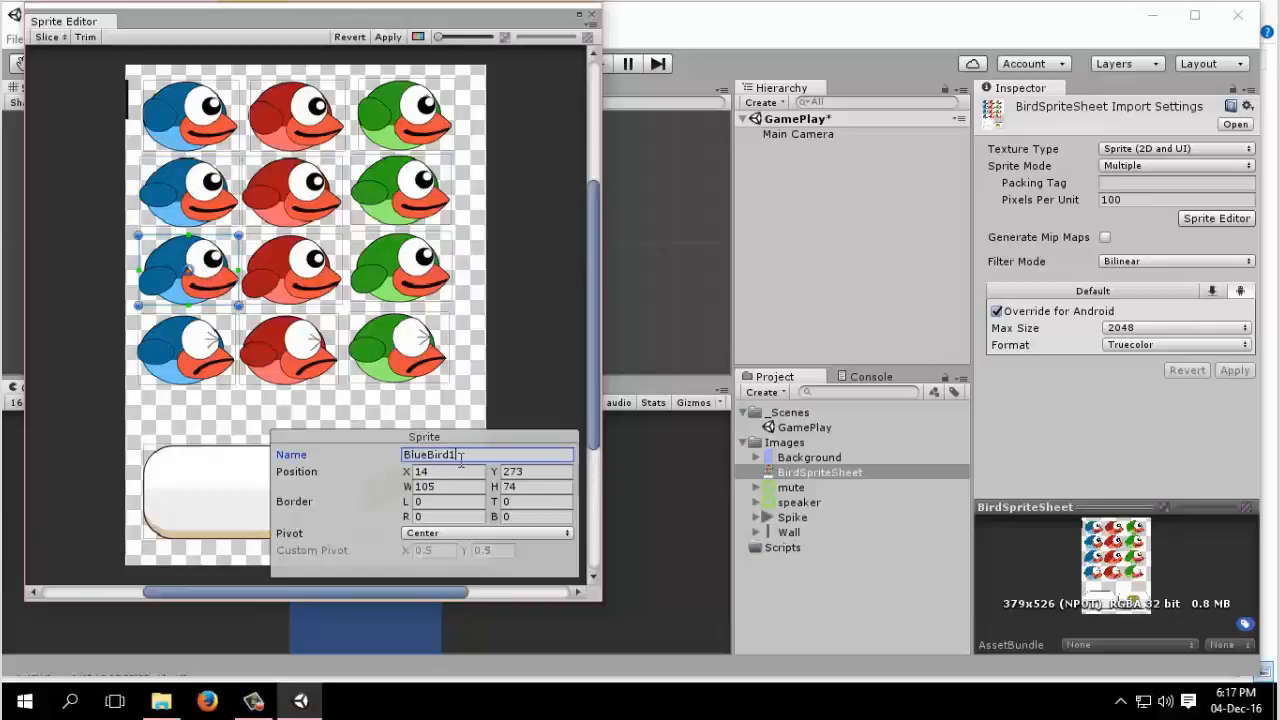
text(BlueBird3)
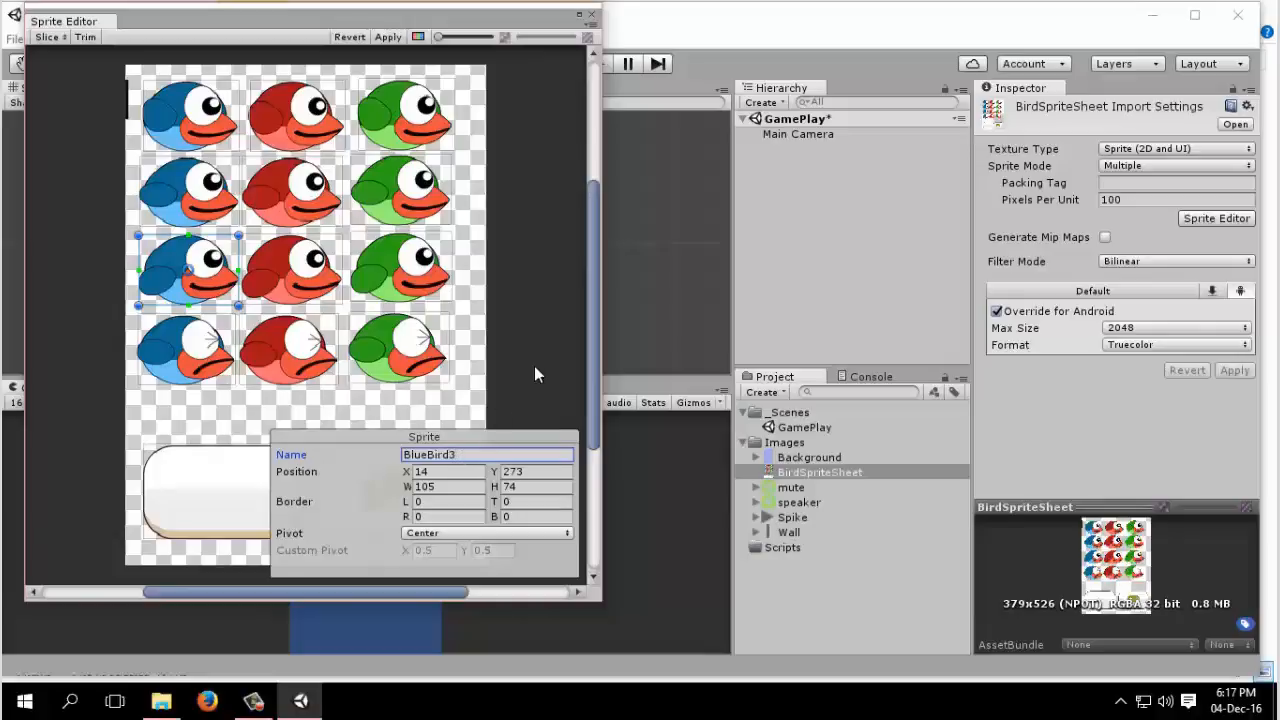
Name the dead blue bird BlueBird4, rename the red bird slices, and apply
click(185, 350)
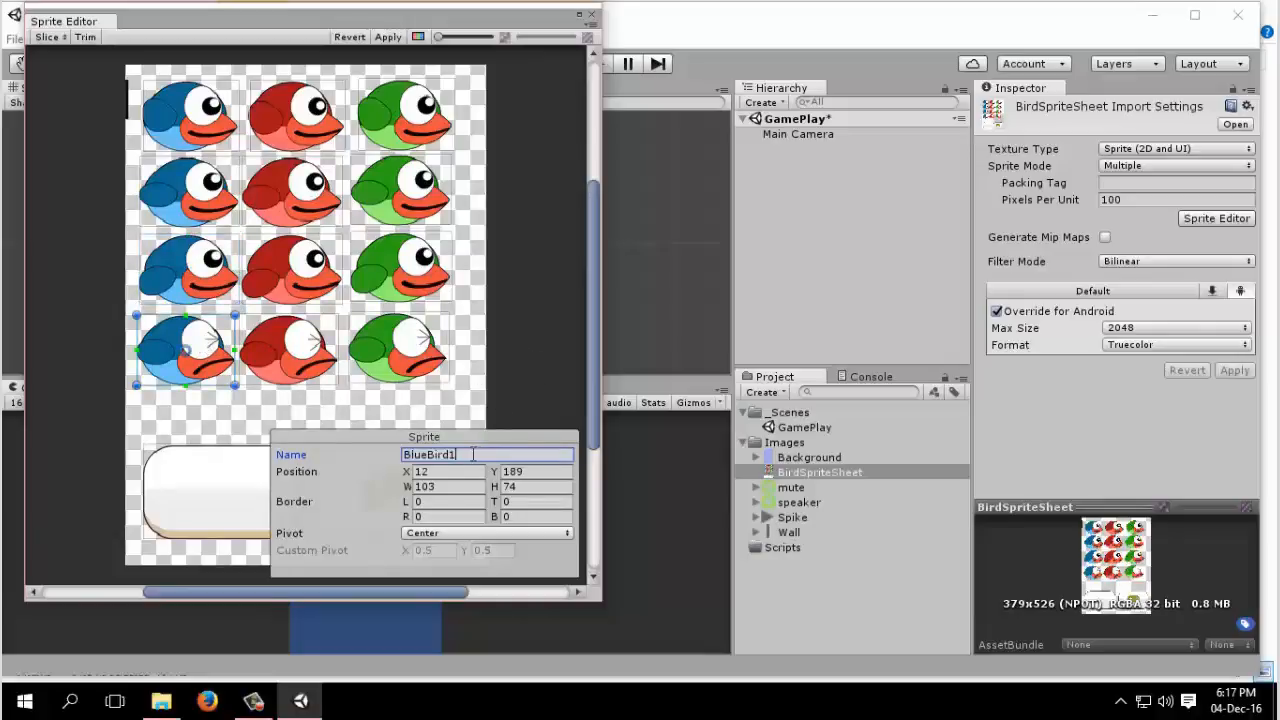
text(BlueBird4)
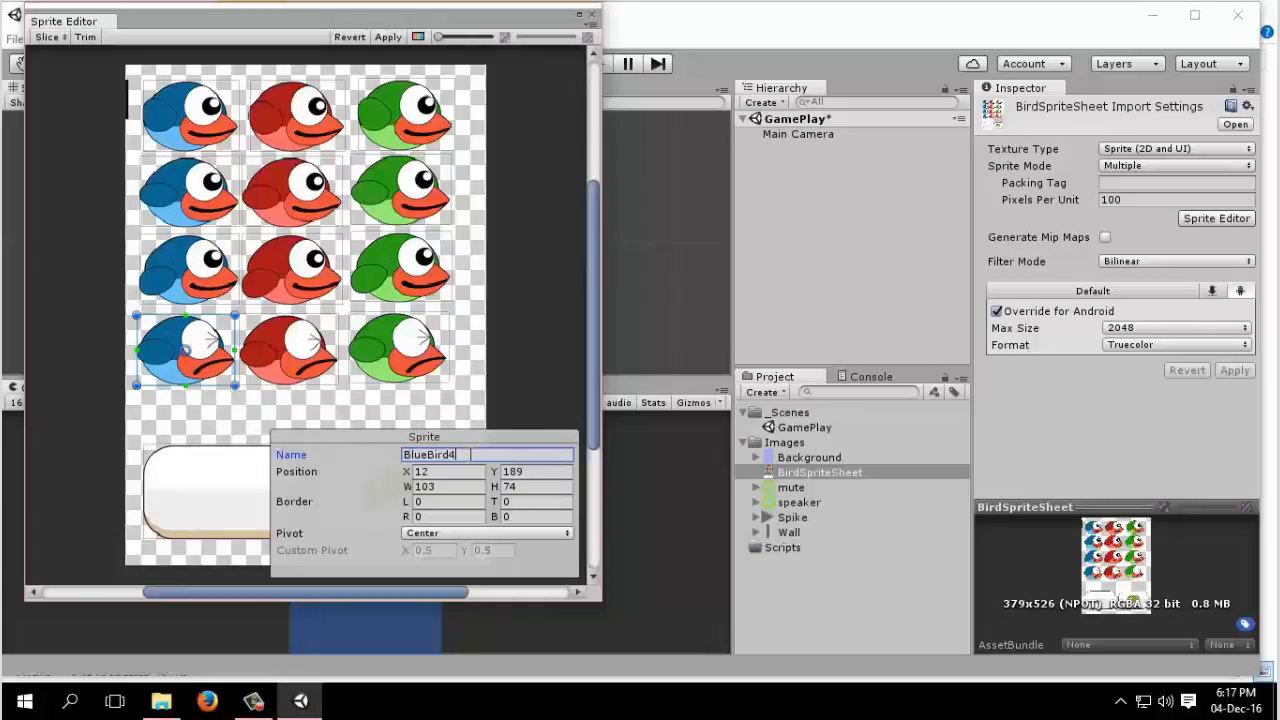
mouse_move(265, 105)
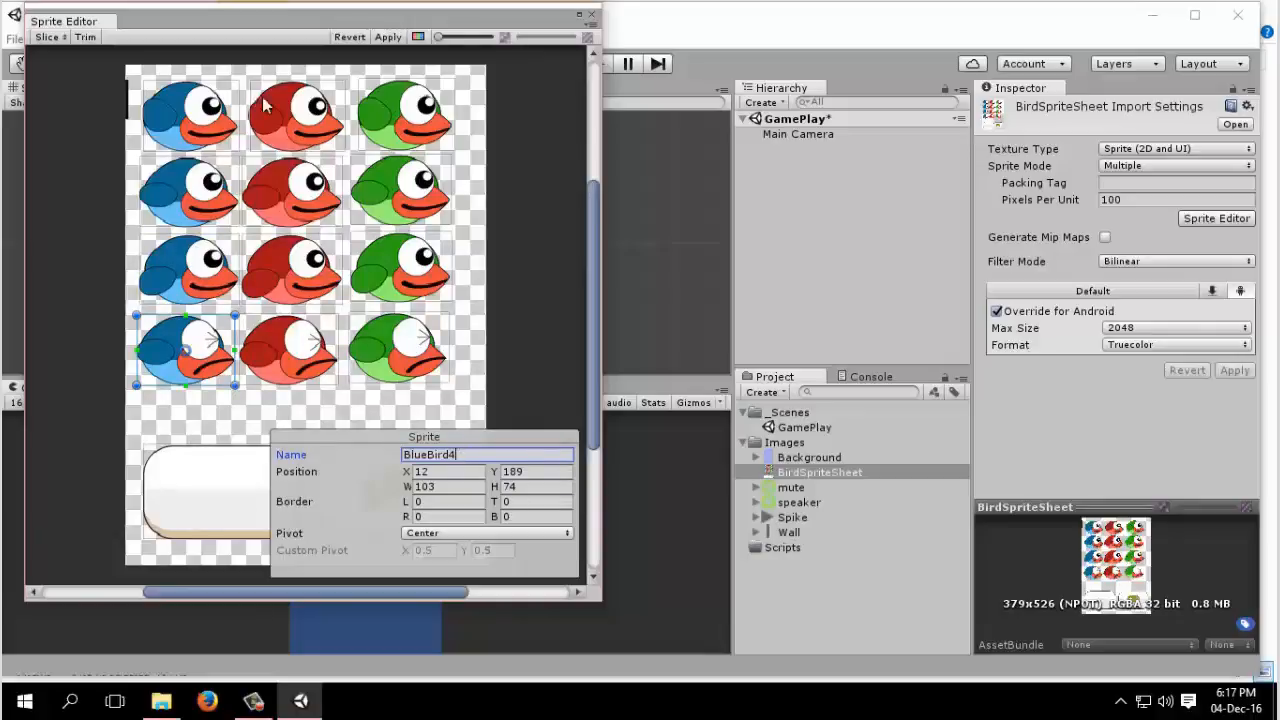
click(297, 112)
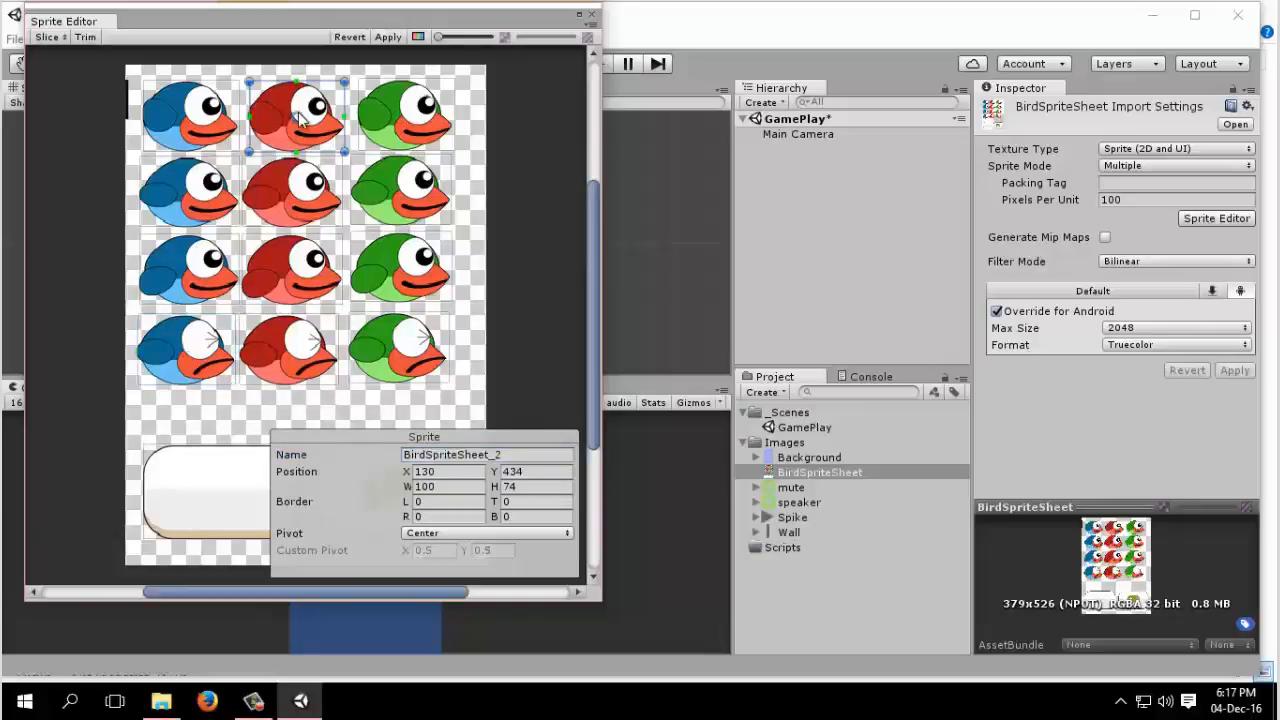
mouse_move(220, 370)
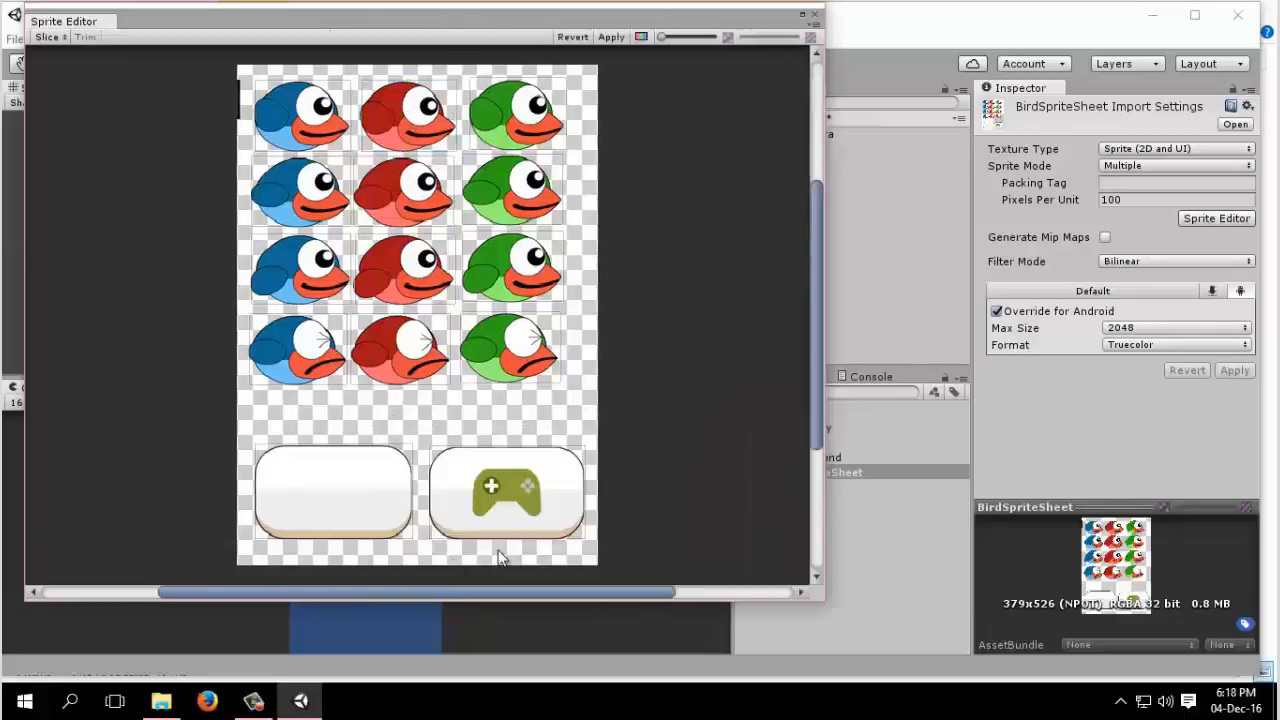
click(300, 110)
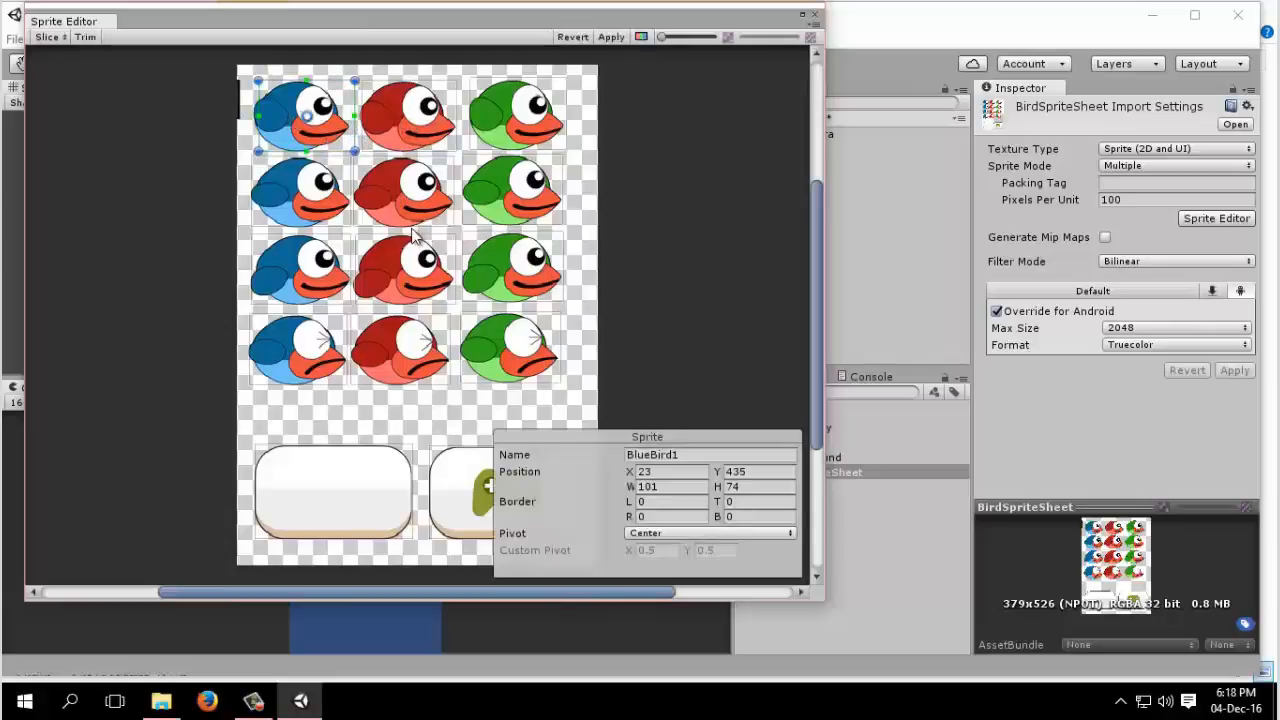
click(403, 190)
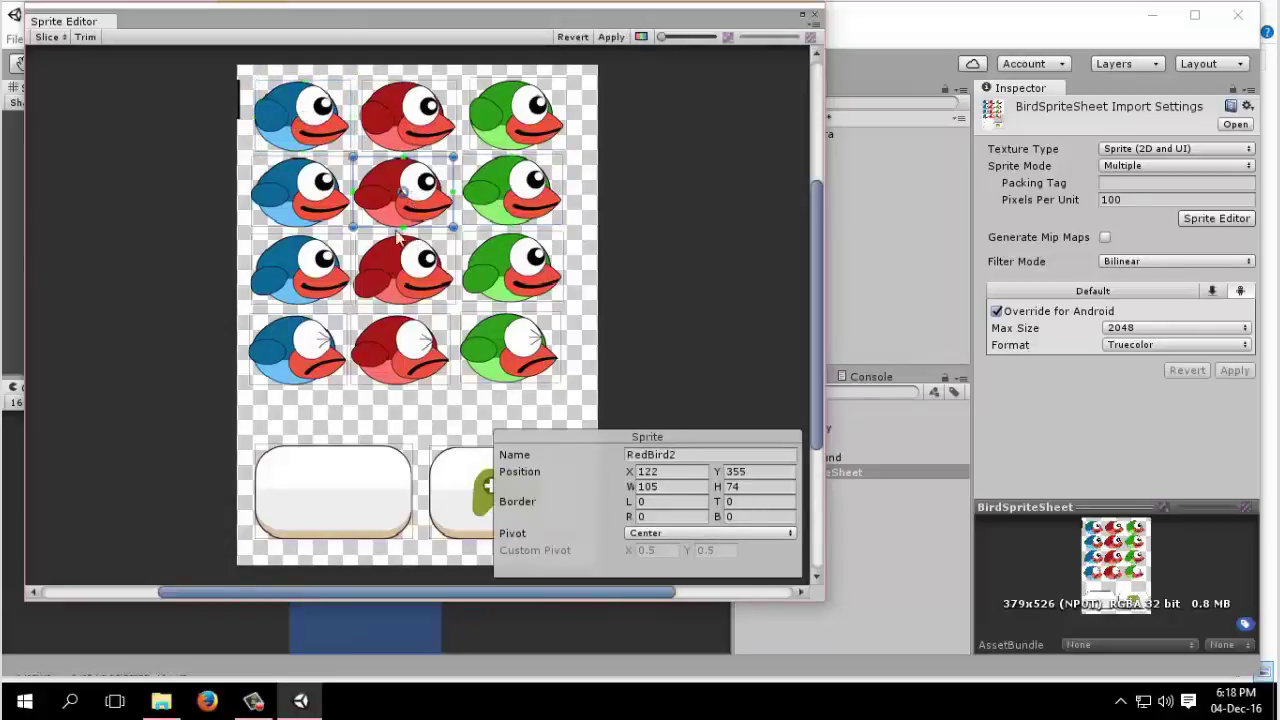
click(403, 270)
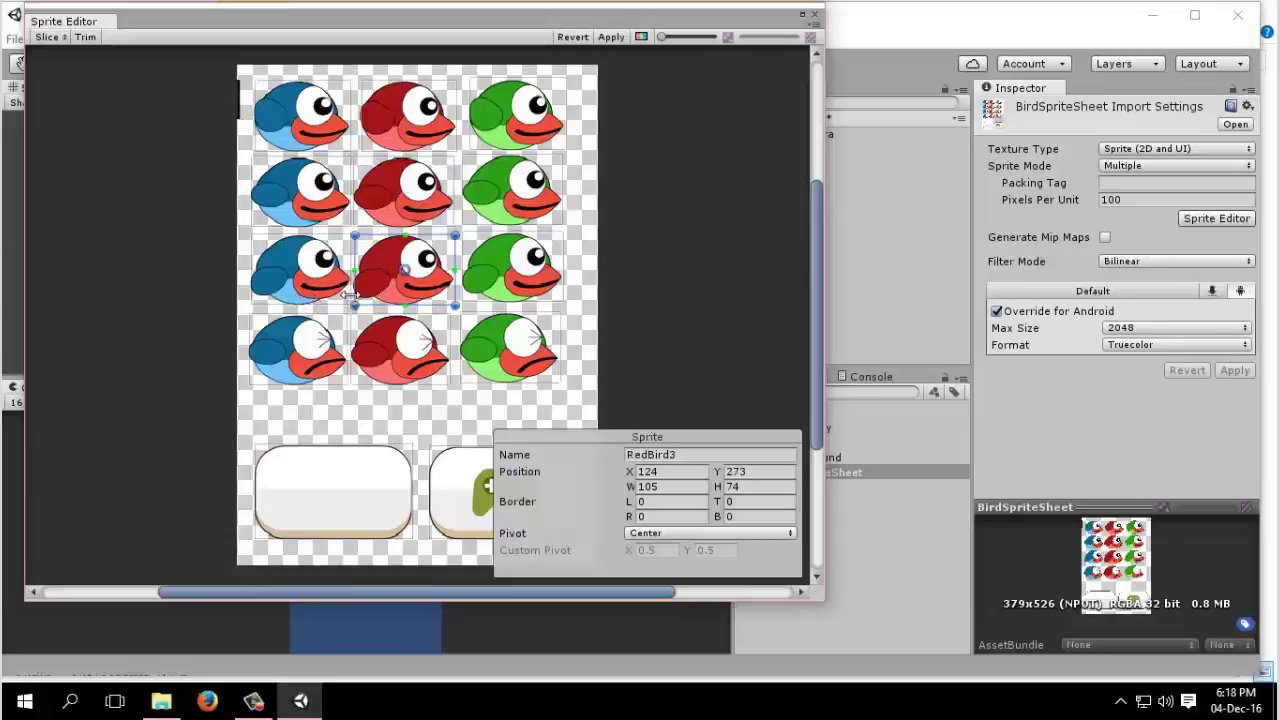
click(510, 350)
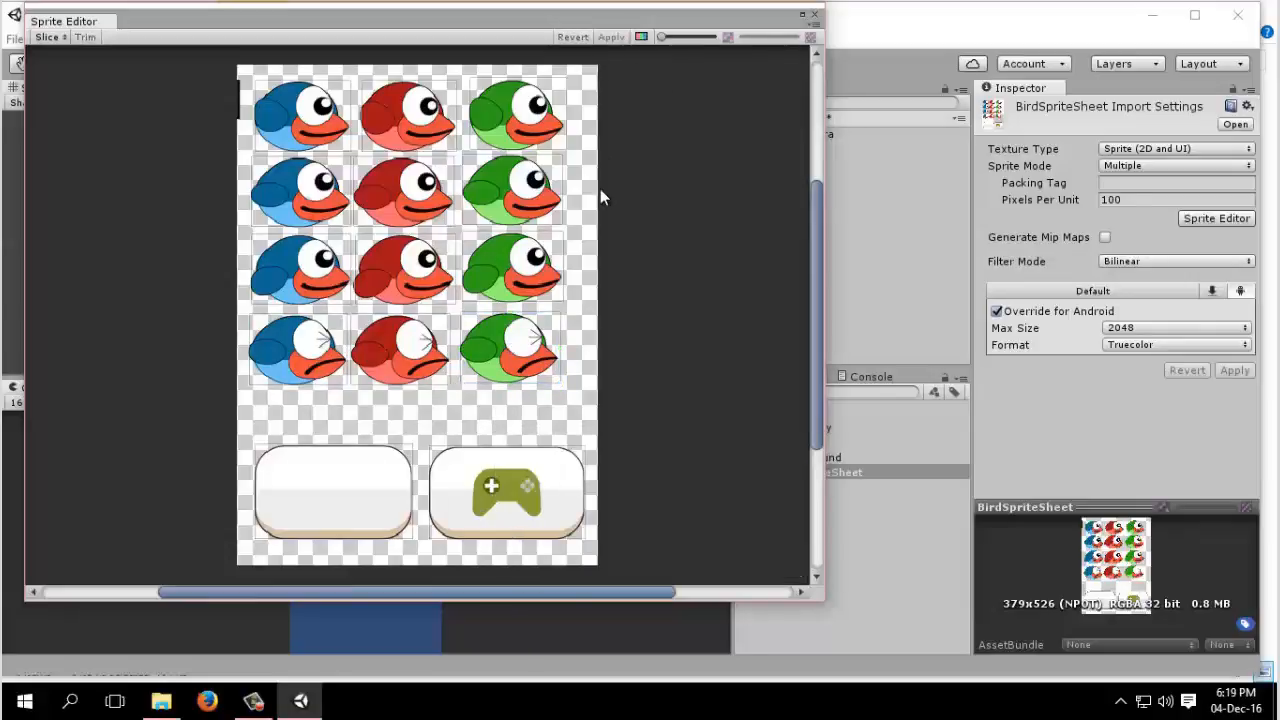
mouse_move(575, 188)
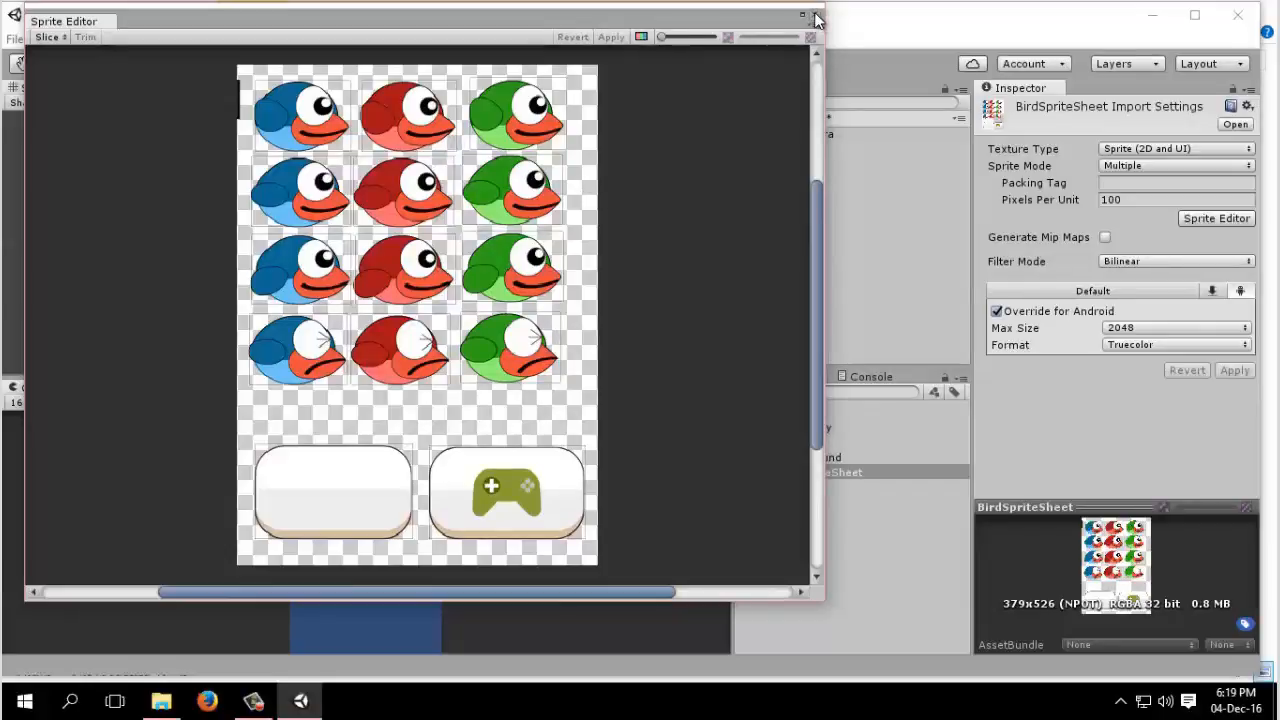
Close the Sprite Editor and expand BirdSpriteSheet in the Project panel
click(815, 20)
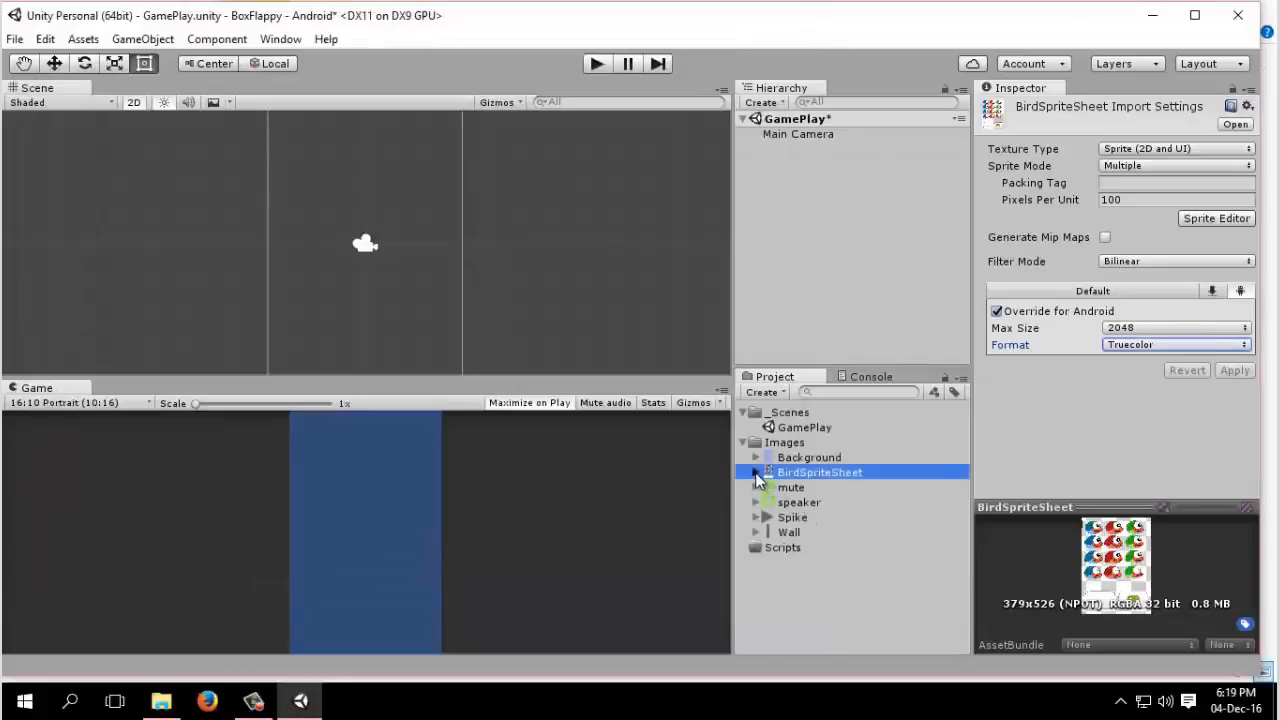
click(757, 472)
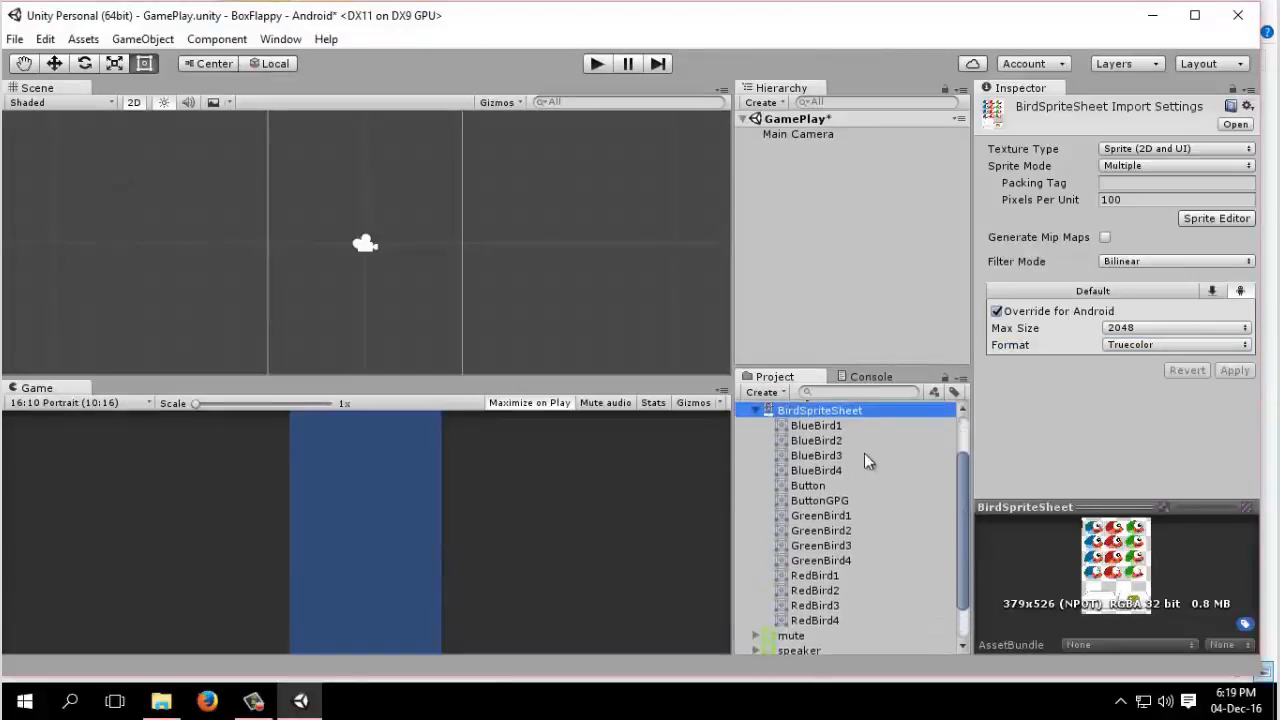
mouse_move(867, 535)
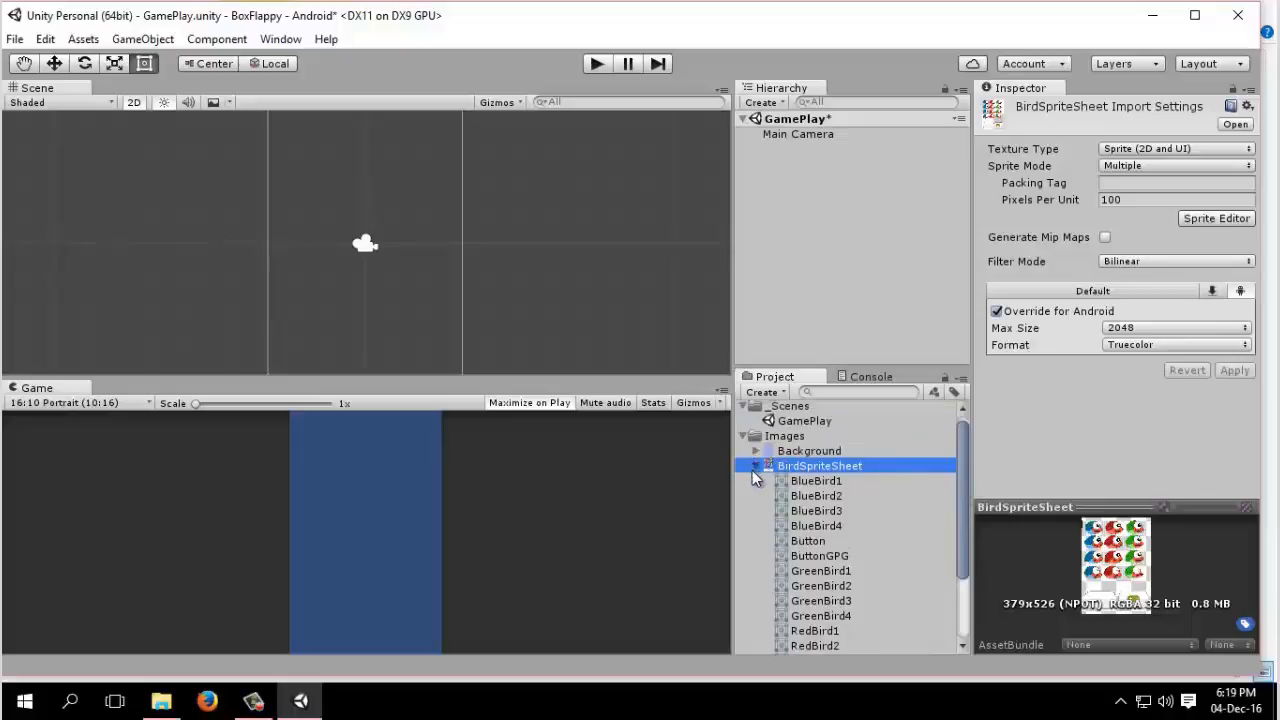
click(756, 465)
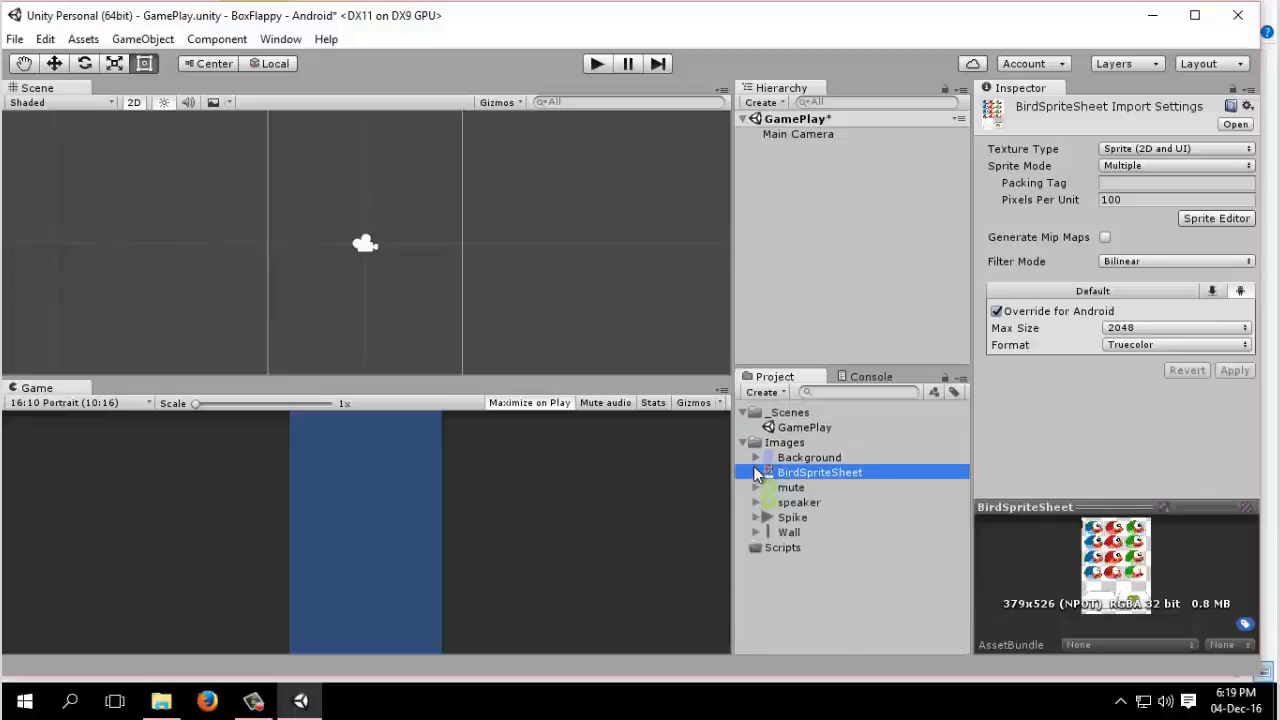
mouse_move(817, 507)
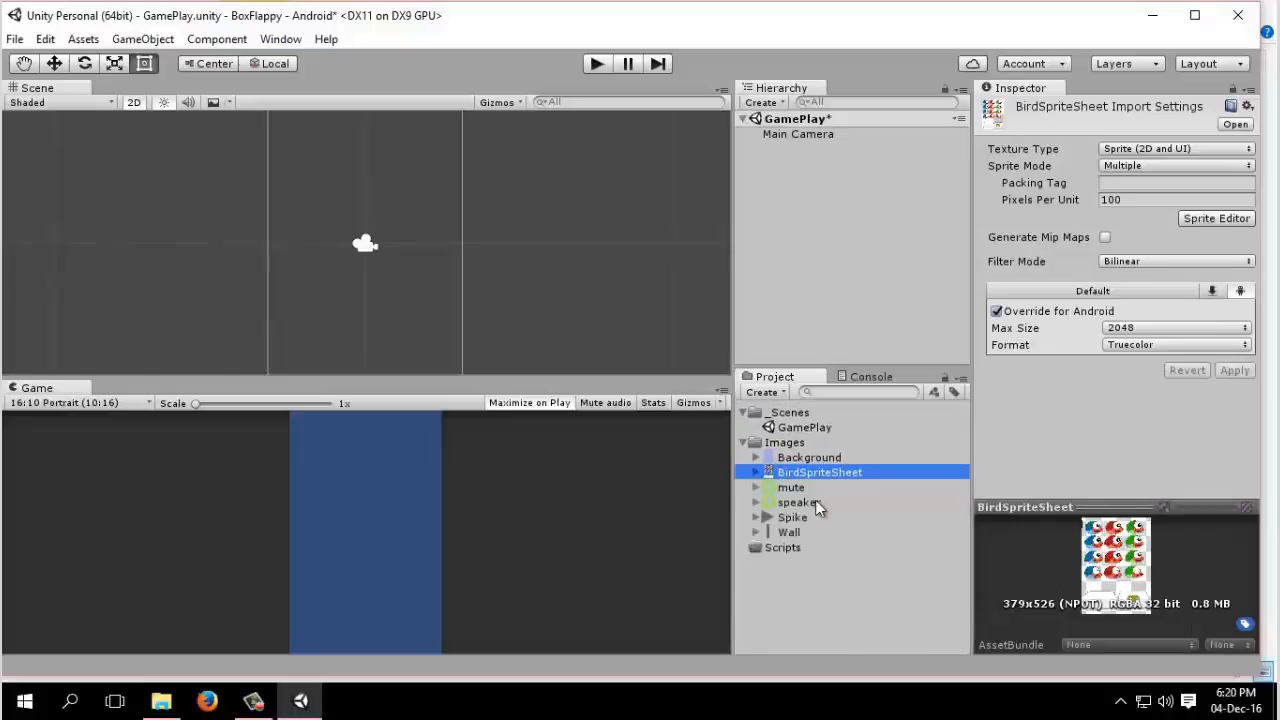
mouse_move(790, 504)
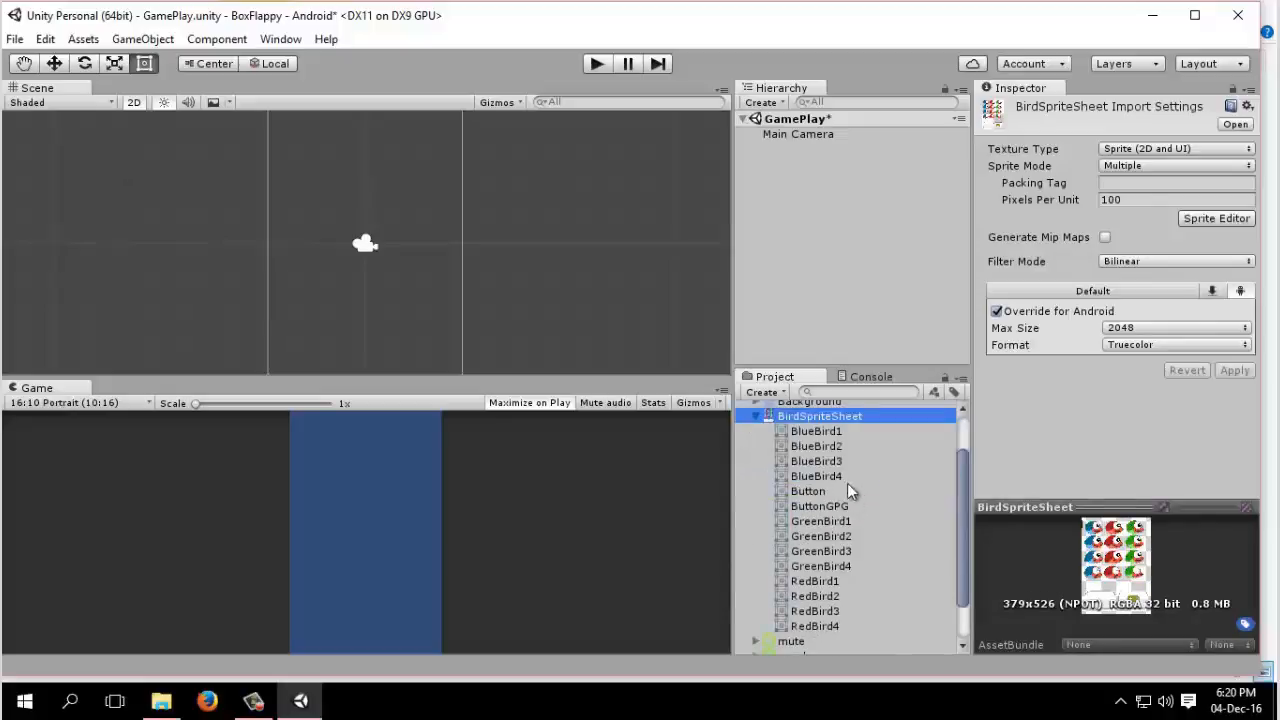
Preview the BlueBird1, BlueBird2 and BlueBird3 sprites in turn
click(816, 446)
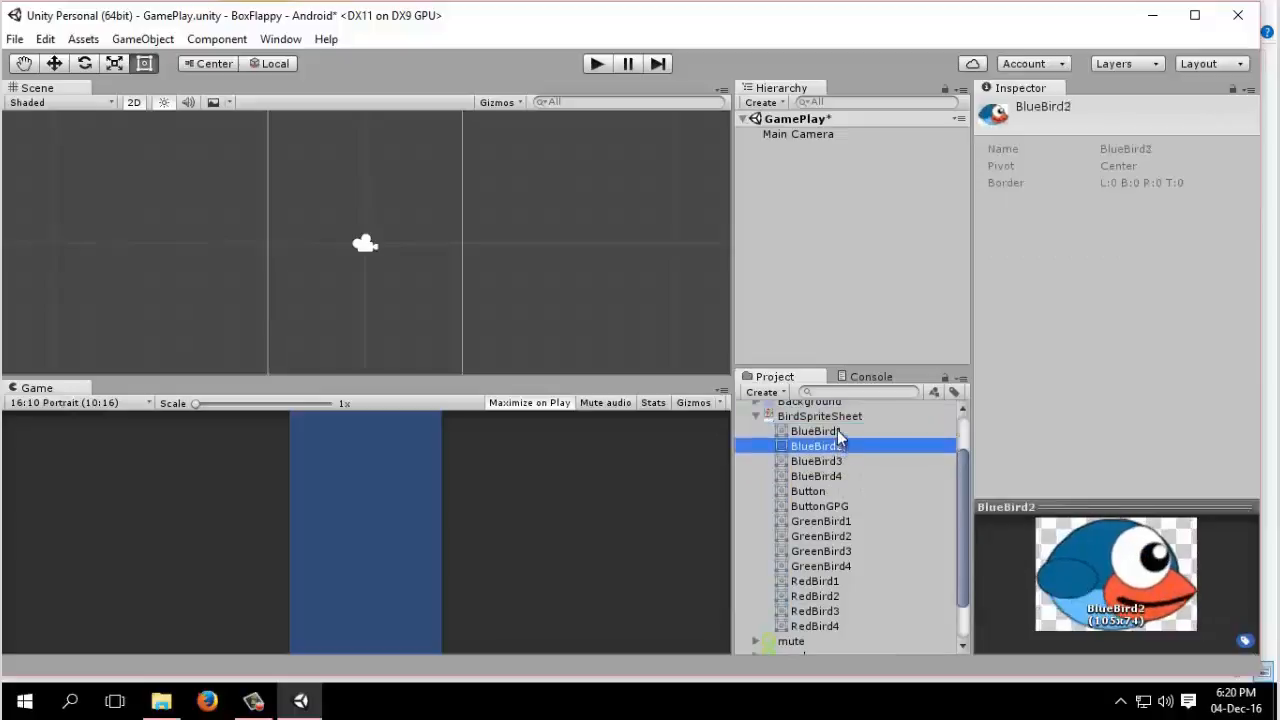
mouse_move(1012, 567)
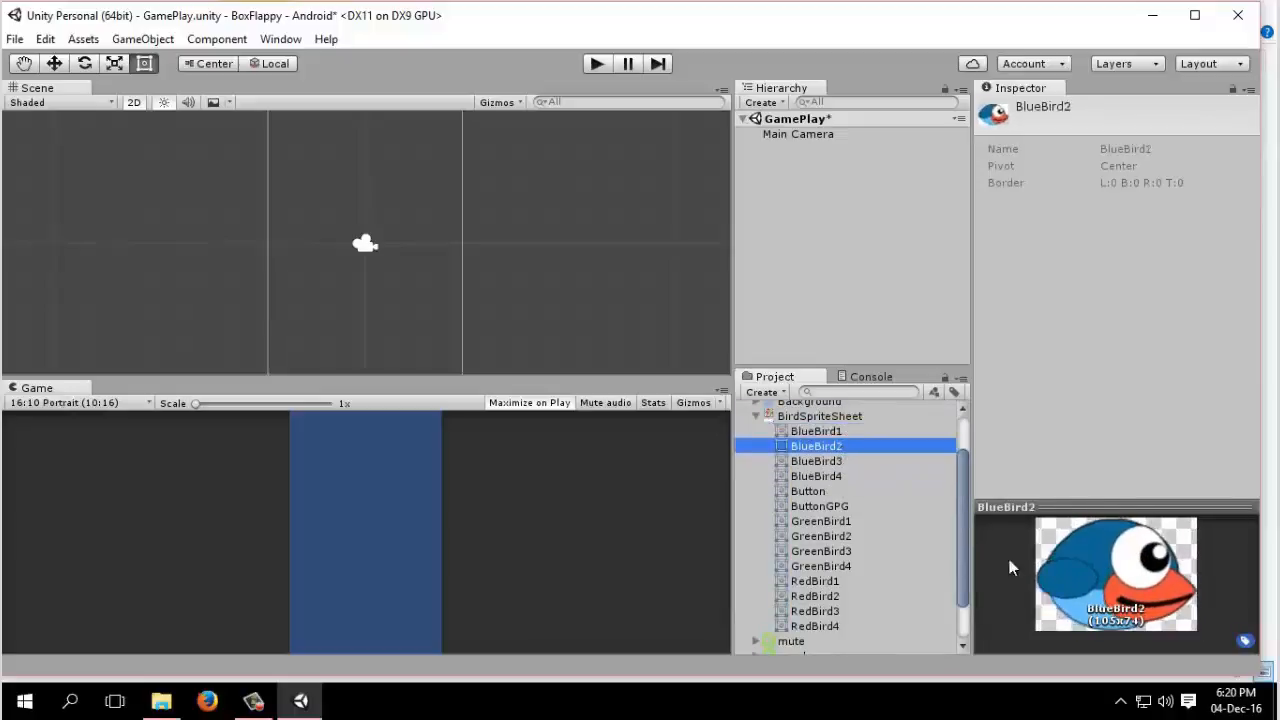
click(816, 431)
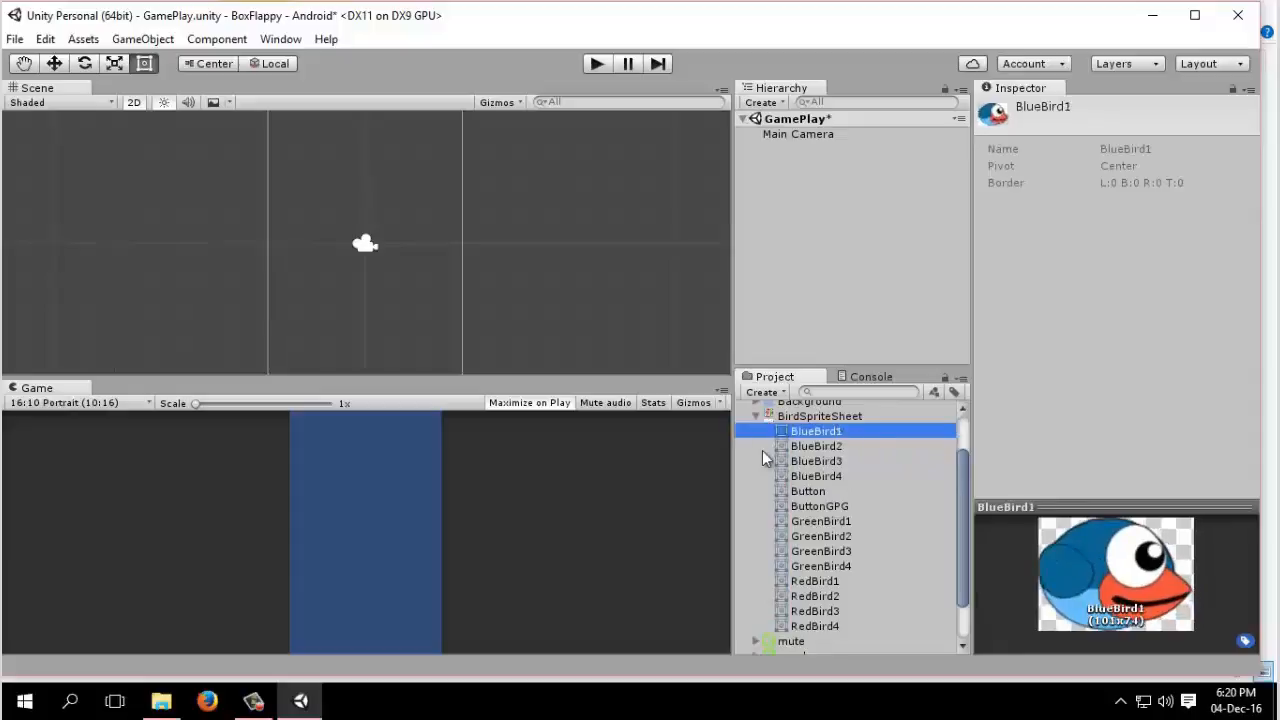
click(816, 445)
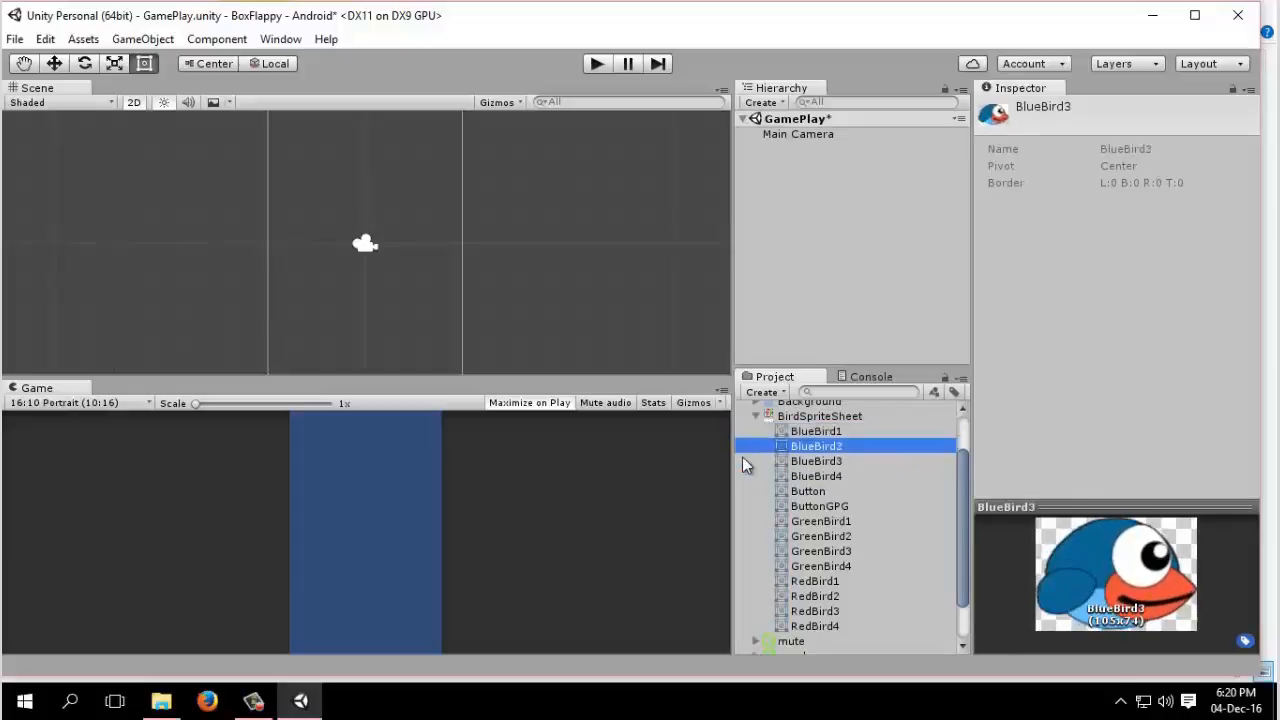
click(815, 431)
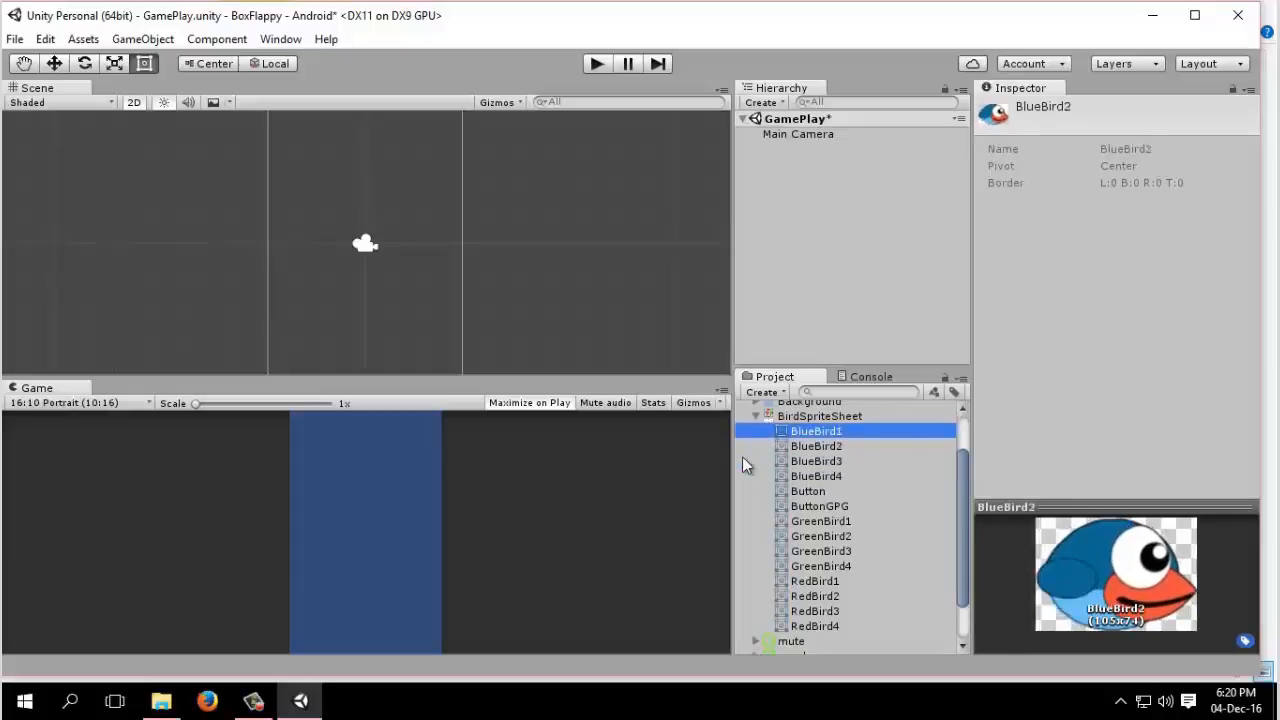
click(816, 461)
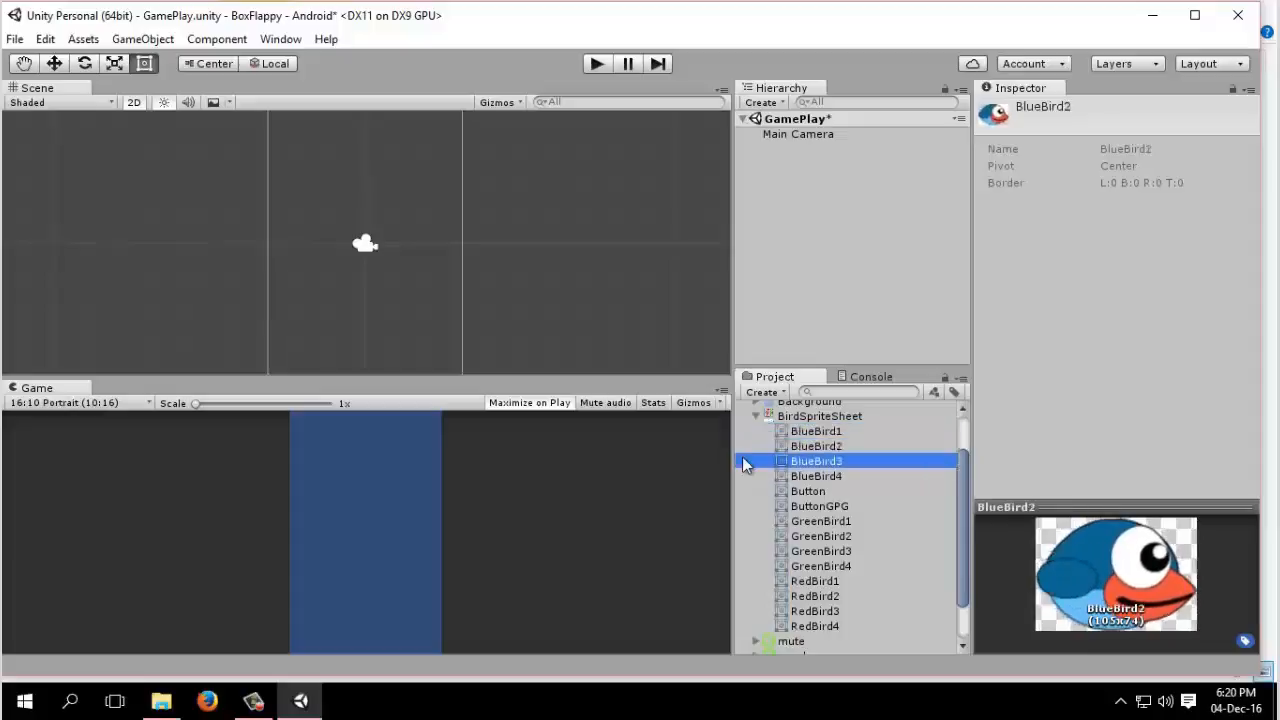
click(815, 431)
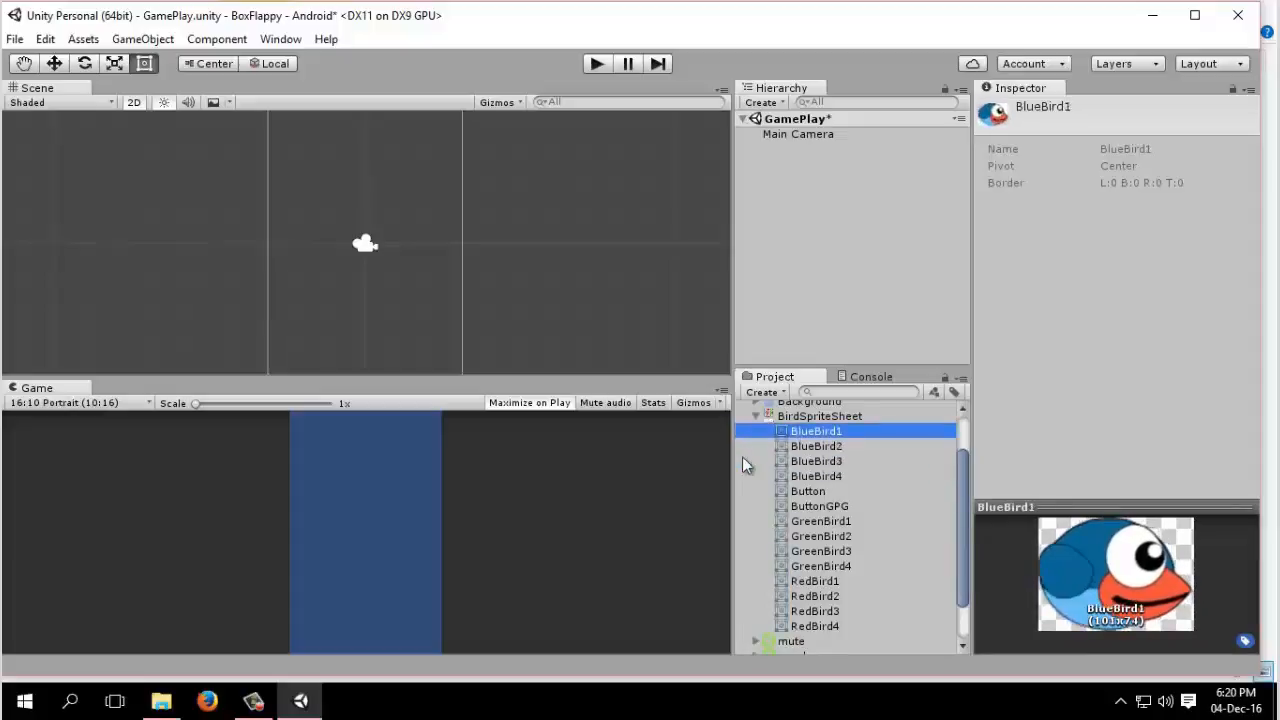
mouse_move(830, 476)
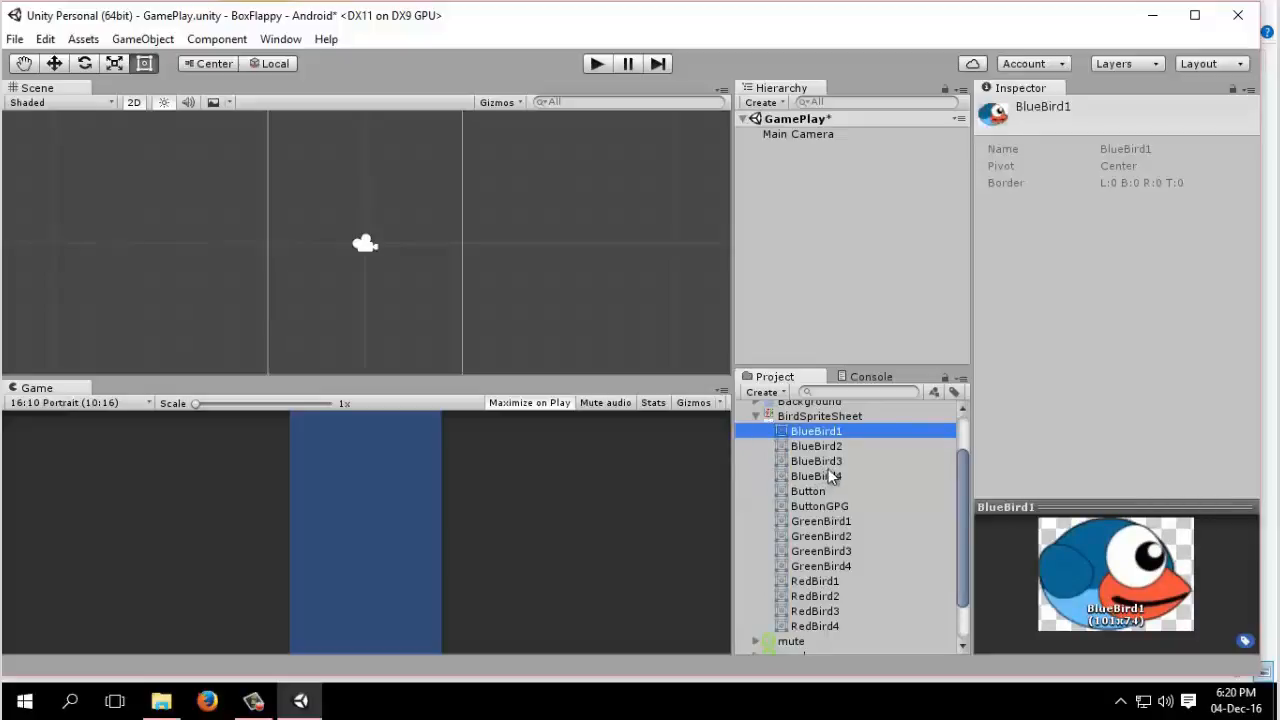
Select BlueBird1–BlueBird3 and drag them into the scene to create an animation
click(816, 461)
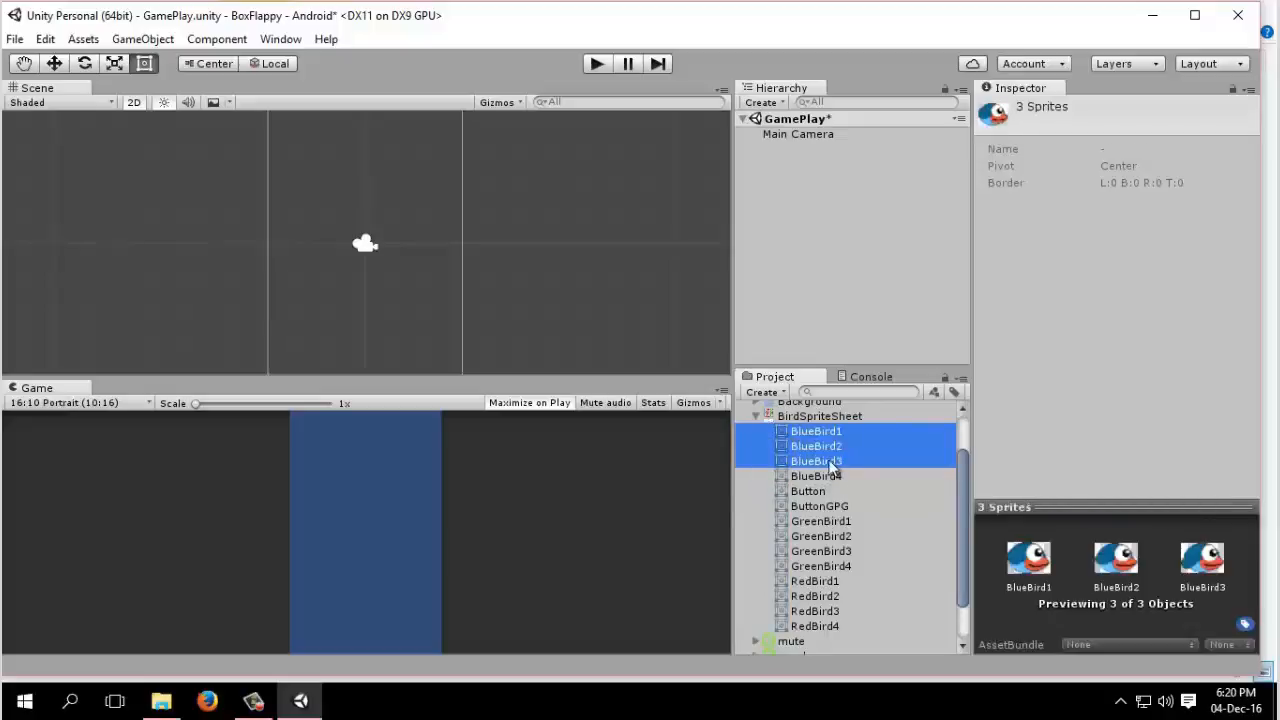
mouse_move(1172, 585)
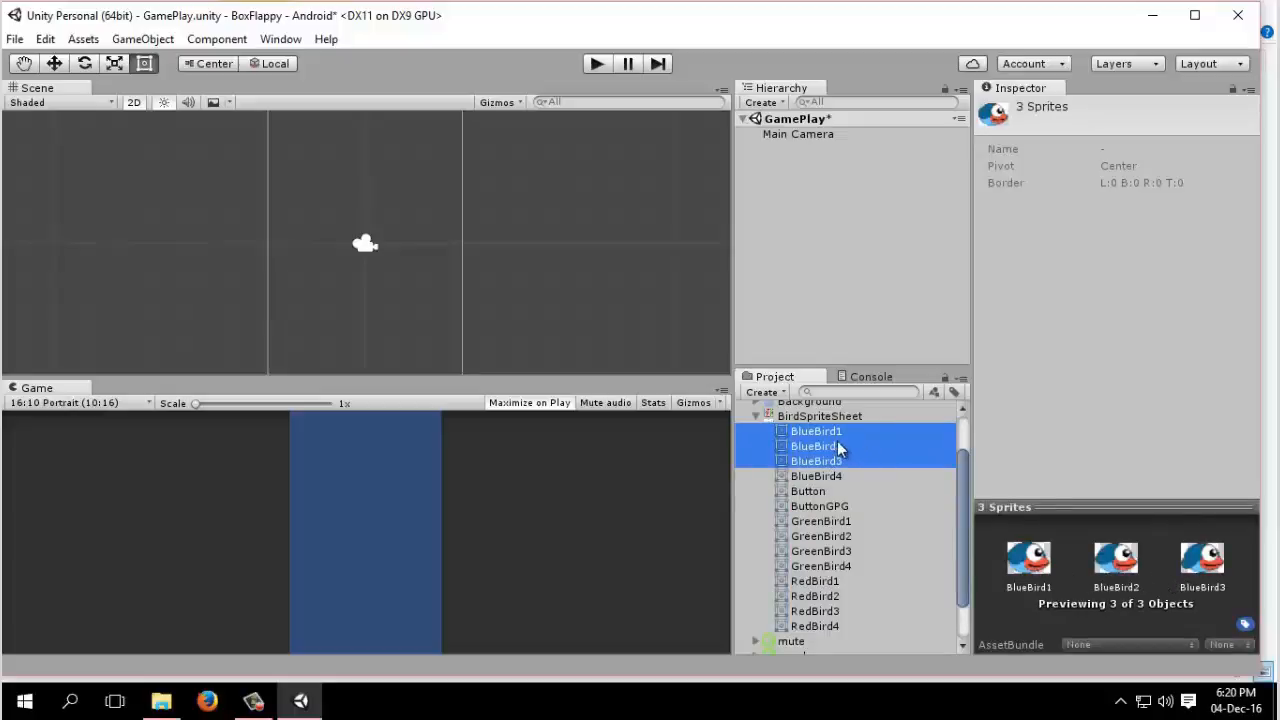
scroll(up, 3)
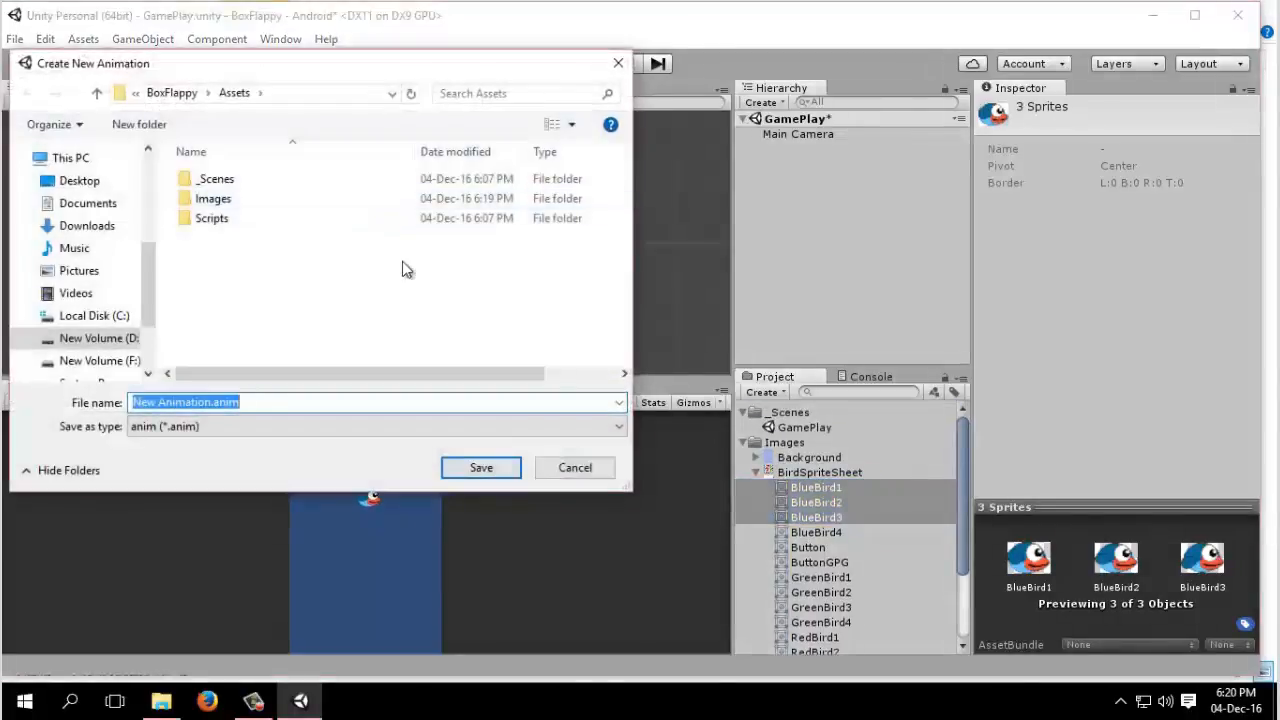
Create an Animations folder containing a BlueBirdAnimation subfolder
click(139, 124)
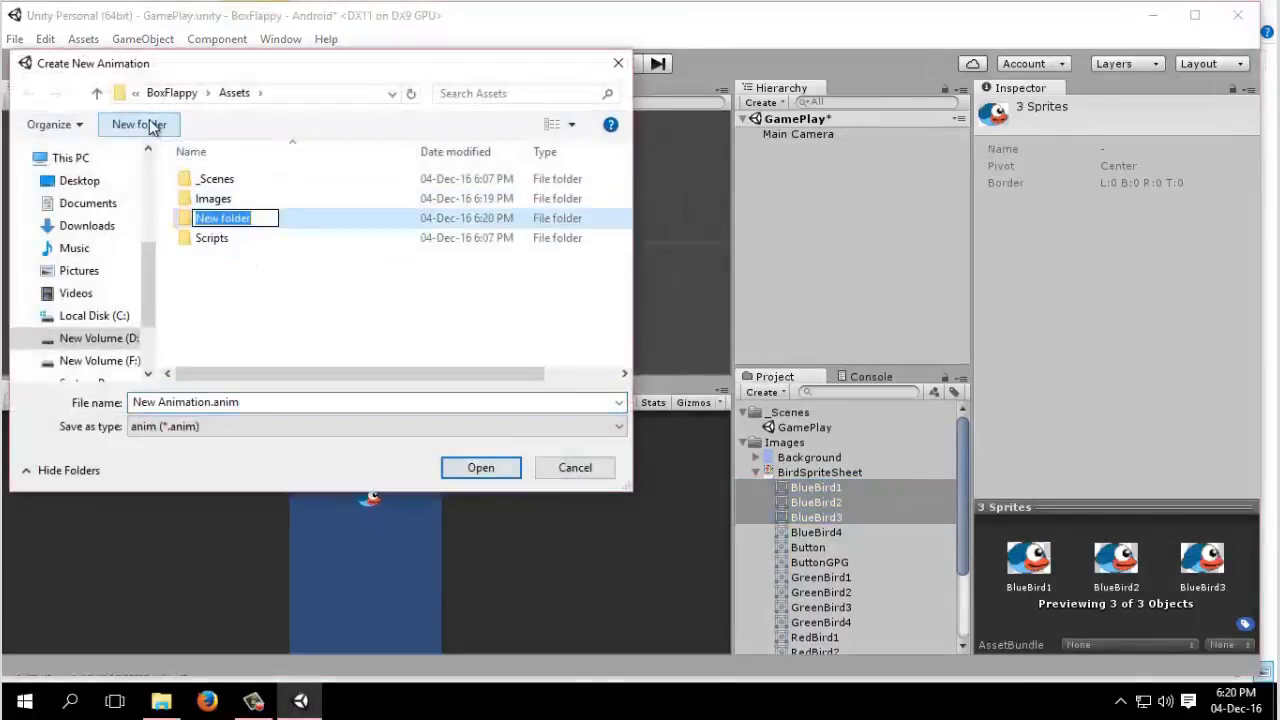
text(Anima)
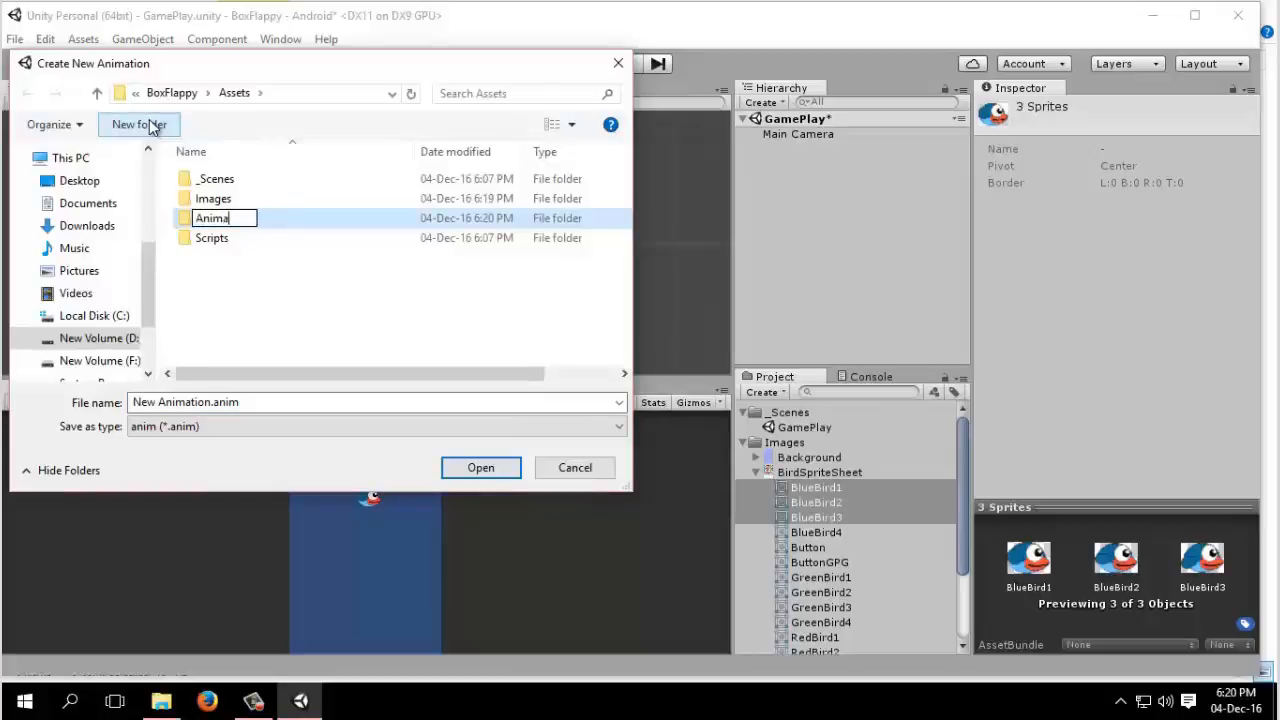
key(Return)
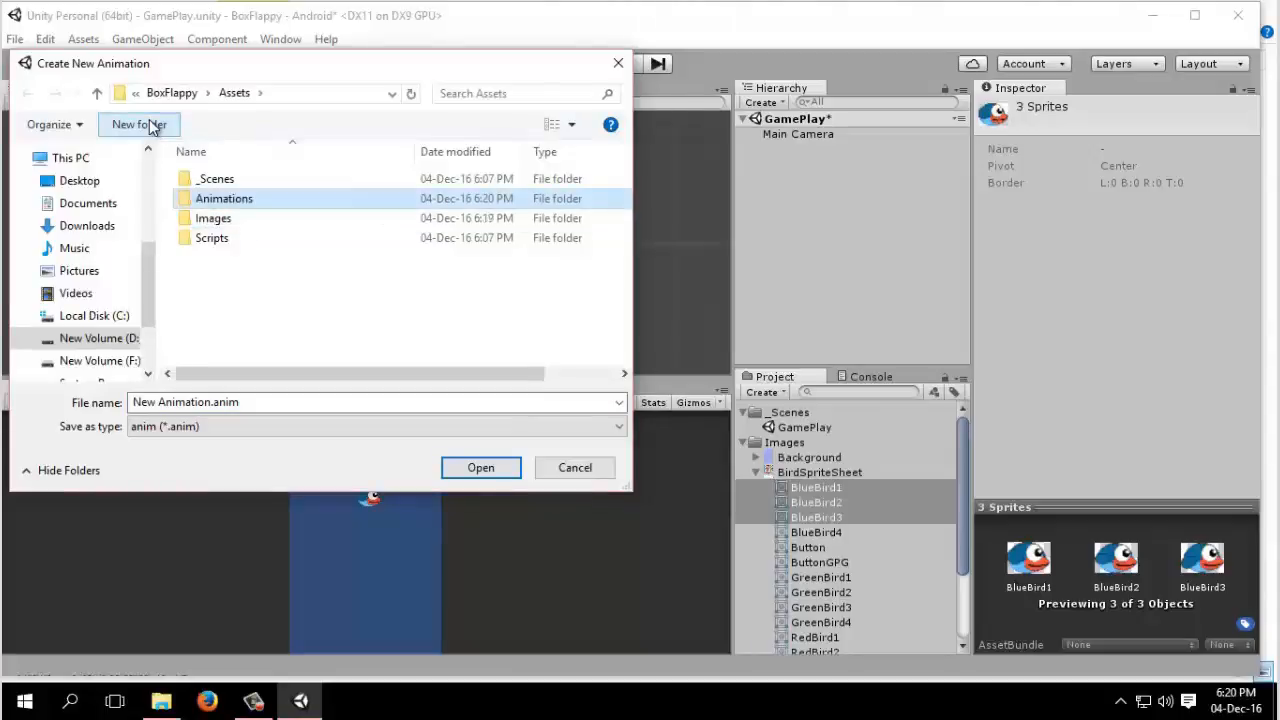
double_click(223, 198)
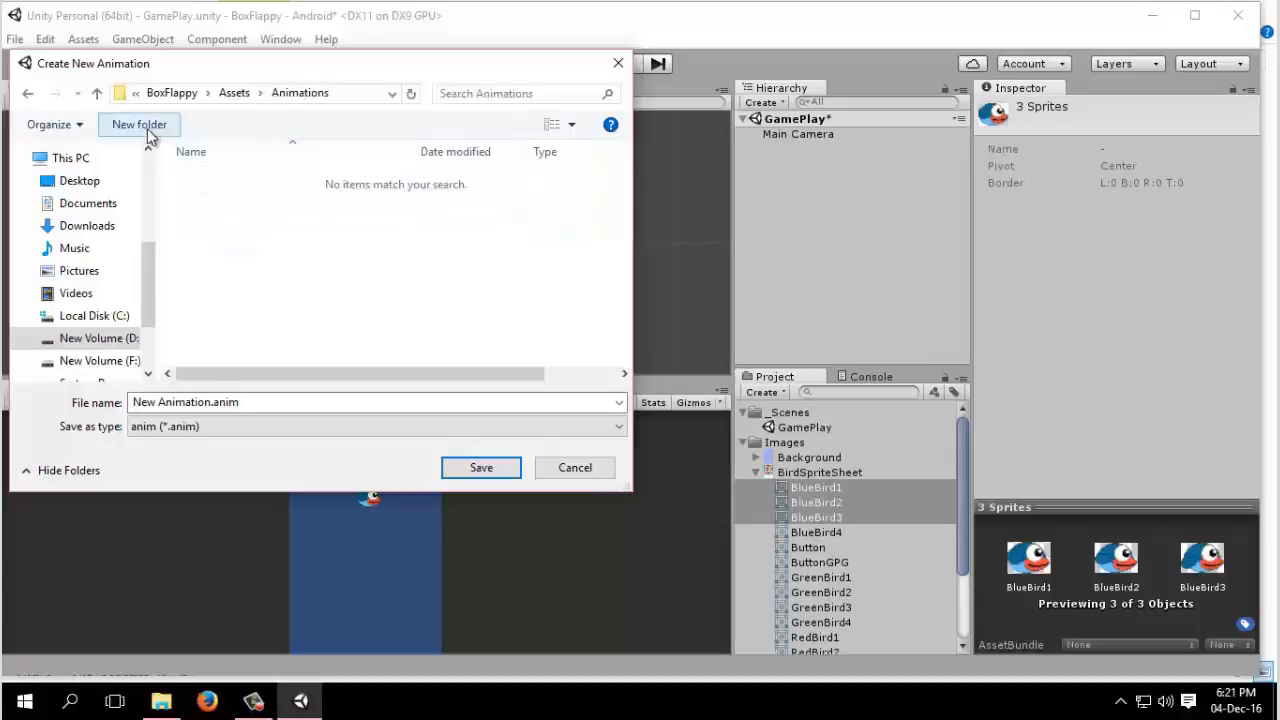
click(139, 124)
text(BlueBirdAnimation)
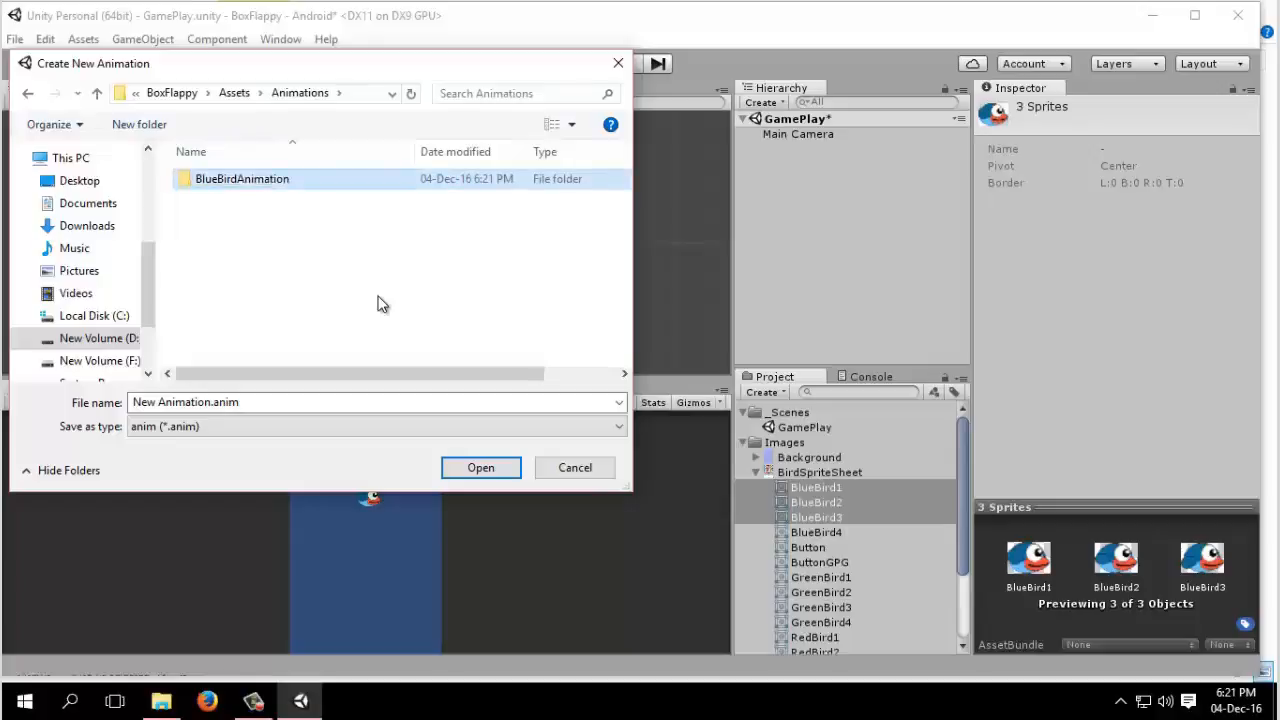
double_click(242, 178)
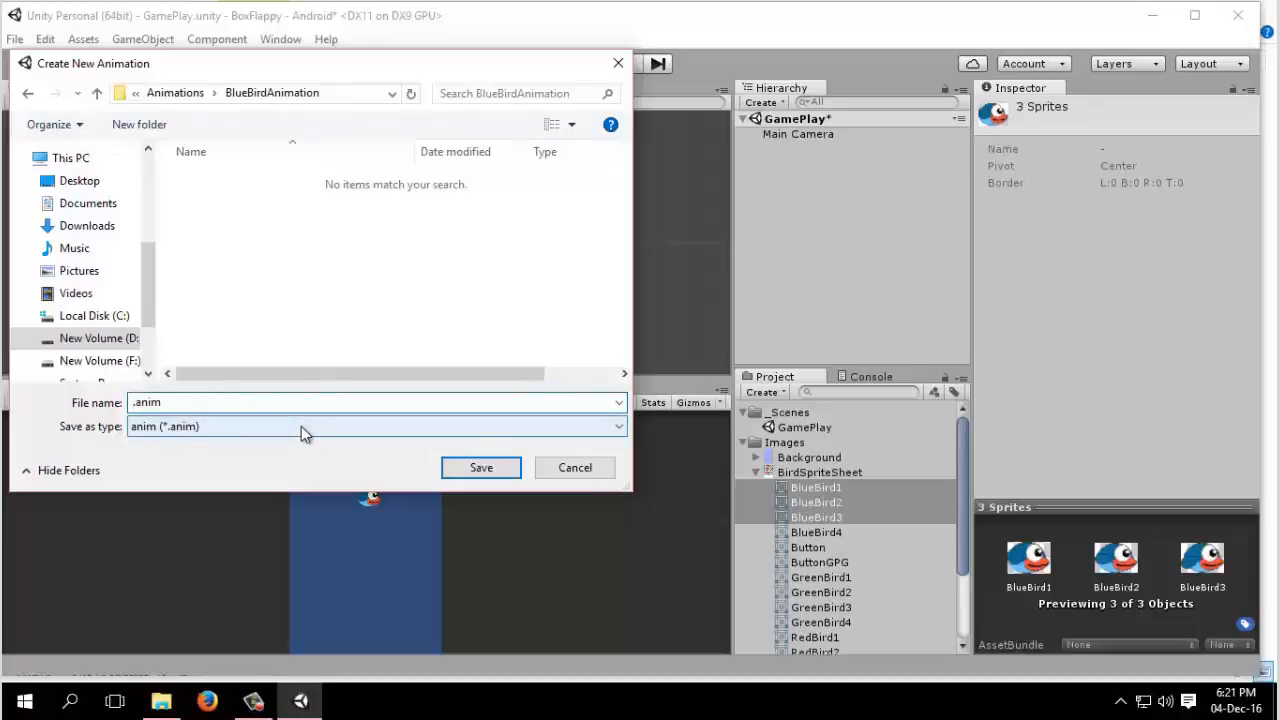
Save the clip there as BlueBirdFlapping
text(BlueBirdAnimat)
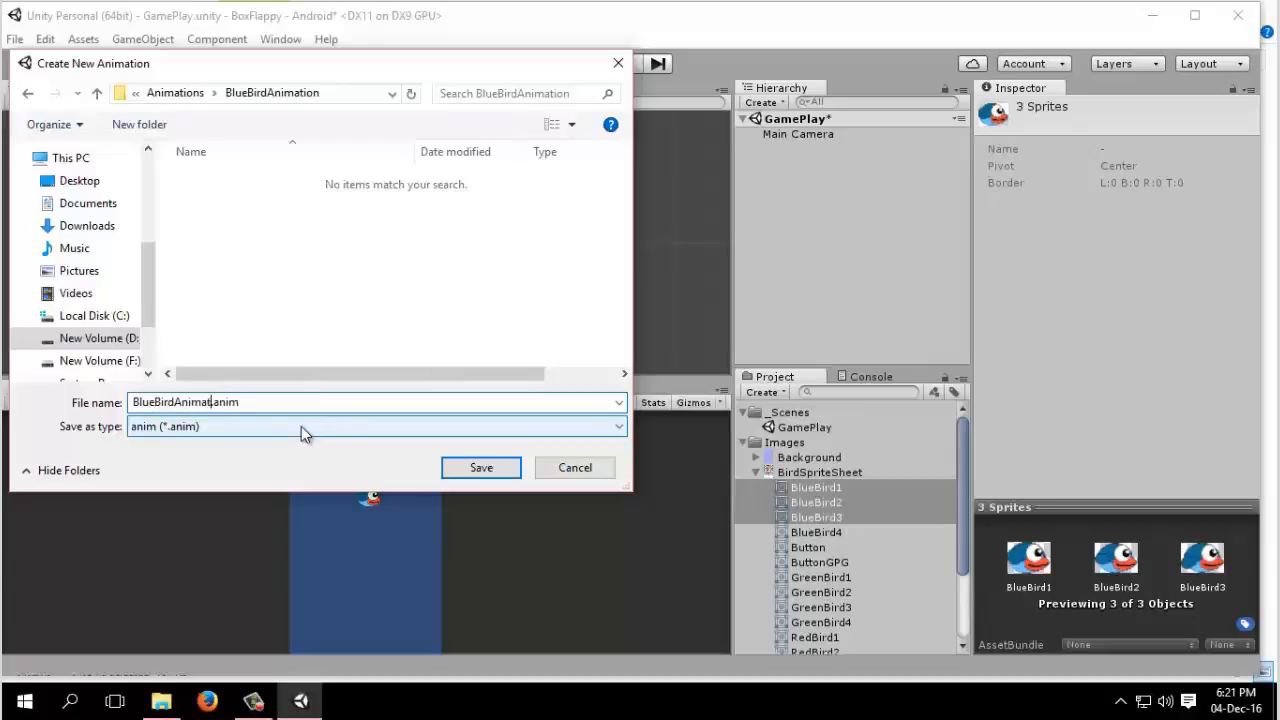
key(Backspace)
text(Fl)
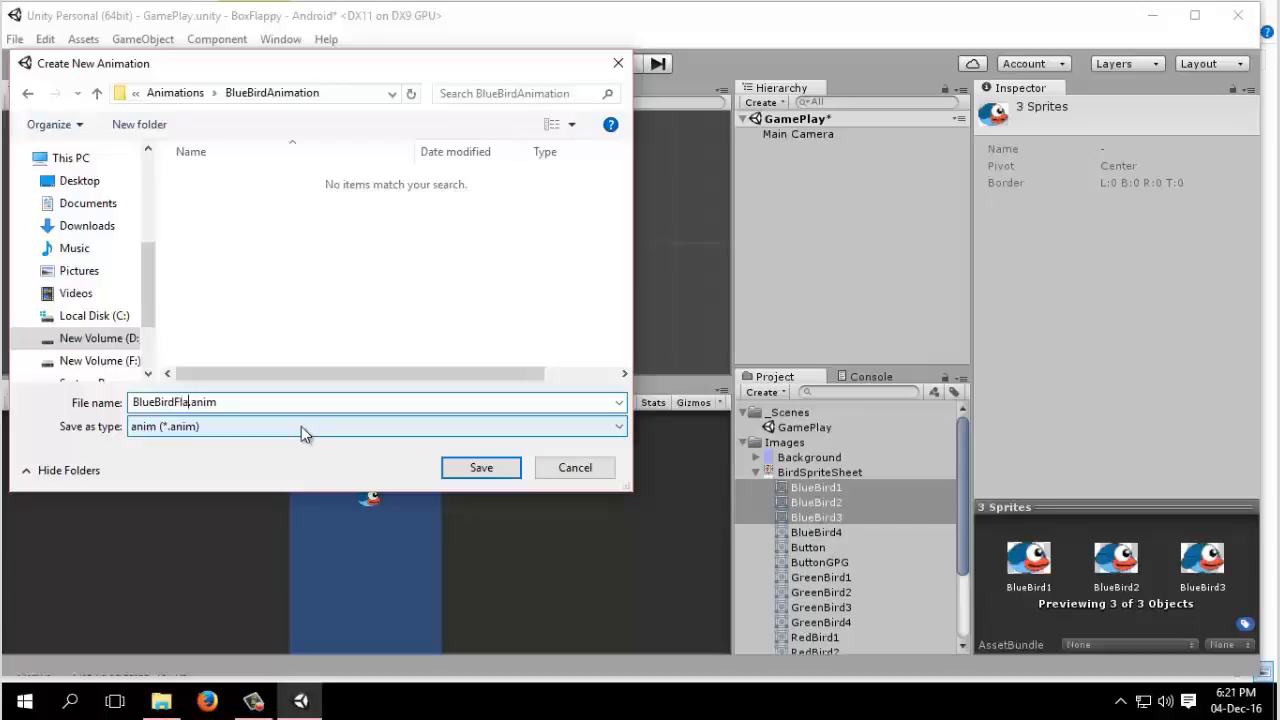
text(pping)
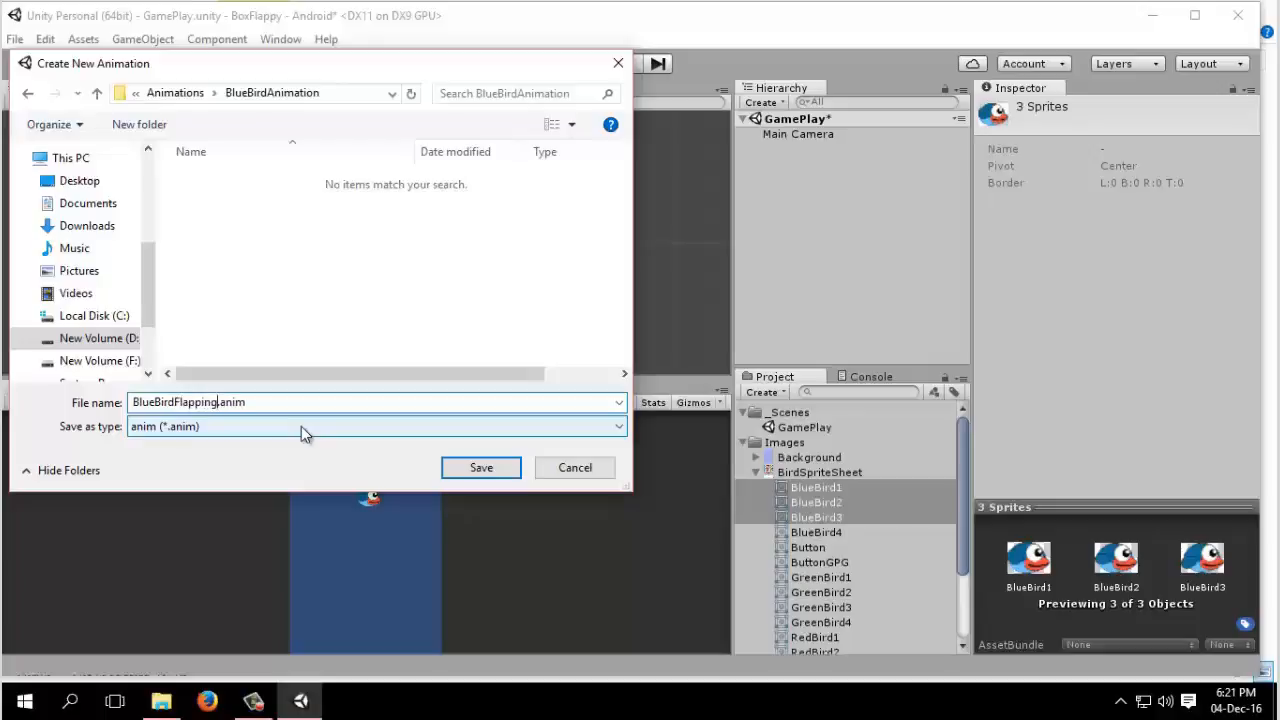
click(481, 467)
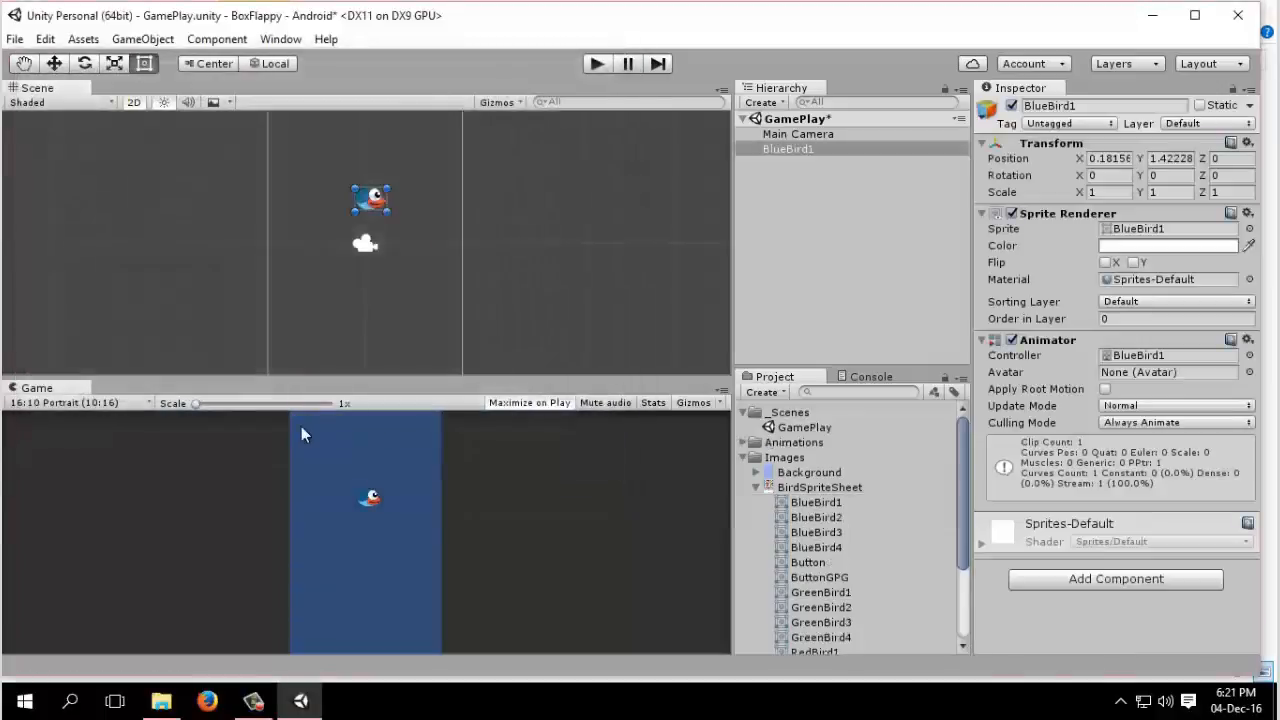
mouse_move(415, 490)
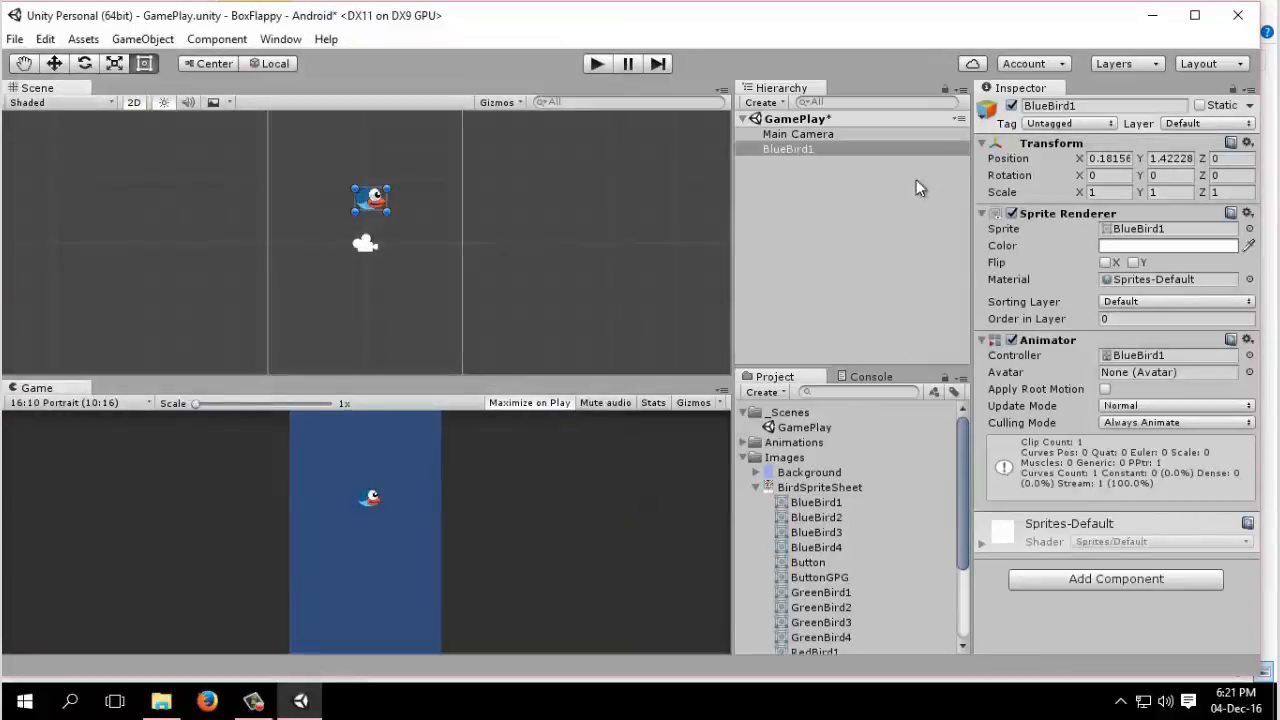
mouse_move(755, 275)
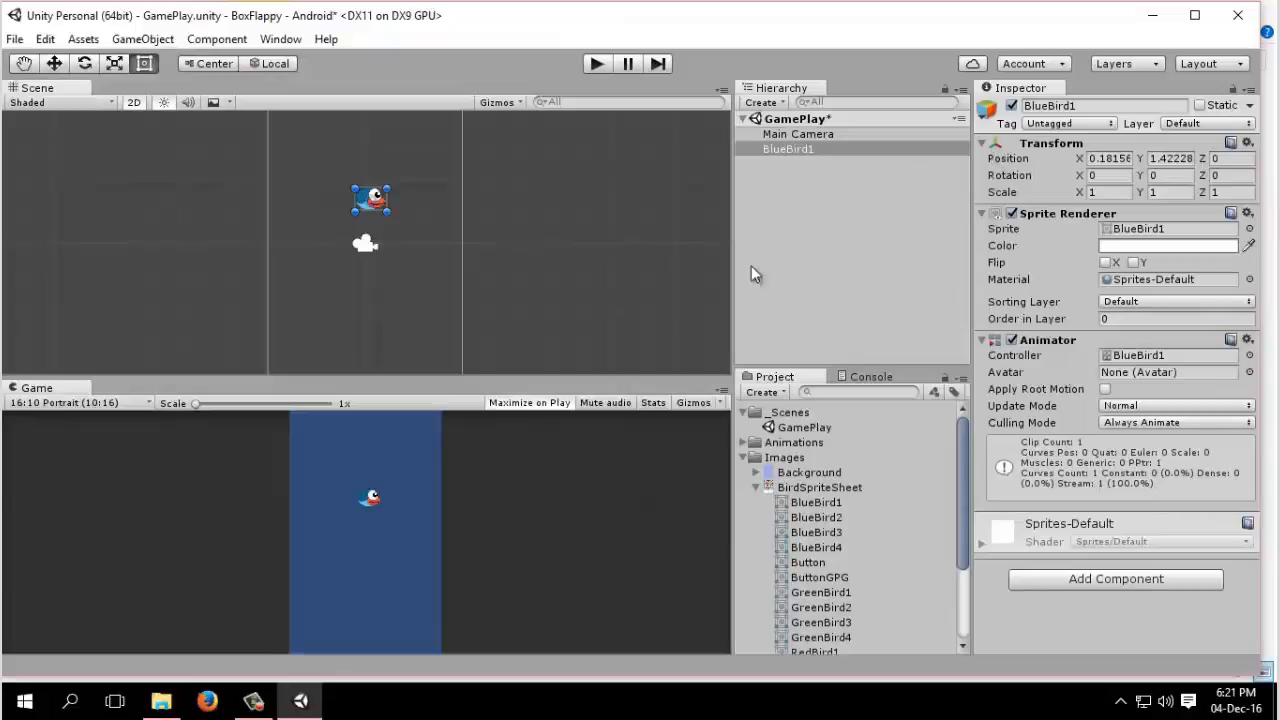
mouse_move(279, 38)
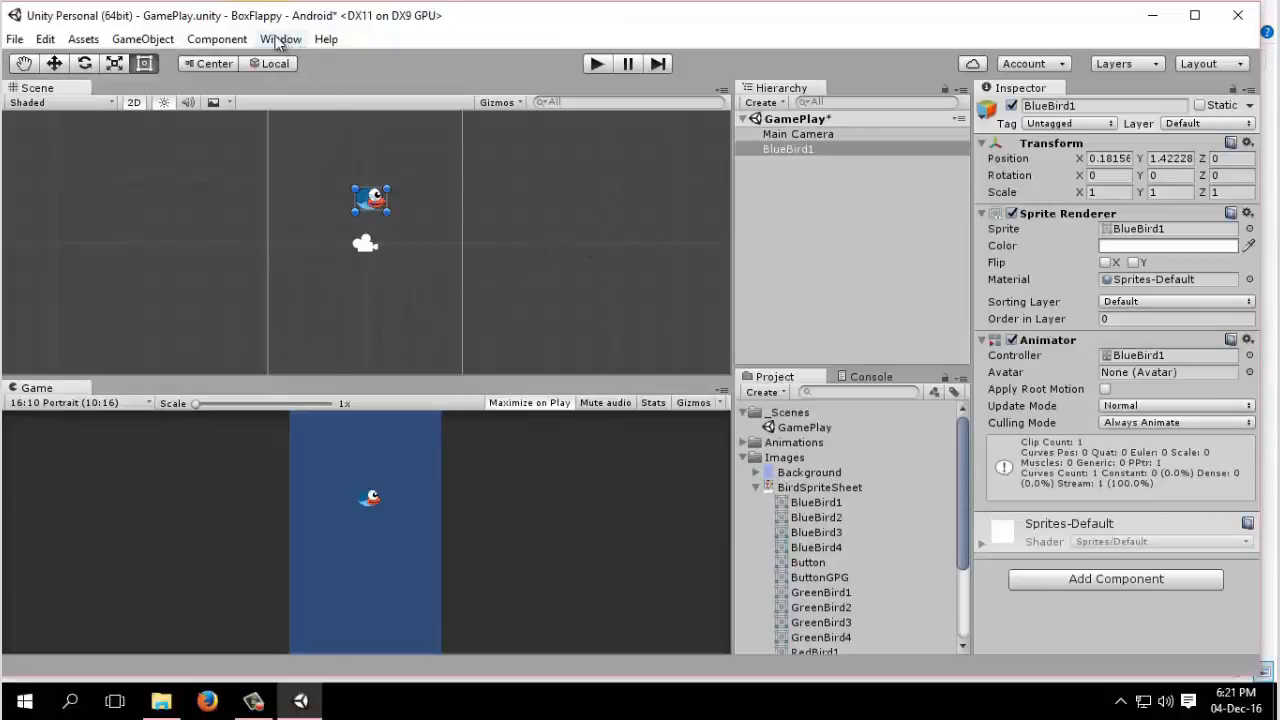
Open the Animator window and dock it beside the Animation tab
click(280, 39)
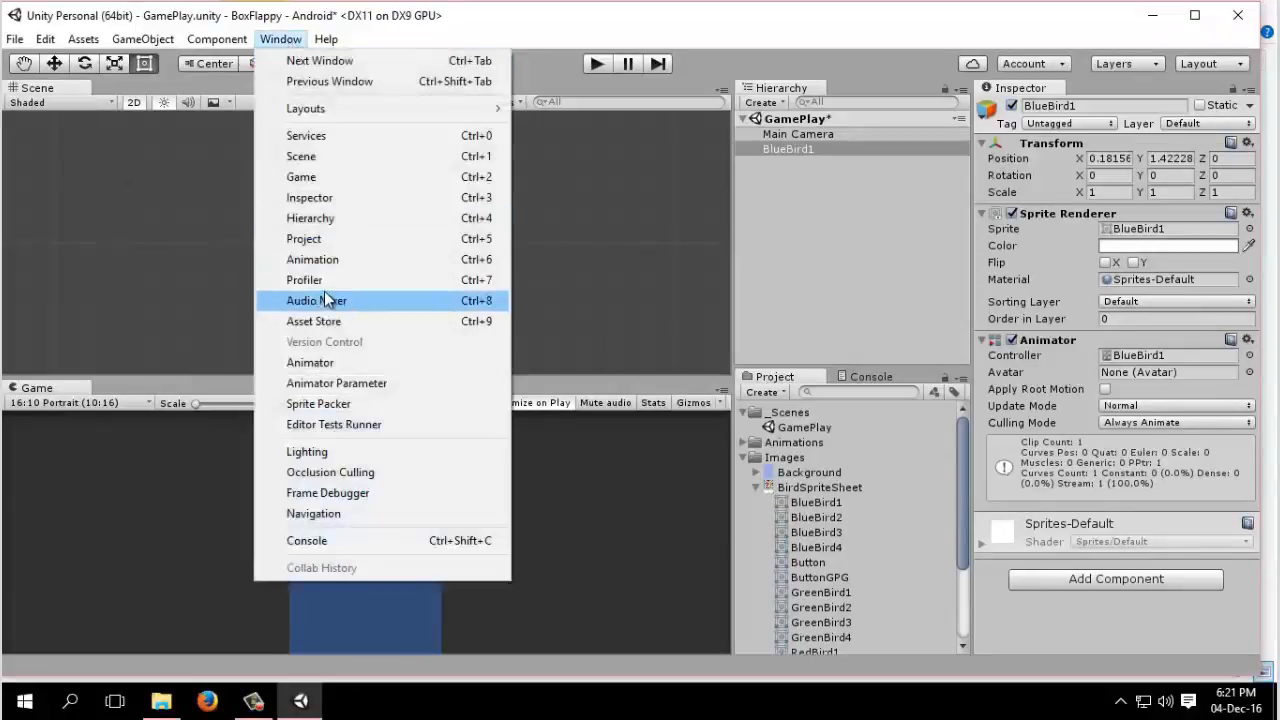
click(312, 259)
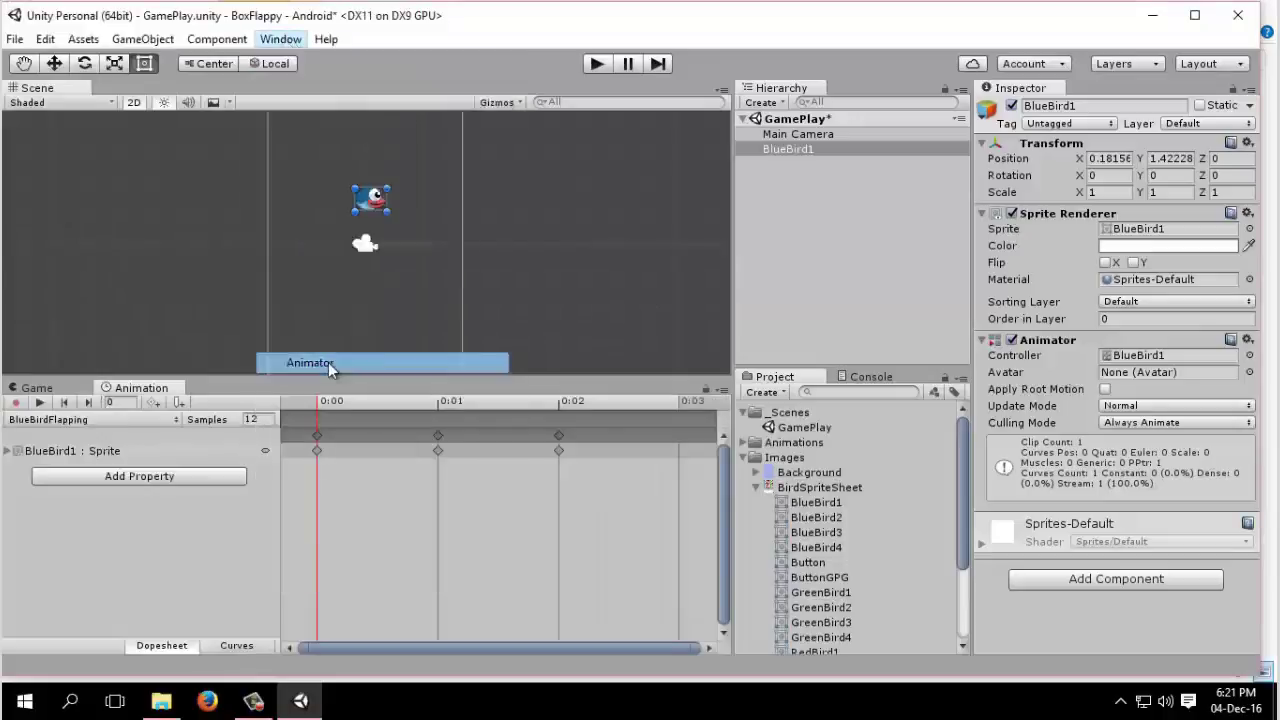
click(310, 362)
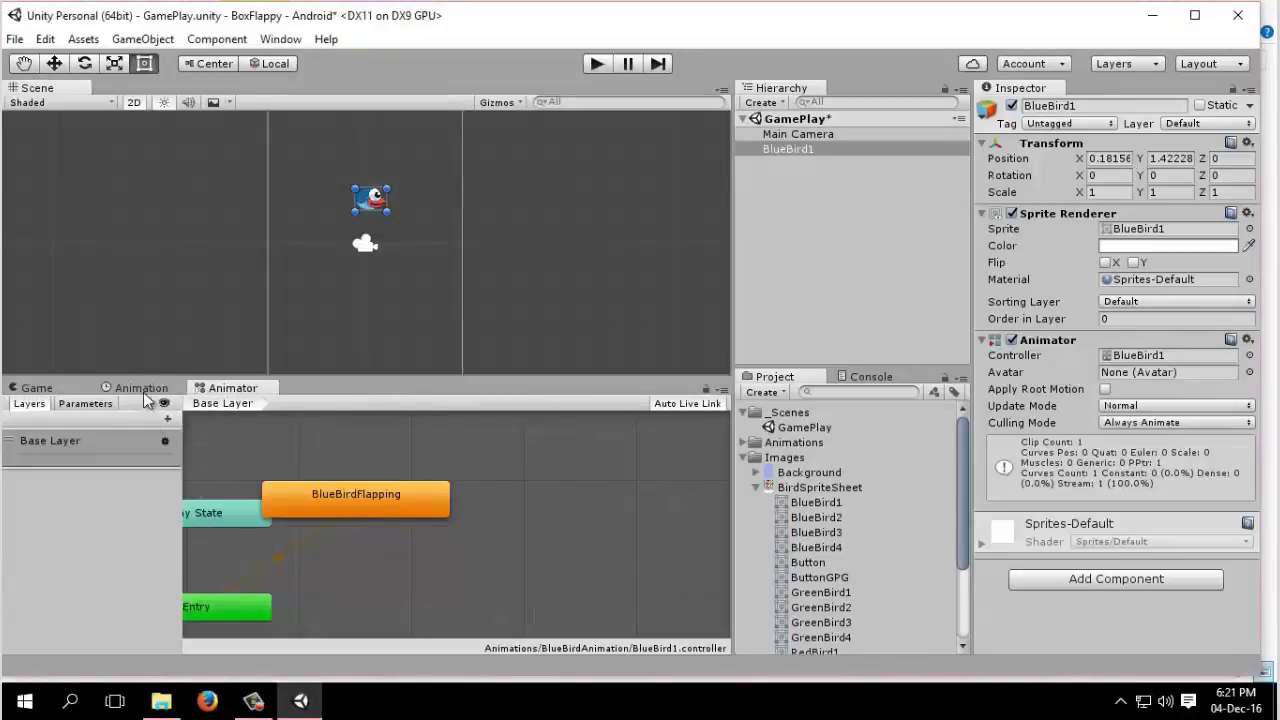
Return to the Animation tab and edit the bird object's name to BlueBird
click(141, 388)
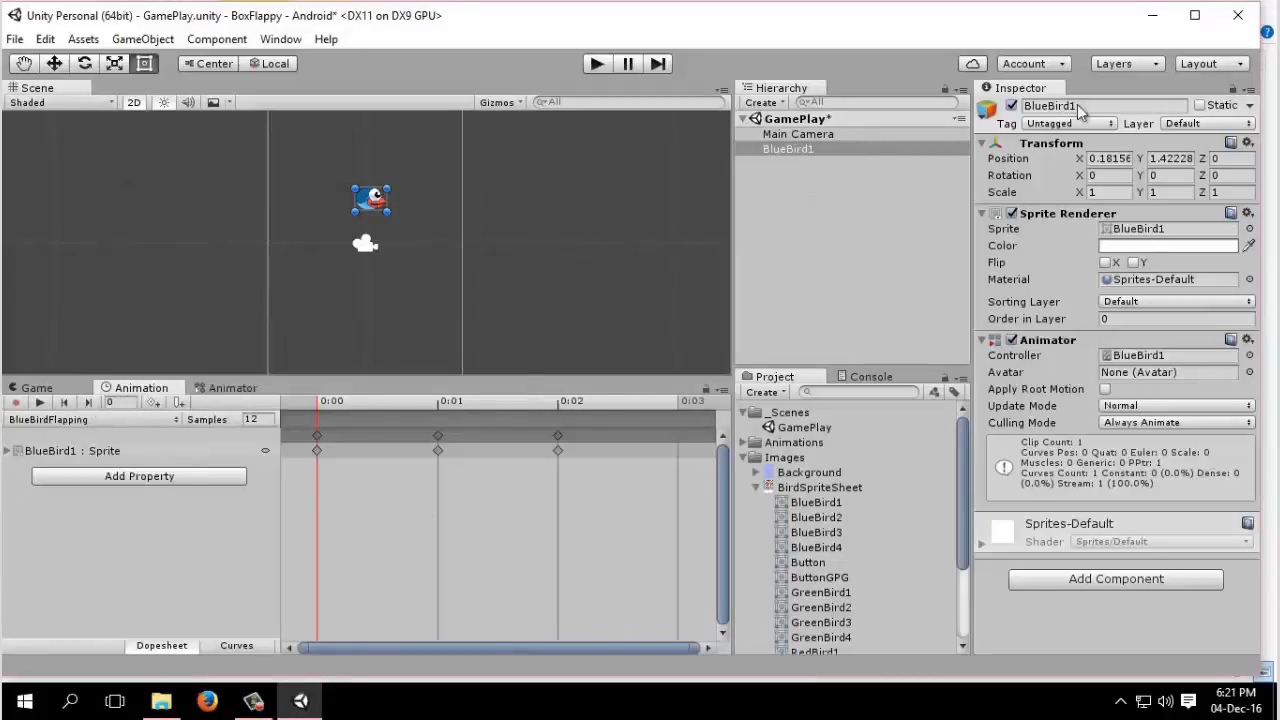
double_click(1050, 105)
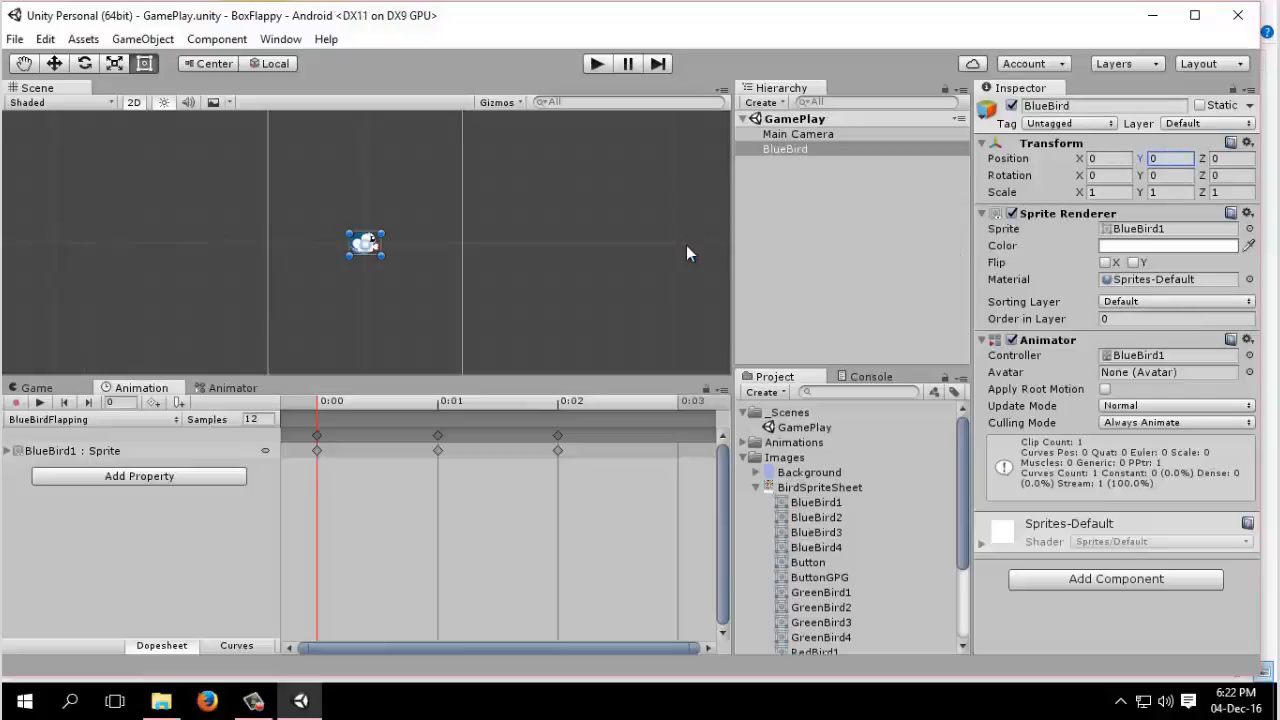
mouse_move(543, 129)
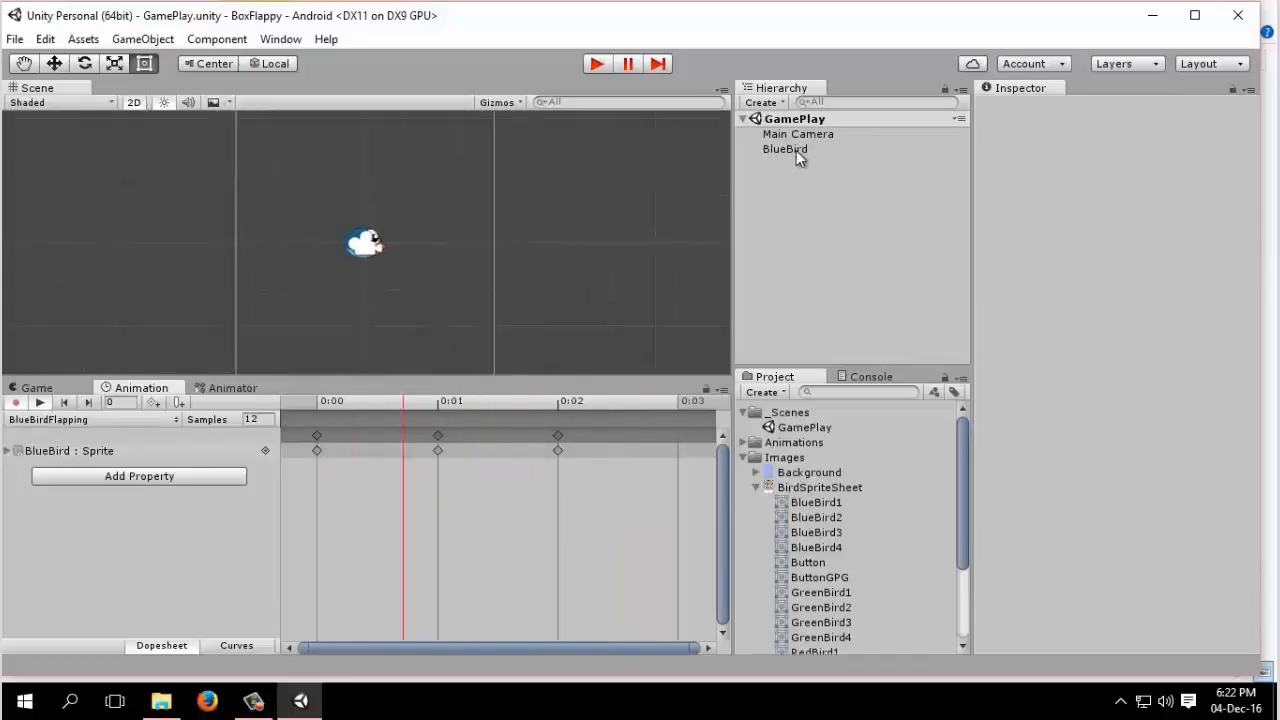
Toggle the Main Camera's active checkbox, then select the BlueBird object
click(798, 133)
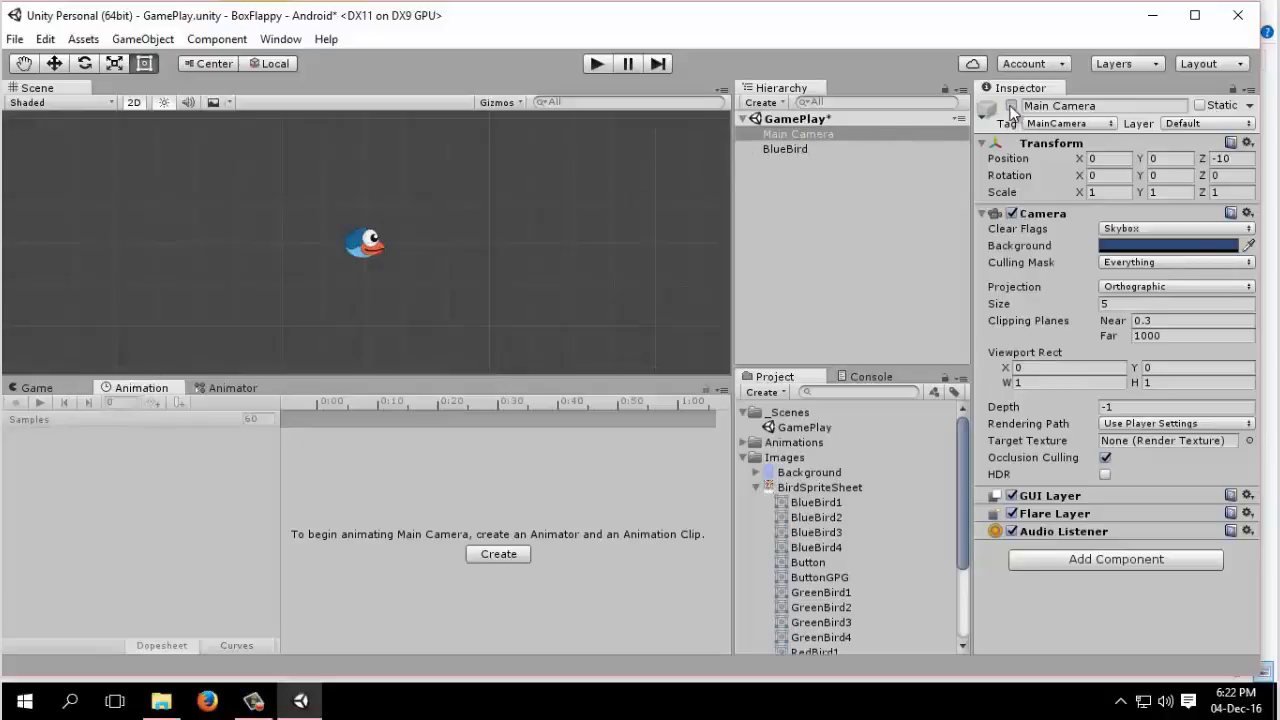
click(987, 108)
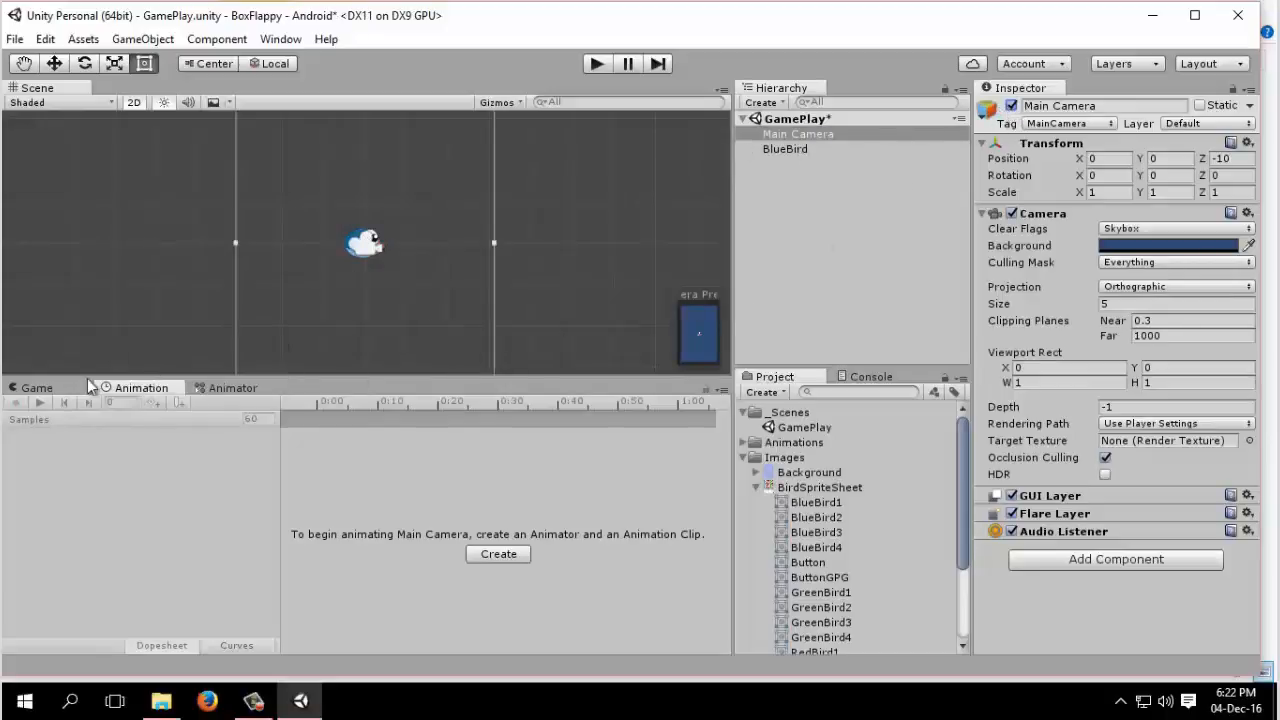
mouse_move(453, 285)
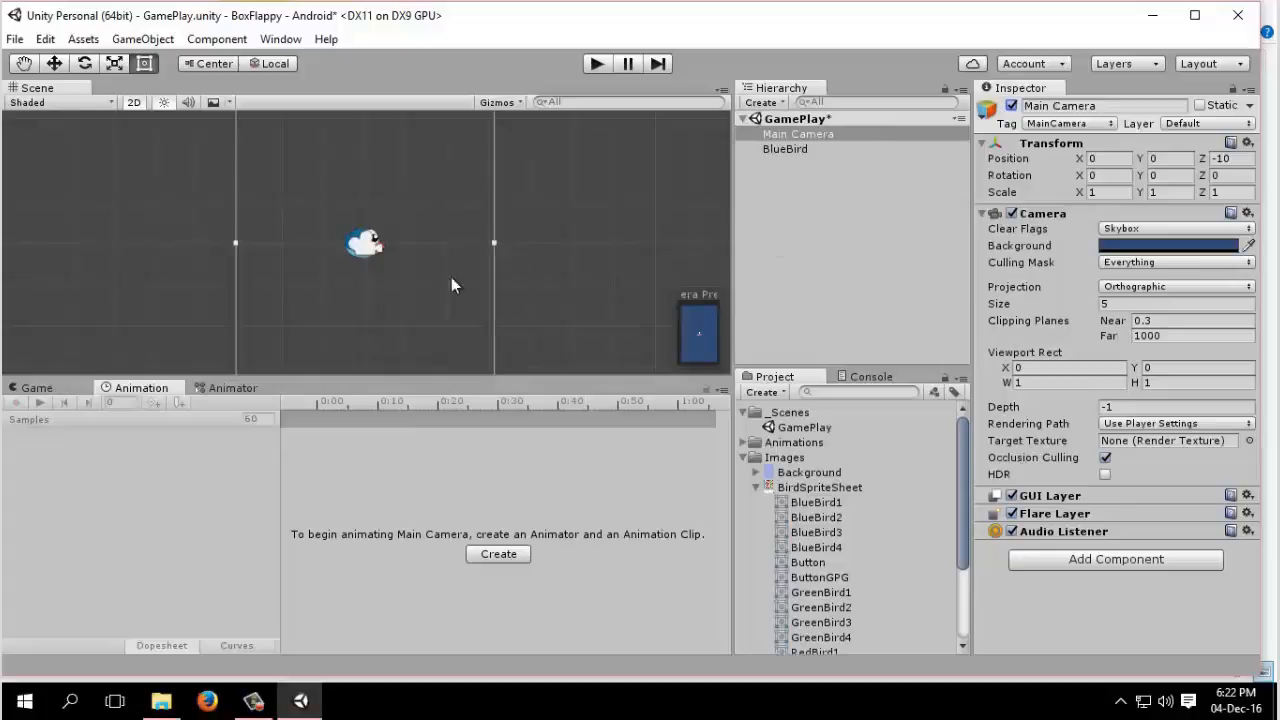
mouse_move(518, 370)
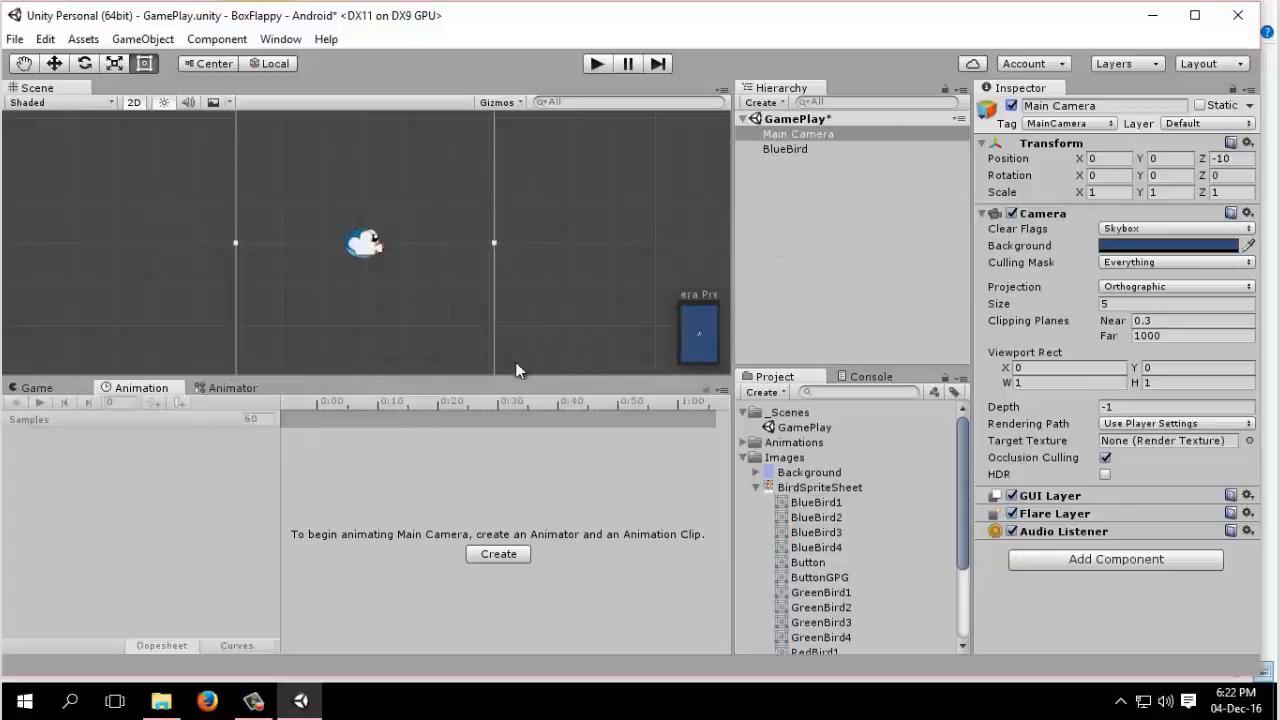
mouse_move(308, 555)
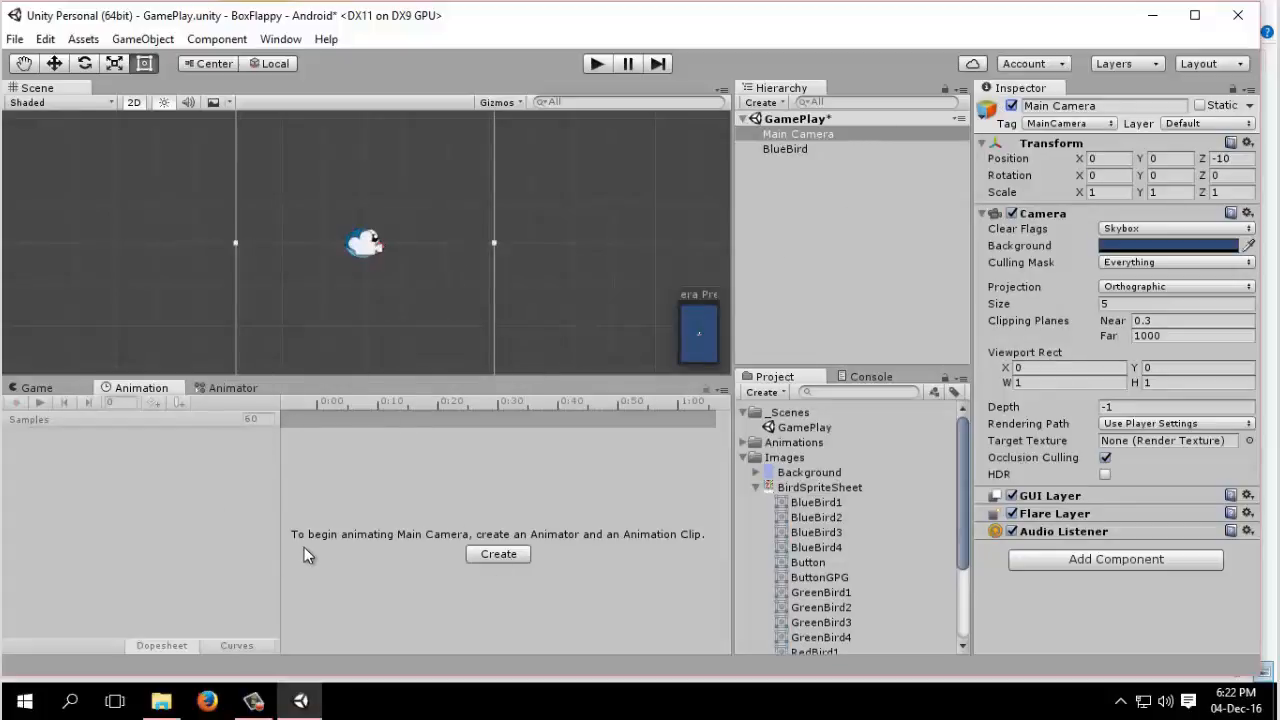
click(785, 148)
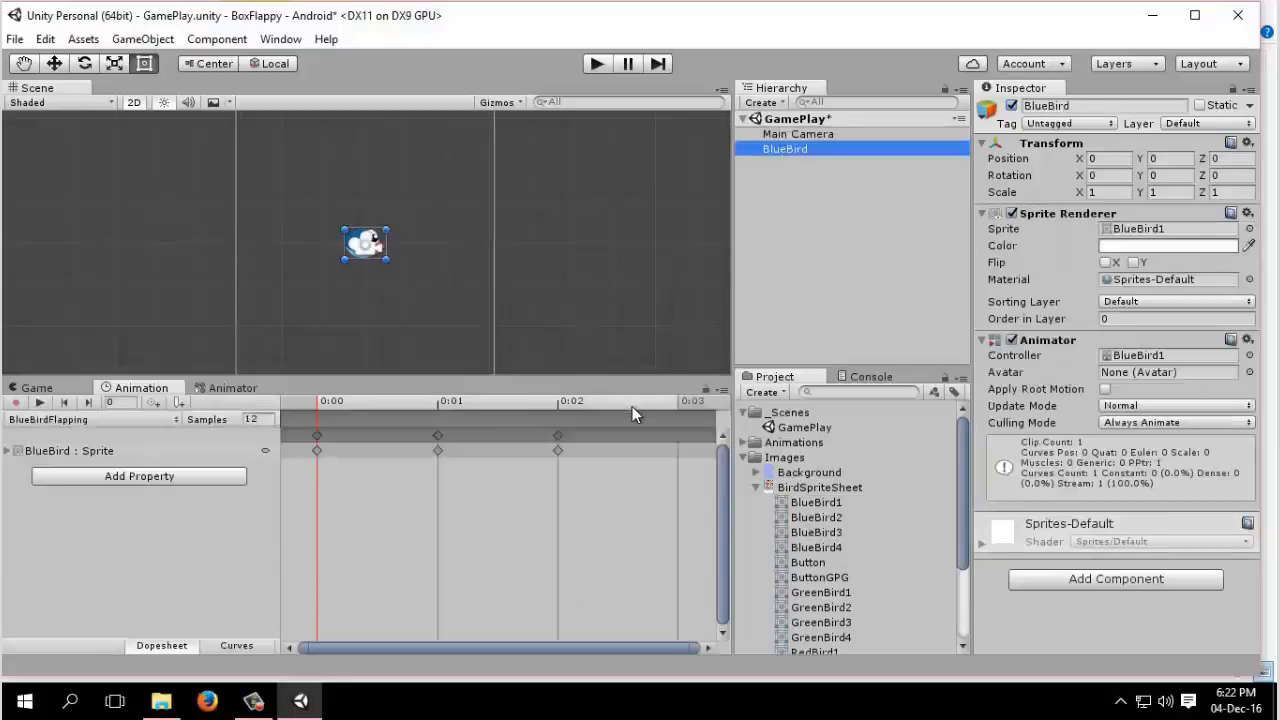
mouse_move(585, 411)
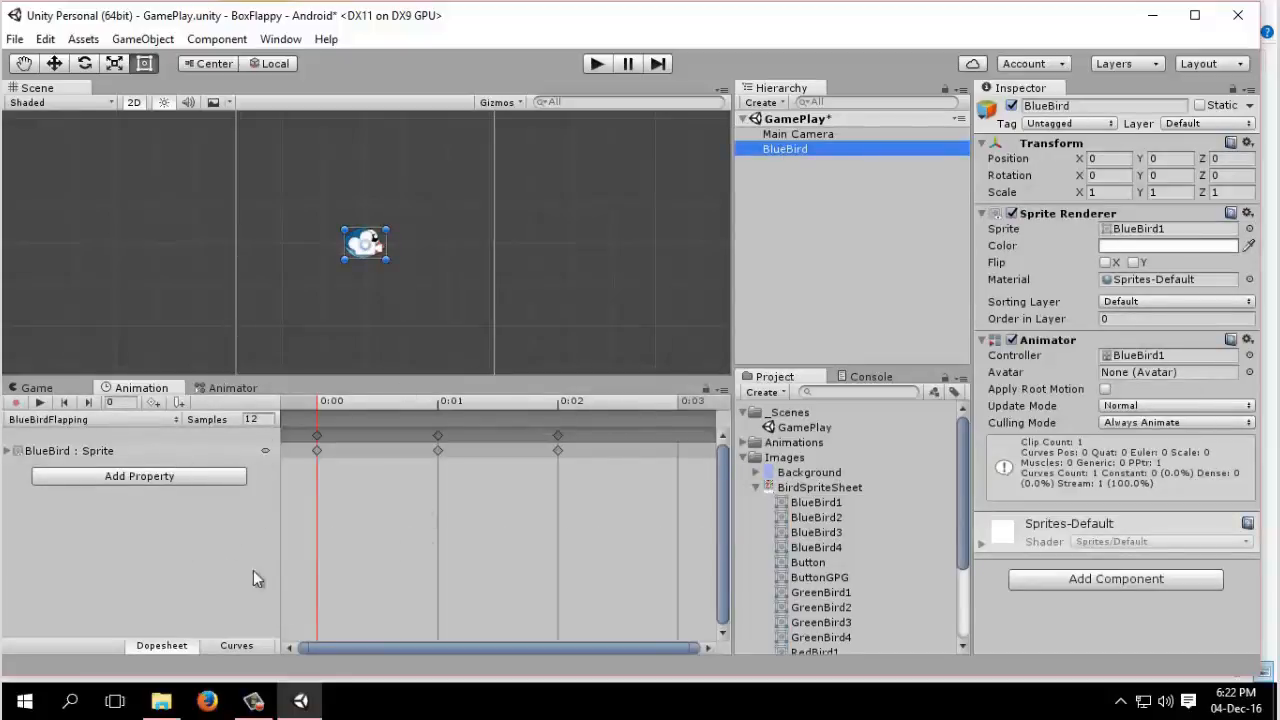
Watch the bird flap across the Animator, Animation and Game views, then stop play
click(232, 388)
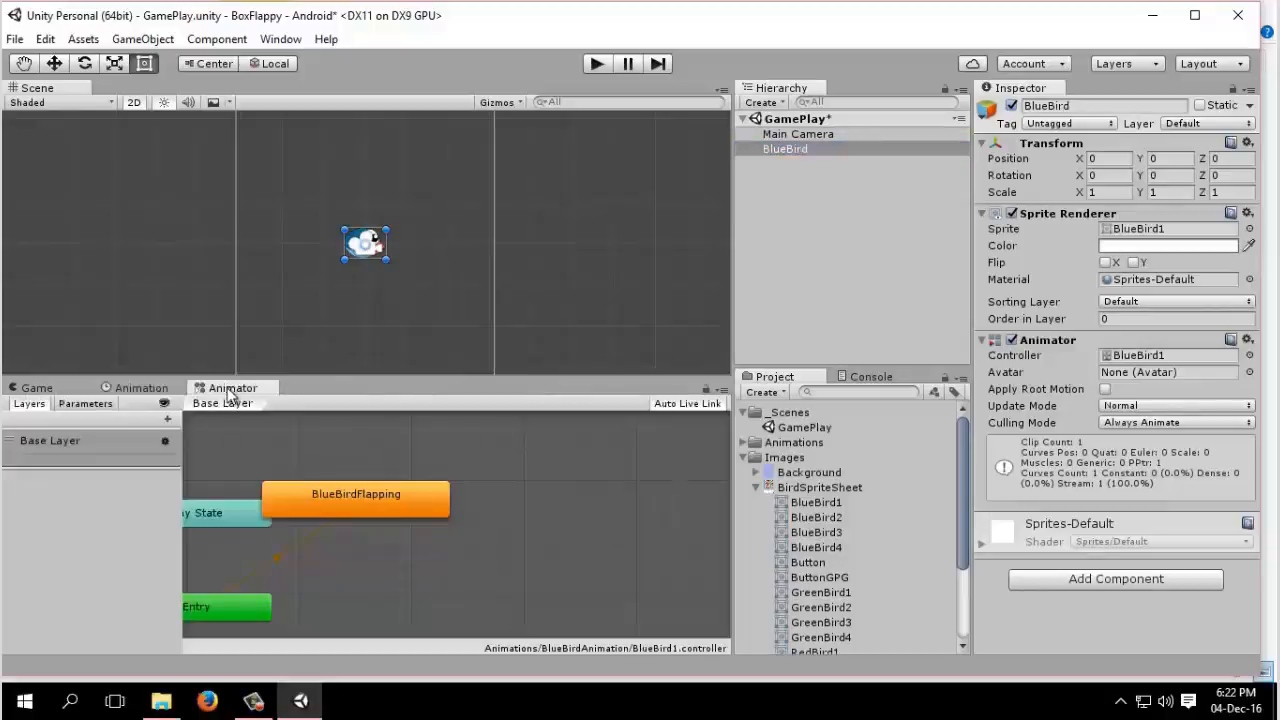
click(141, 387)
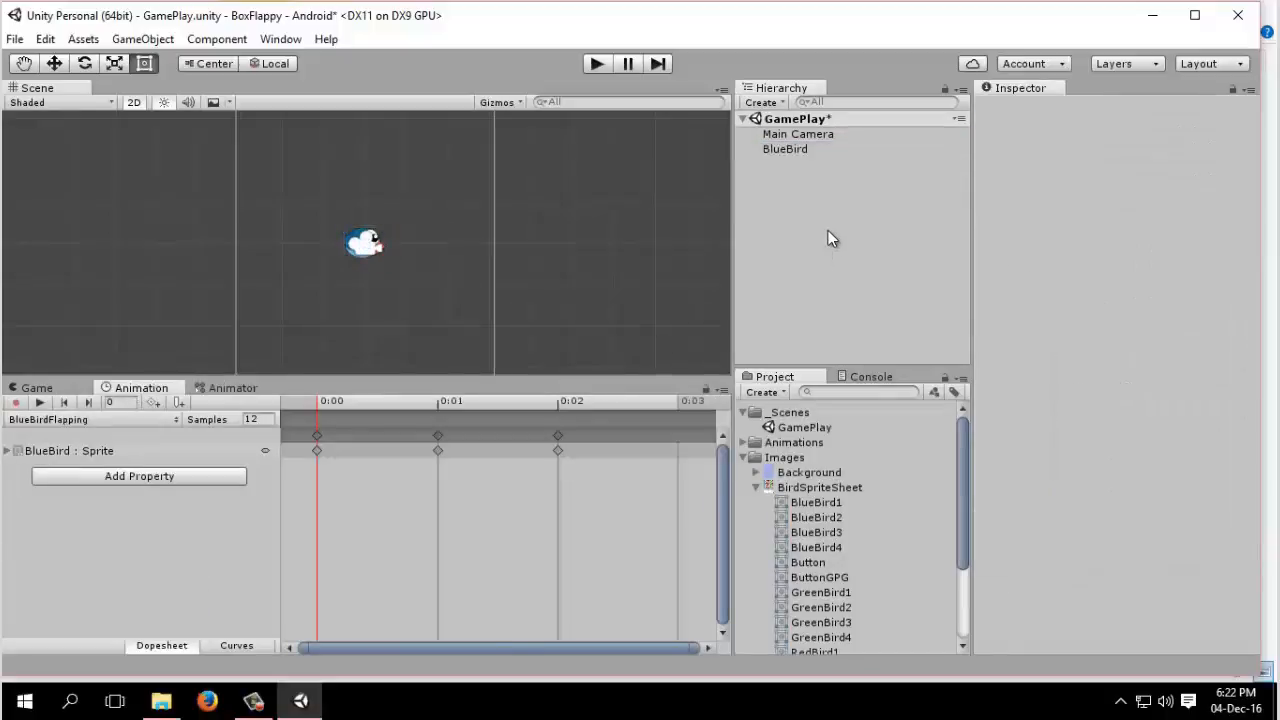
mouse_move(202, 560)
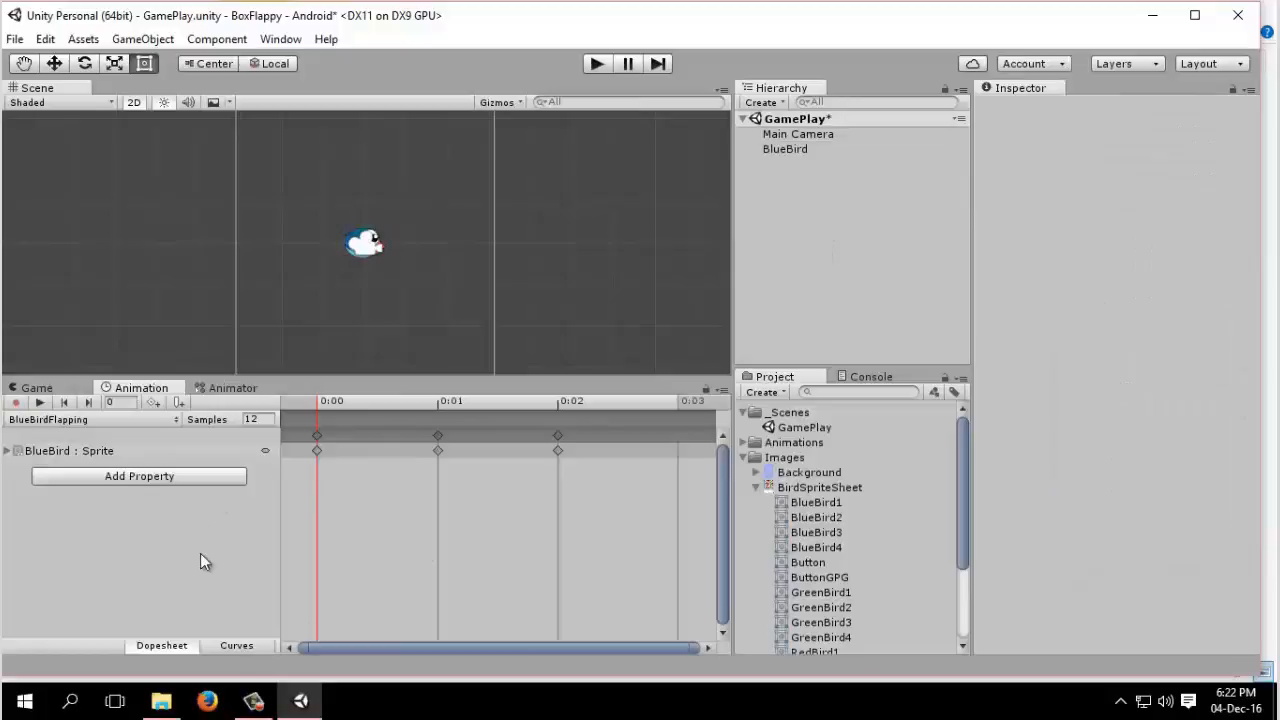
click(232, 388)
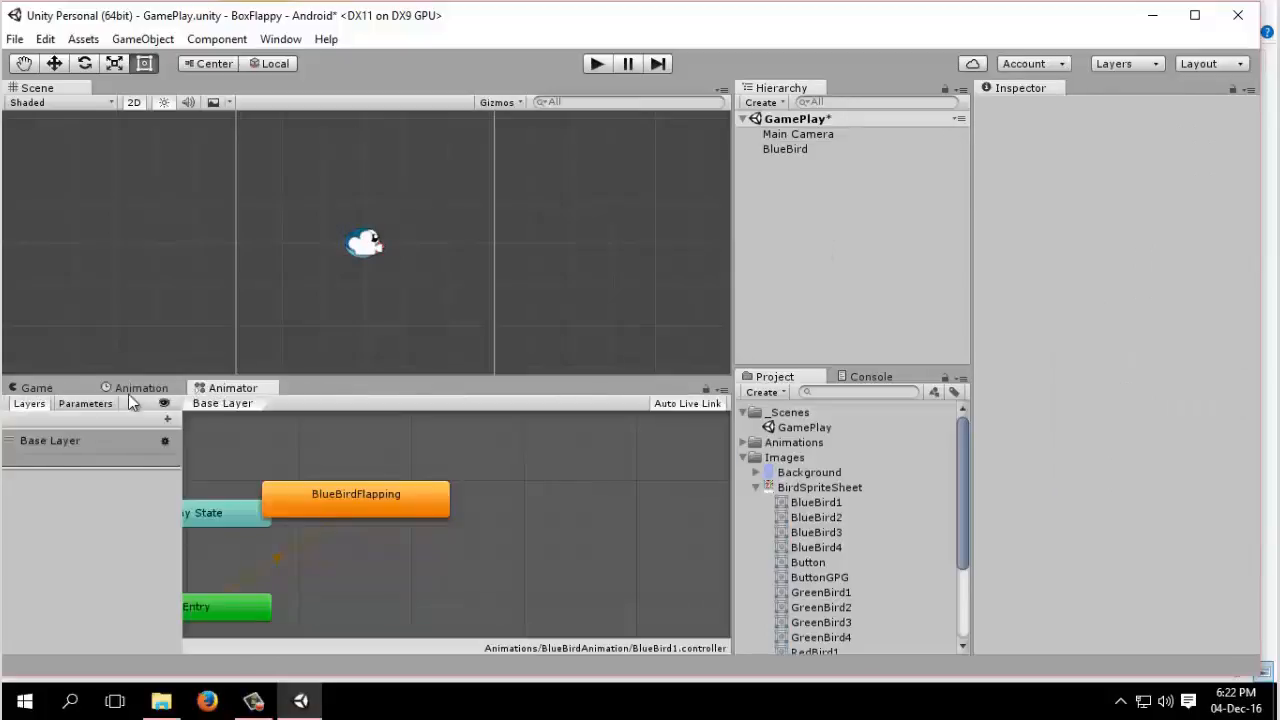
click(785, 148)
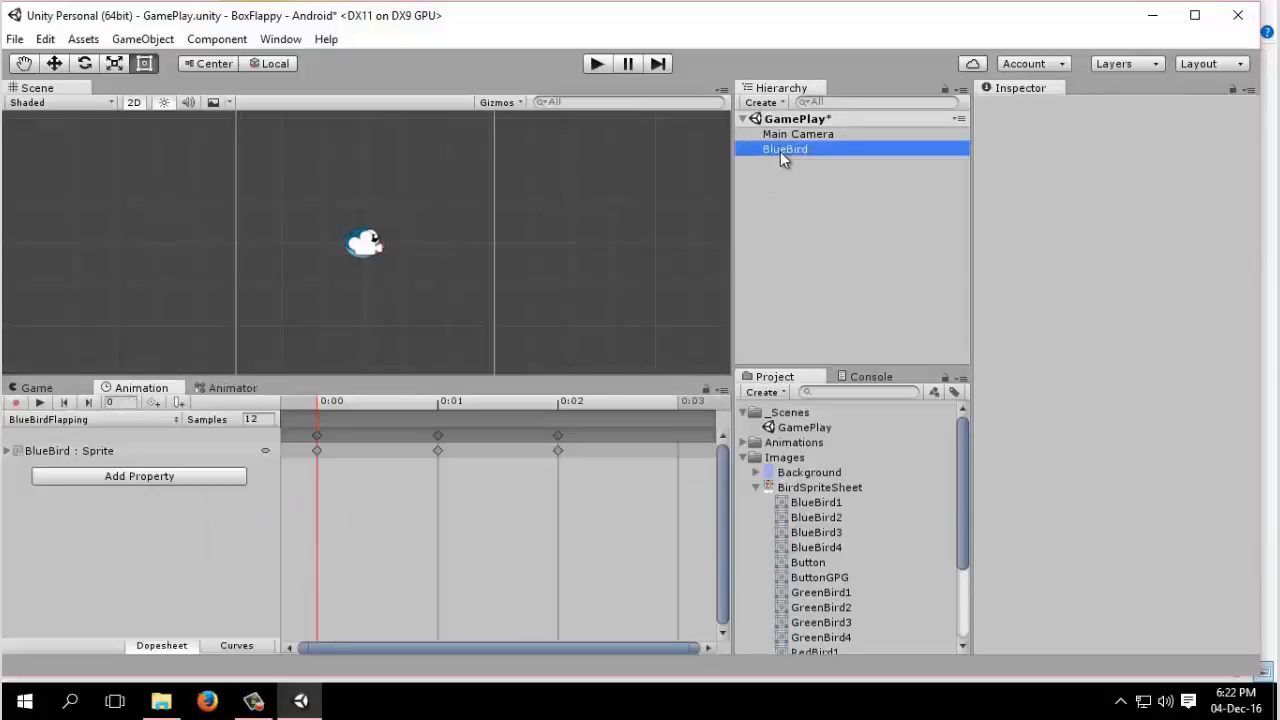
click(785, 148)
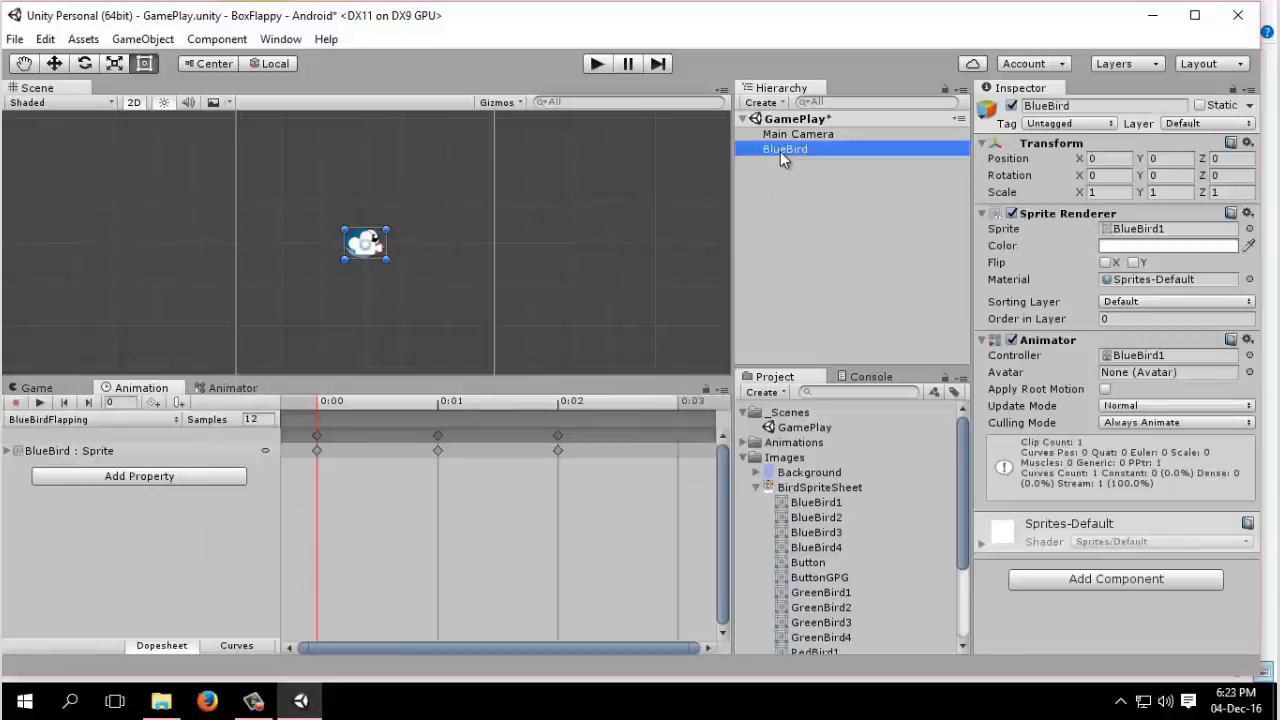
mouse_move(140, 420)
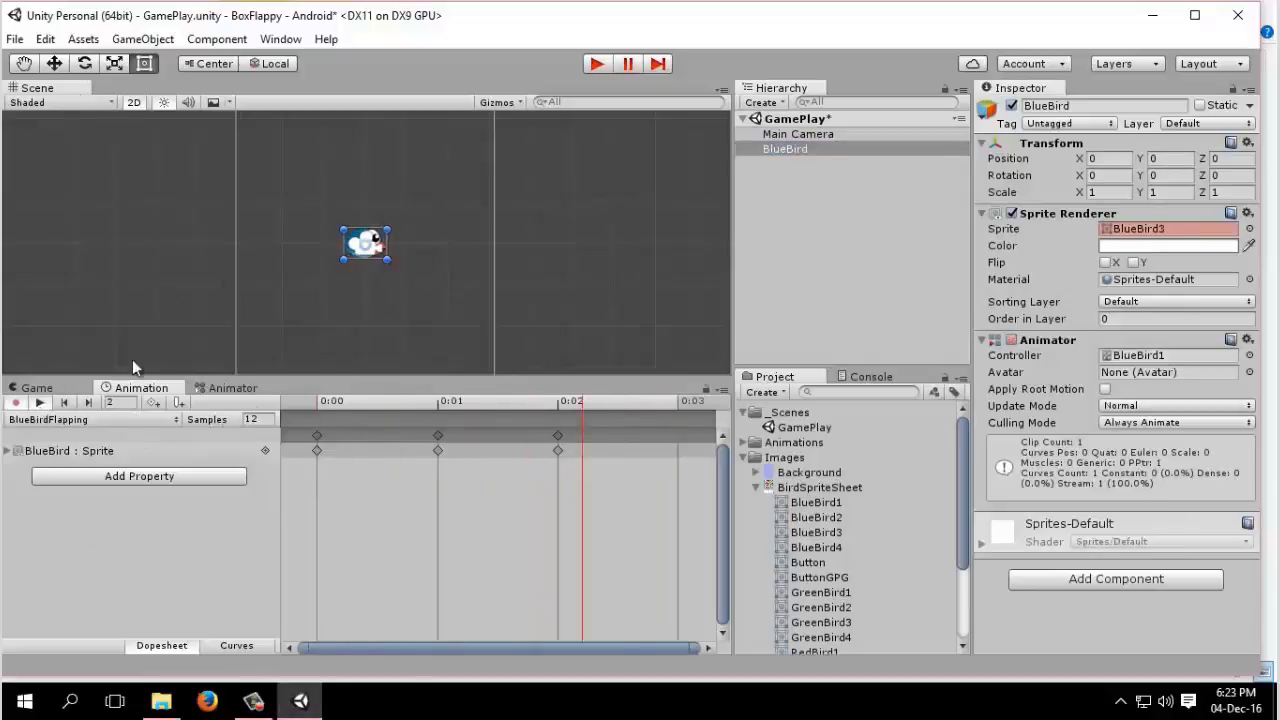
click(36, 388)
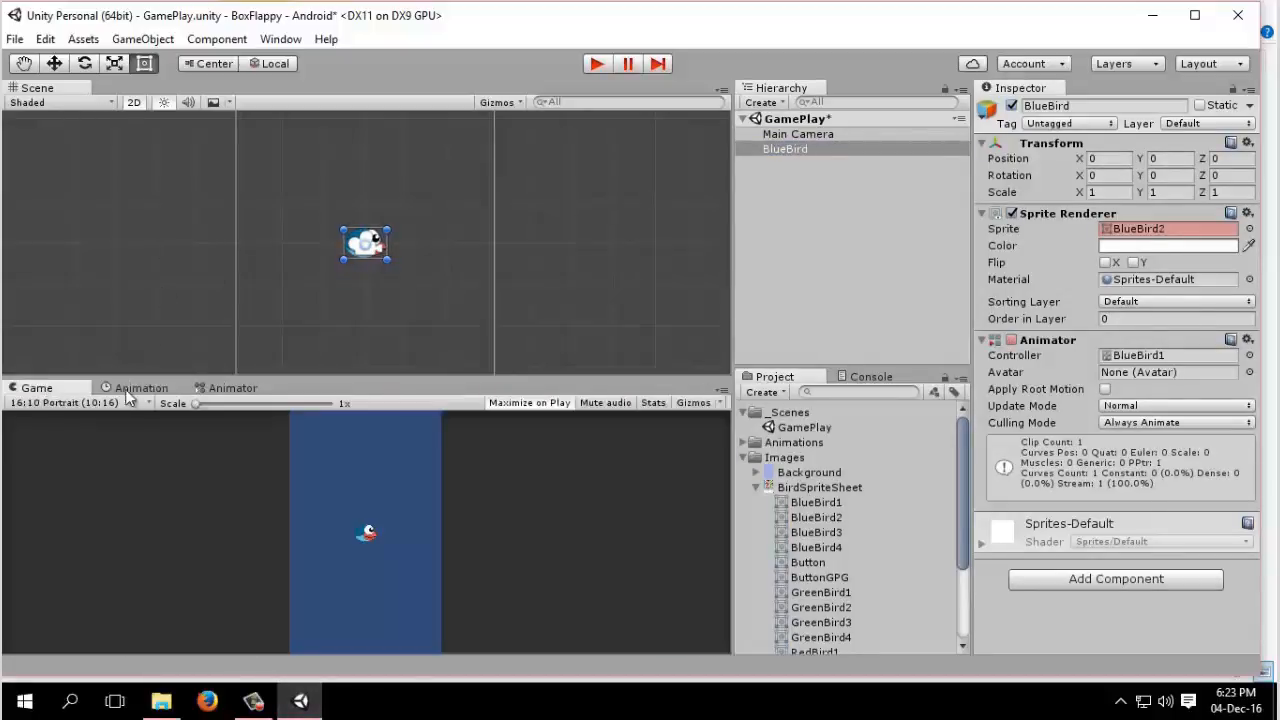
click(141, 388)
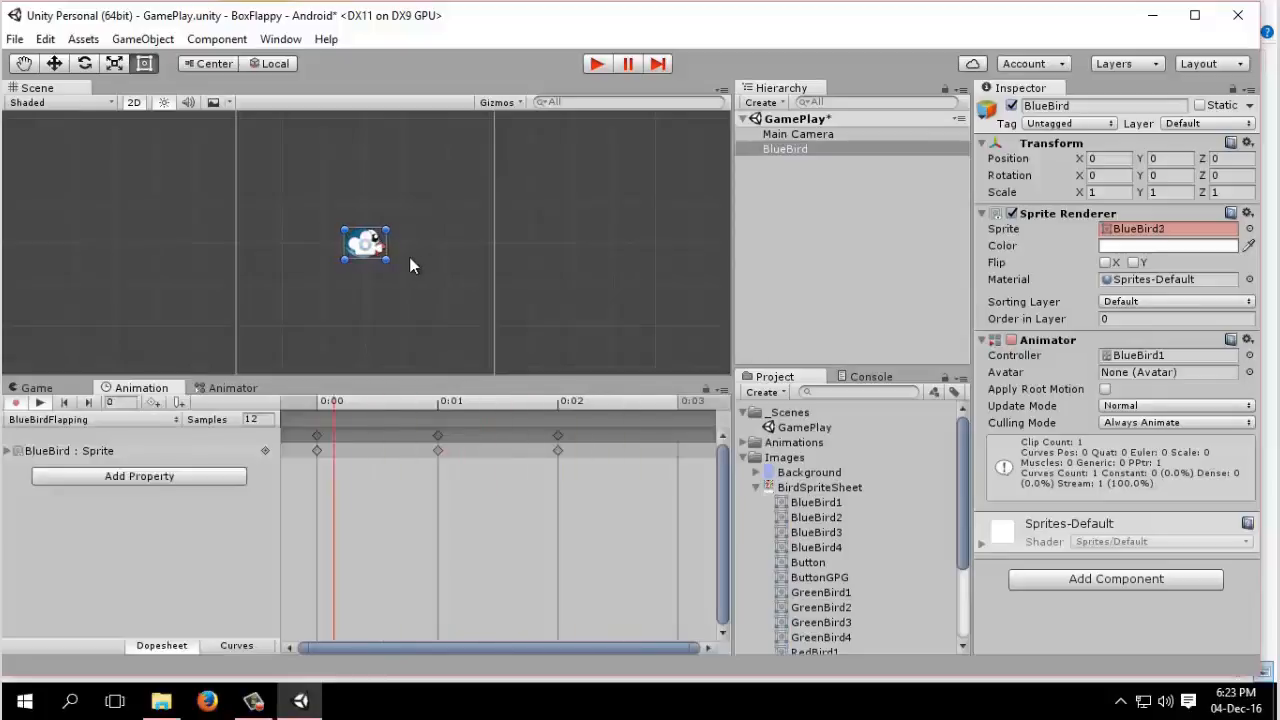
click(797, 134)
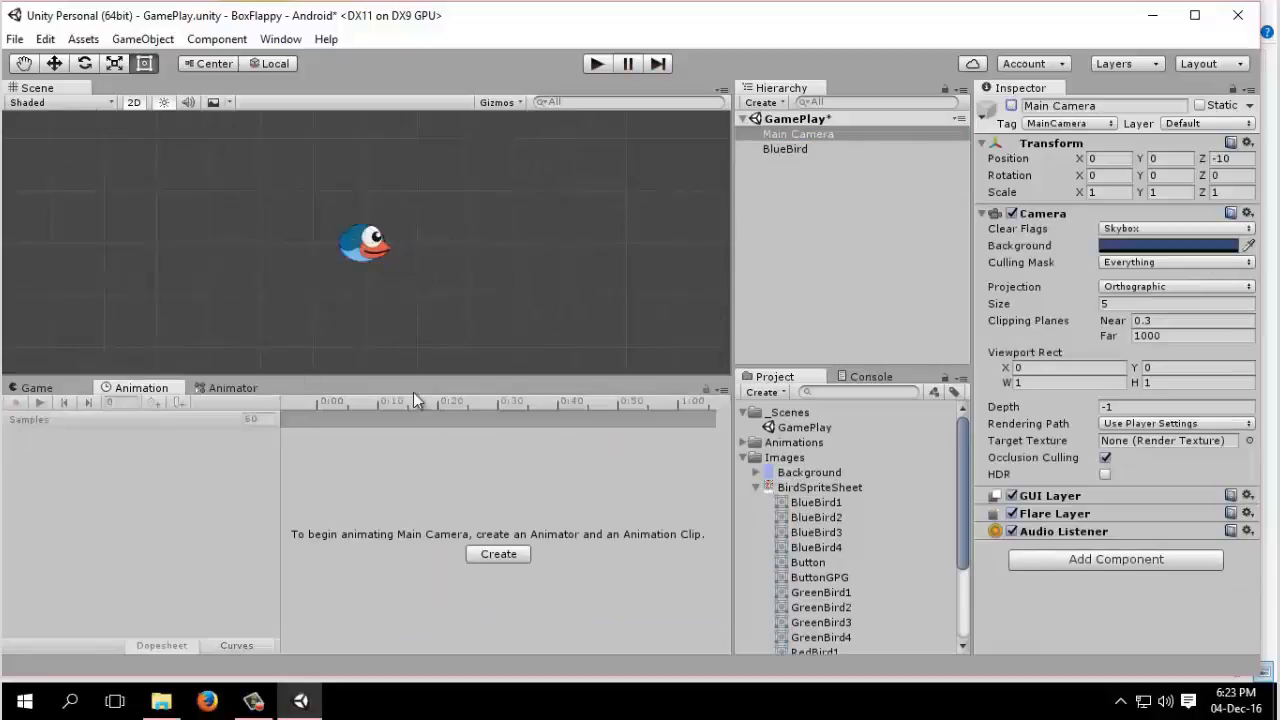
Save the GamePlay scene with the renamed BlueBird object, then deselect it
click(785, 148)
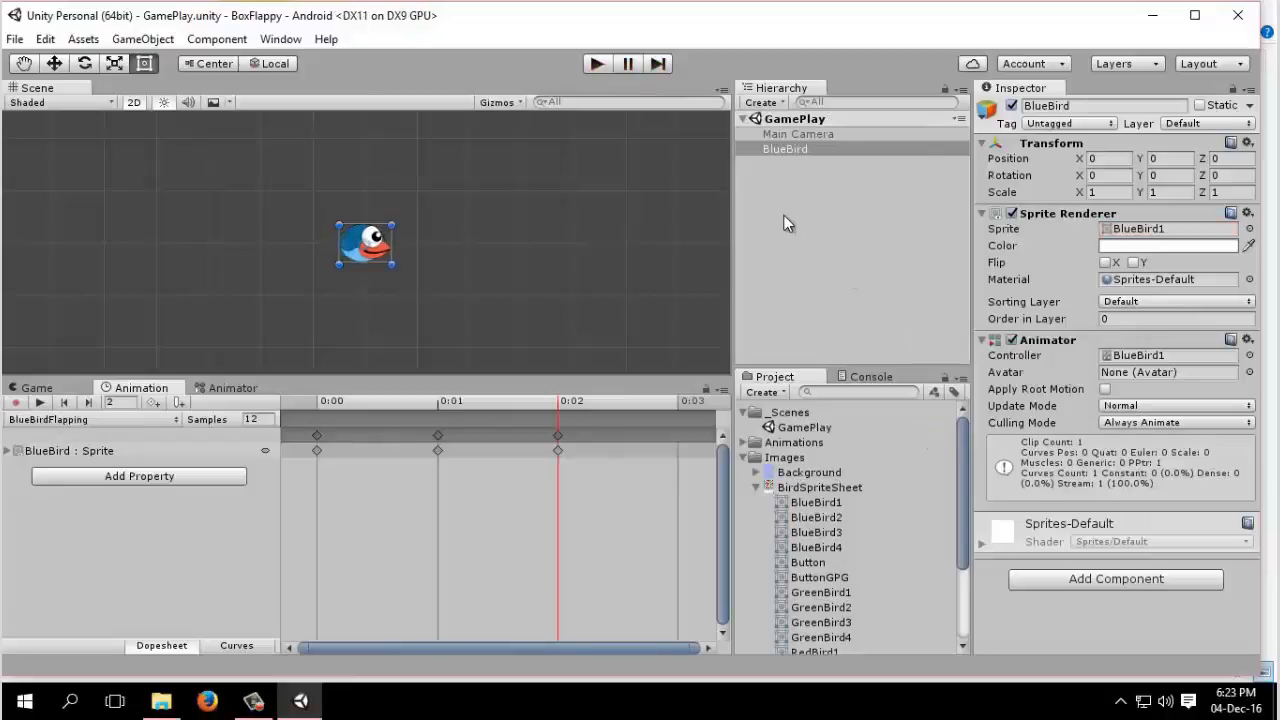
click(785, 148)
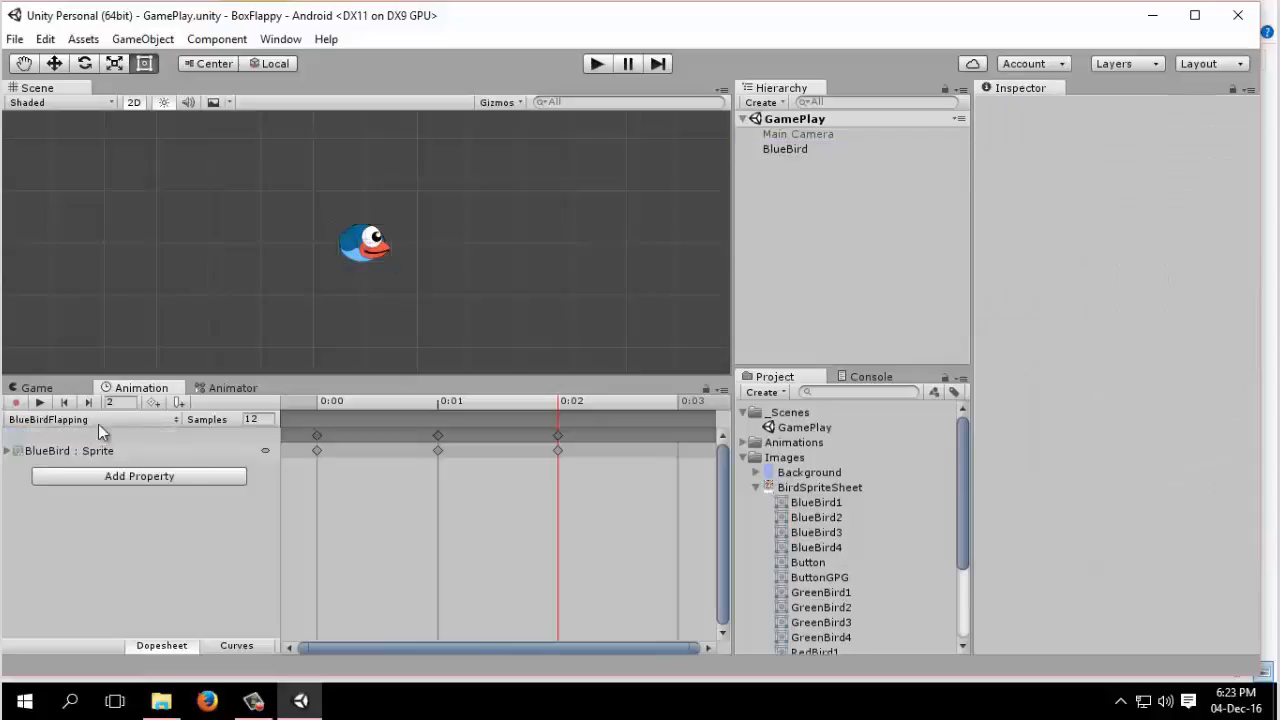
Create and save a new animation clip named Idle
click(90, 419)
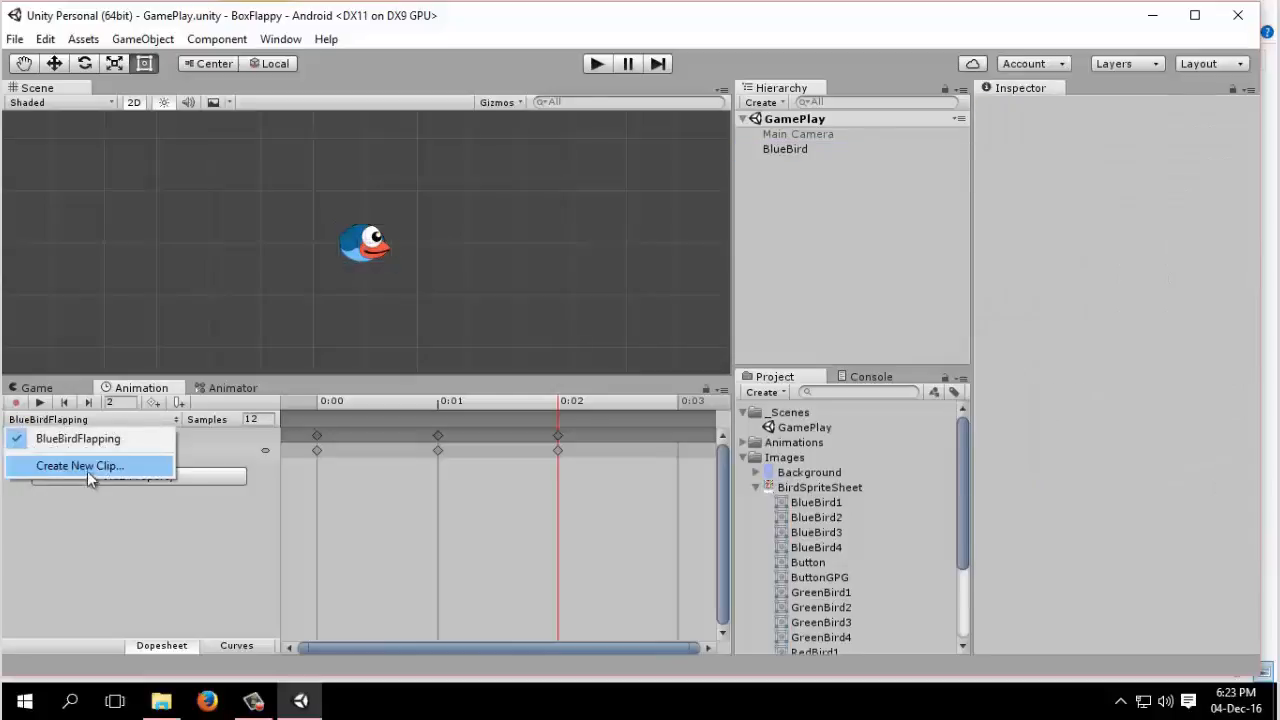
click(79, 465)
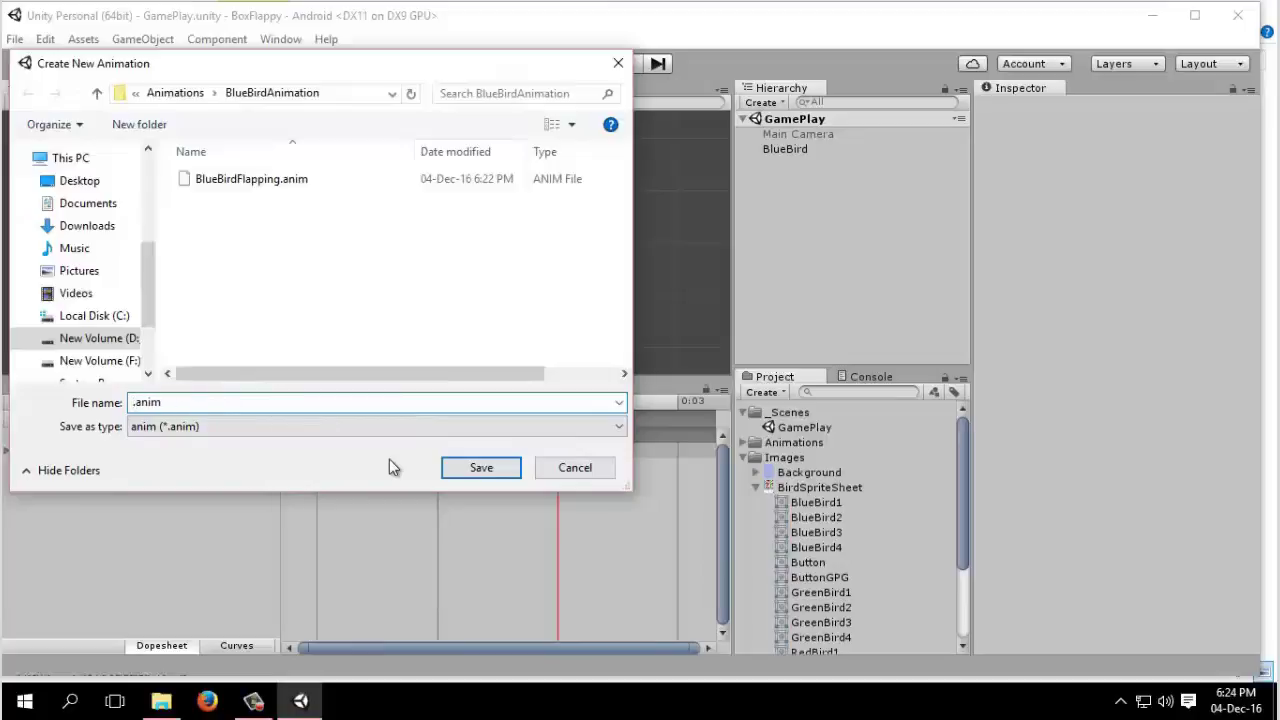
text(Idle)
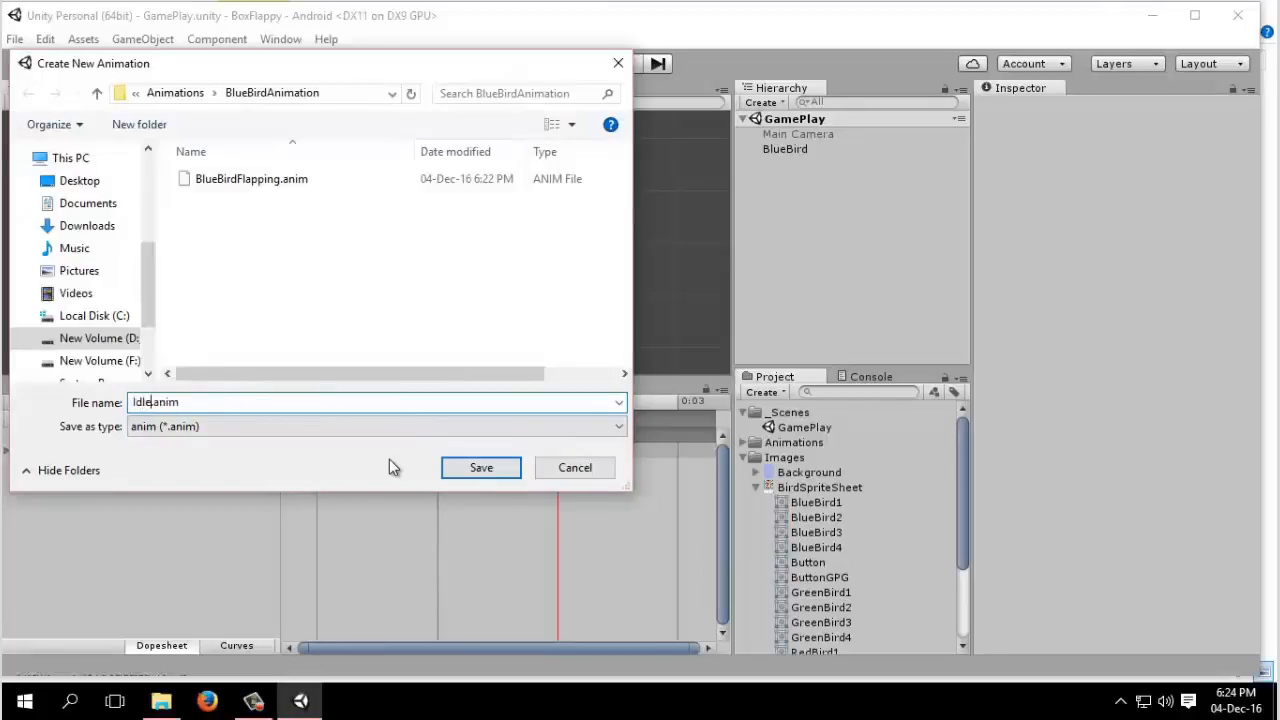
click(480, 467)
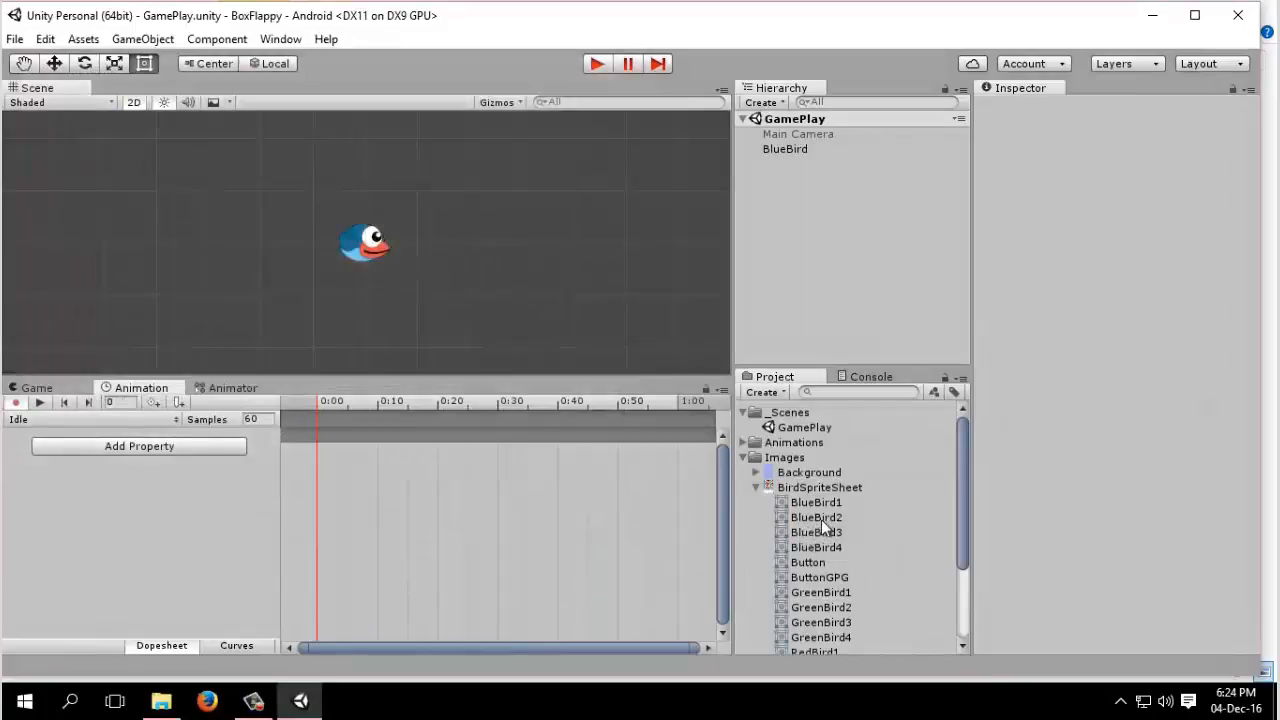
Add the BlueBird2 sprite as the Idle clip's single keyframe
click(816, 517)
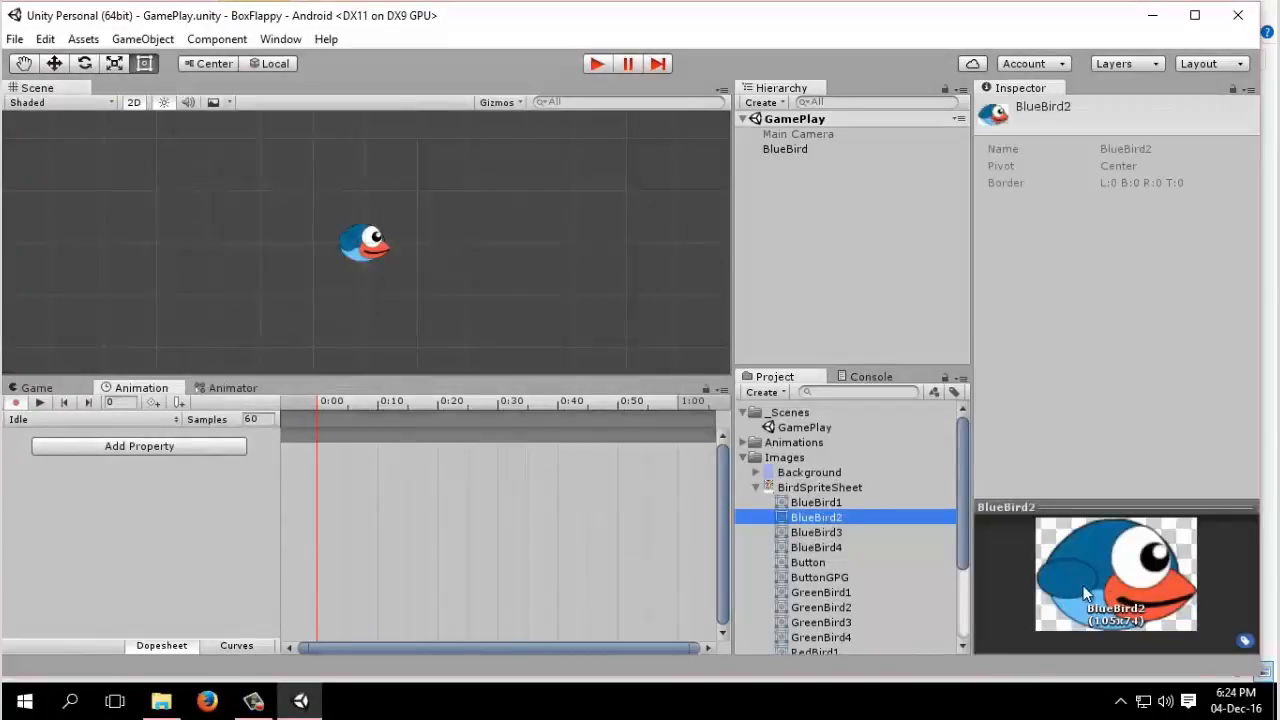
mouse_move(1060, 588)
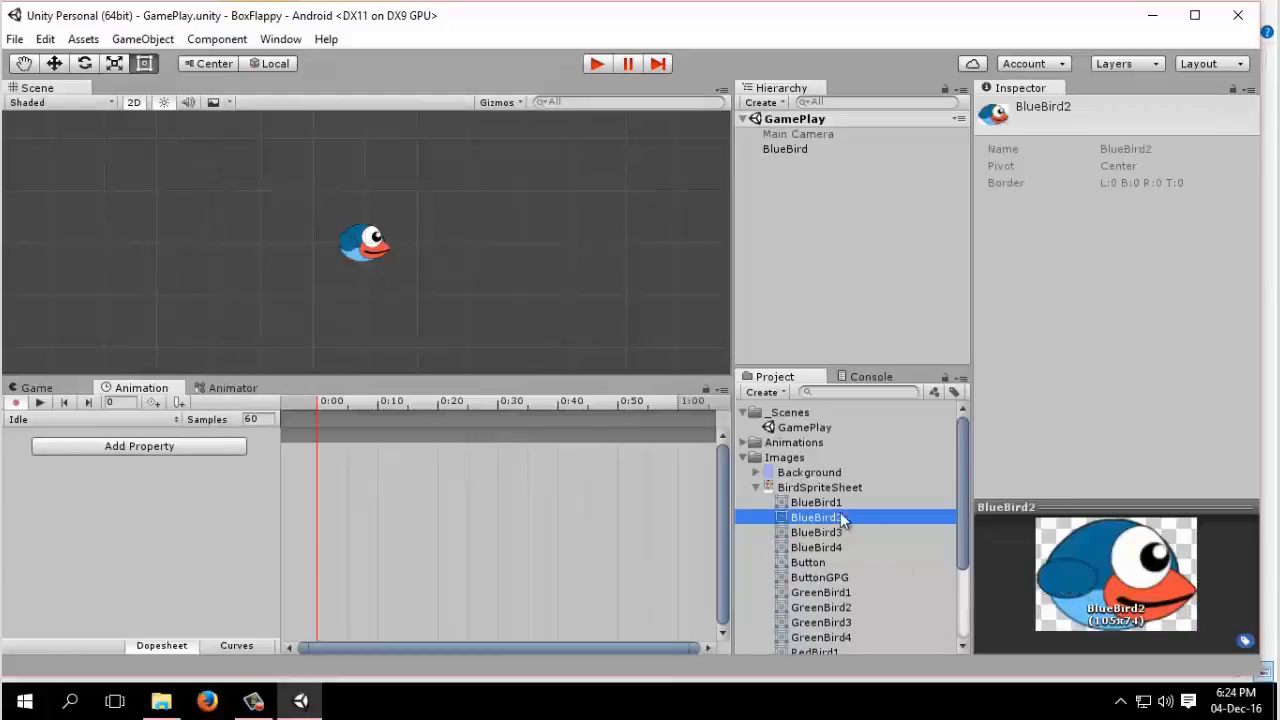
click(816, 531)
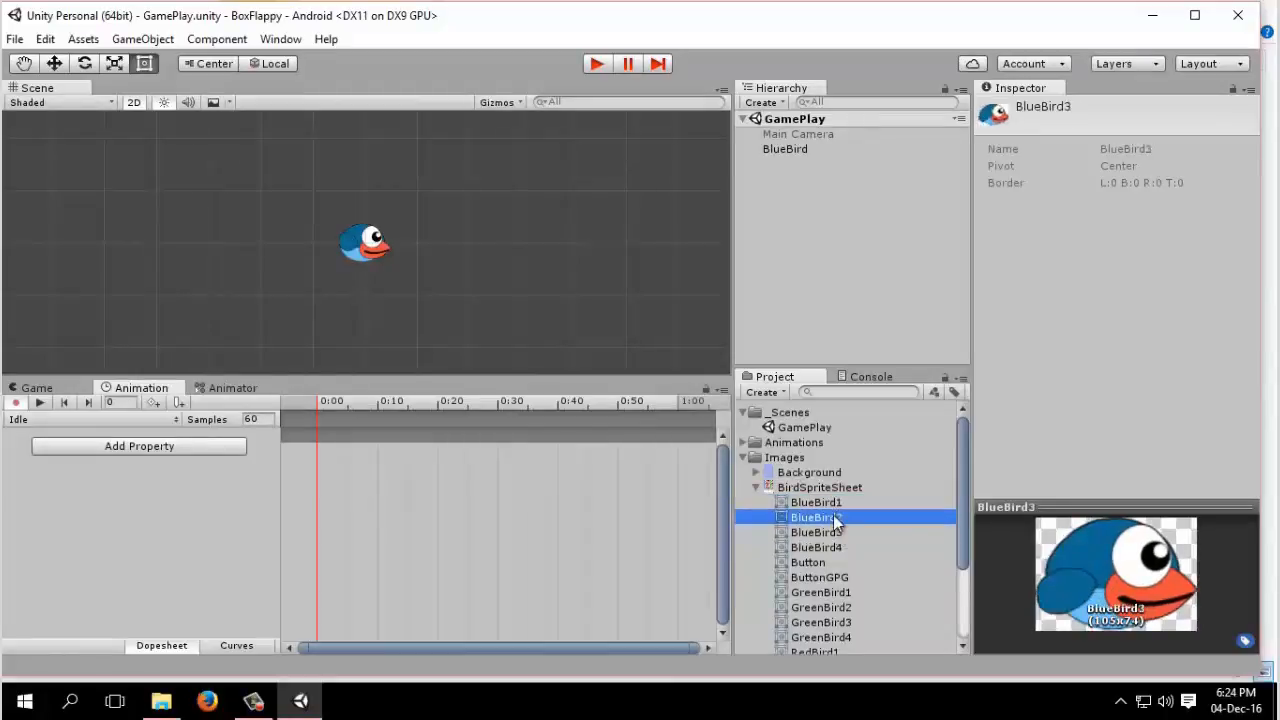
click(816, 532)
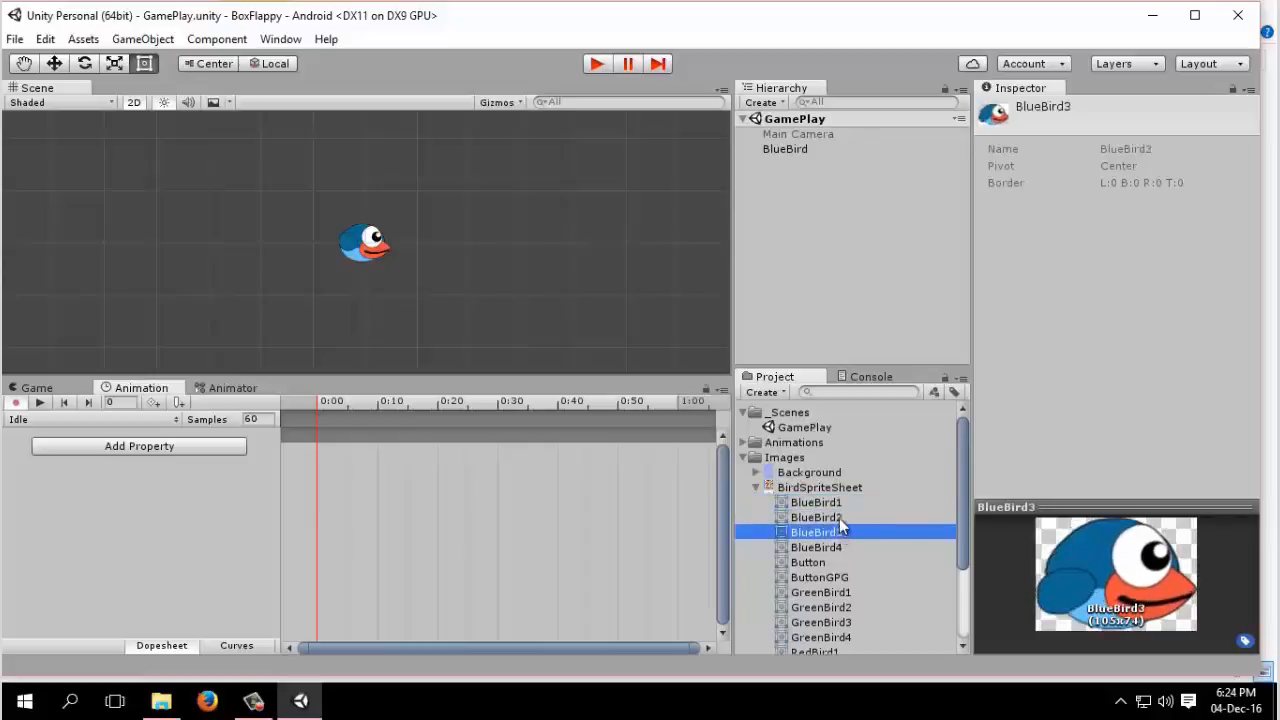
click(816, 517)
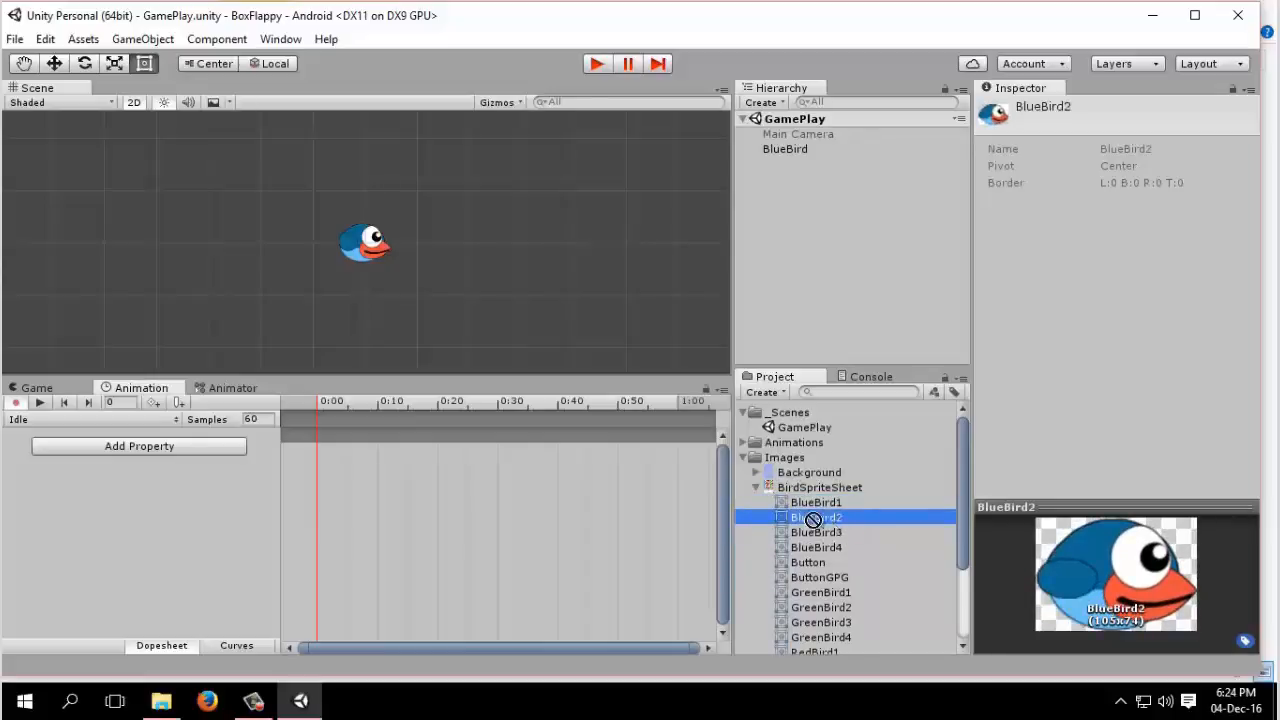
drag(815, 517, 335, 460)
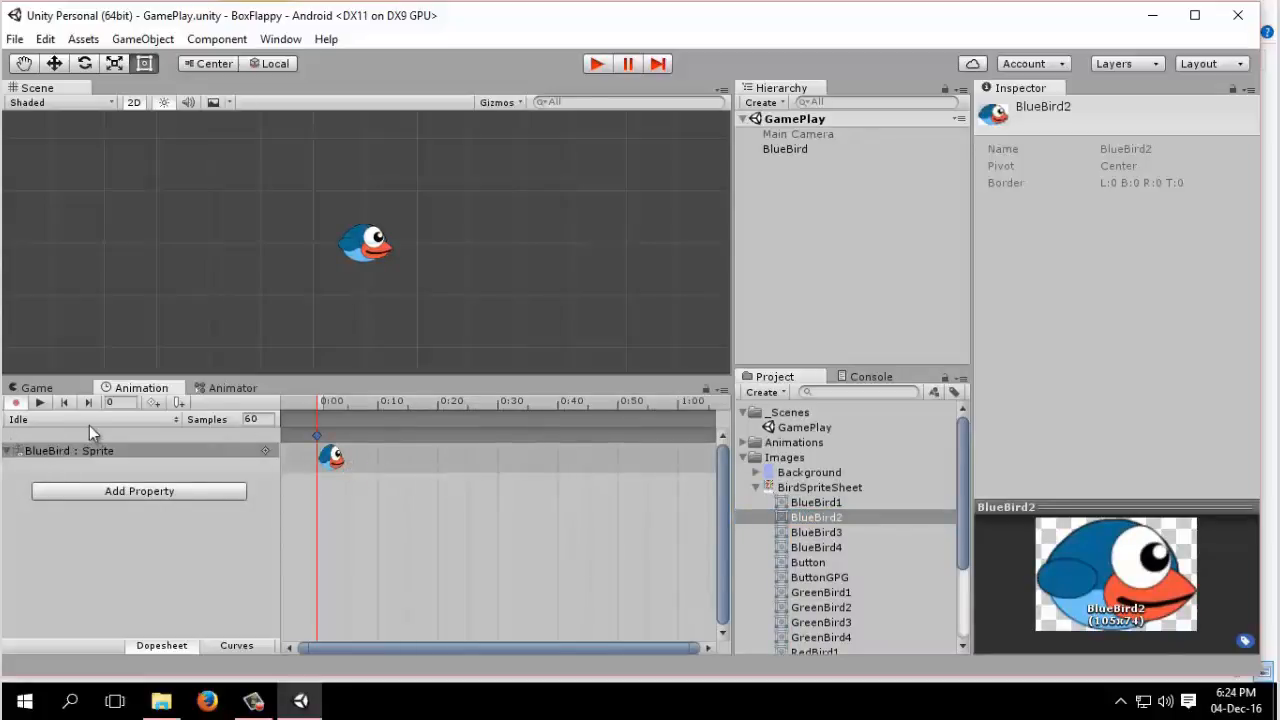
mouse_move(40, 432)
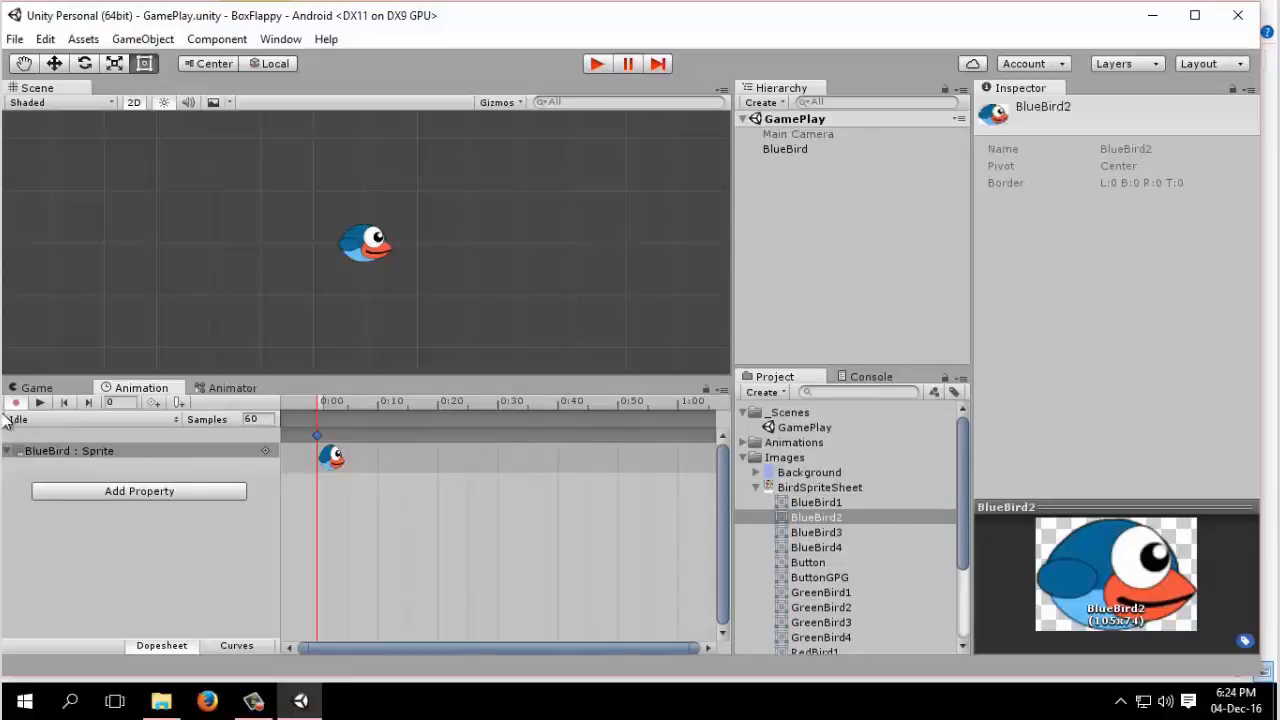
mouse_move(28, 420)
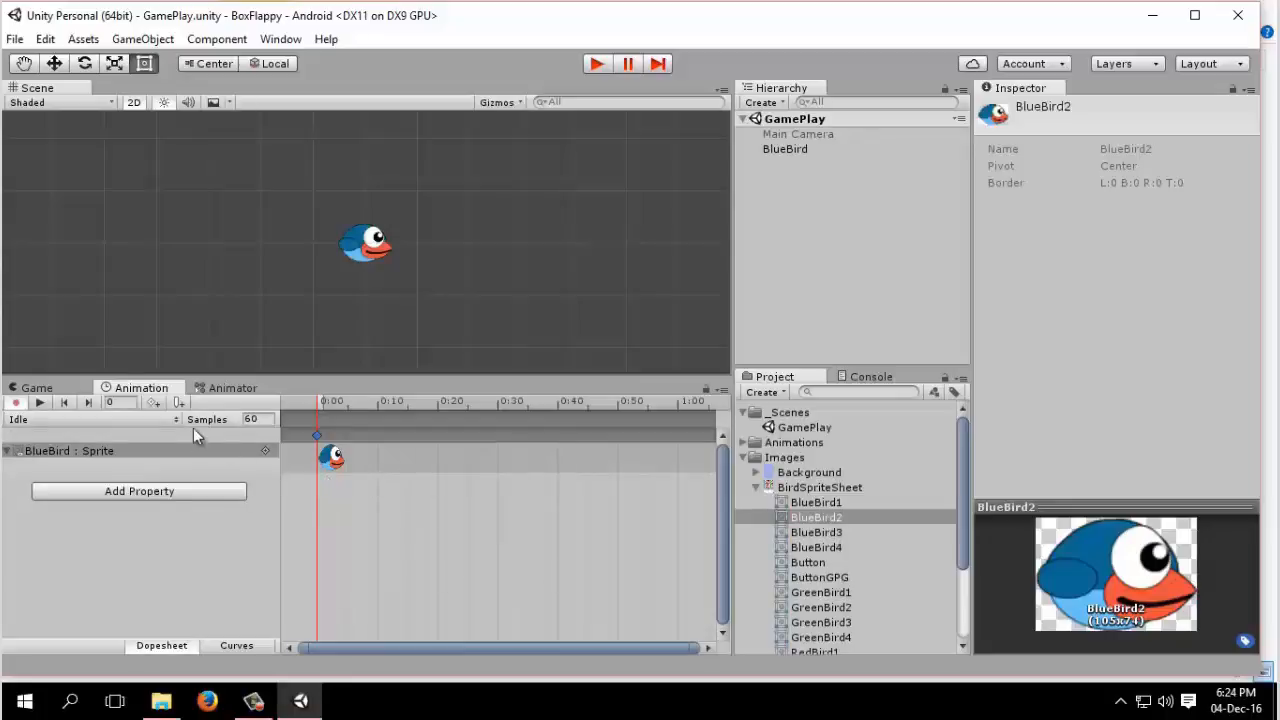
mouse_move(210, 405)
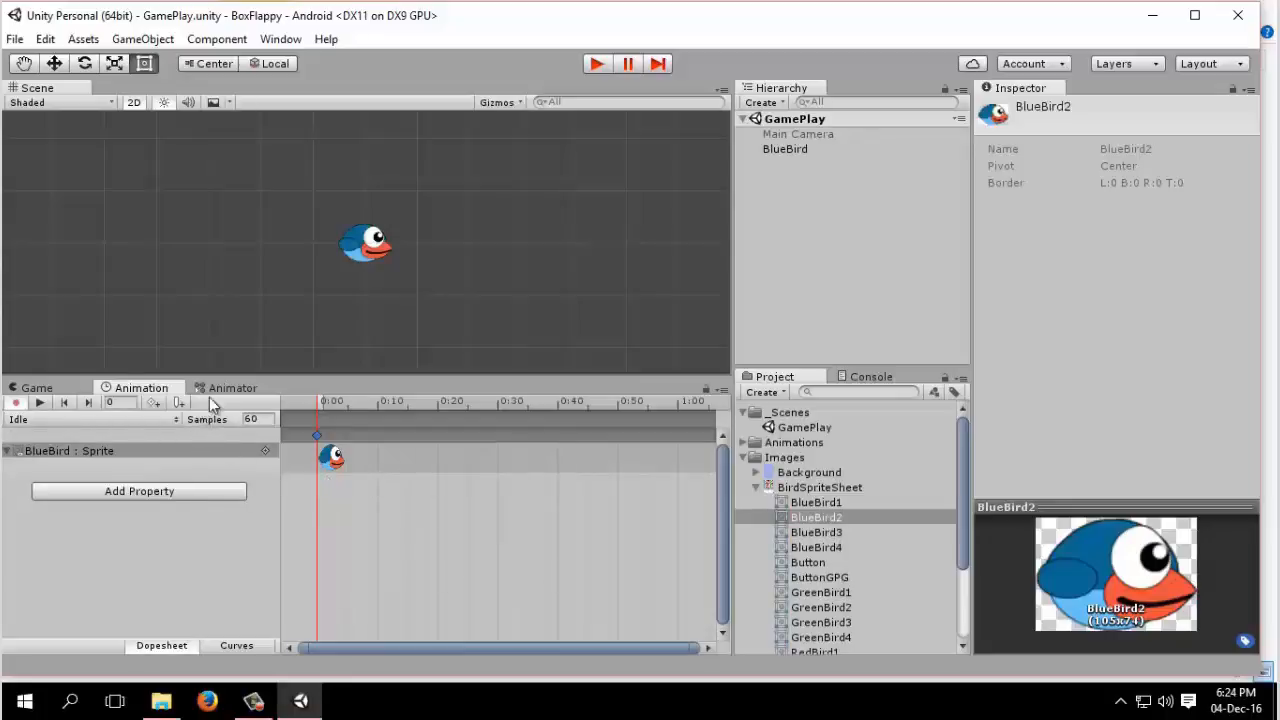
mouse_move(760, 476)
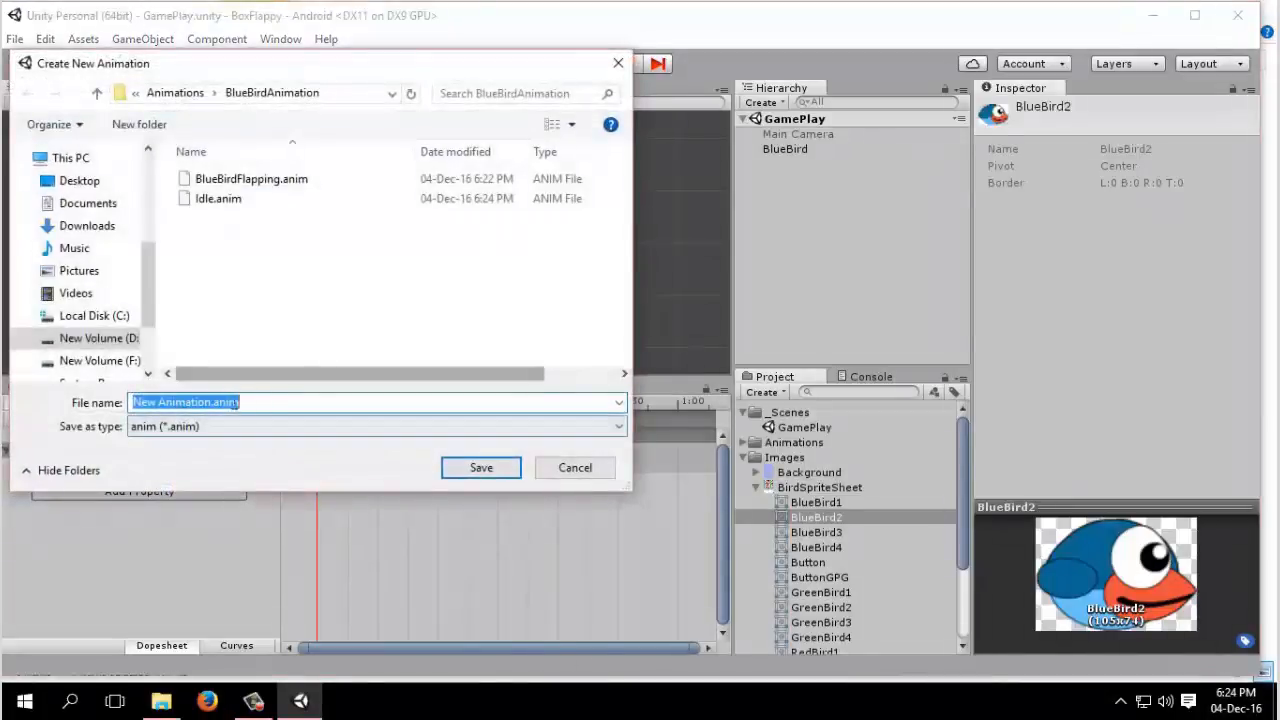
Create a Dead clip holding a BlueBird4 sprite keyframe
click(200, 401)
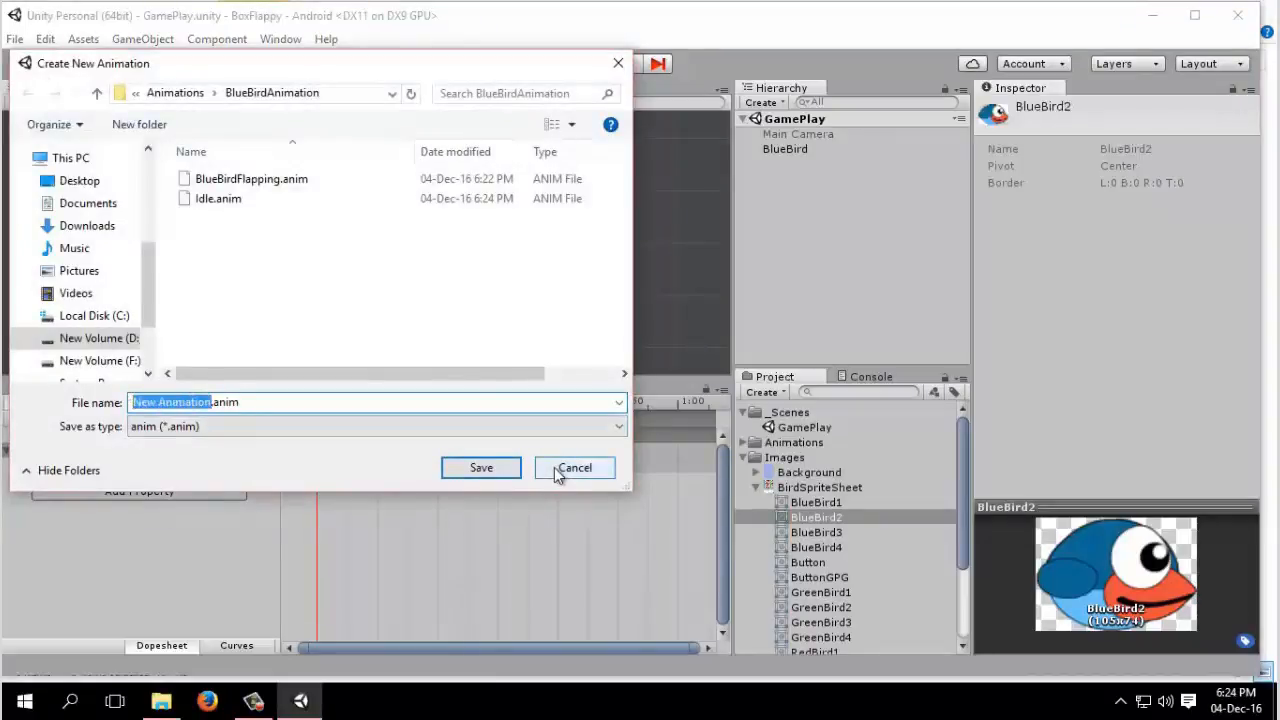
text(Dead.anim)
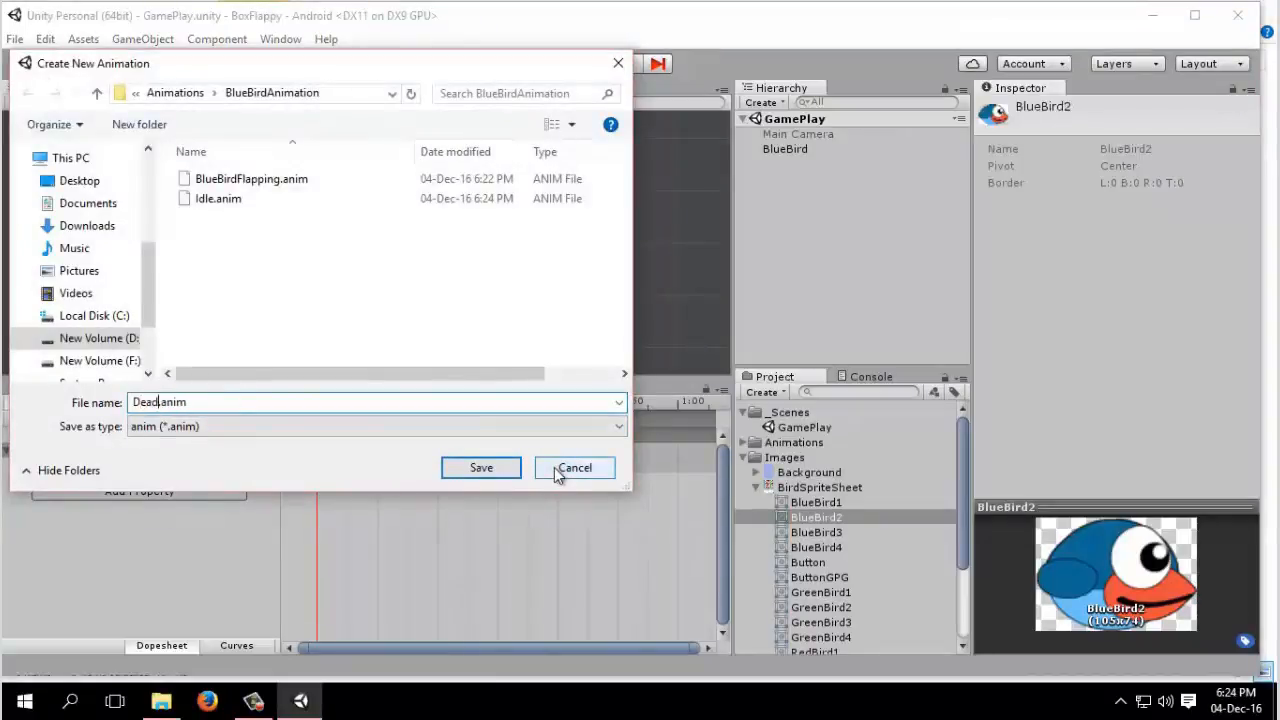
click(481, 467)
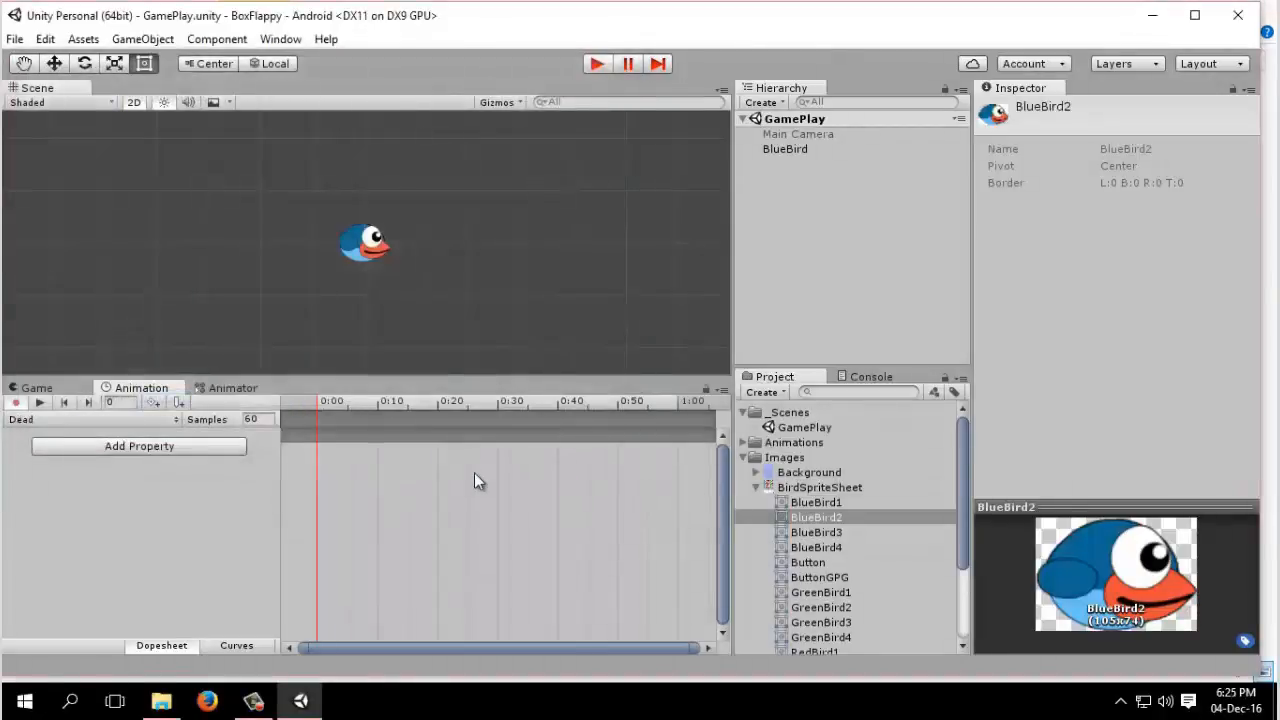
mouse_move(597, 527)
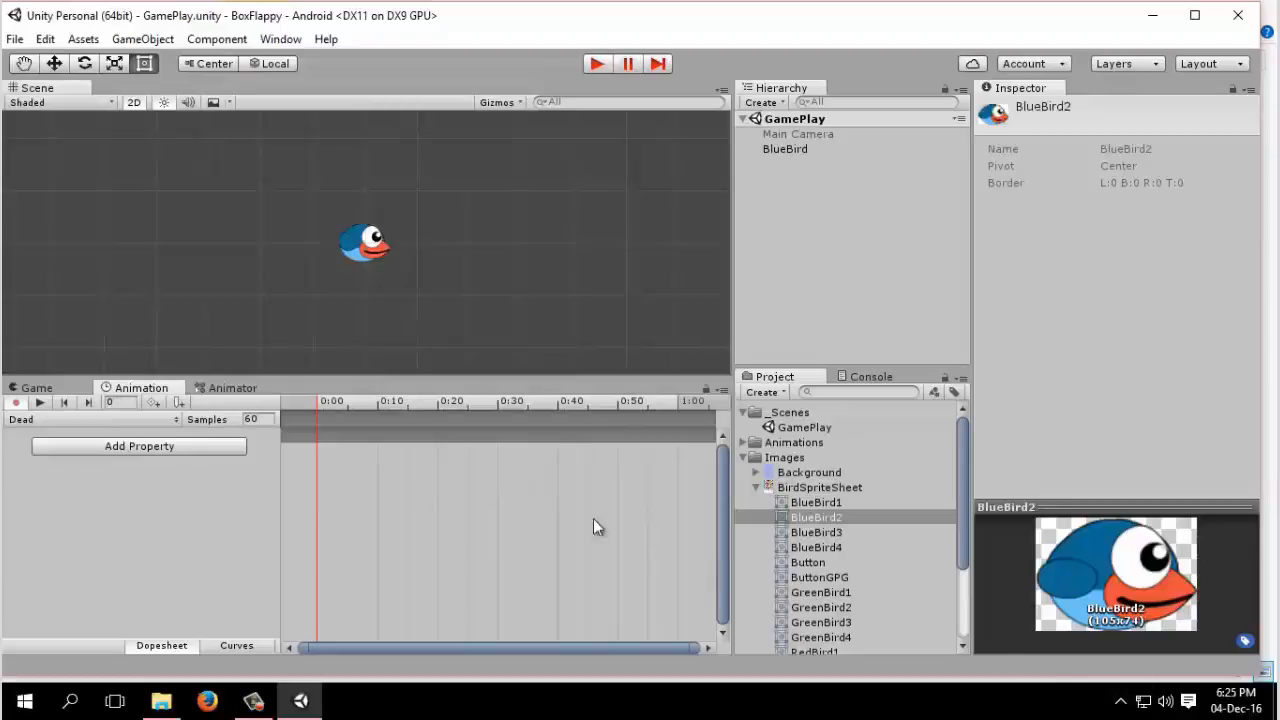
mouse_move(139, 446)
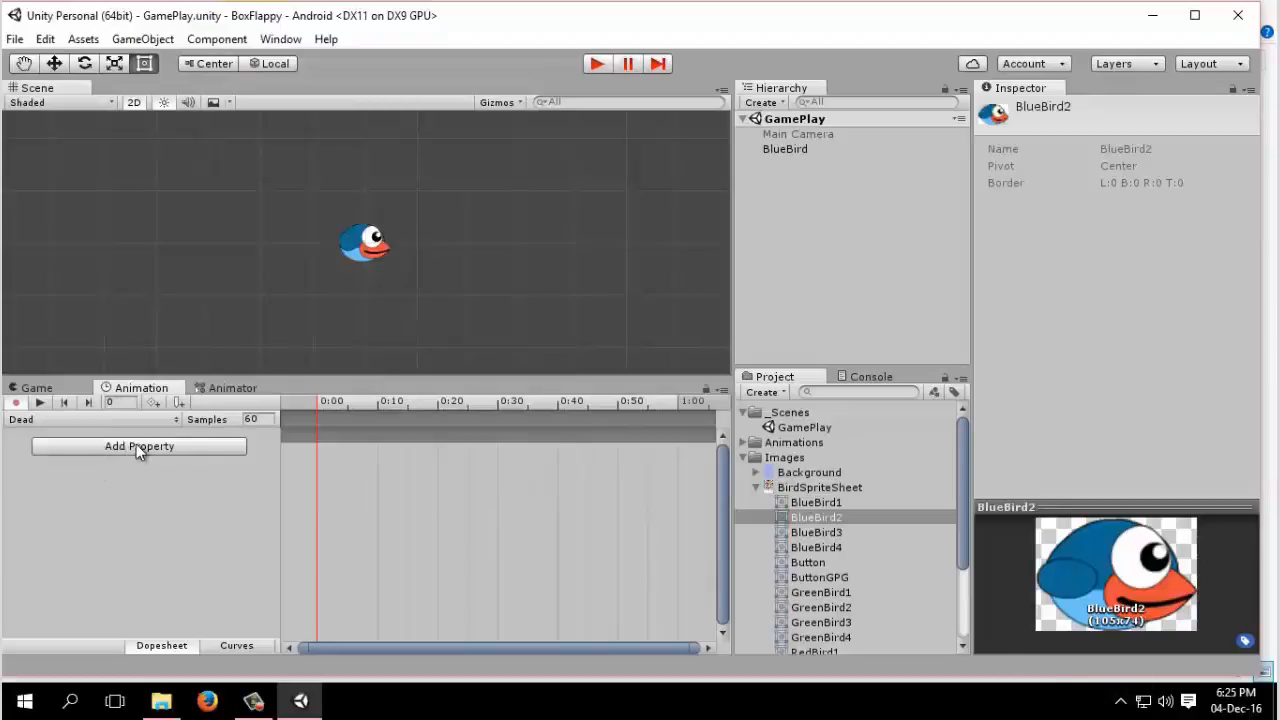
click(816, 547)
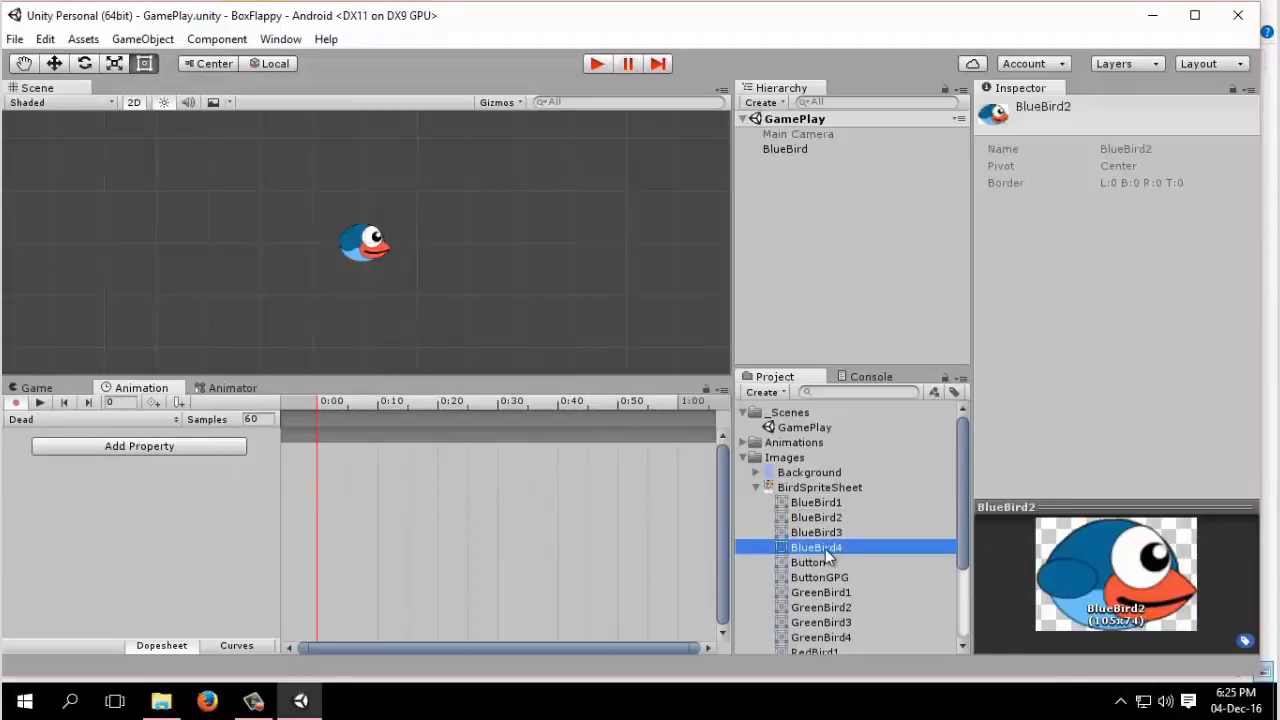
click(816, 547)
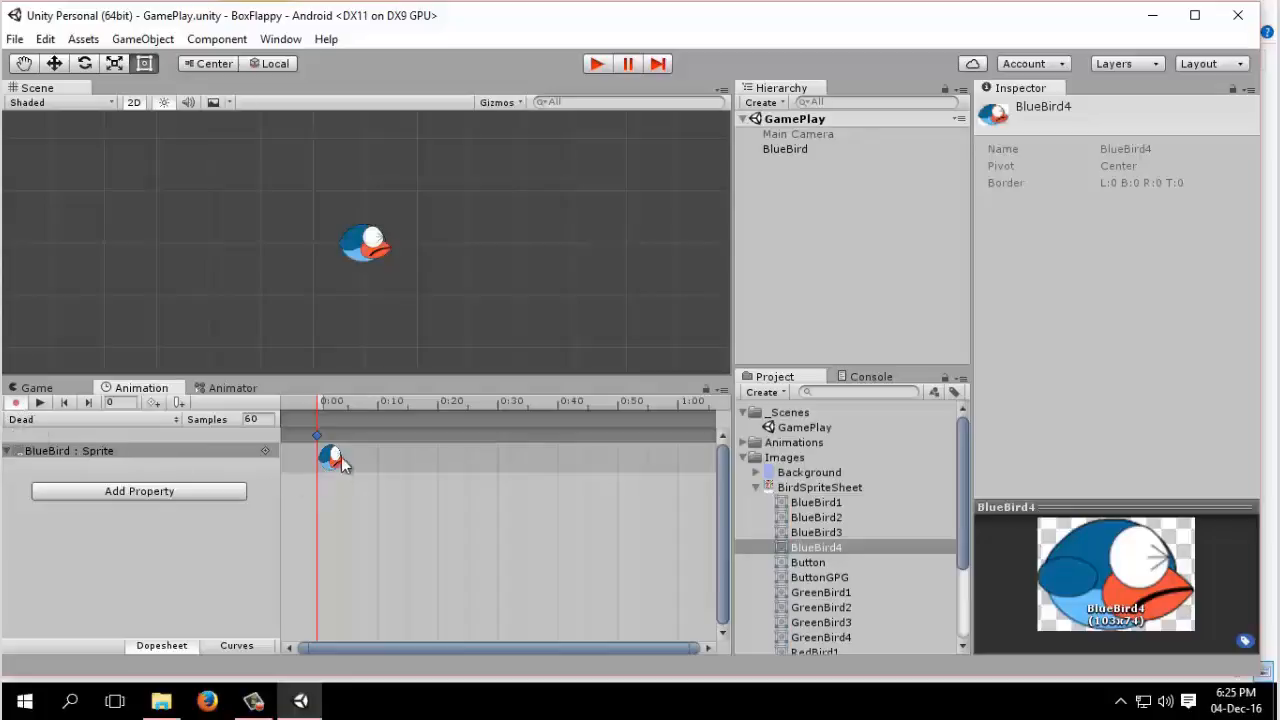
Browse the Idle and BlueBirdFlapping clips, then view the Animator state graph
click(88, 419)
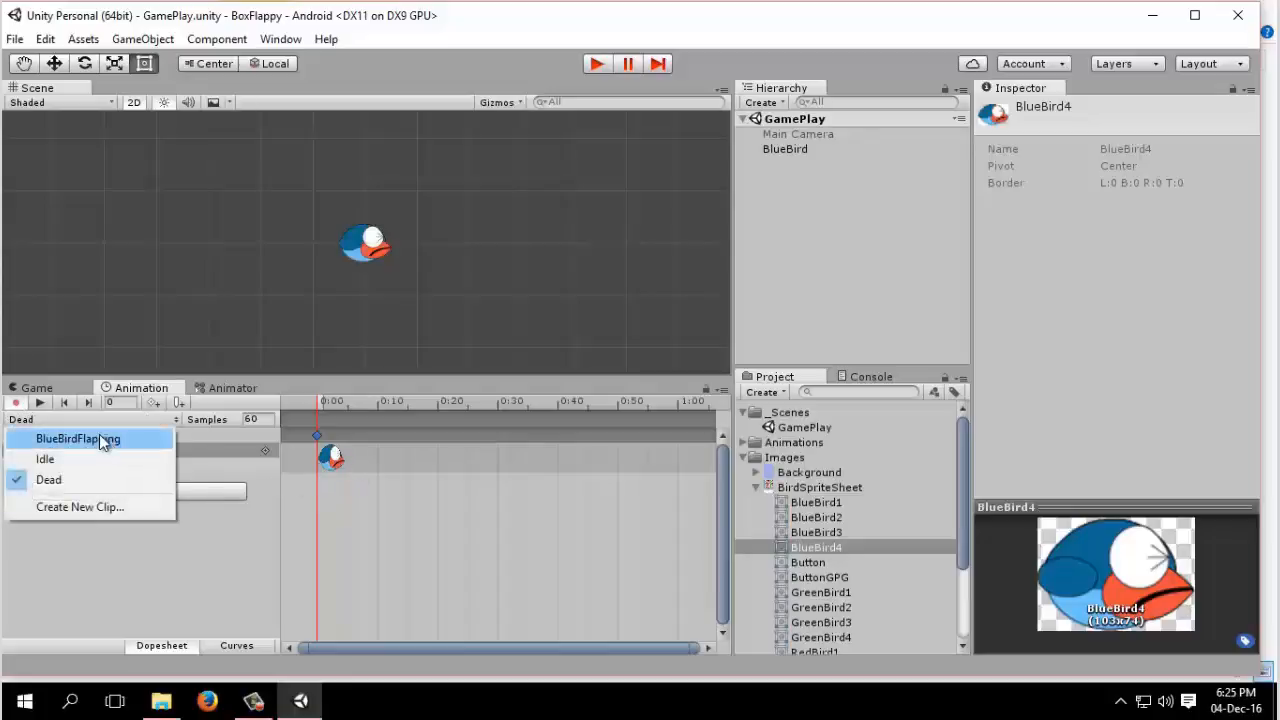
click(77, 438)
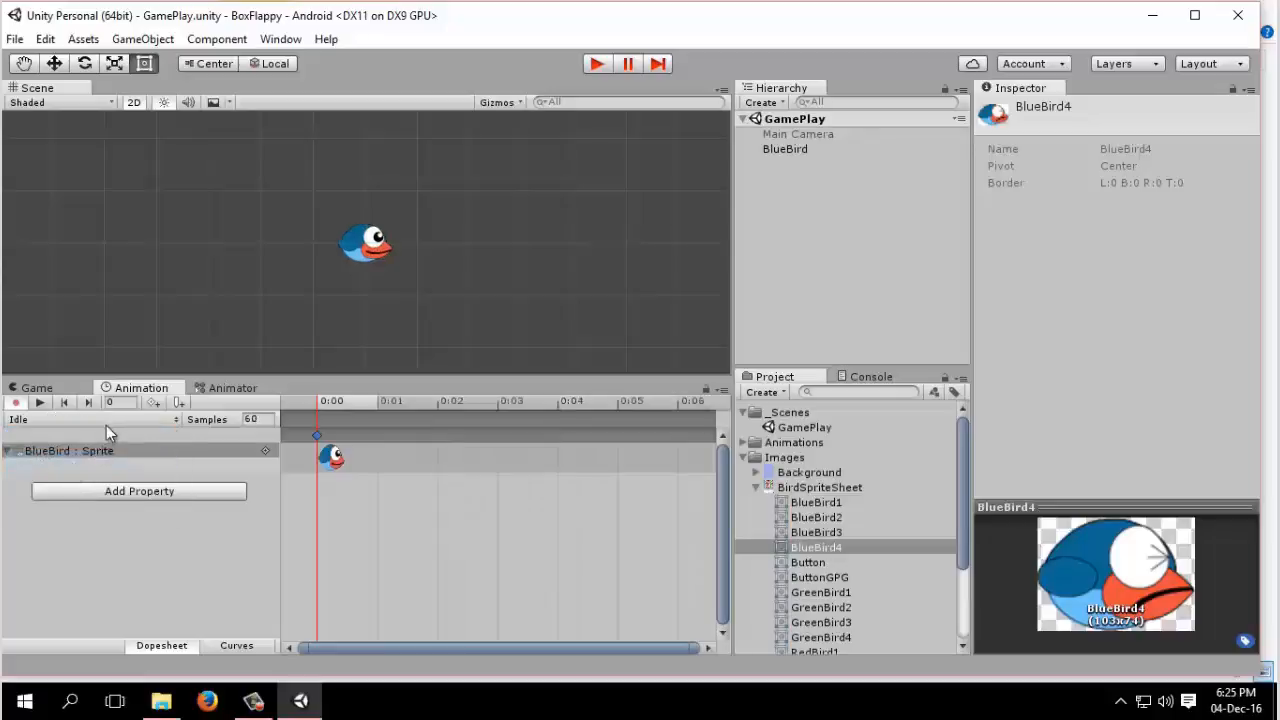
click(90, 419)
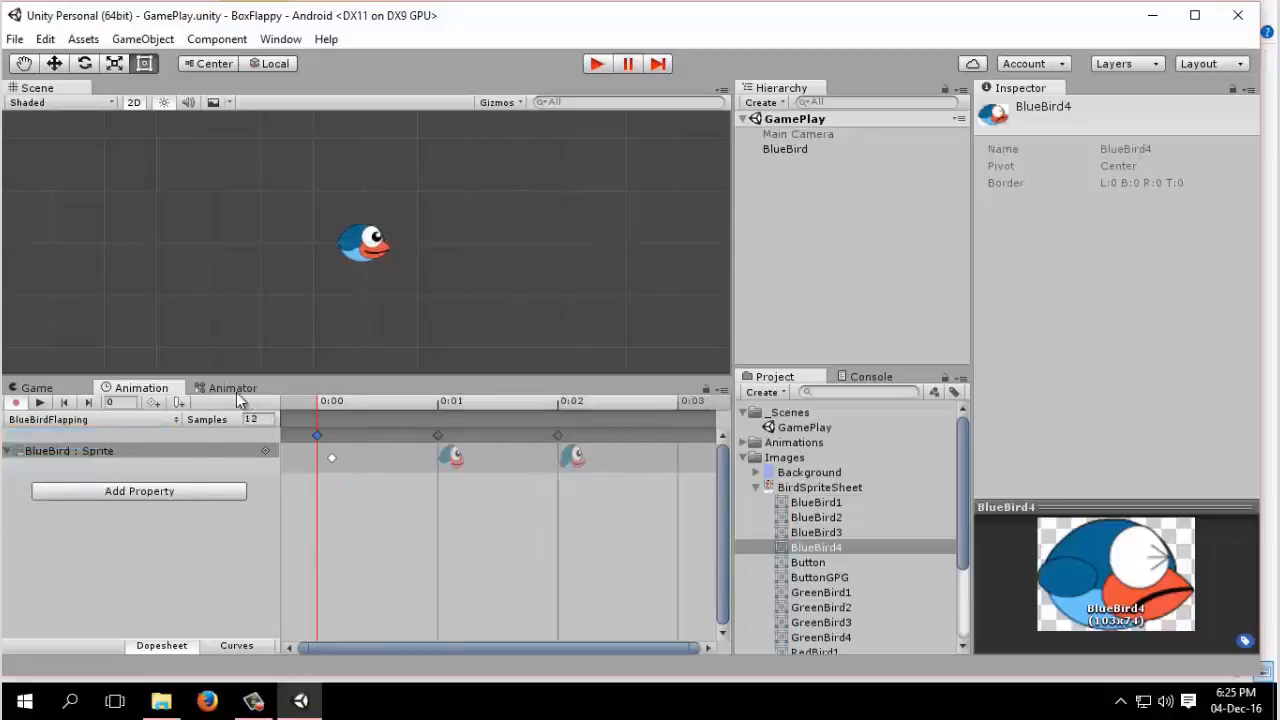
click(232, 388)
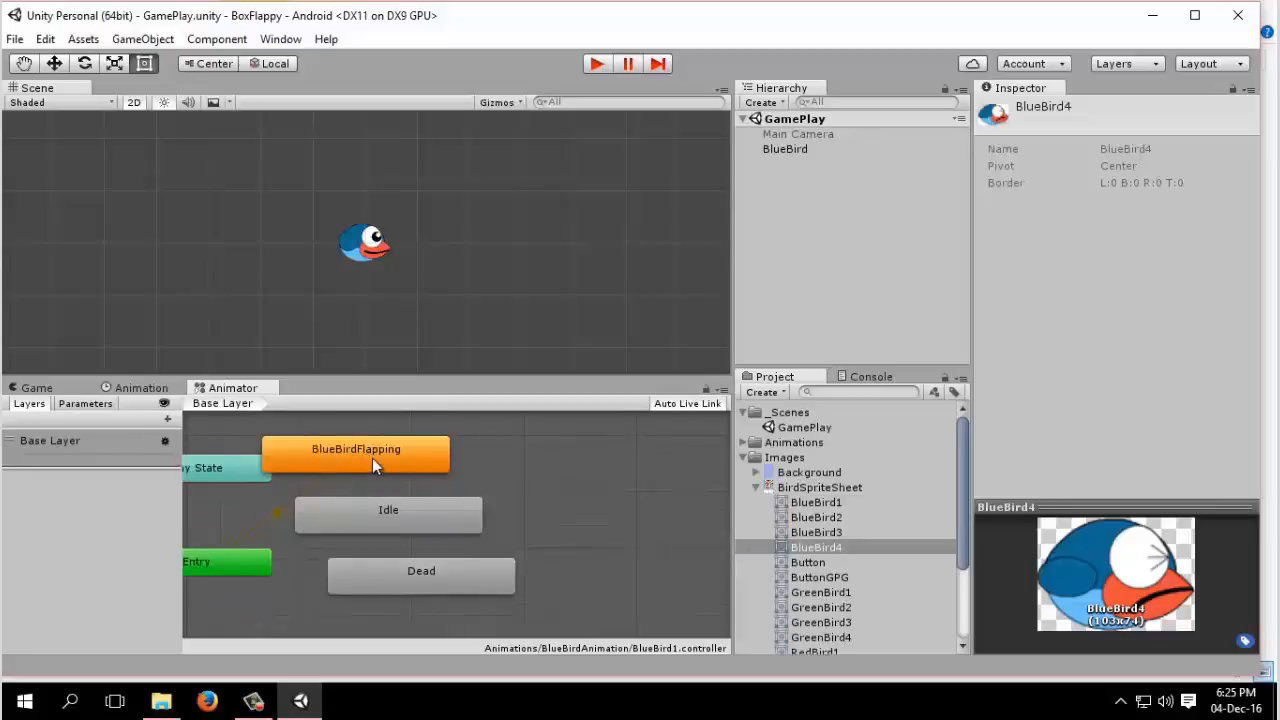
Arrange the BlueBirdFlapping and Dead states and set Idle as the layer default state
click(420, 575)
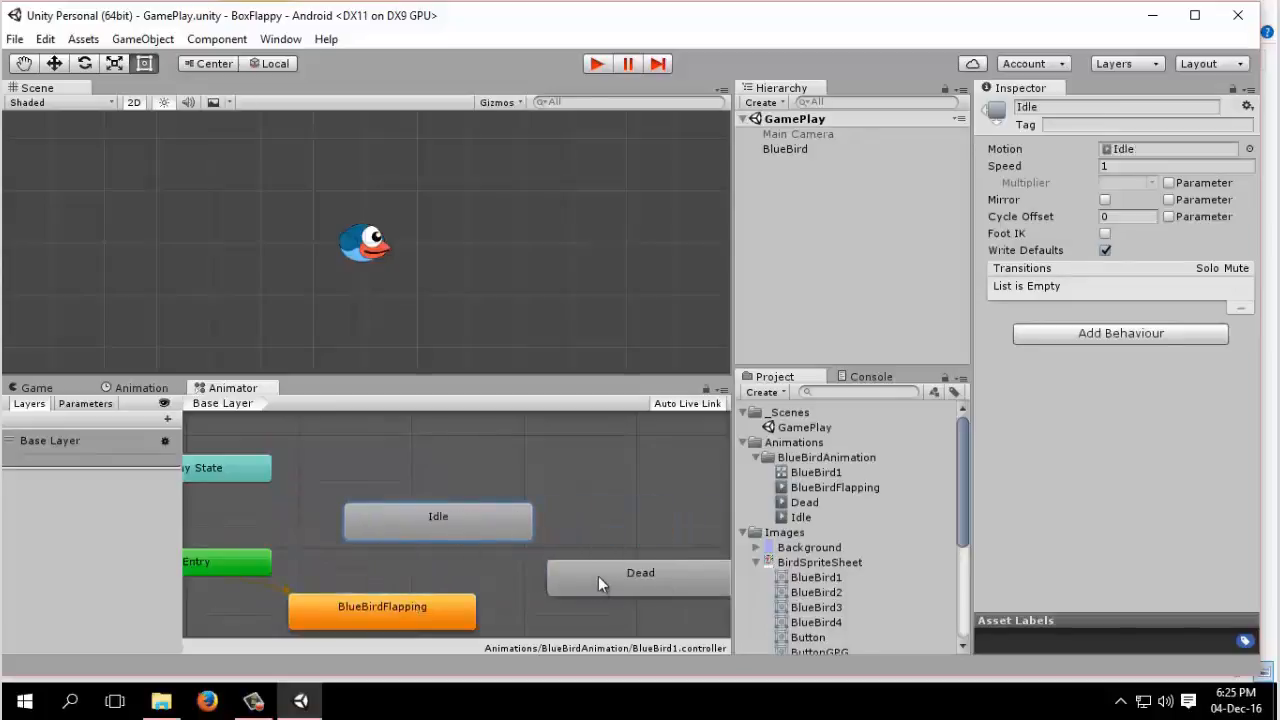
click(640, 572)
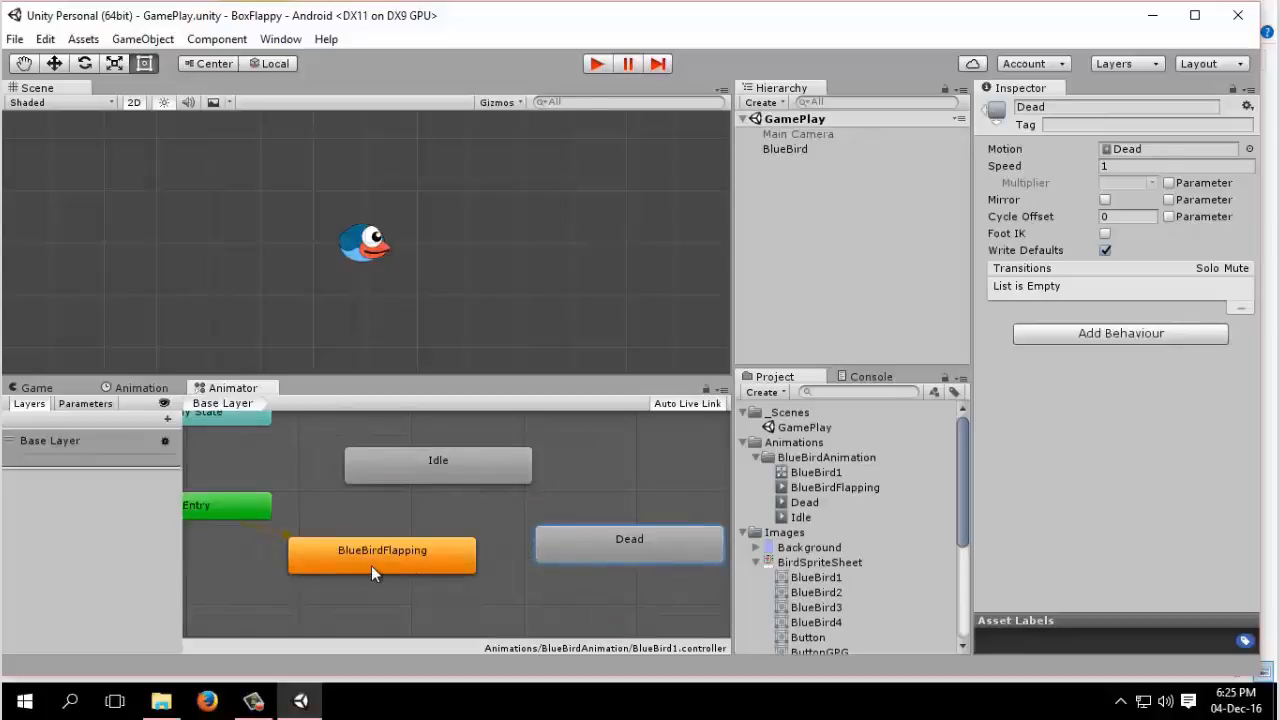
right_click(438, 460)
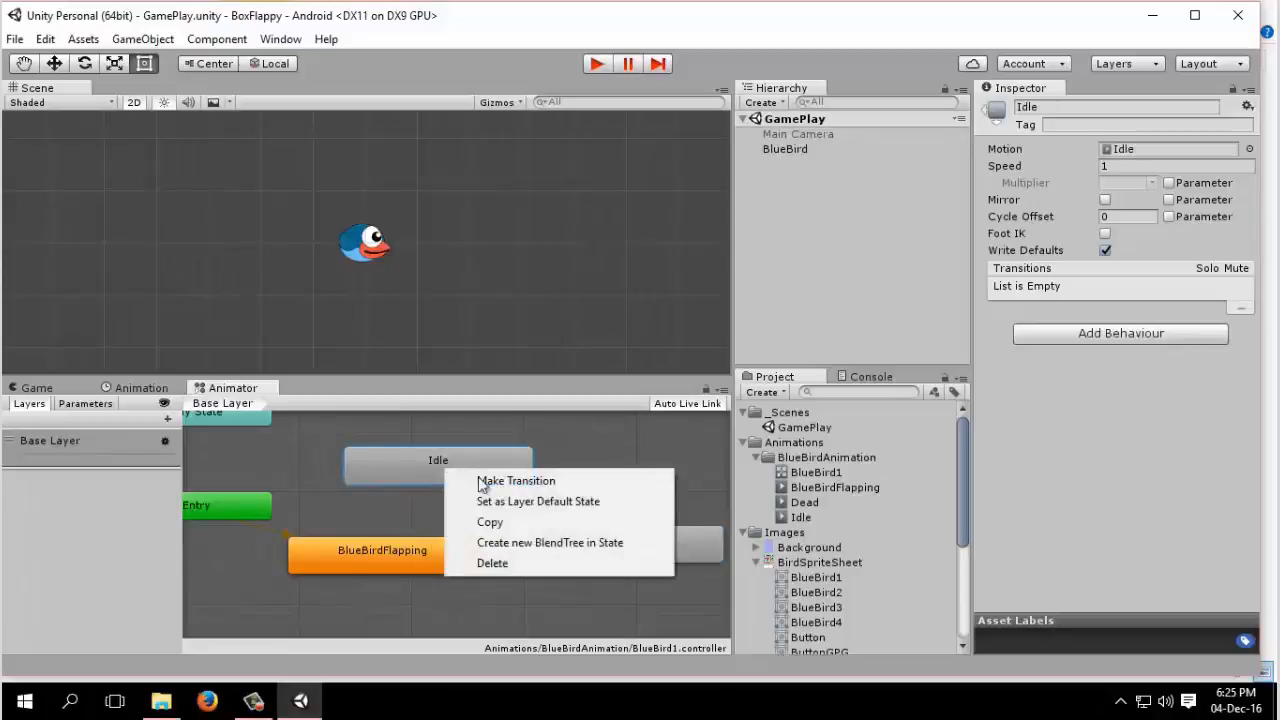
mouse_move(527, 501)
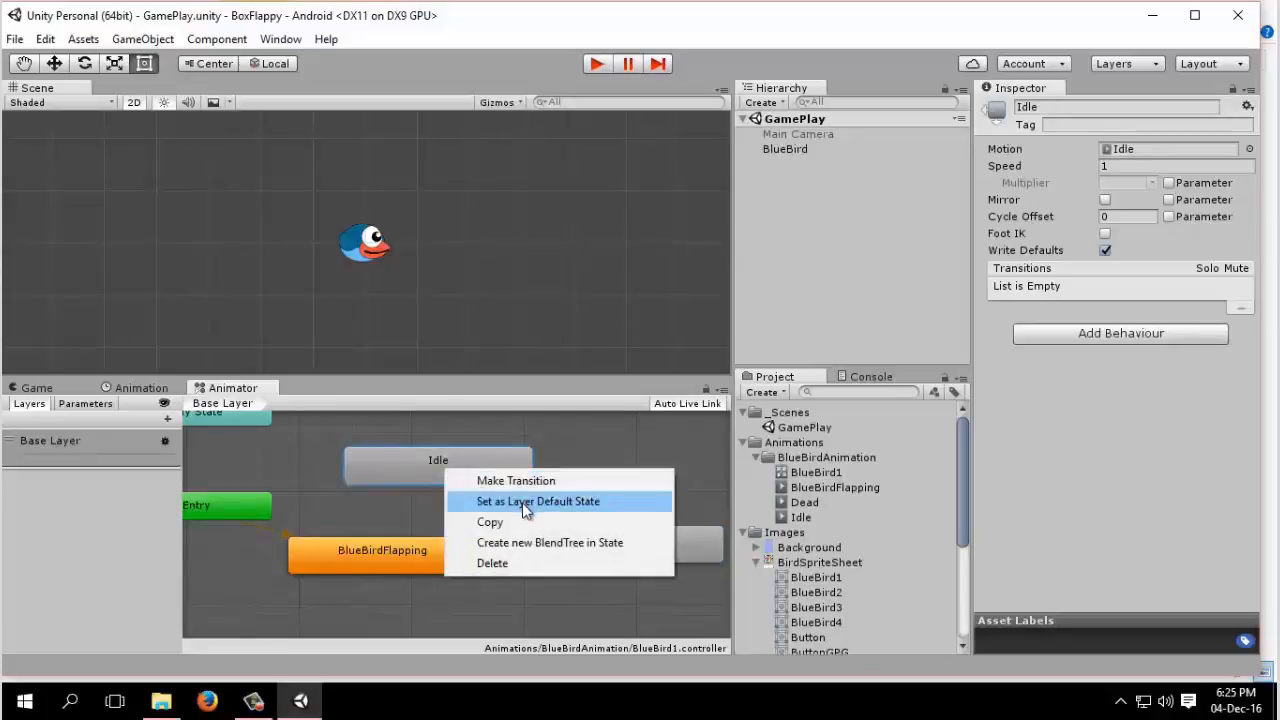
click(538, 501)
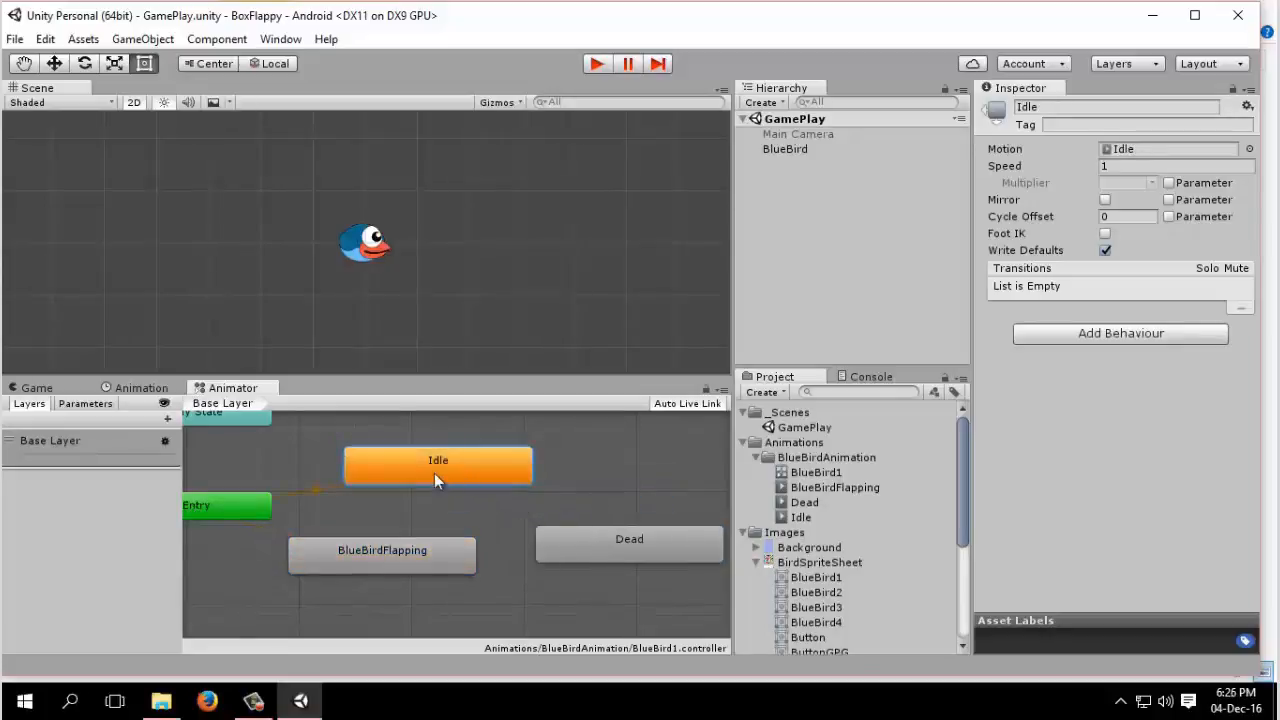
Link Idle and BlueBirdFlapping both ways and start a BlueBirdFlapping-to-Dead transition
drag(438, 465, 382, 555)
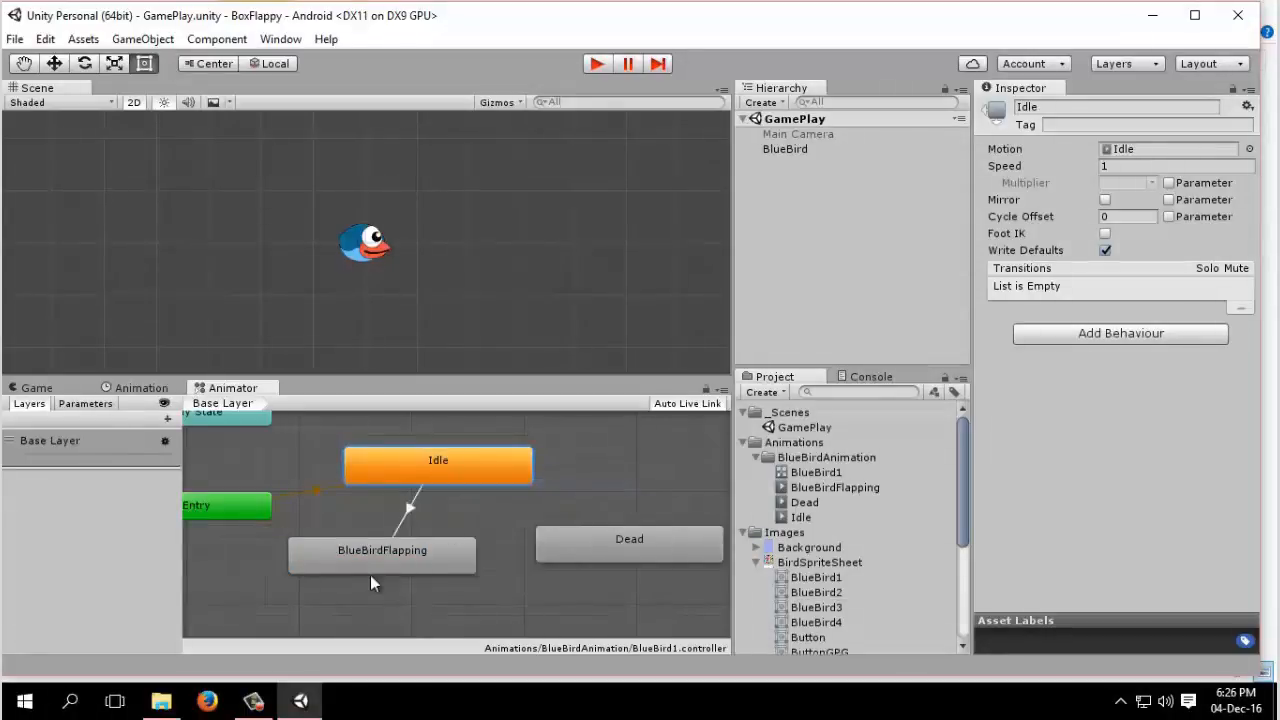
right_click(382, 554)
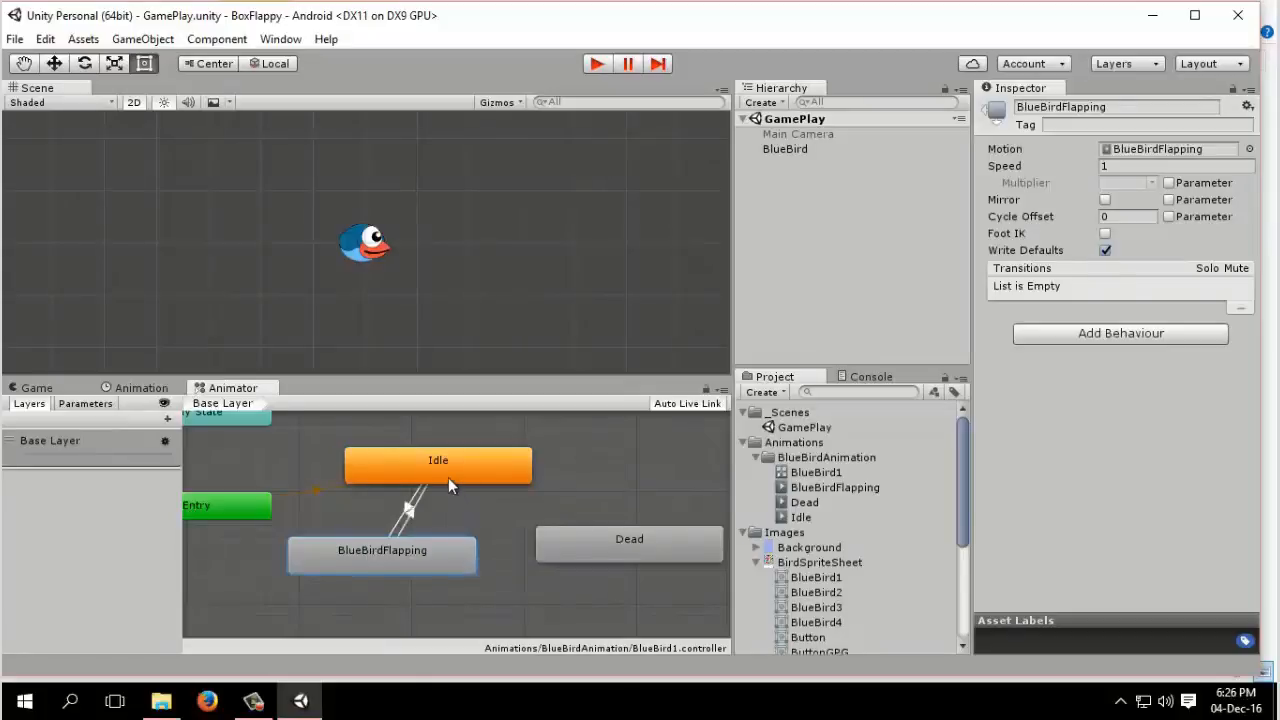
right_click(382, 550)
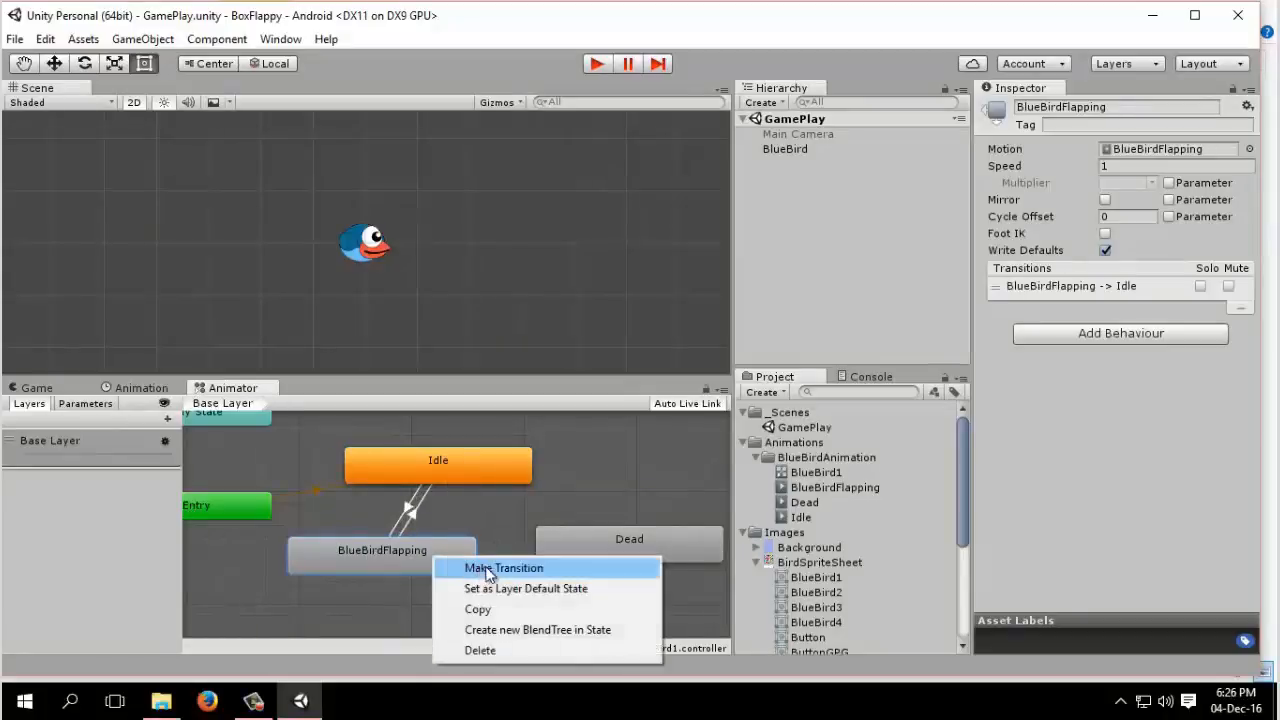
click(503, 567)
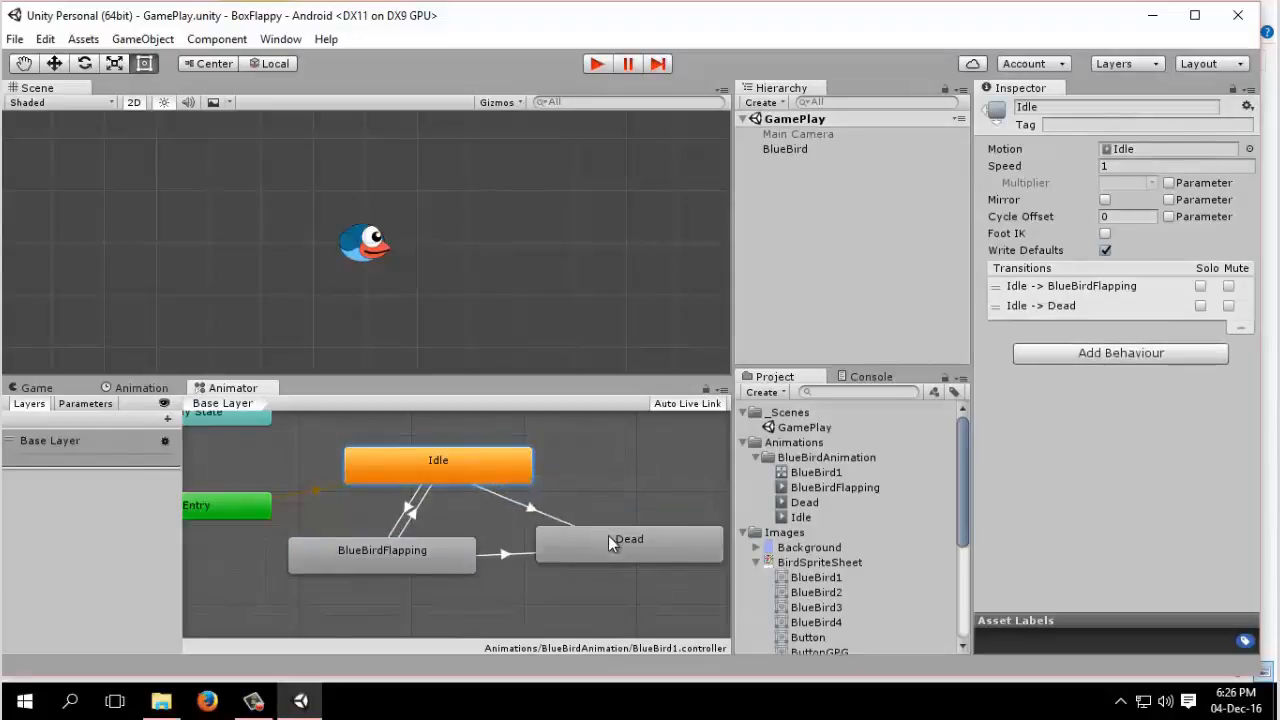
mouse_move(594, 591)
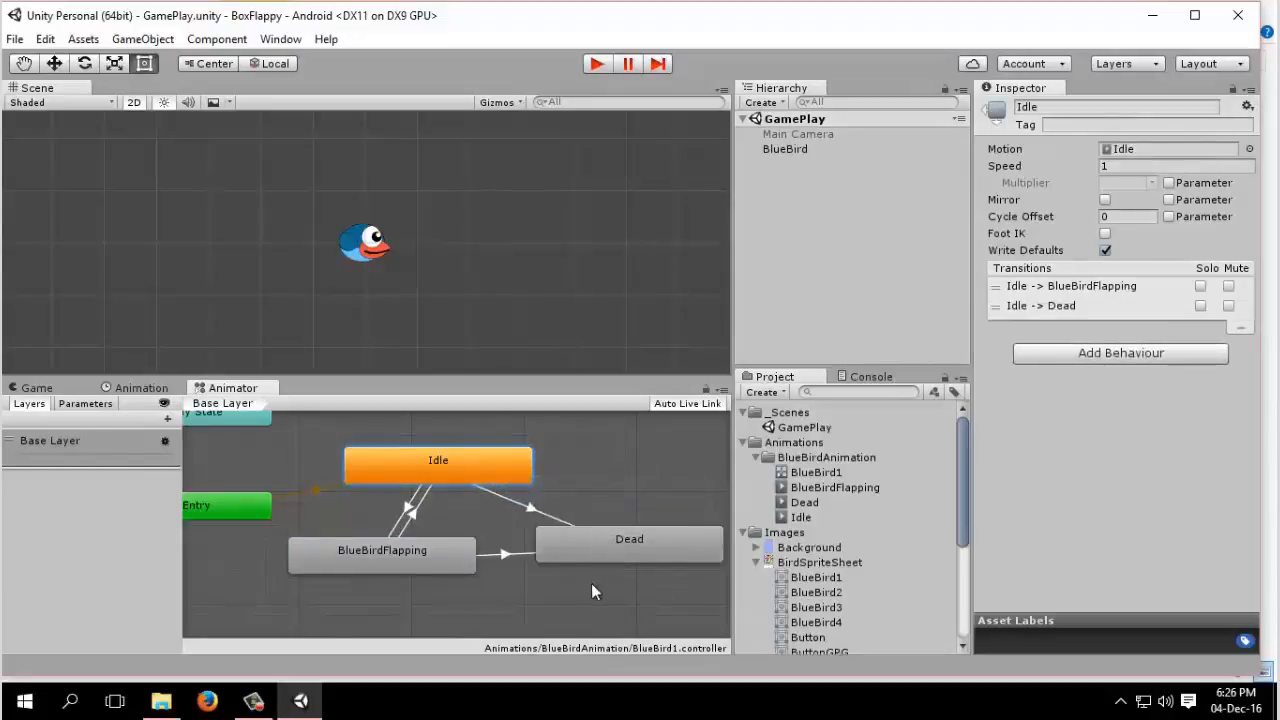
mouse_move(602, 547)
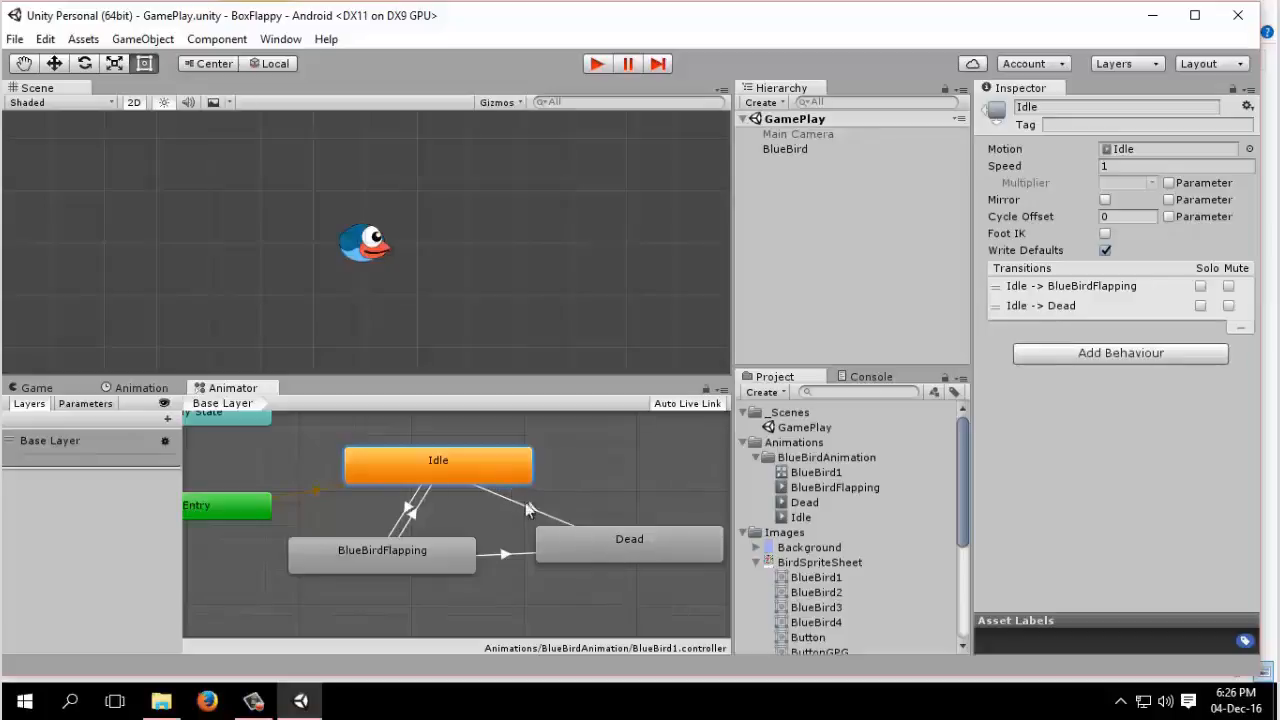
mouse_move(432, 570)
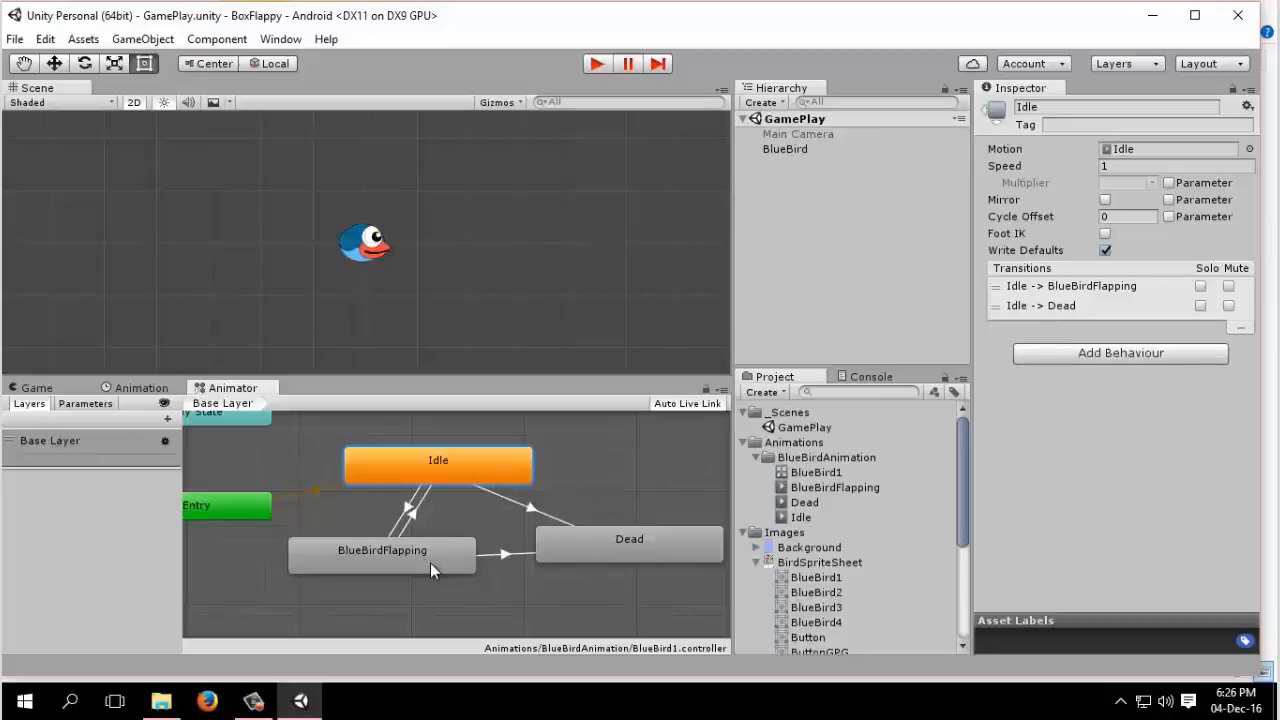
mouse_move(598, 560)
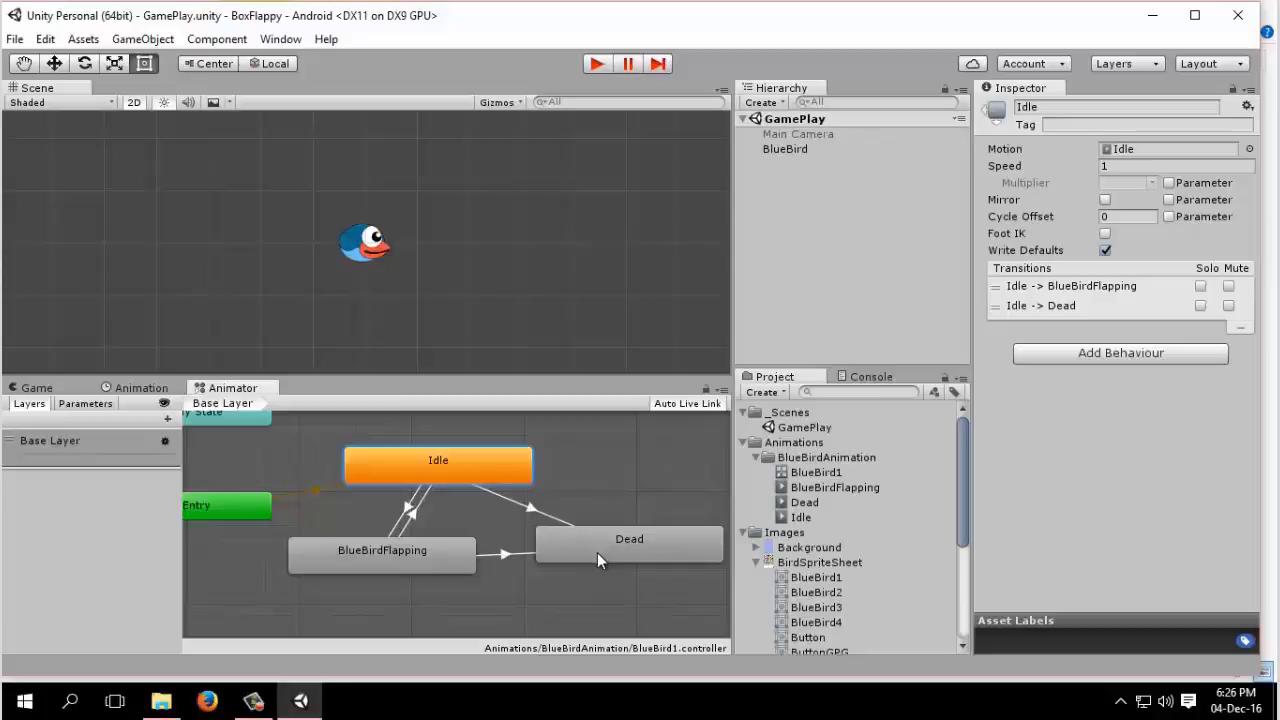
mouse_move(583, 551)
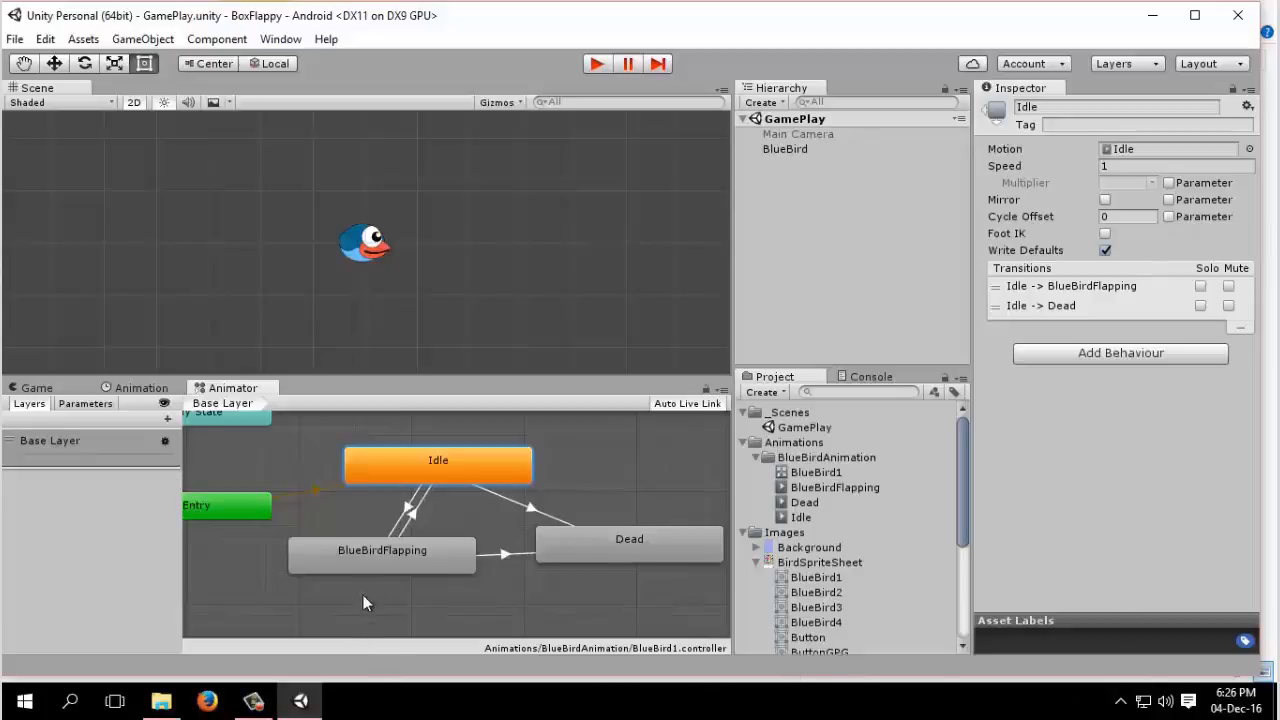
Inspect the Idle-to-BlueBirdFlapping transition and add a Flap trigger parameter
click(413, 510)
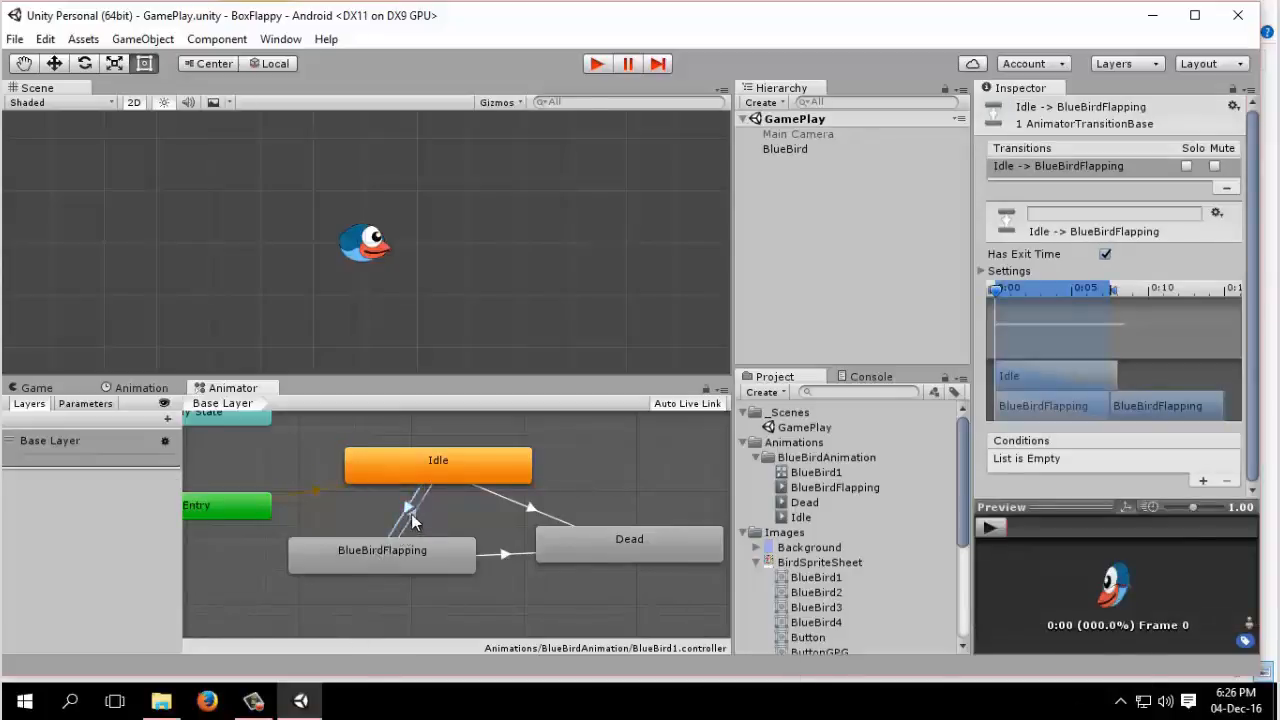
click(410, 512)
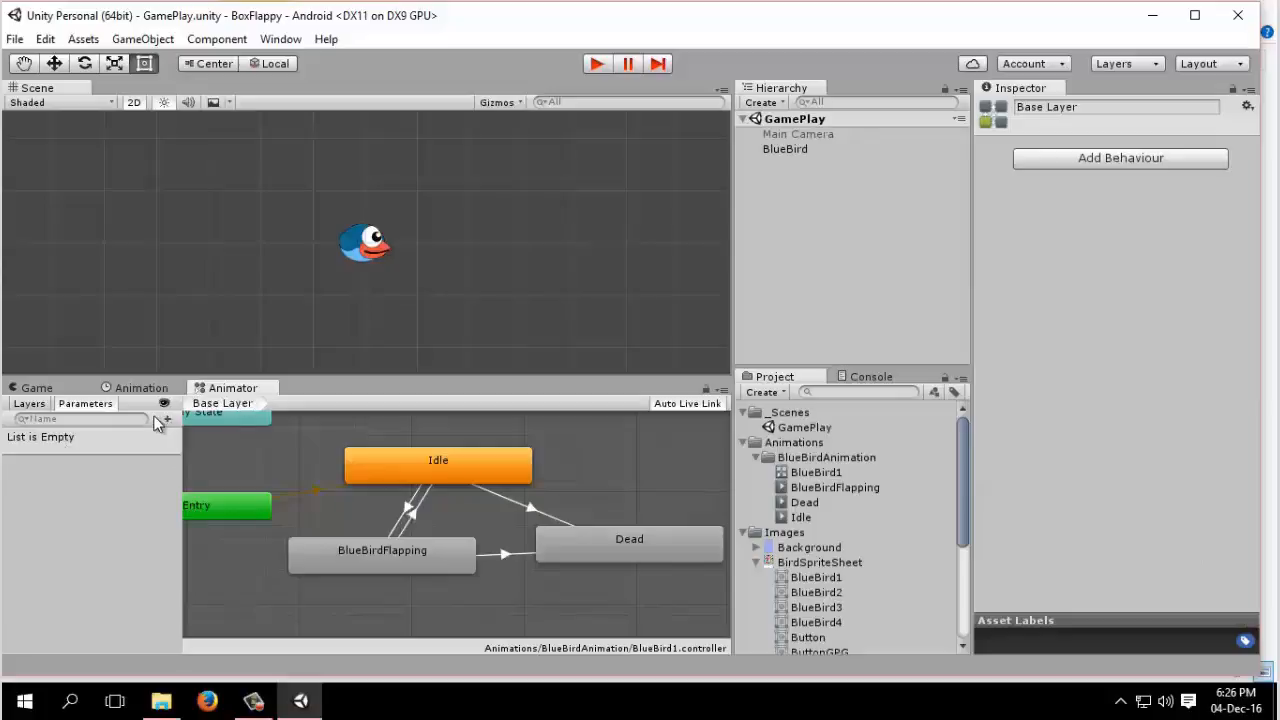
click(167, 419)
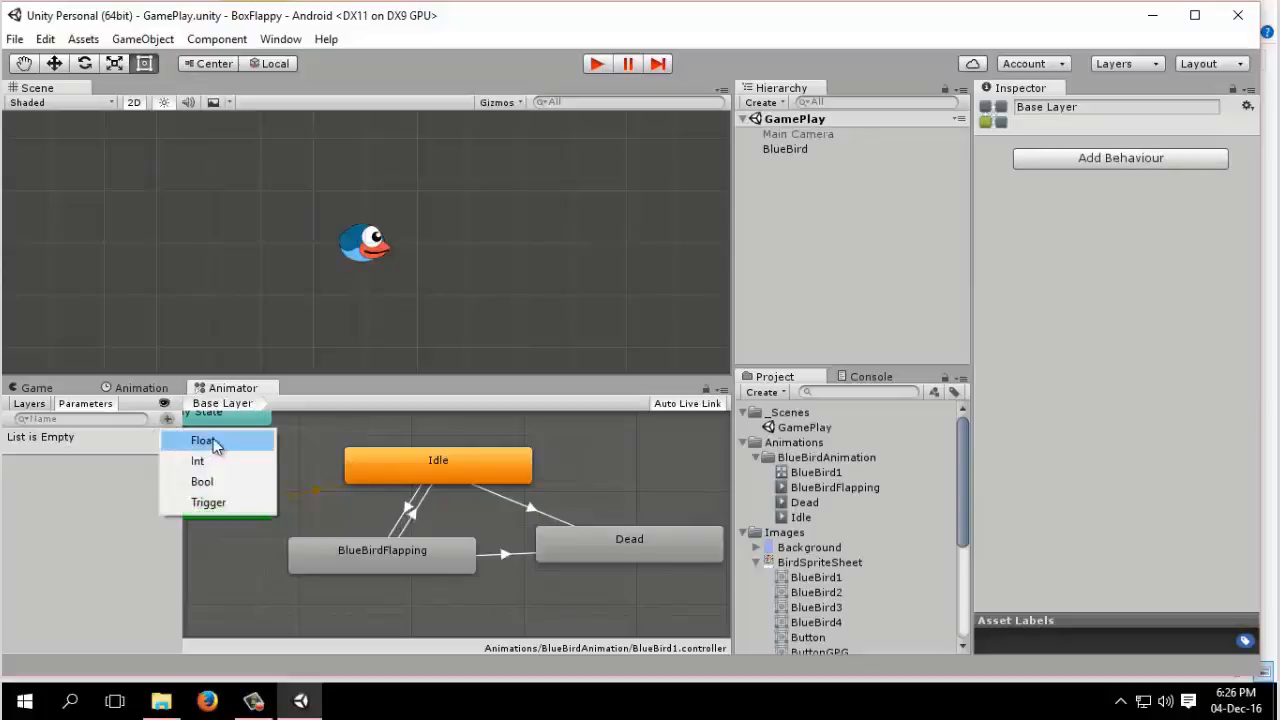
click(208, 502)
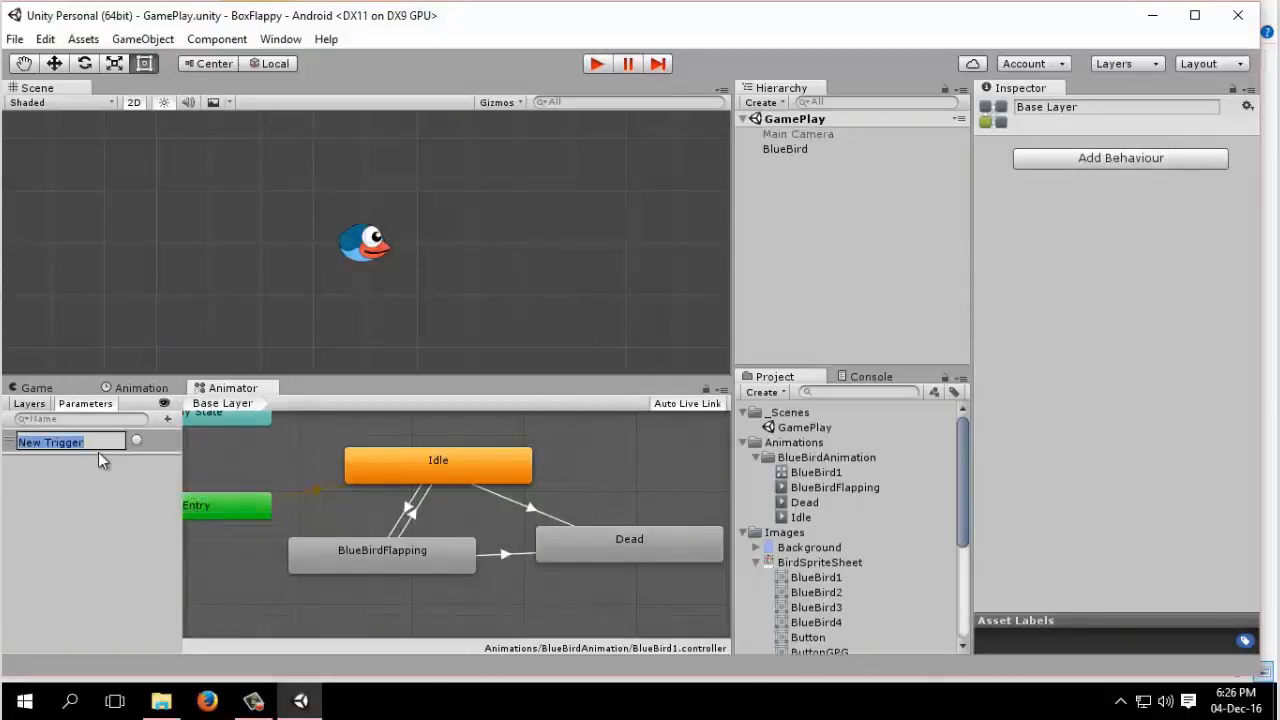
text(f)
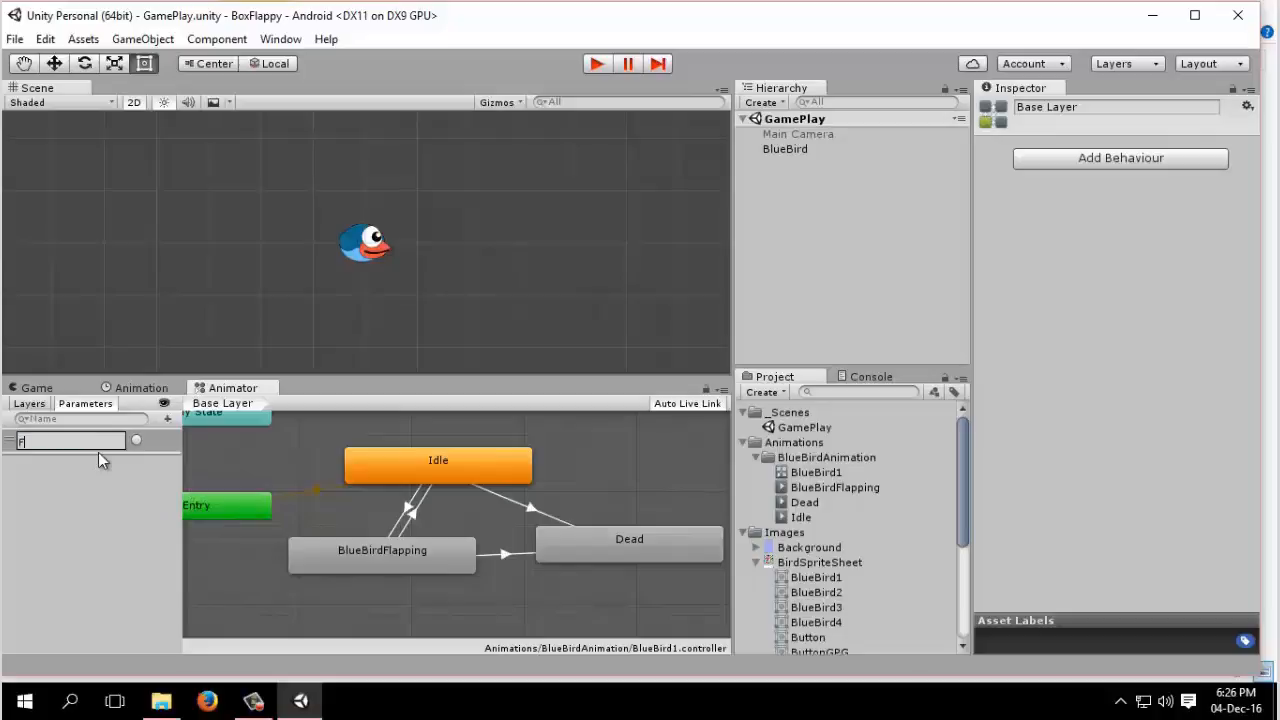
text(Flap)
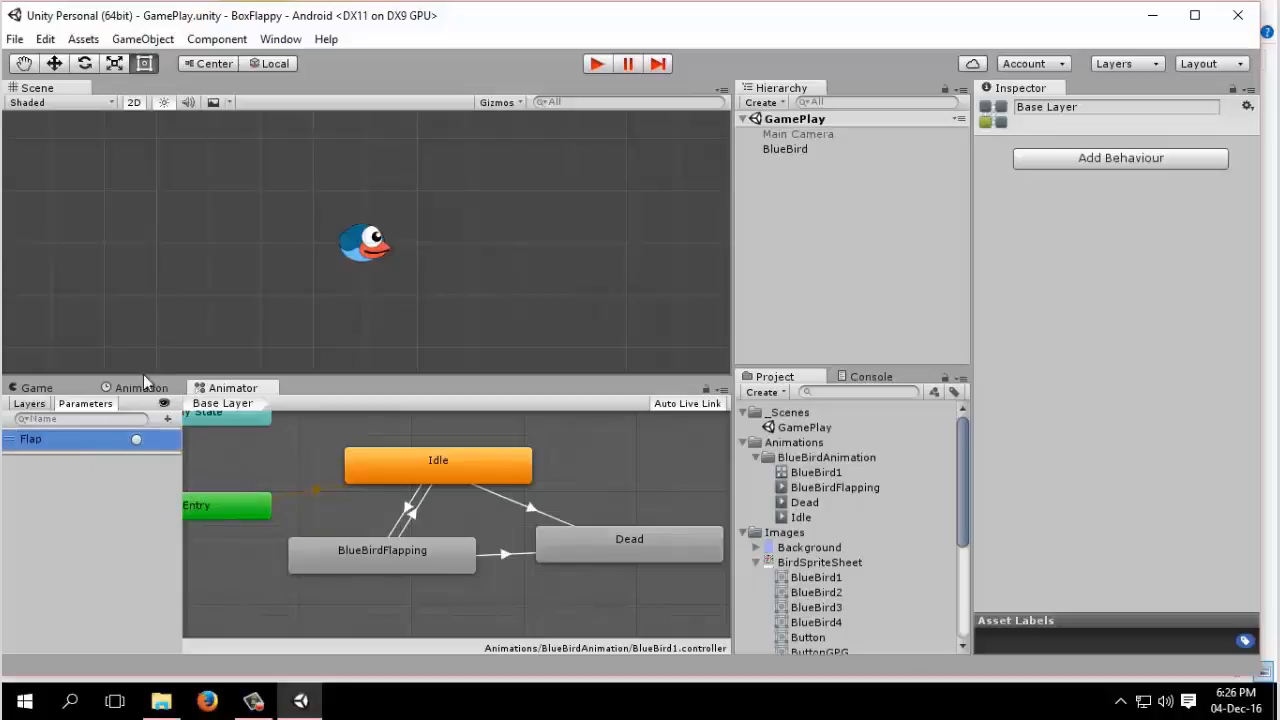
Add a second trigger parameter named Die, then reselect the Idle-to-BlueBirdFlapping transition
click(168, 418)
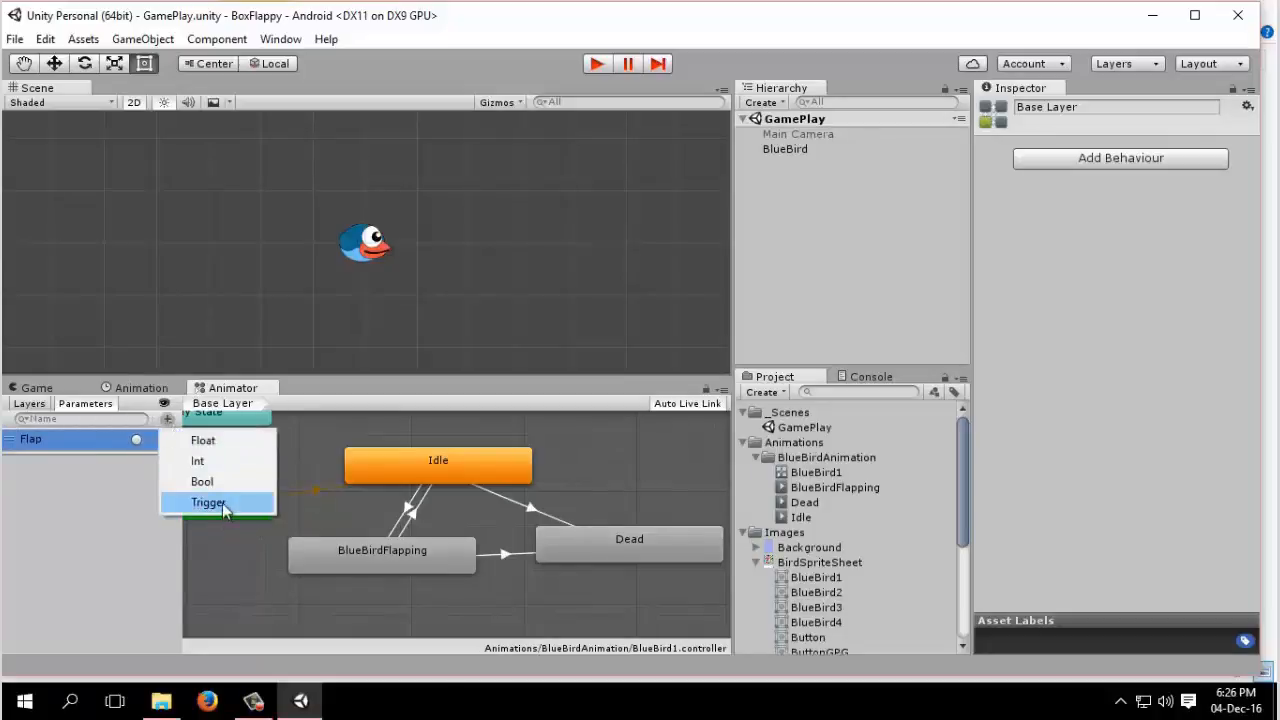
click(208, 502)
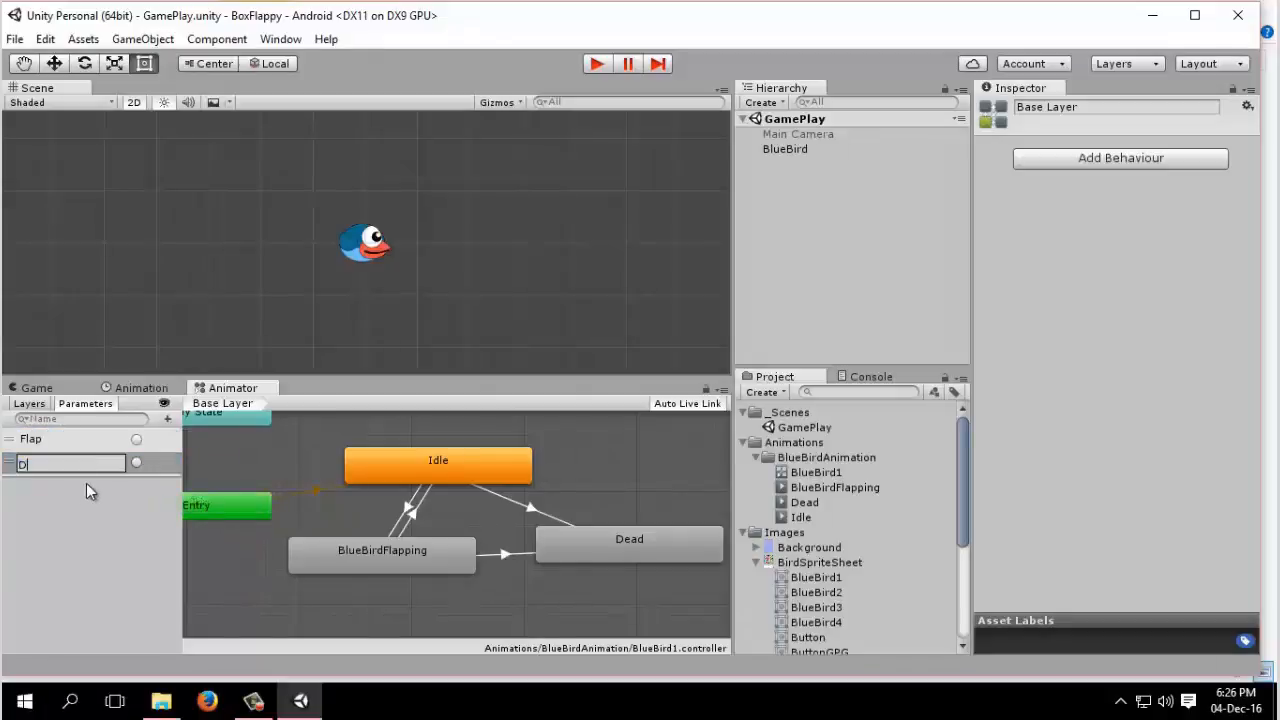
text(ie)
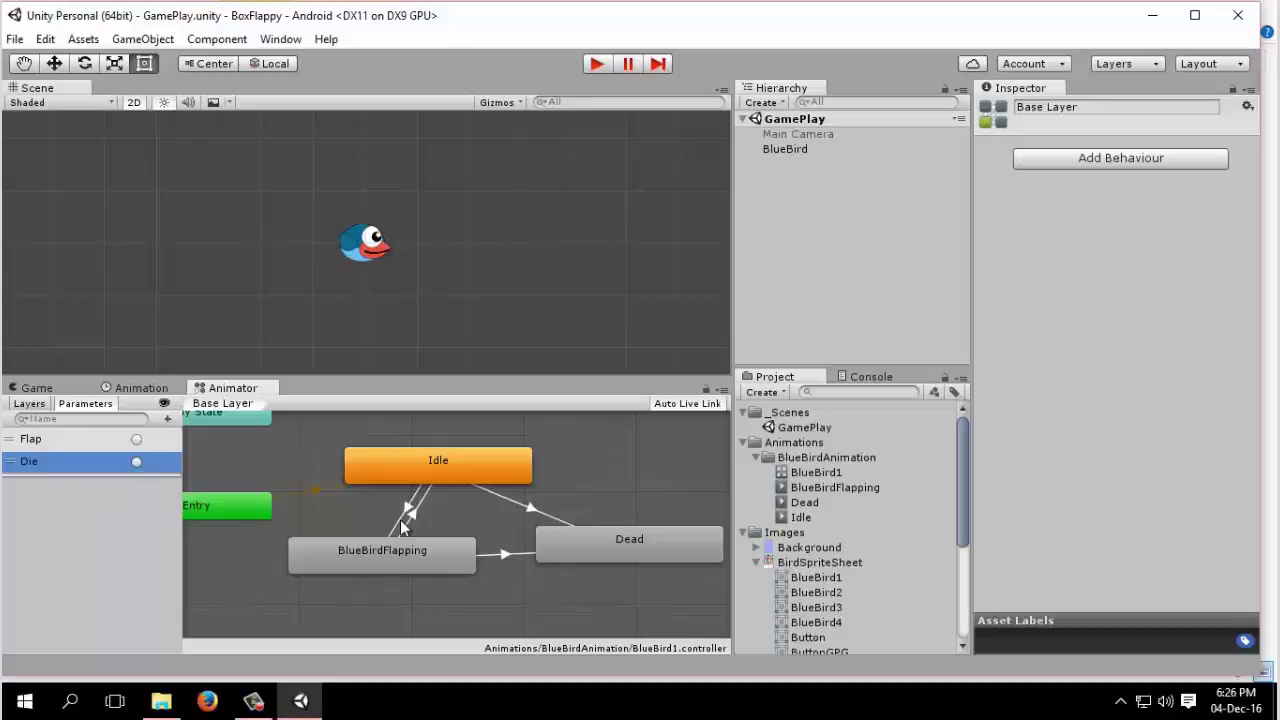
right_click(410, 515)
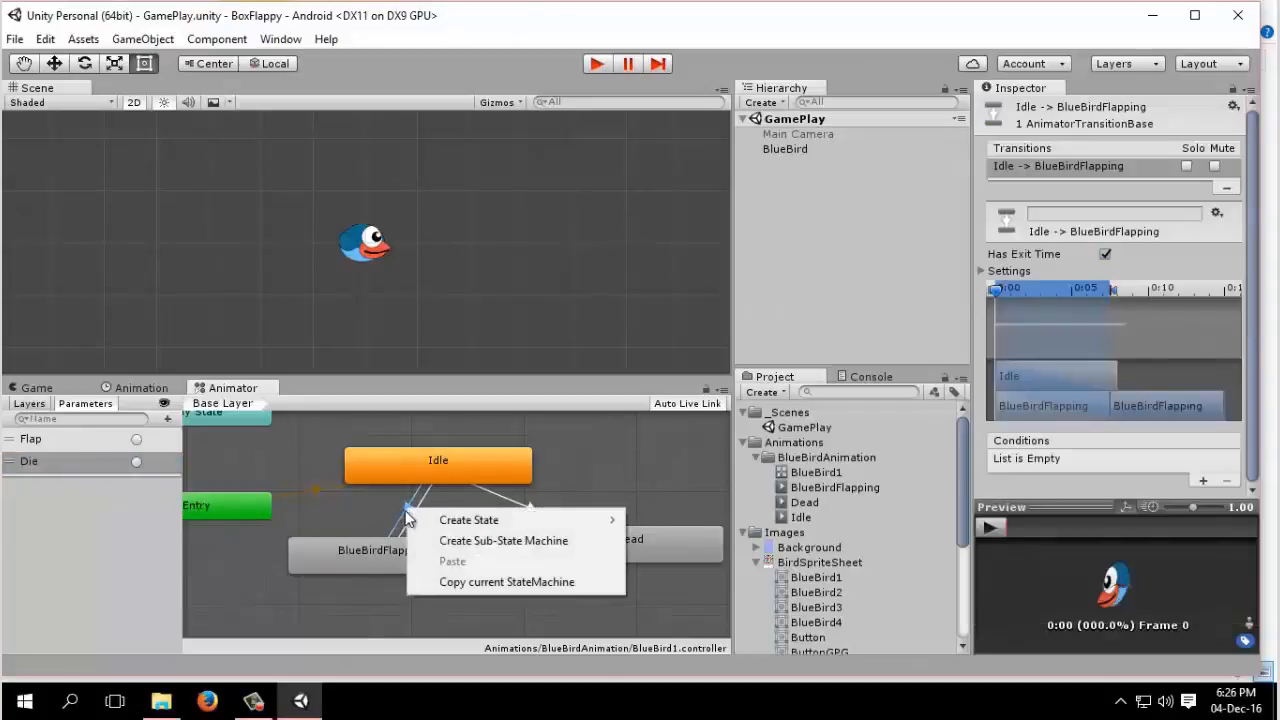
mouse_move(372, 537)
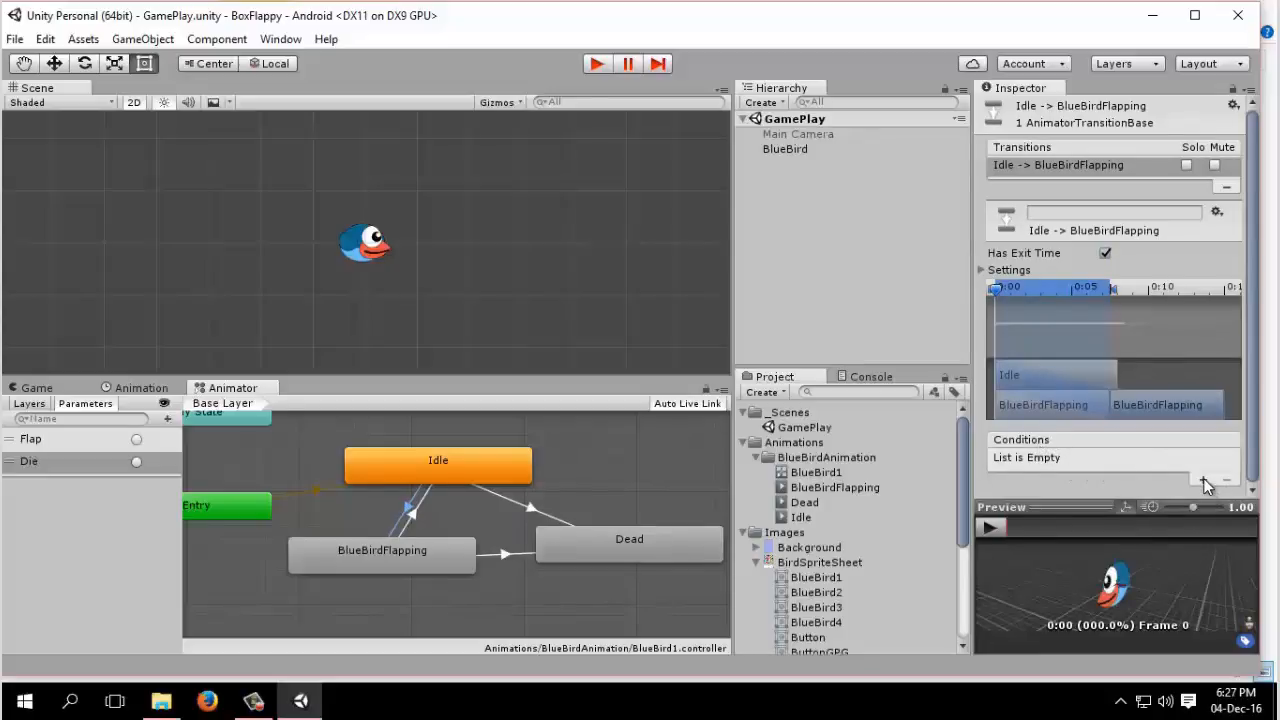
Add Flap conditions to both transitions between Idle and BlueBirdFlapping
click(1211, 481)
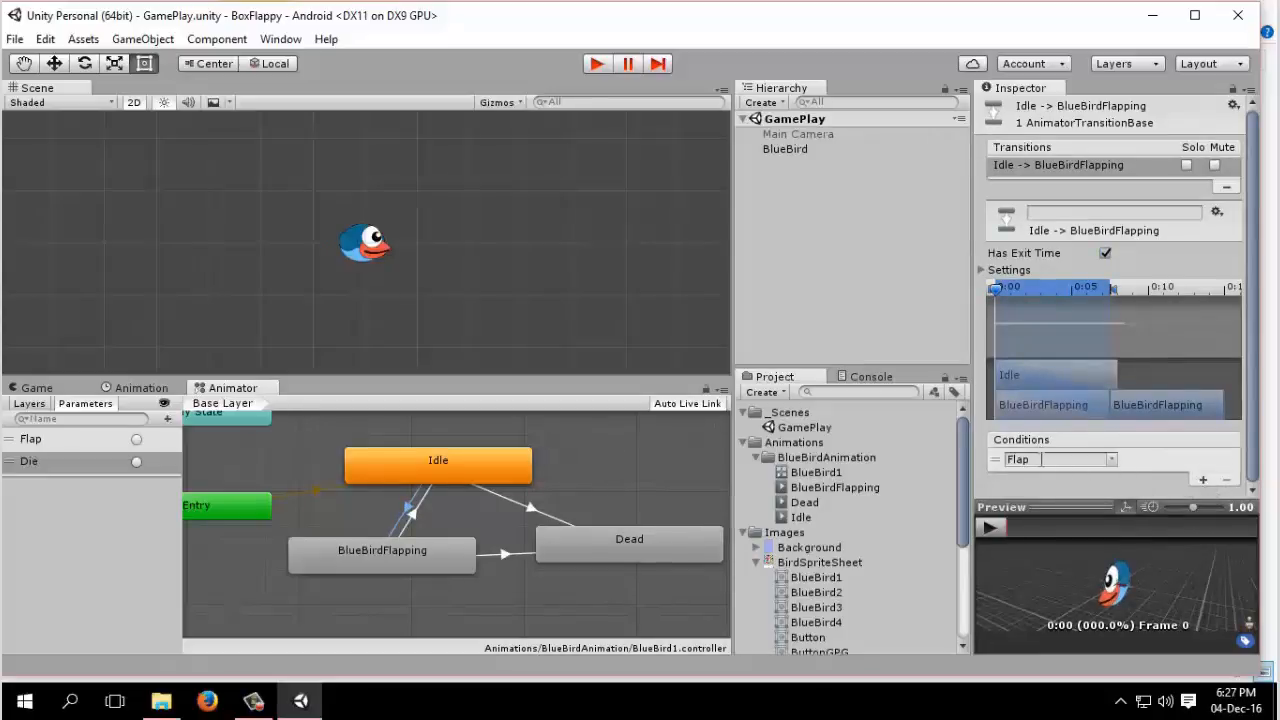
click(415, 505)
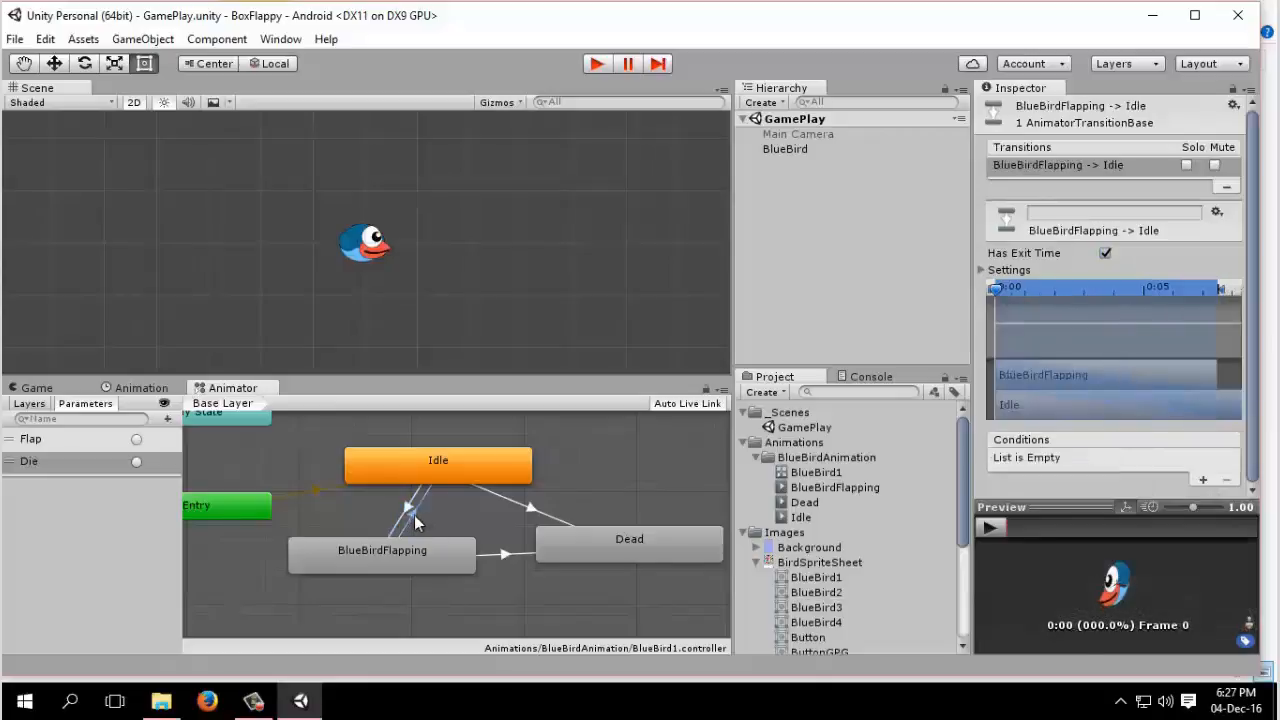
click(1203, 480)
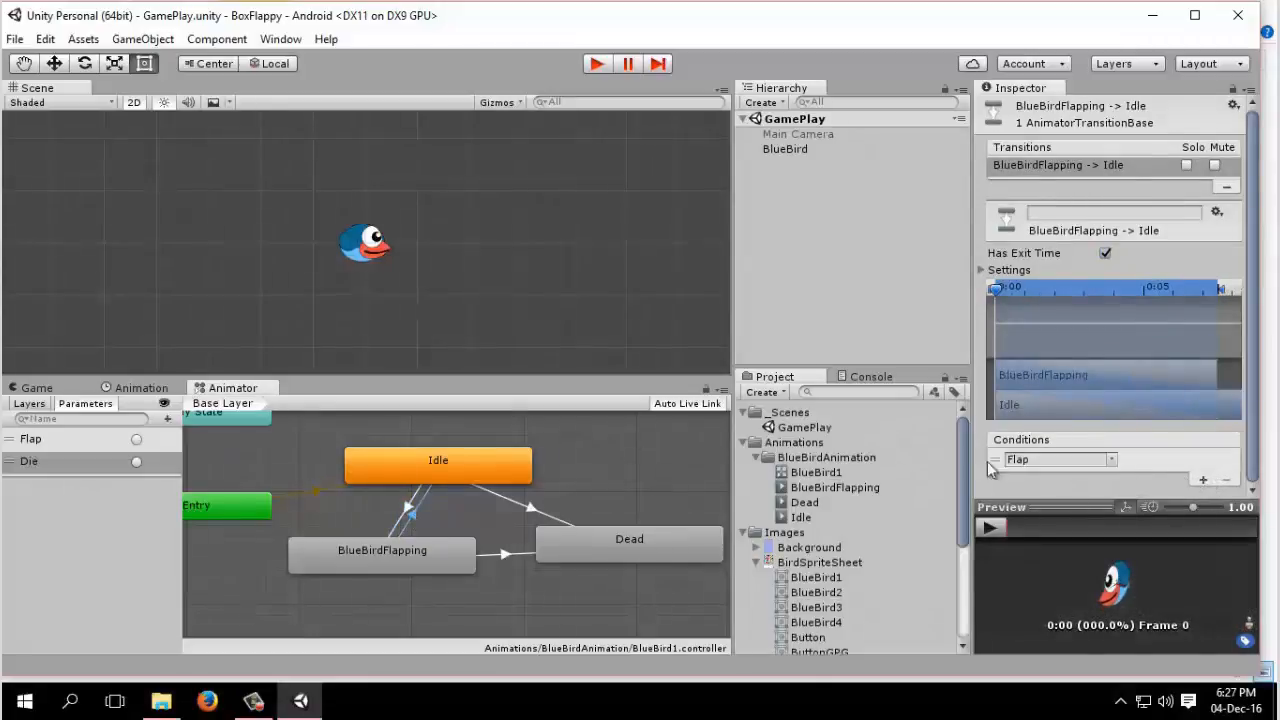
Set trigger conditions on the transitions into Dead, including Die on Idle-to-Dead
click(500, 553)
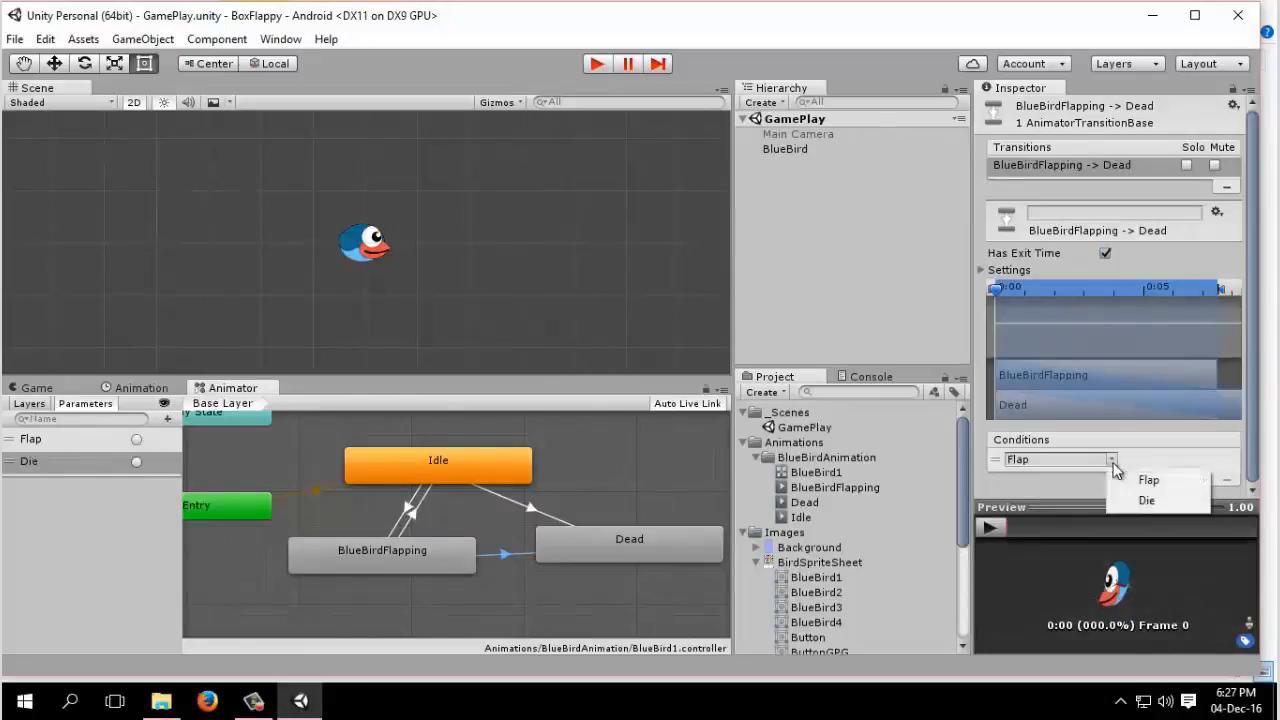
click(1146, 500)
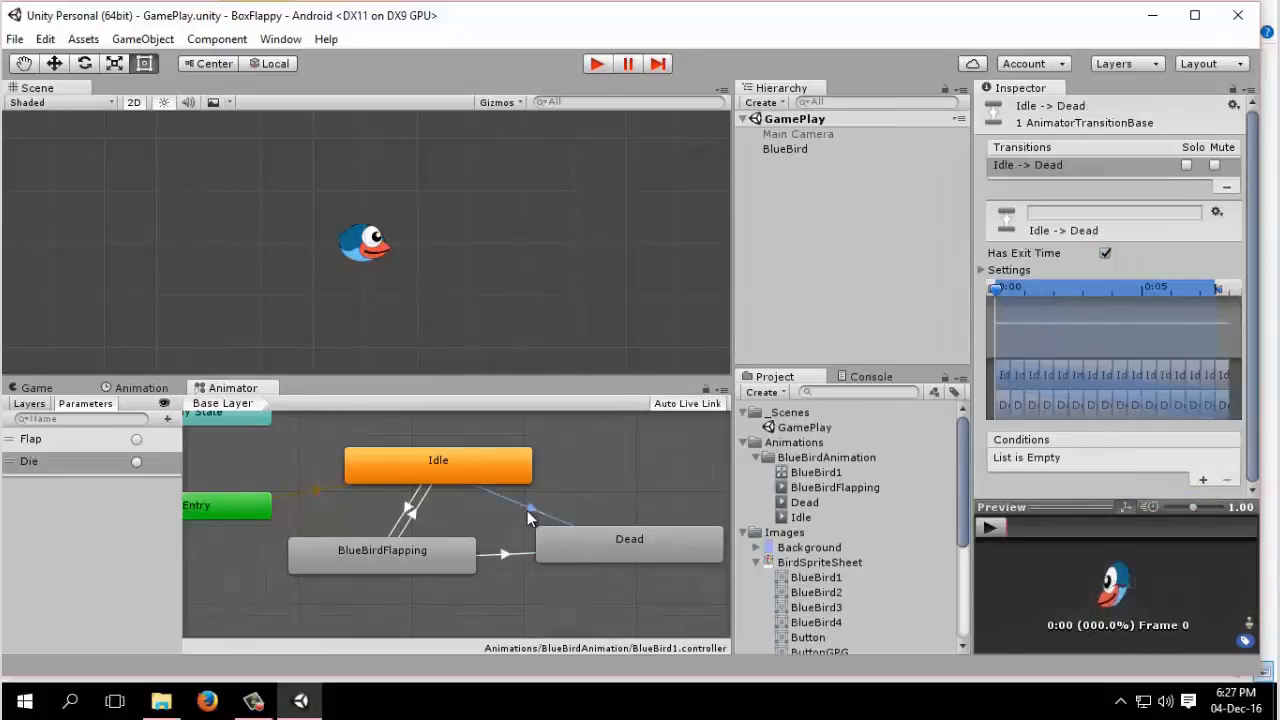
click(1203, 480)
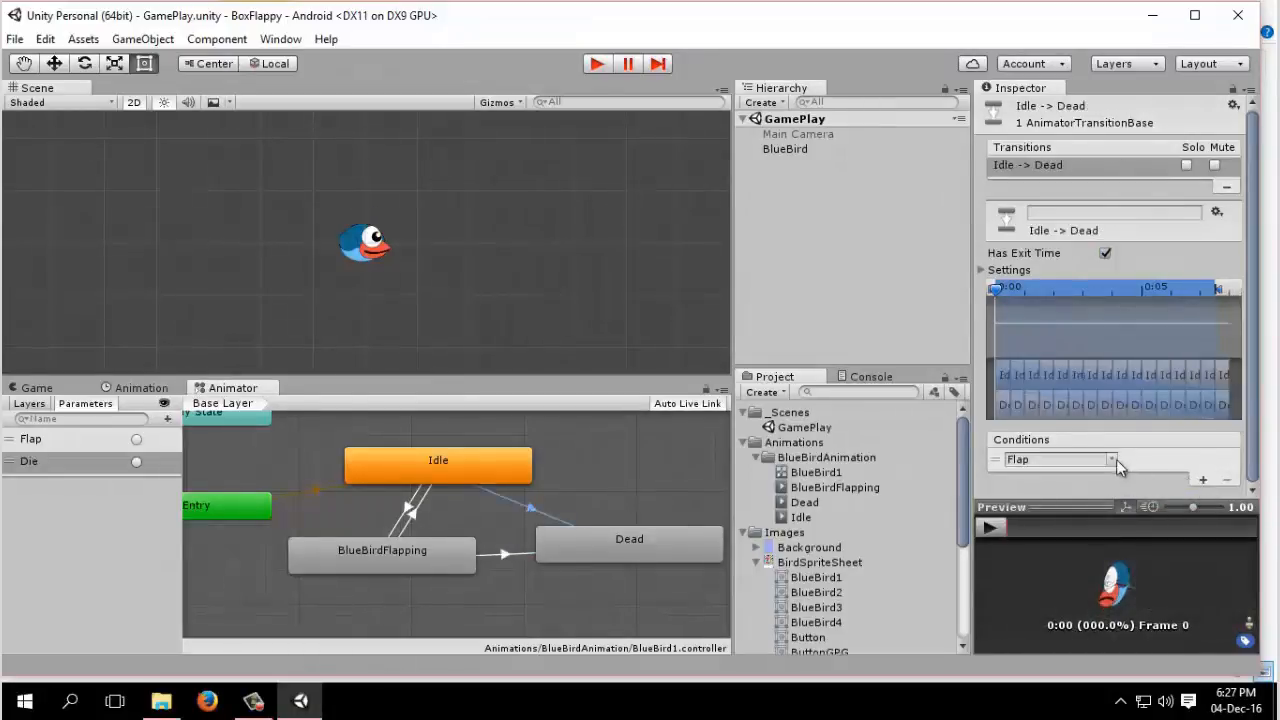
click(1057, 459)
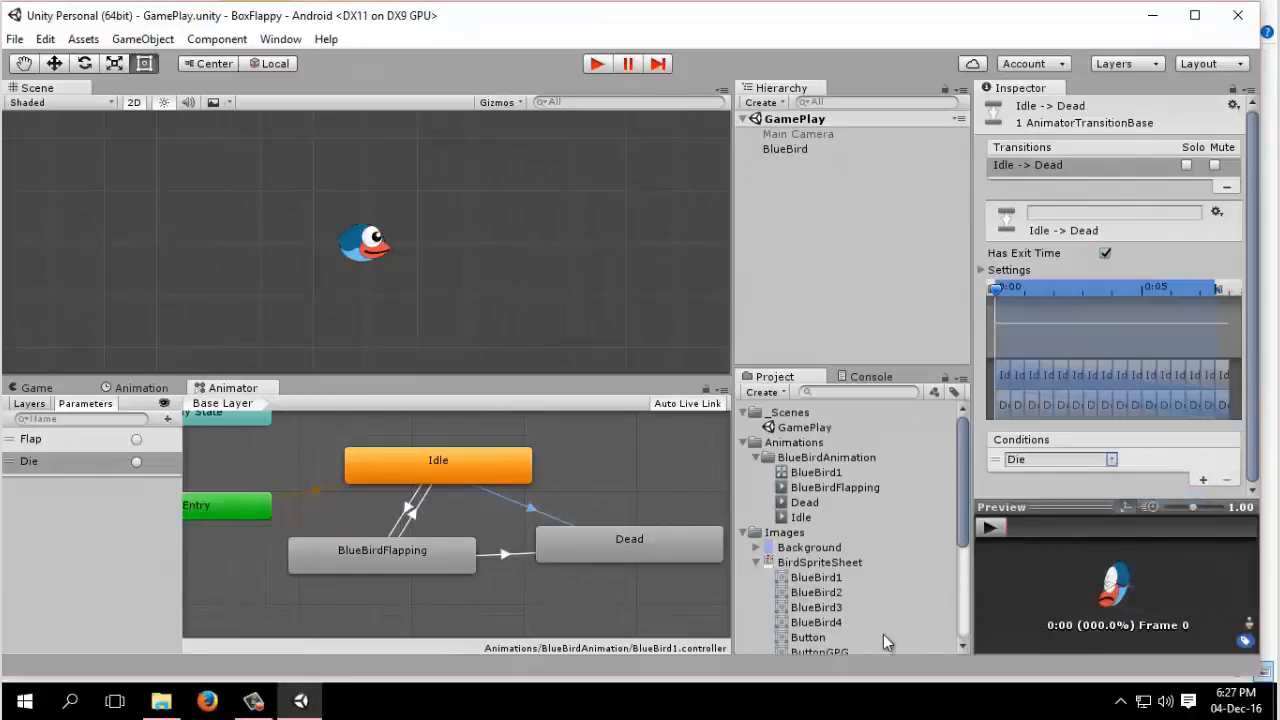
click(438, 463)
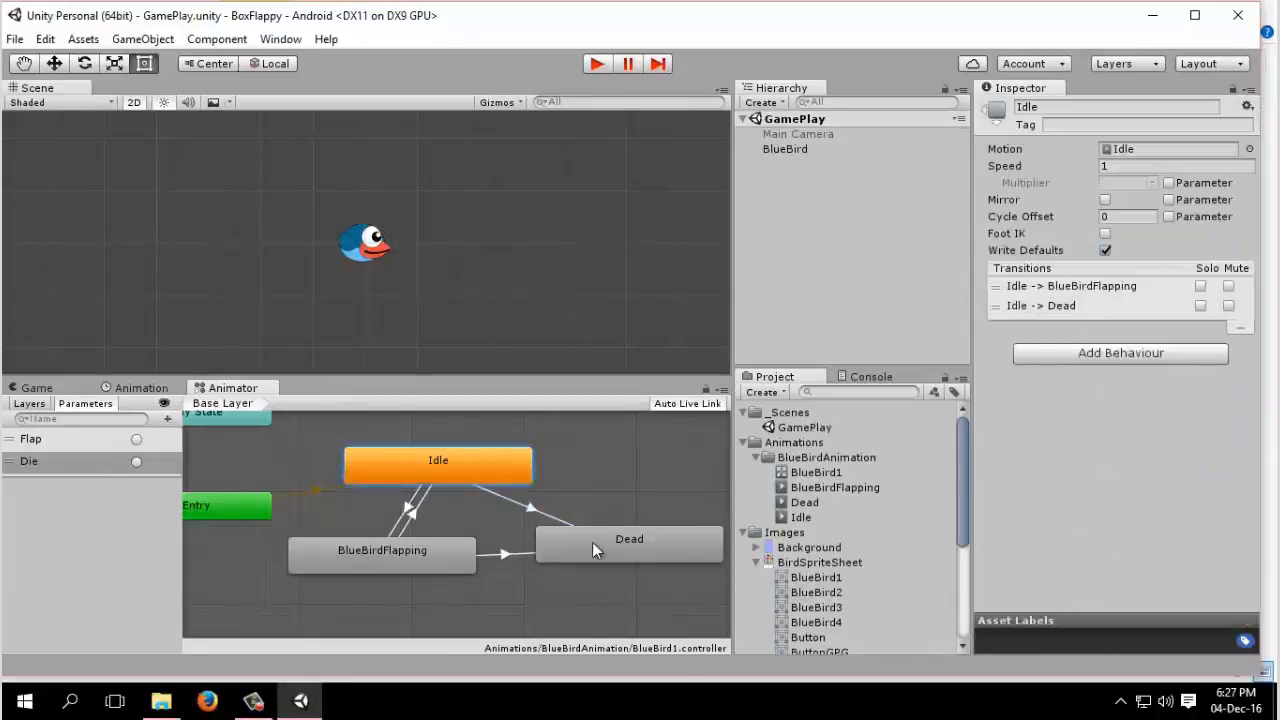
click(629, 540)
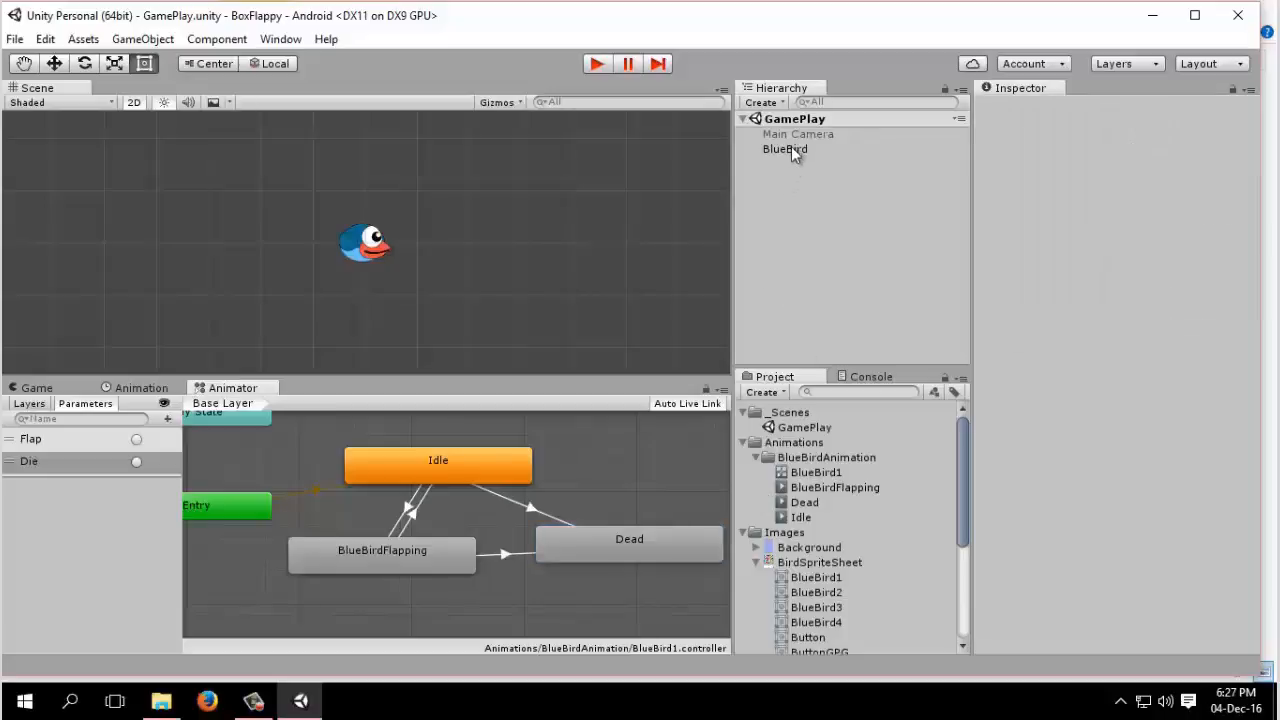
click(785, 148)
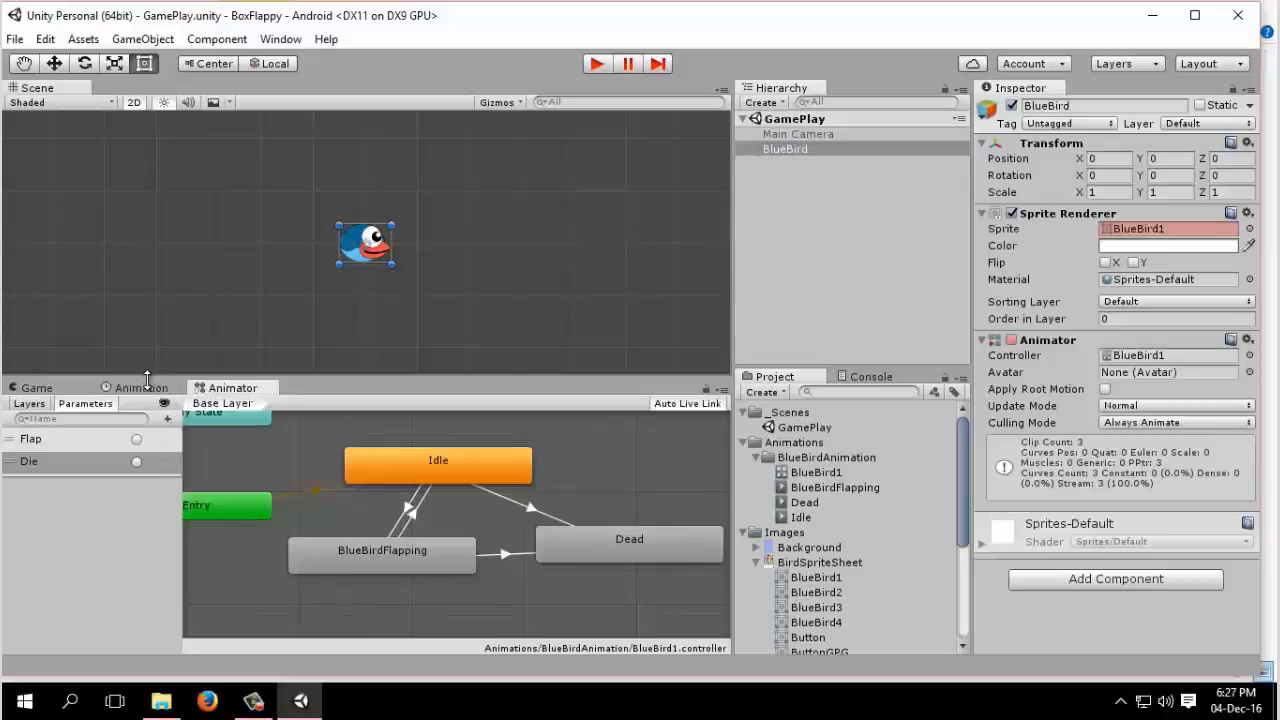
click(140, 388)
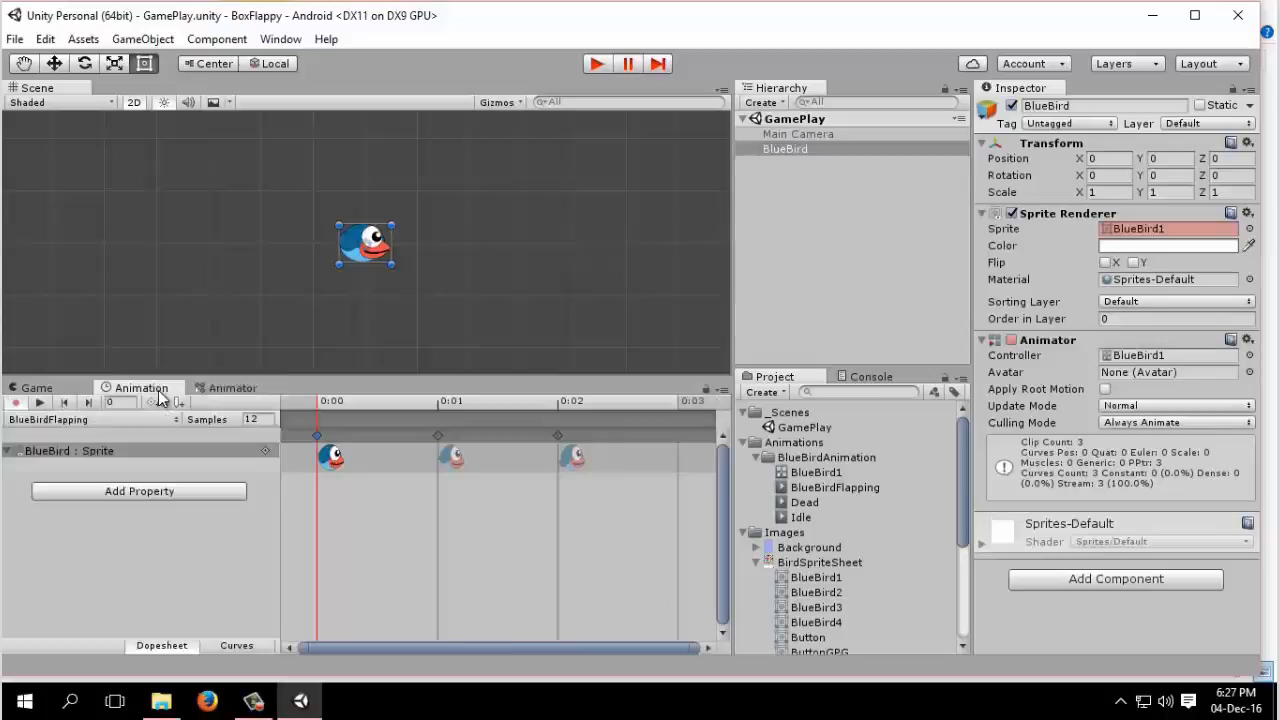
click(232, 388)
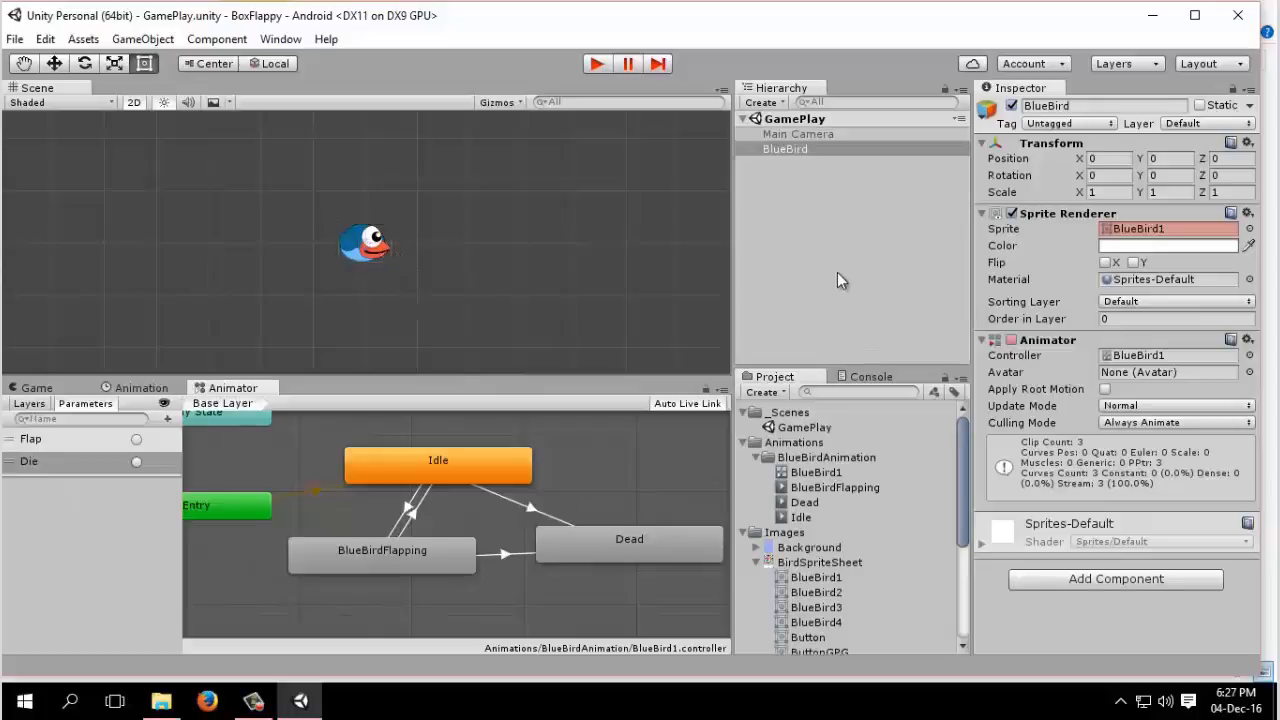
click(838, 280)
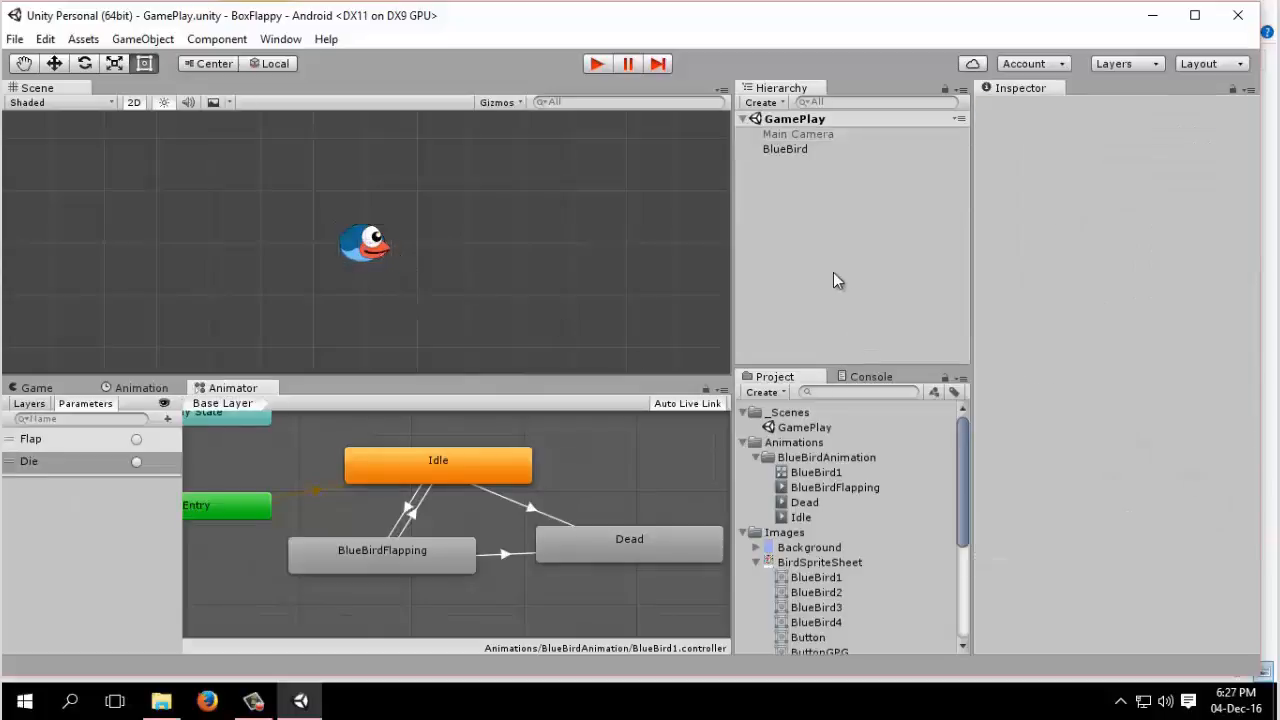